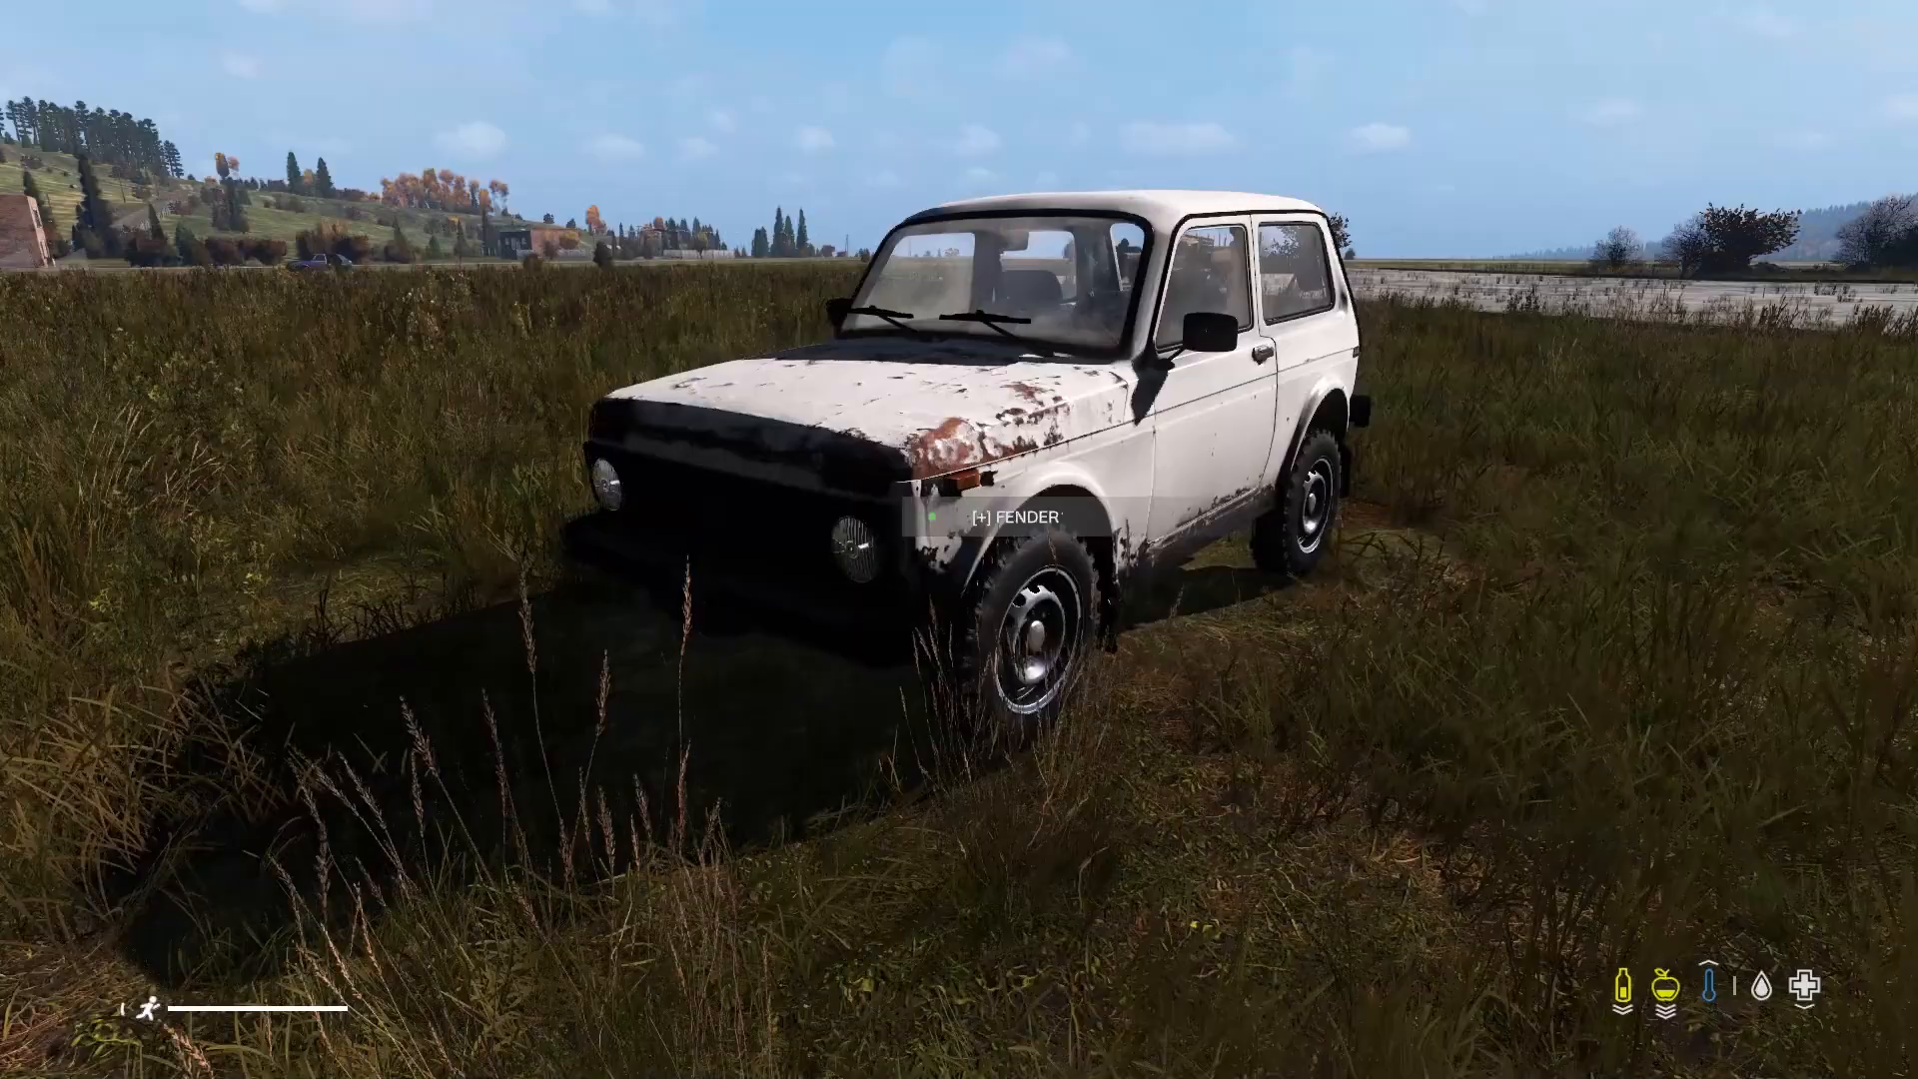
mouse_move(959, 540)
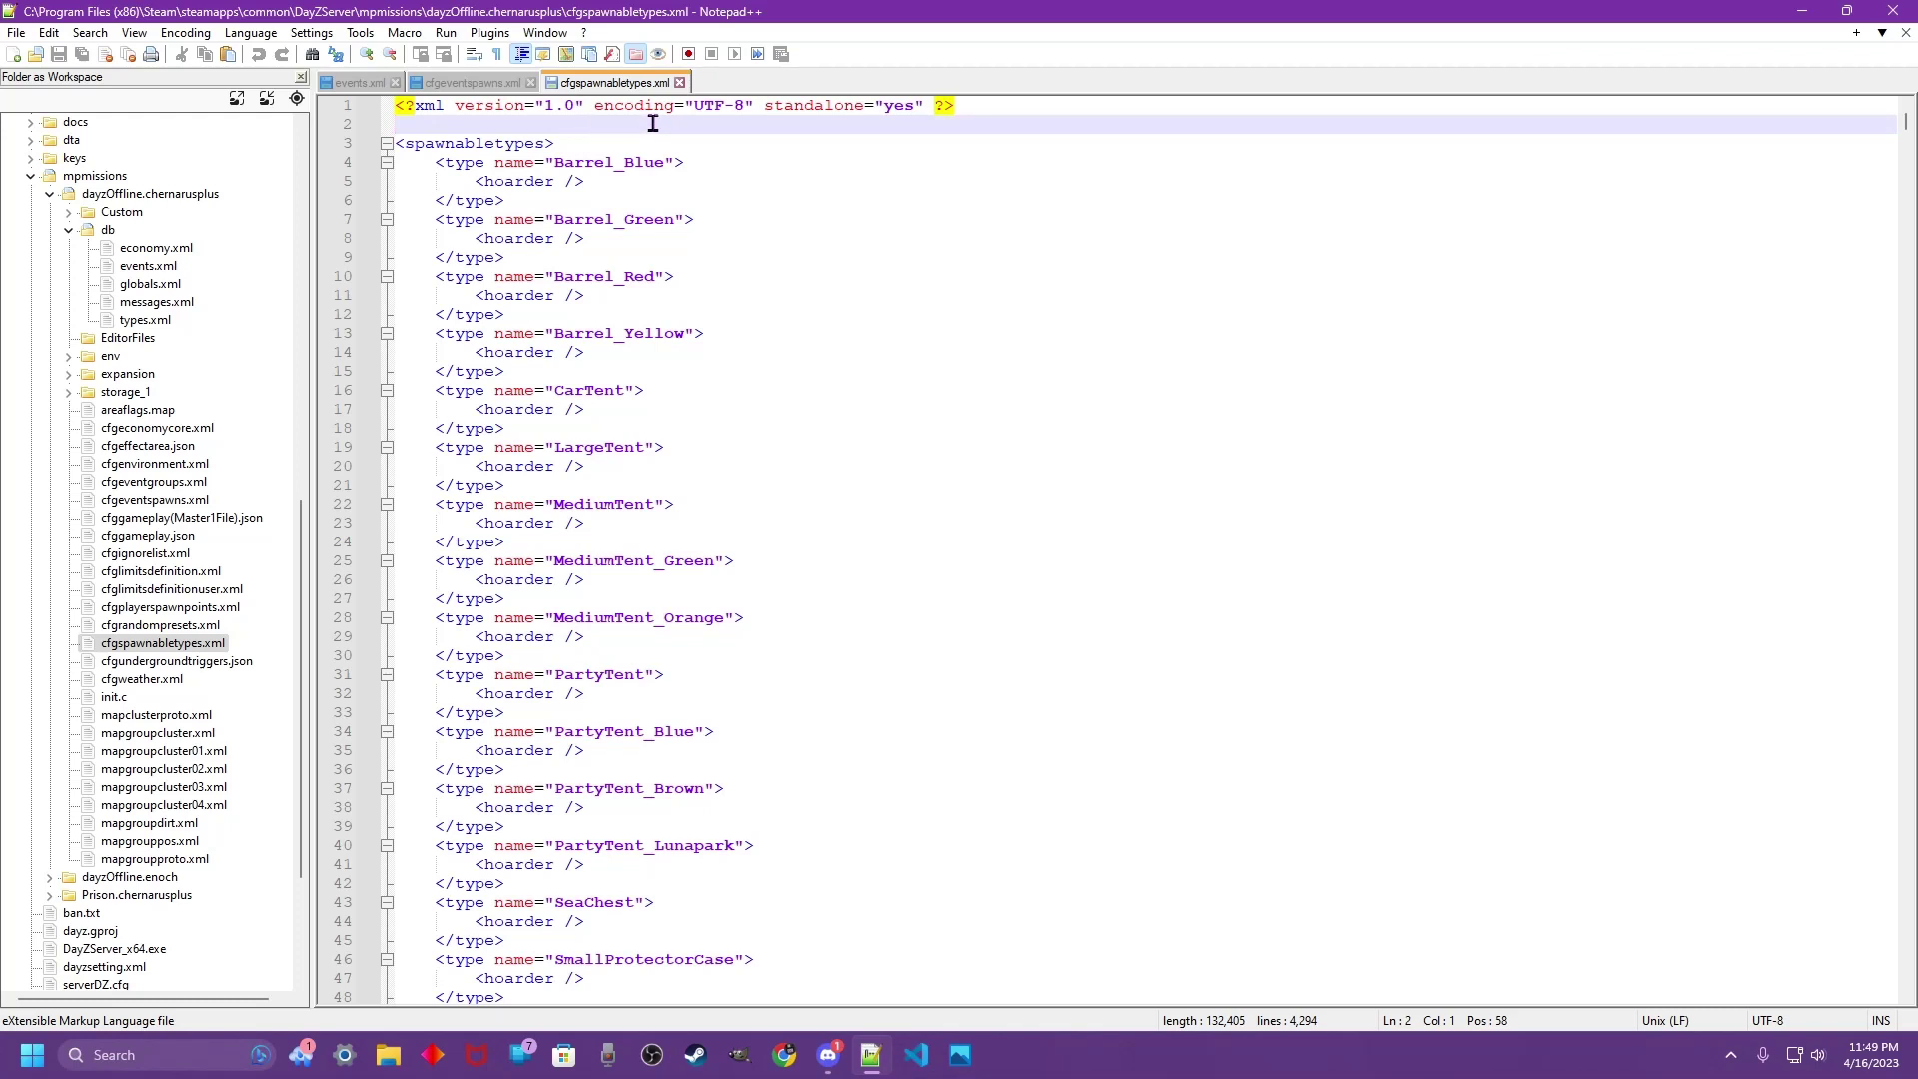
mouse_move(711, 128)
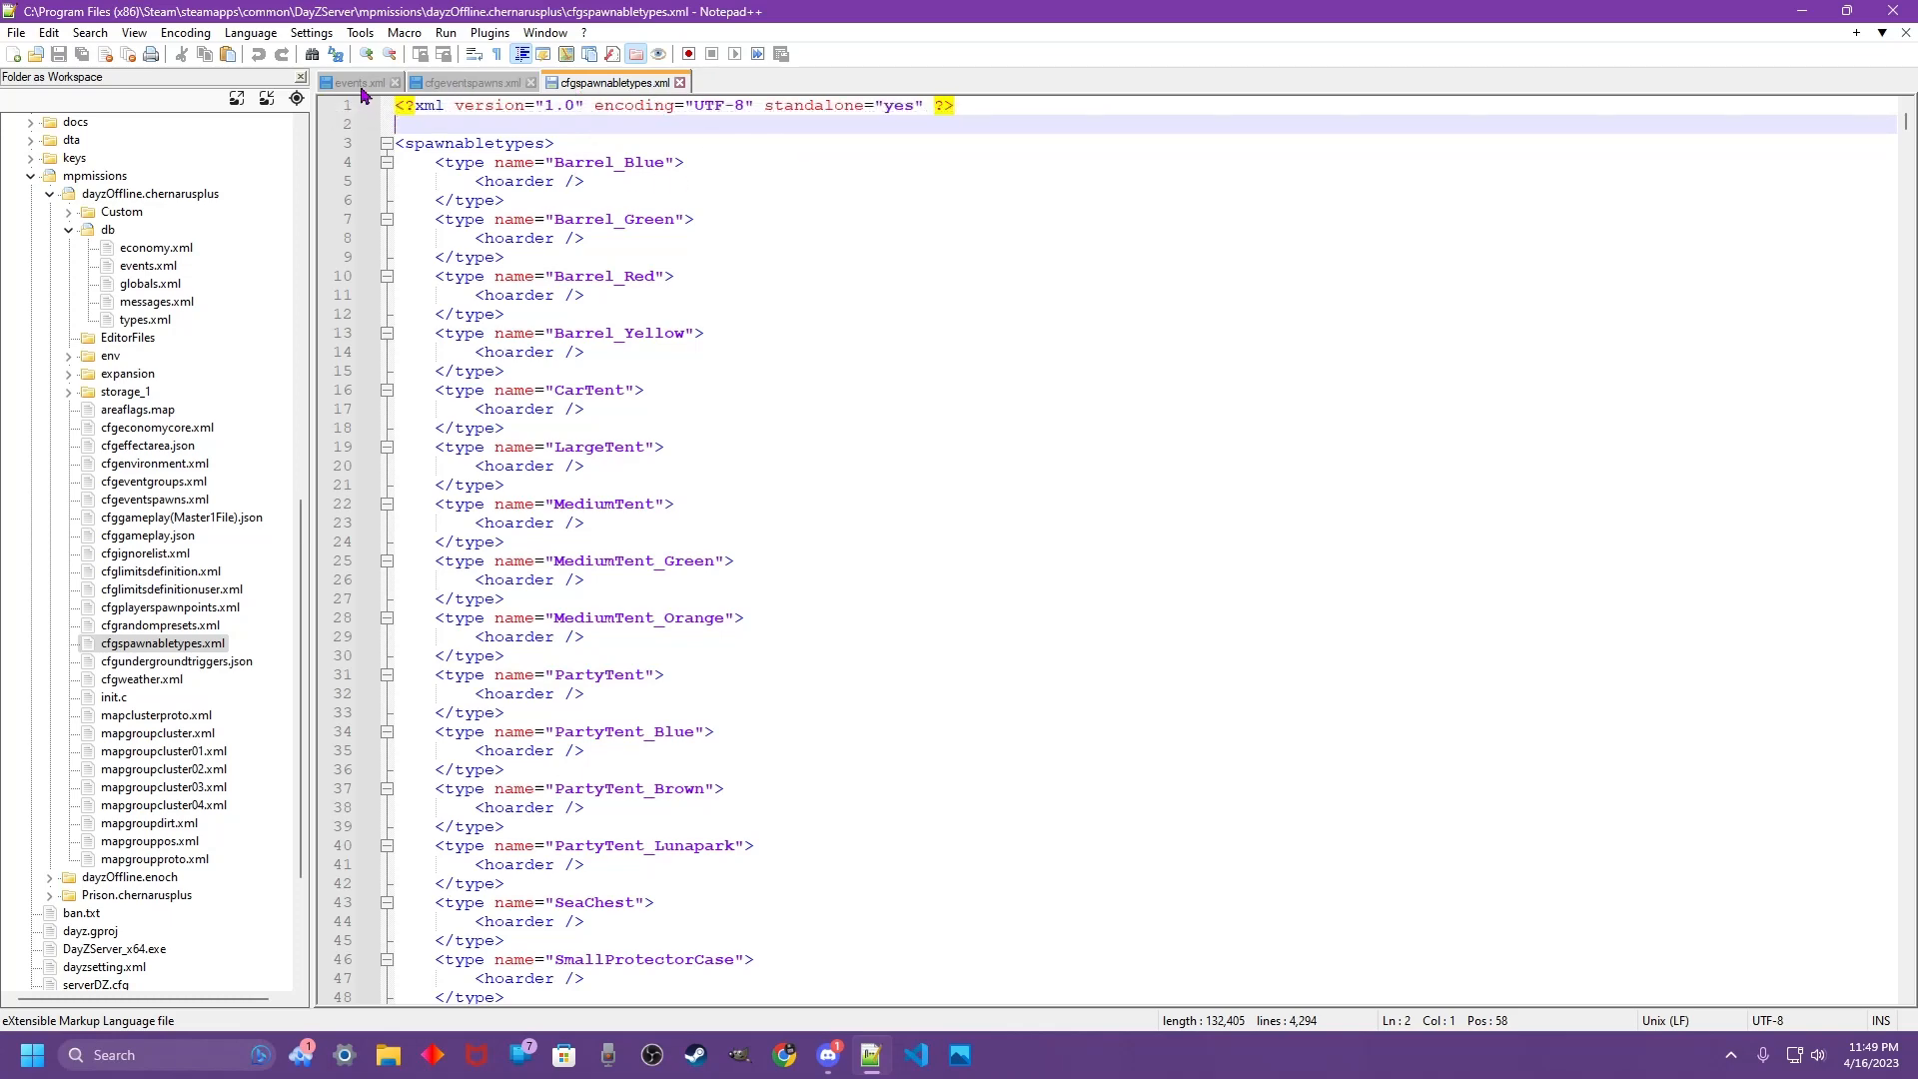
- Glance at cfgeventspawns.xml and return to cfgspawnabletypes.xml before heading to Discord
click(472, 82)
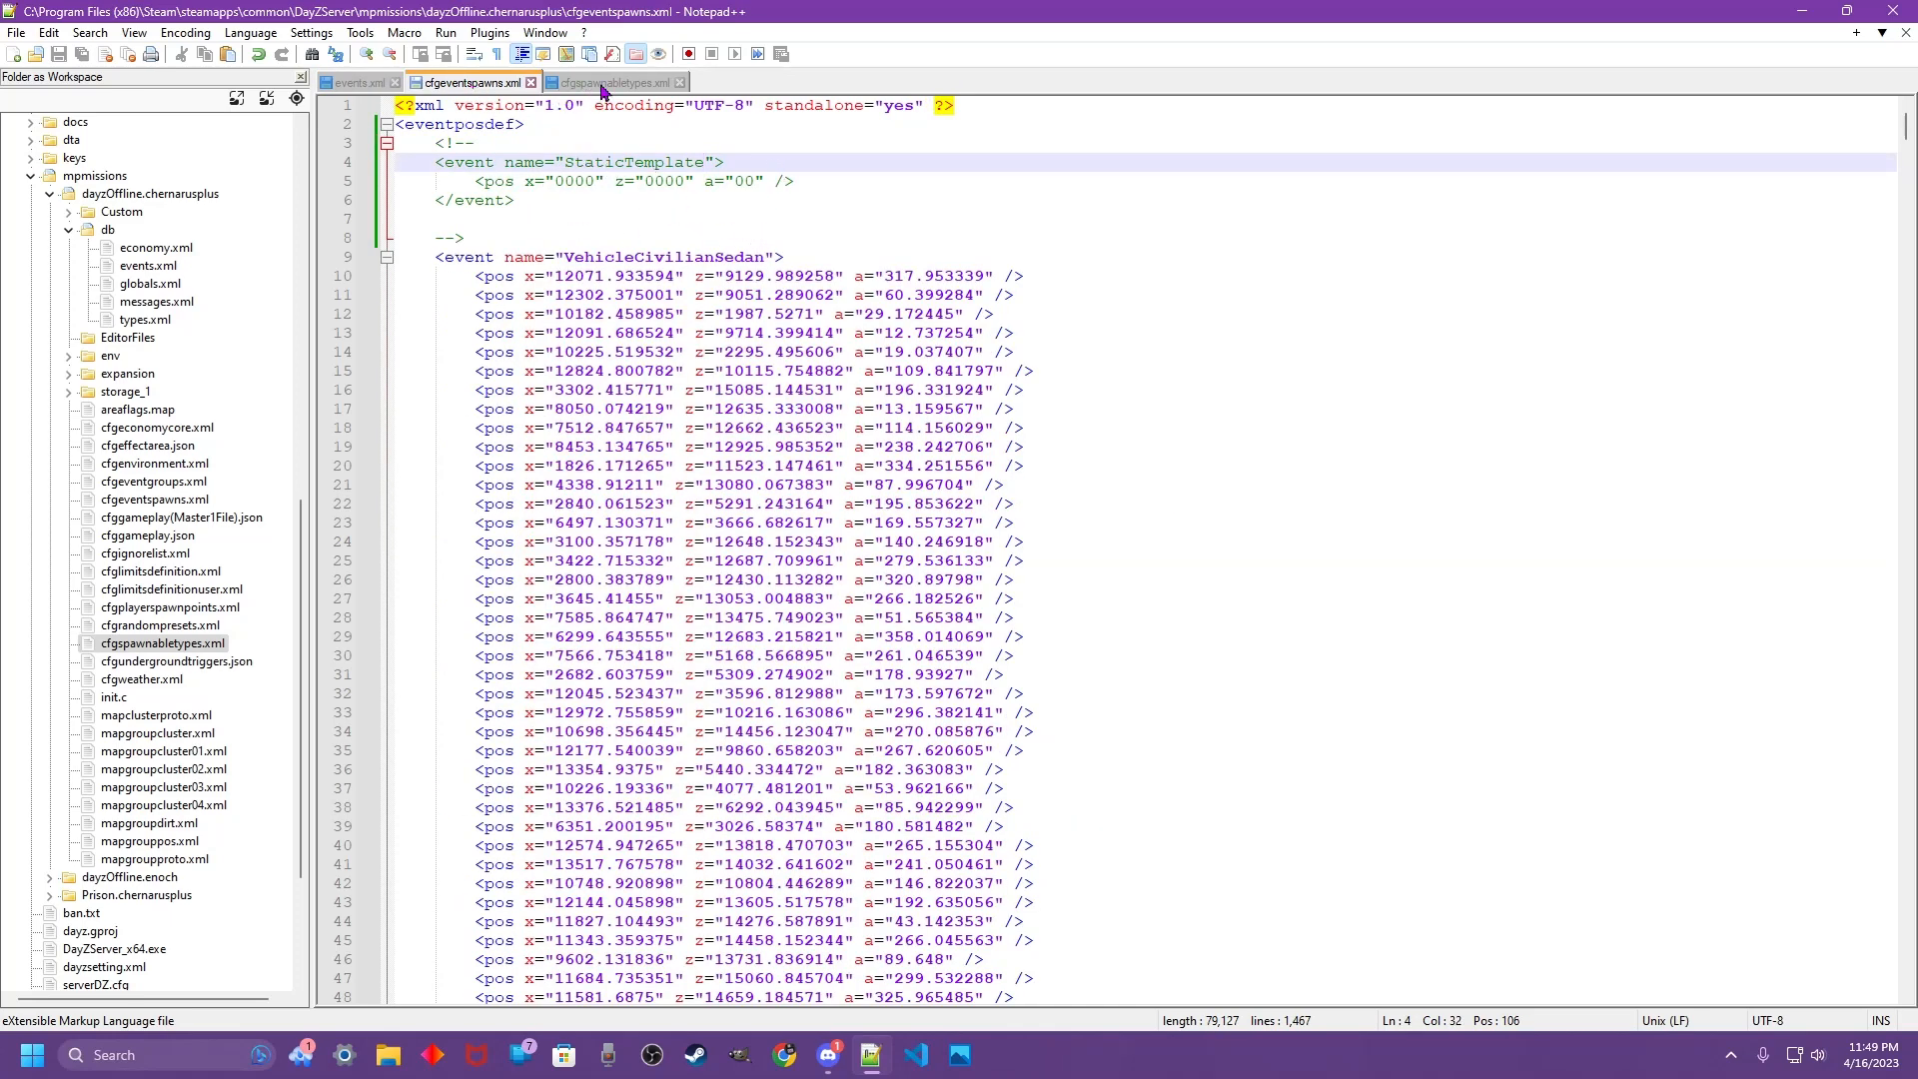
click(613, 82)
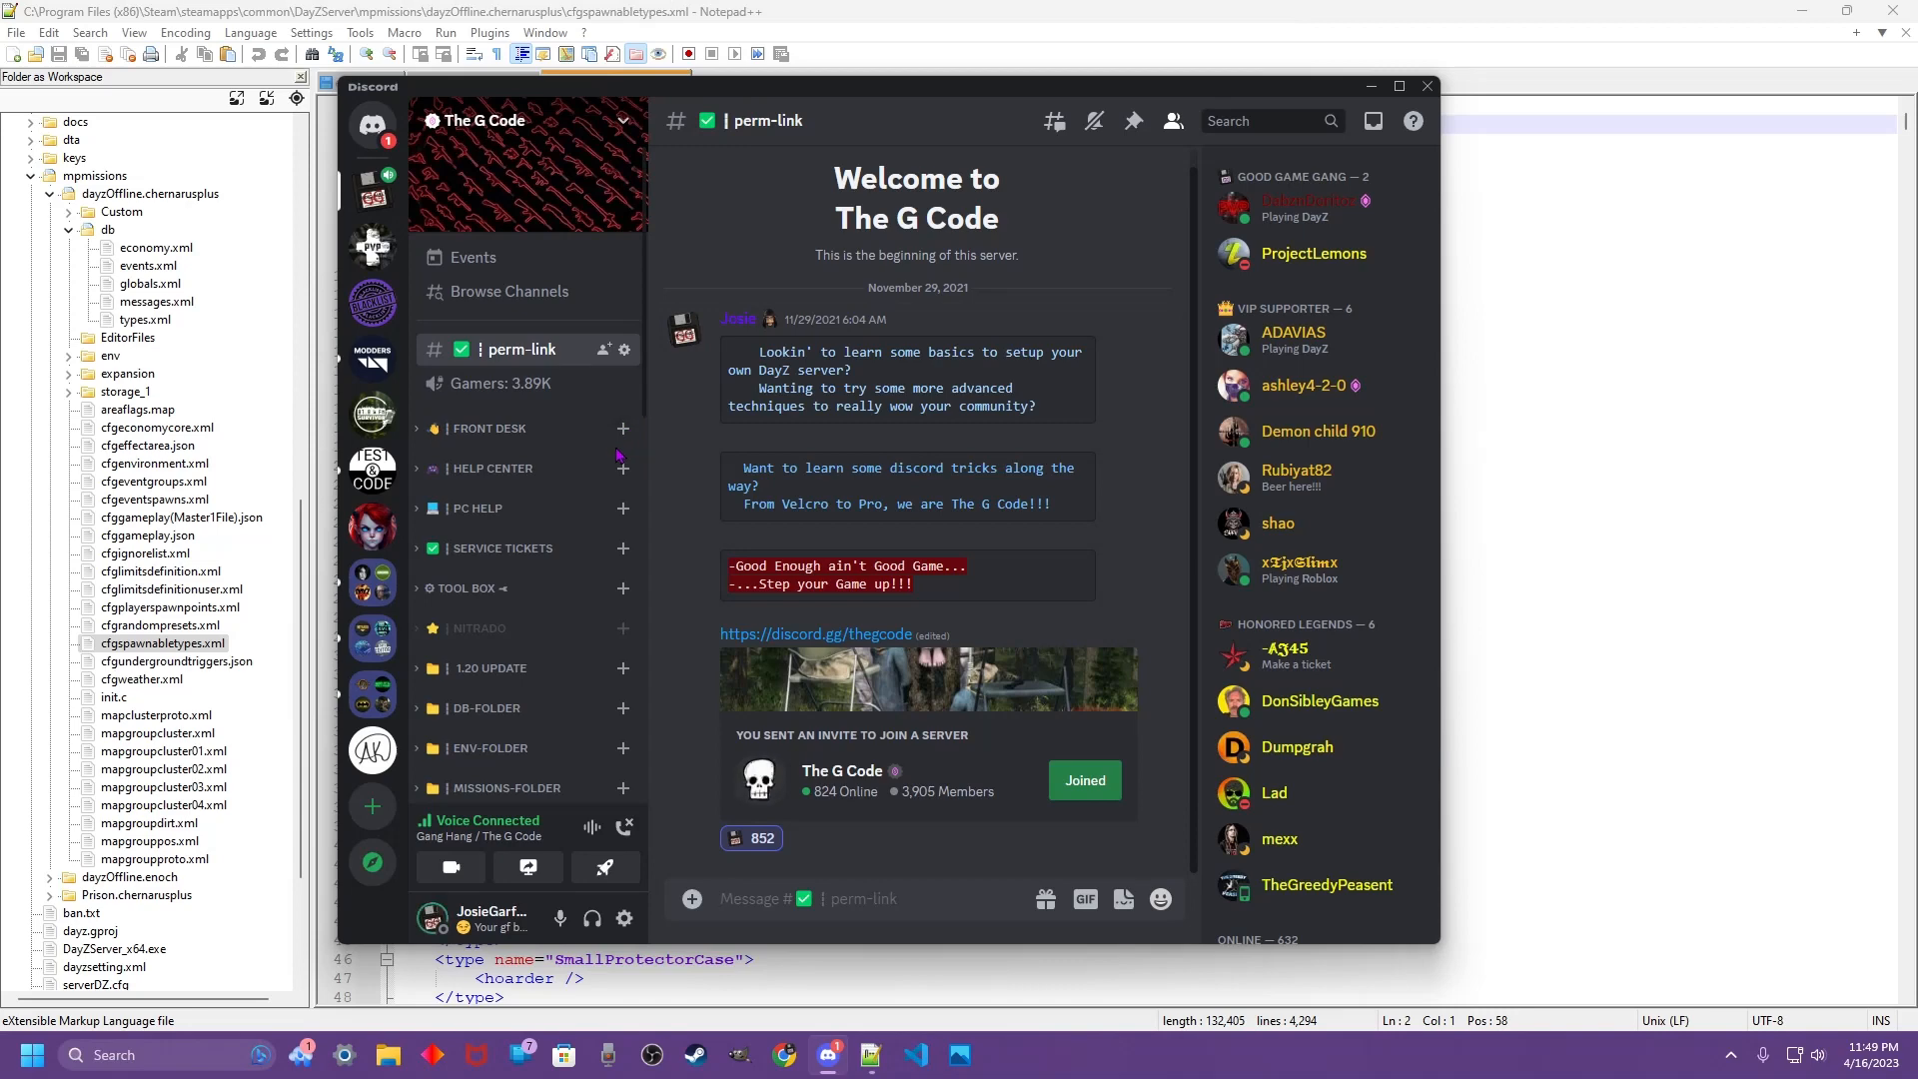
mouse_move(493, 467)
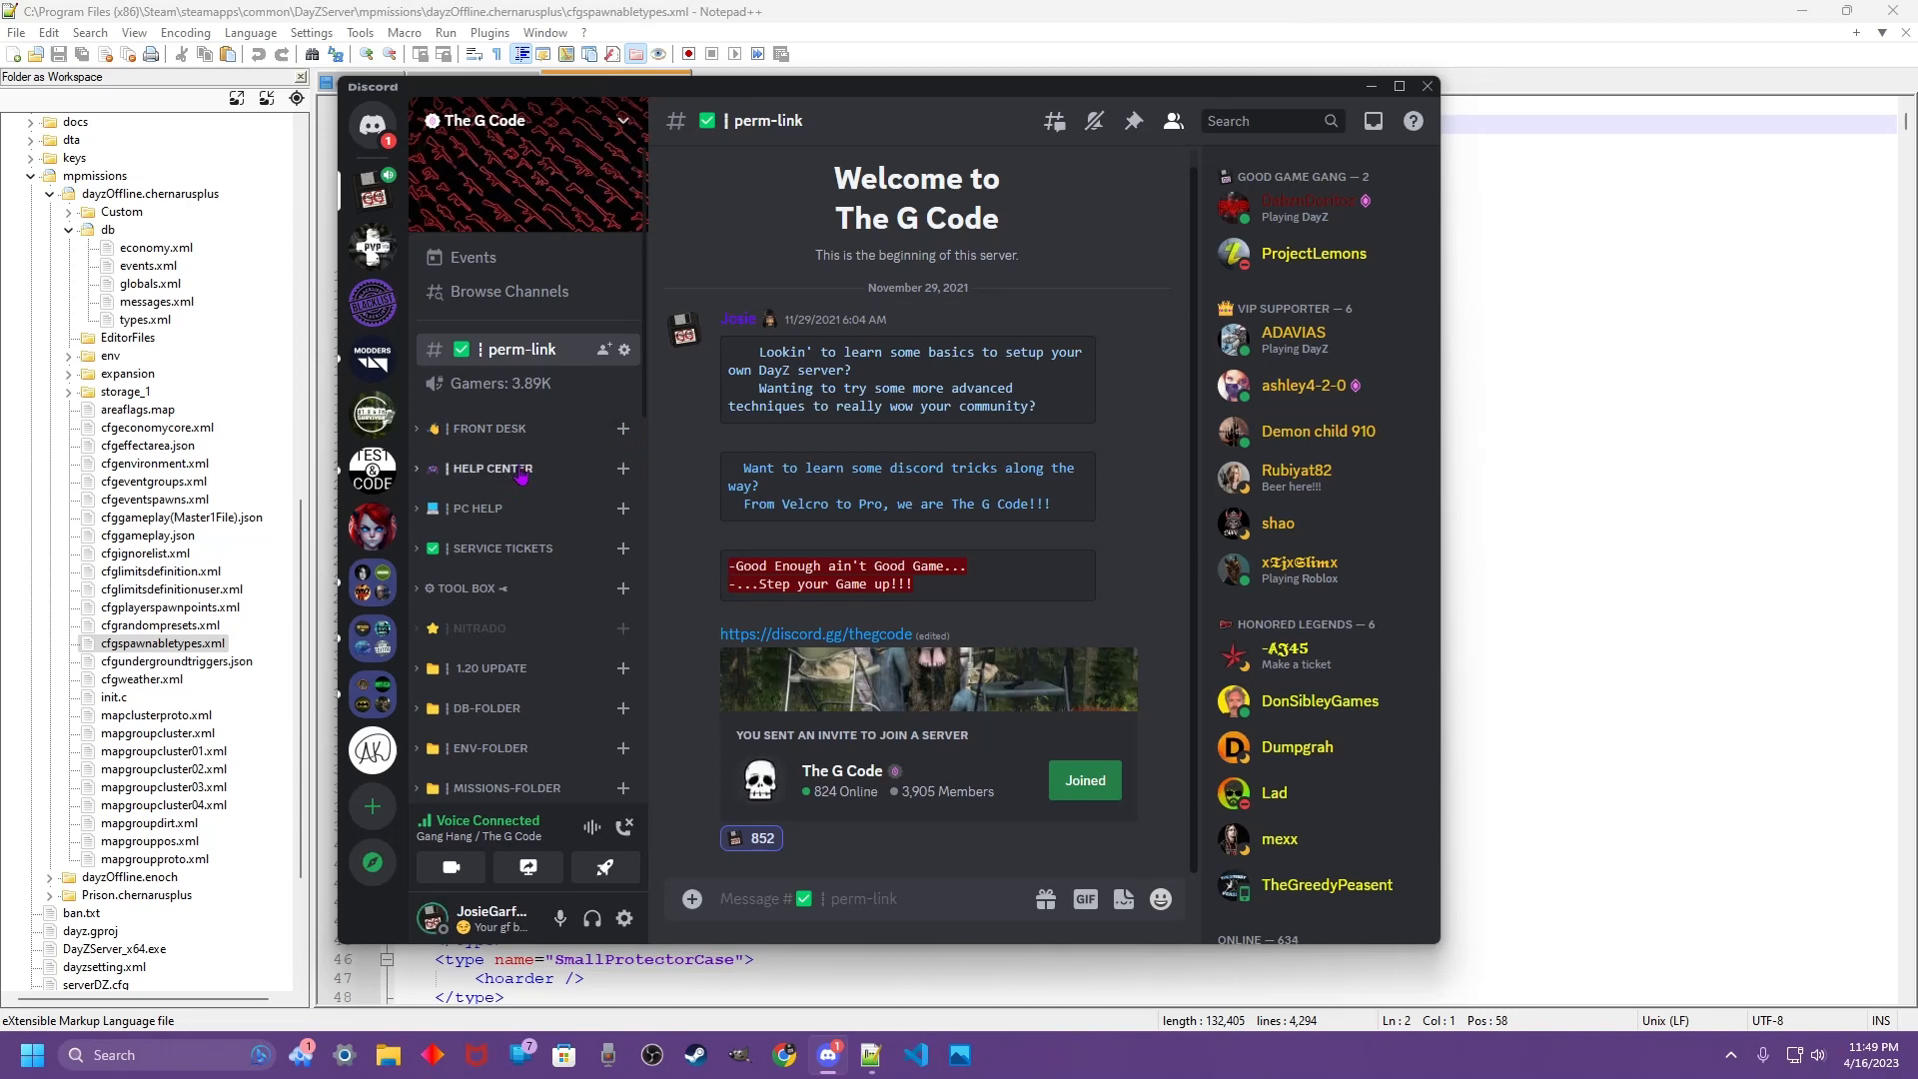
scroll(down, 3)
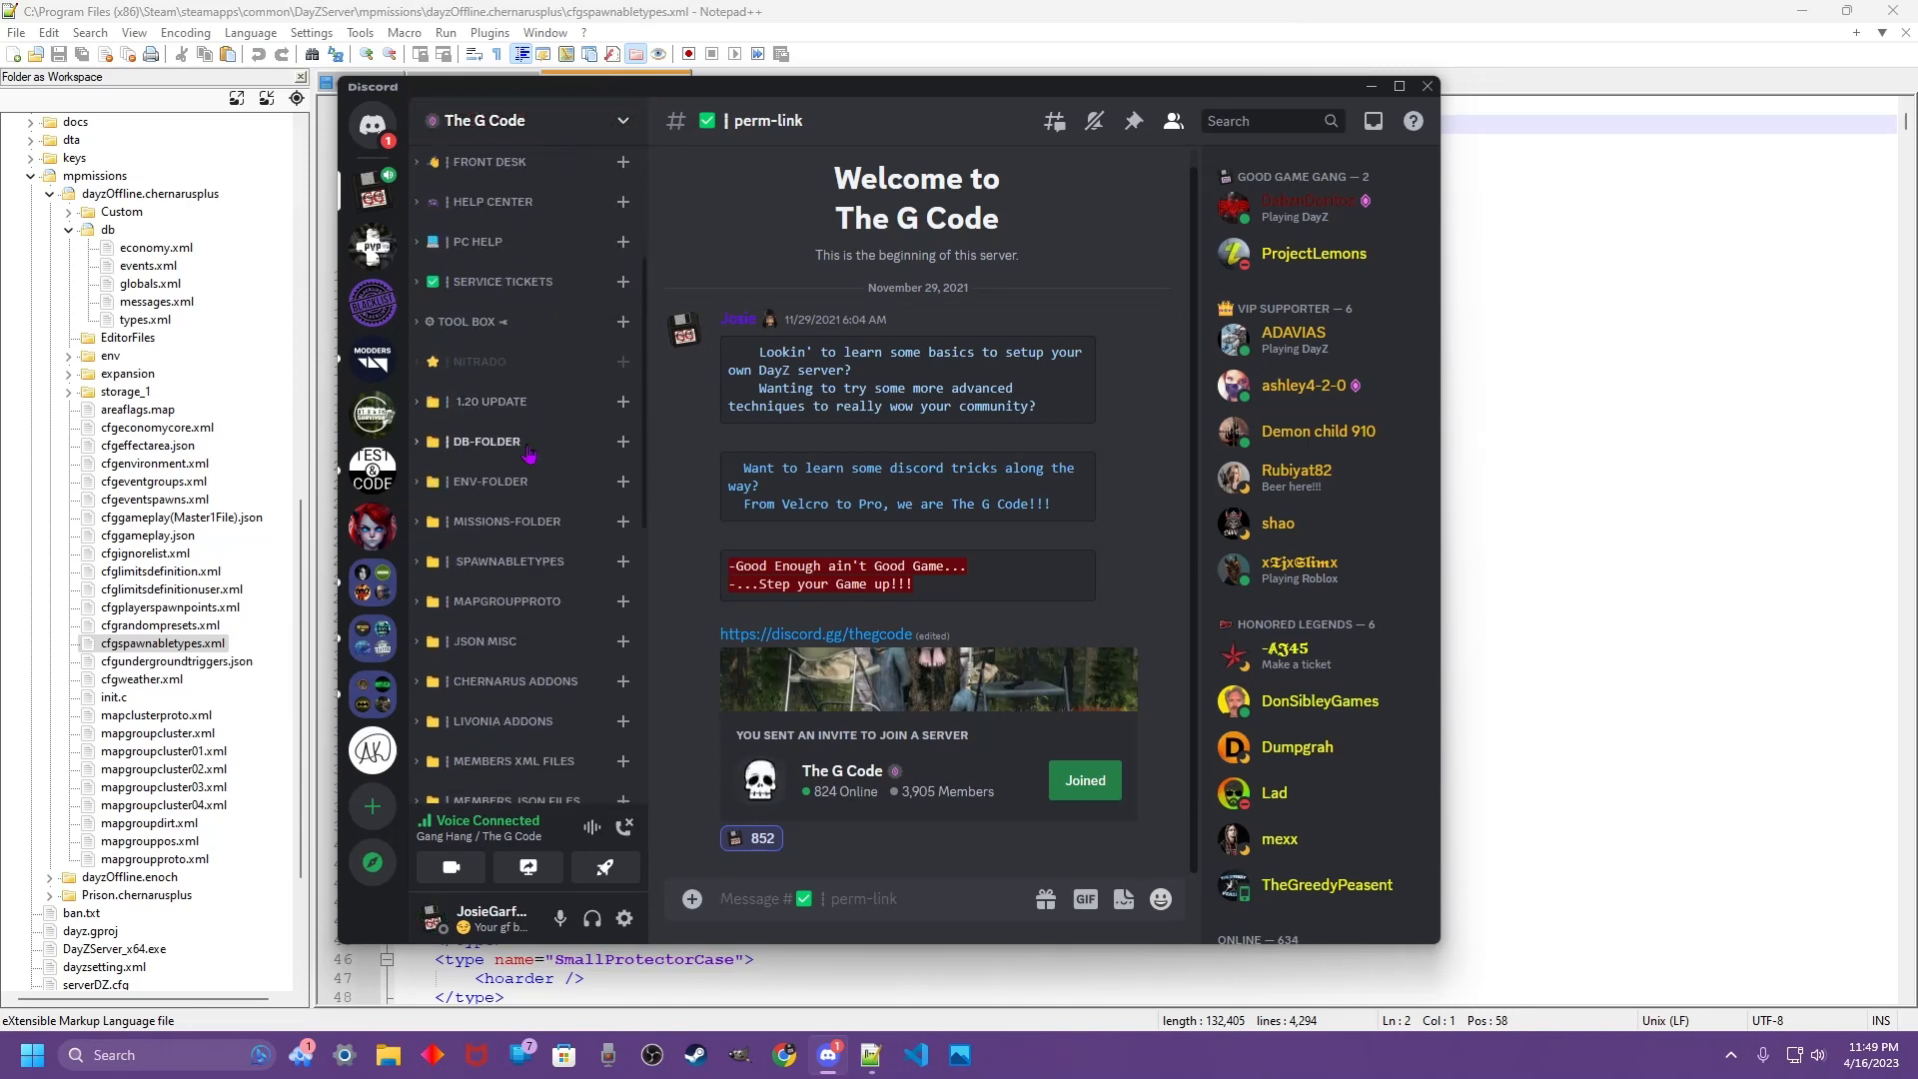
mouse_move(509, 560)
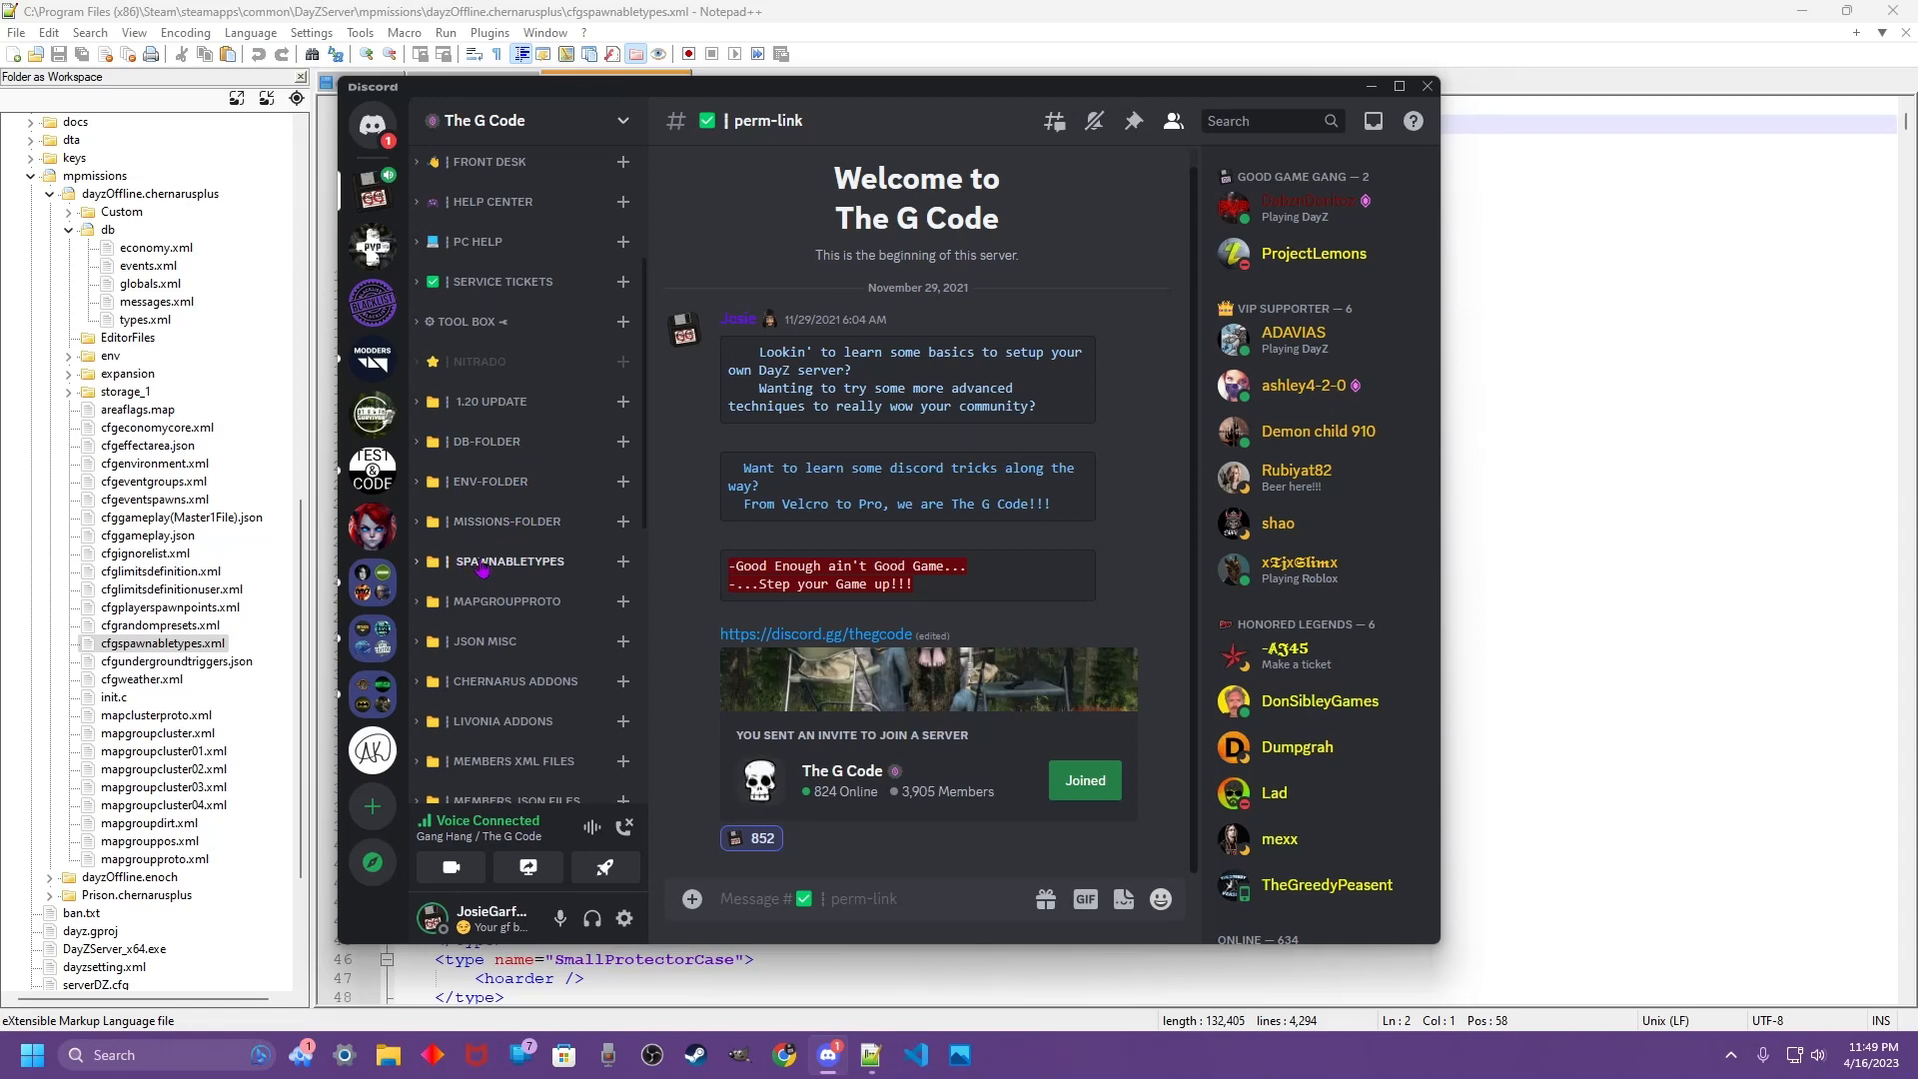
mouse_move(454, 220)
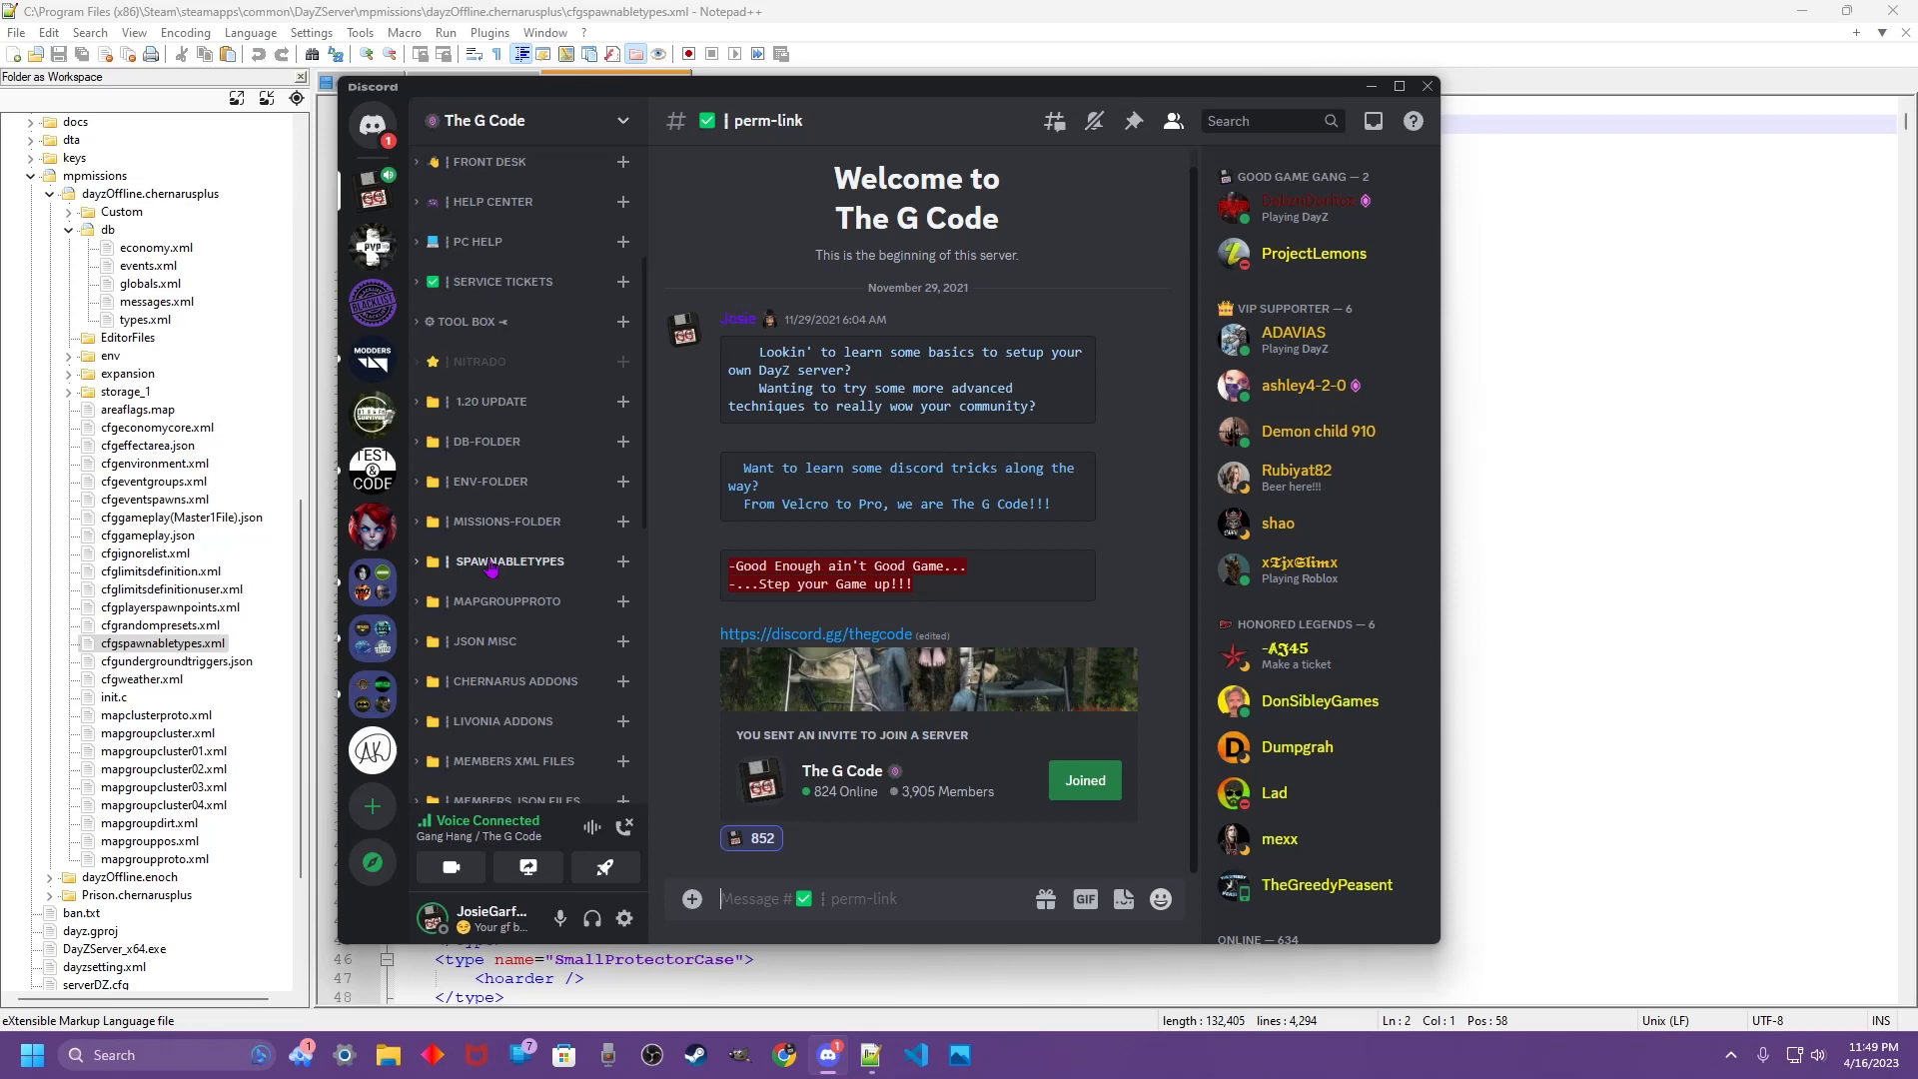
- In Discord's SPAWNABLETYPES category, open #spwntyps-vehicles-custom and download VehiclesRustPanels.xml
click(509, 560)
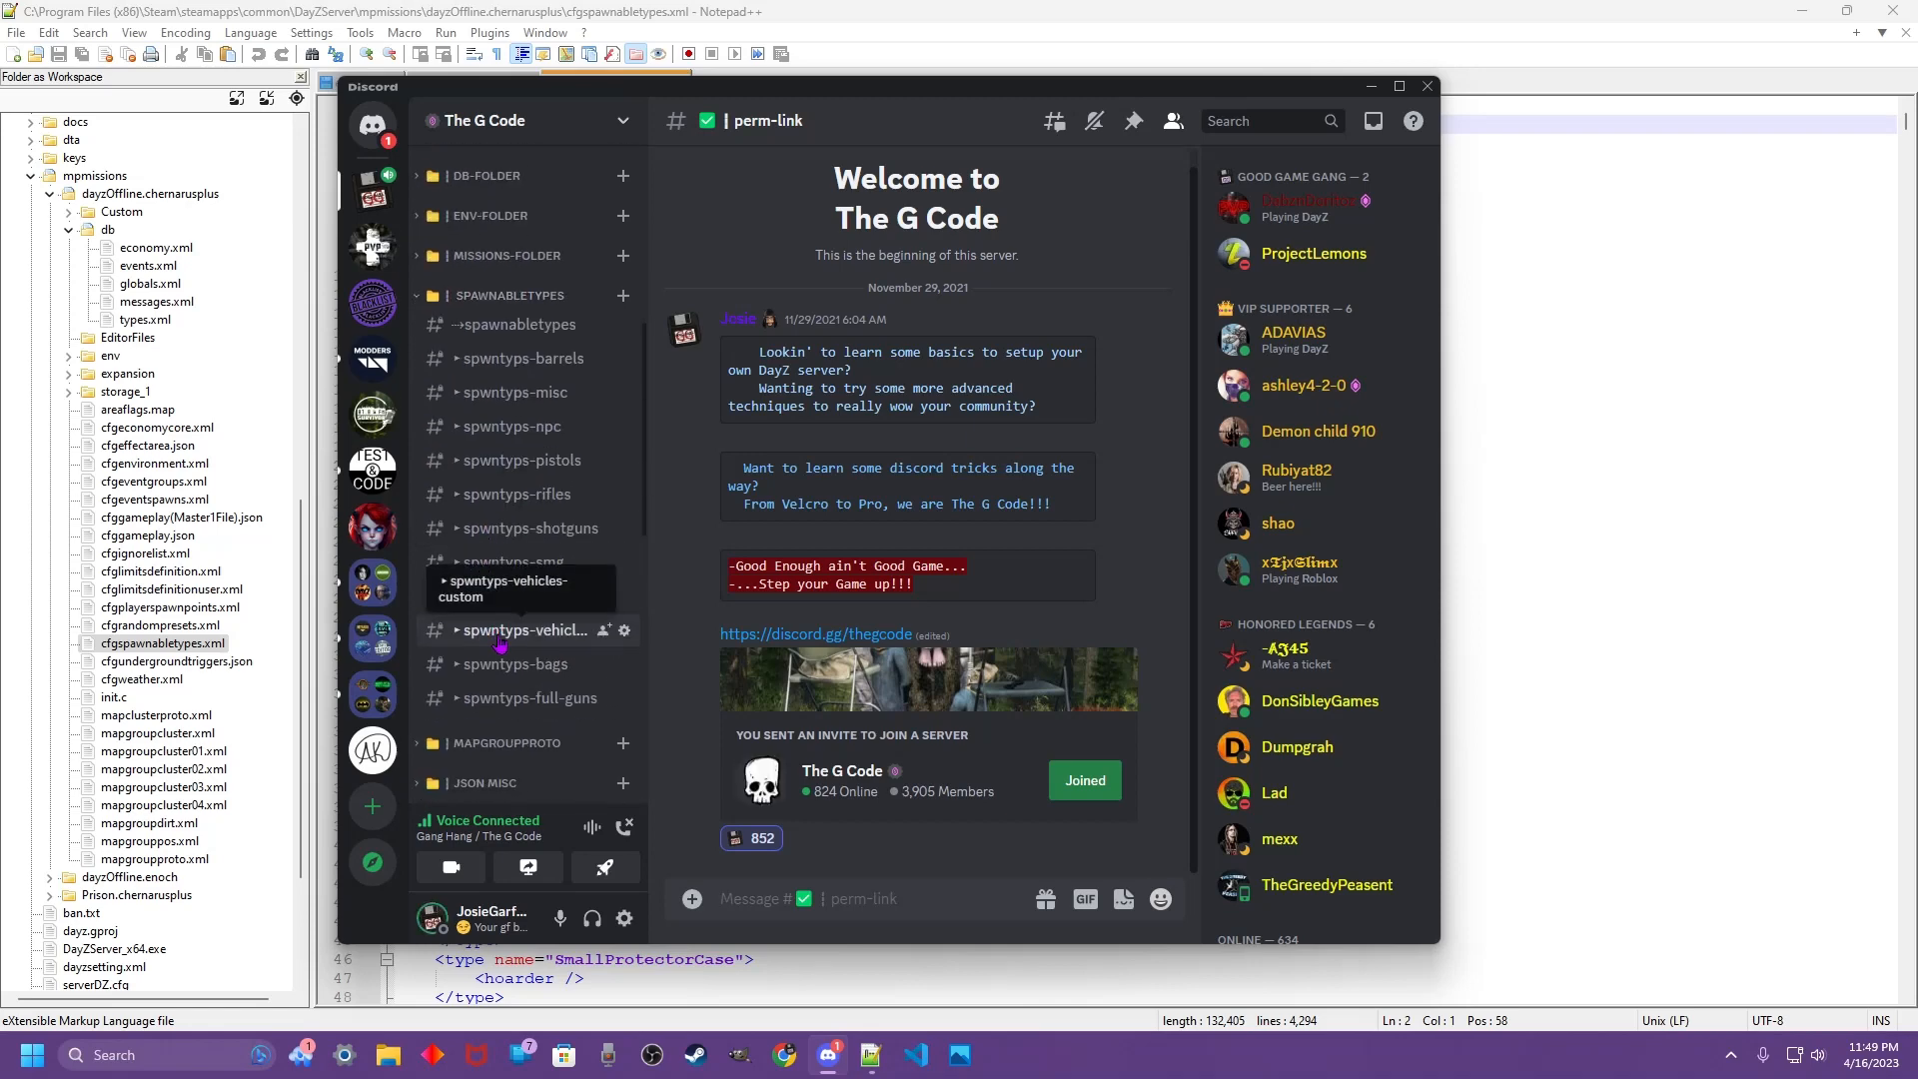
click(522, 629)
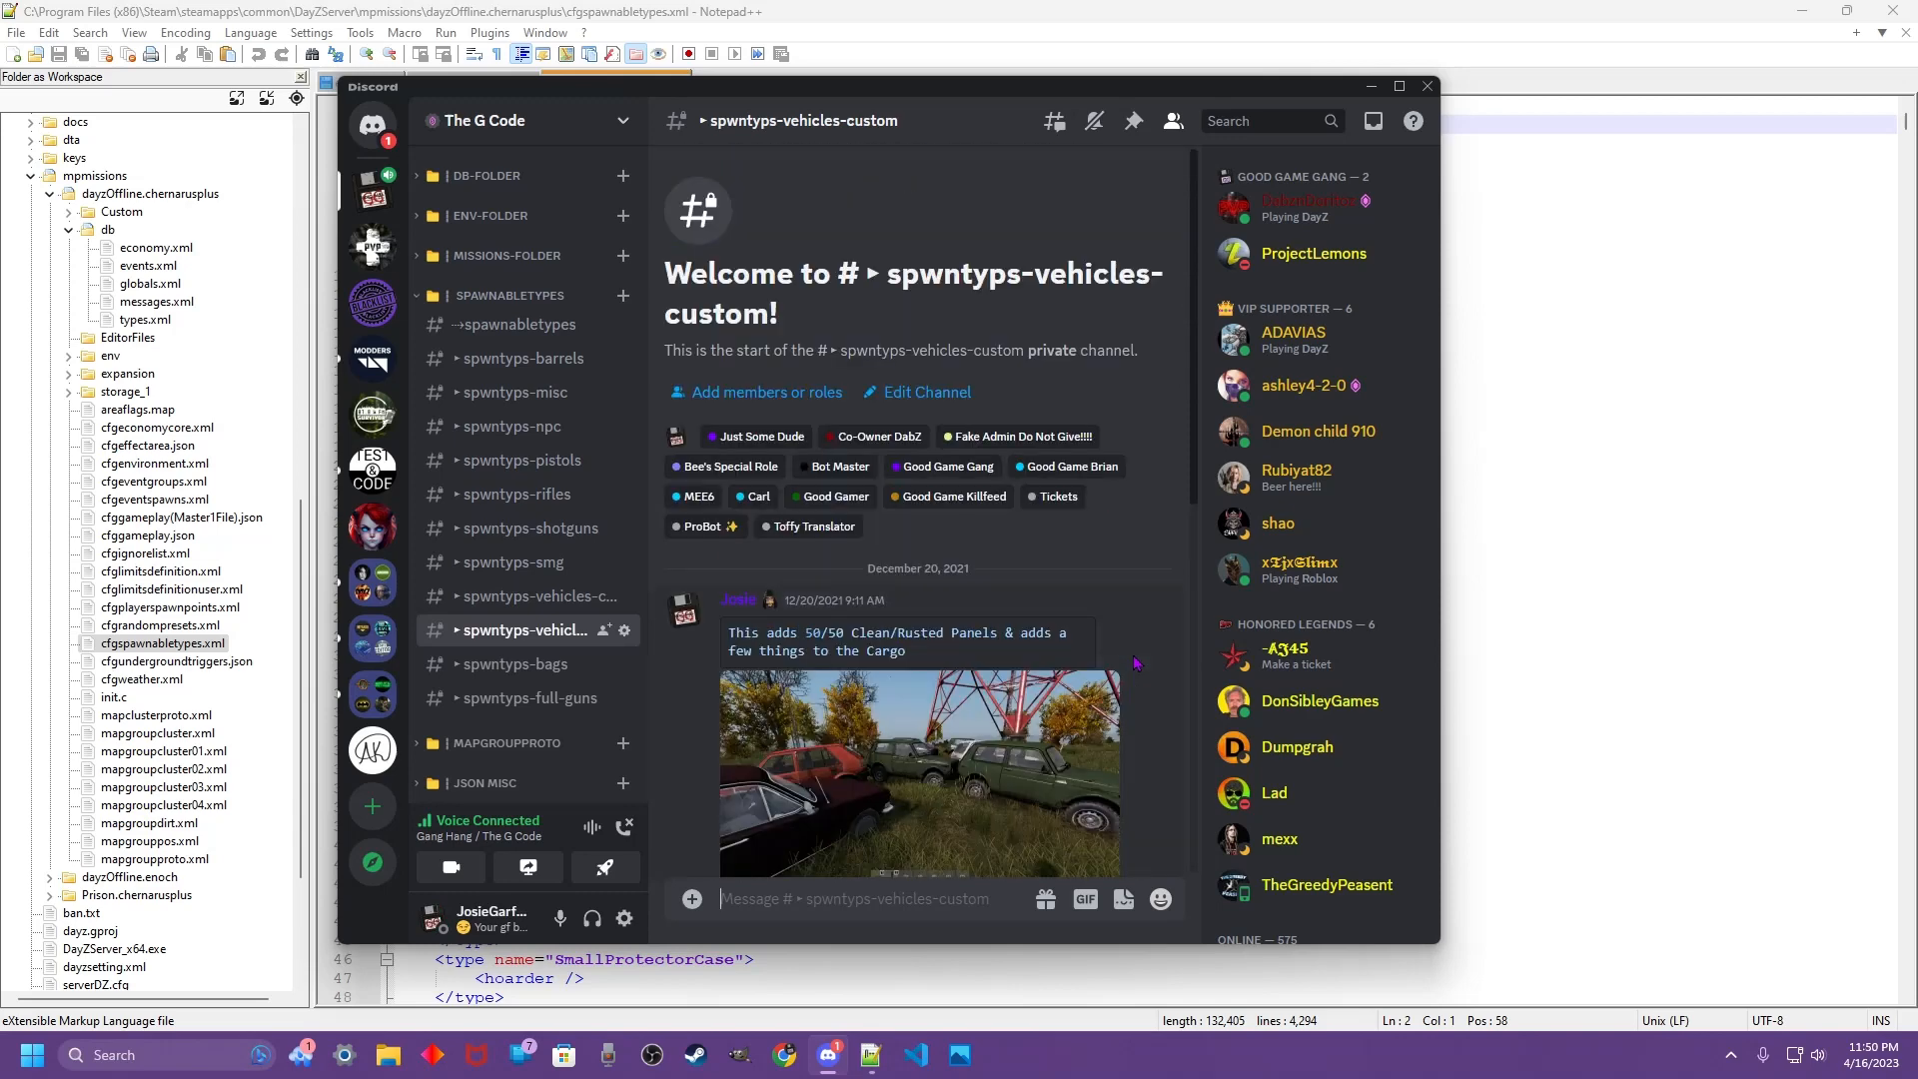
scroll(down, 3)
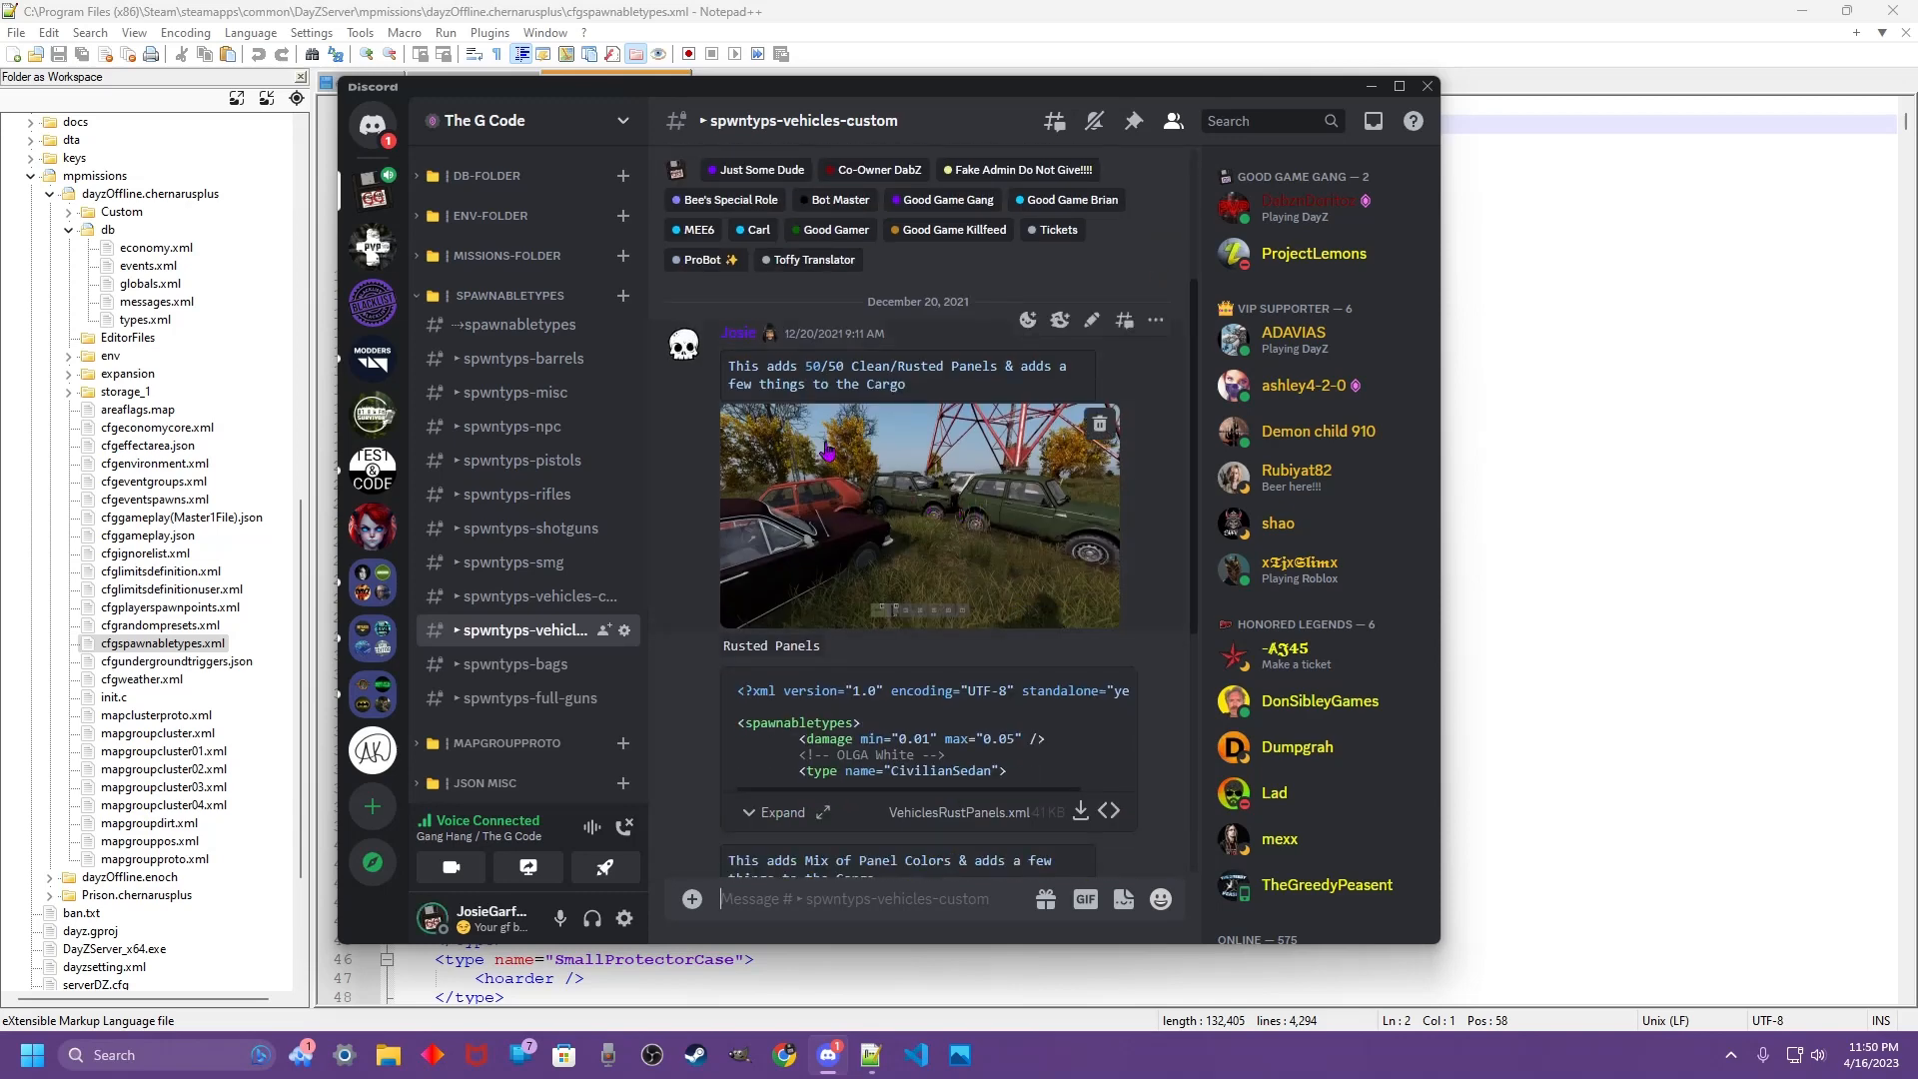
mouse_move(1093, 560)
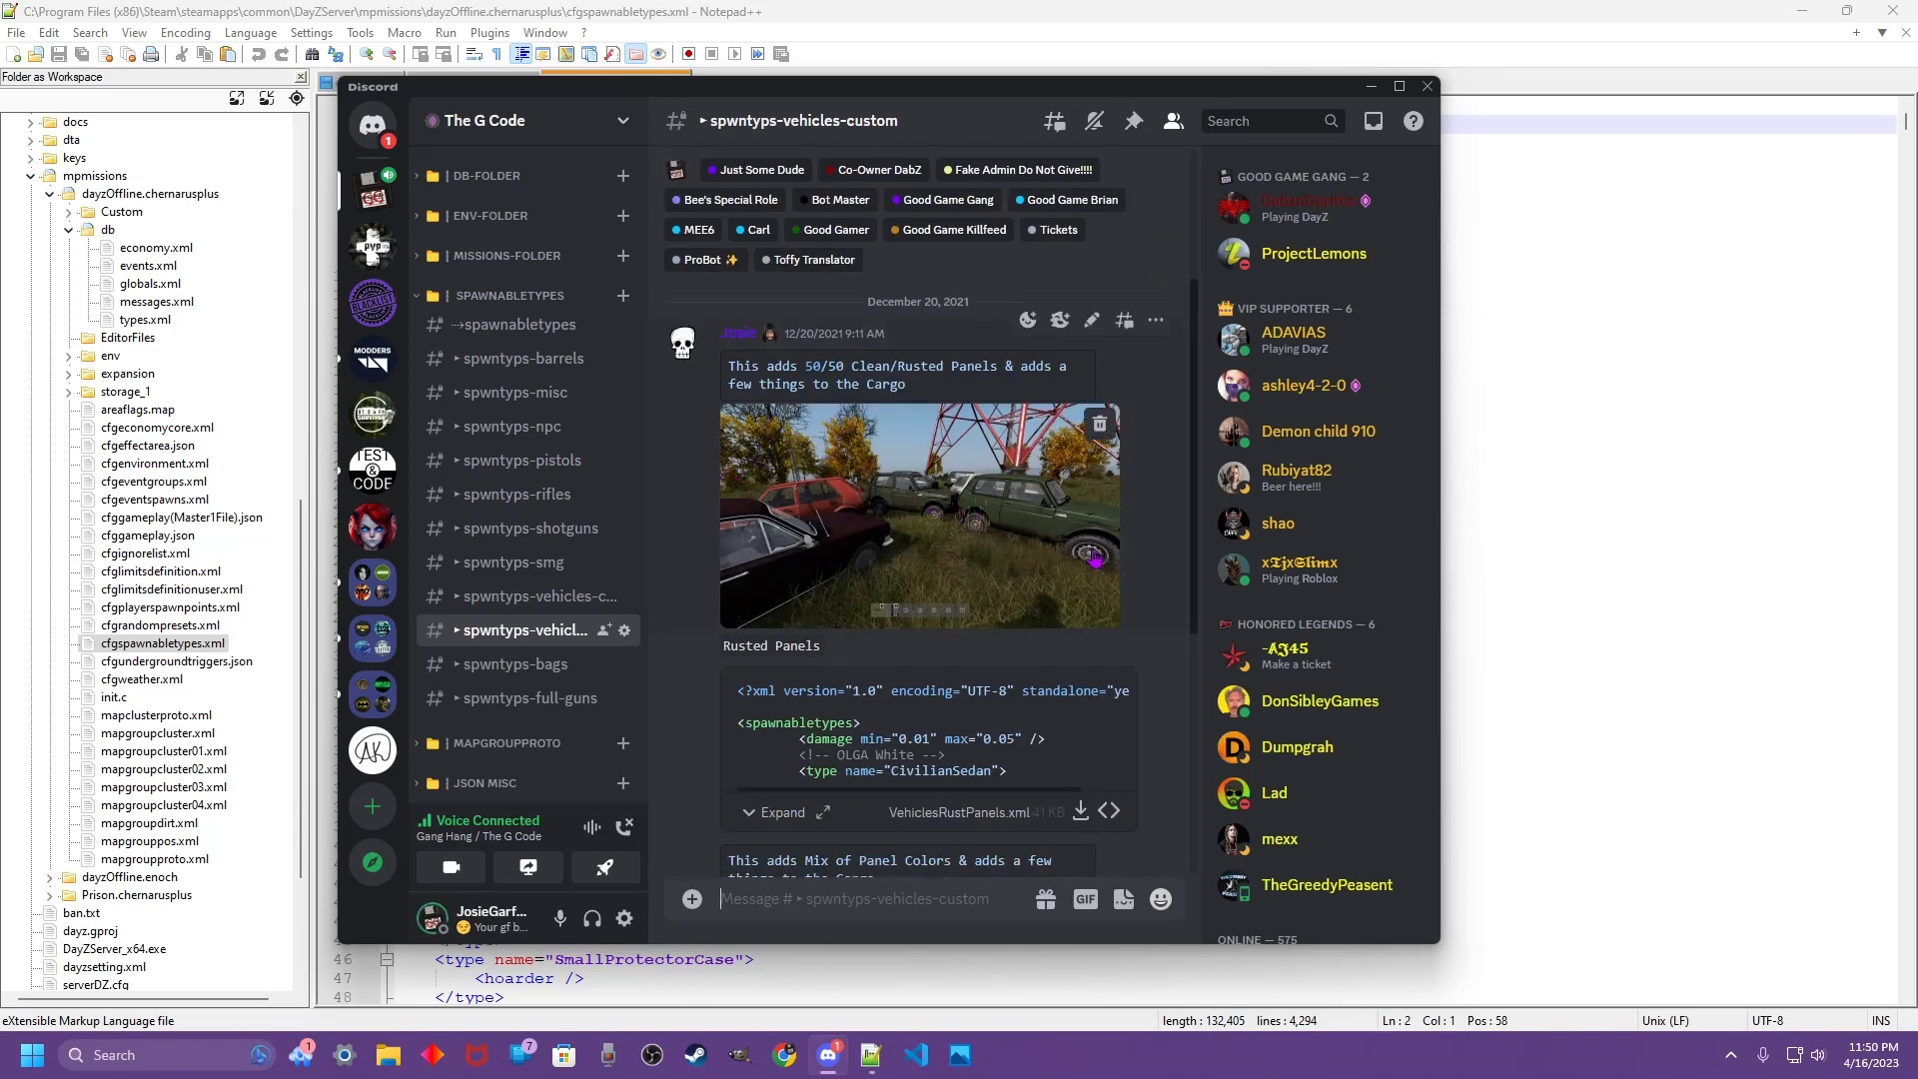
mouse_move(885, 495)
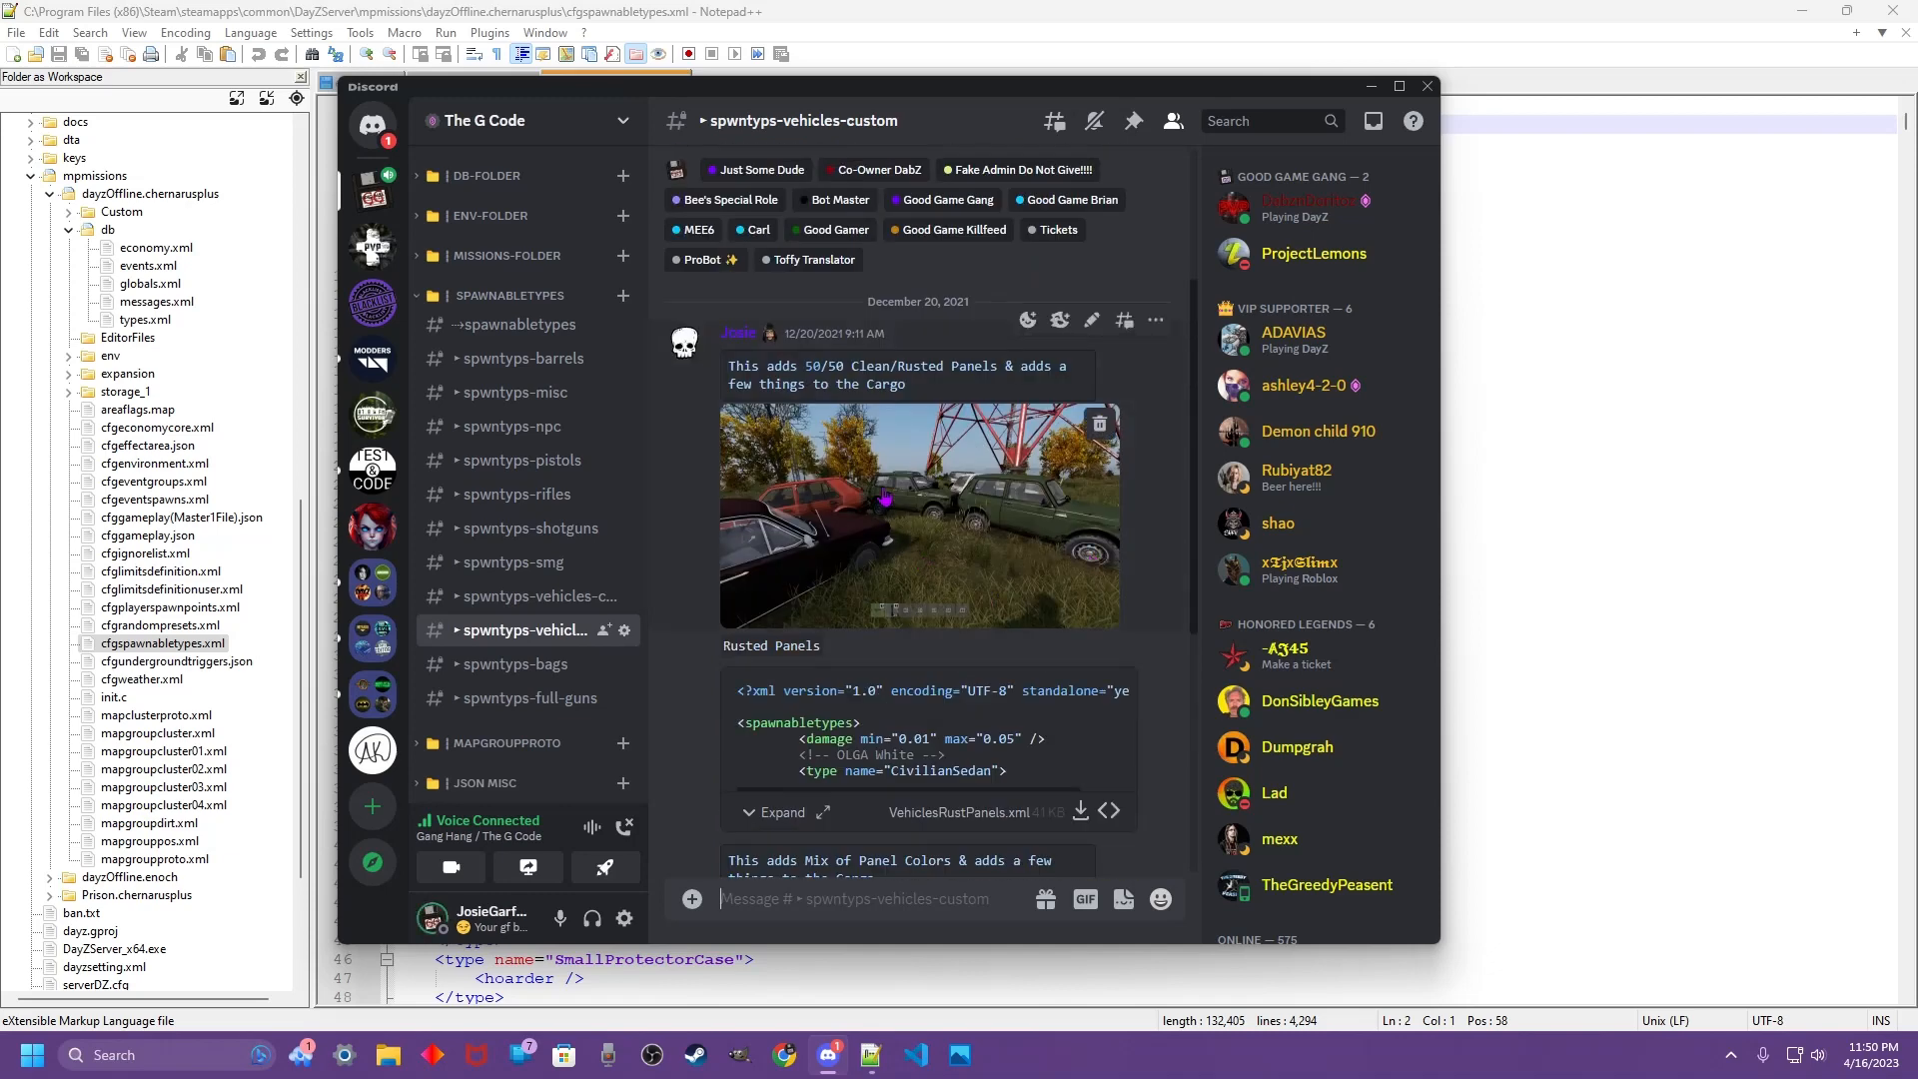
mouse_move(897, 519)
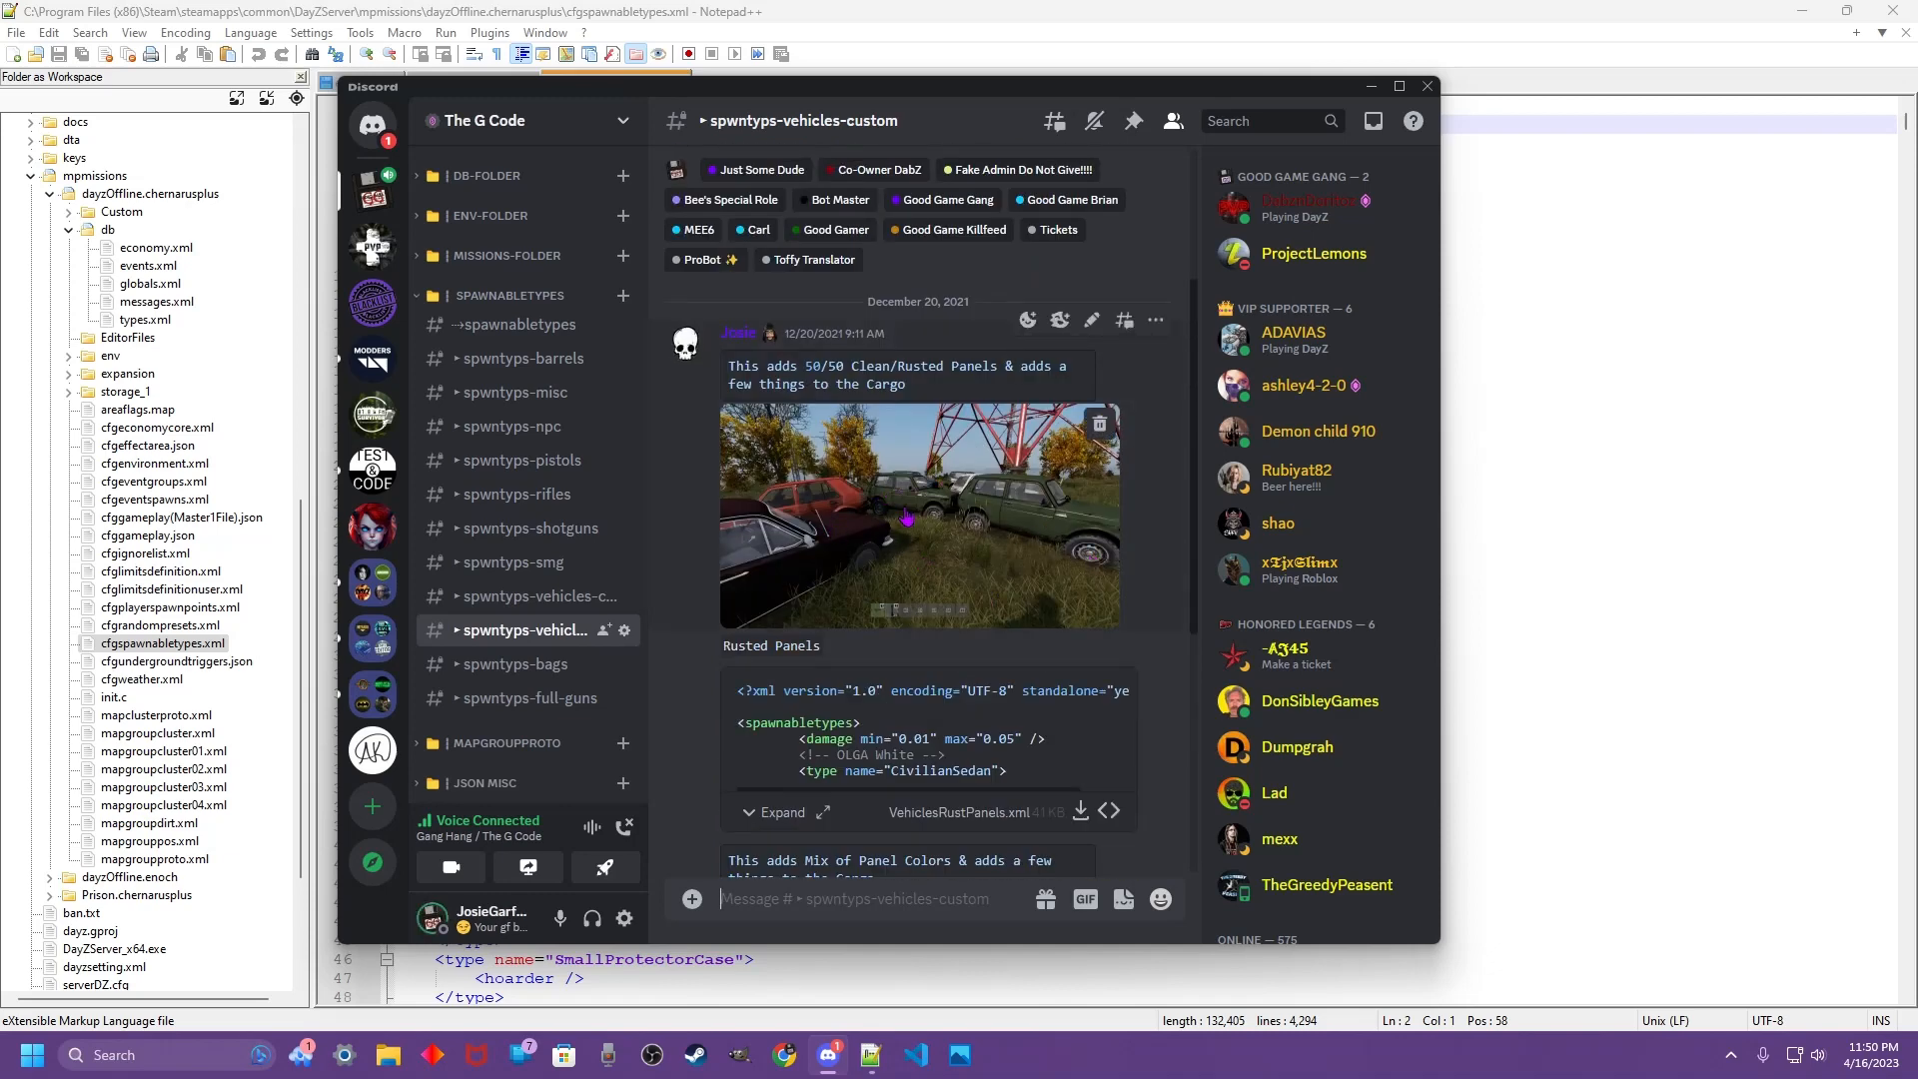
mouse_move(1081, 811)
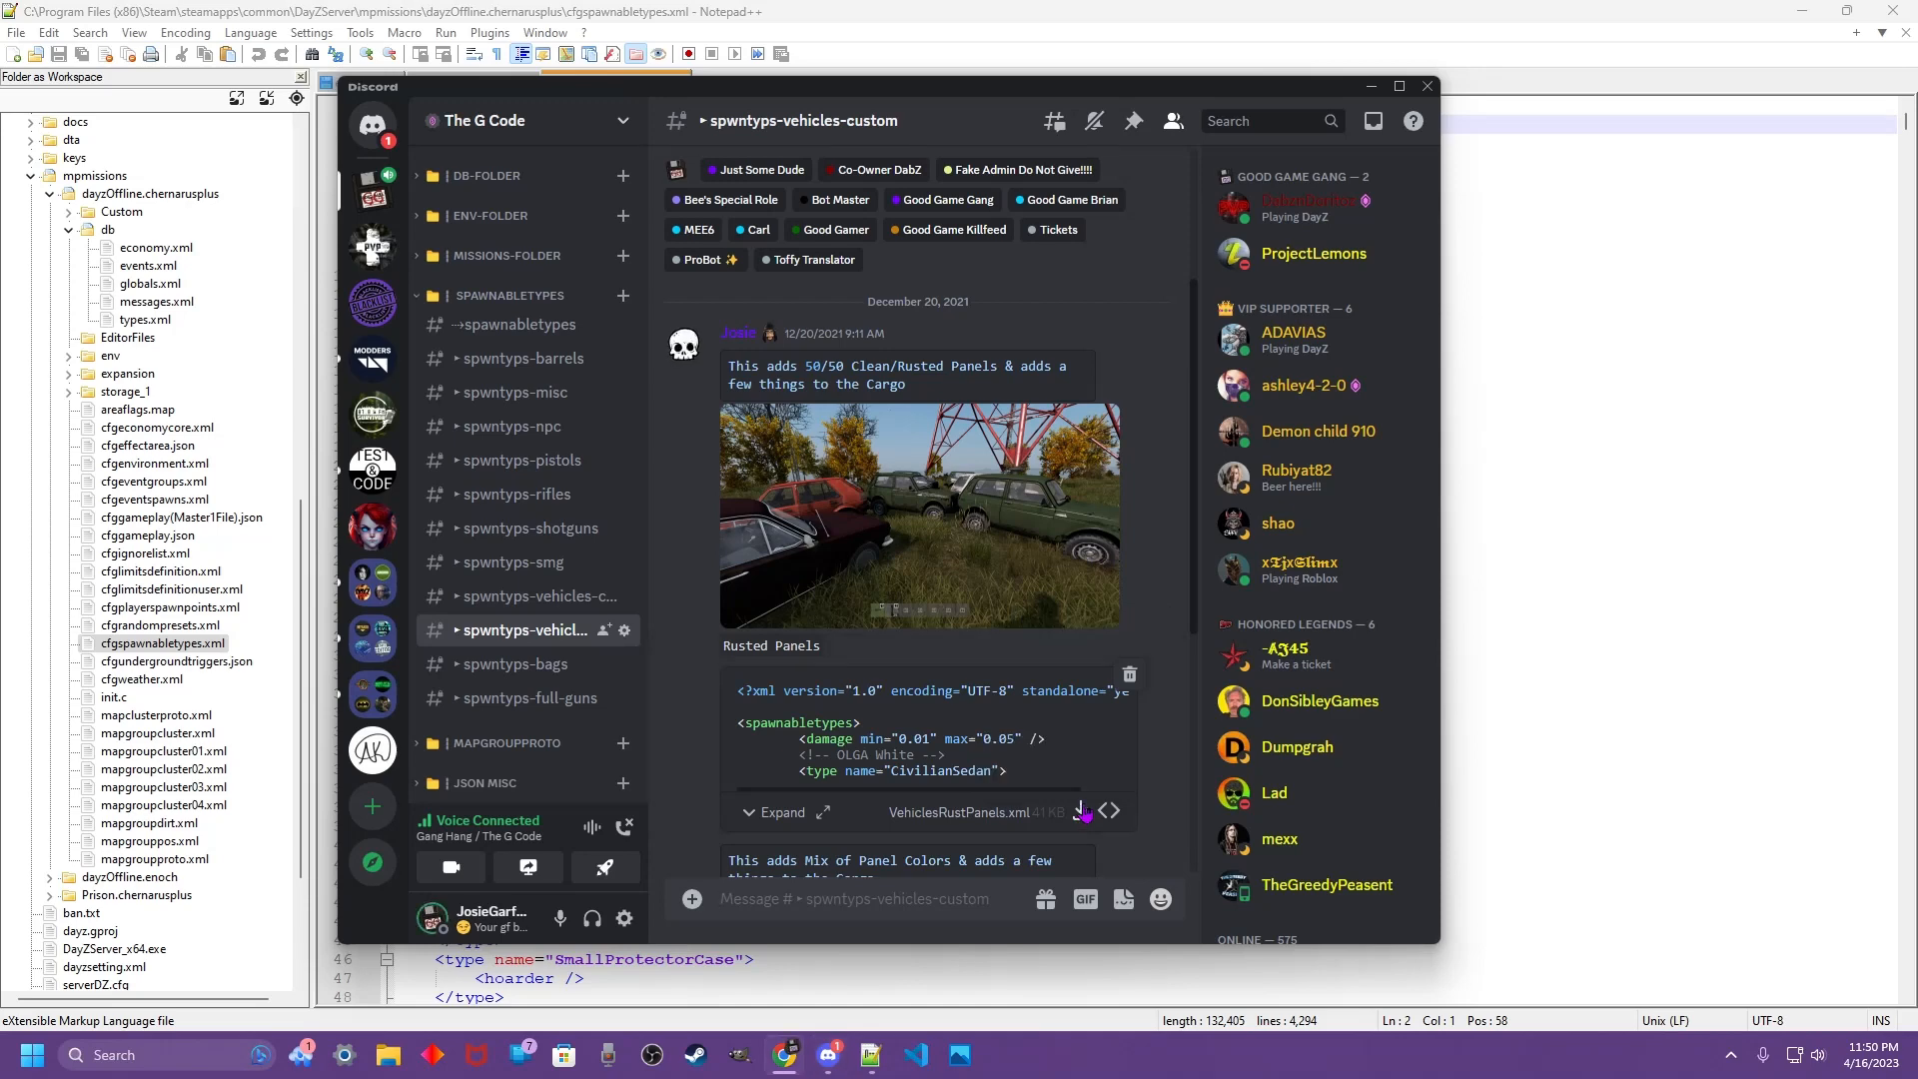
click(1371, 86)
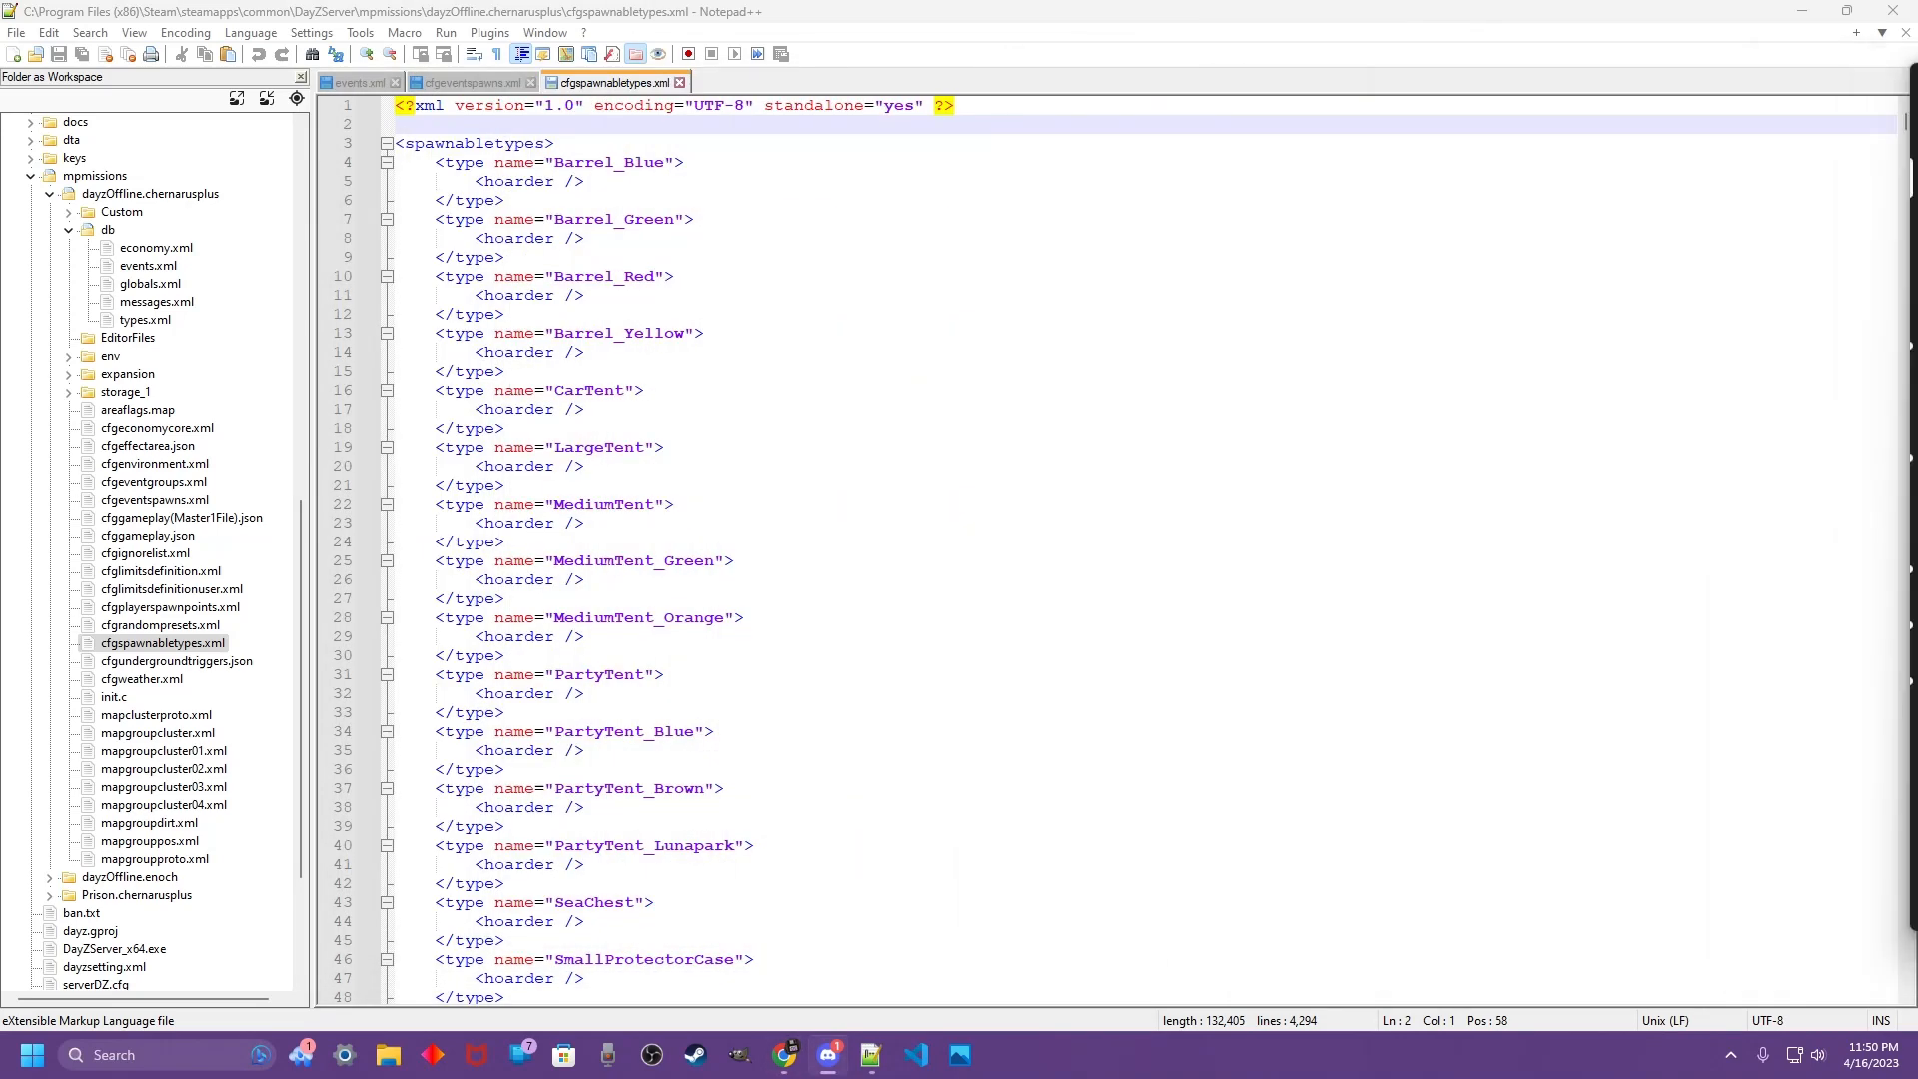
mouse_move(859, 301)
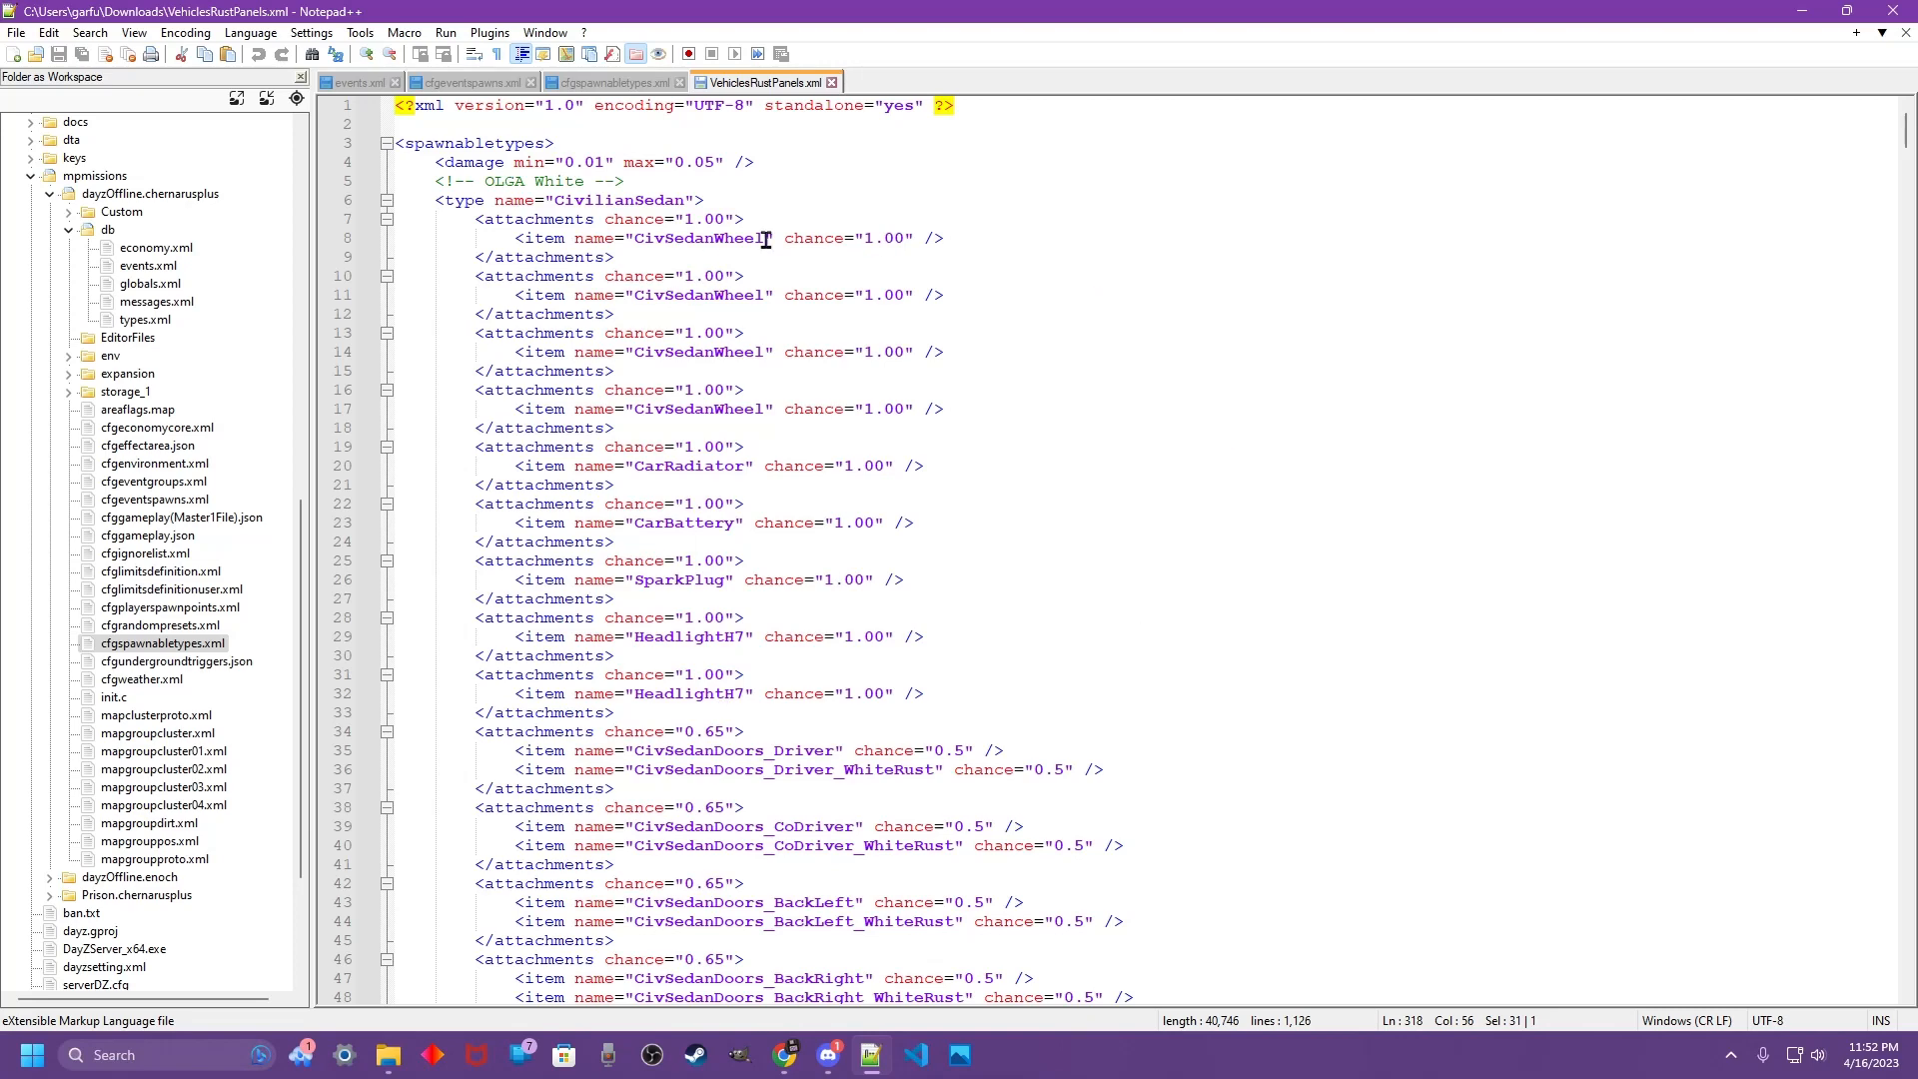
- Load VehiclesRustPanels.xml from Downloads as a new tab, review it, then return to cfgspawnabletypes.xml
scroll(down, 3)
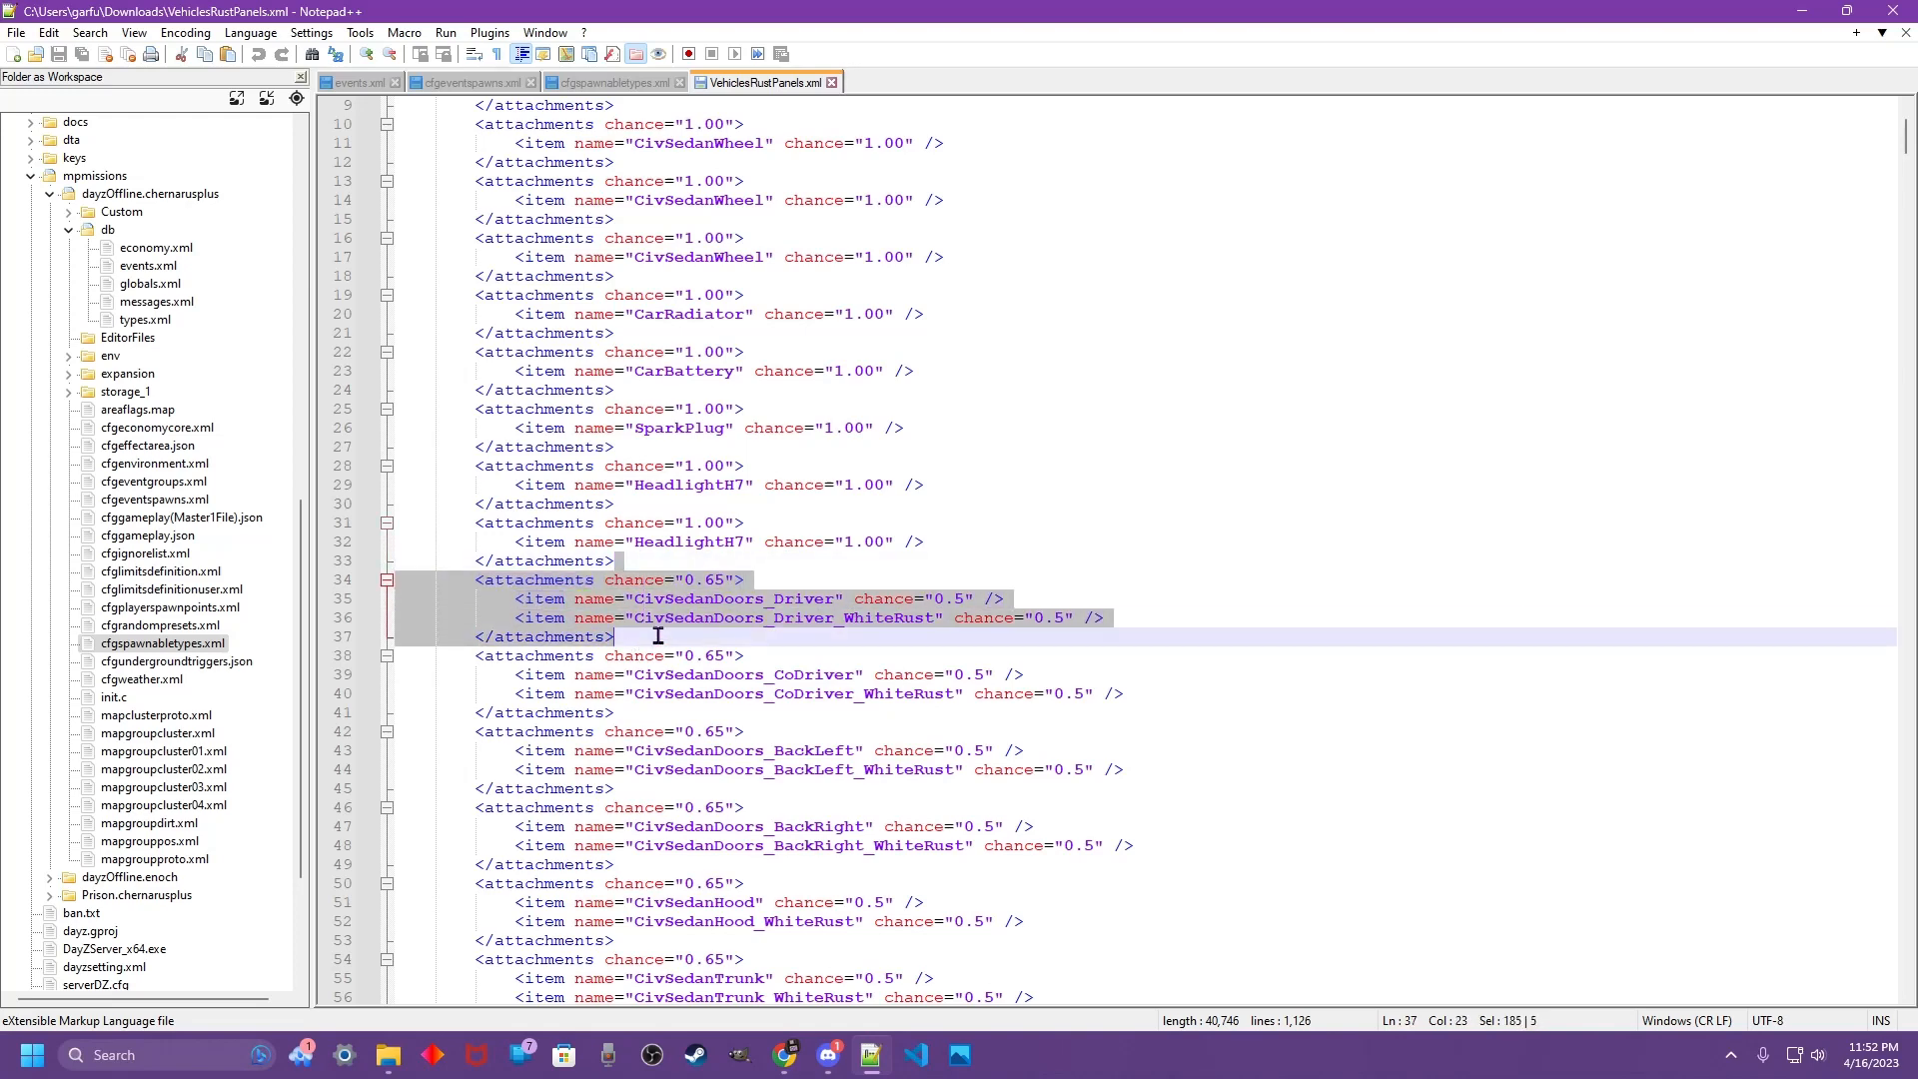
mouse_move(716, 592)
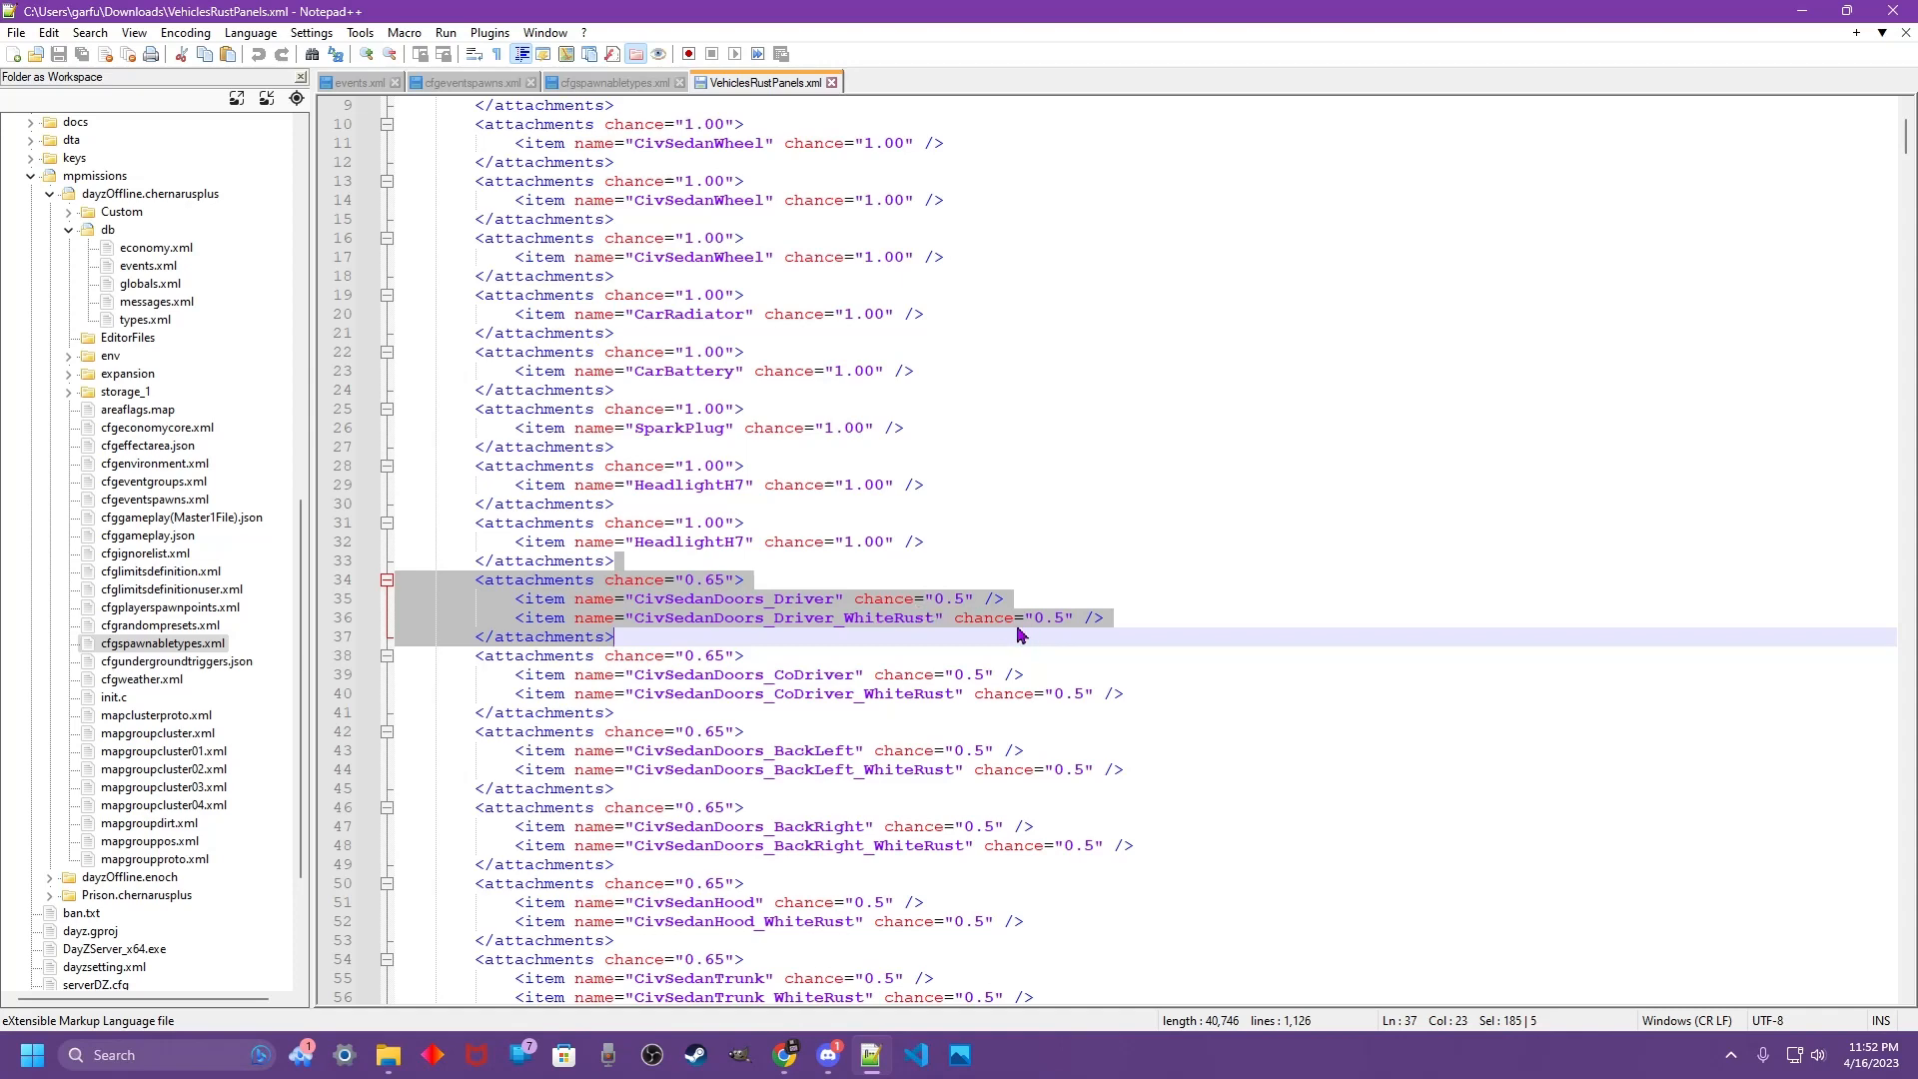
double_click(731, 598)
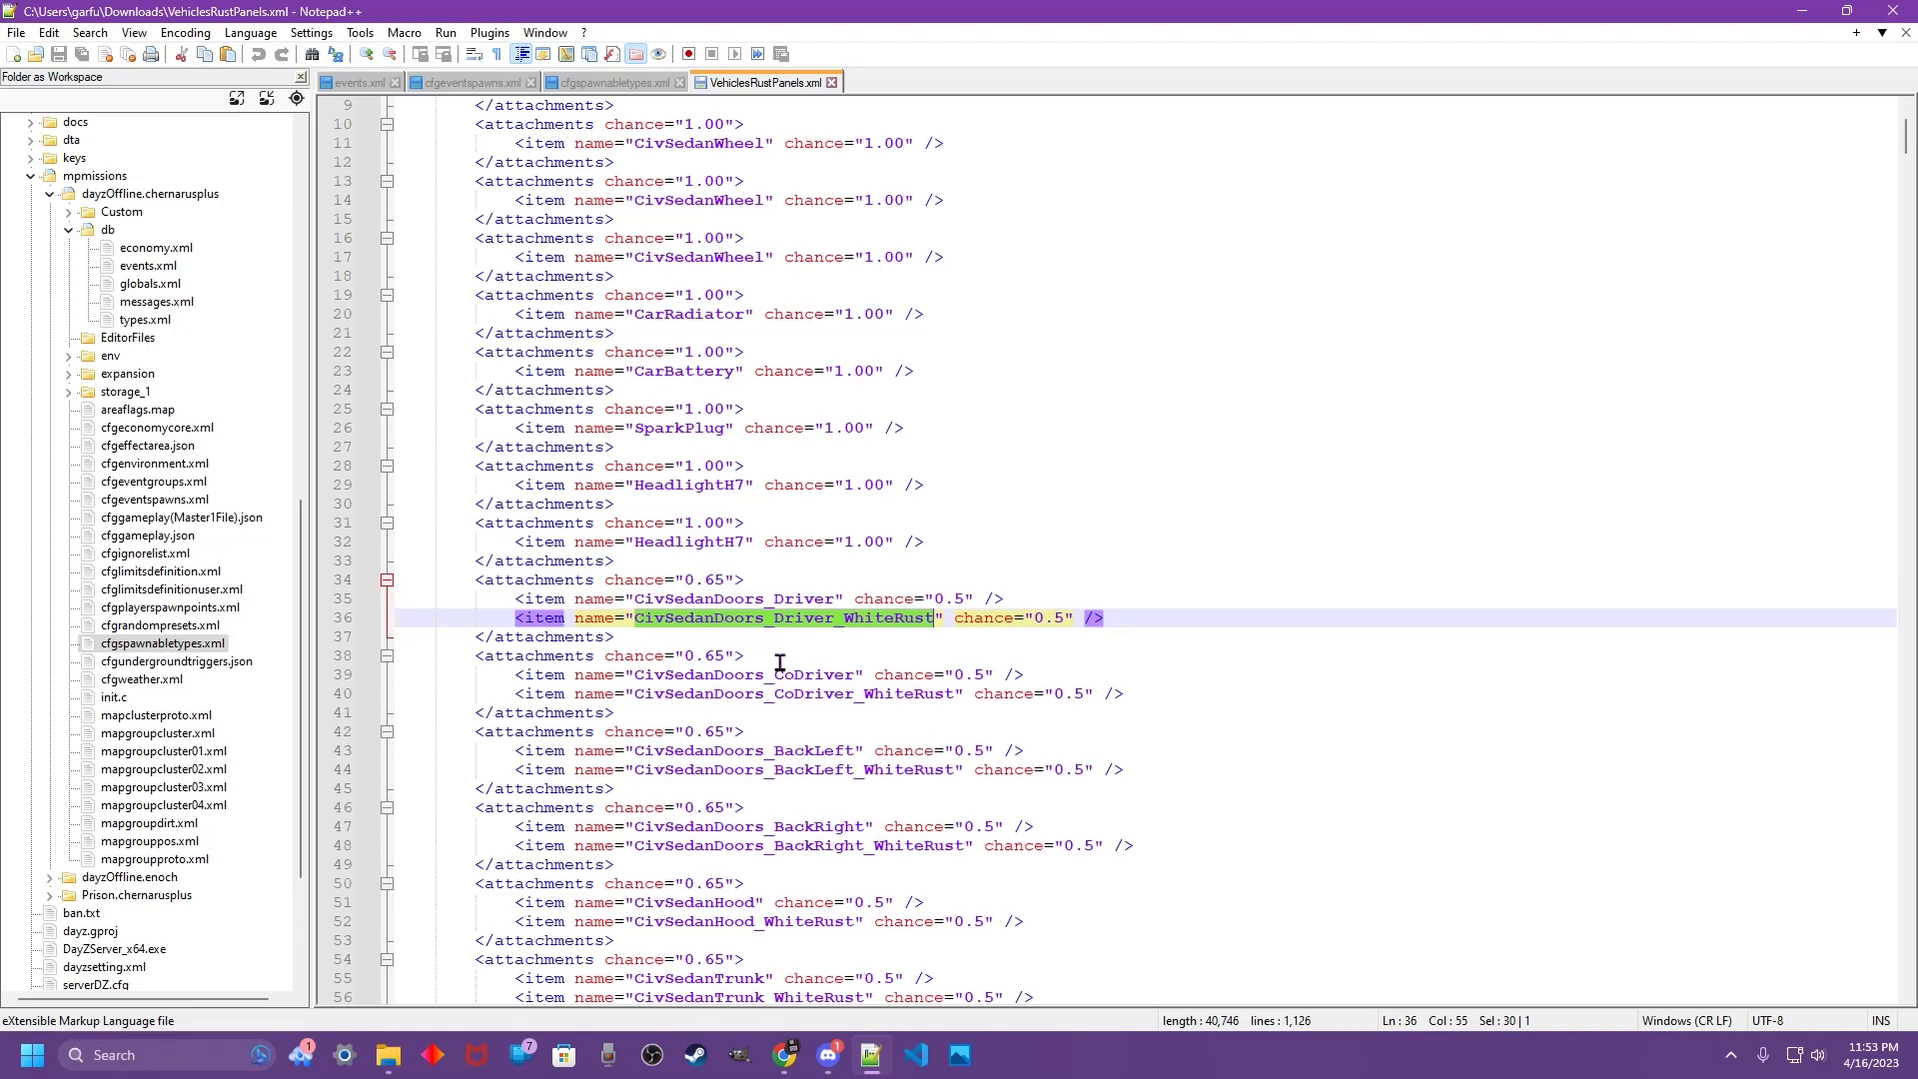
scroll(down, 3)
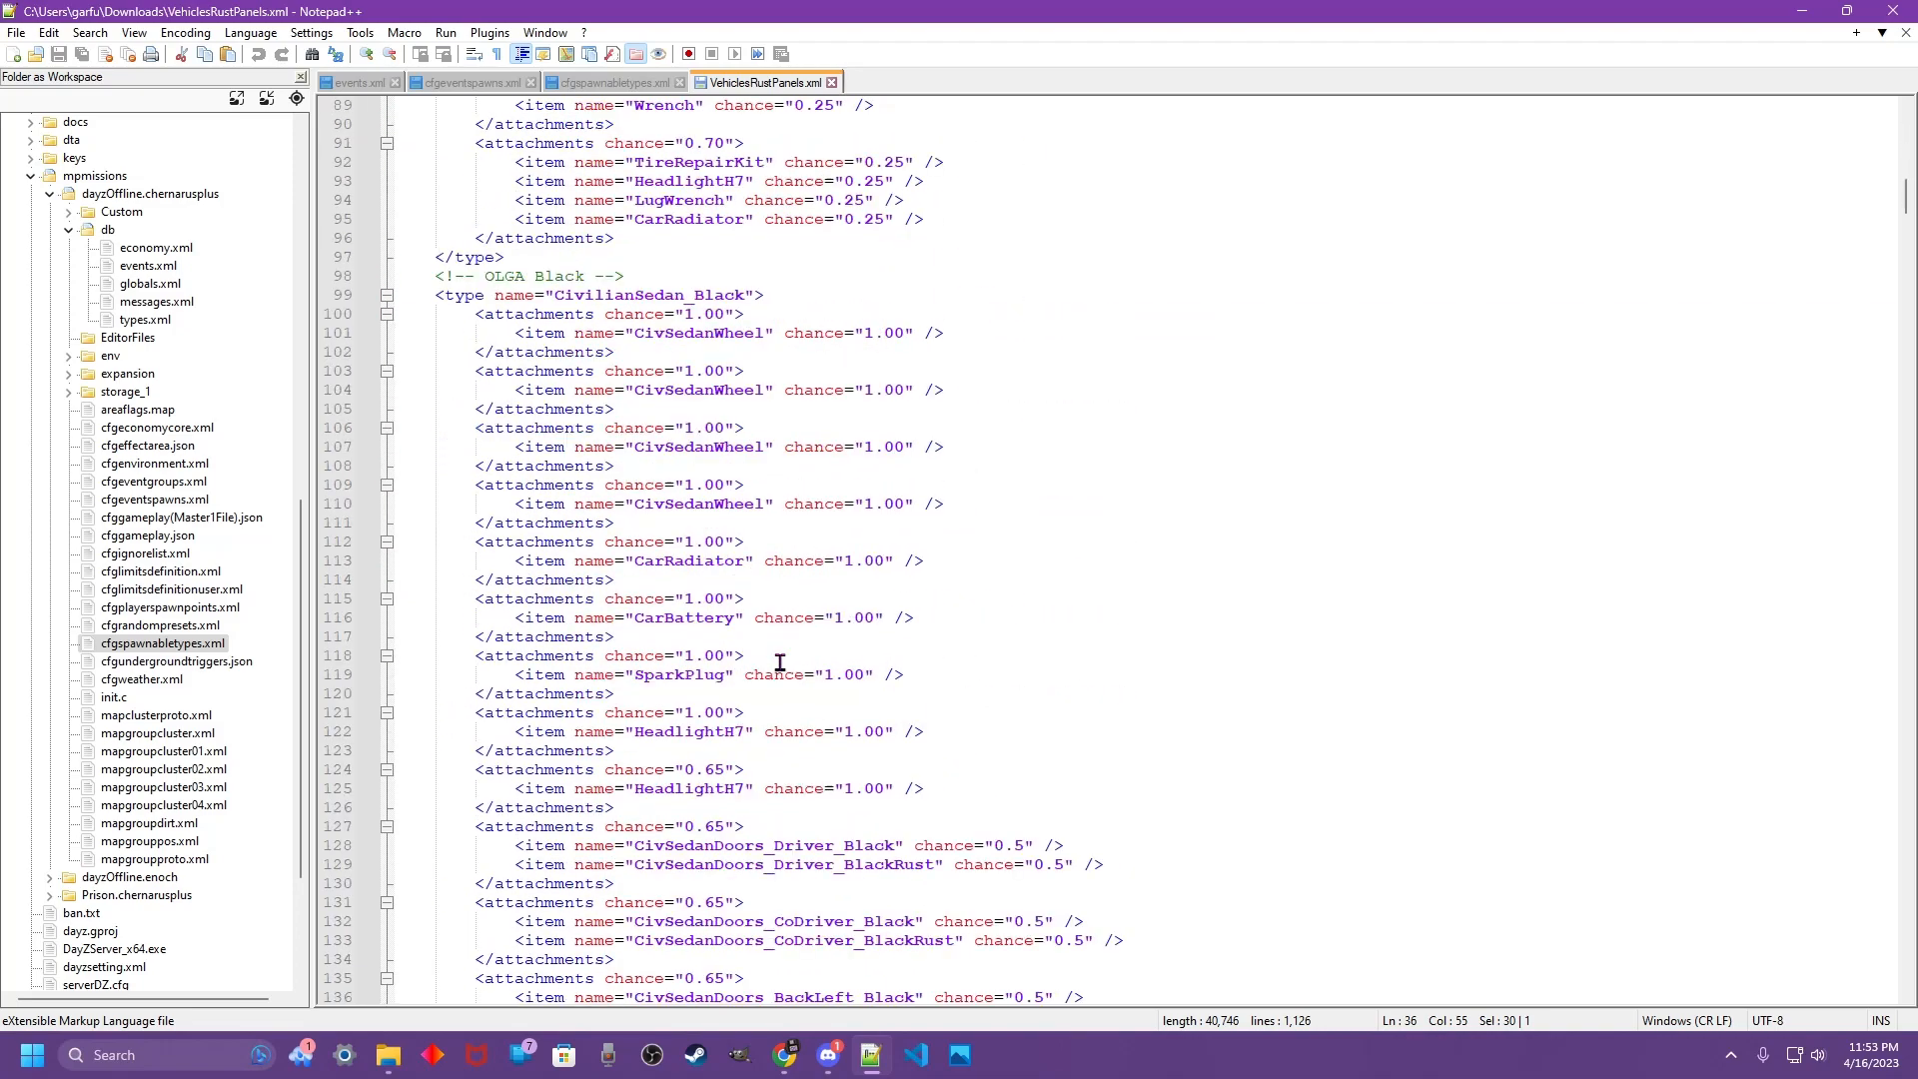
scroll(down, 3)
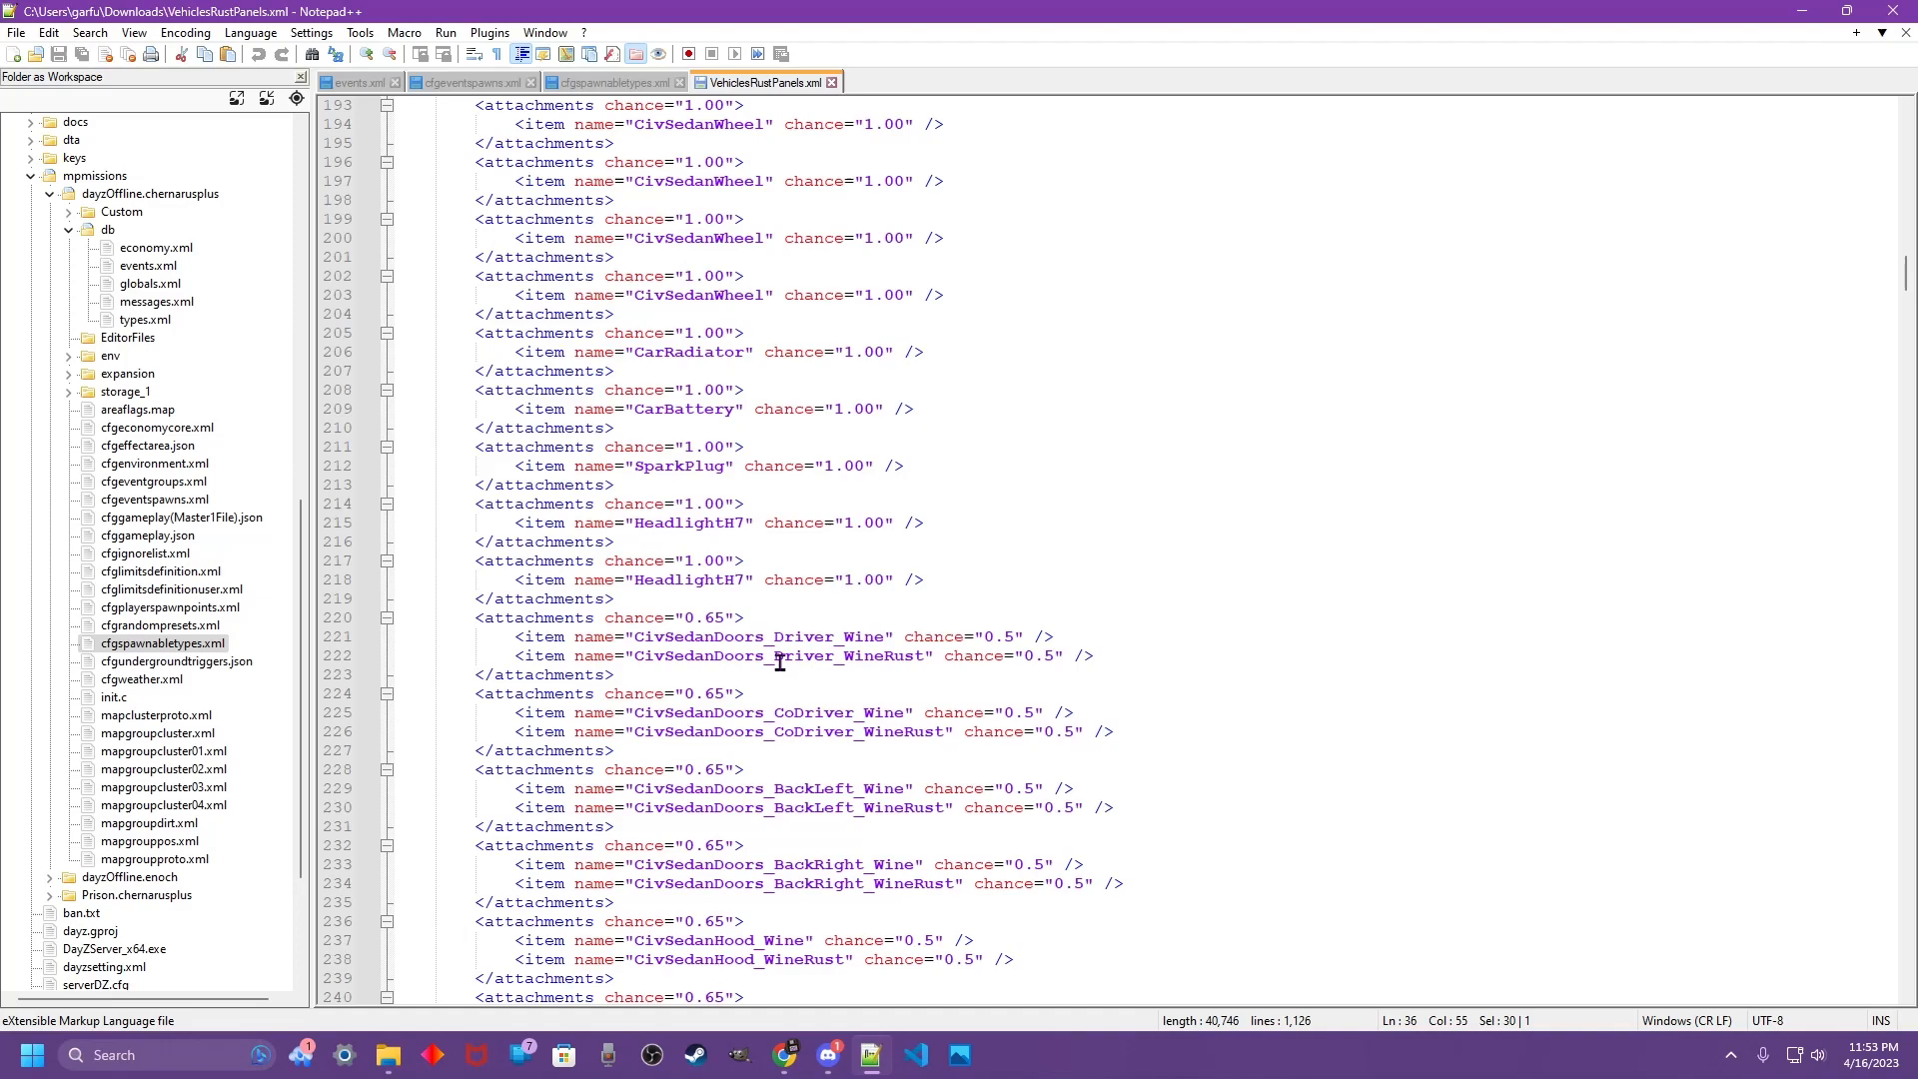
scroll(down, 3)
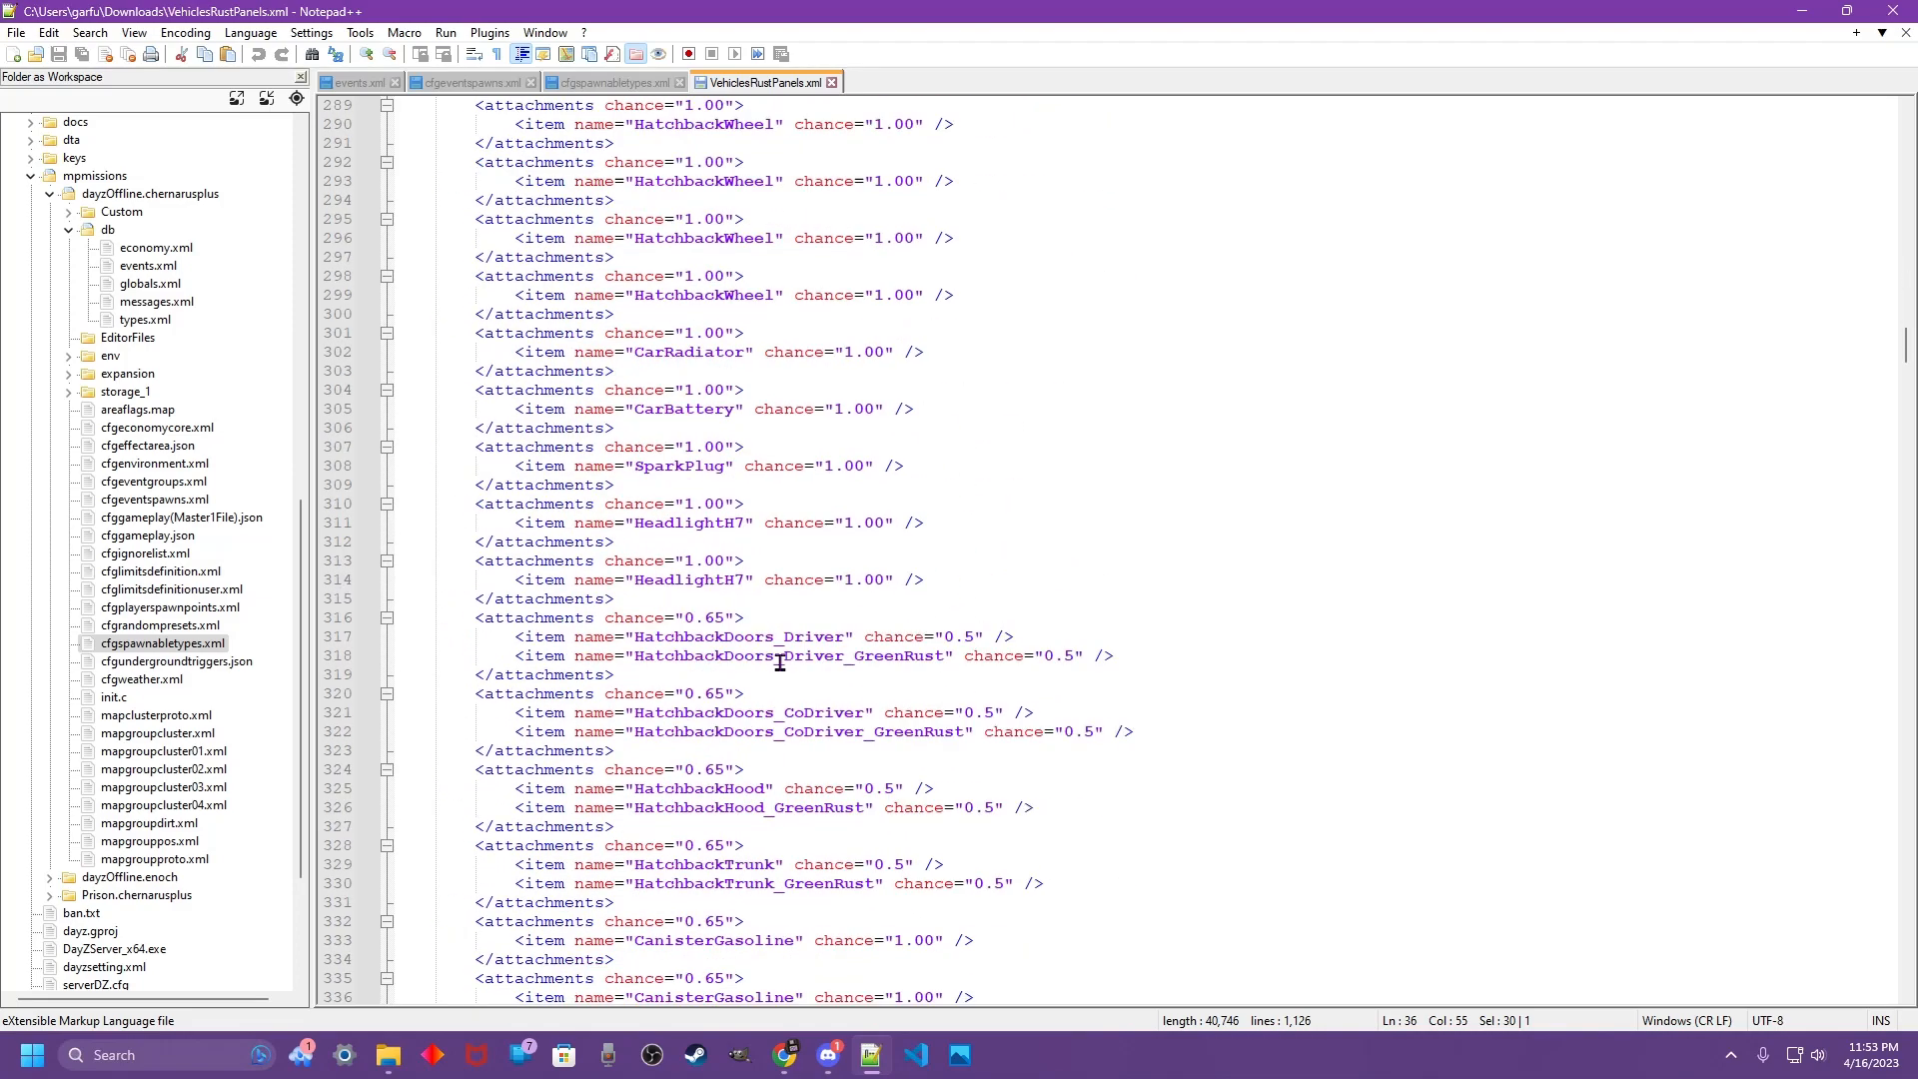
scroll(down, 3)
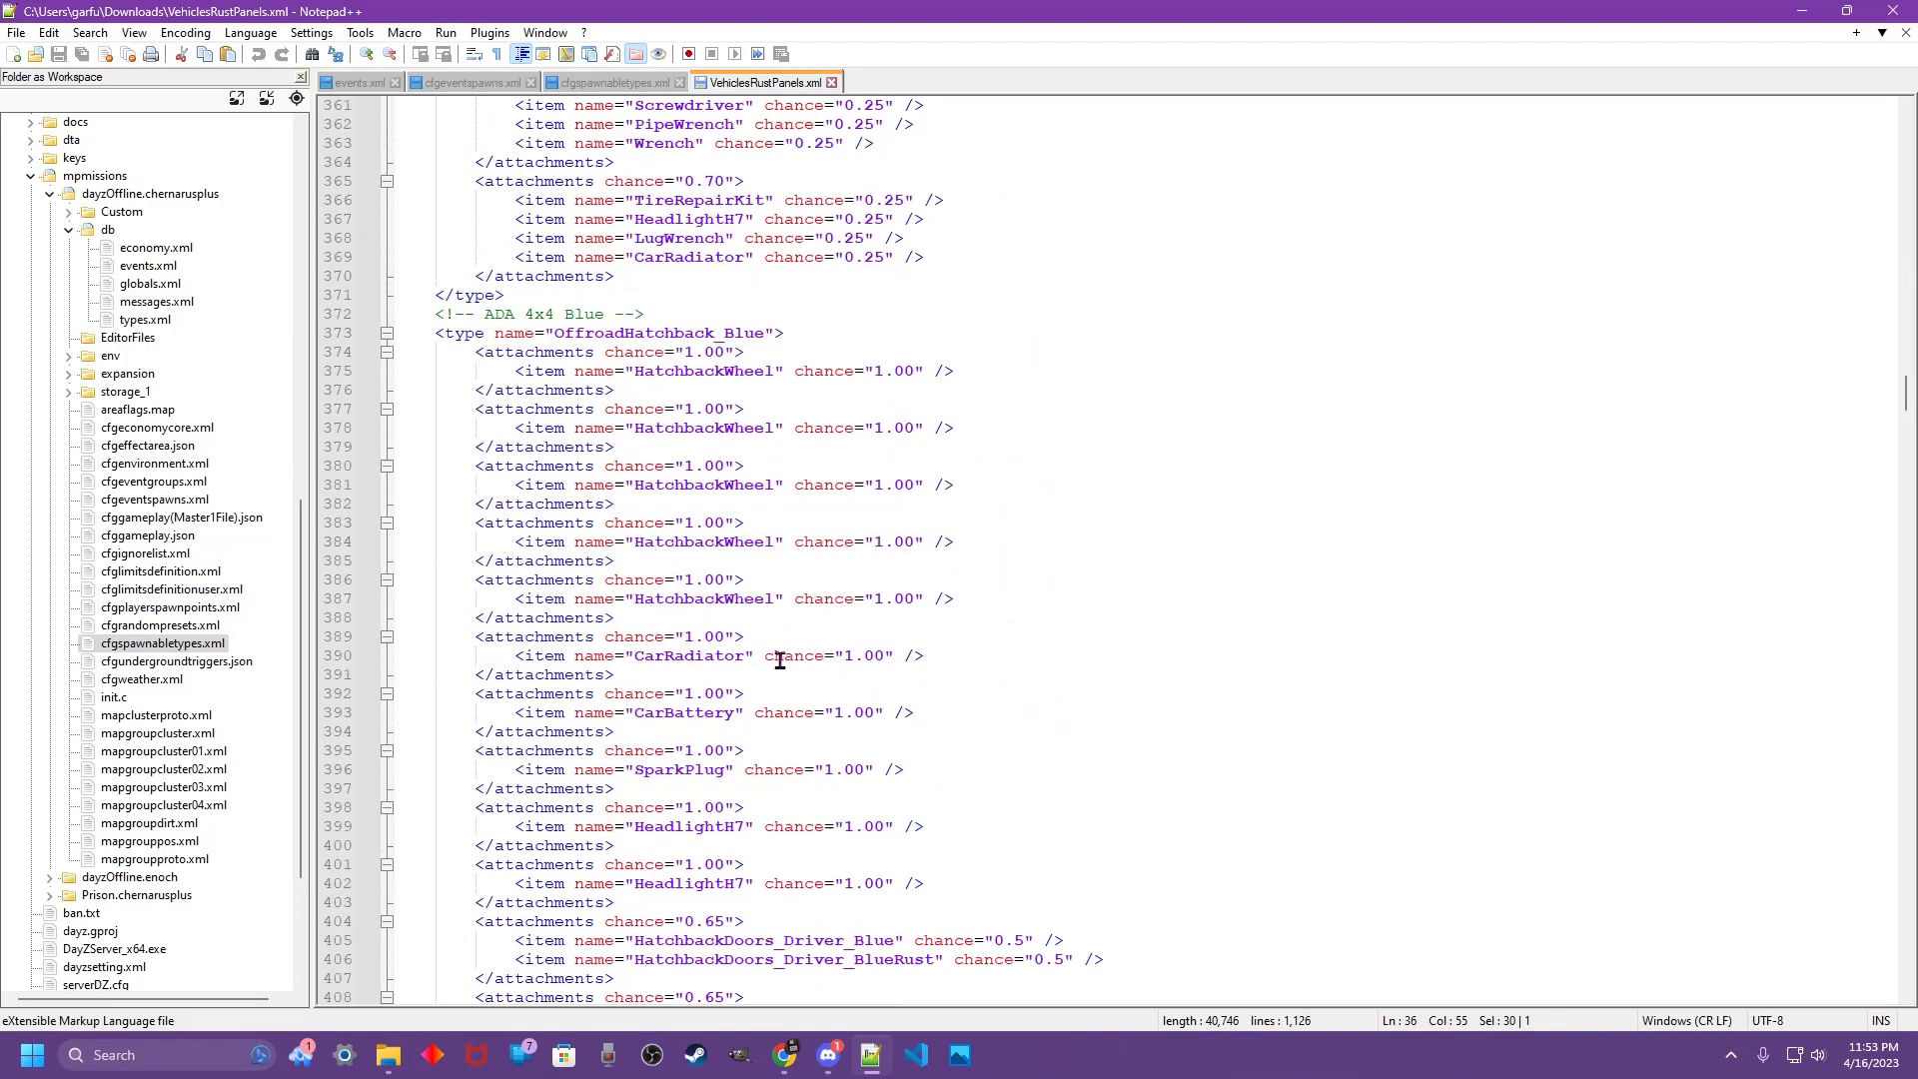
scroll(up, 3)
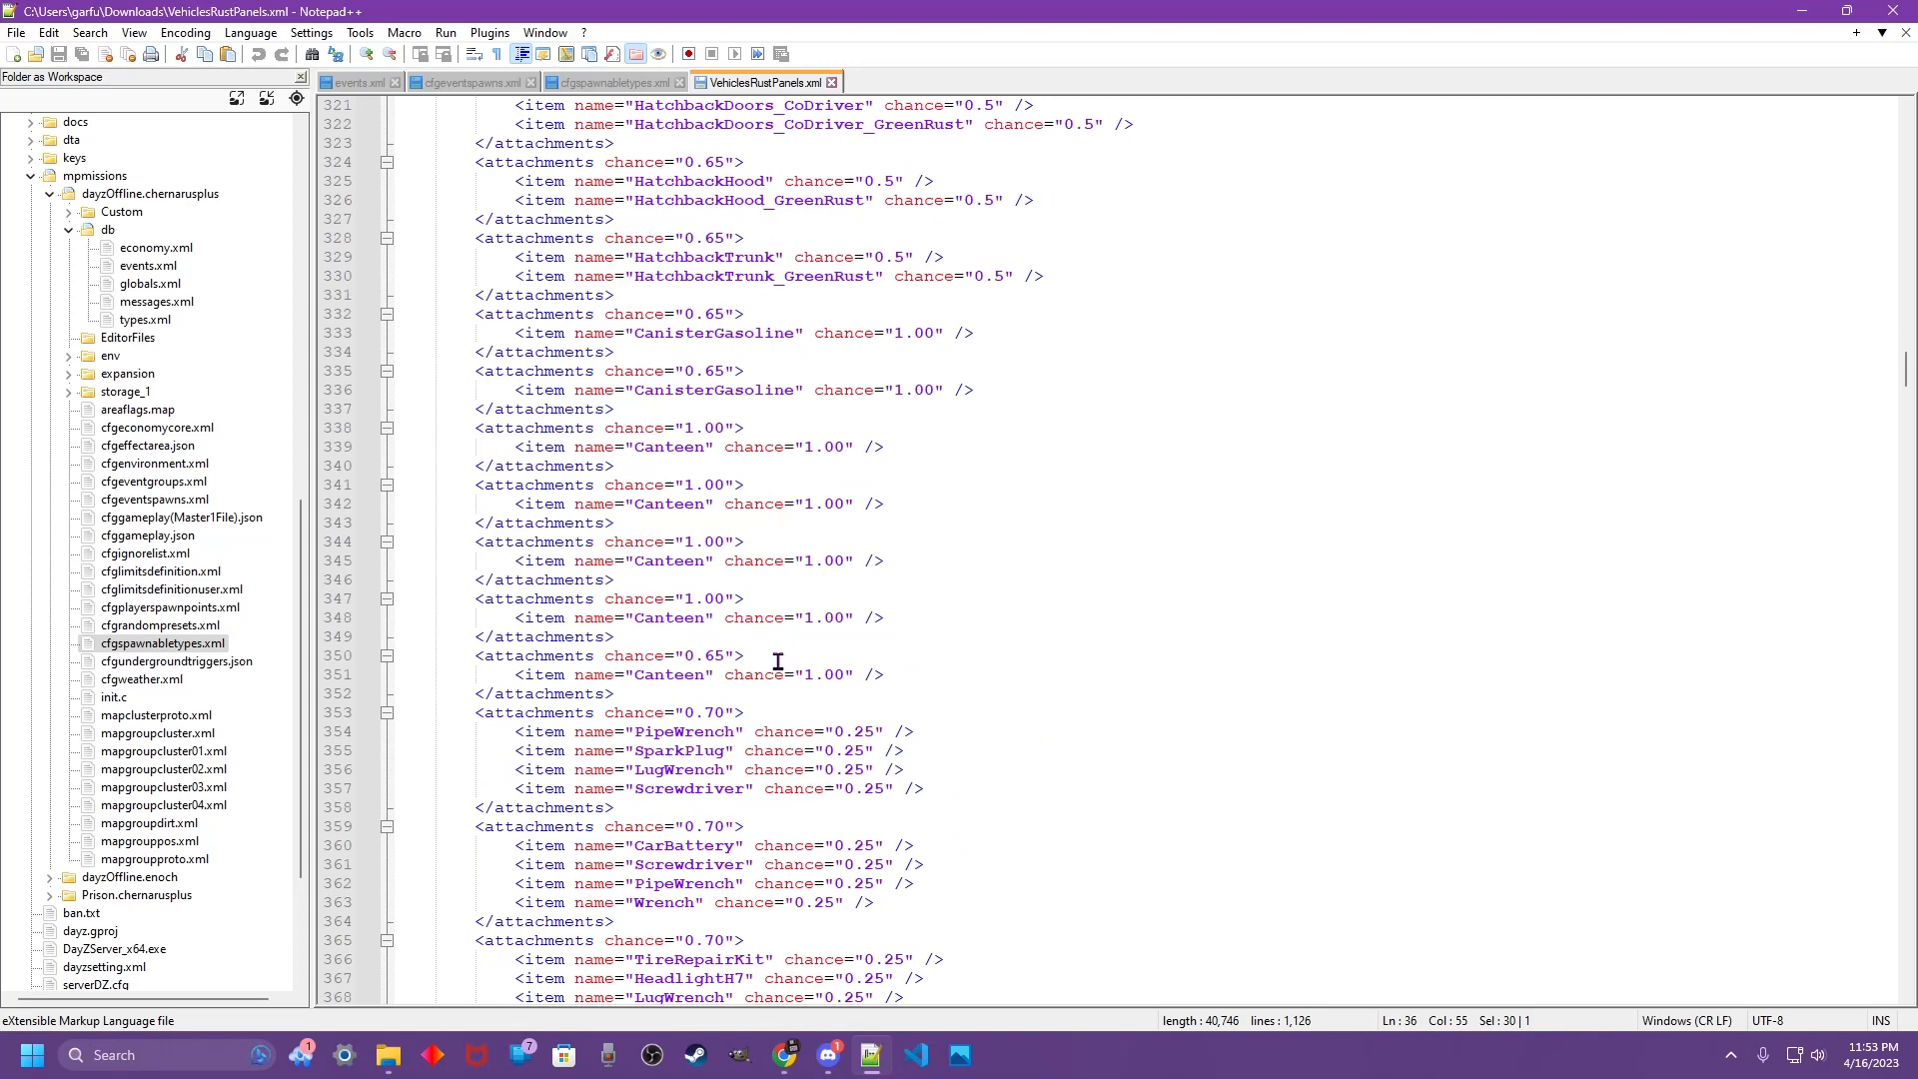
scroll(down, 3)
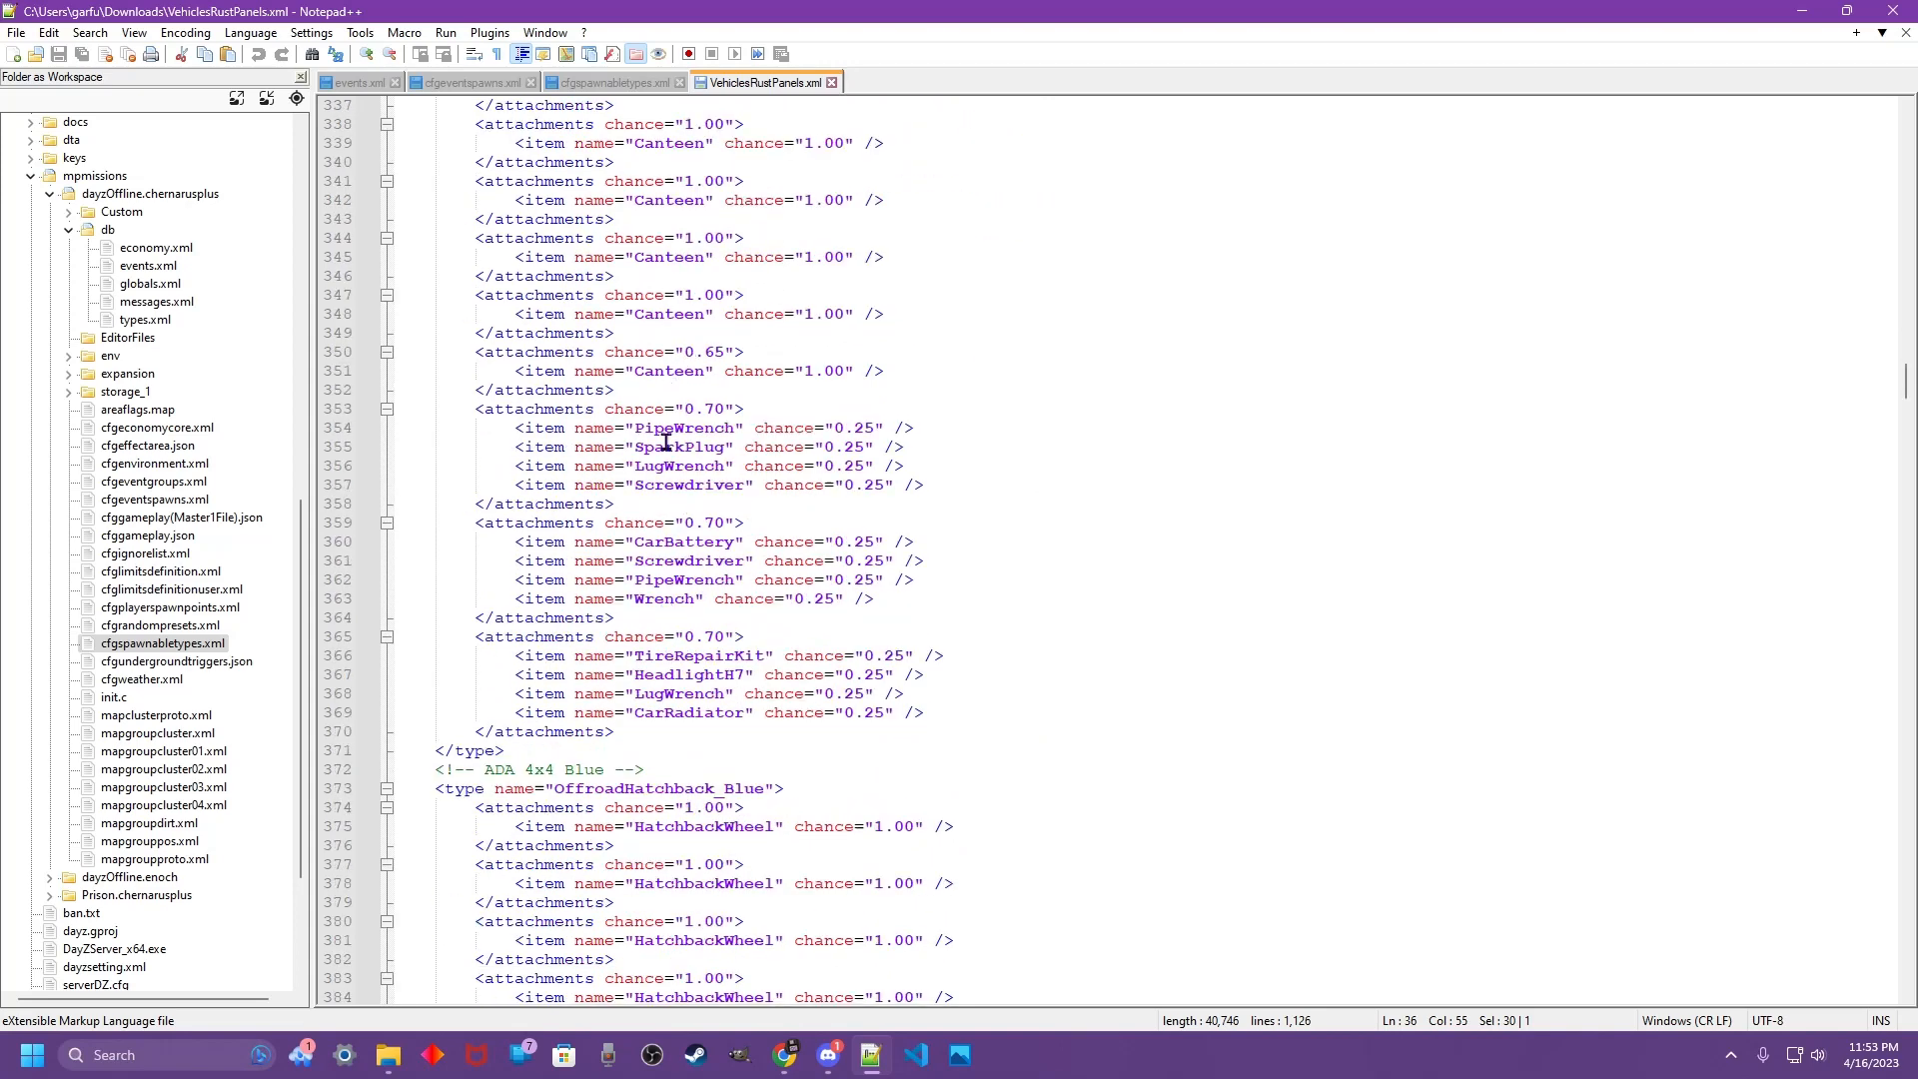
scroll(up, 3)
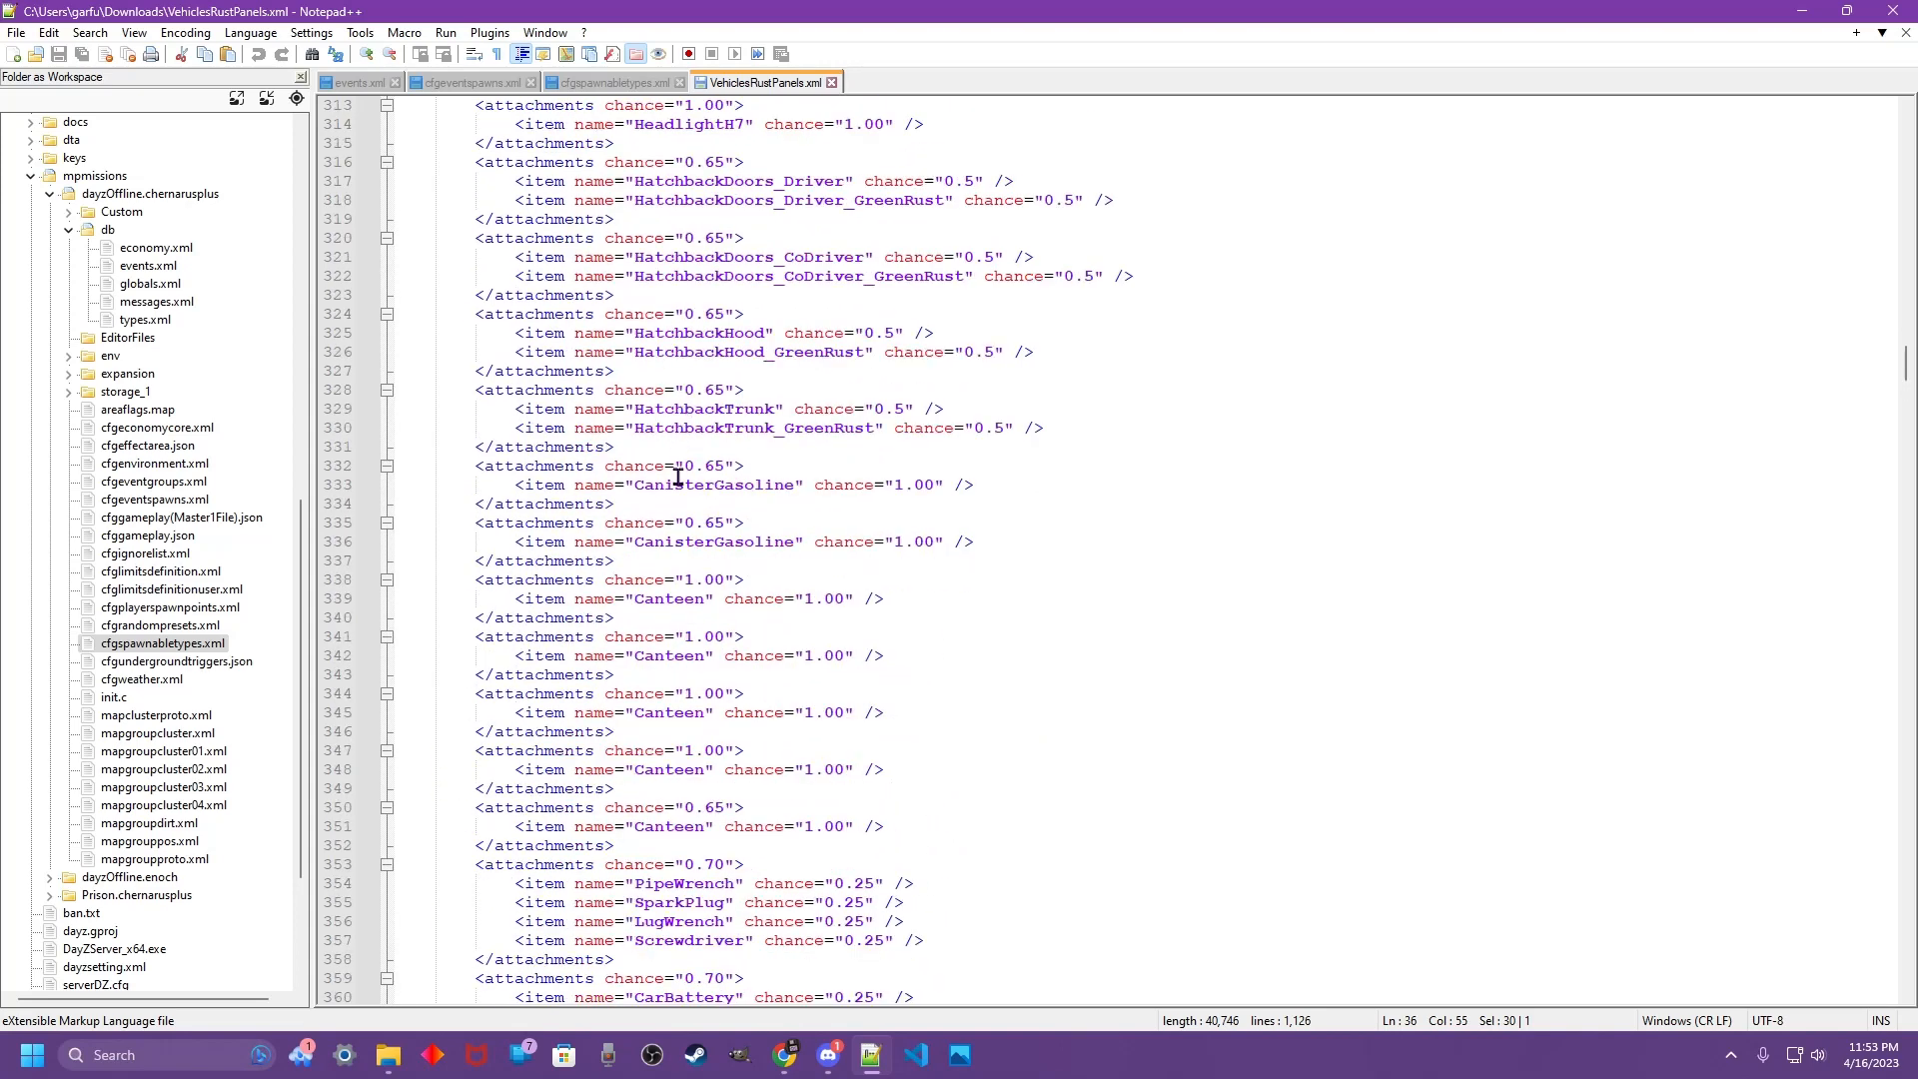
scroll(up, 3)
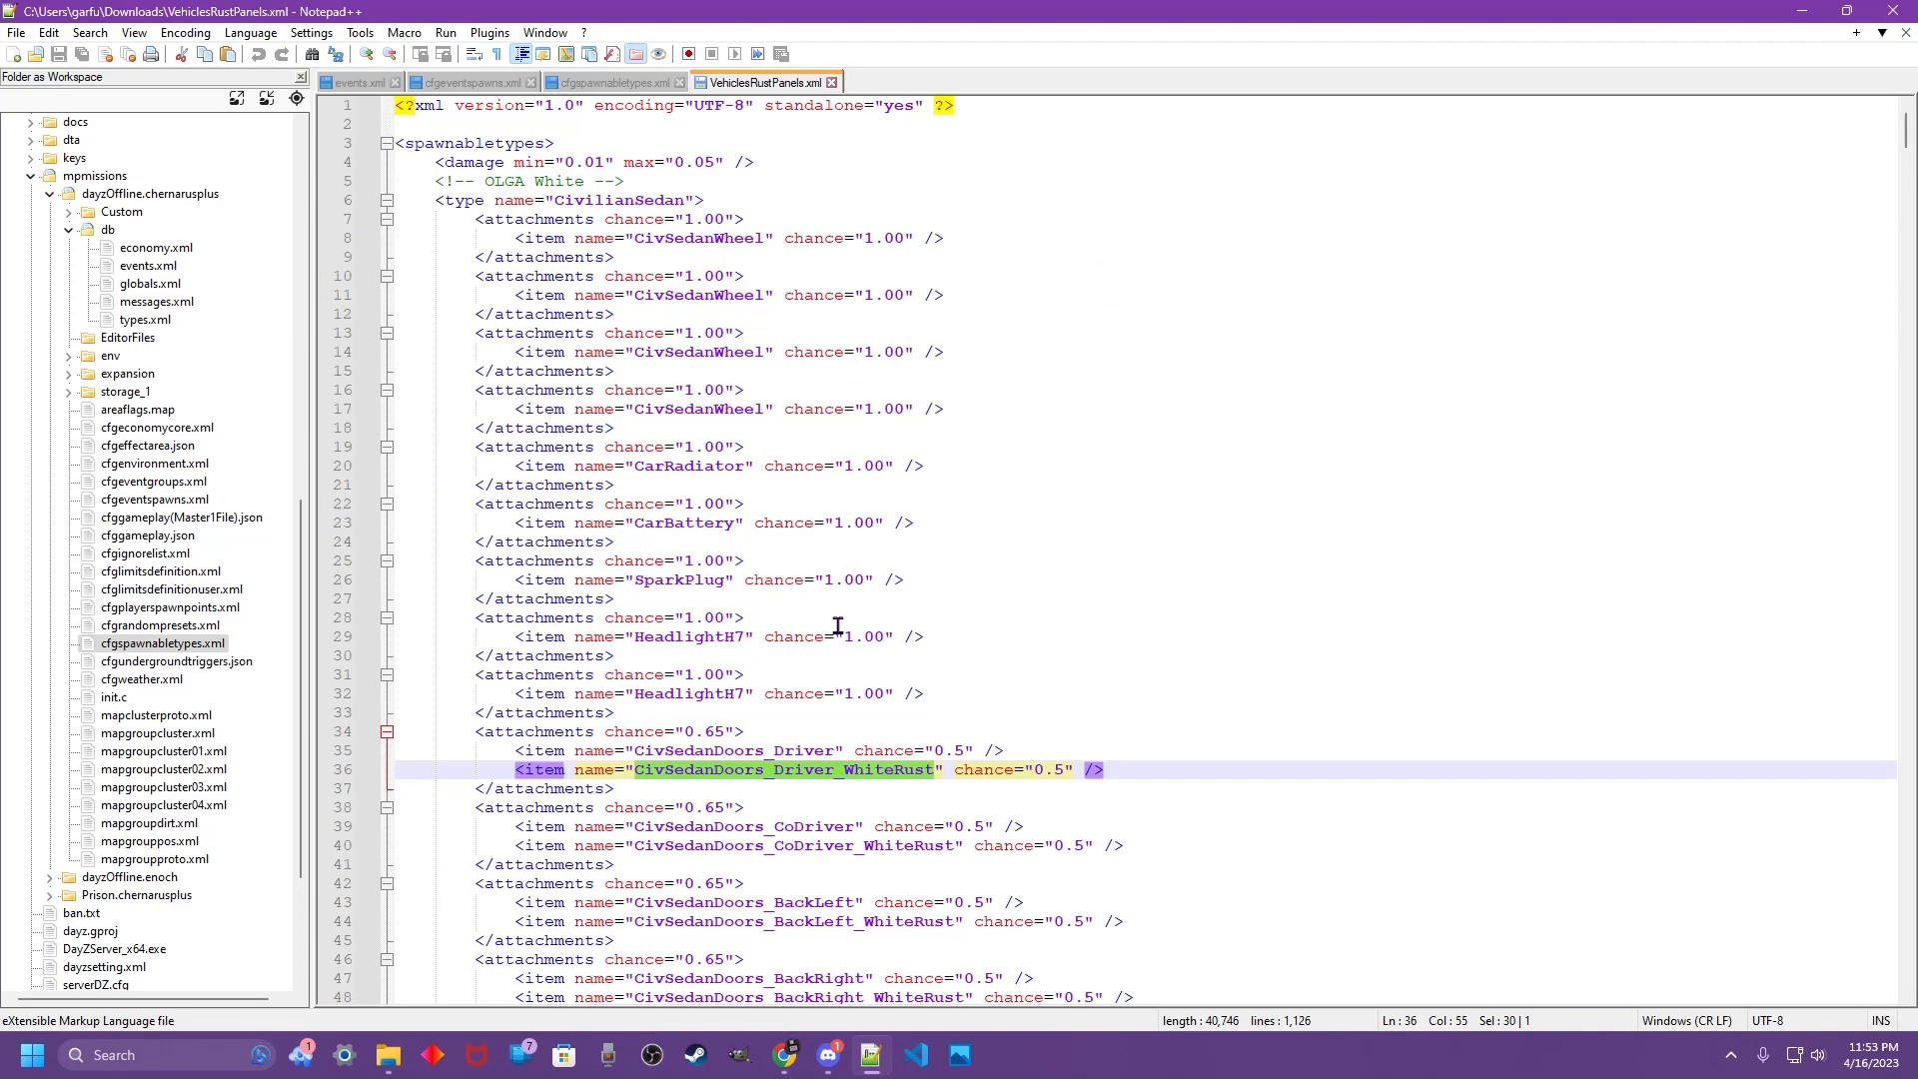
mouse_move(663, 168)
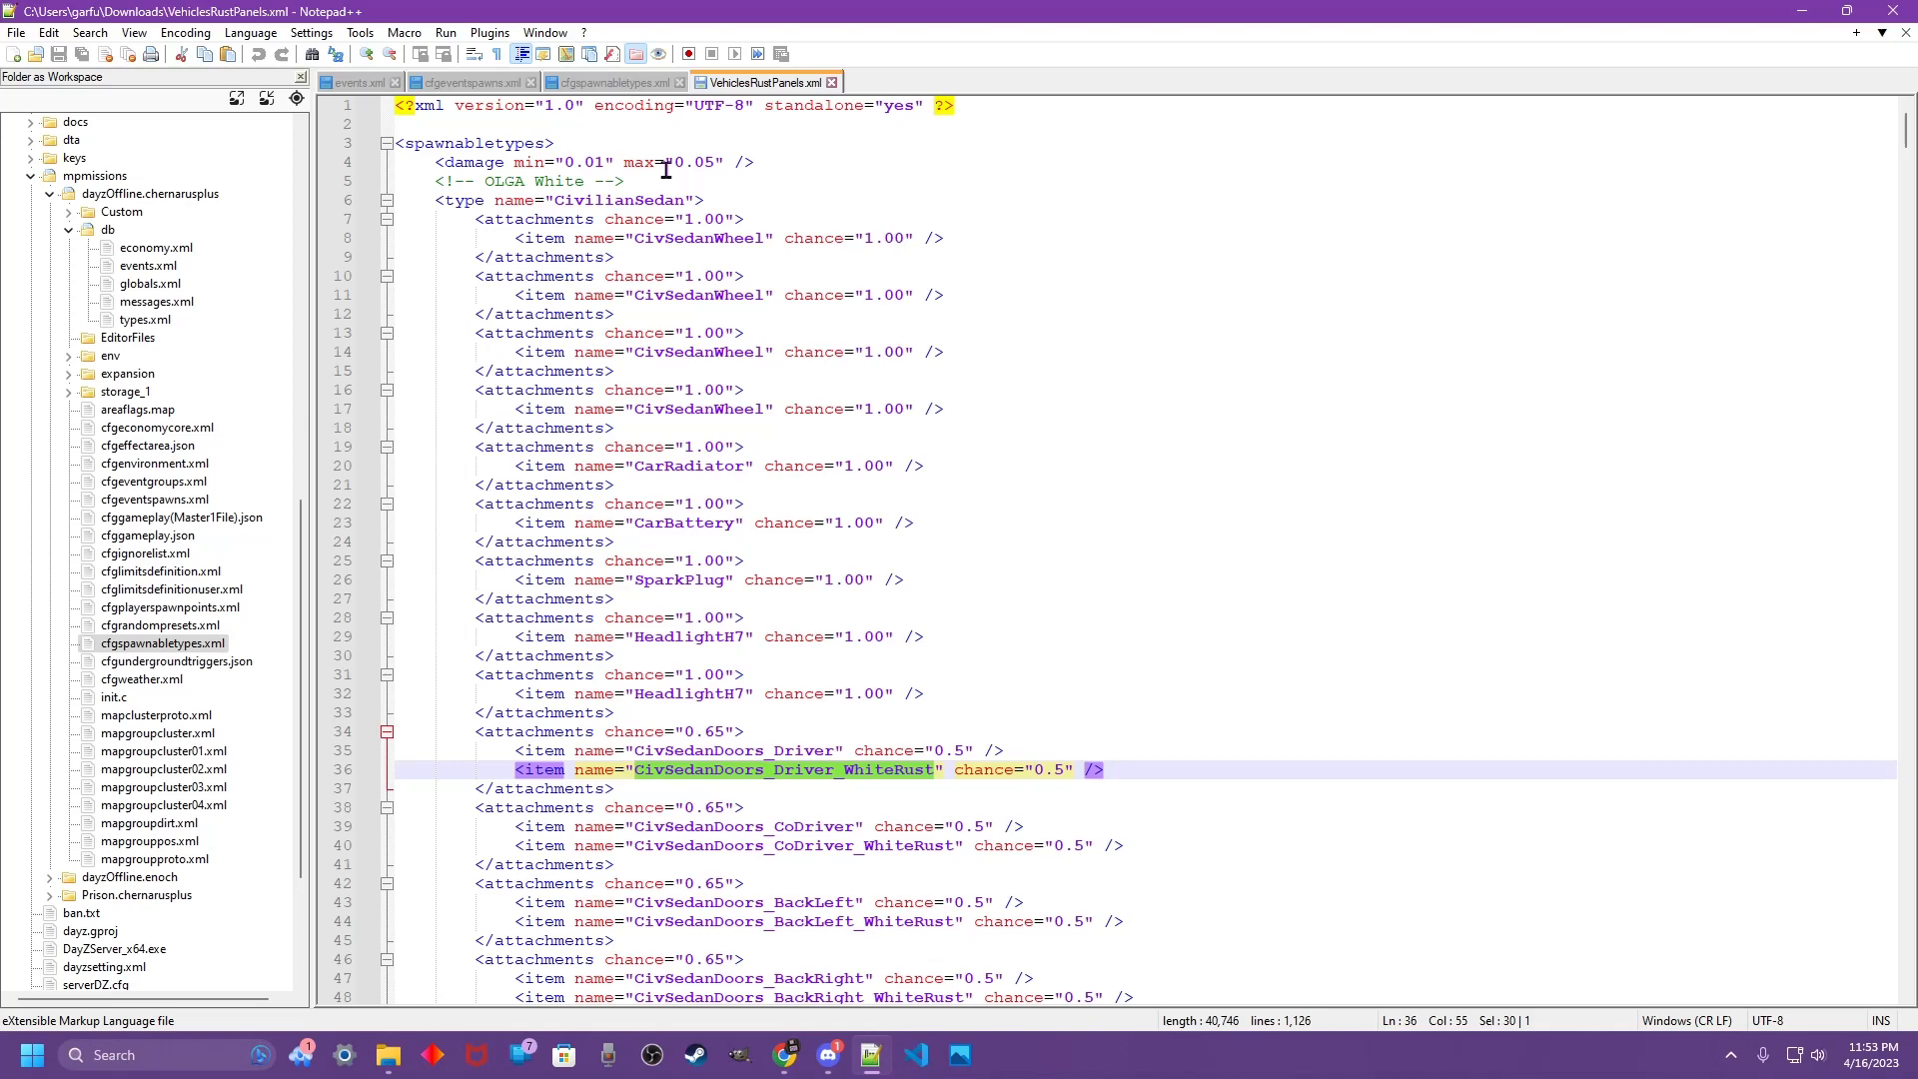
mouse_move(652, 106)
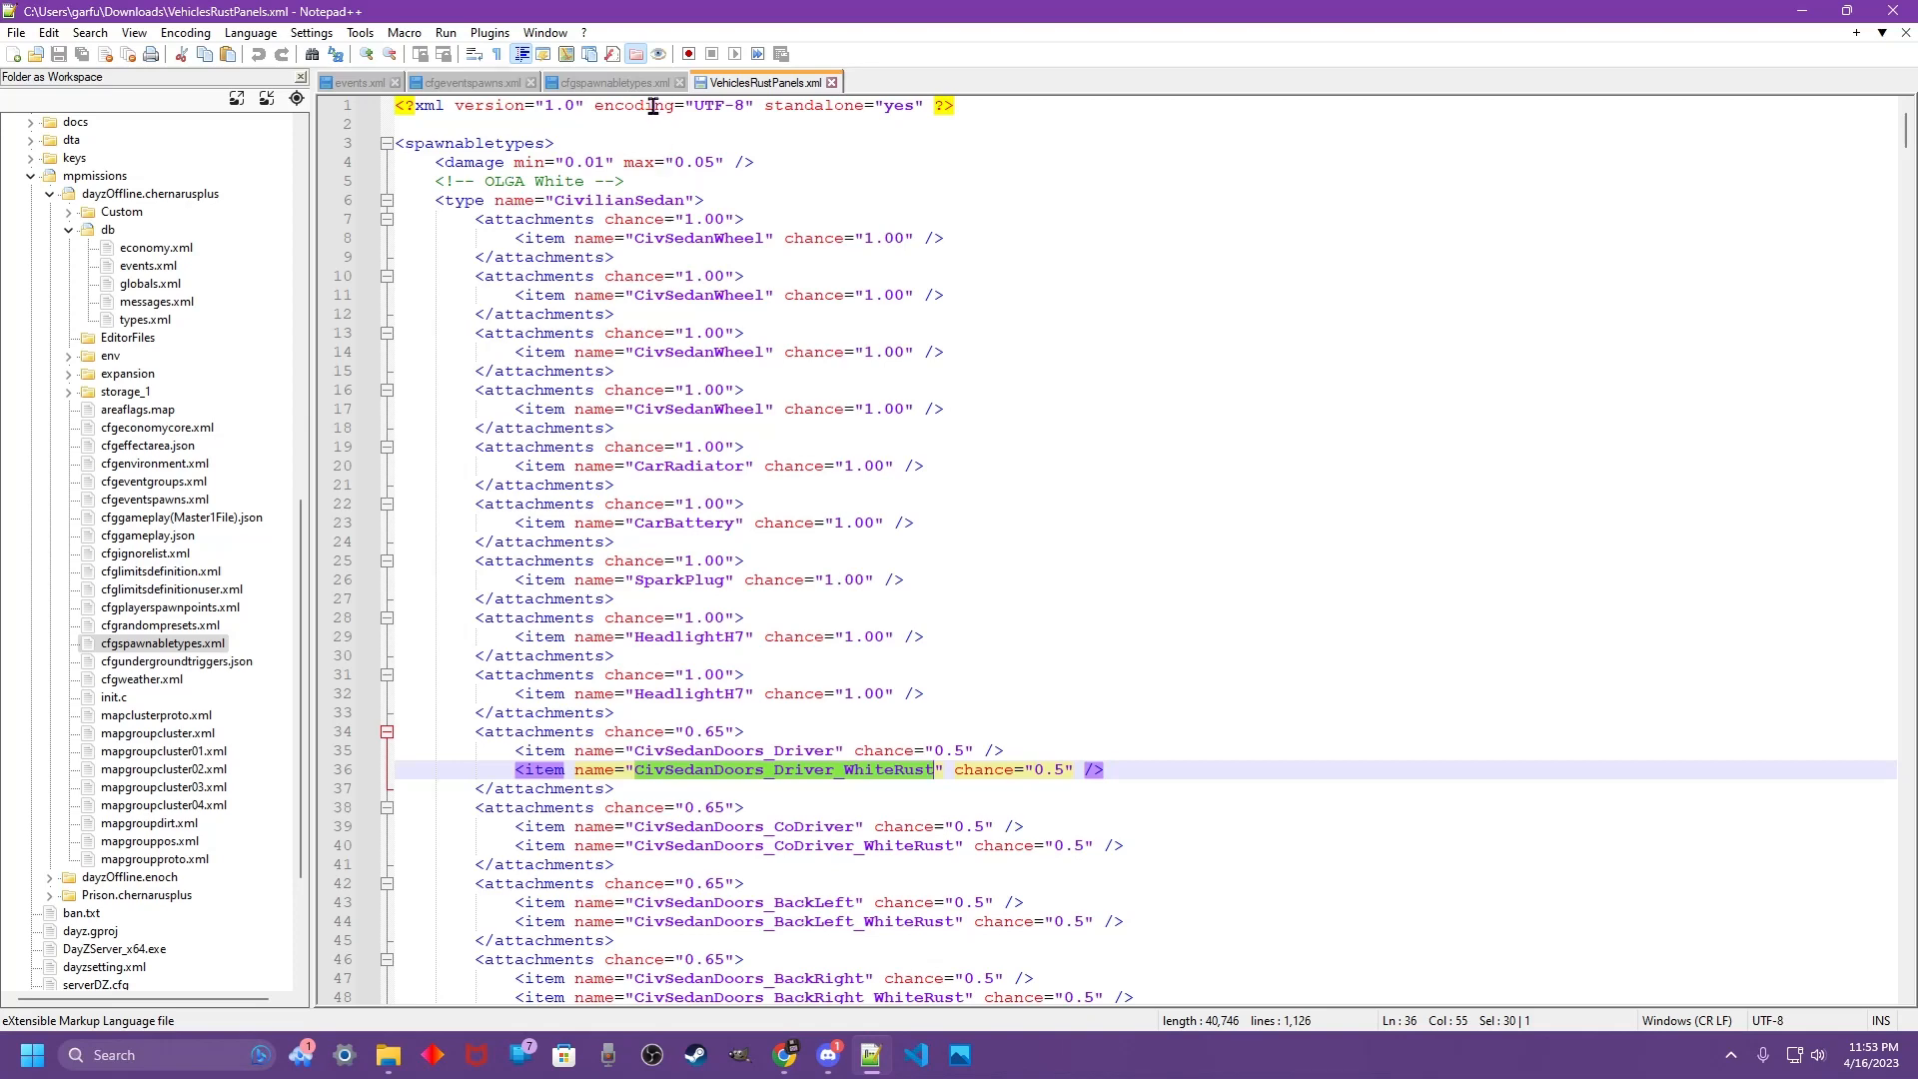
click(611, 82)
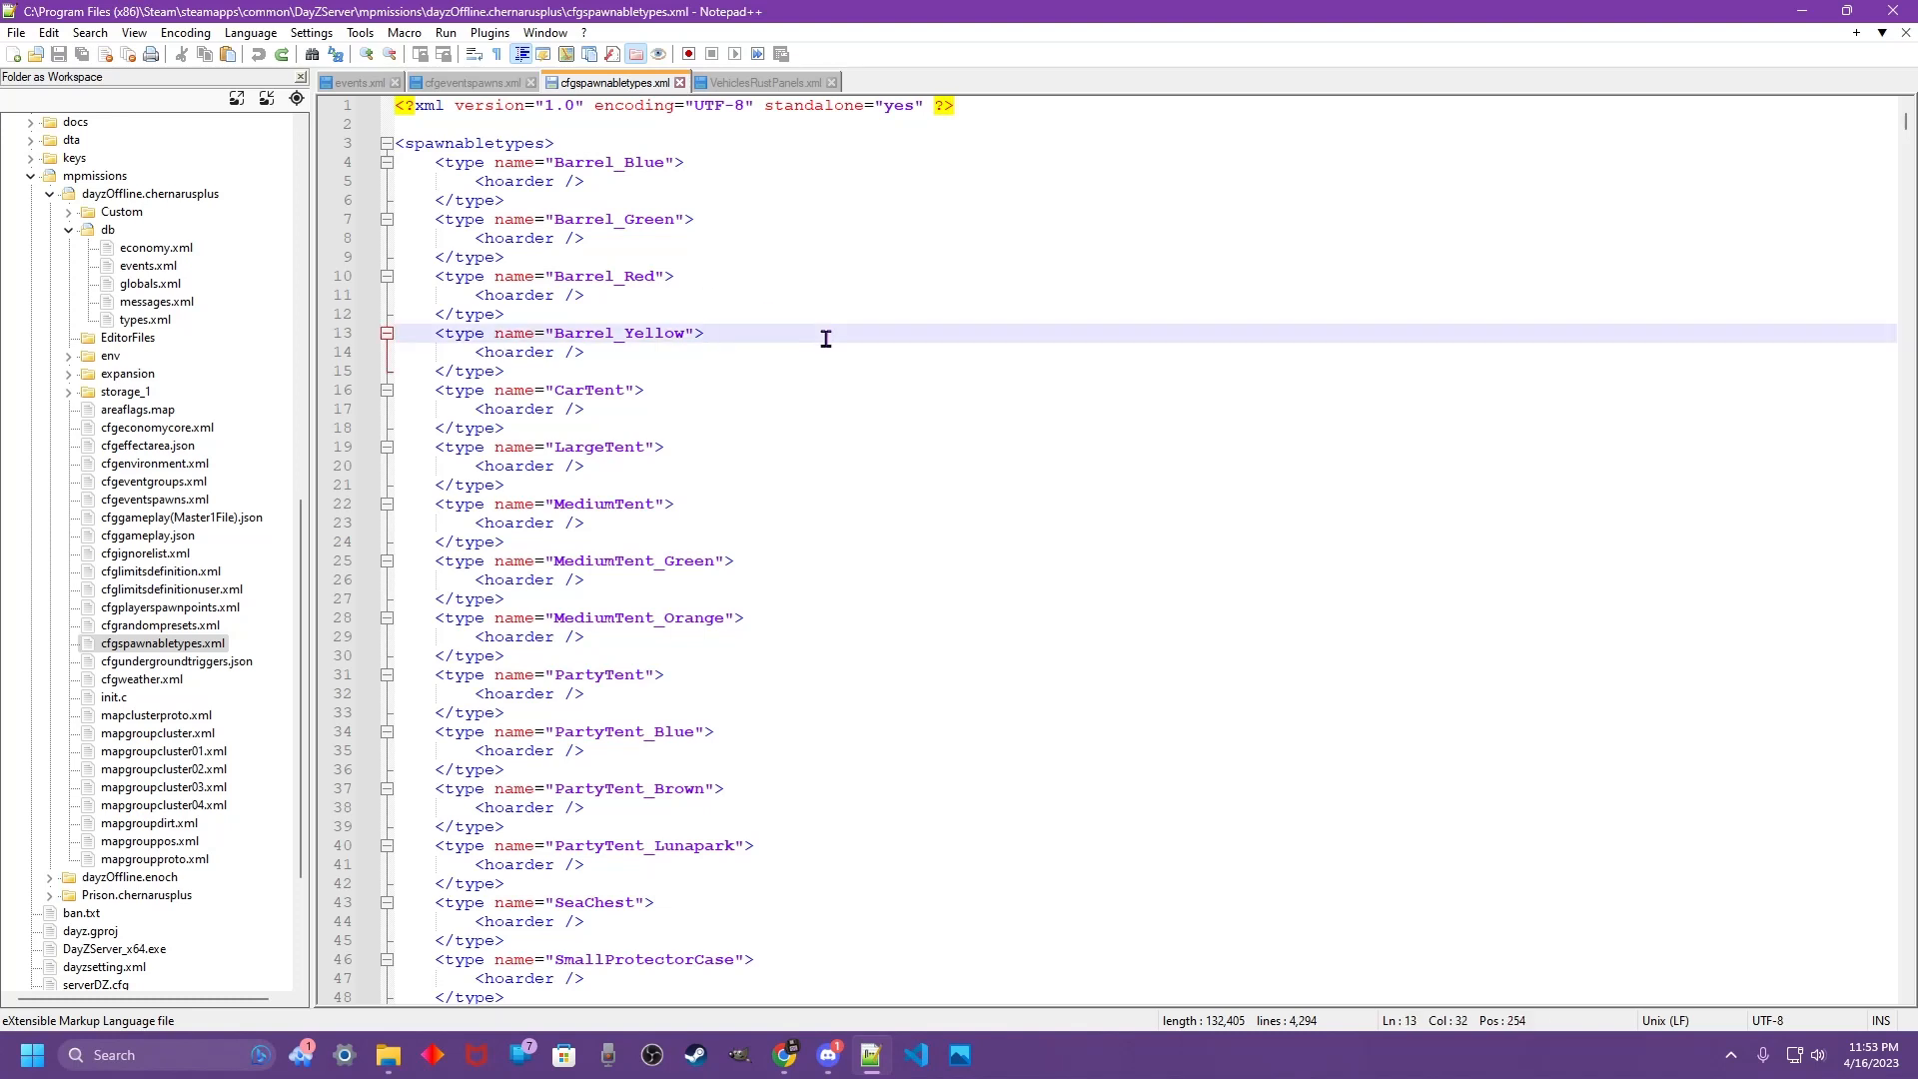
- Search cfgspawnabletypes.xml for 'vehicle' to reach the VEHICLES section
click(705, 334)
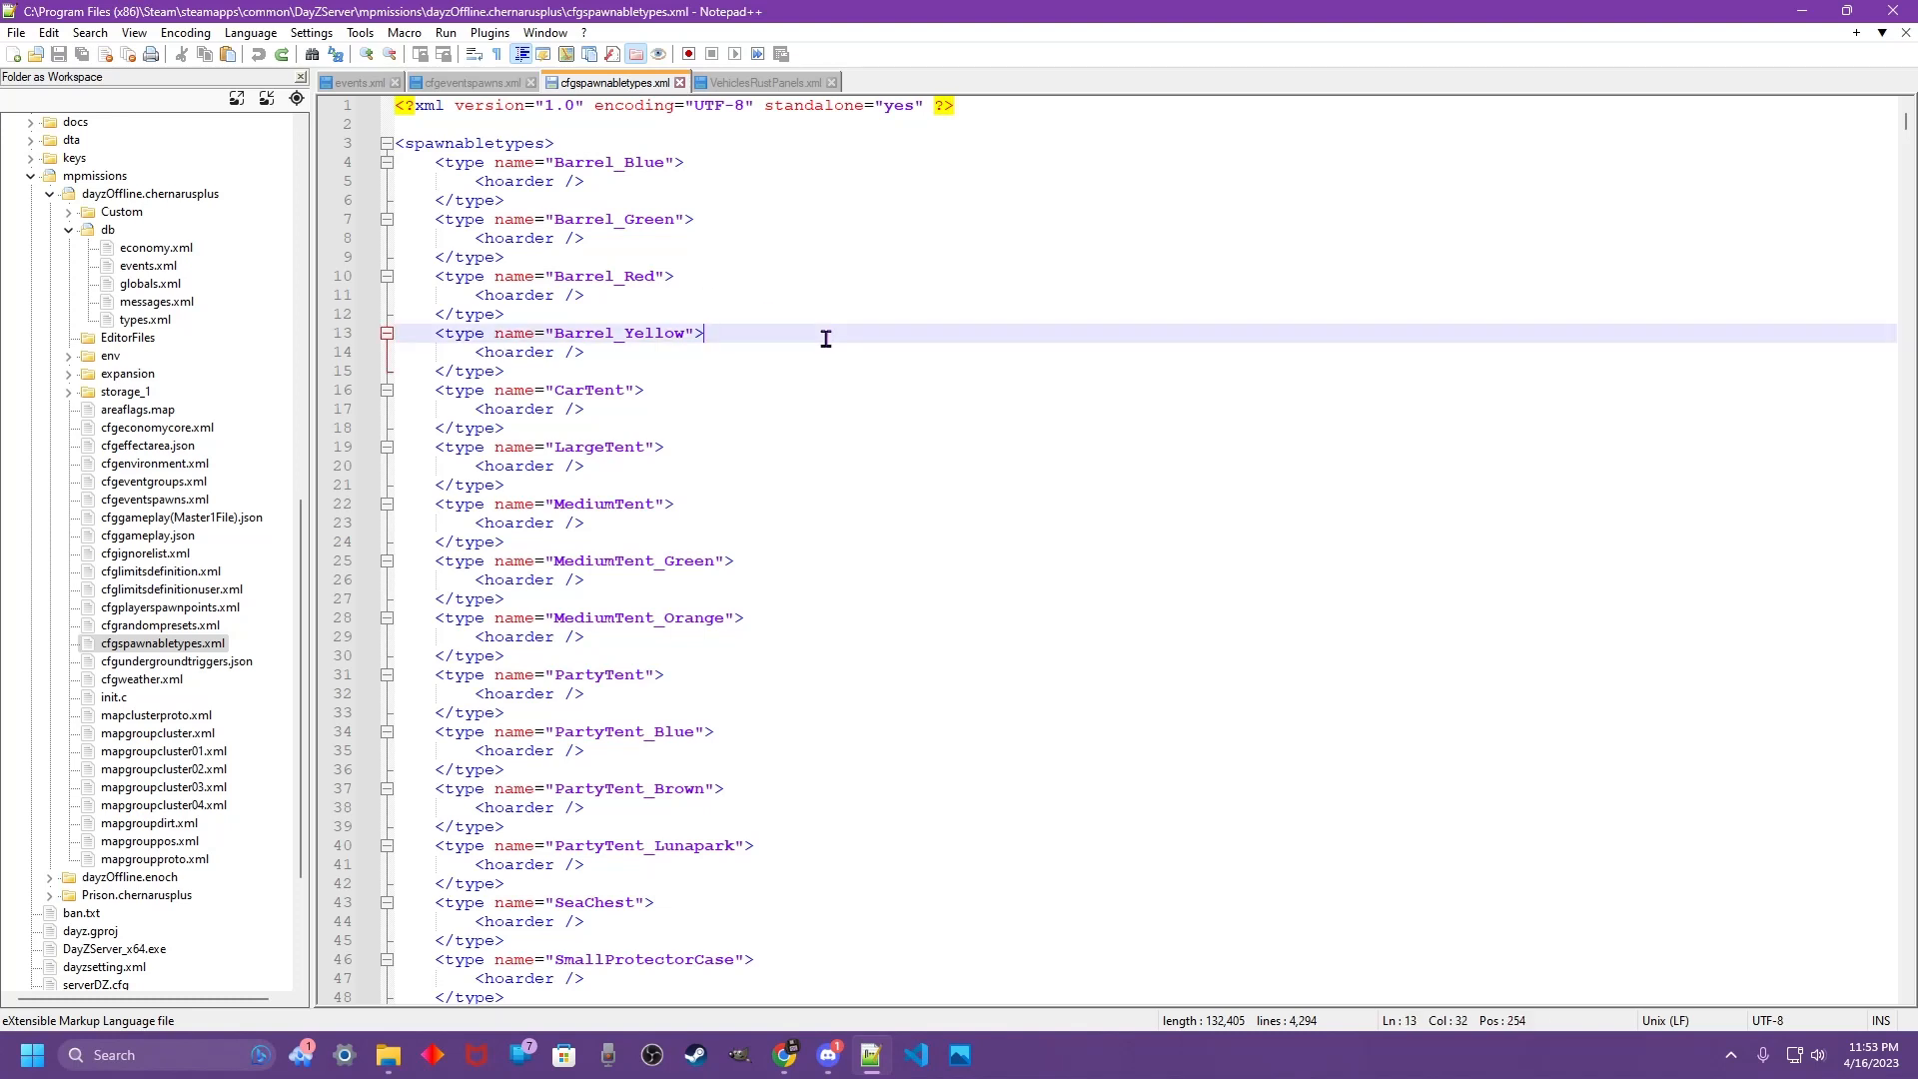
key(Ctrl+f)
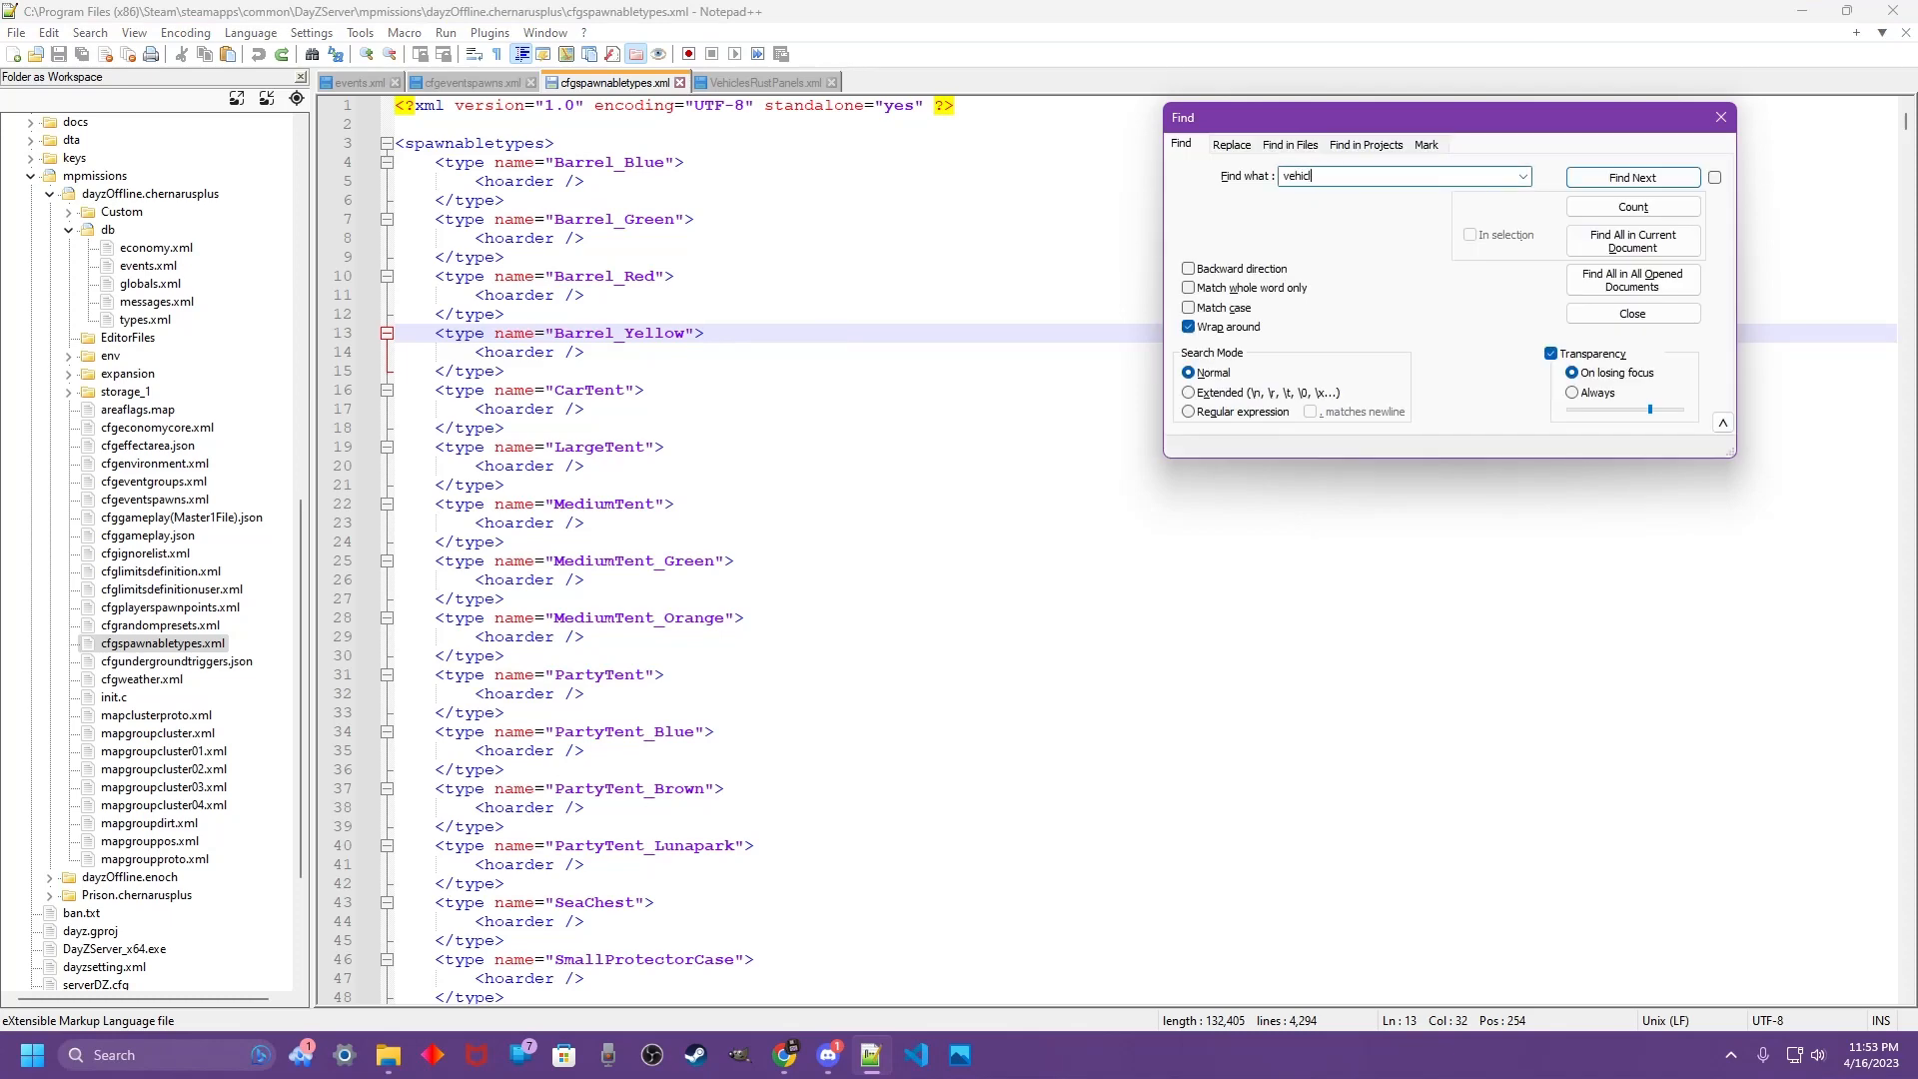
click(1632, 178)
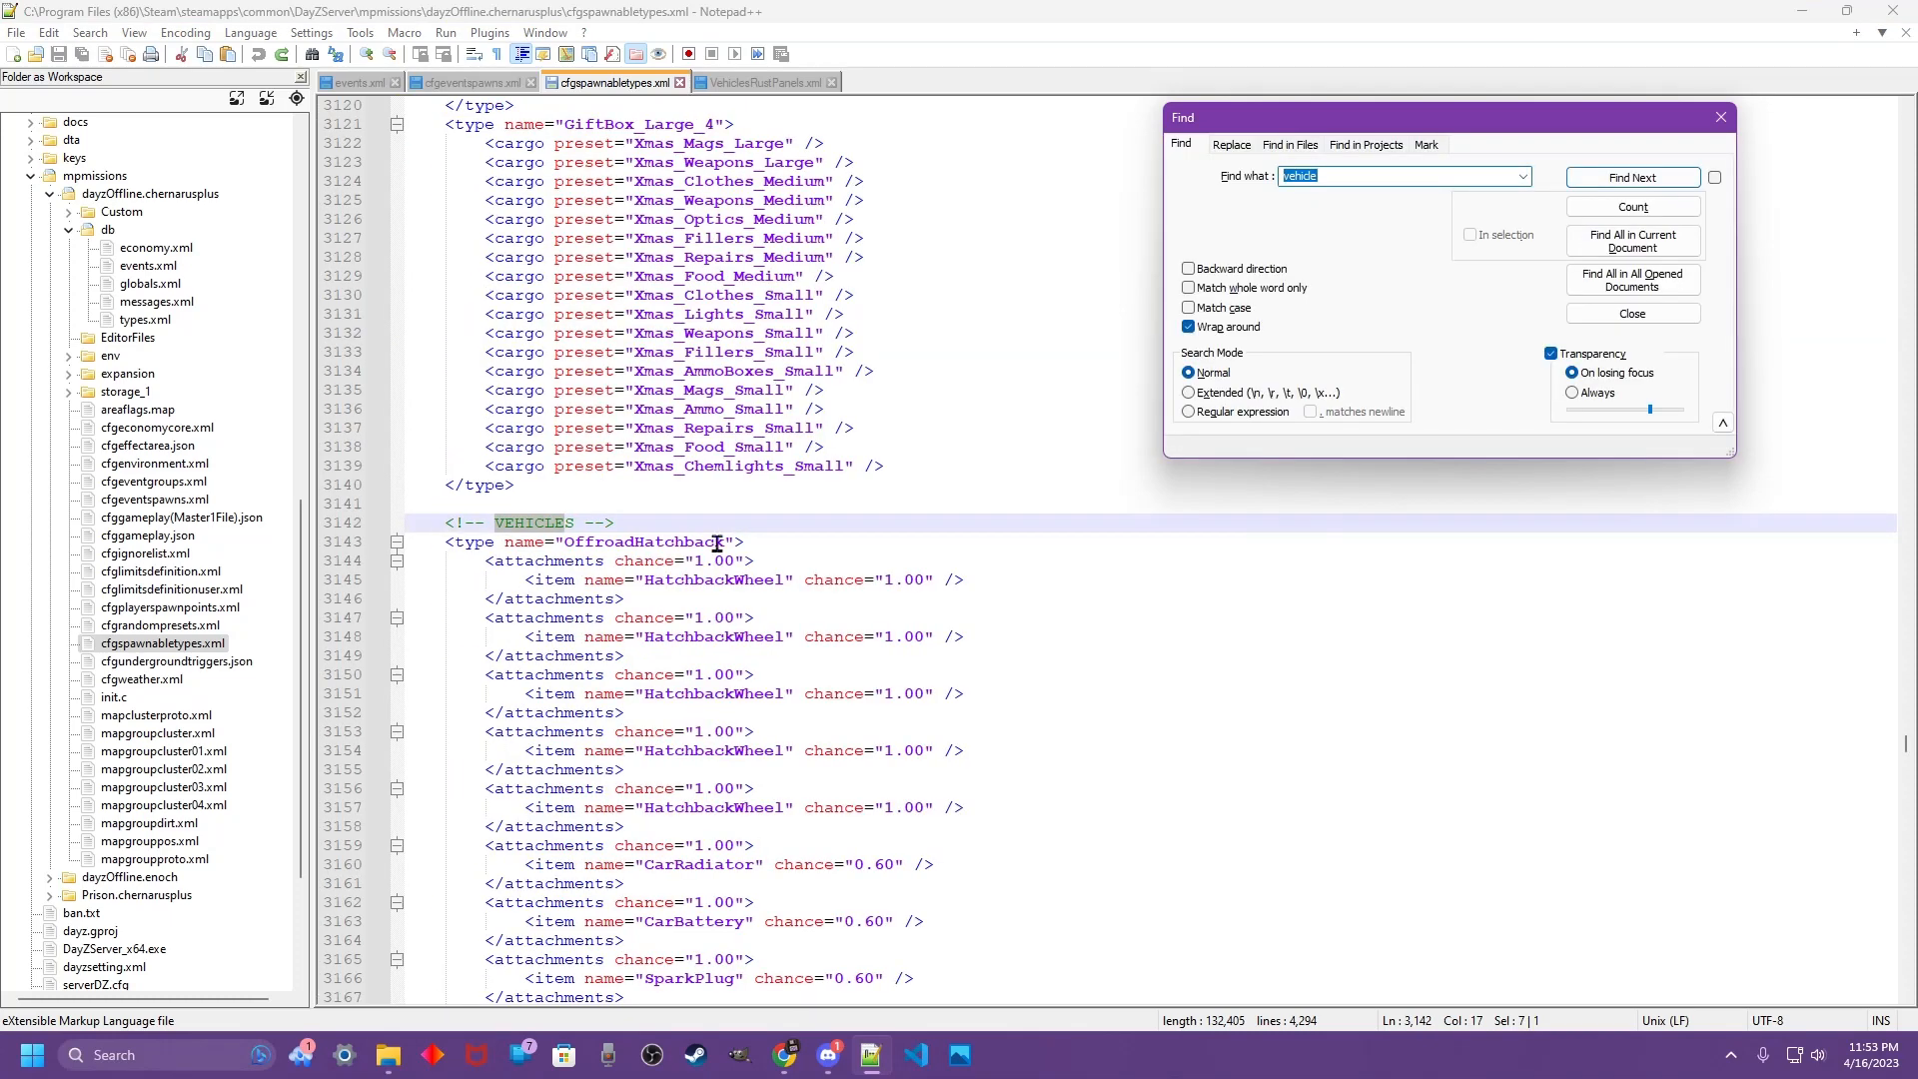
scroll(down, 3)
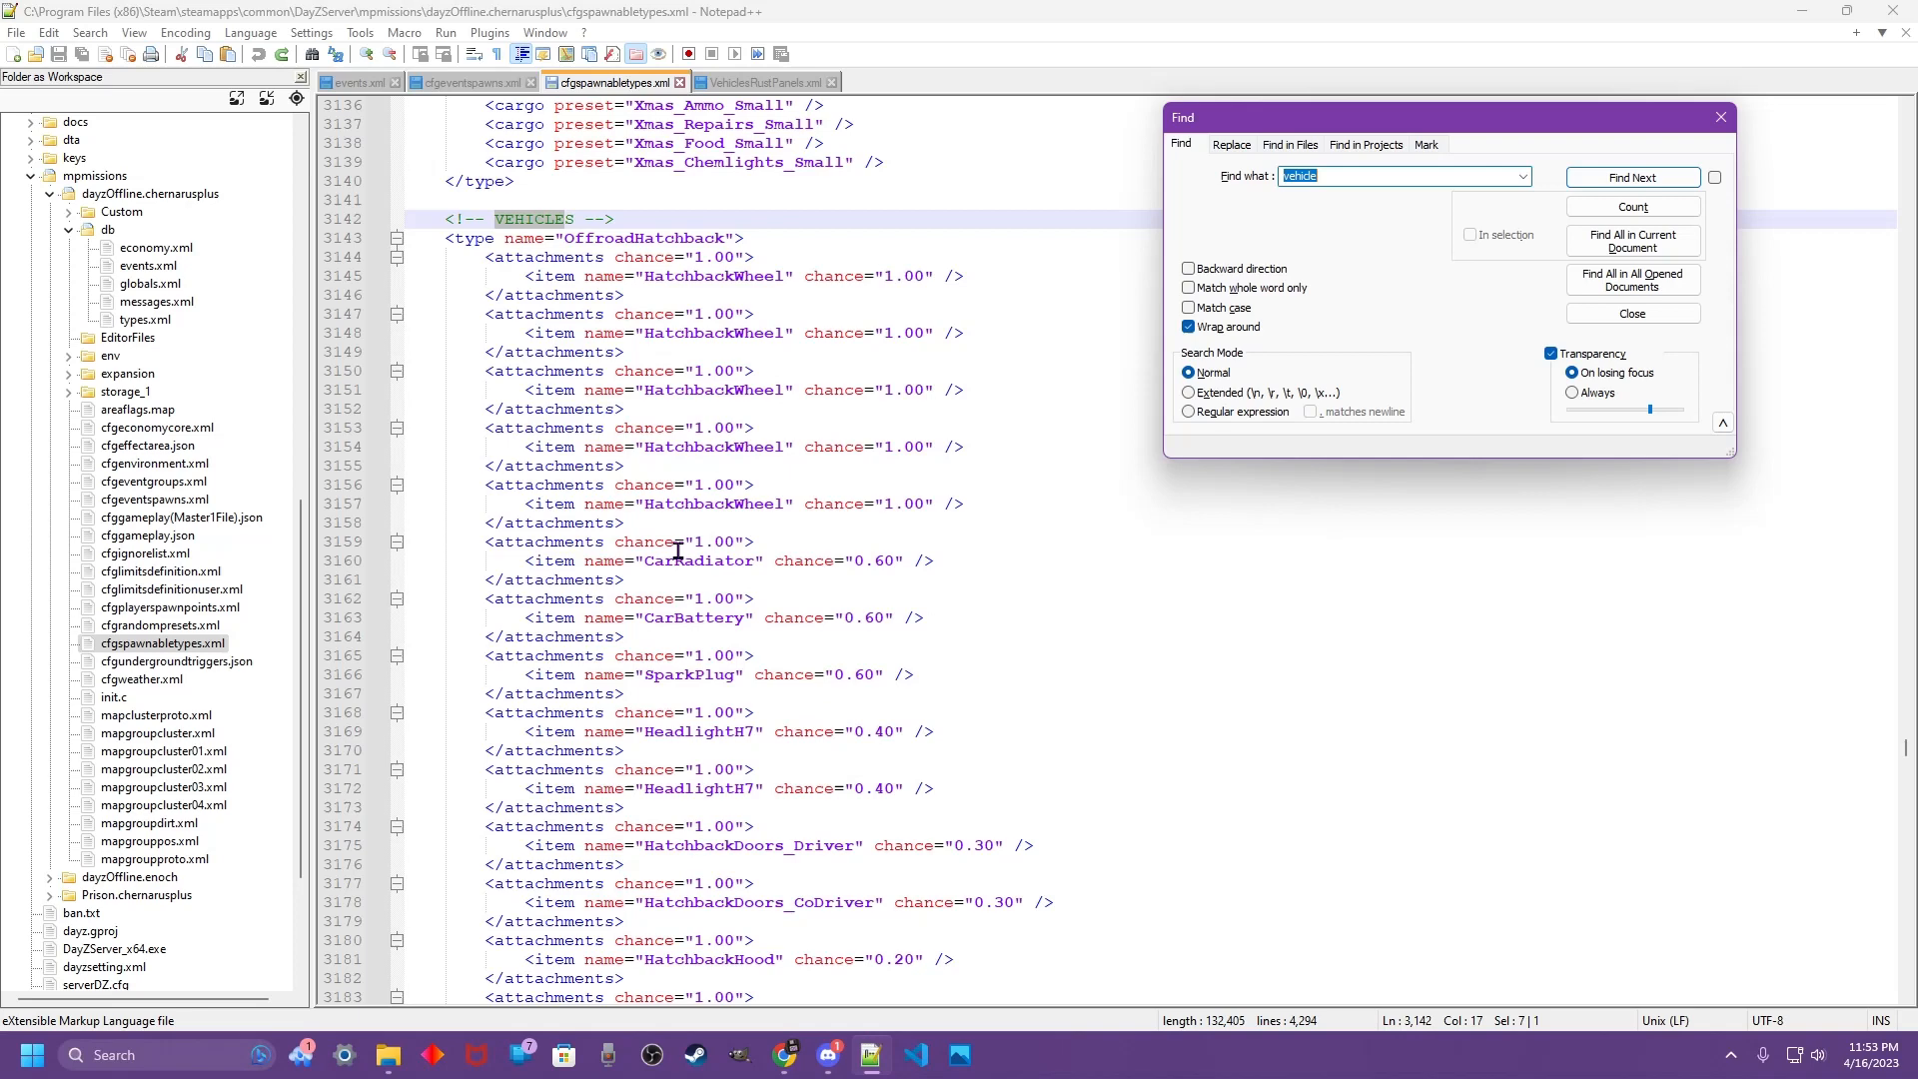
scroll(down, 3)
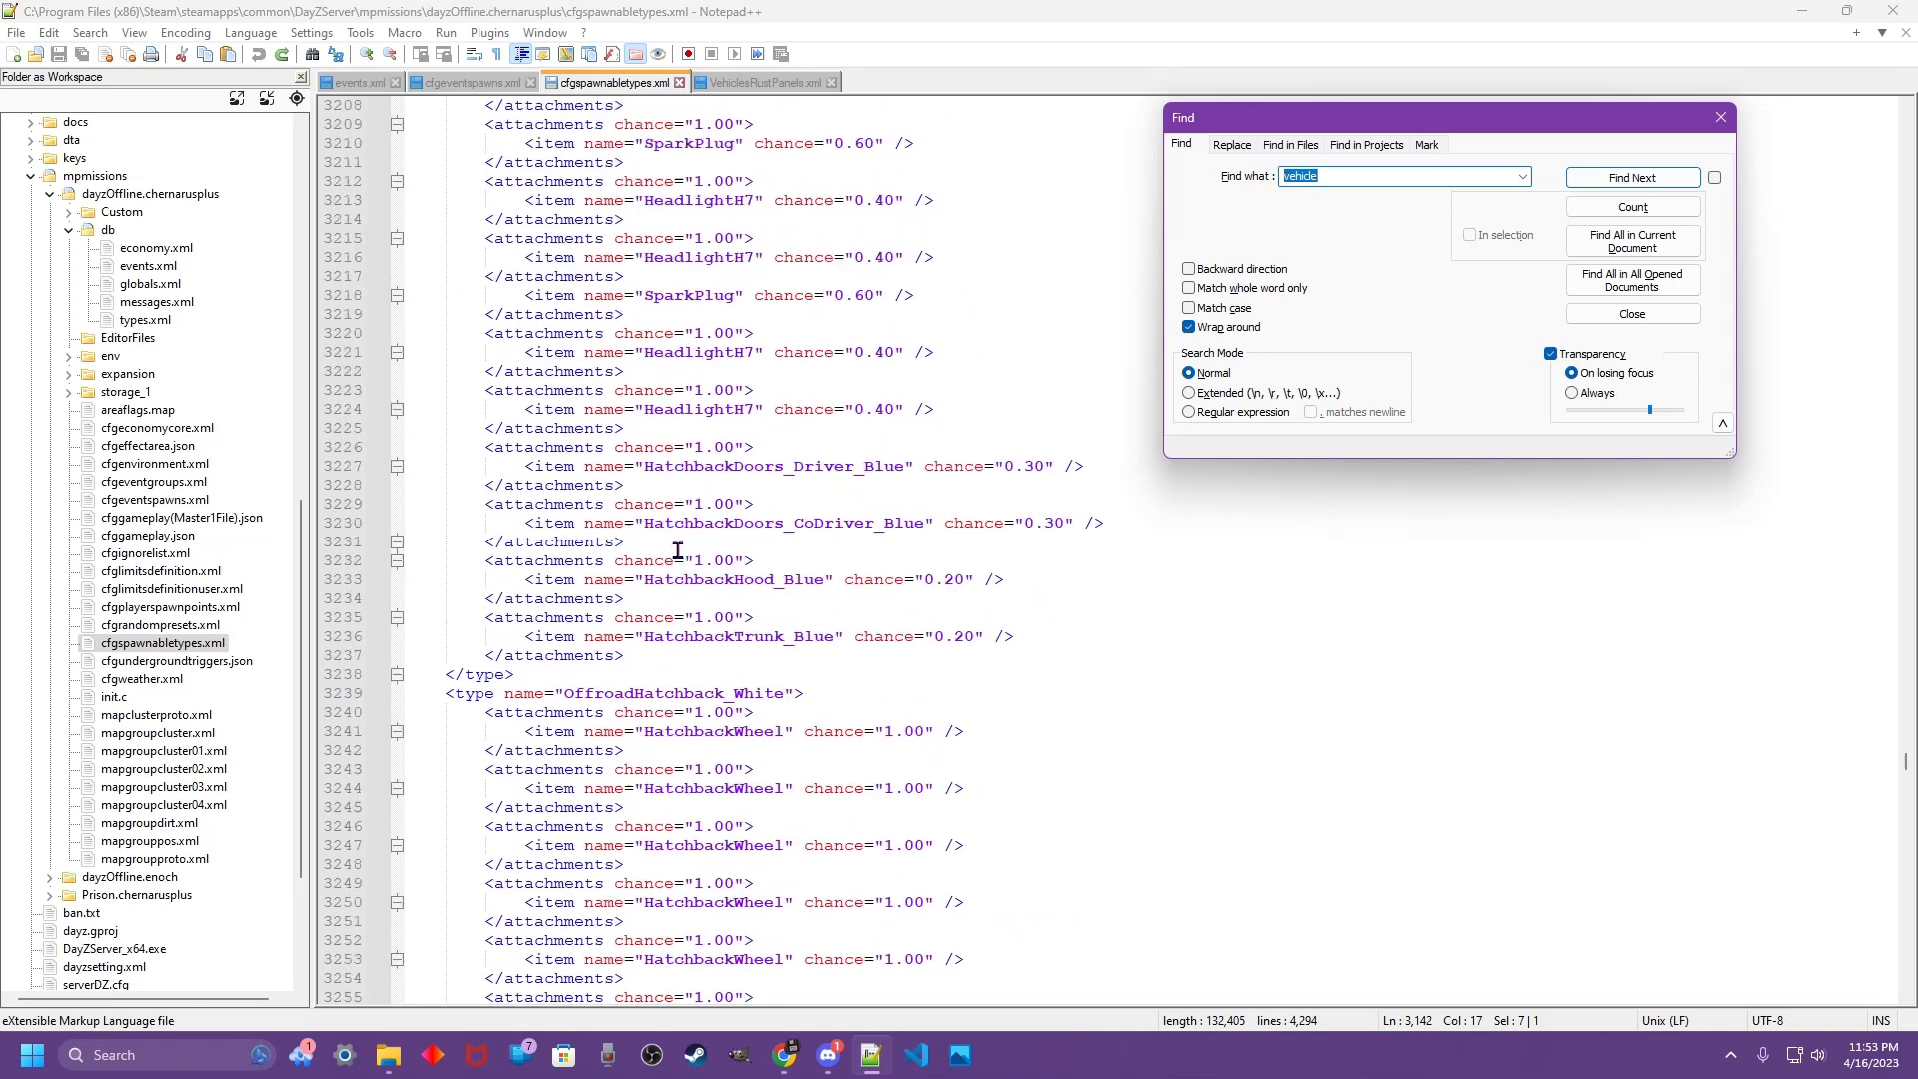
scroll(down, 3)
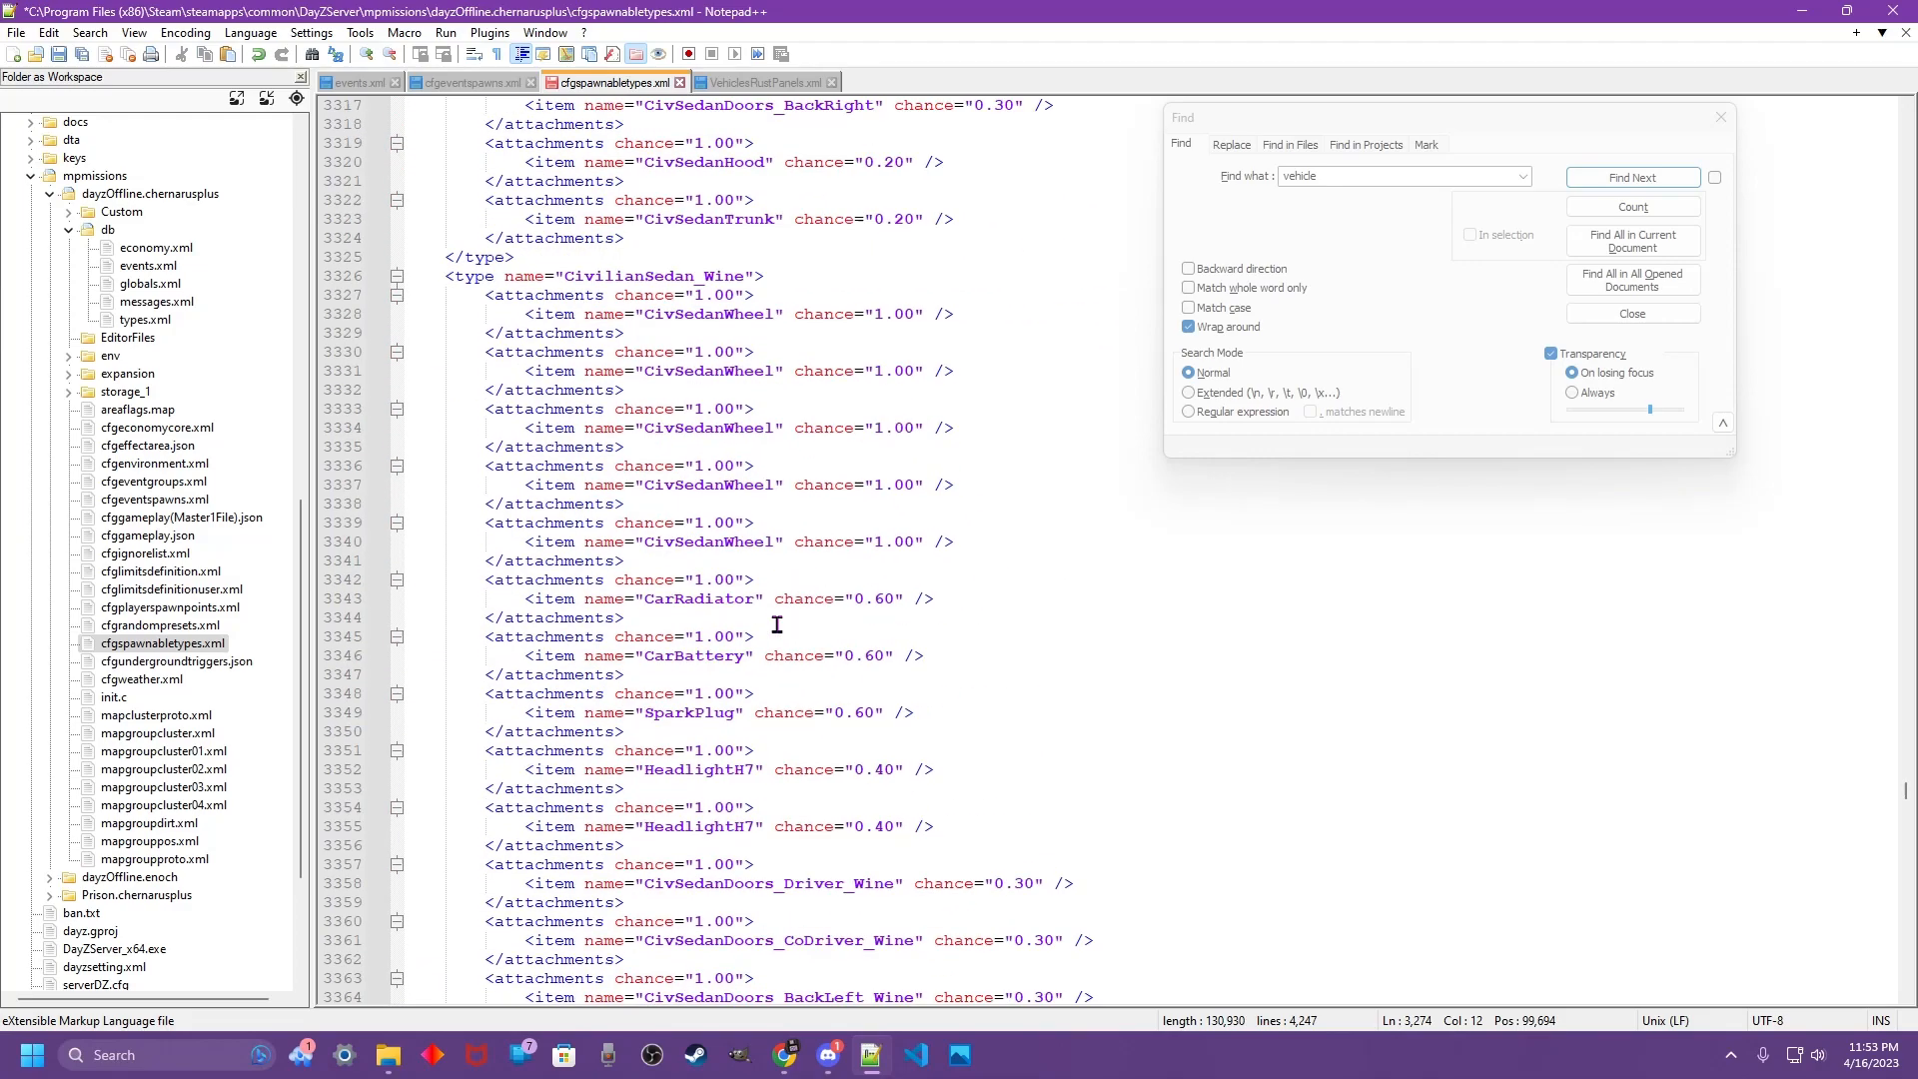
- Delete the stock car type blocks down to Offroad_02, then bring VehiclesRustPanels.xml forward
scroll(down, 3)
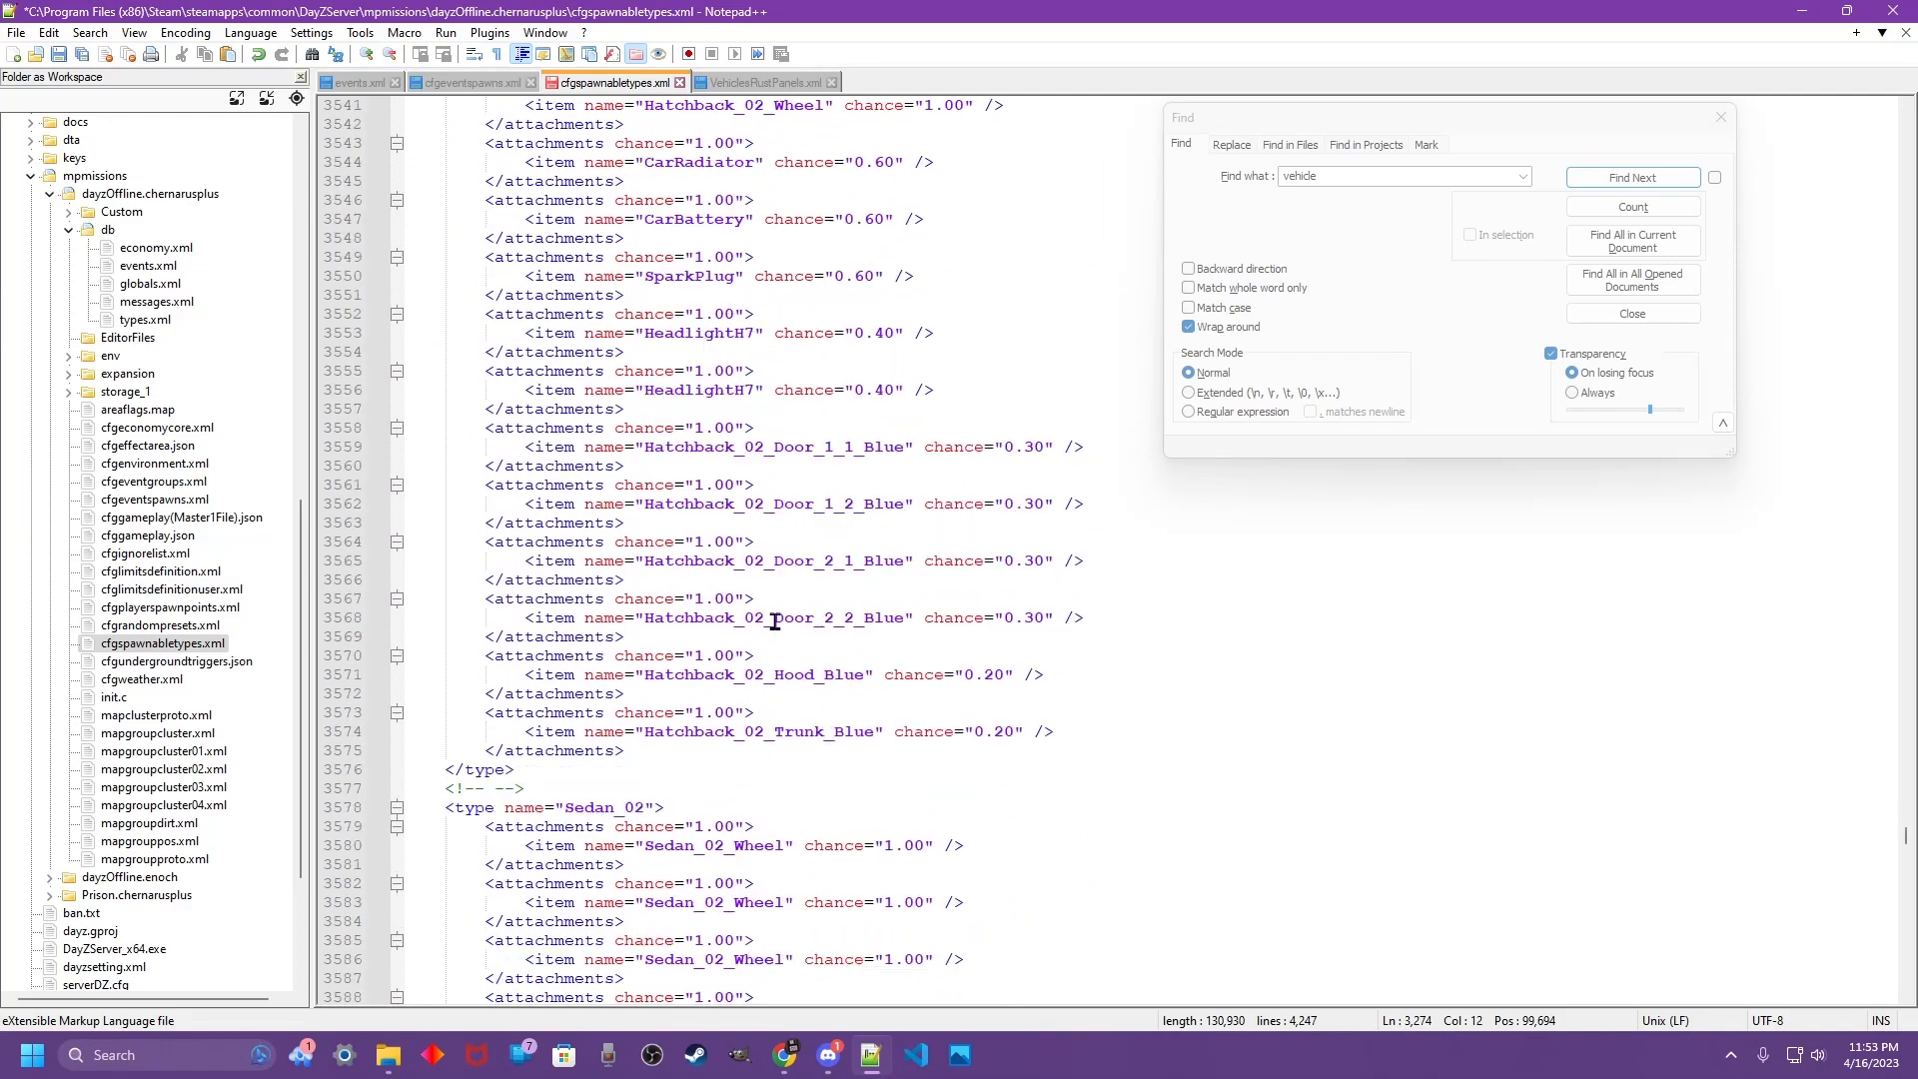
scroll(down, 3)
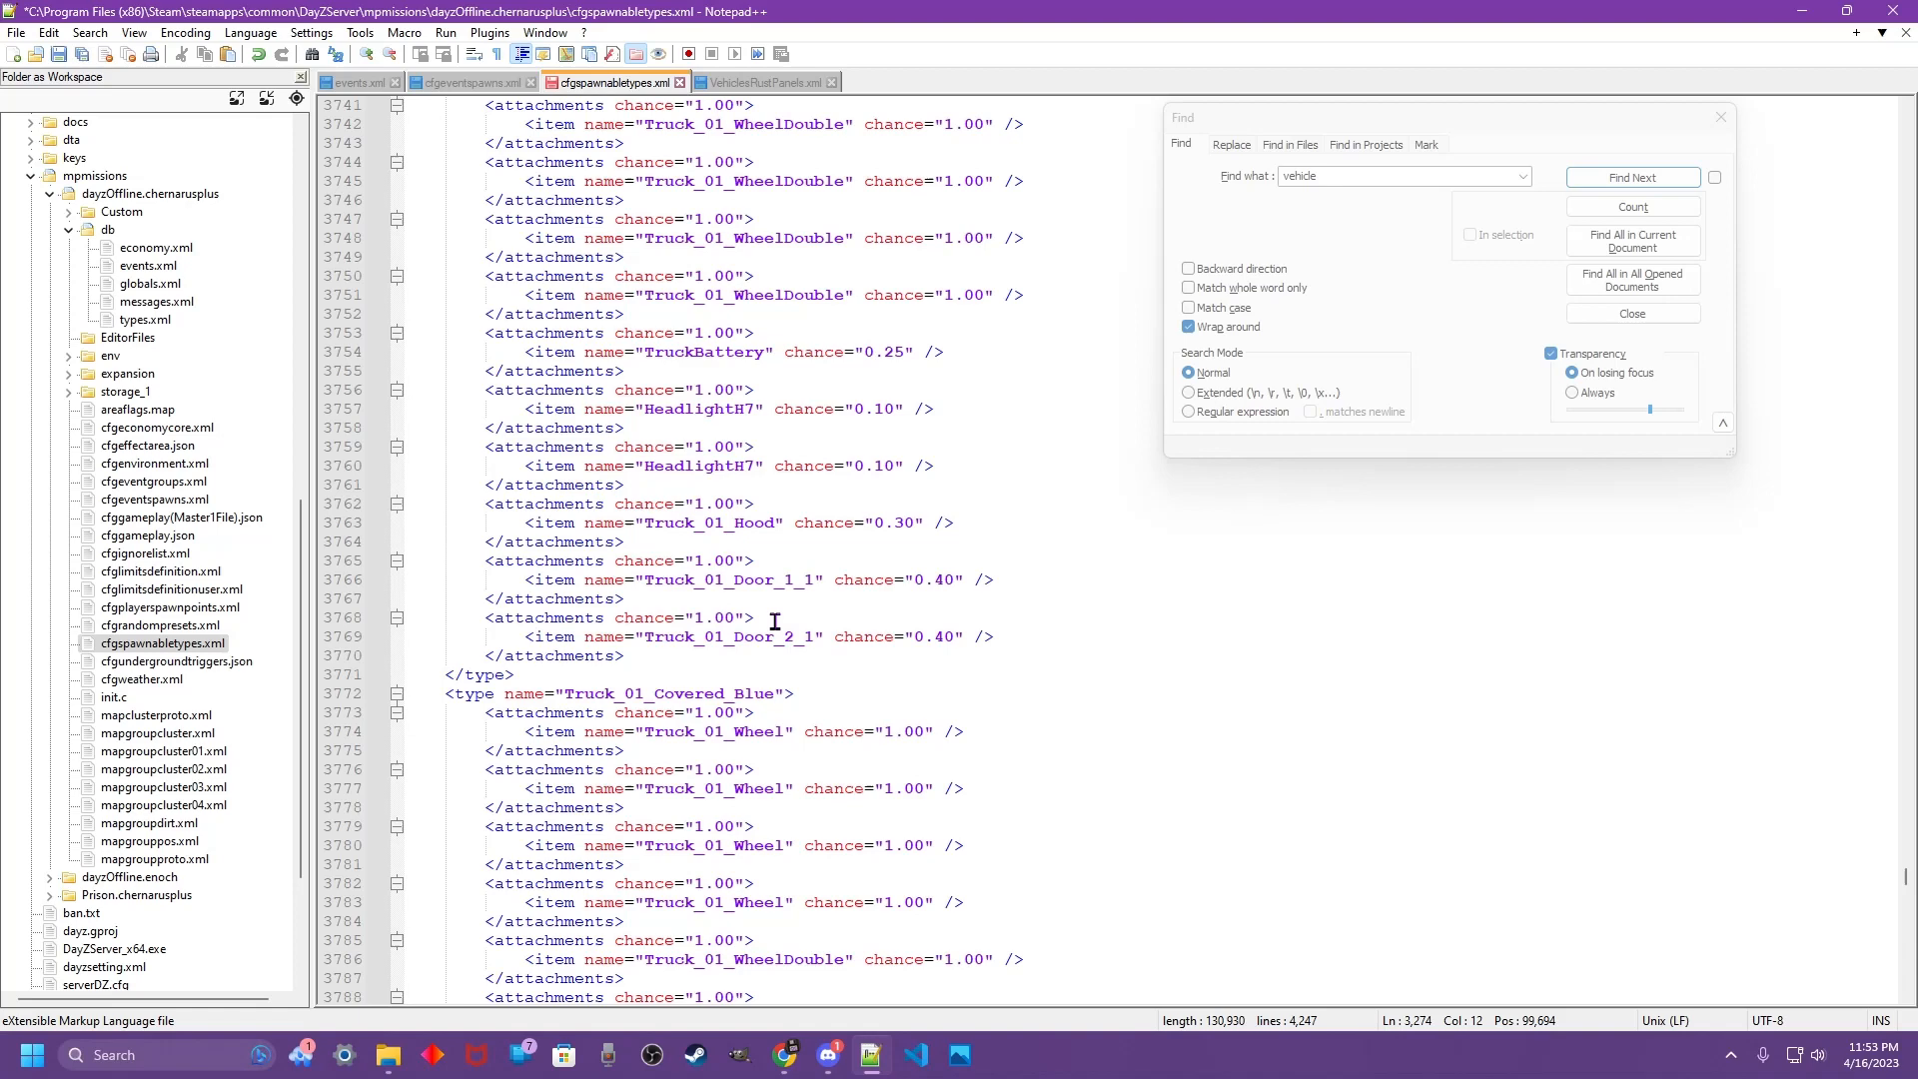
scroll(up, 3)
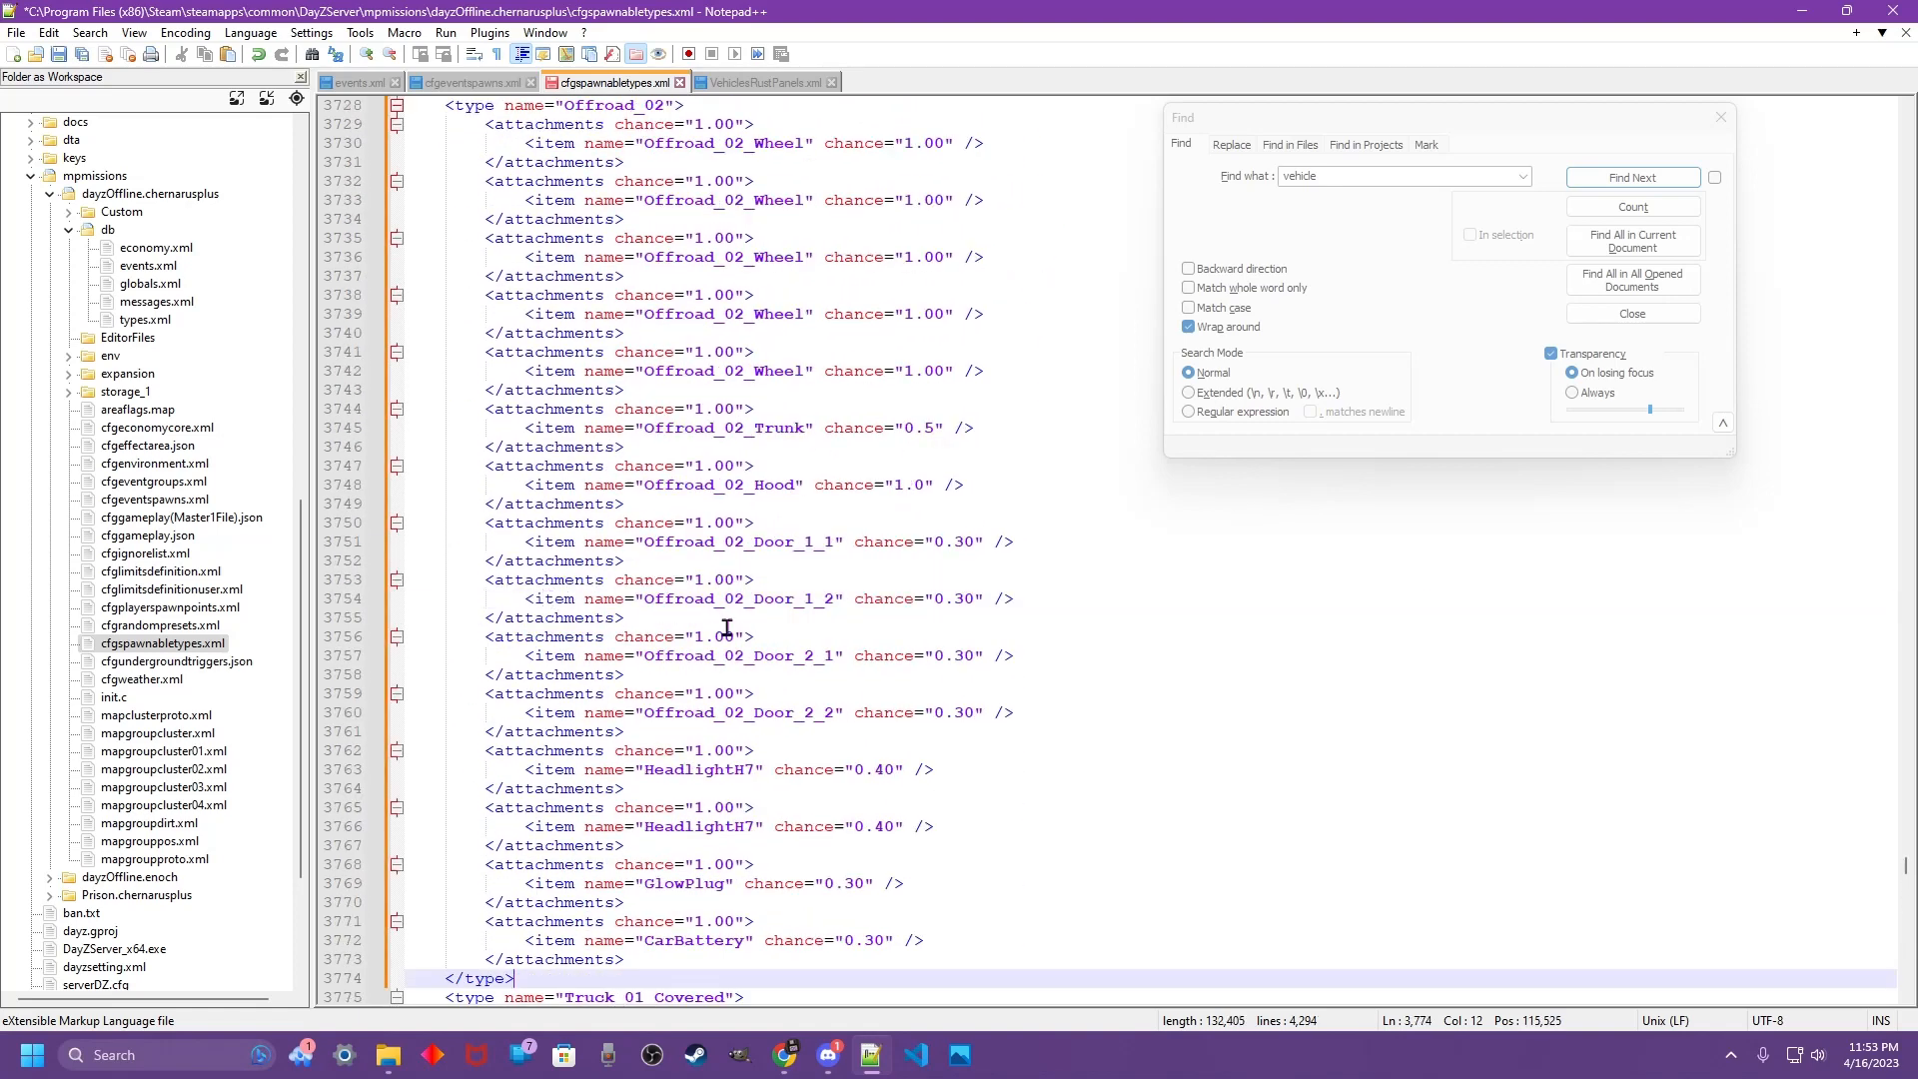
scroll(down, 3)
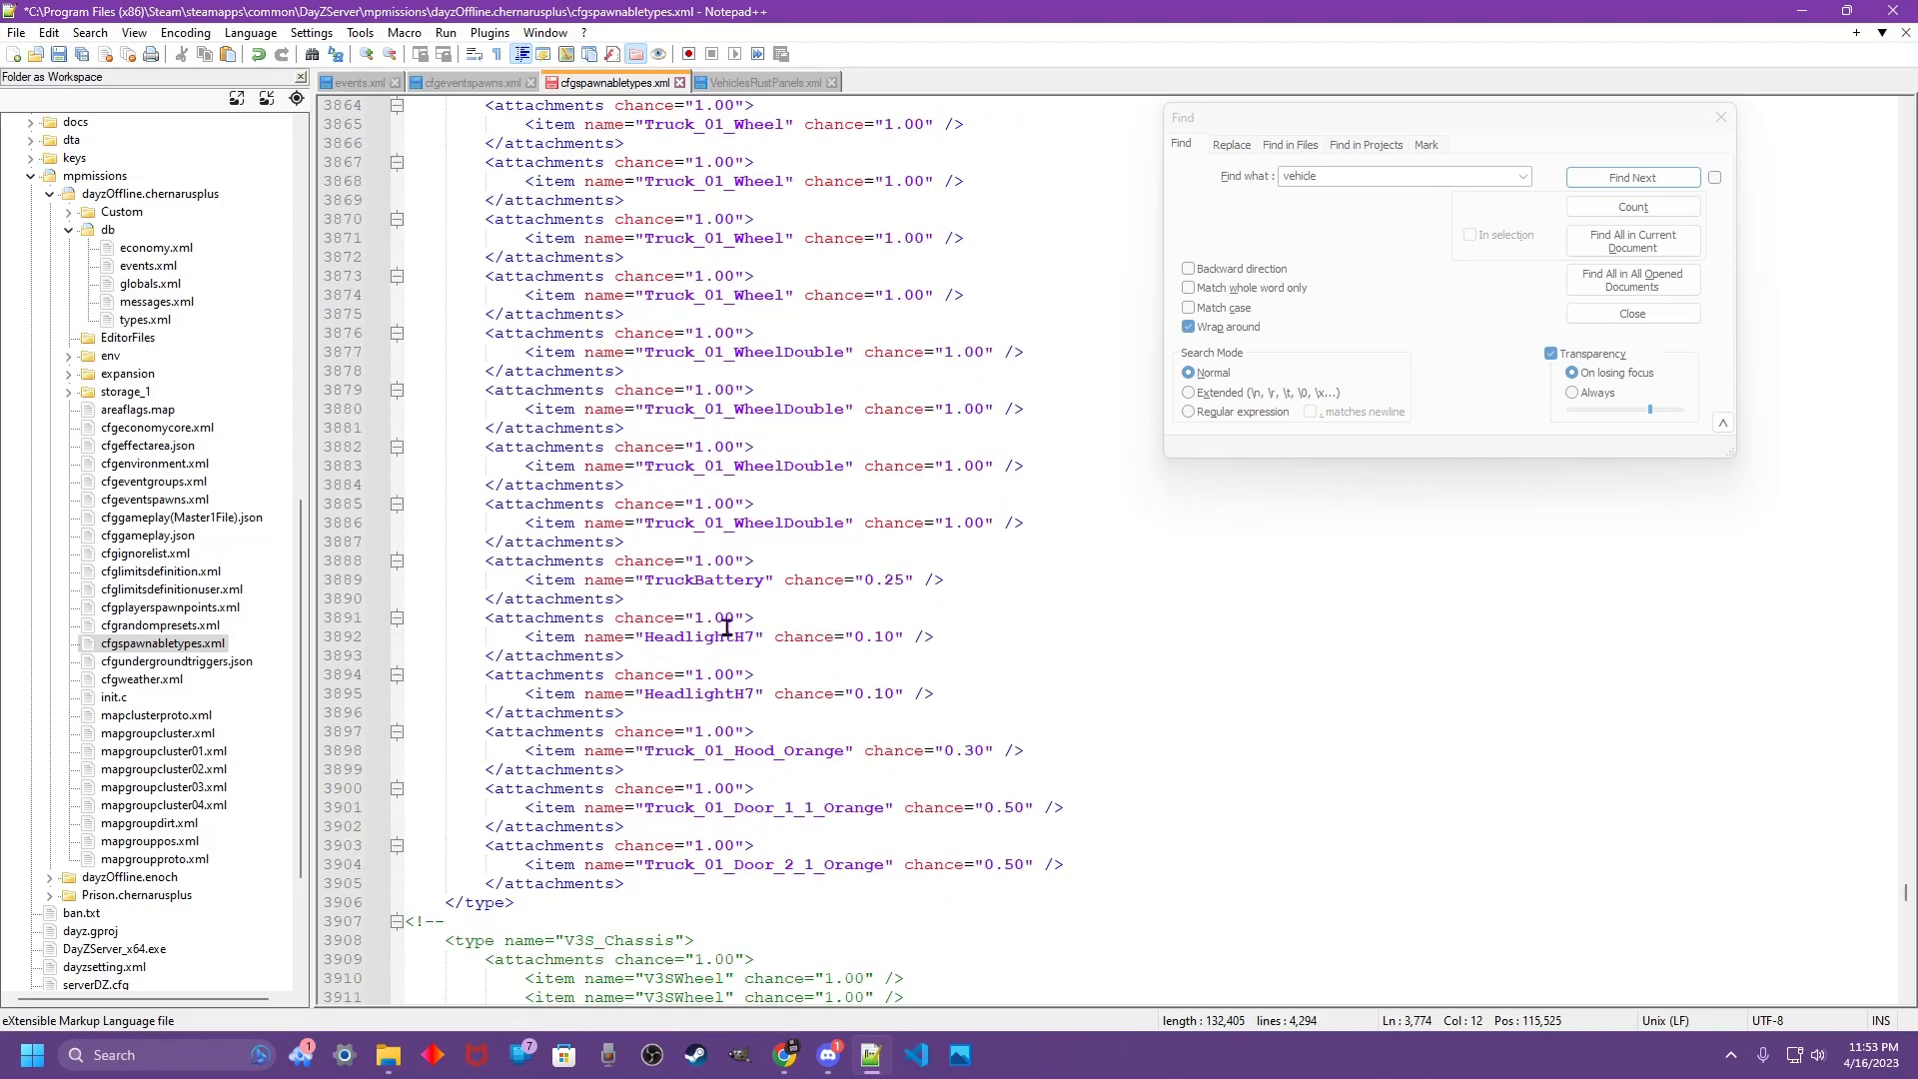
scroll(up, 3)
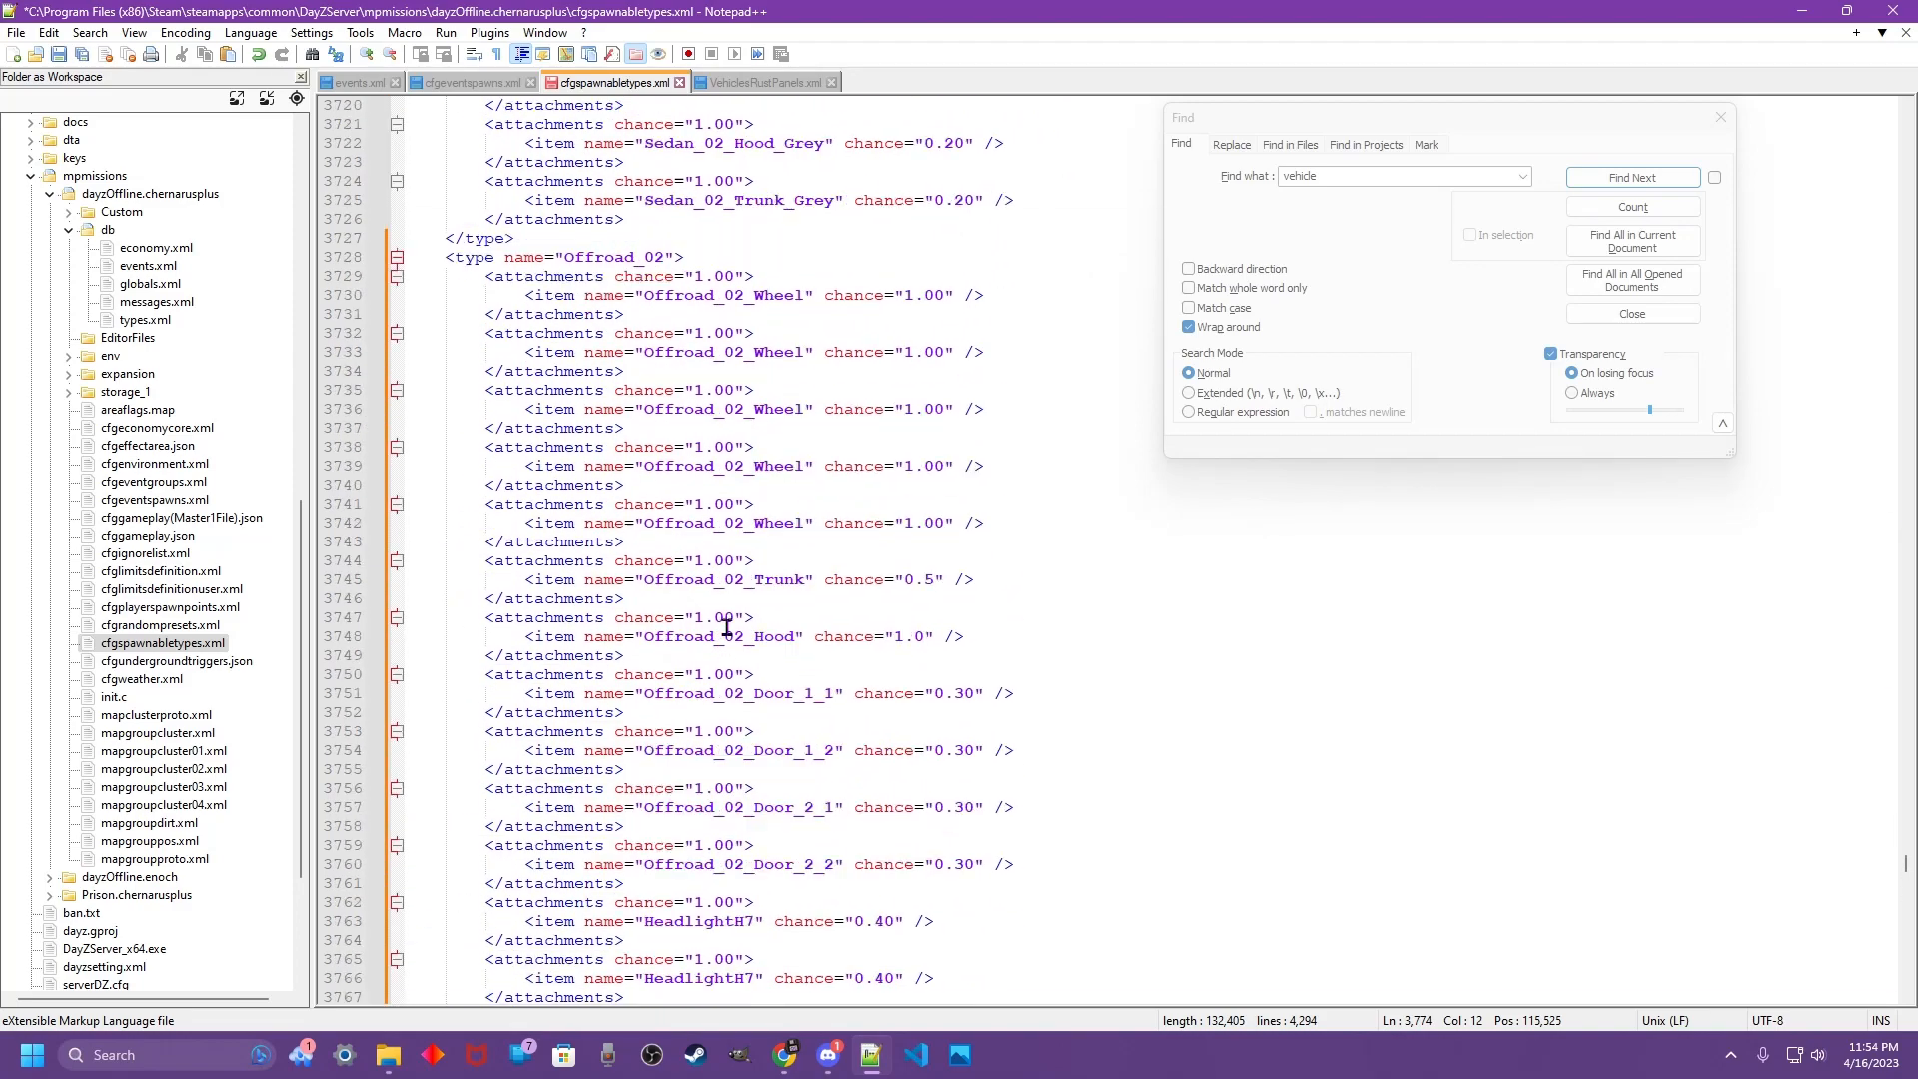
scroll(up, 3)
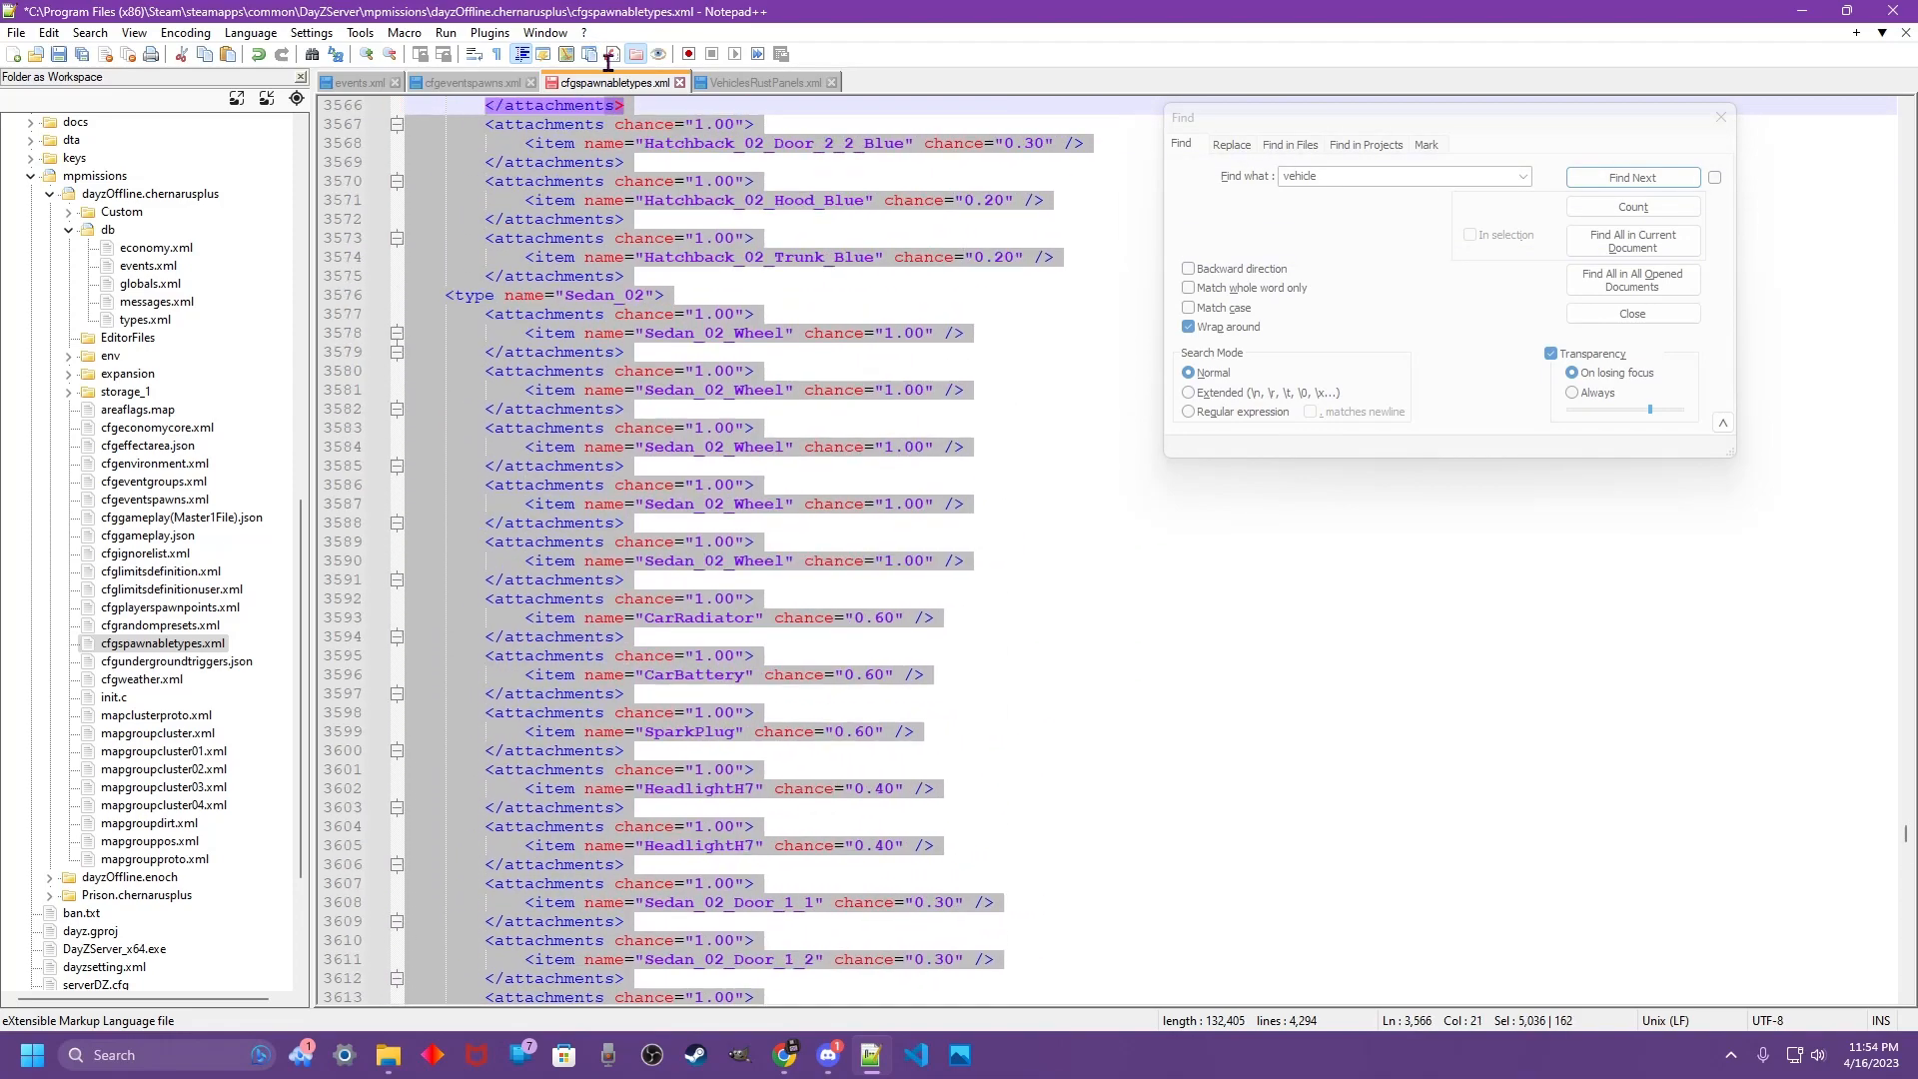
click(1631, 176)
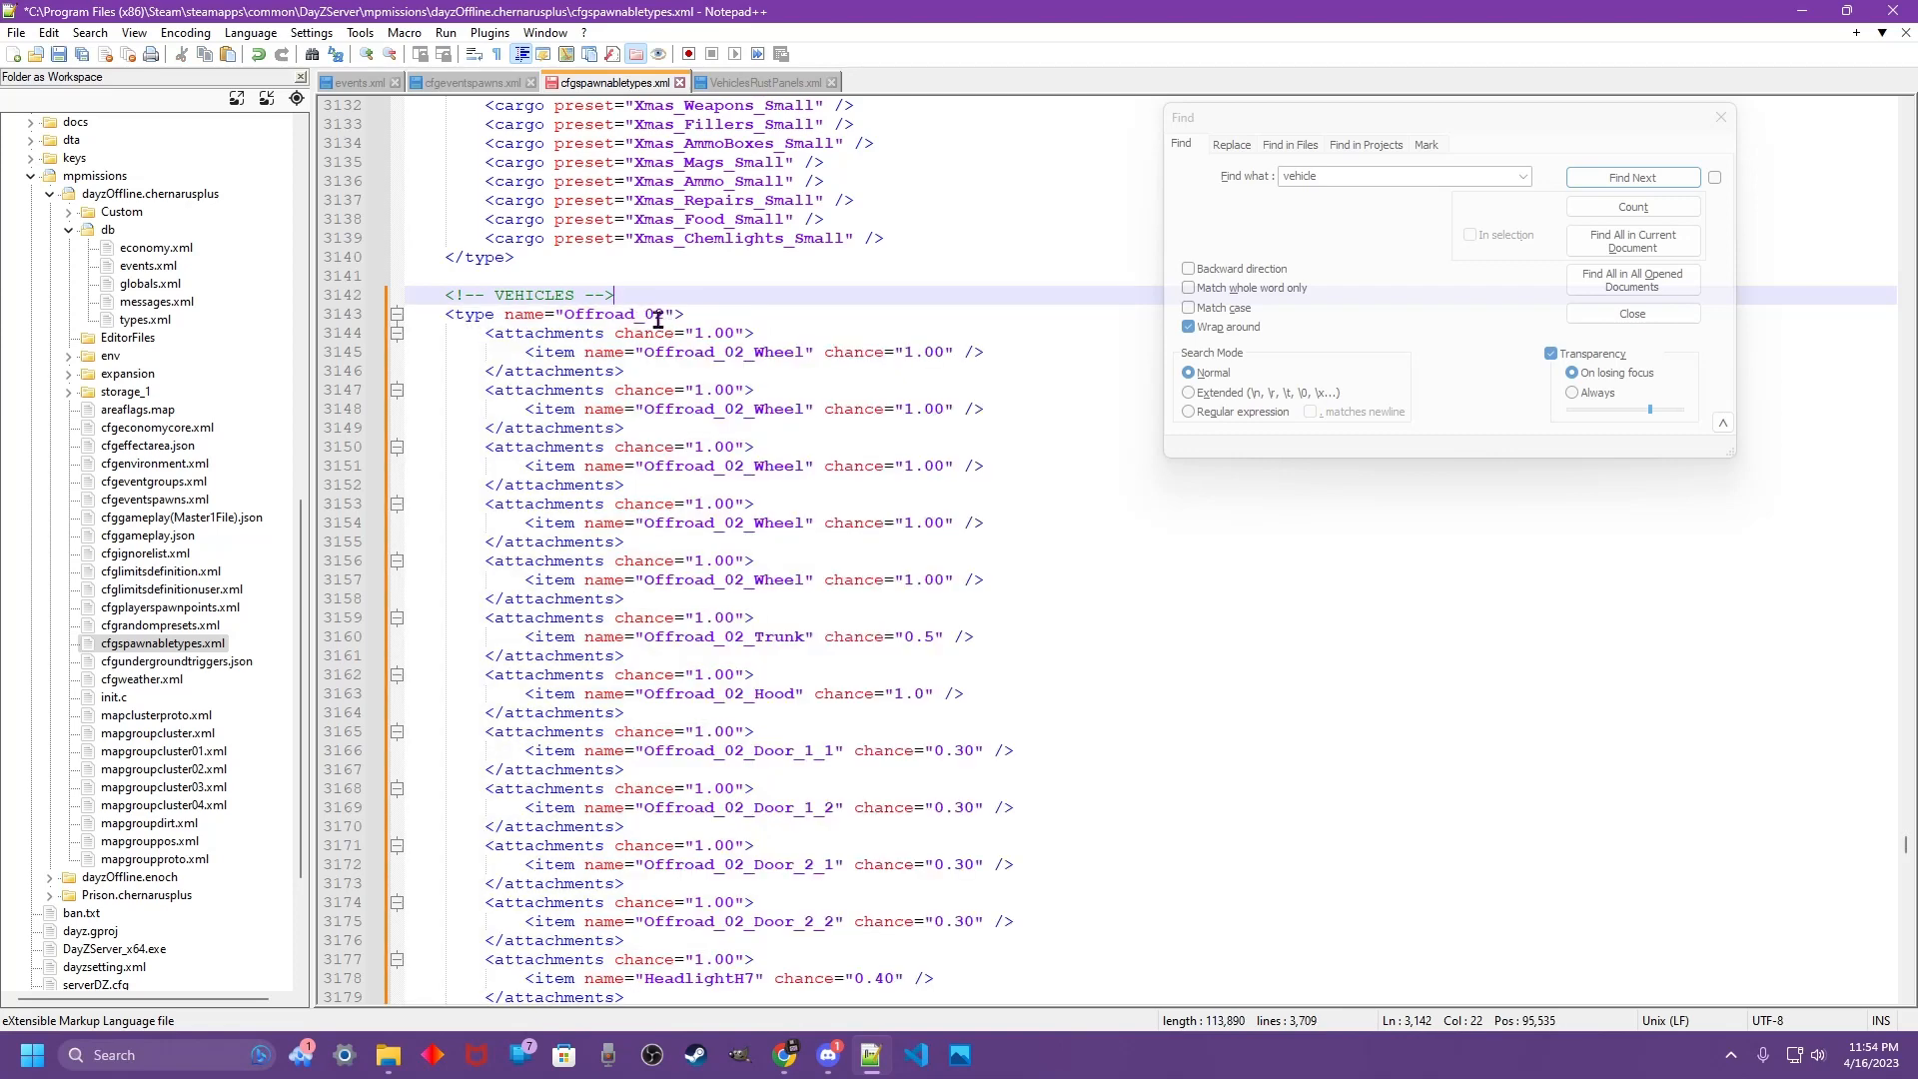
click(760, 82)
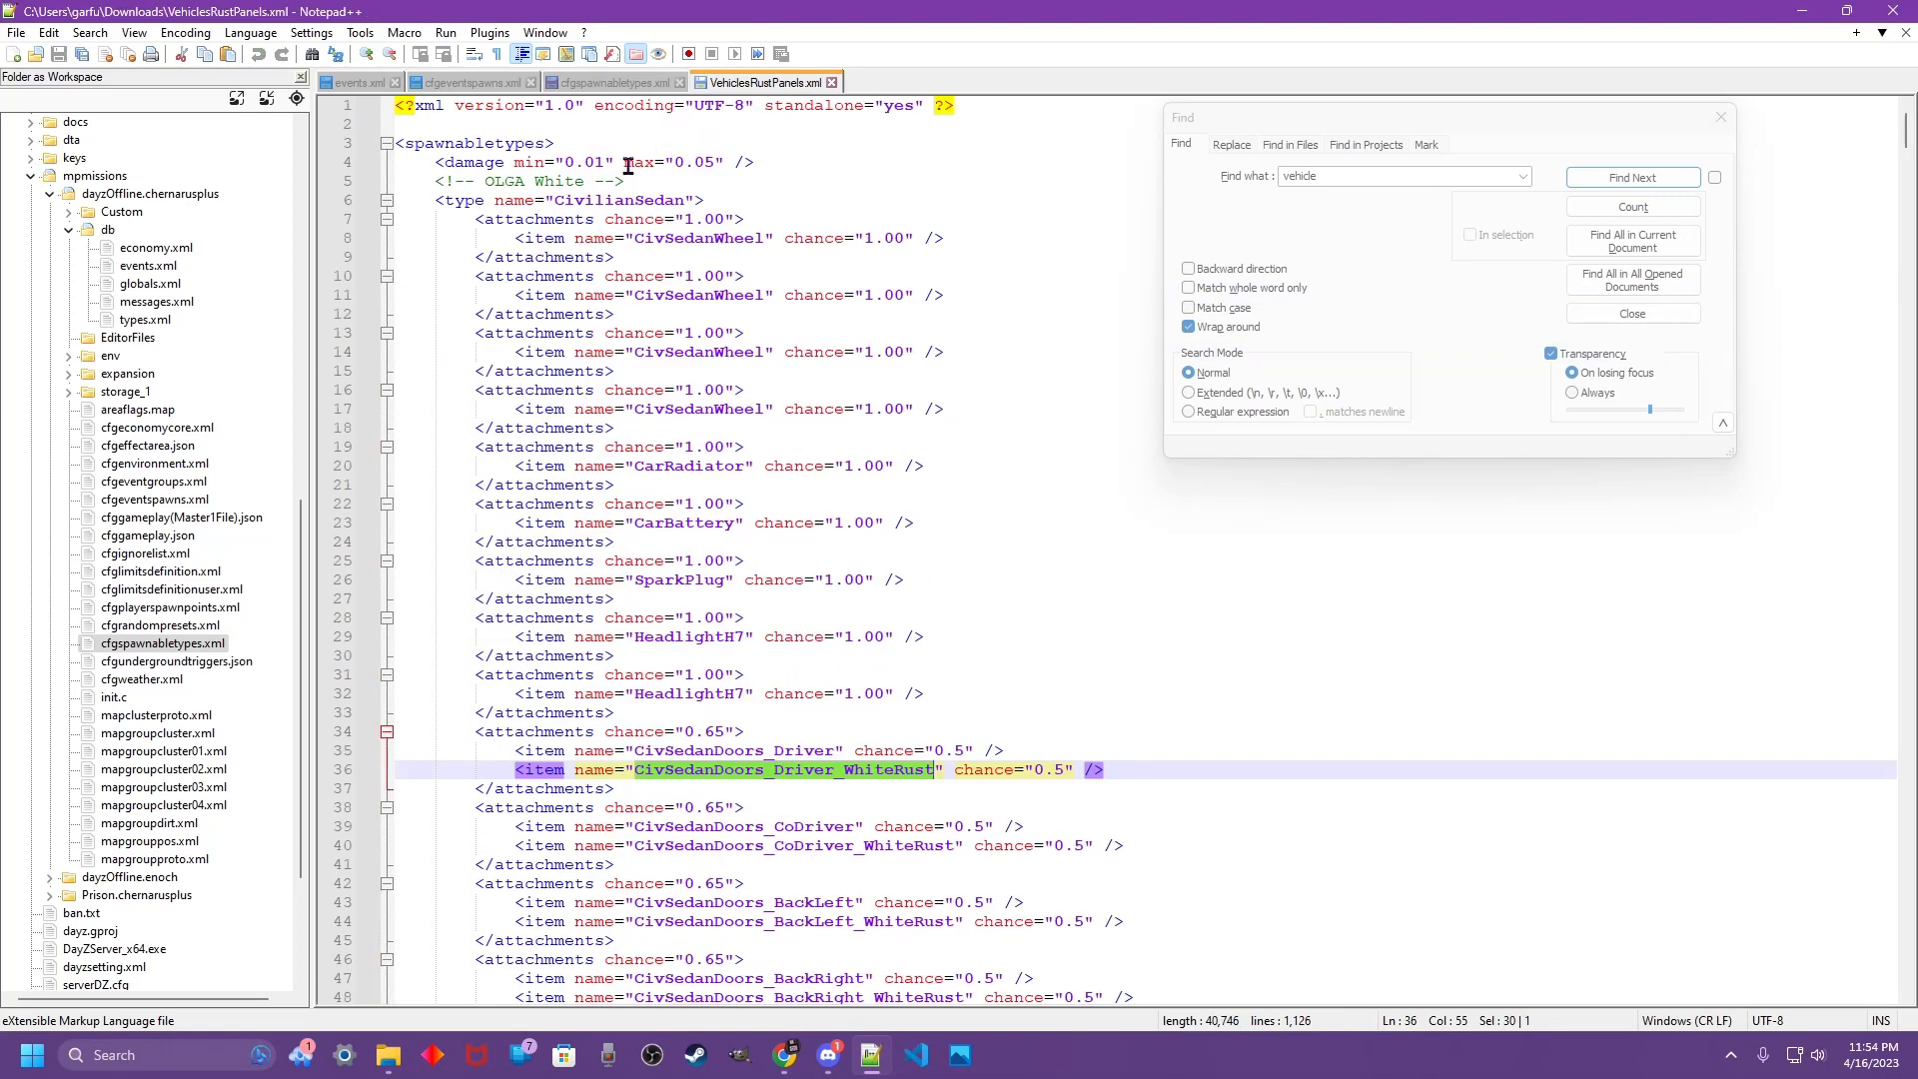
- Select from after the damage line on line 4 through the final </type> in VehiclesRustPanels.xml
click(756, 162)
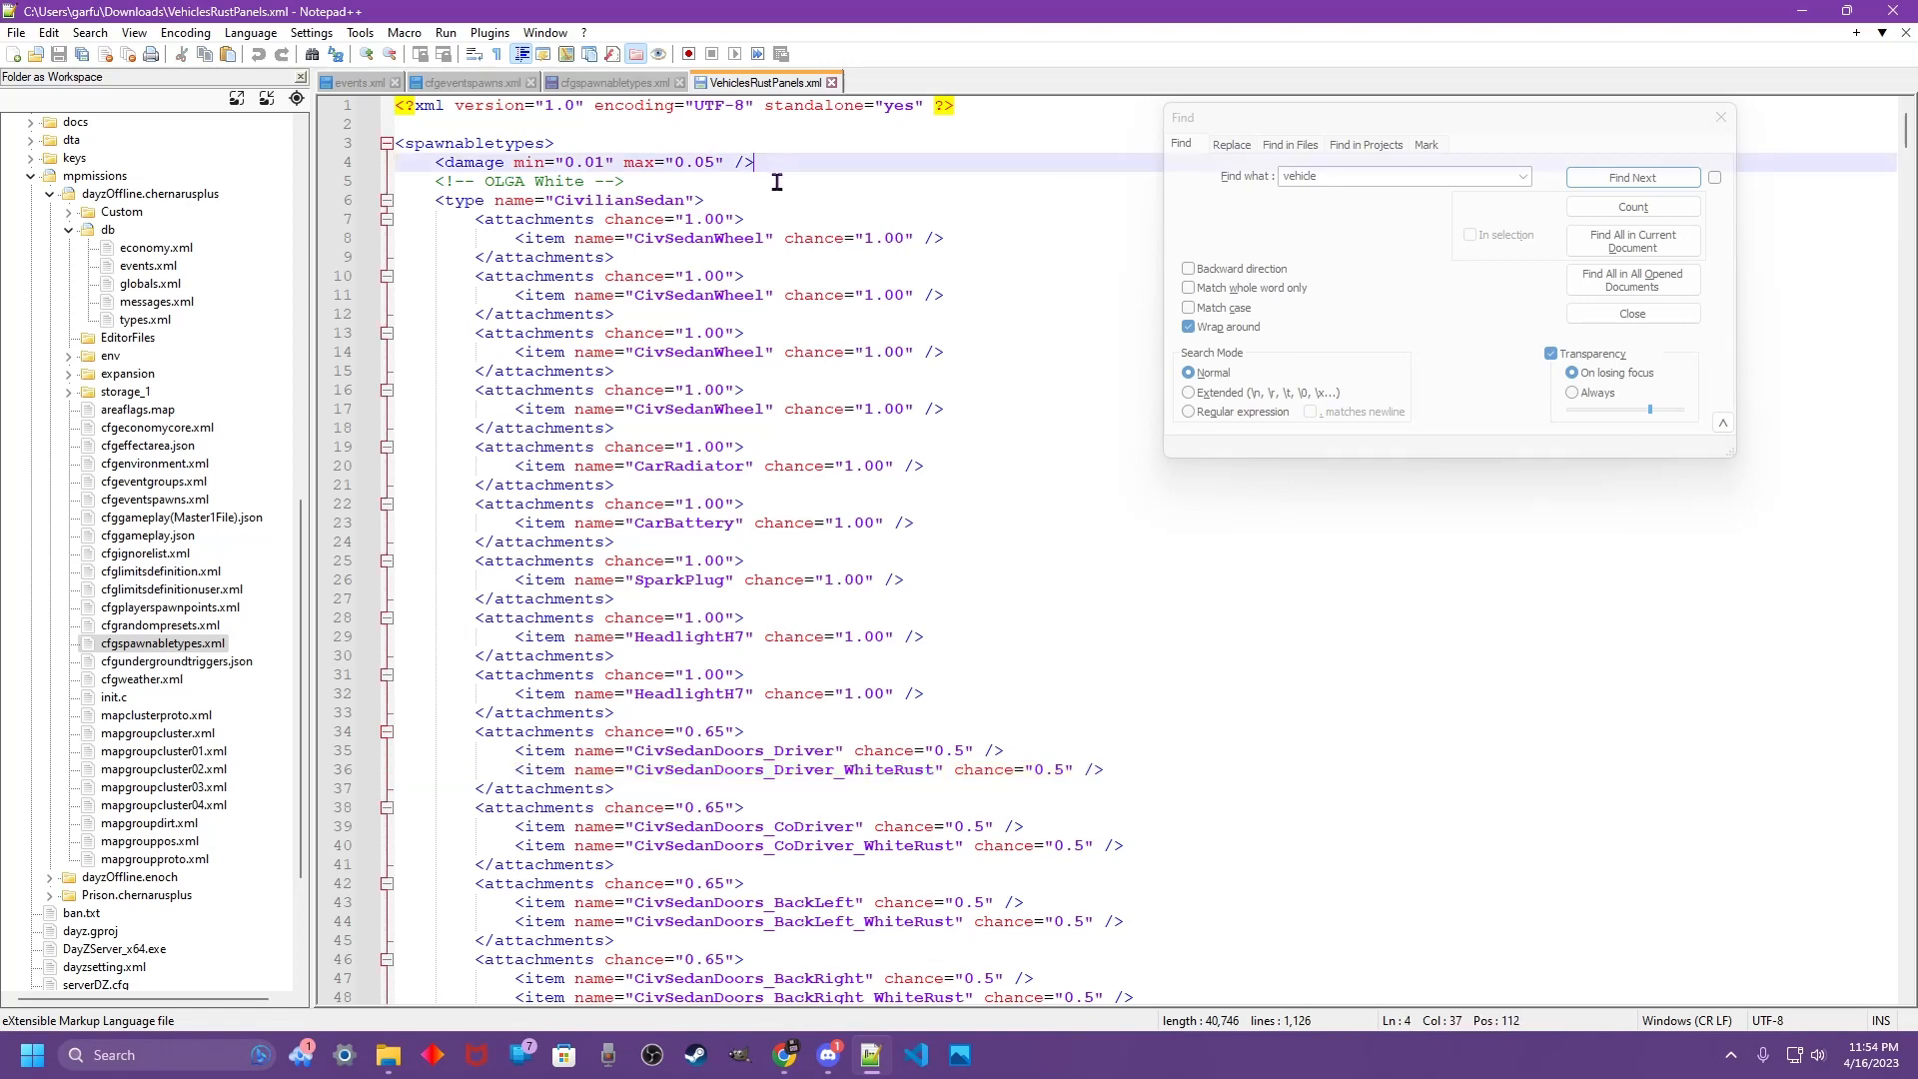
mouse_move(696, 112)
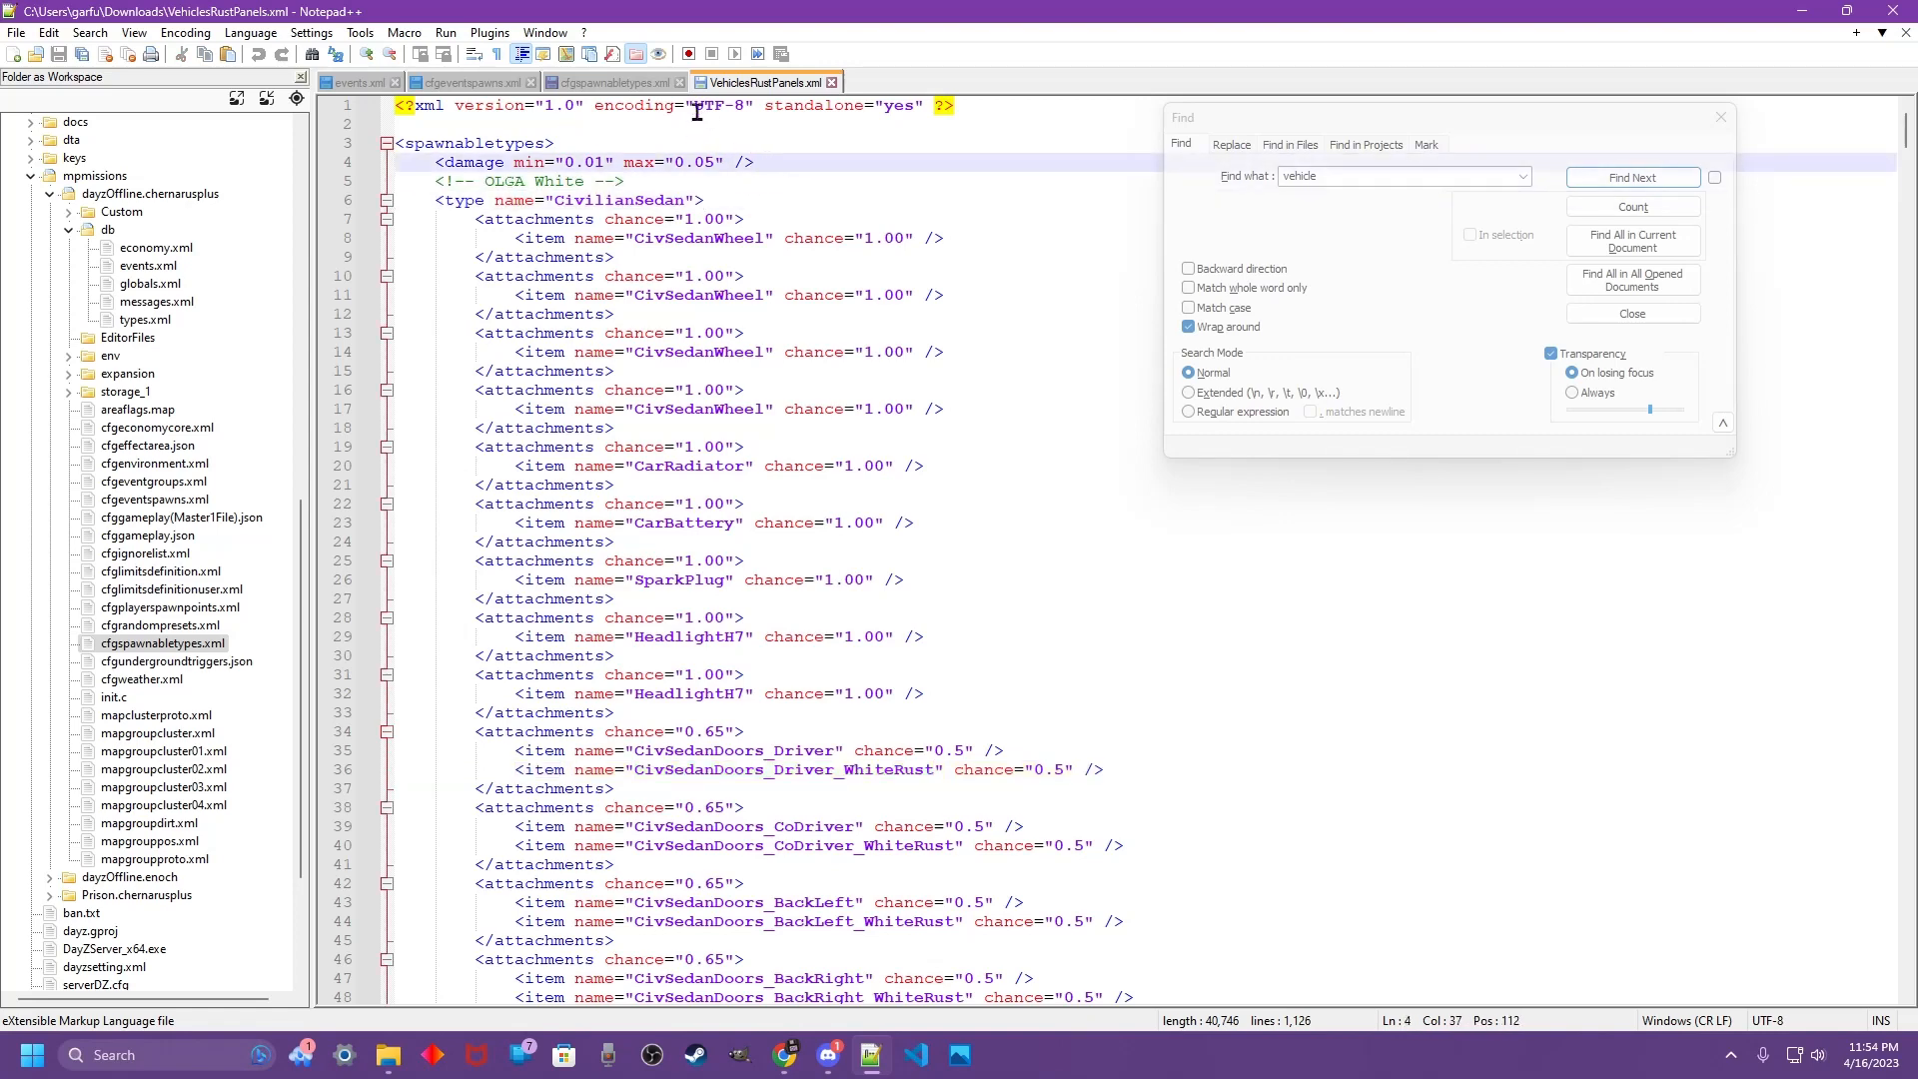
mouse_move(607, 82)
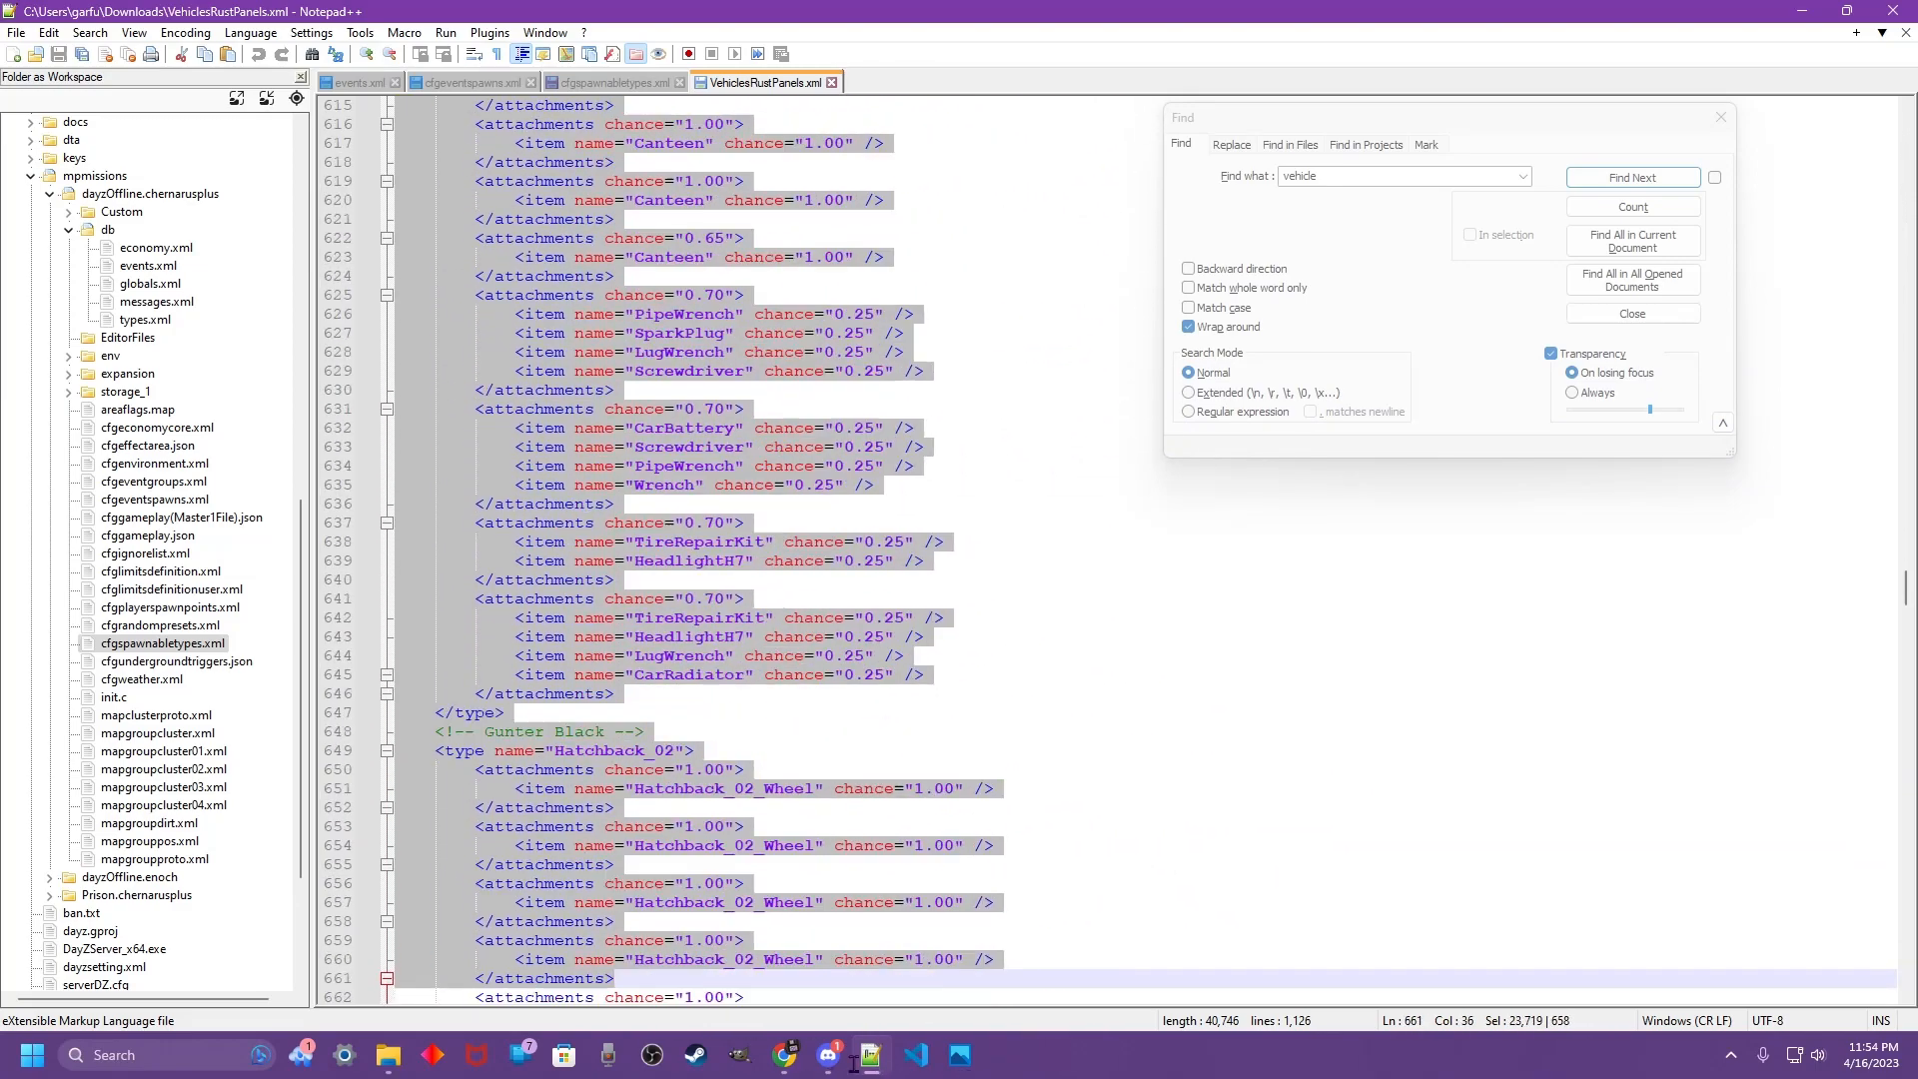
scroll(down, 3)
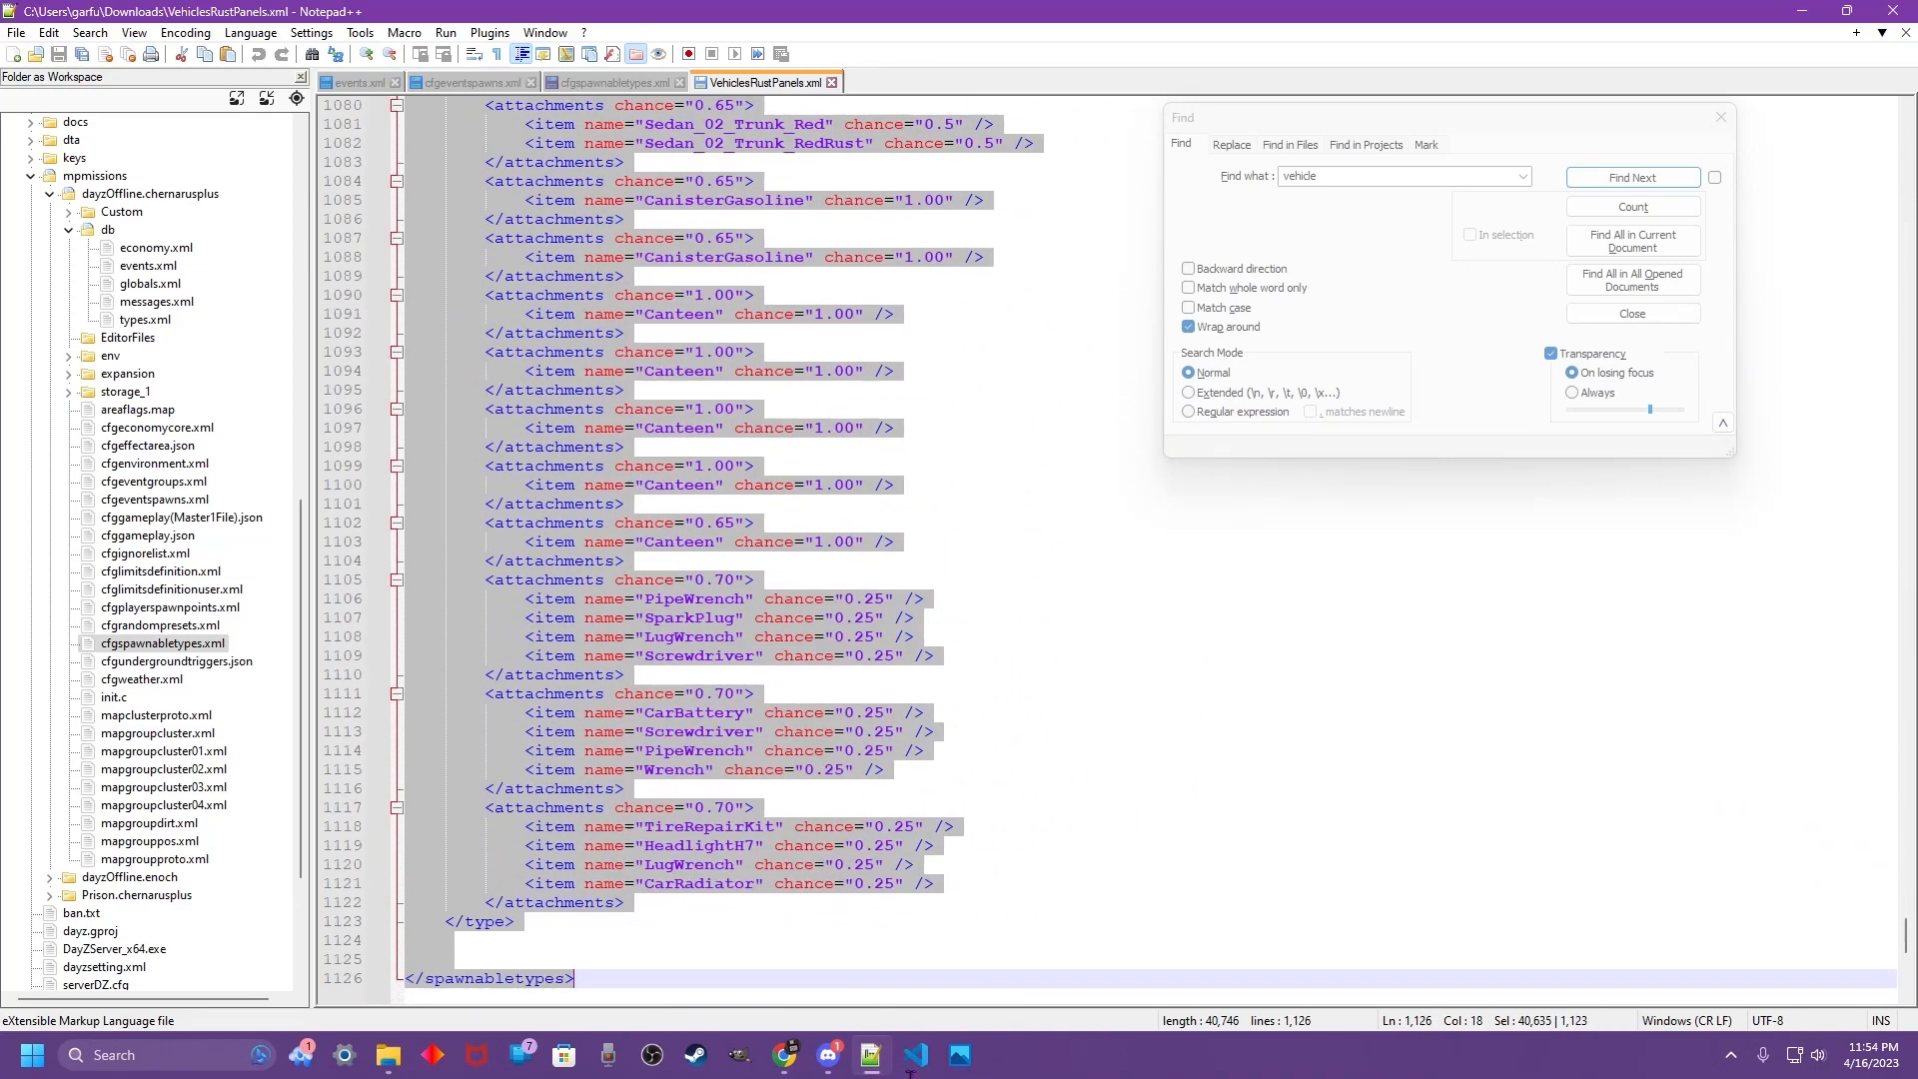
click(511, 919)
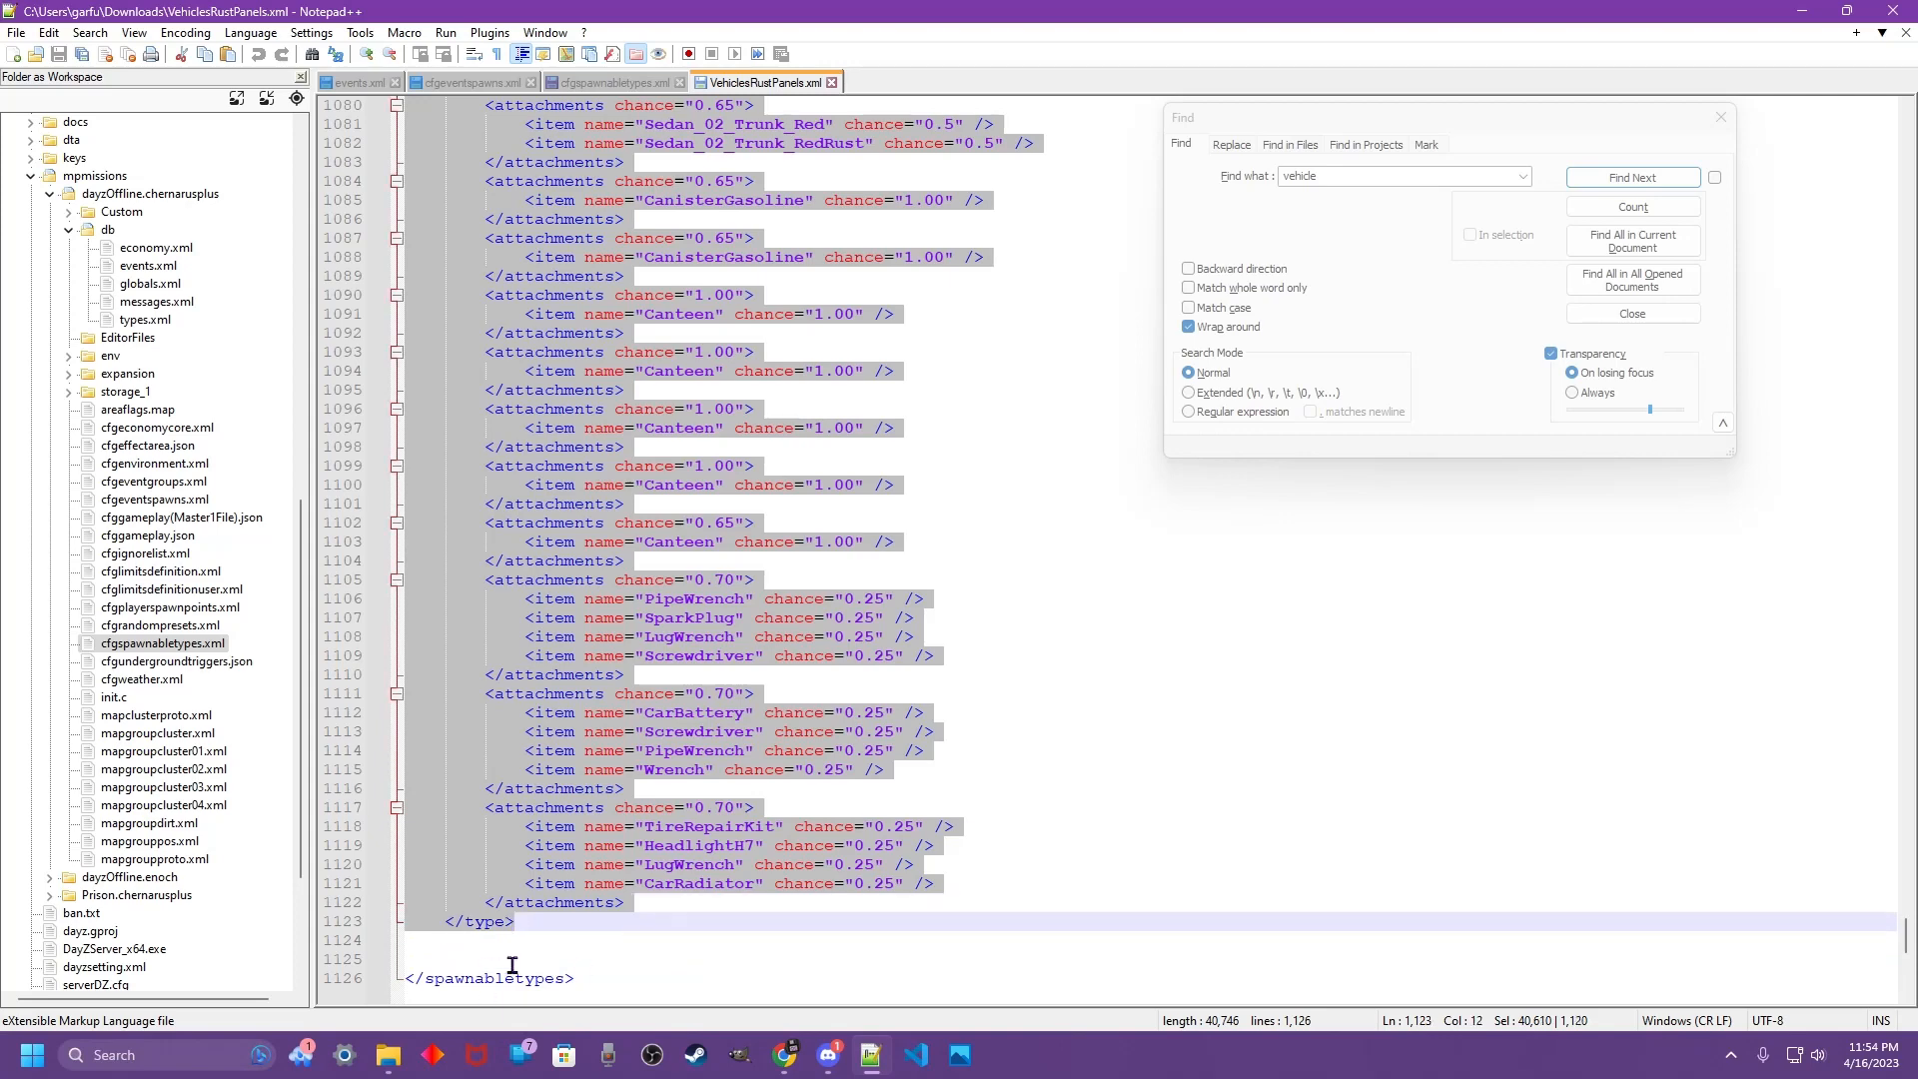
mouse_move(522, 921)
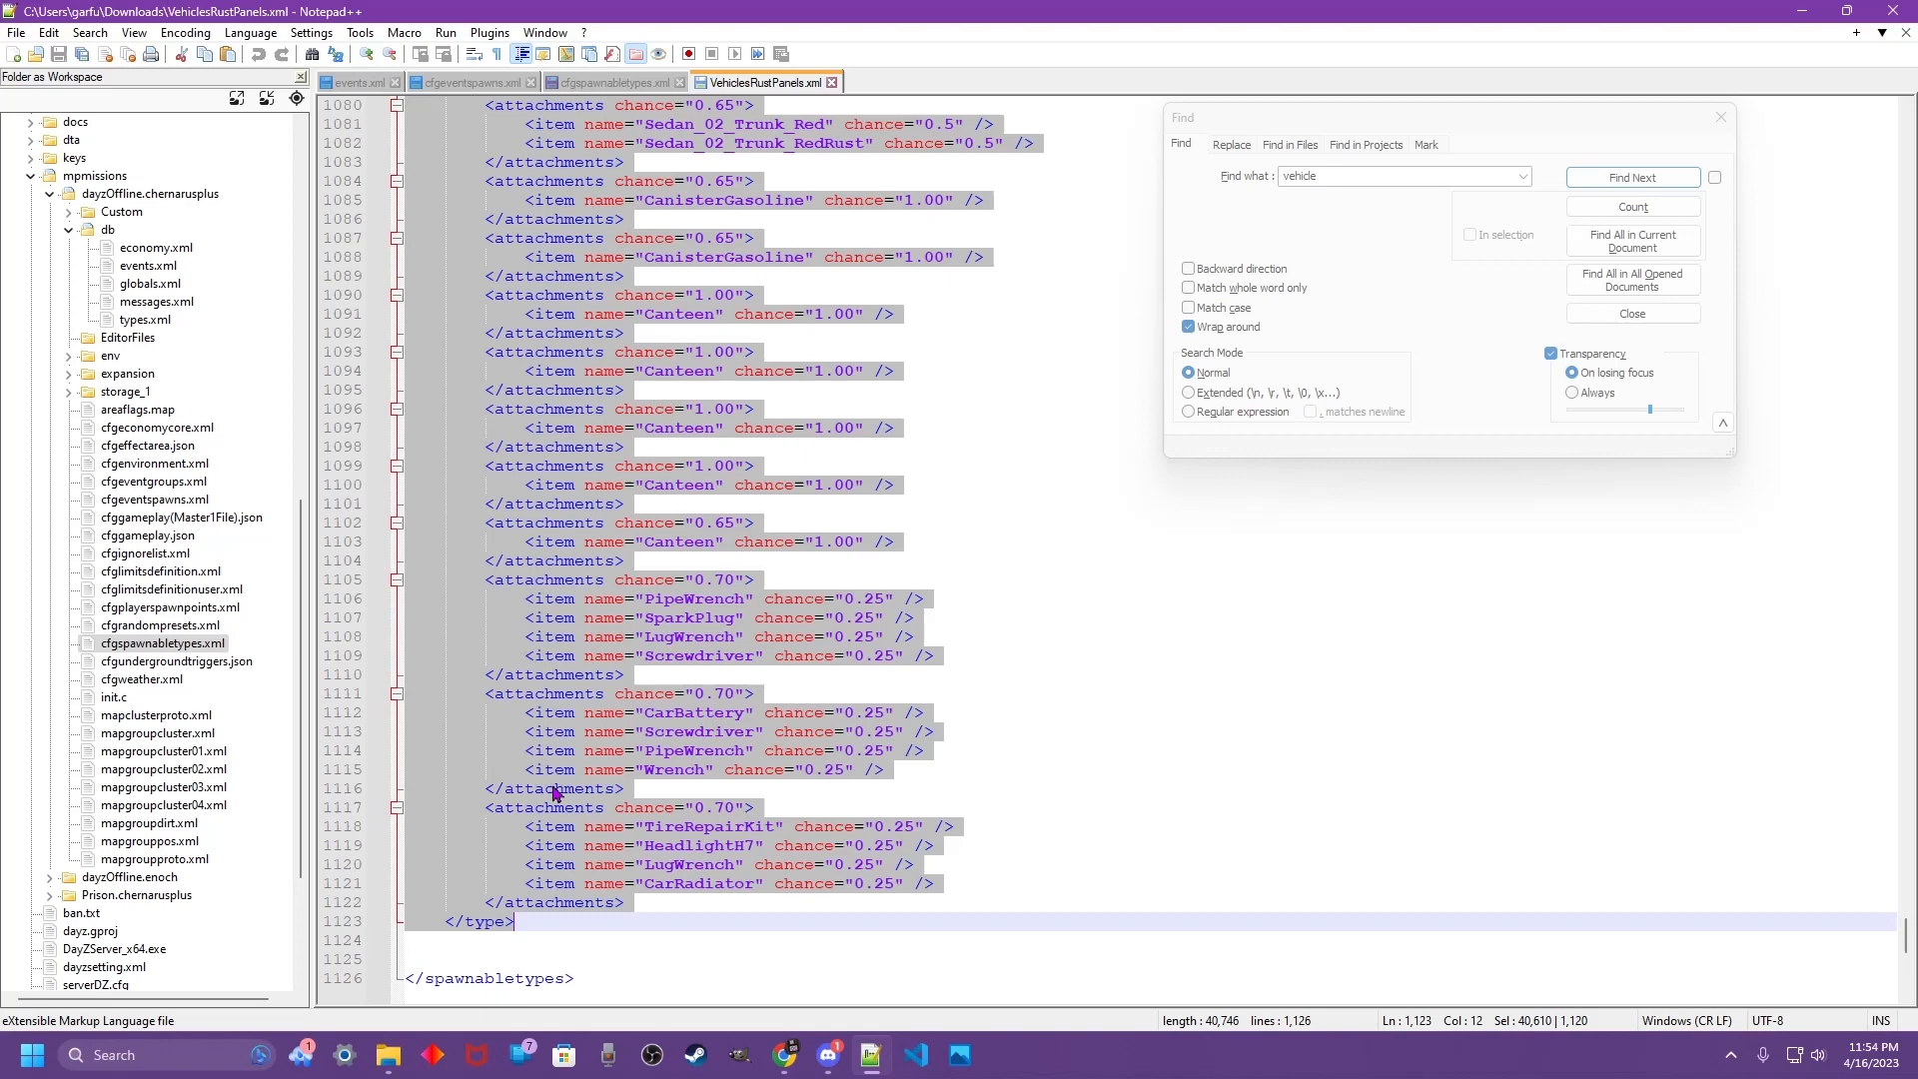
- Paste the rusted-panel vehicle entries onto the blank line below the VEHICLES comment in cfgspawnabletypes.xml
click(612, 82)
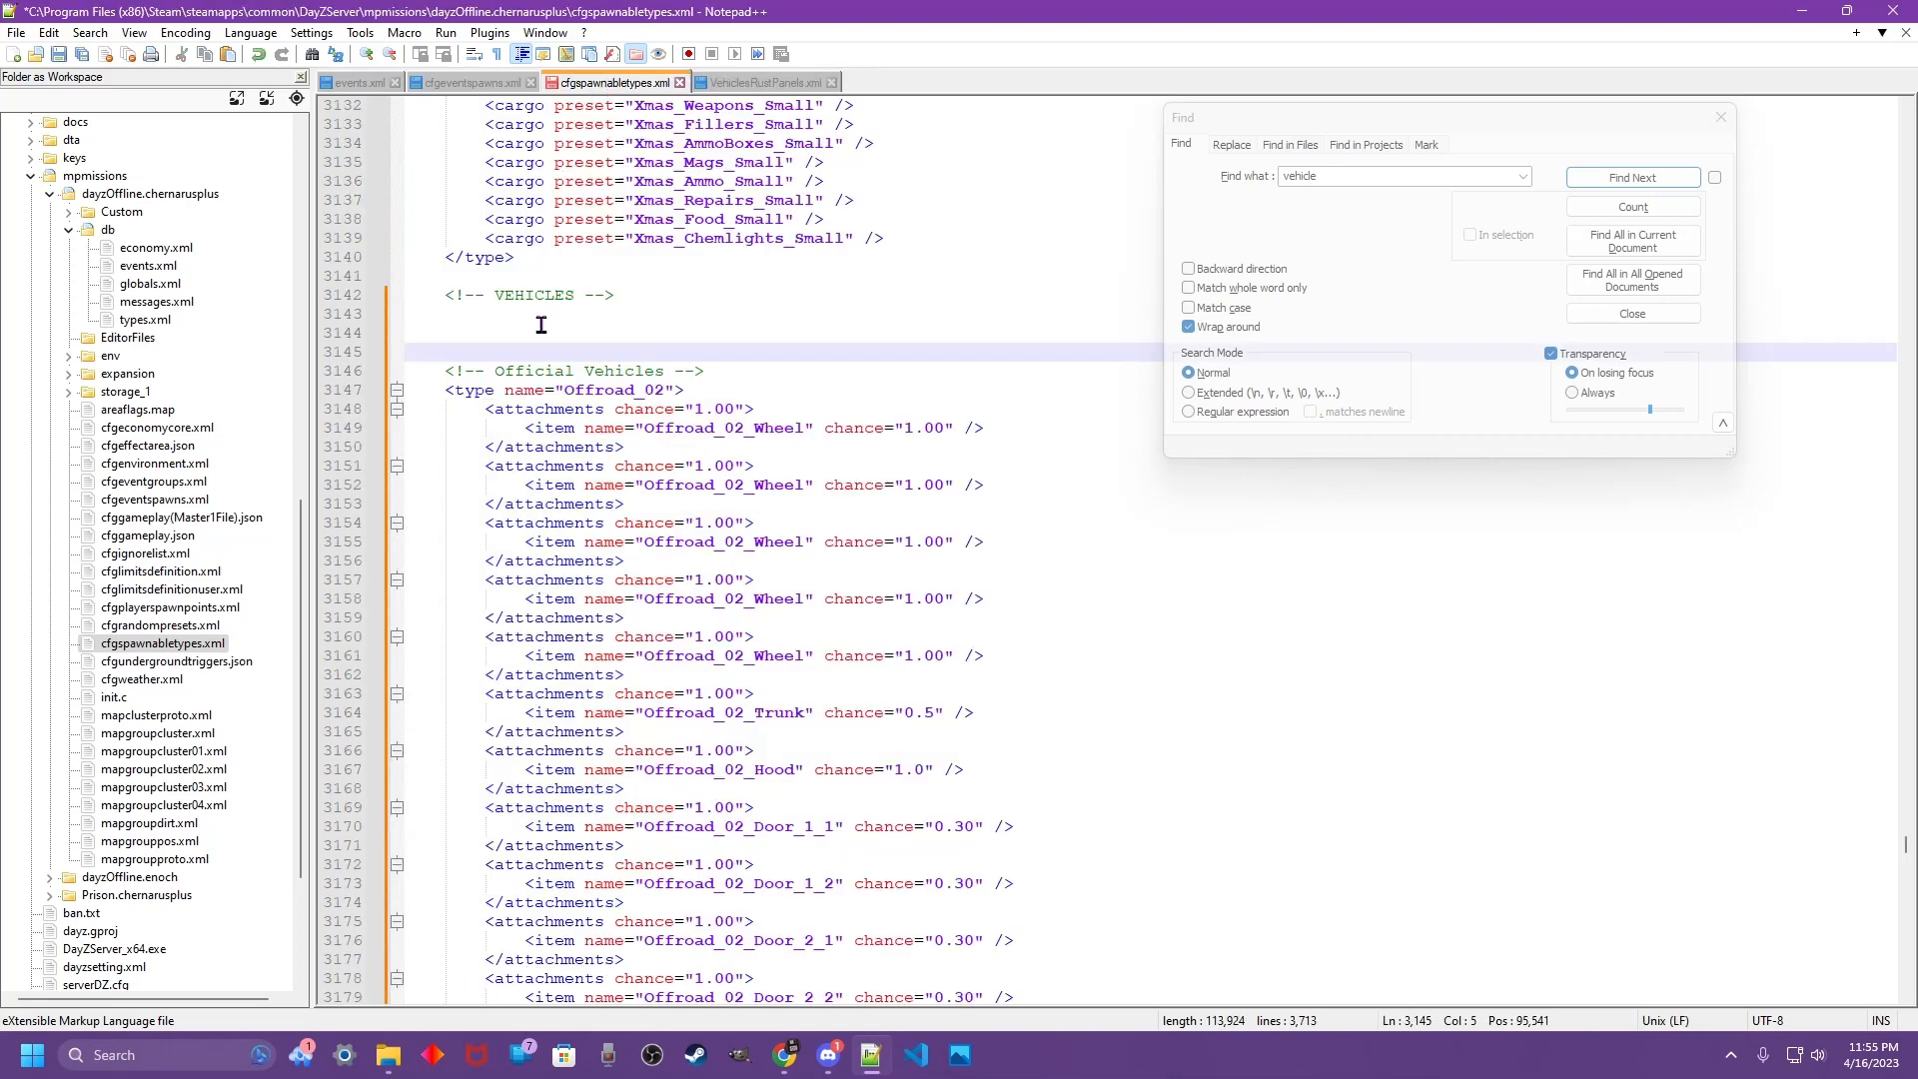
click(530, 321)
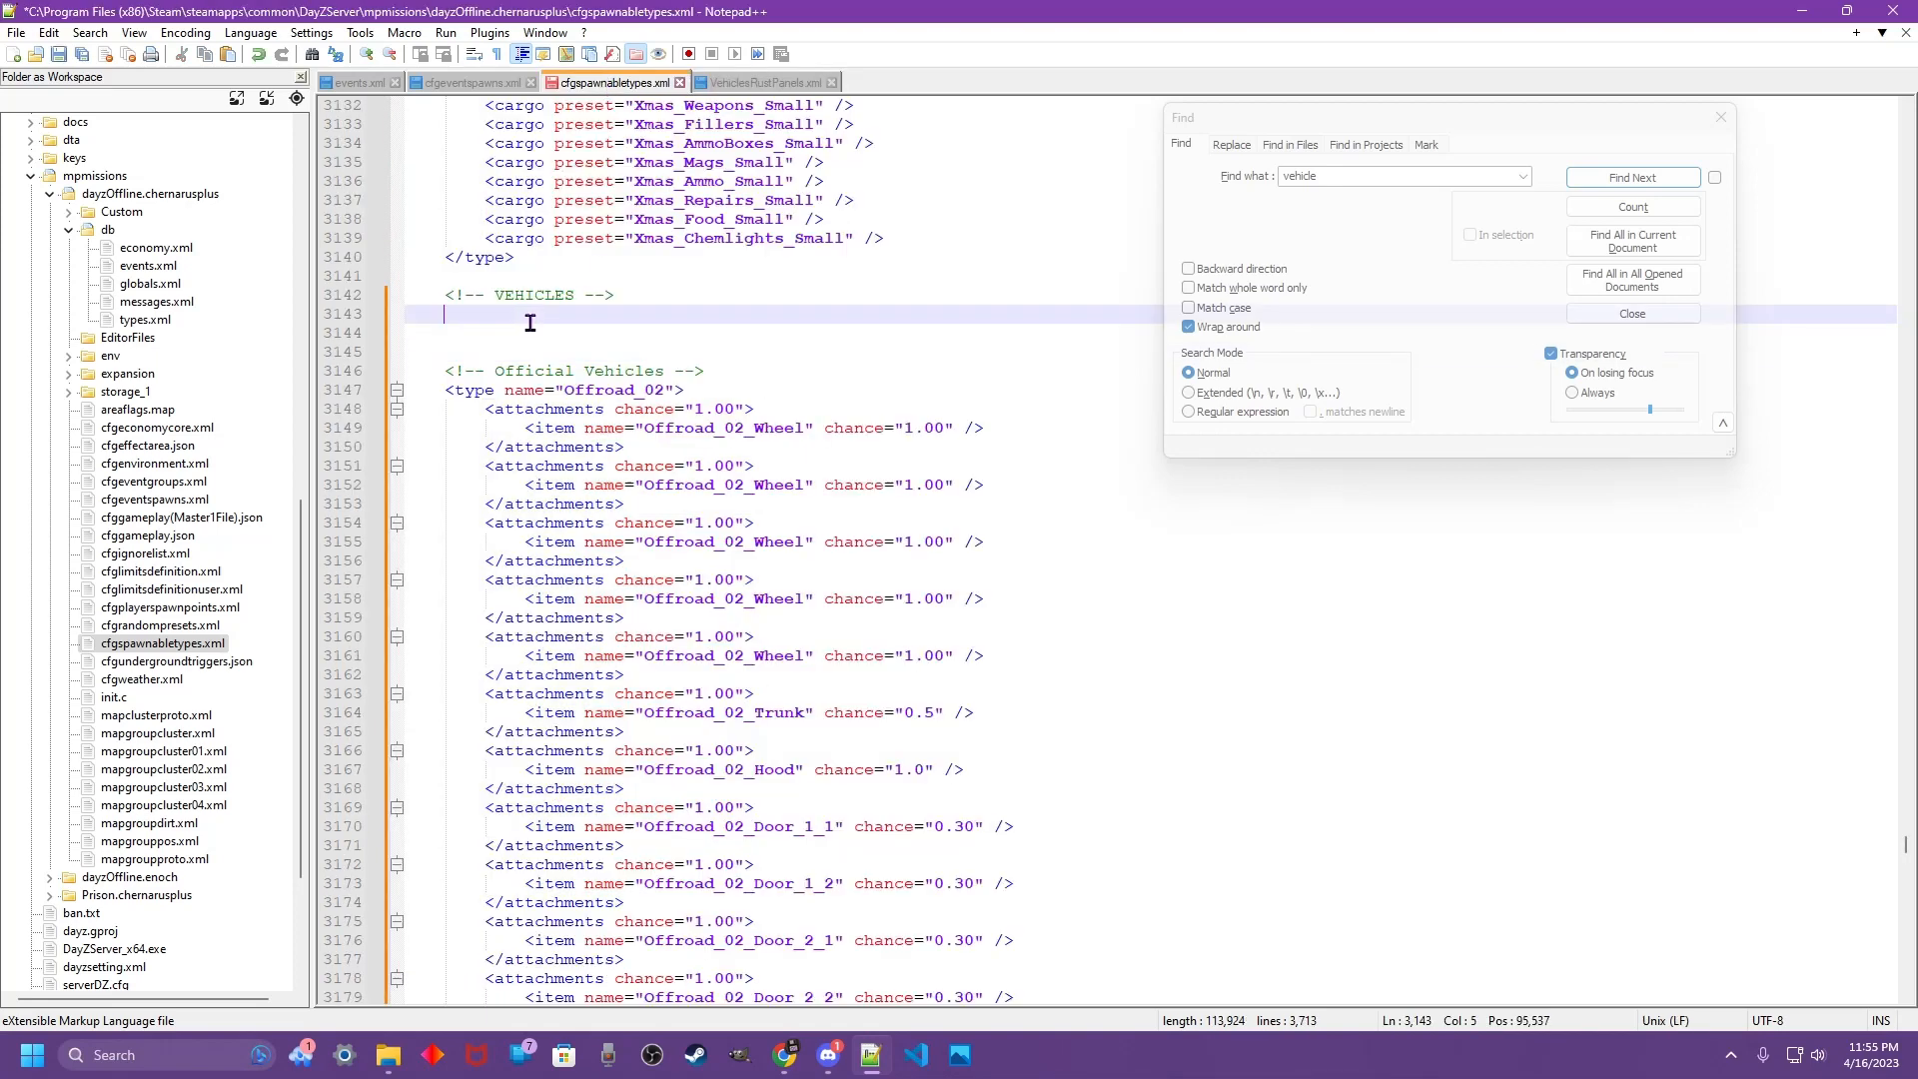
click(1633, 177)
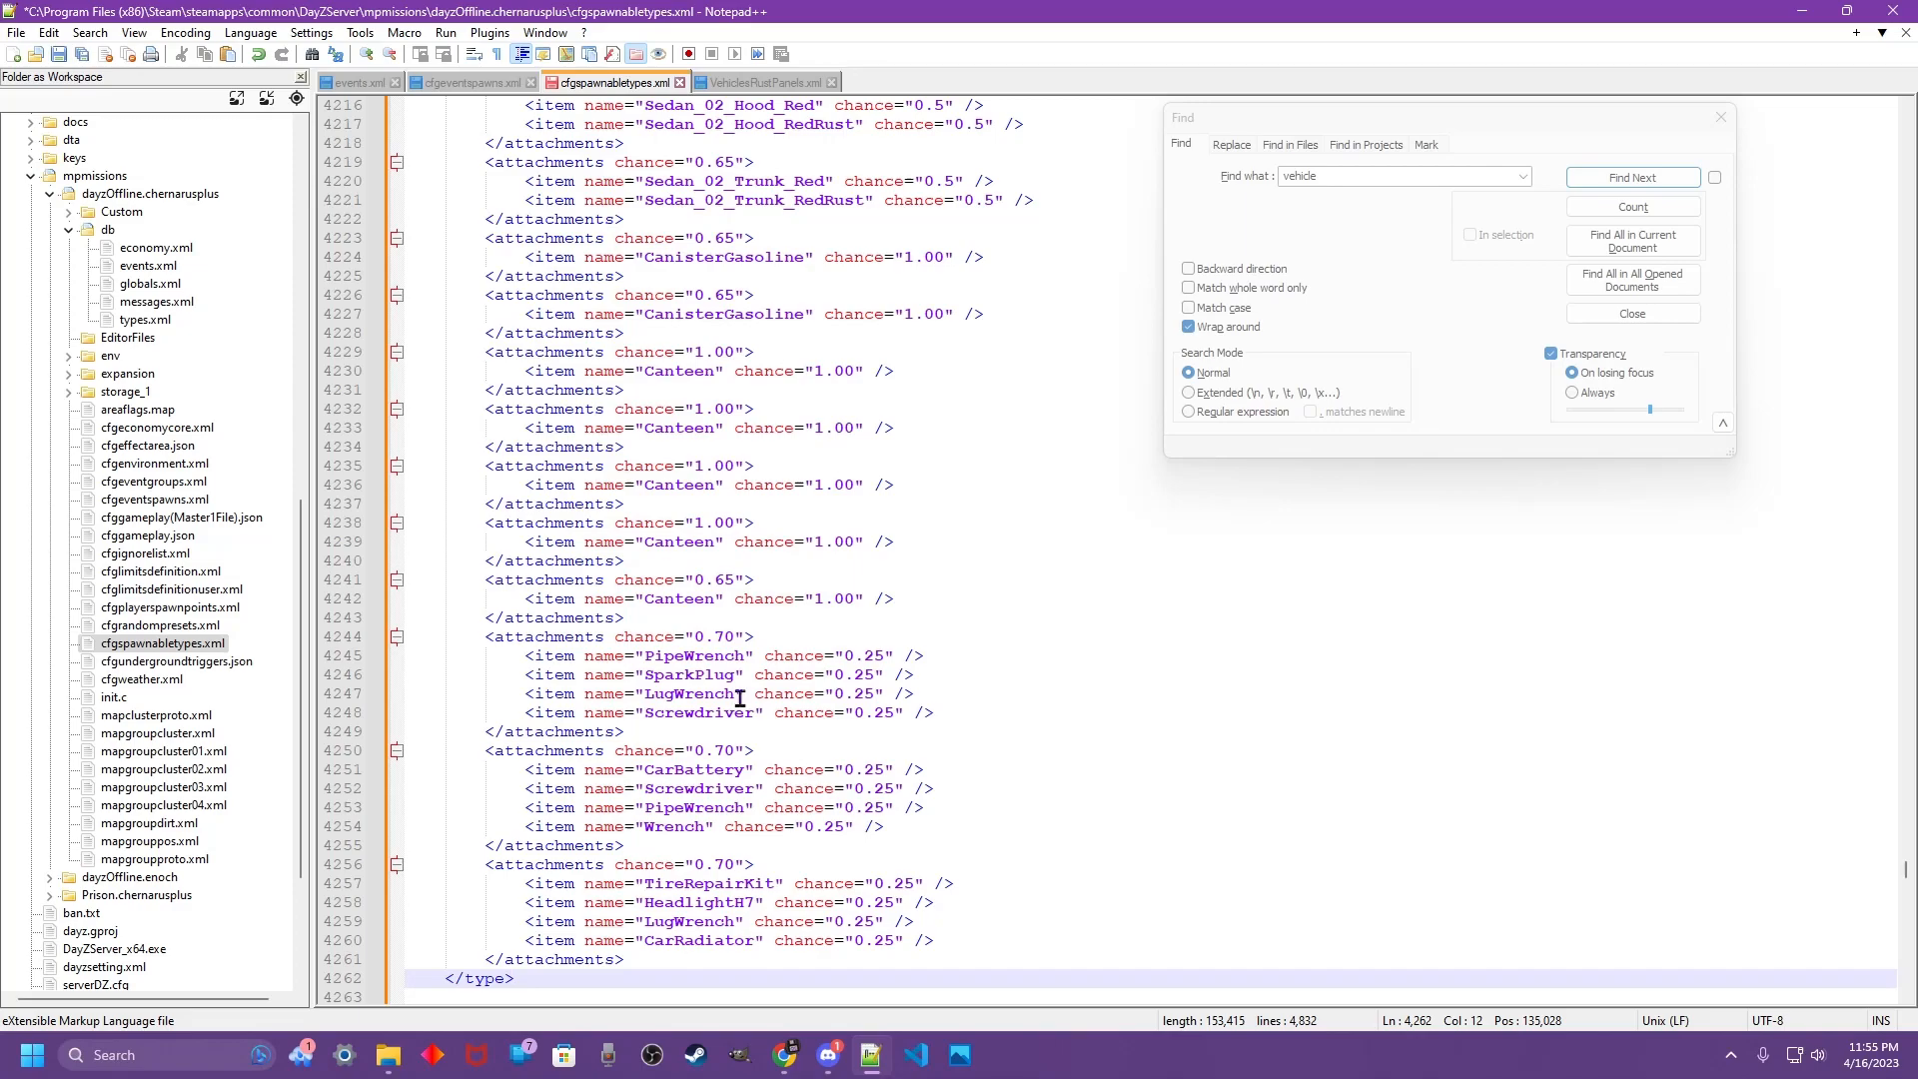
- Check the pasted Hatchback_02 and OffroadHatchback types, then switch to events.xml
scroll(up, 3)
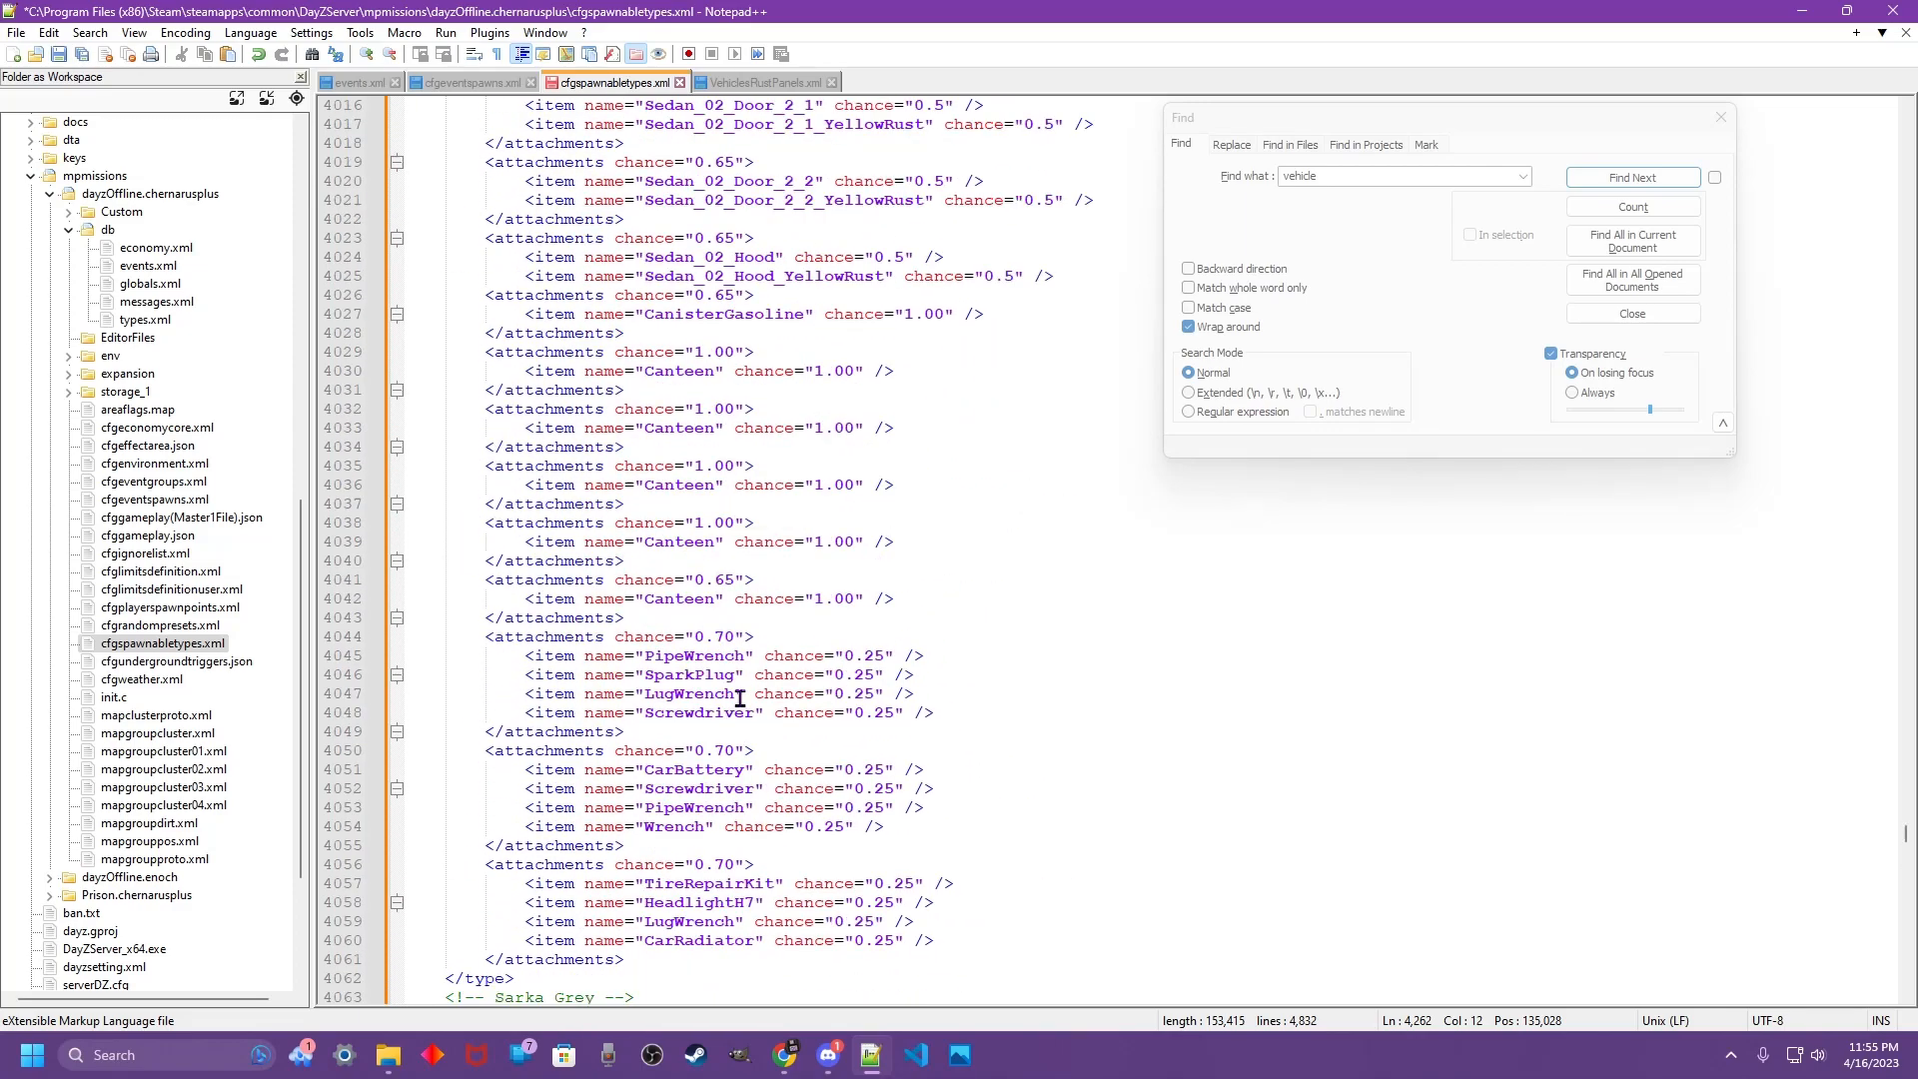
scroll(up, 3)
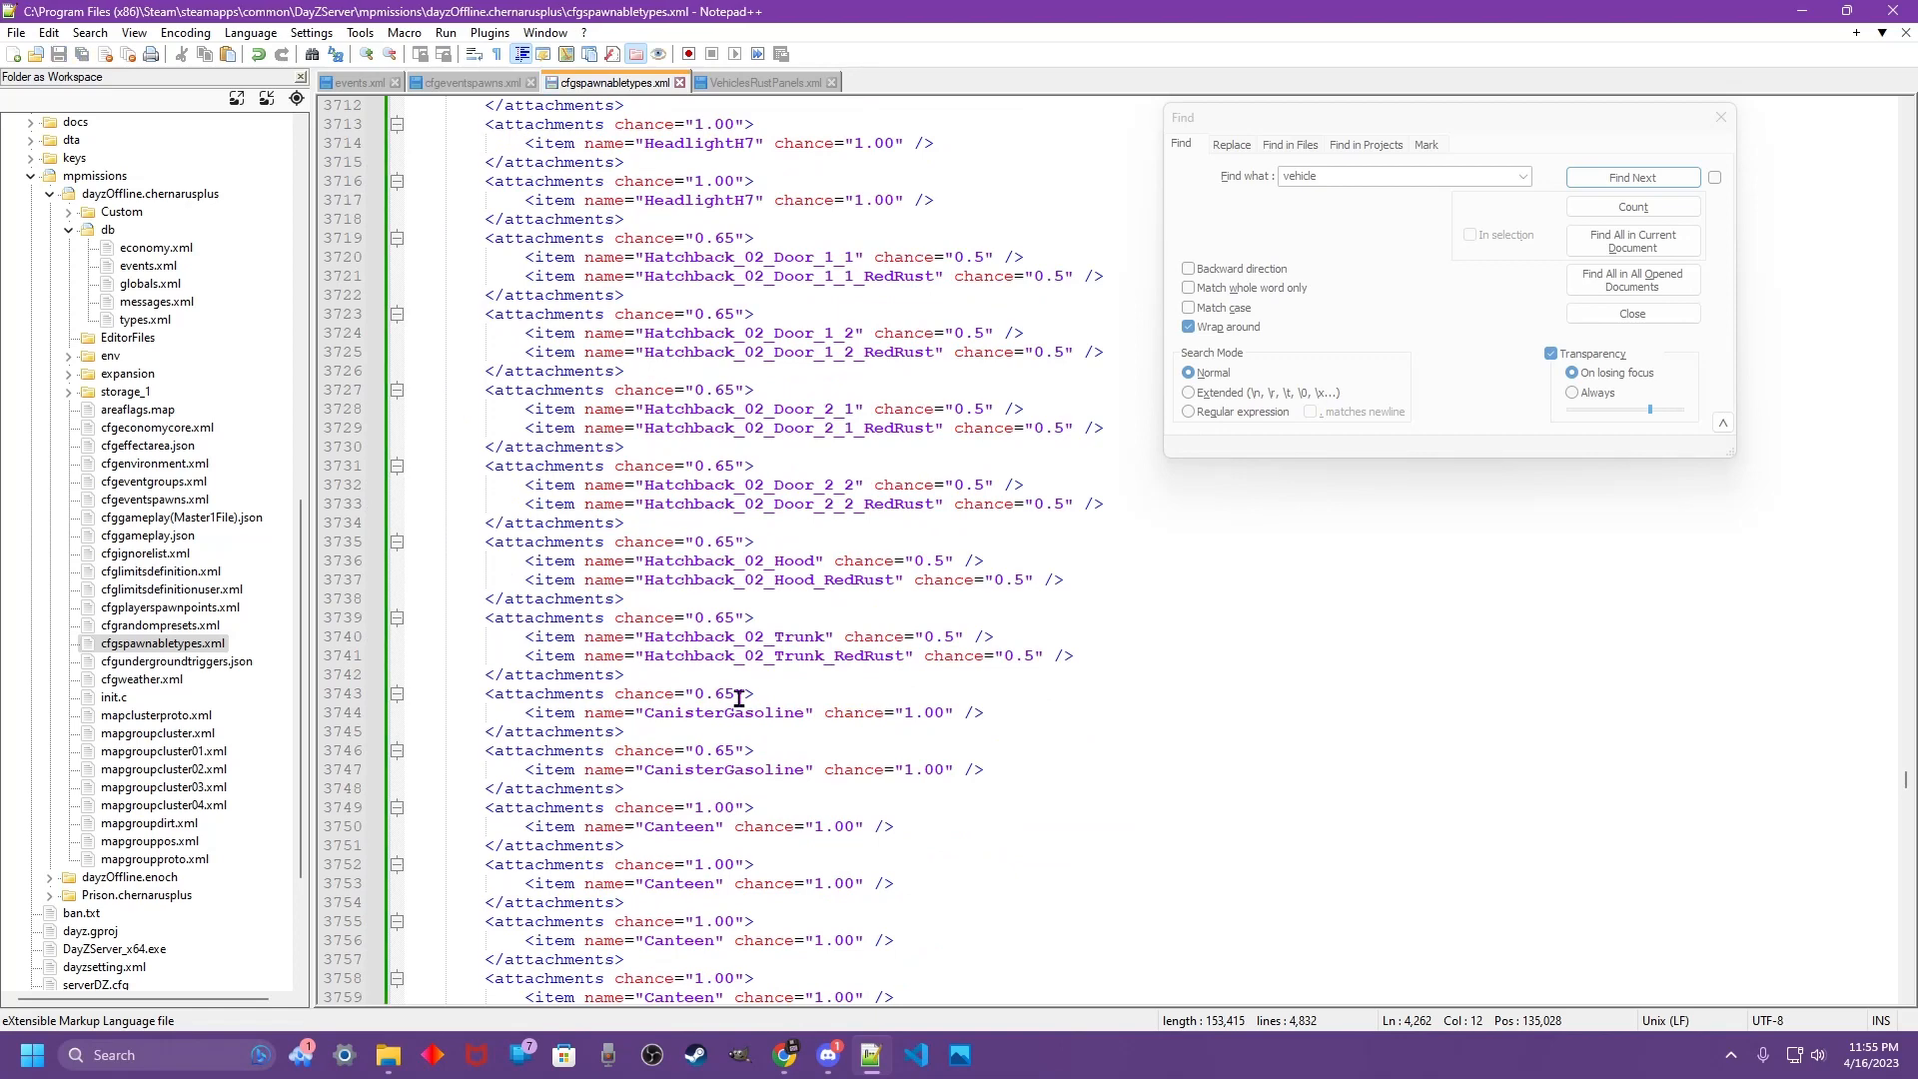
scroll(up, 3)
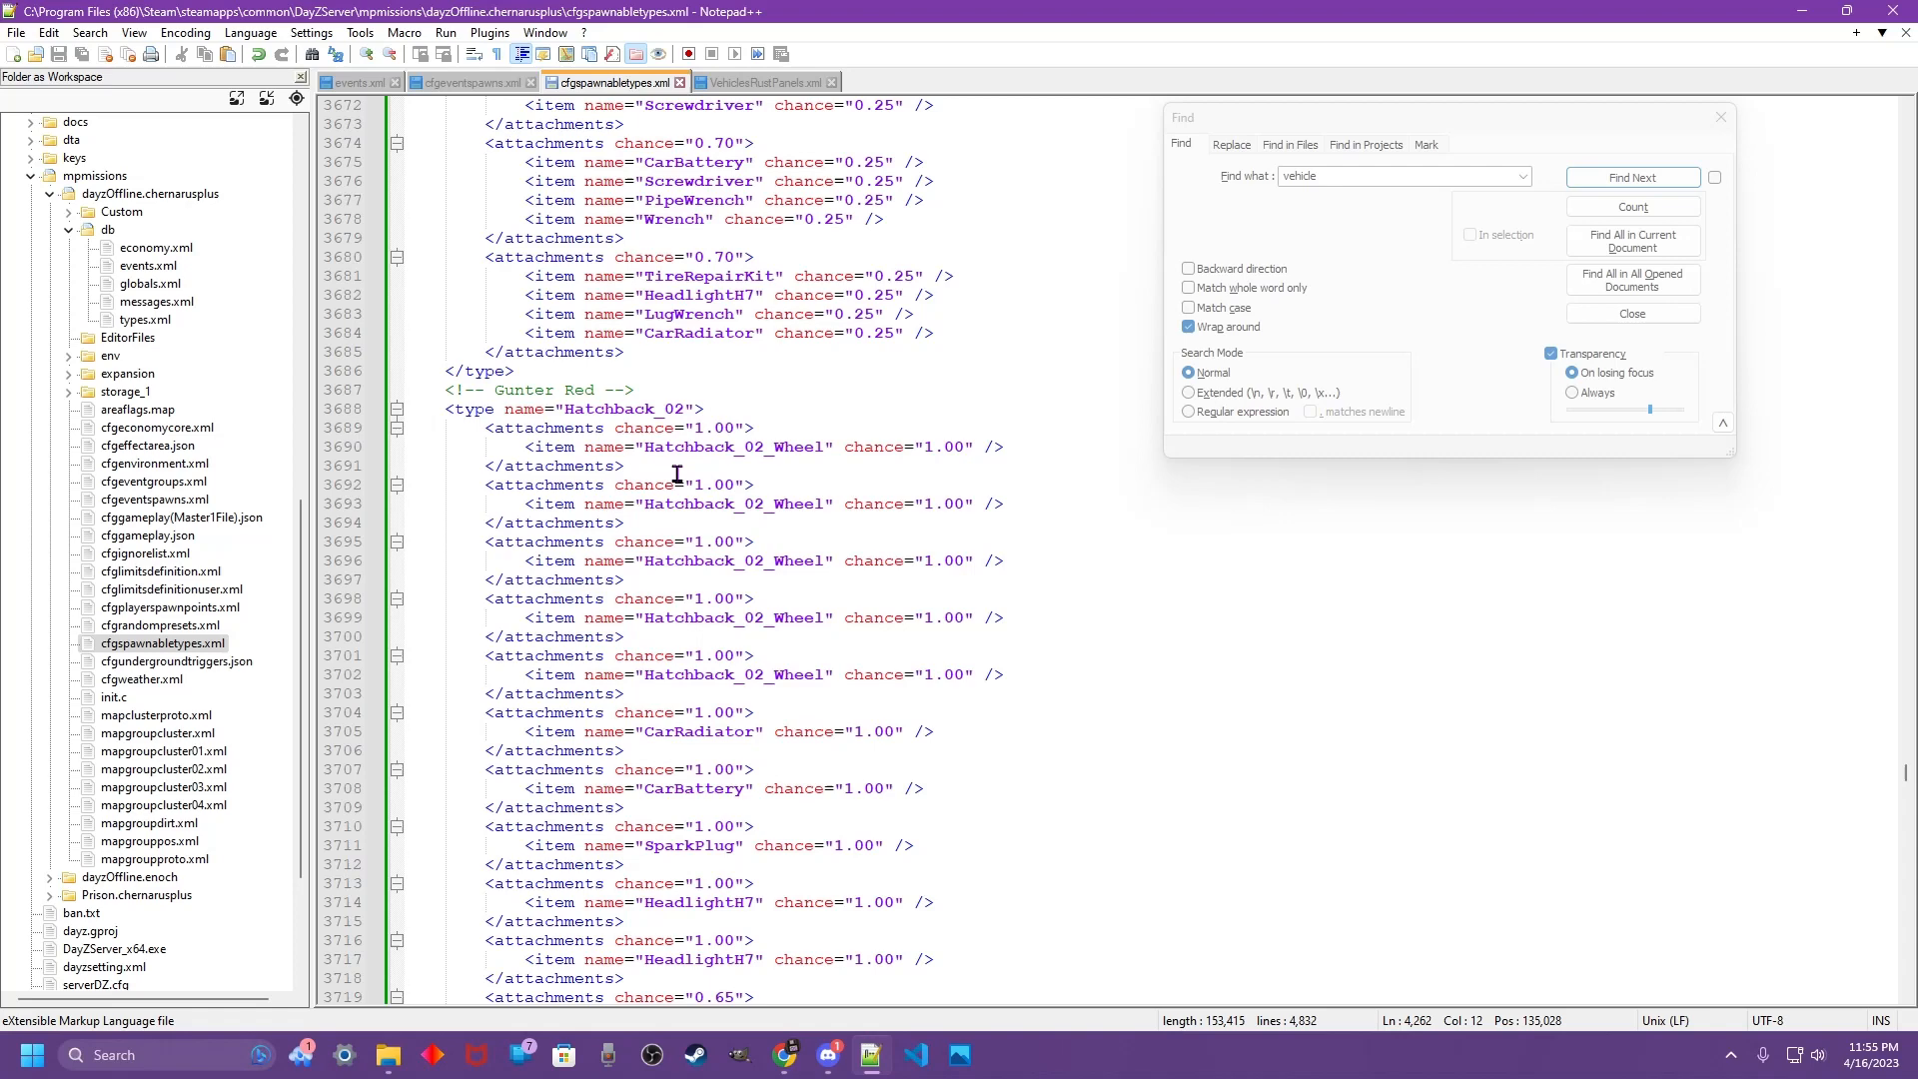
mouse_move(711, 399)
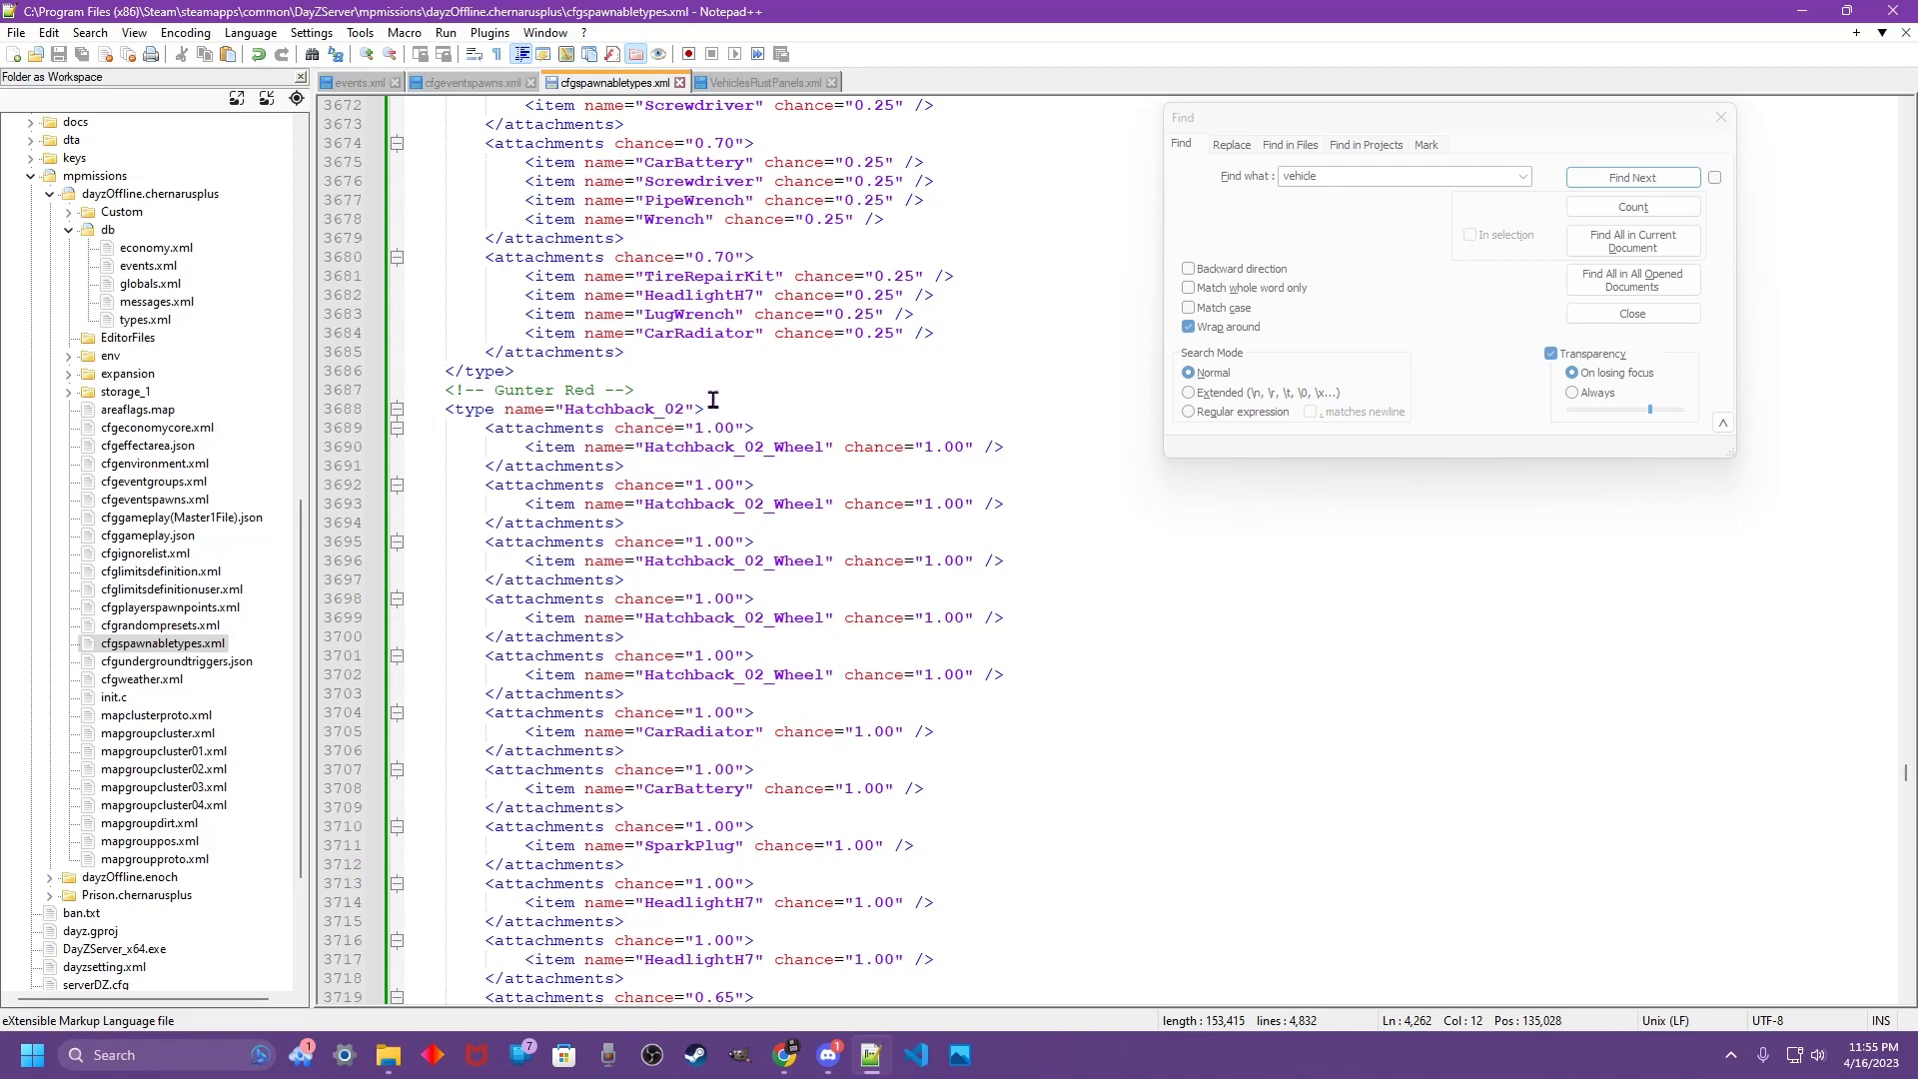
mouse_move(716, 406)
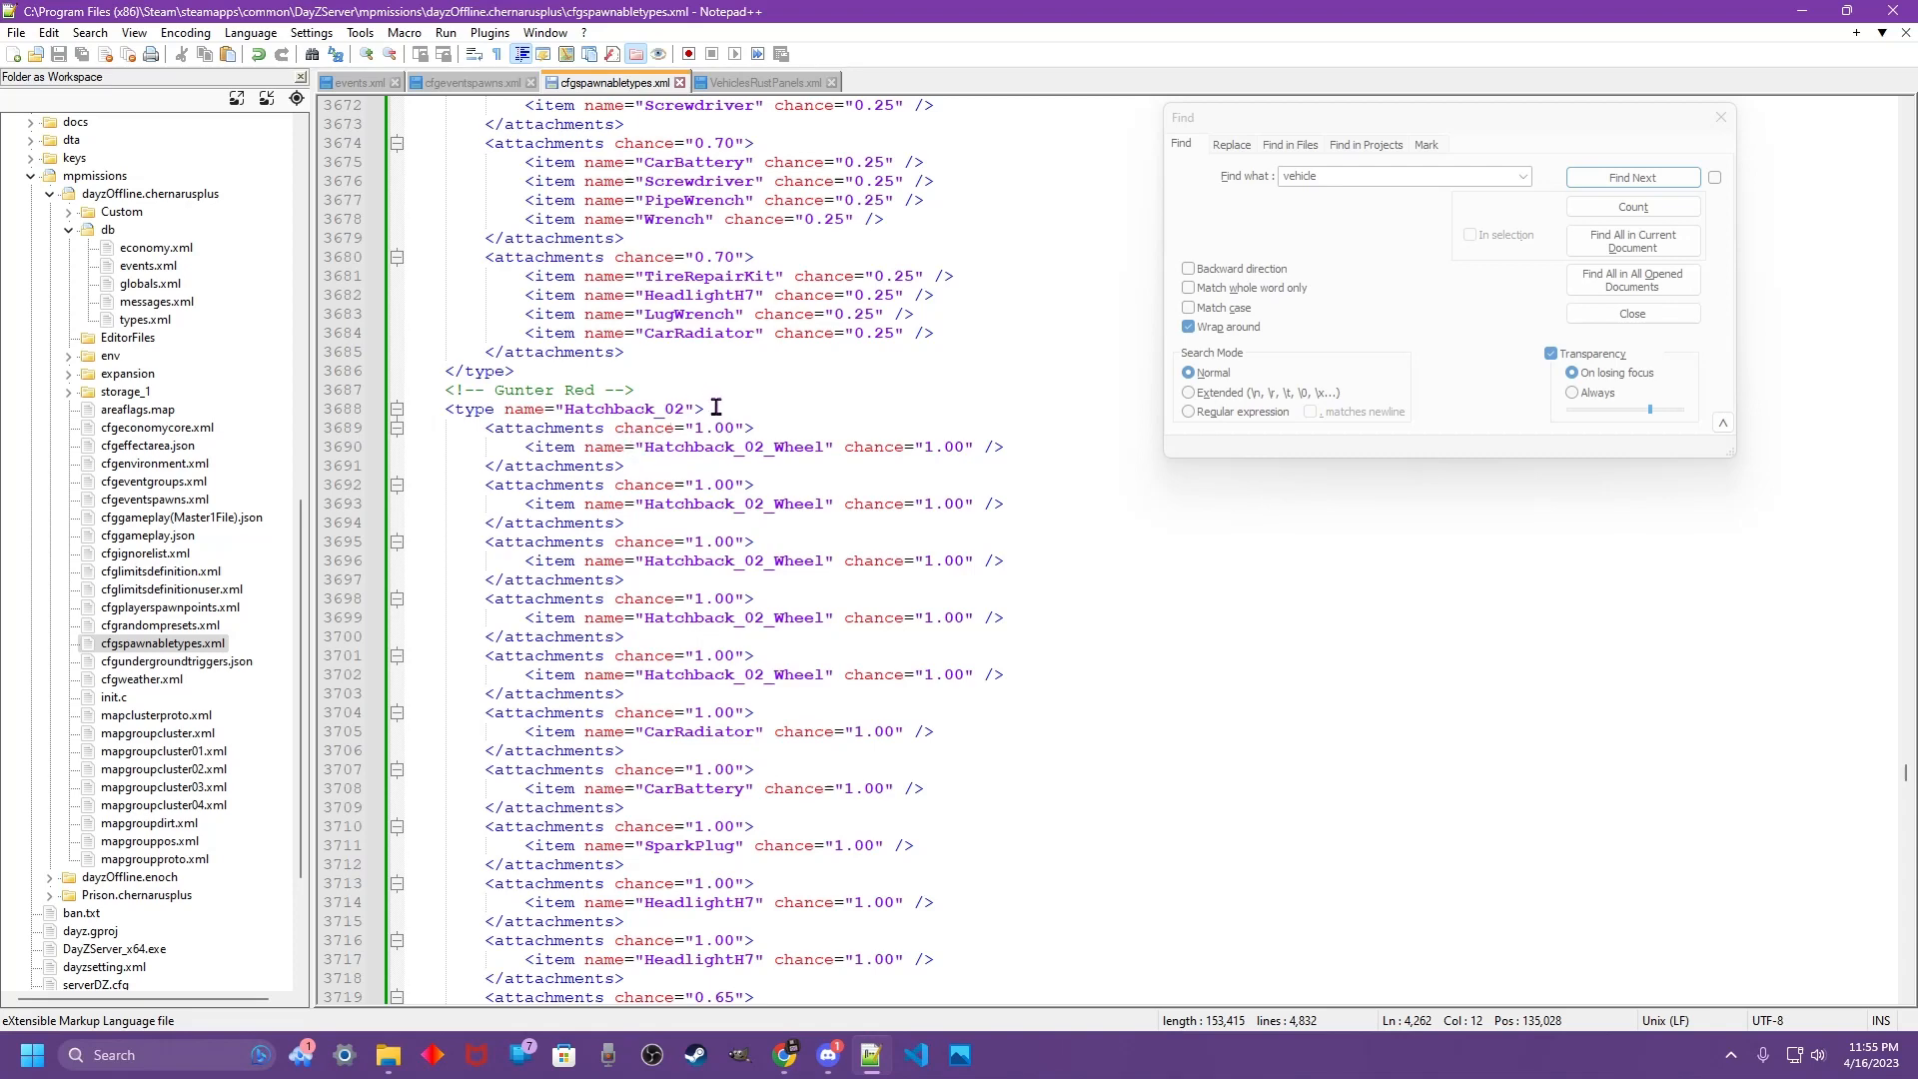
scroll(down, 3)
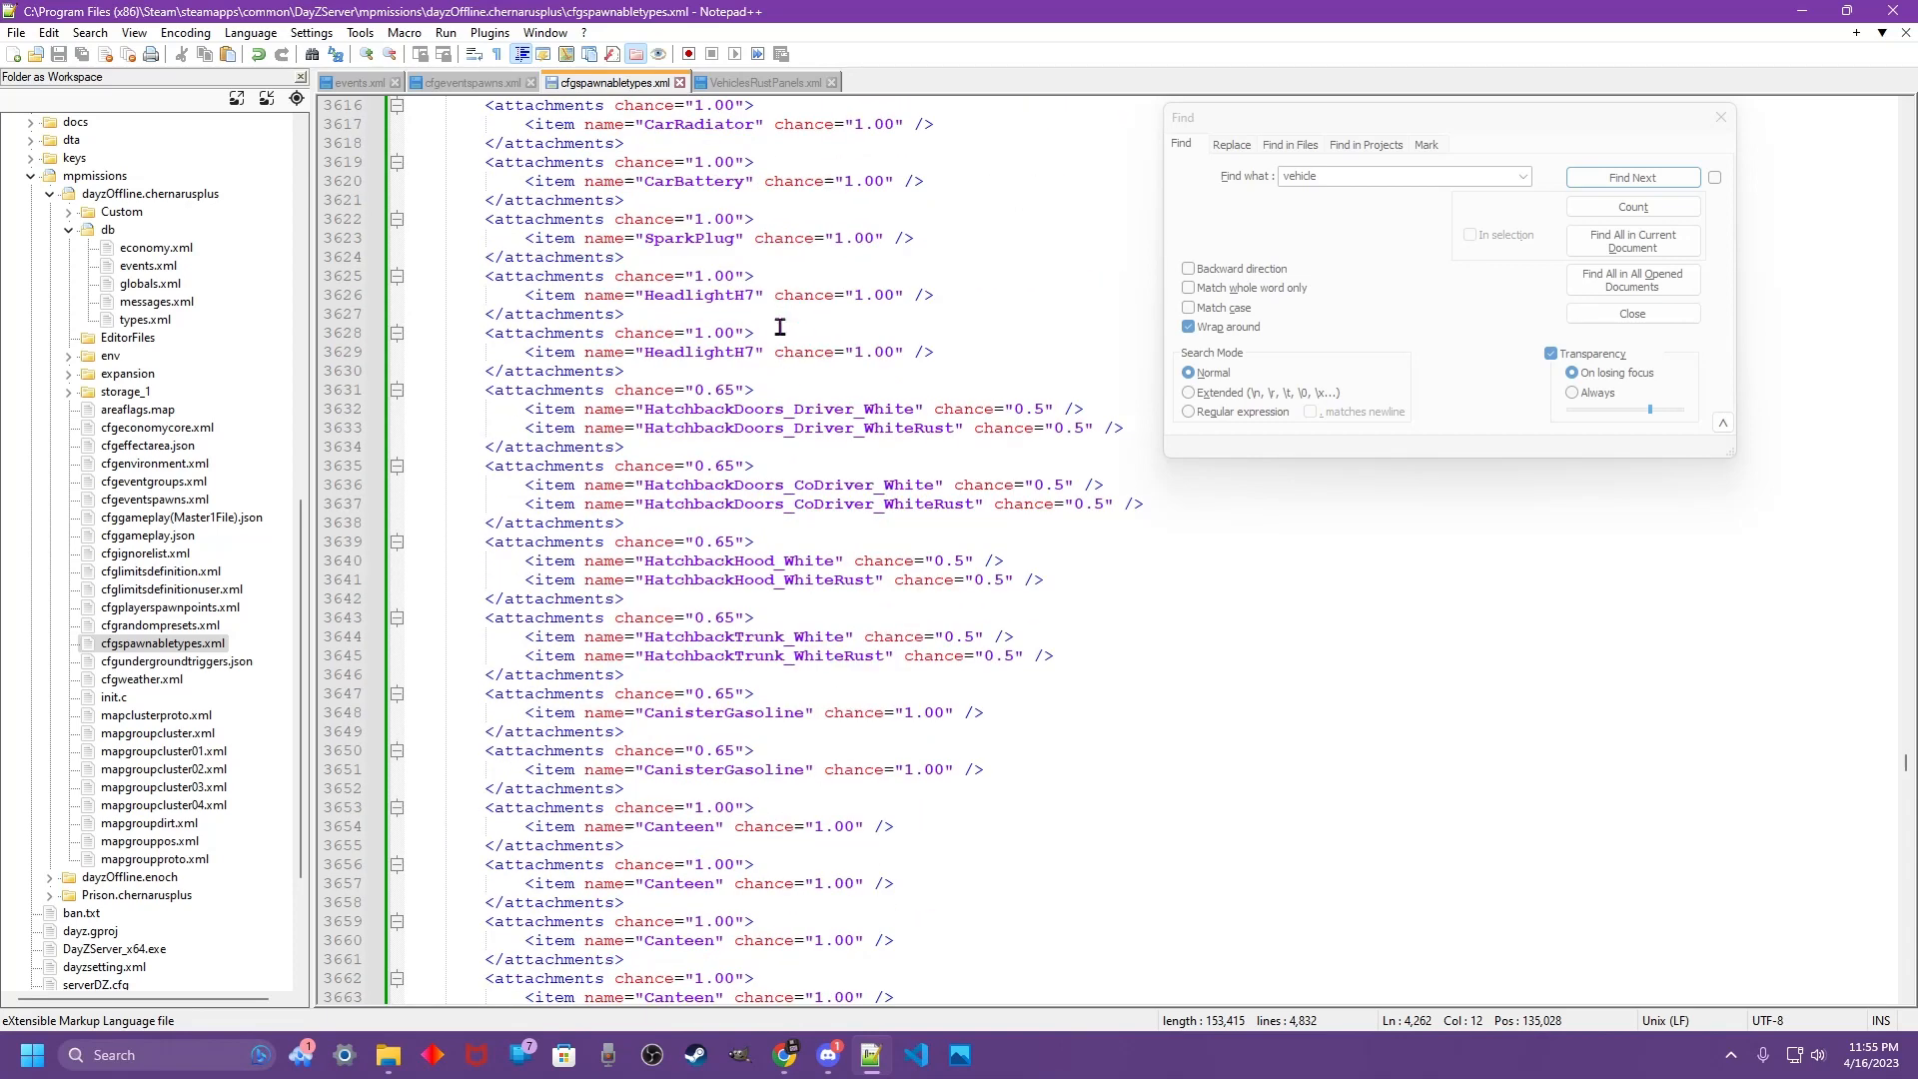
mouse_move(791, 313)
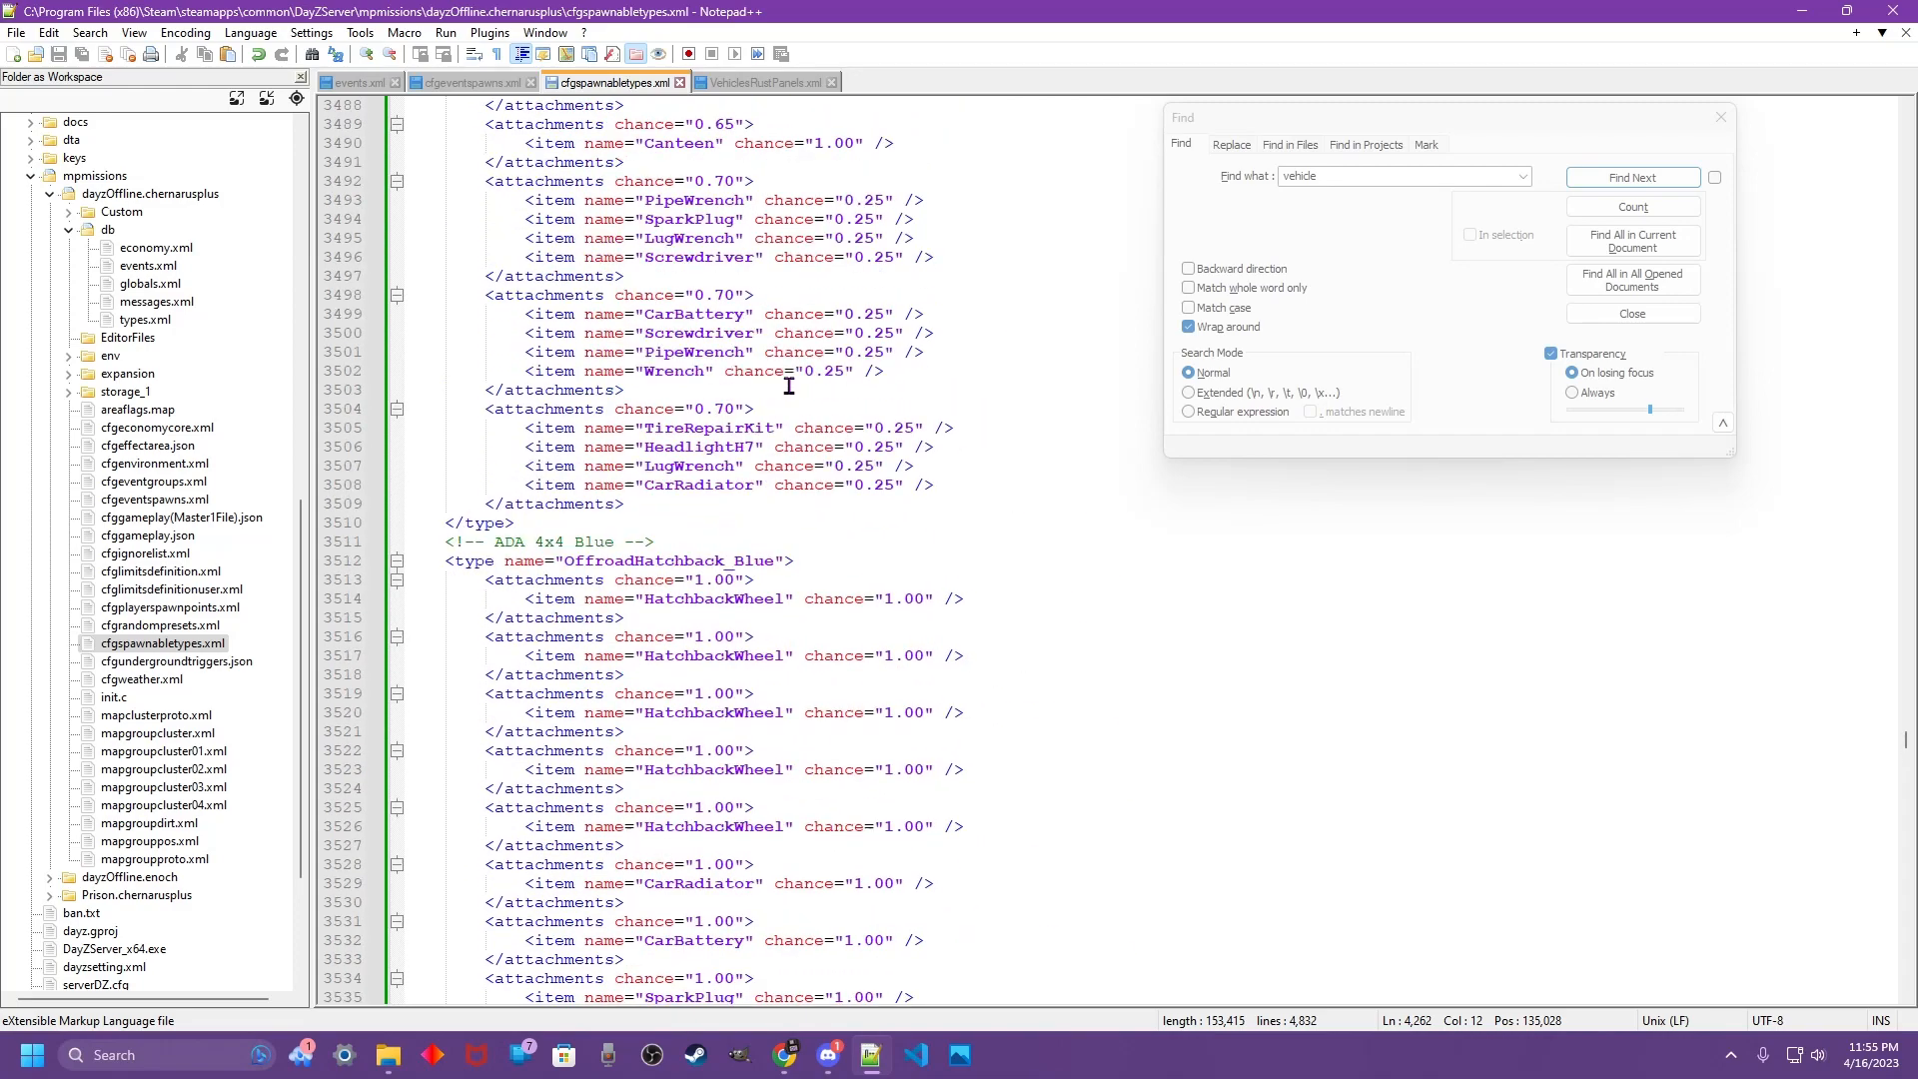
scroll(up, 3)
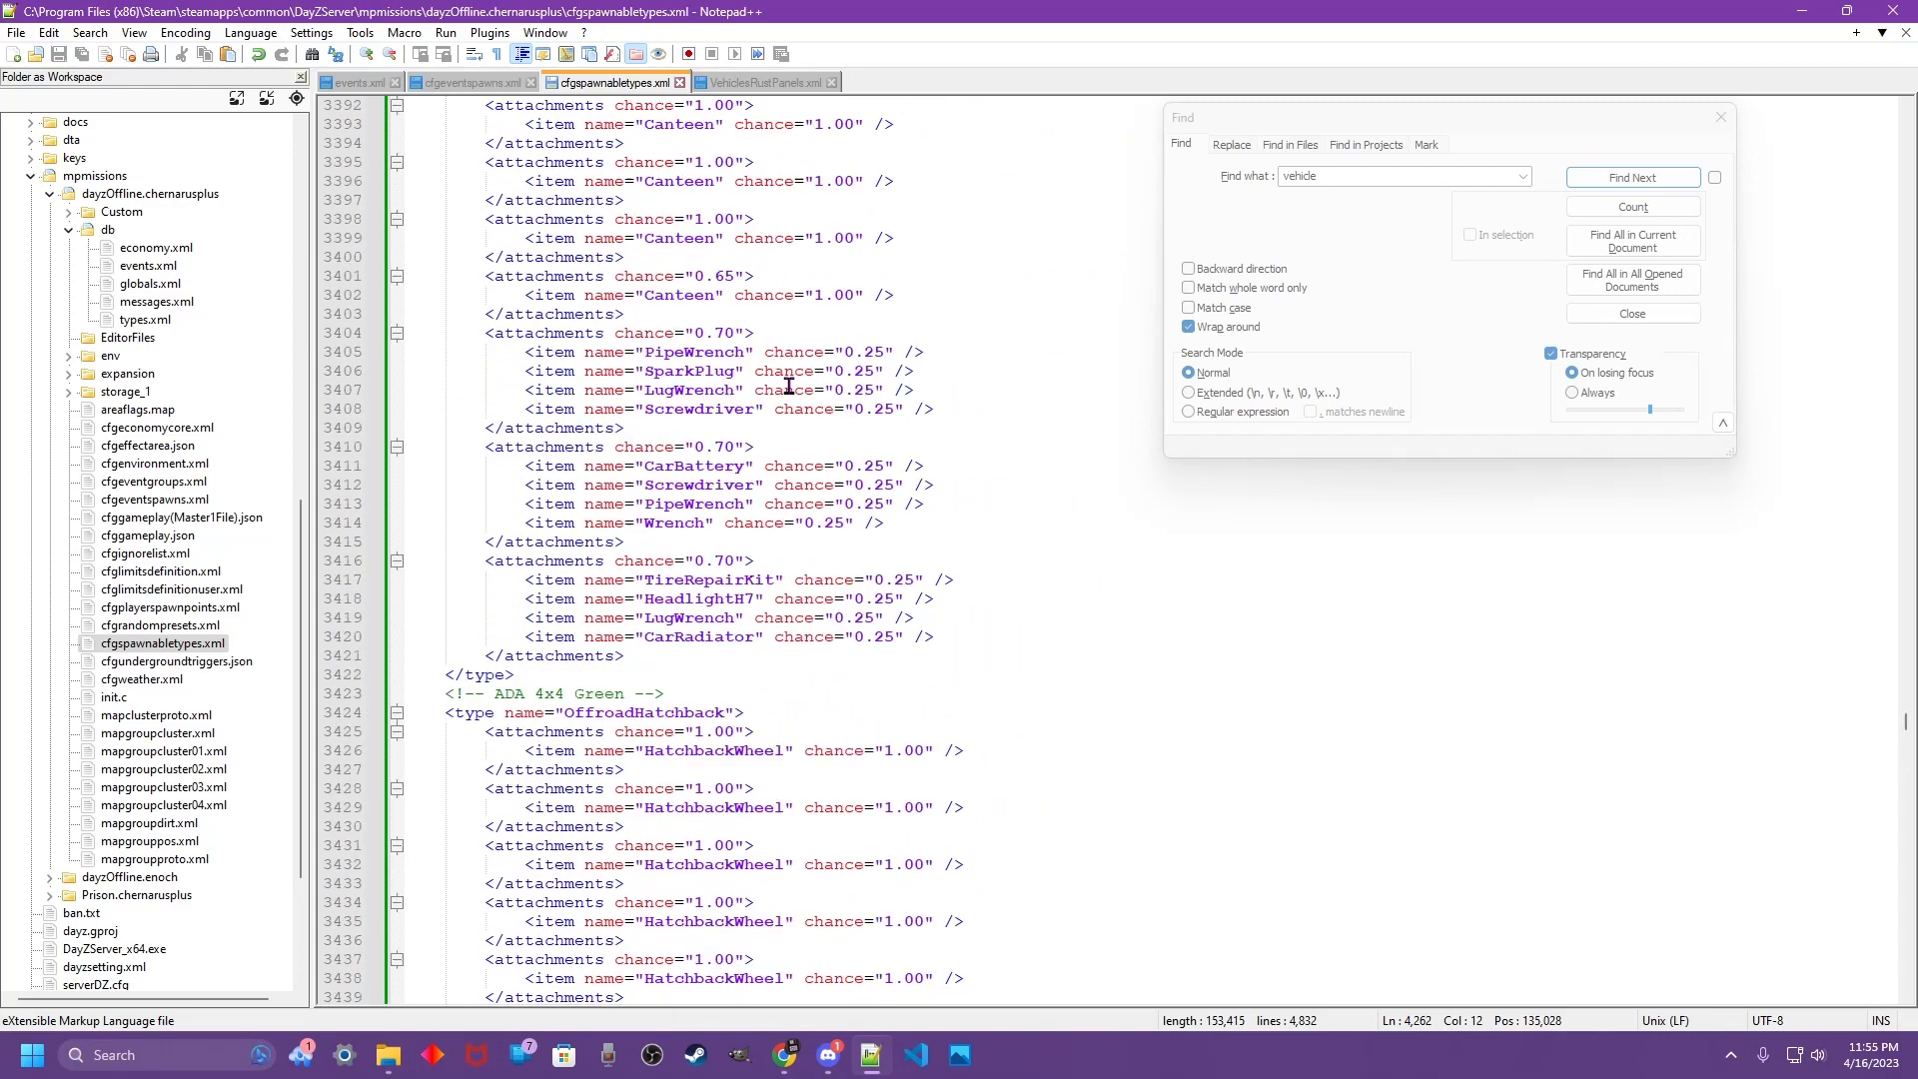
click(353, 82)
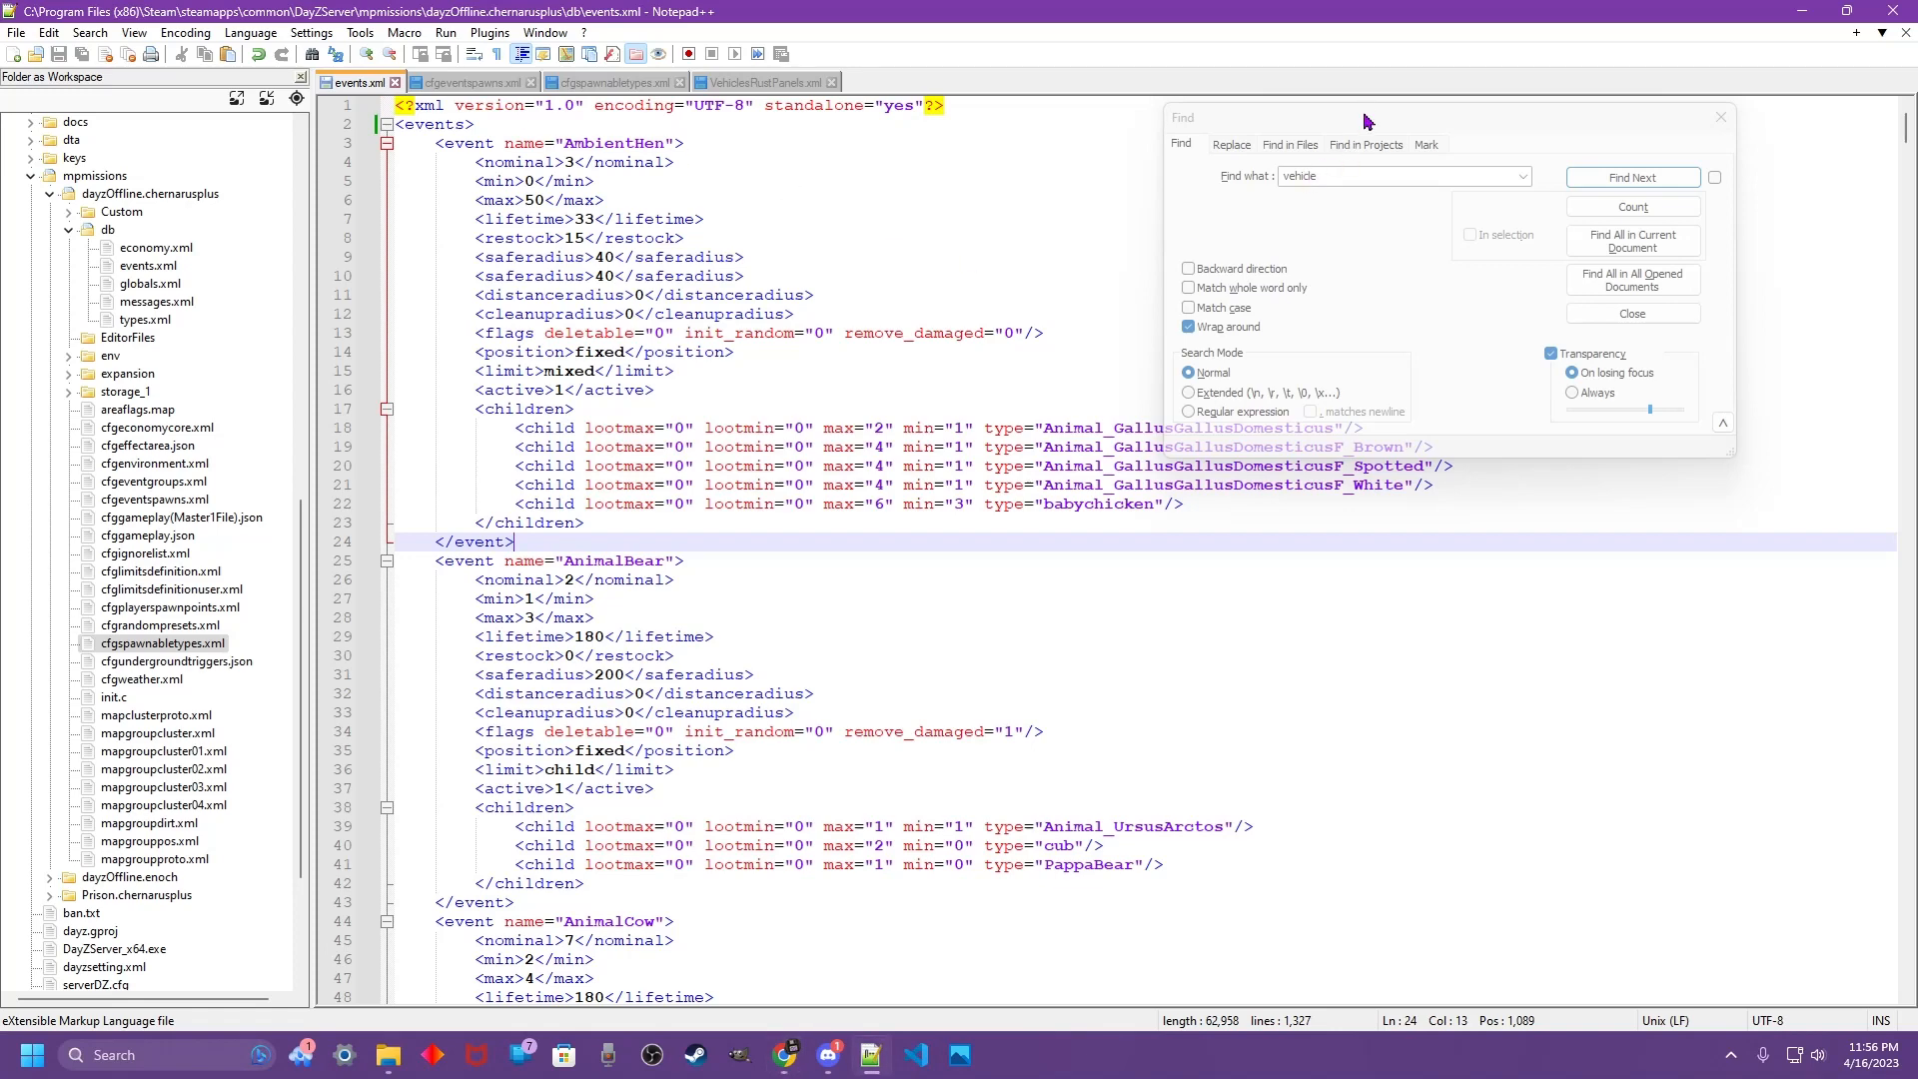
- Find the VehicleCivilianSedan event, paste a copy above it and rename the copy StaticVehicles
click(1633, 178)
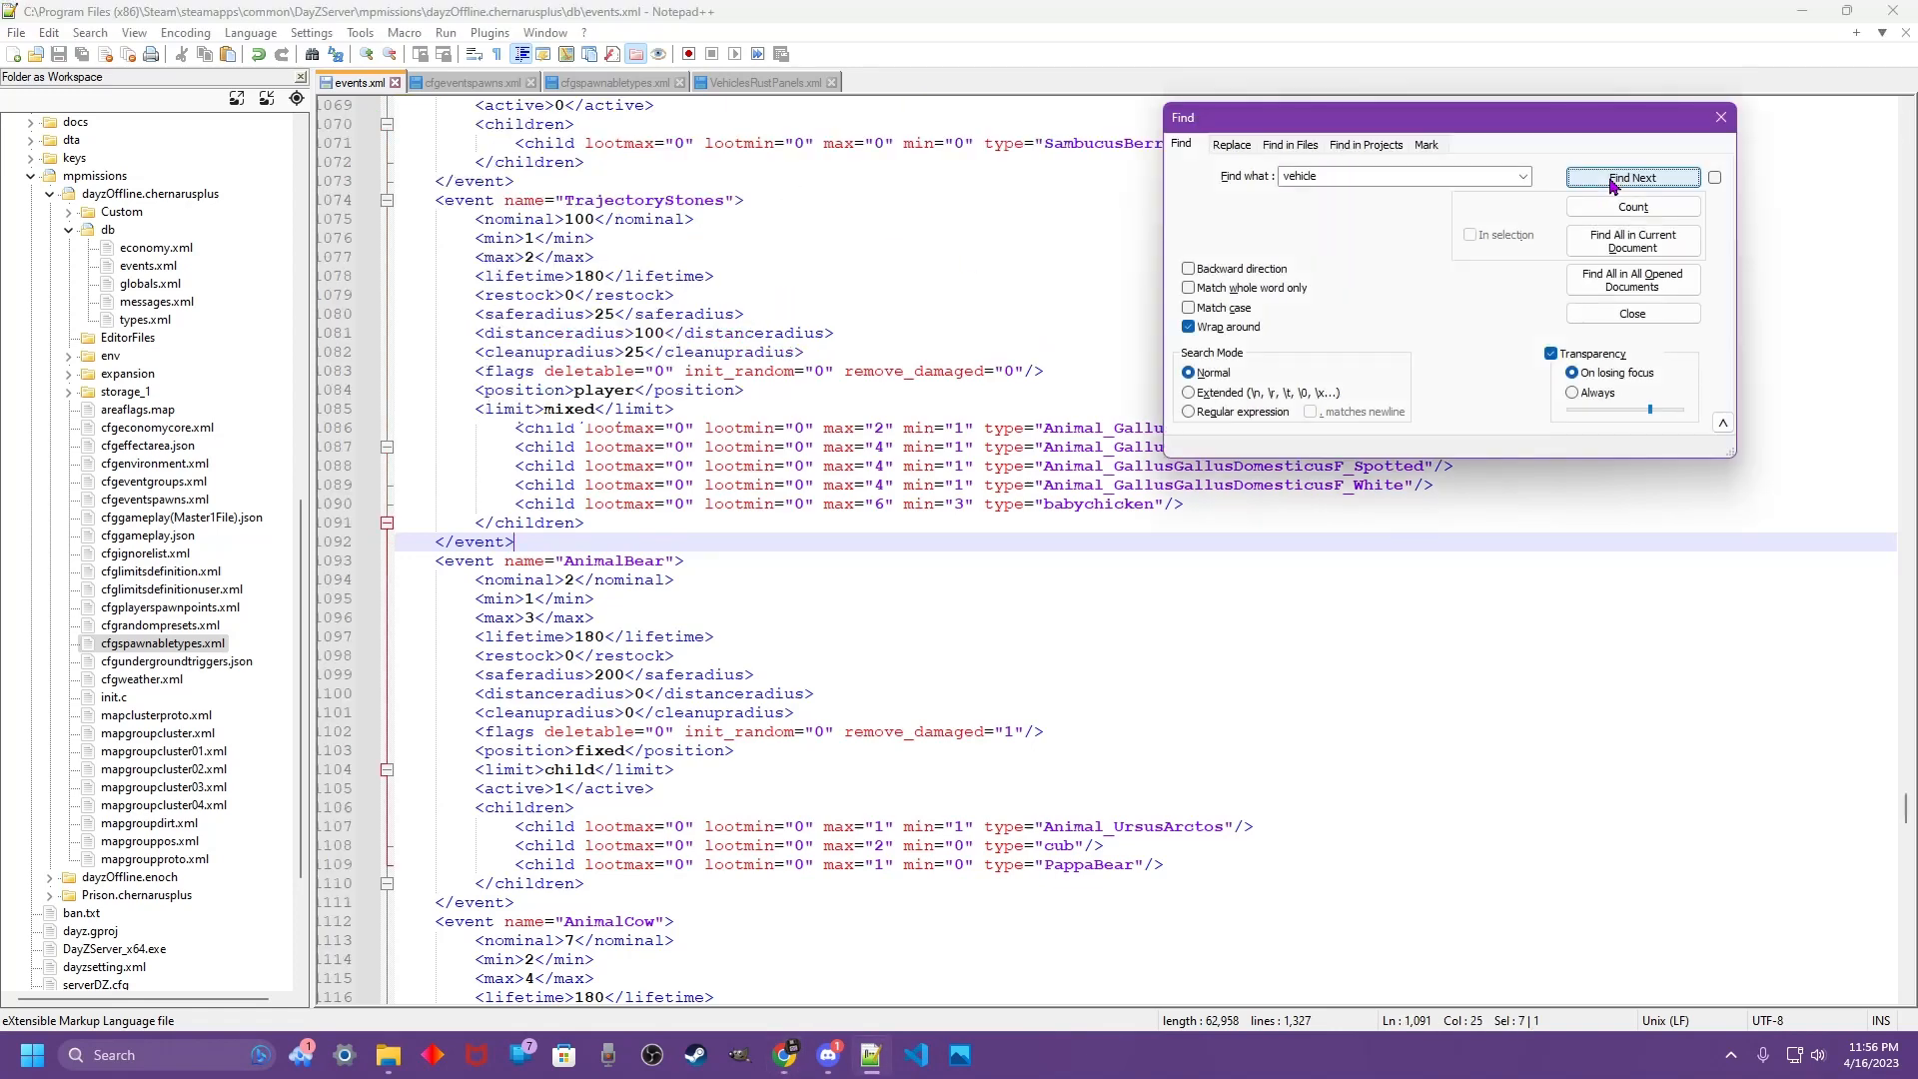
click(1633, 178)
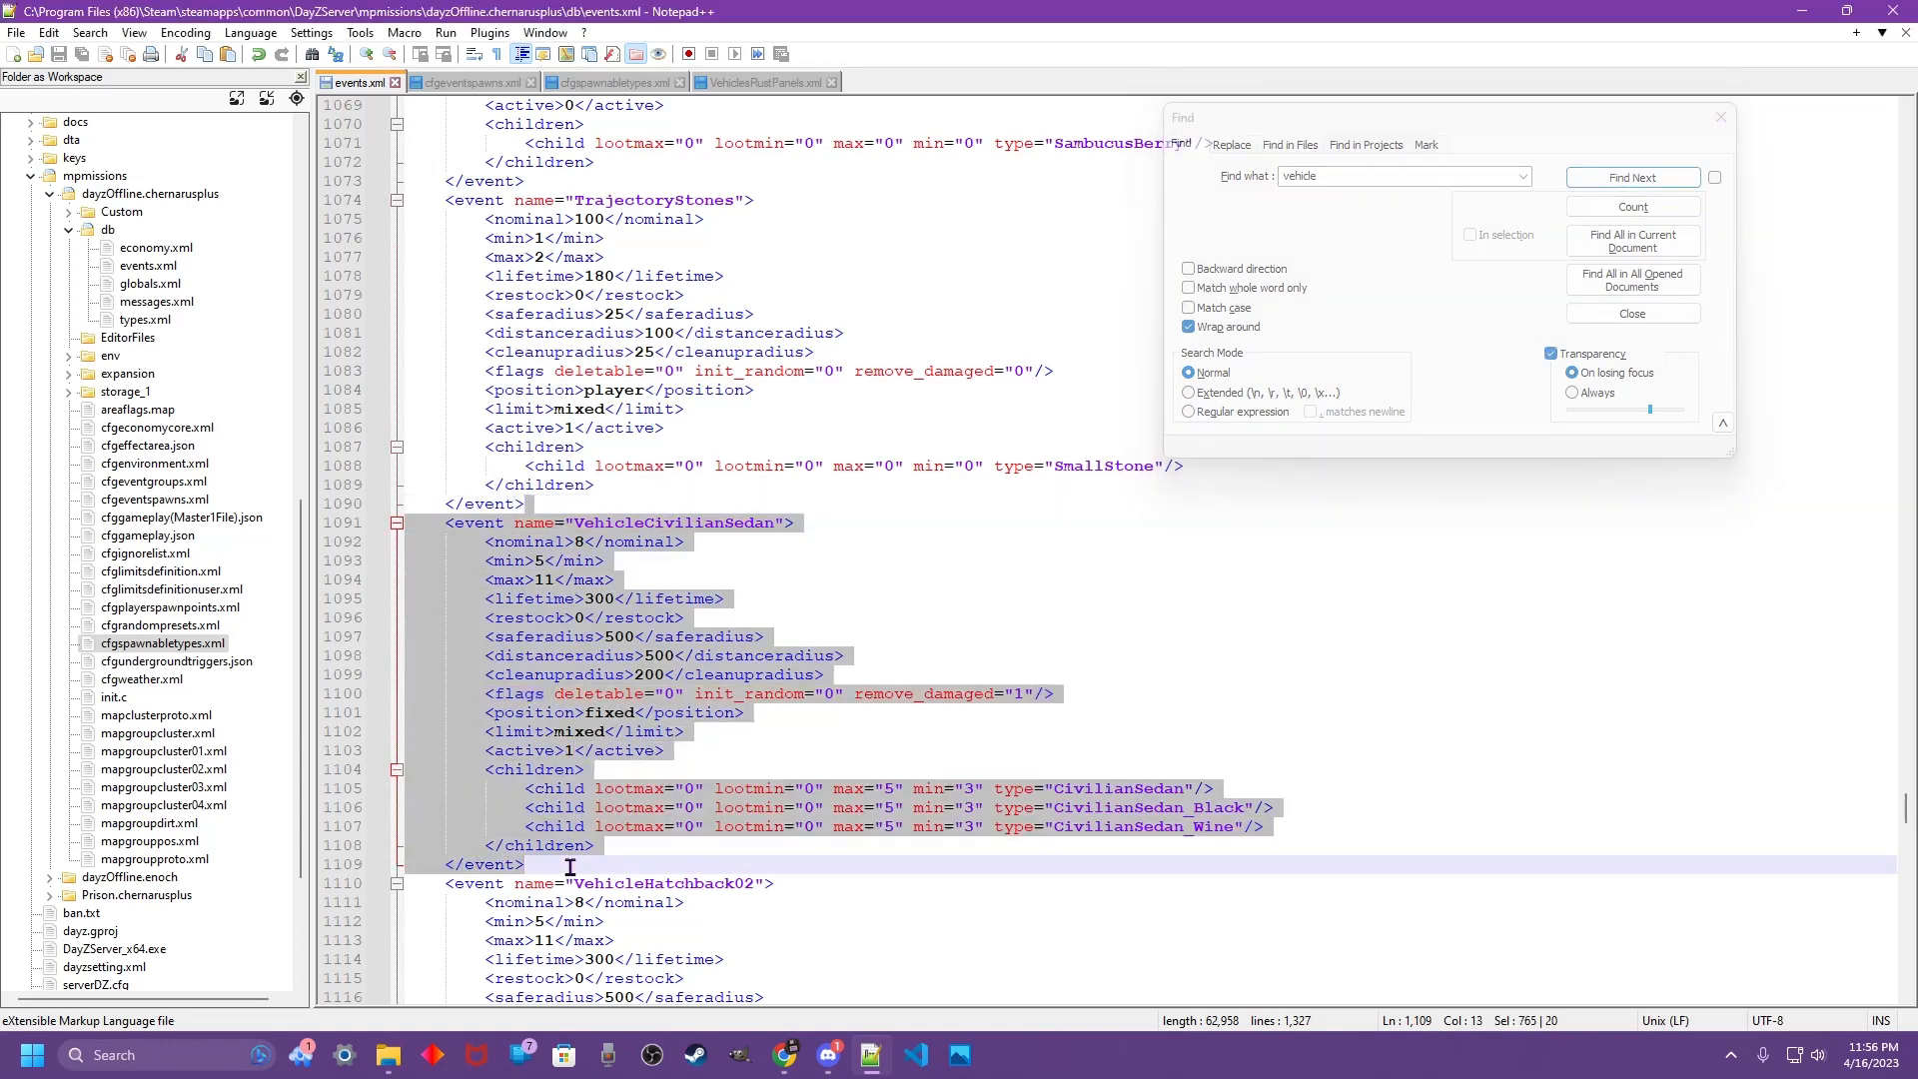
click(526, 504)
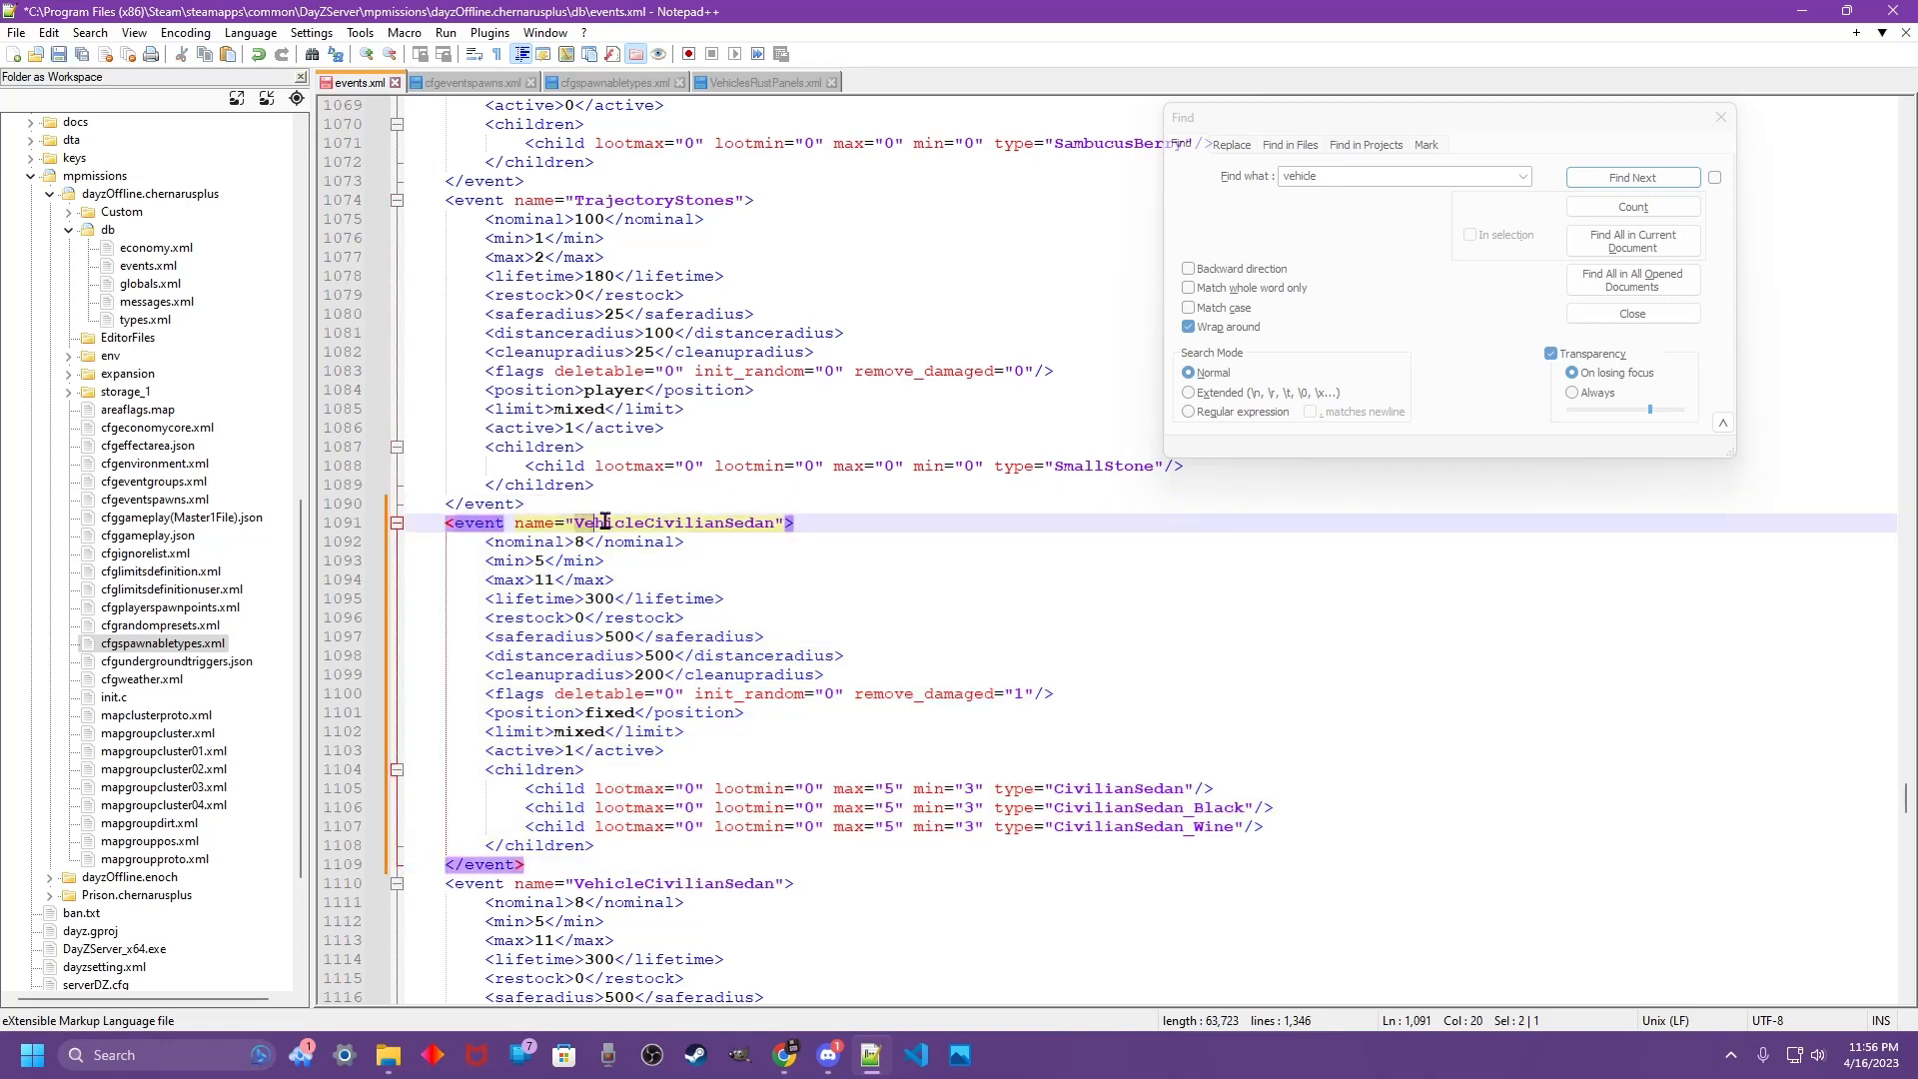
text(Stat)
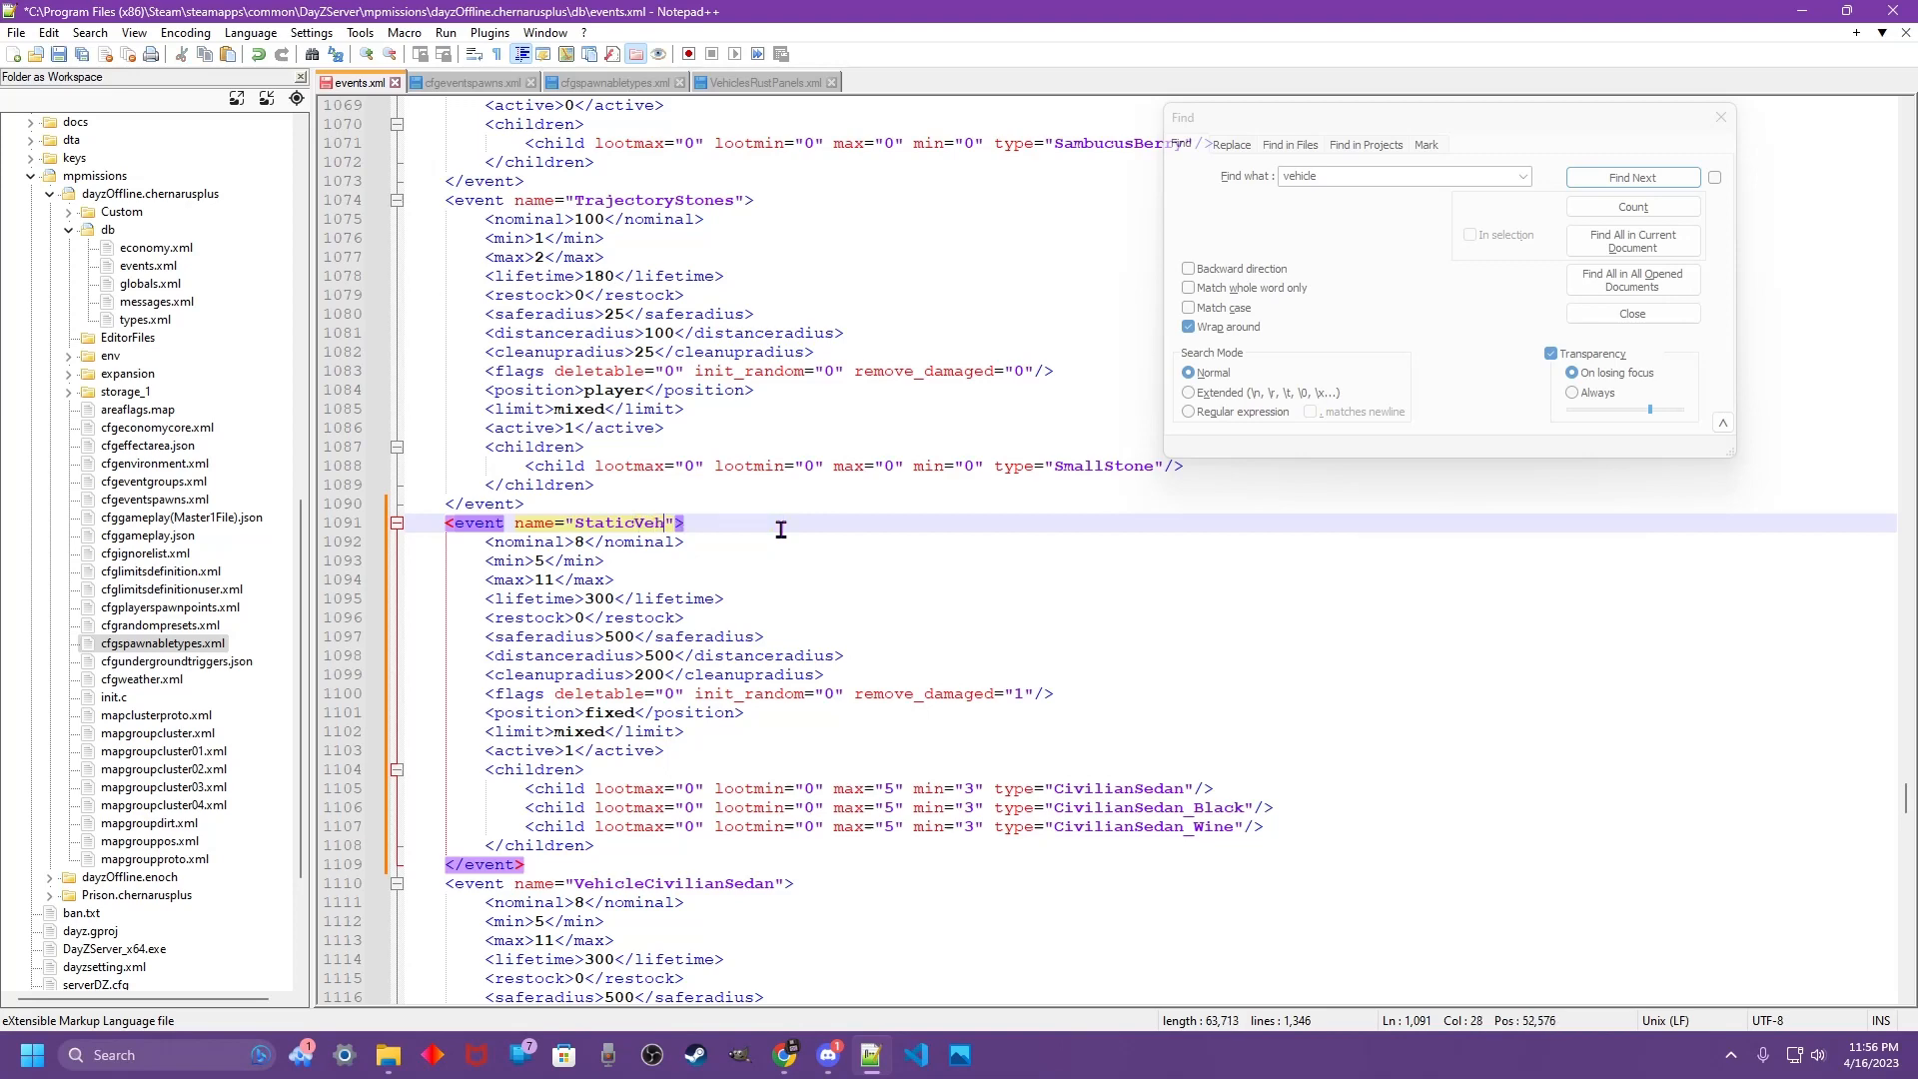
text(icles)
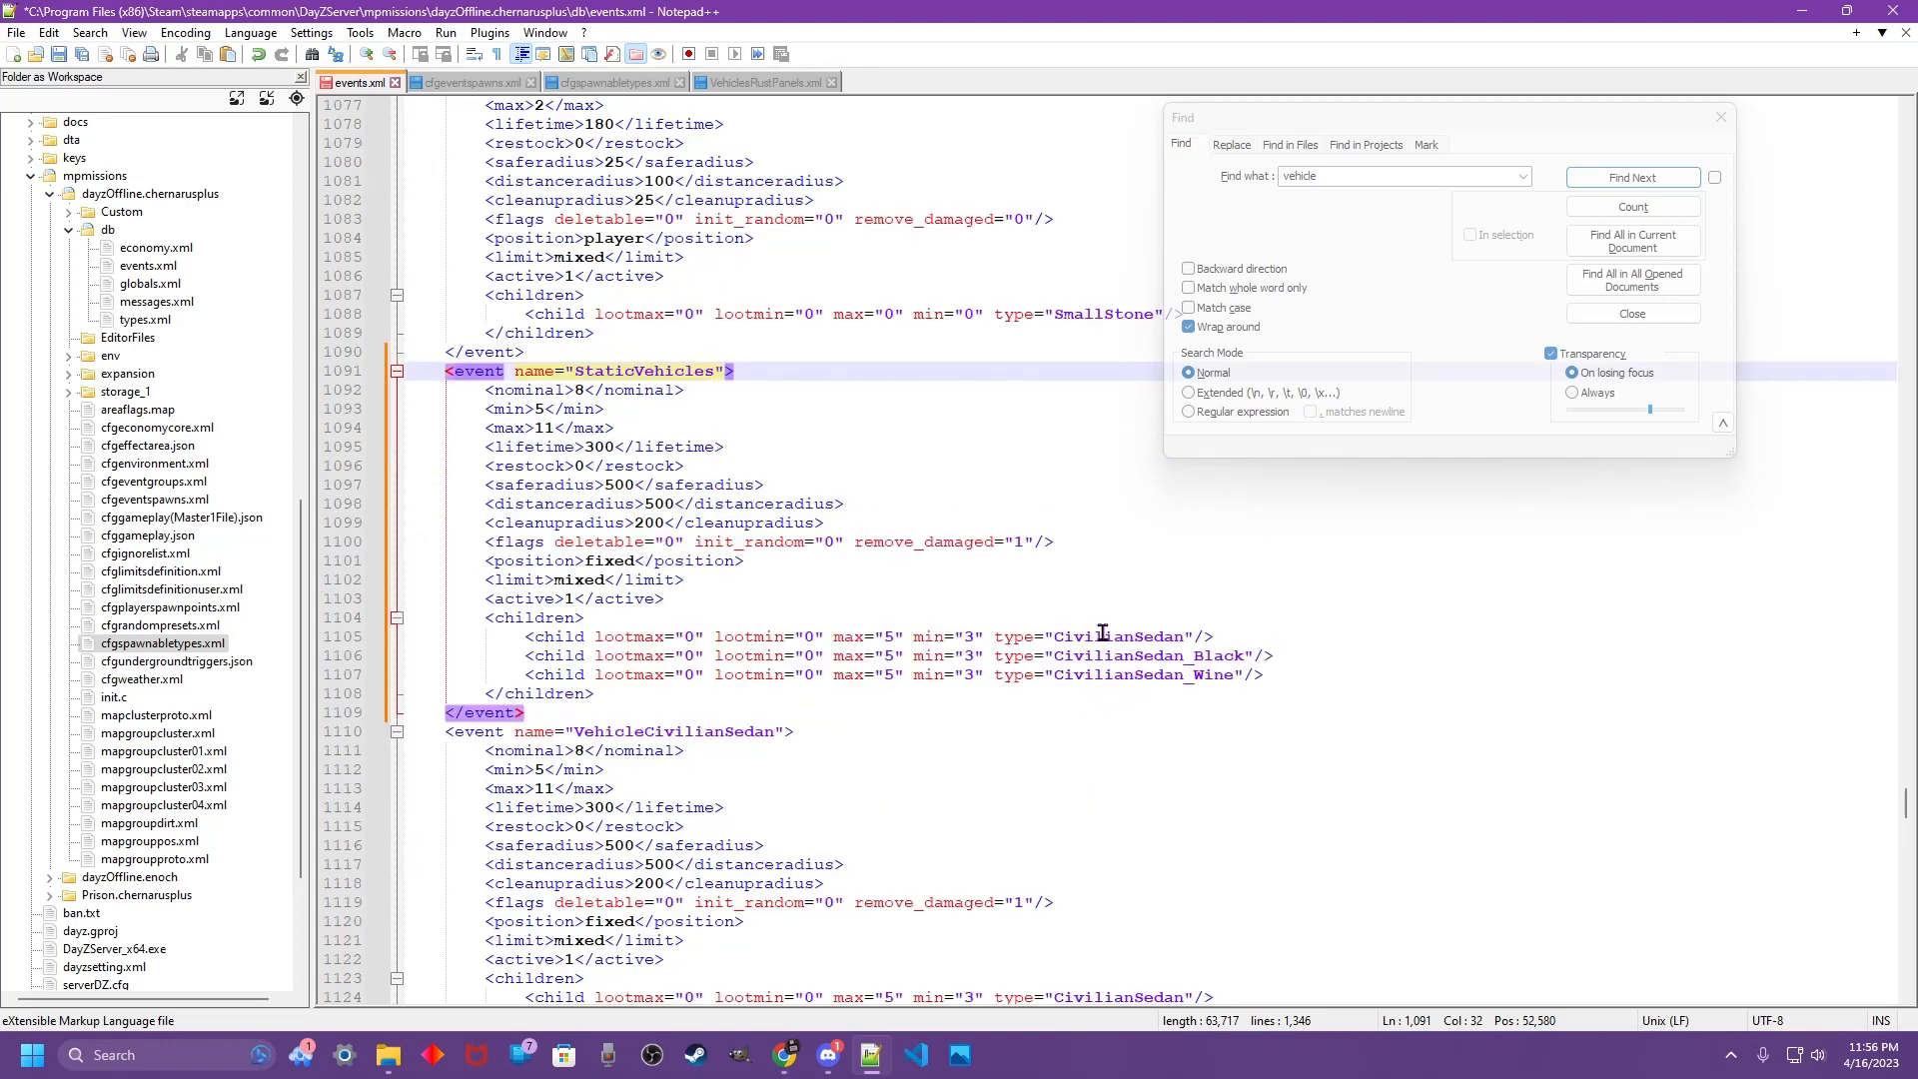
scroll(down, 3)
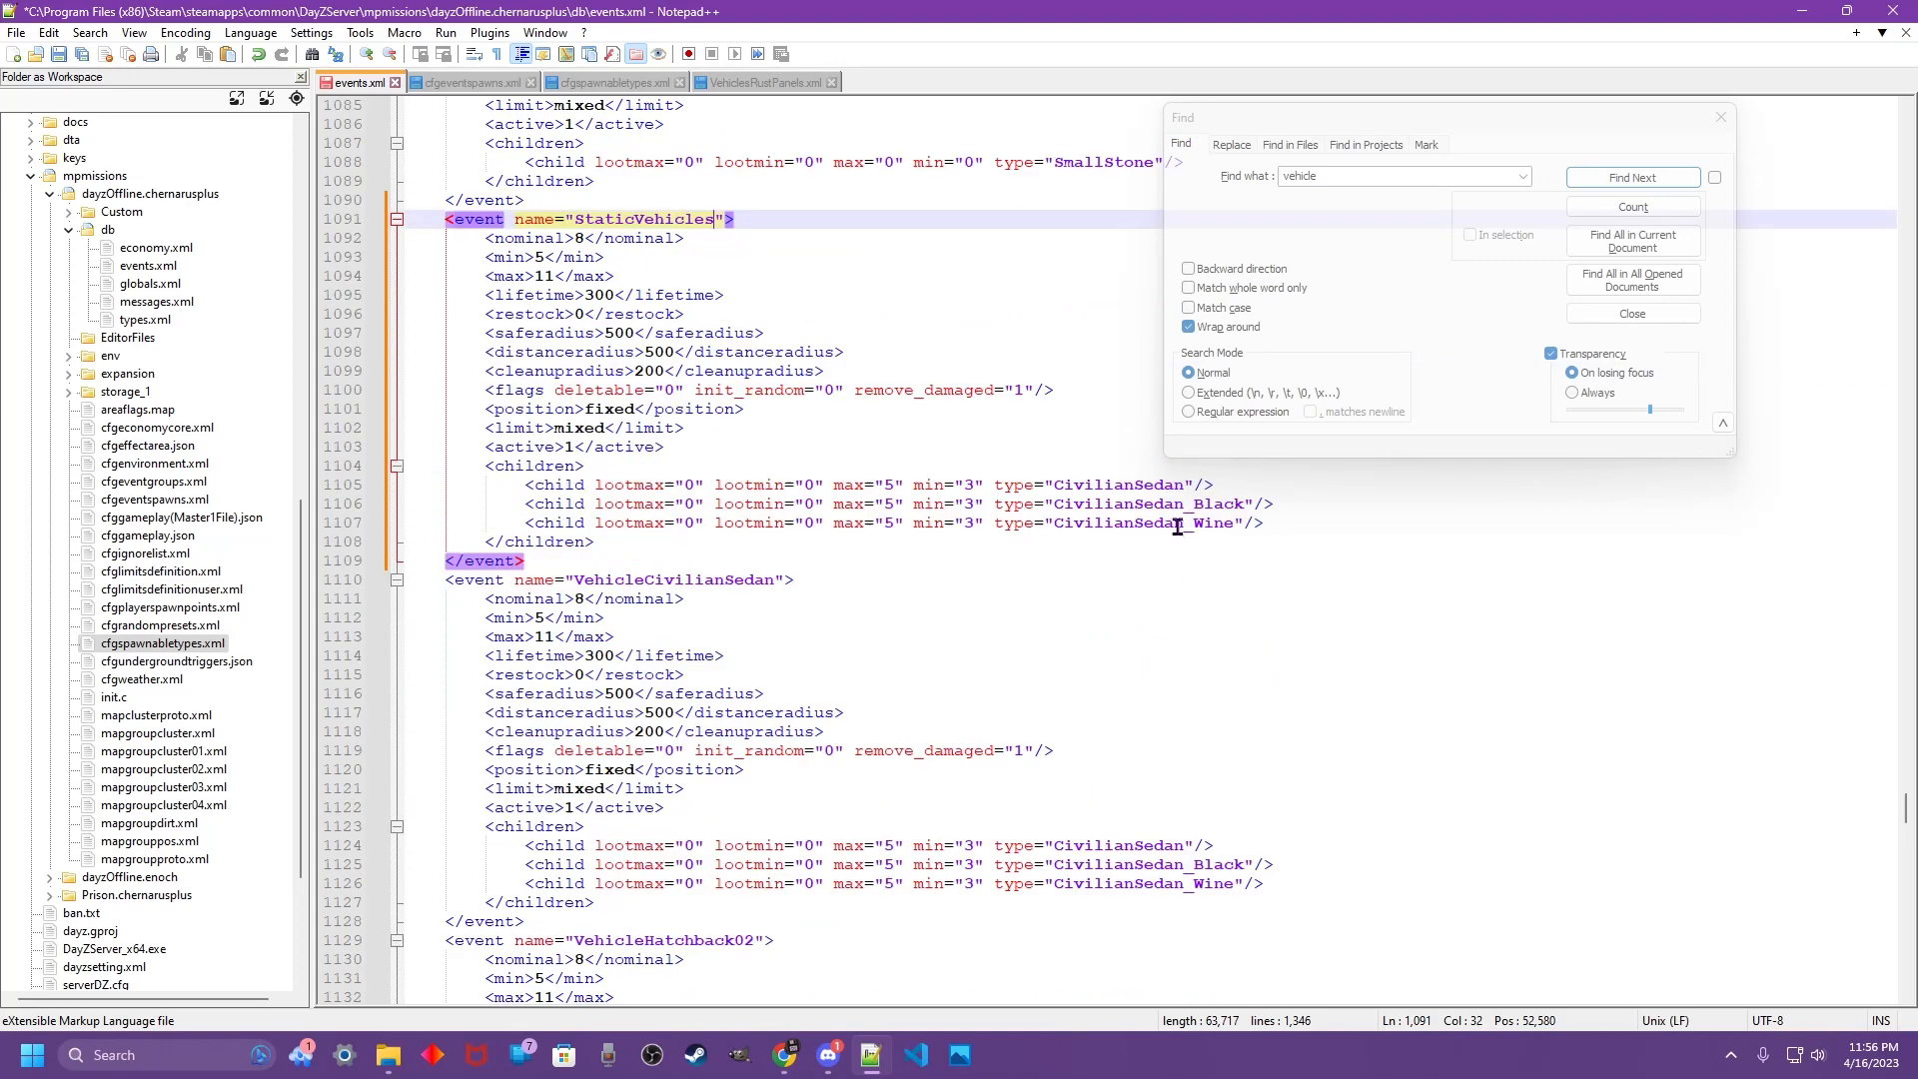
scroll(down, 3)
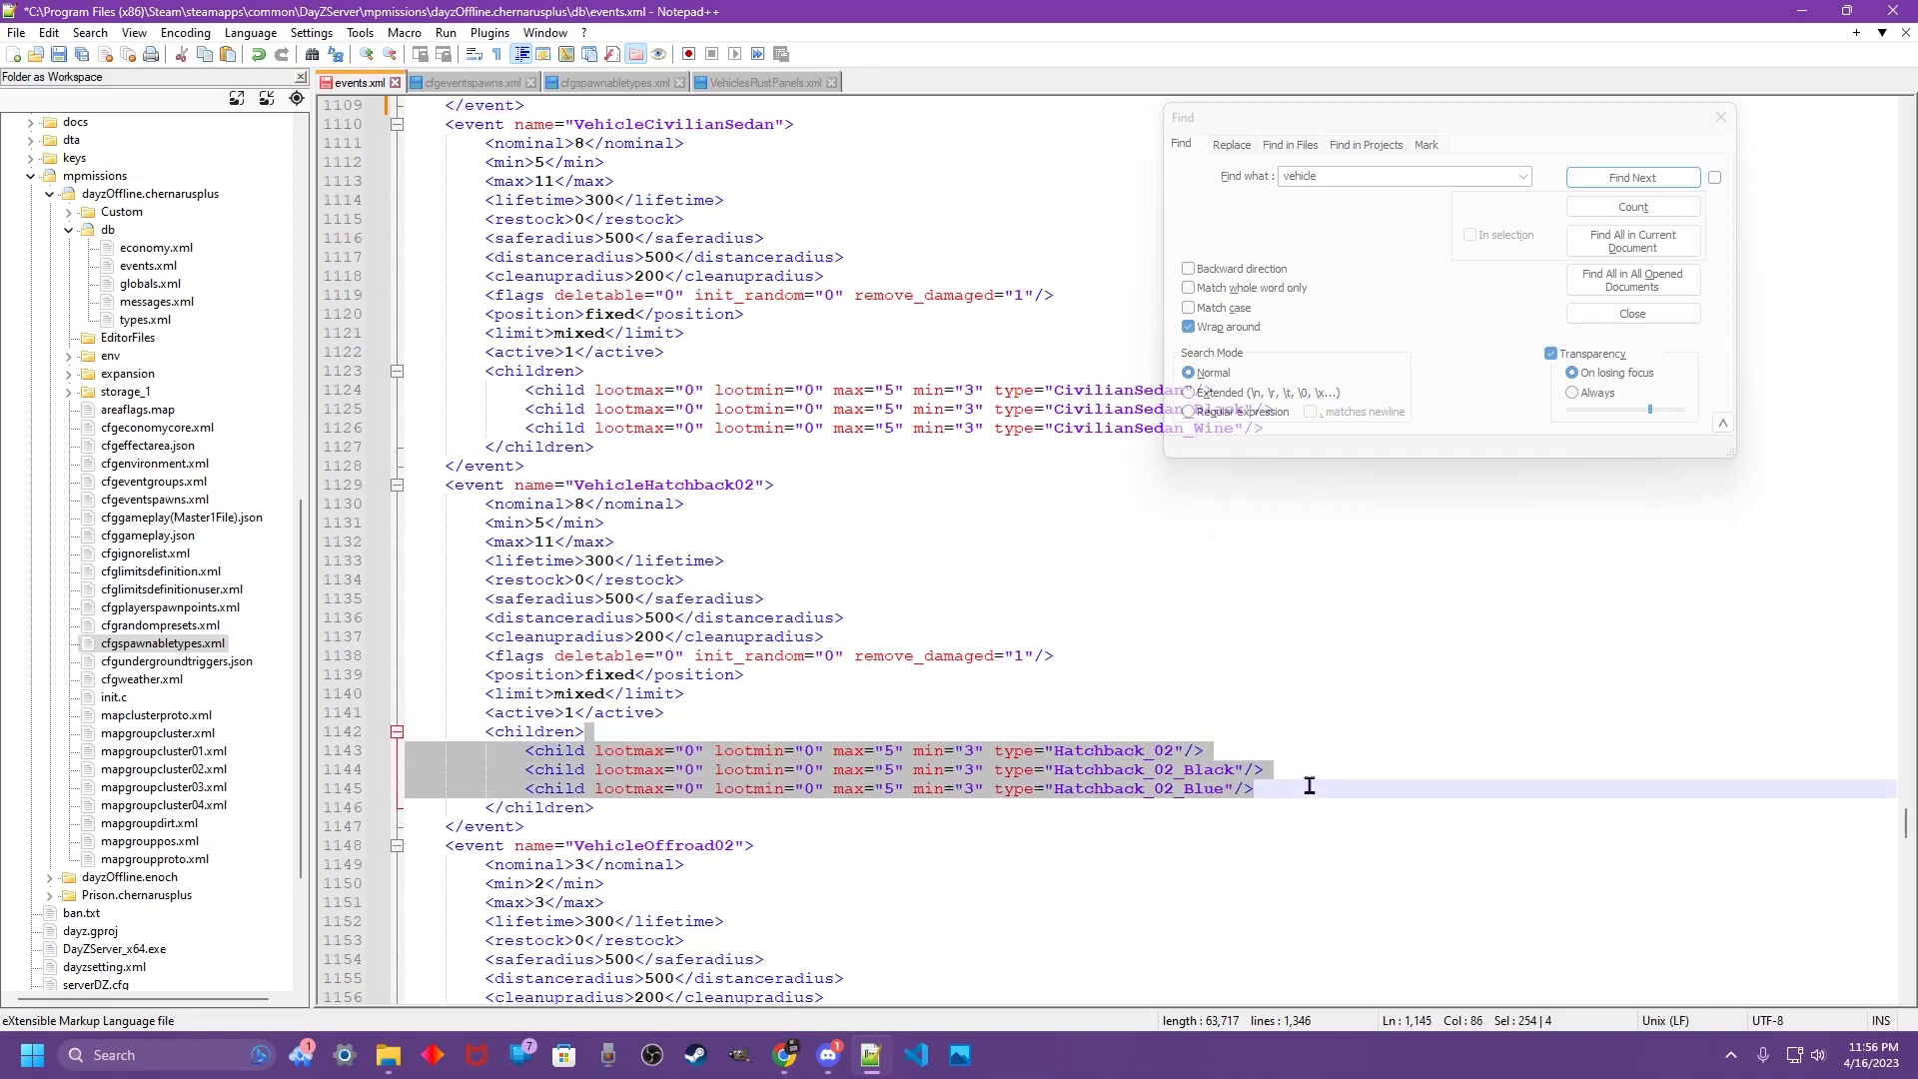
- Copy the VehicleHatchback02 and VehicleOffroadHatchback child lines into StaticVehicles' children
key(Delete)
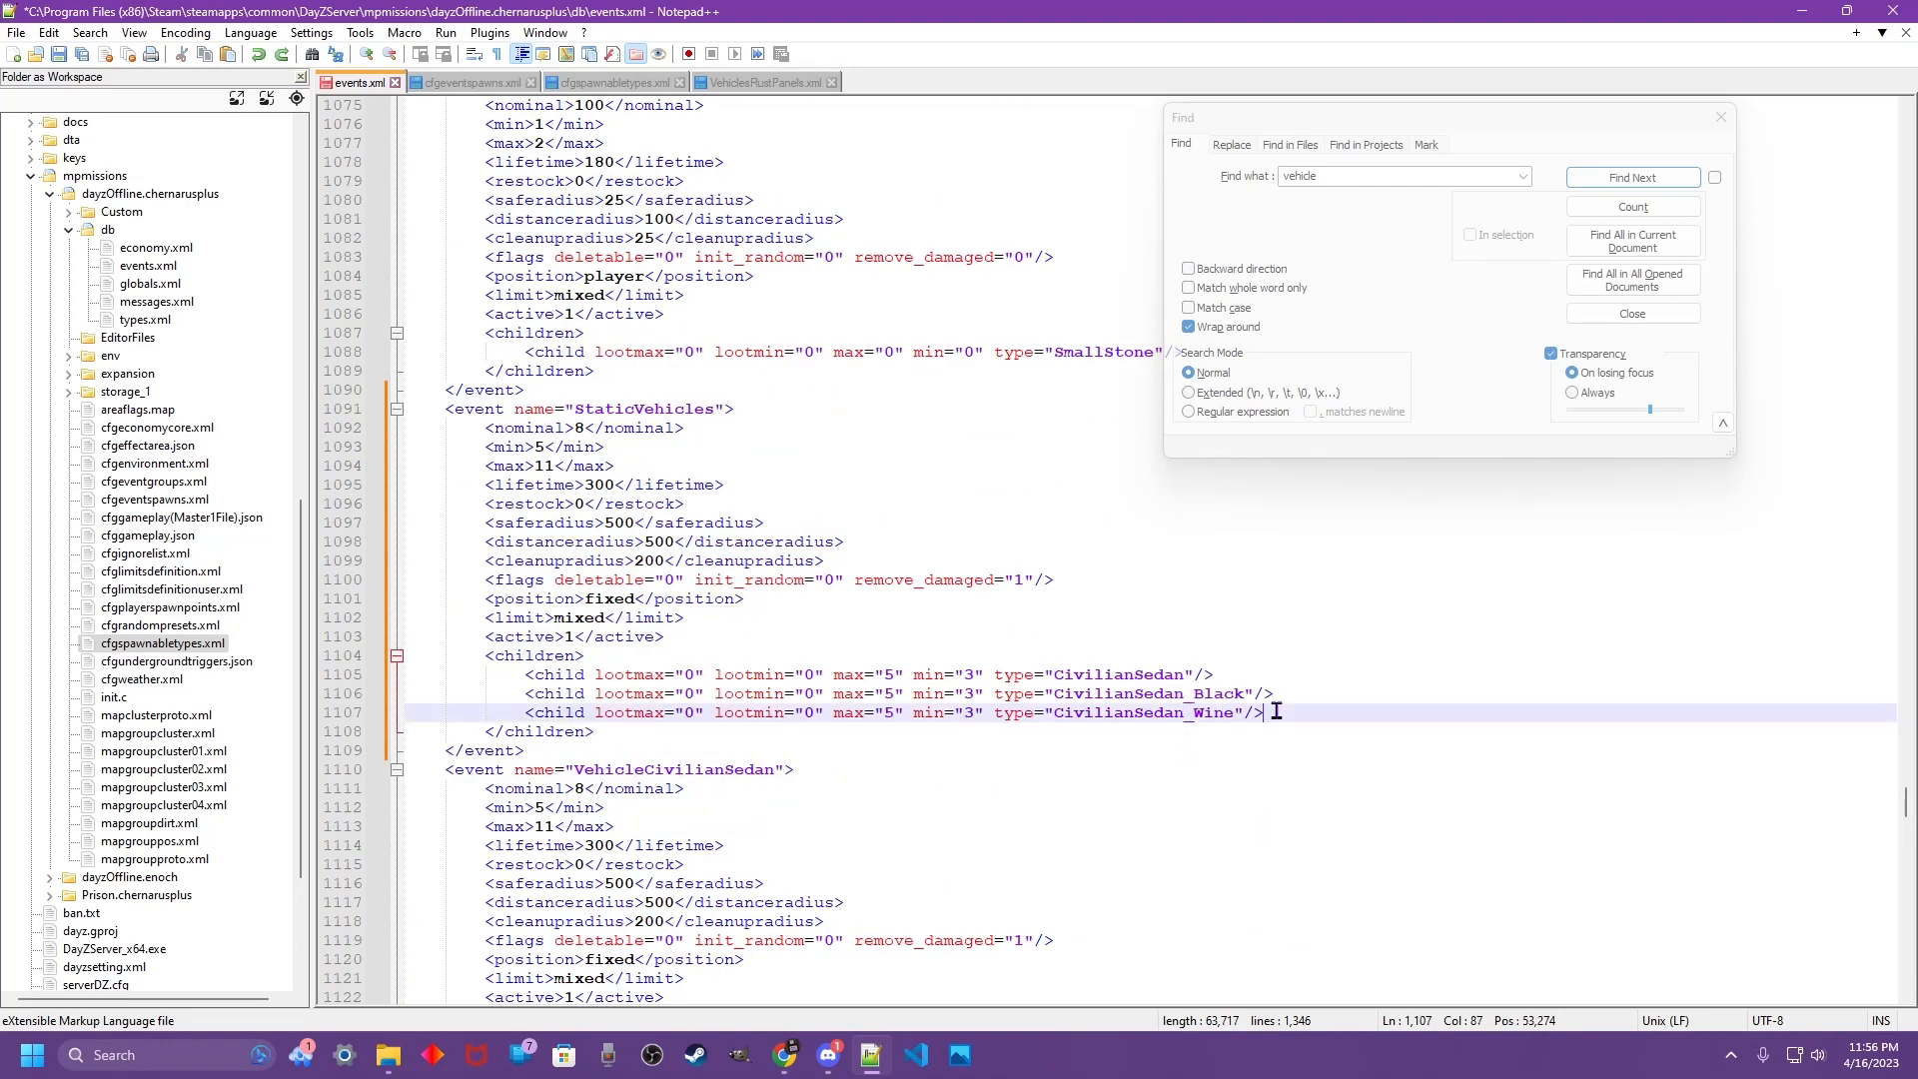
scroll(down, 3)
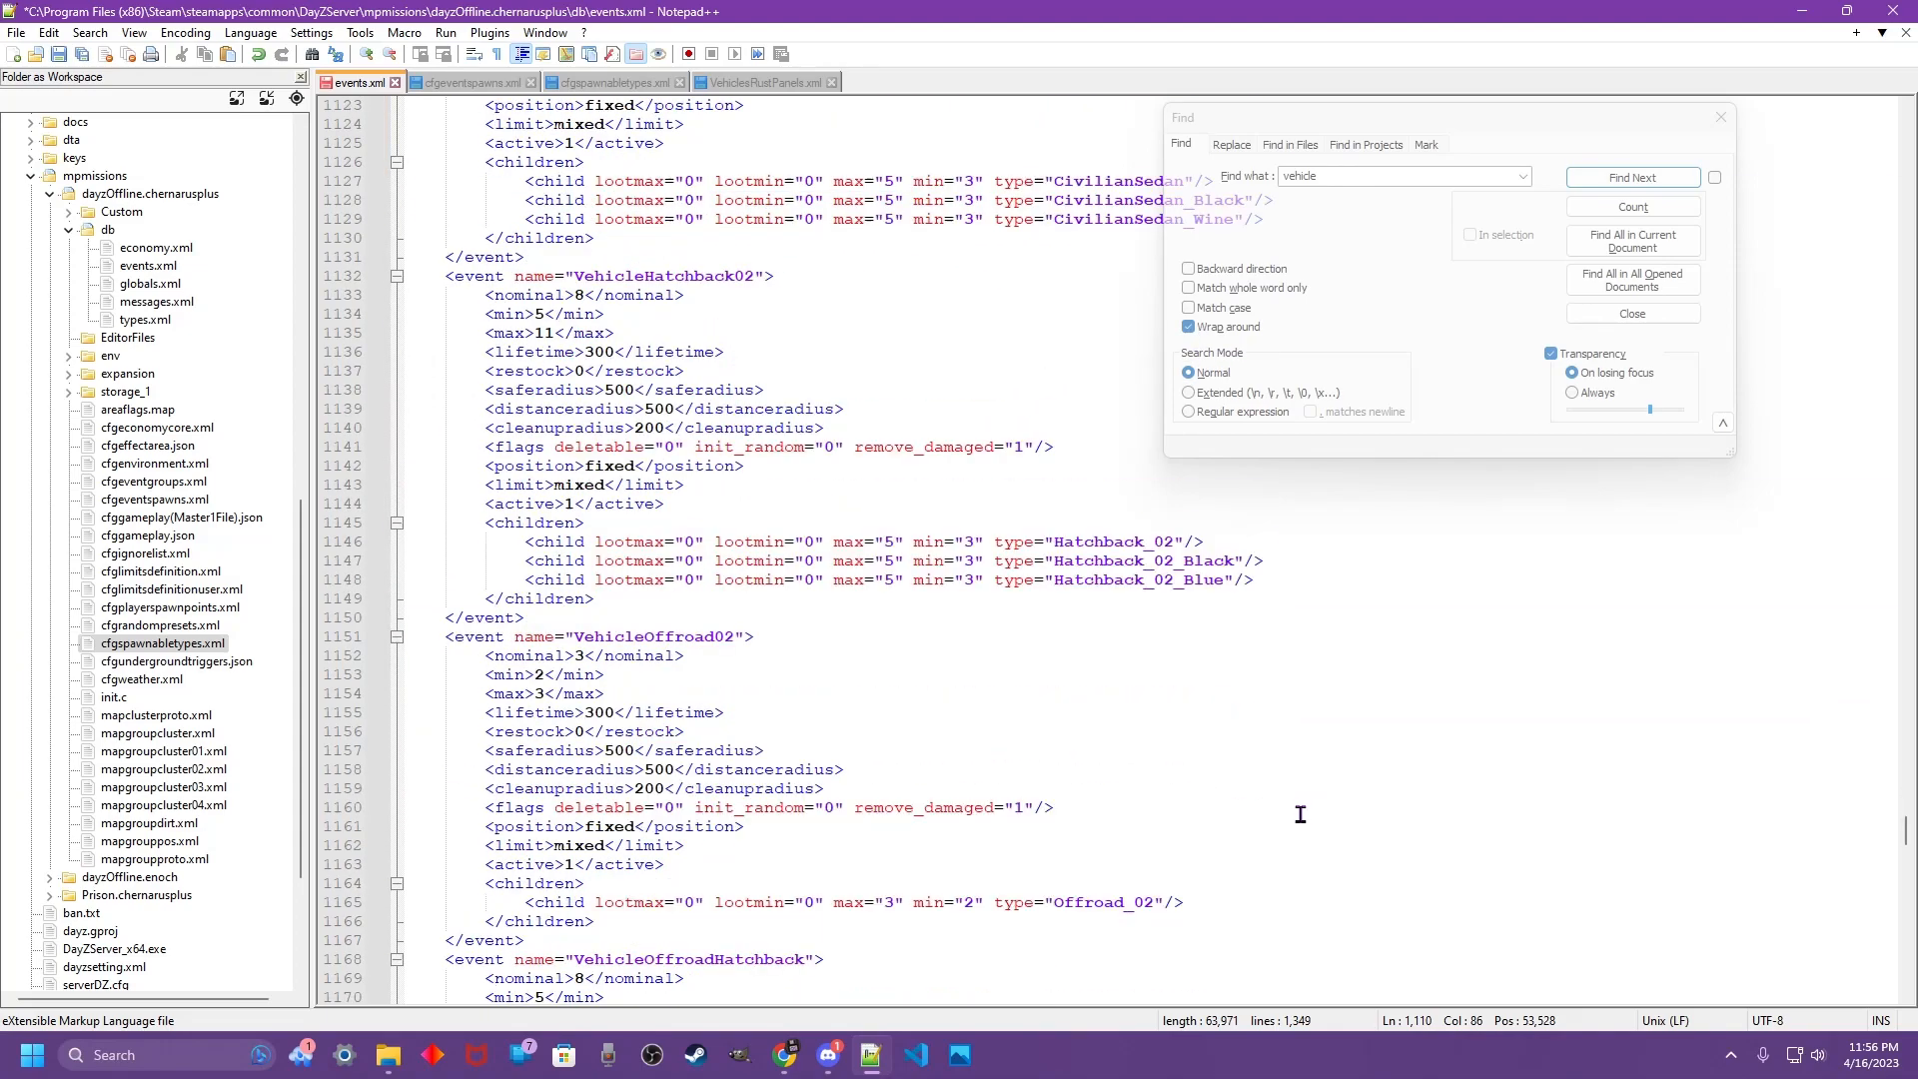
scroll(up, 3)
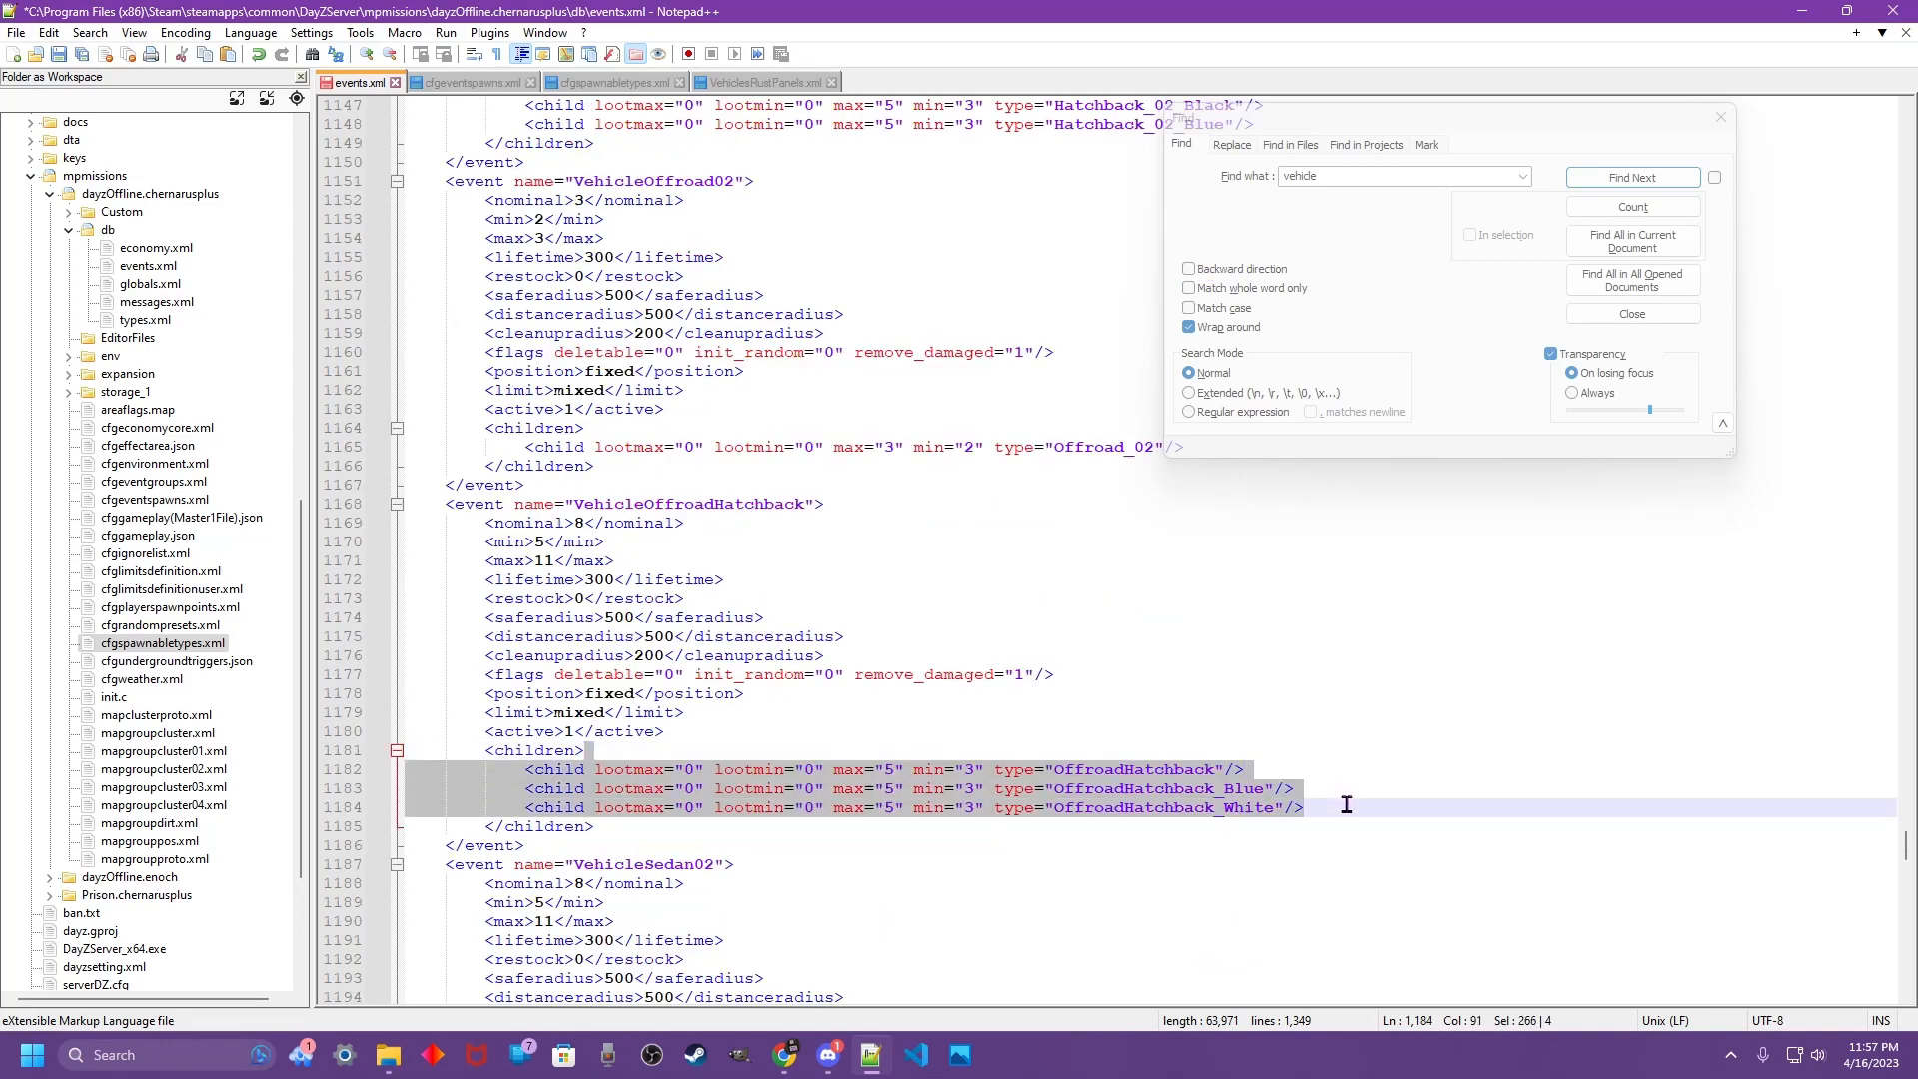
scroll(up, 3)
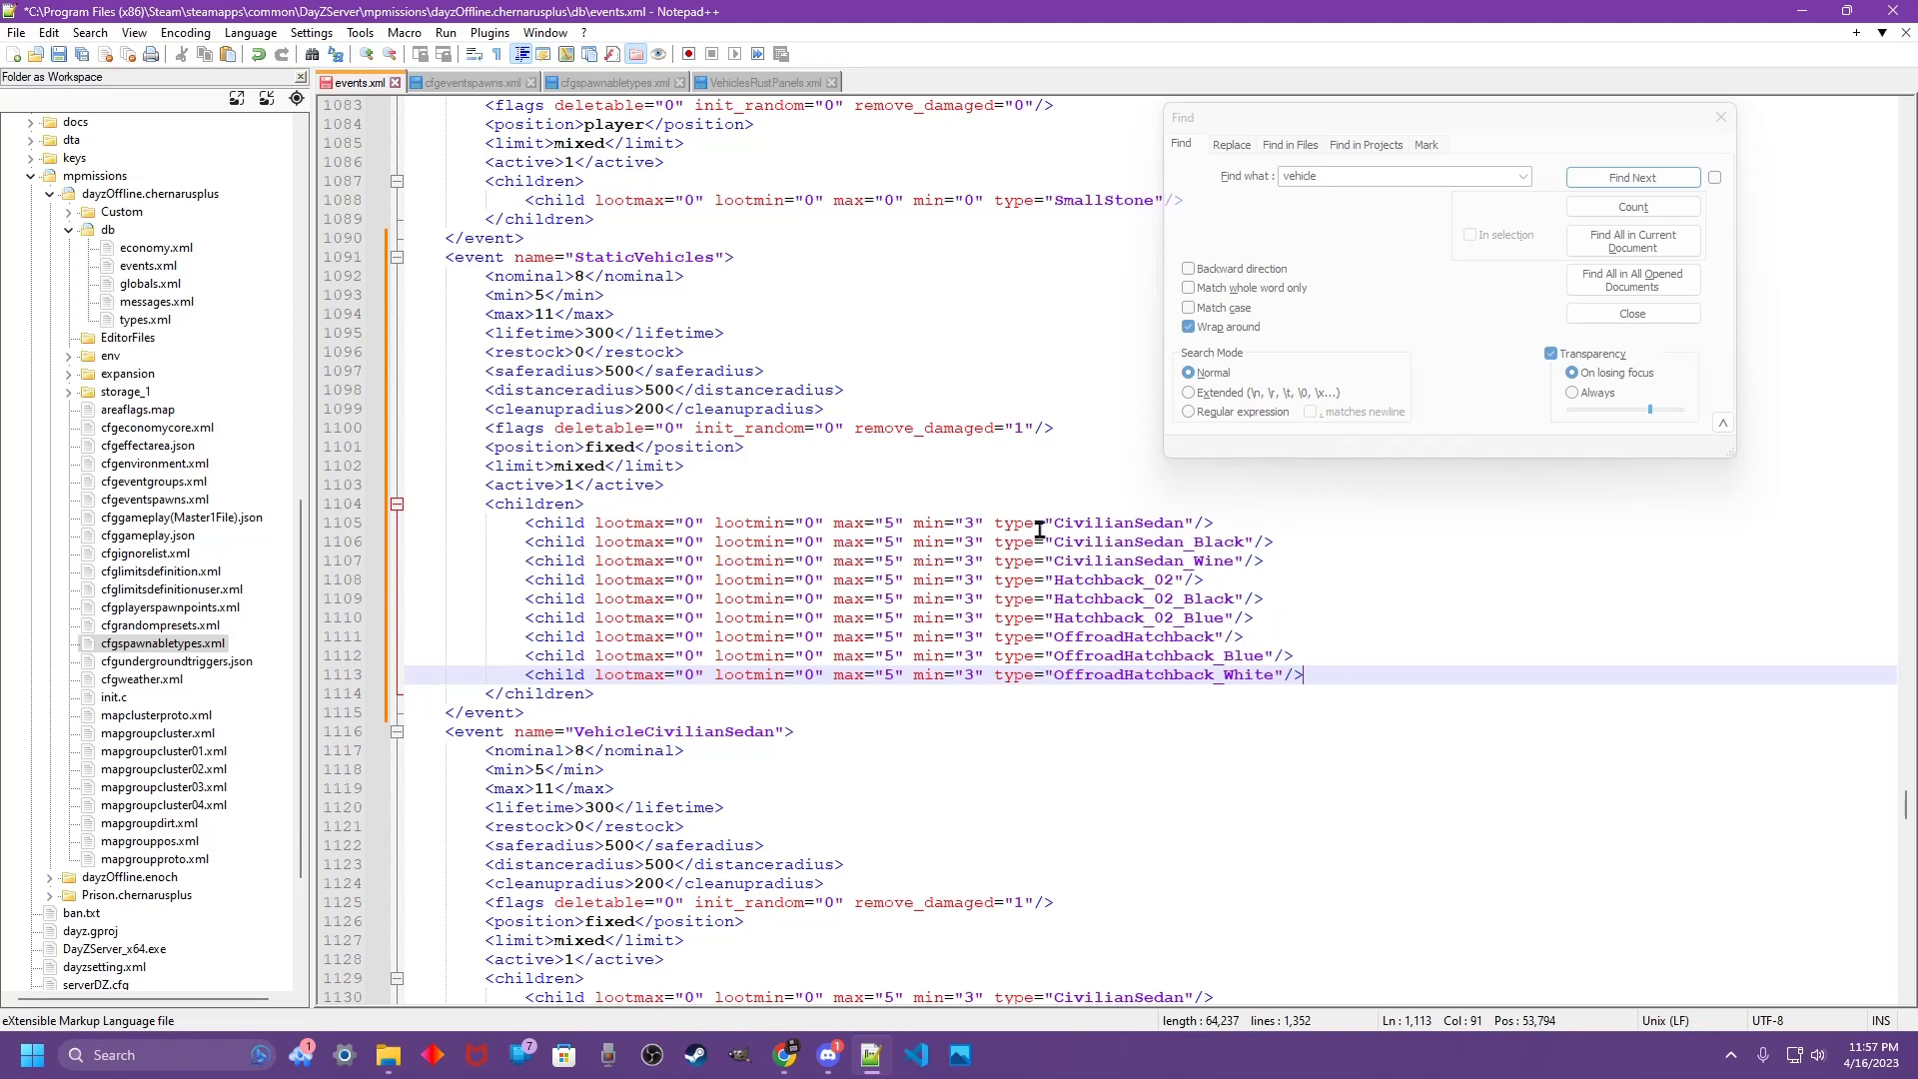
mouse_move(1075, 585)
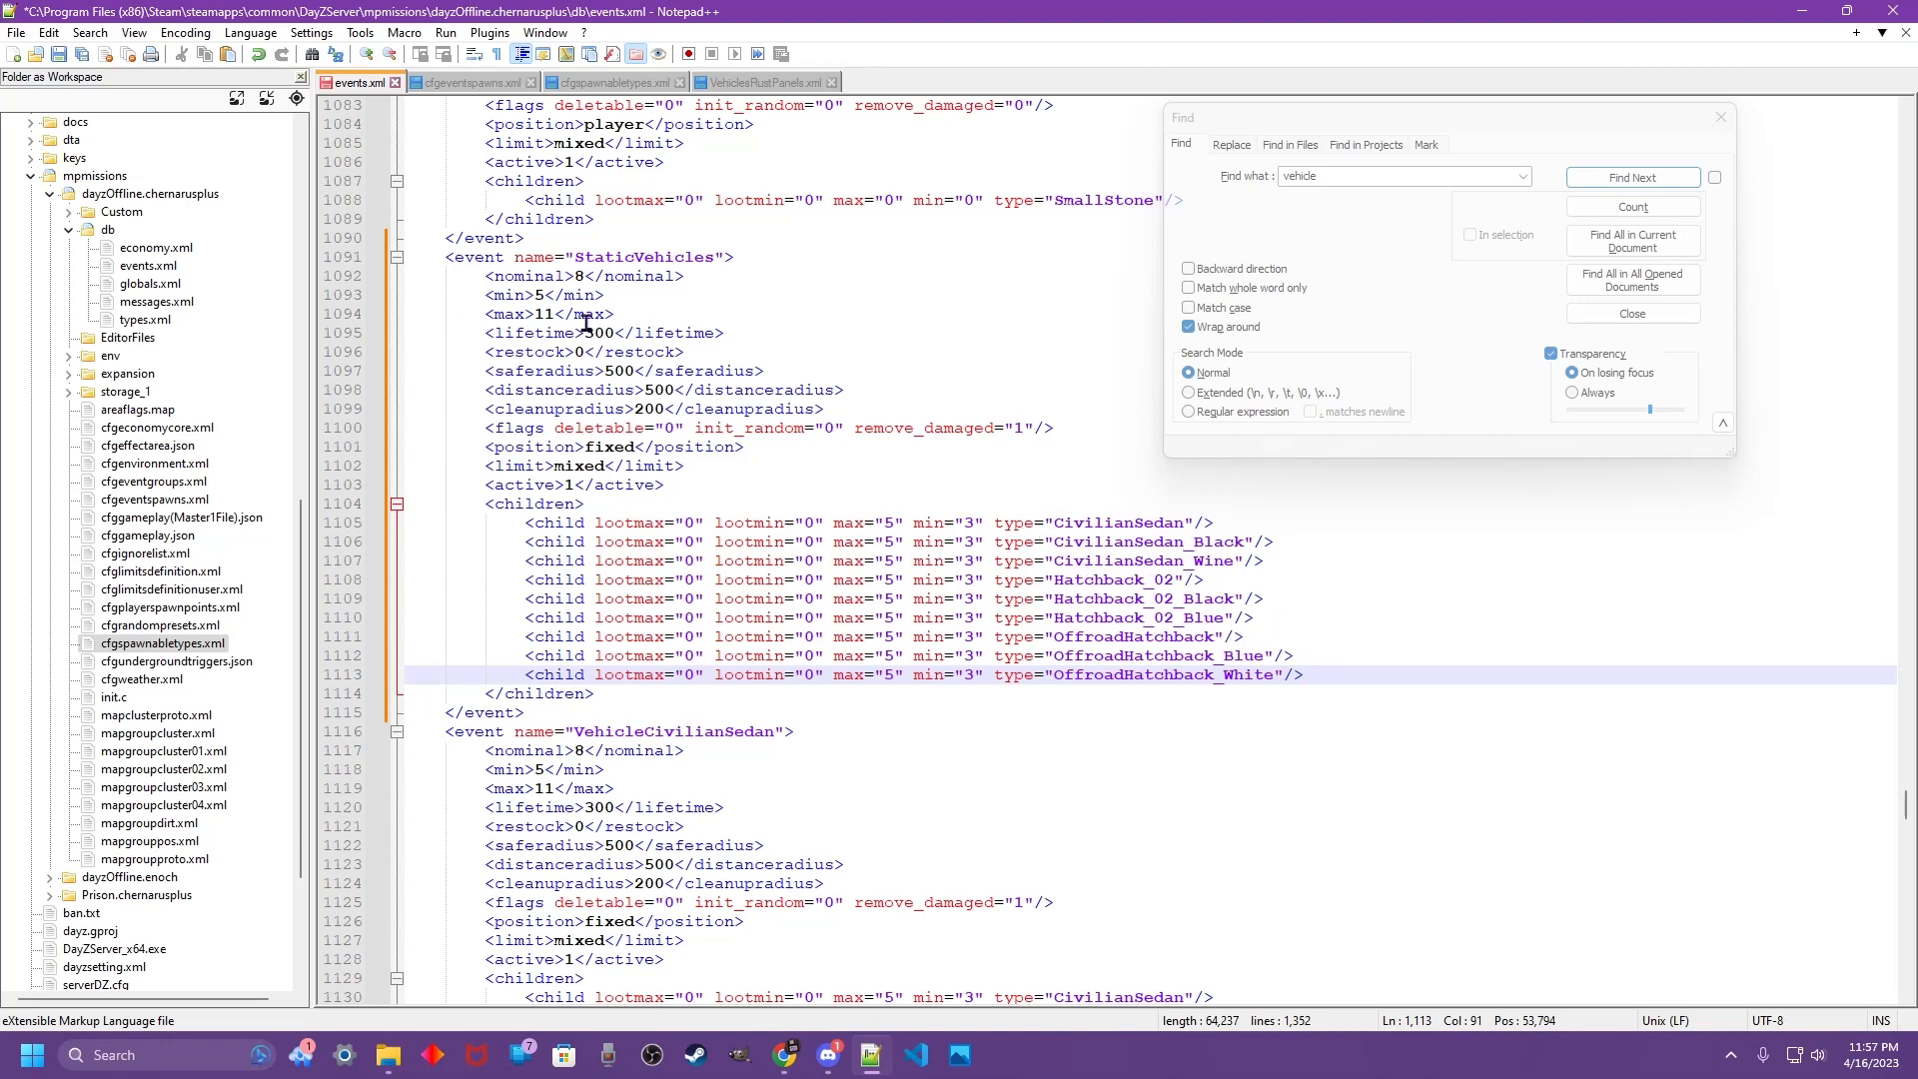
scroll(down, 3)
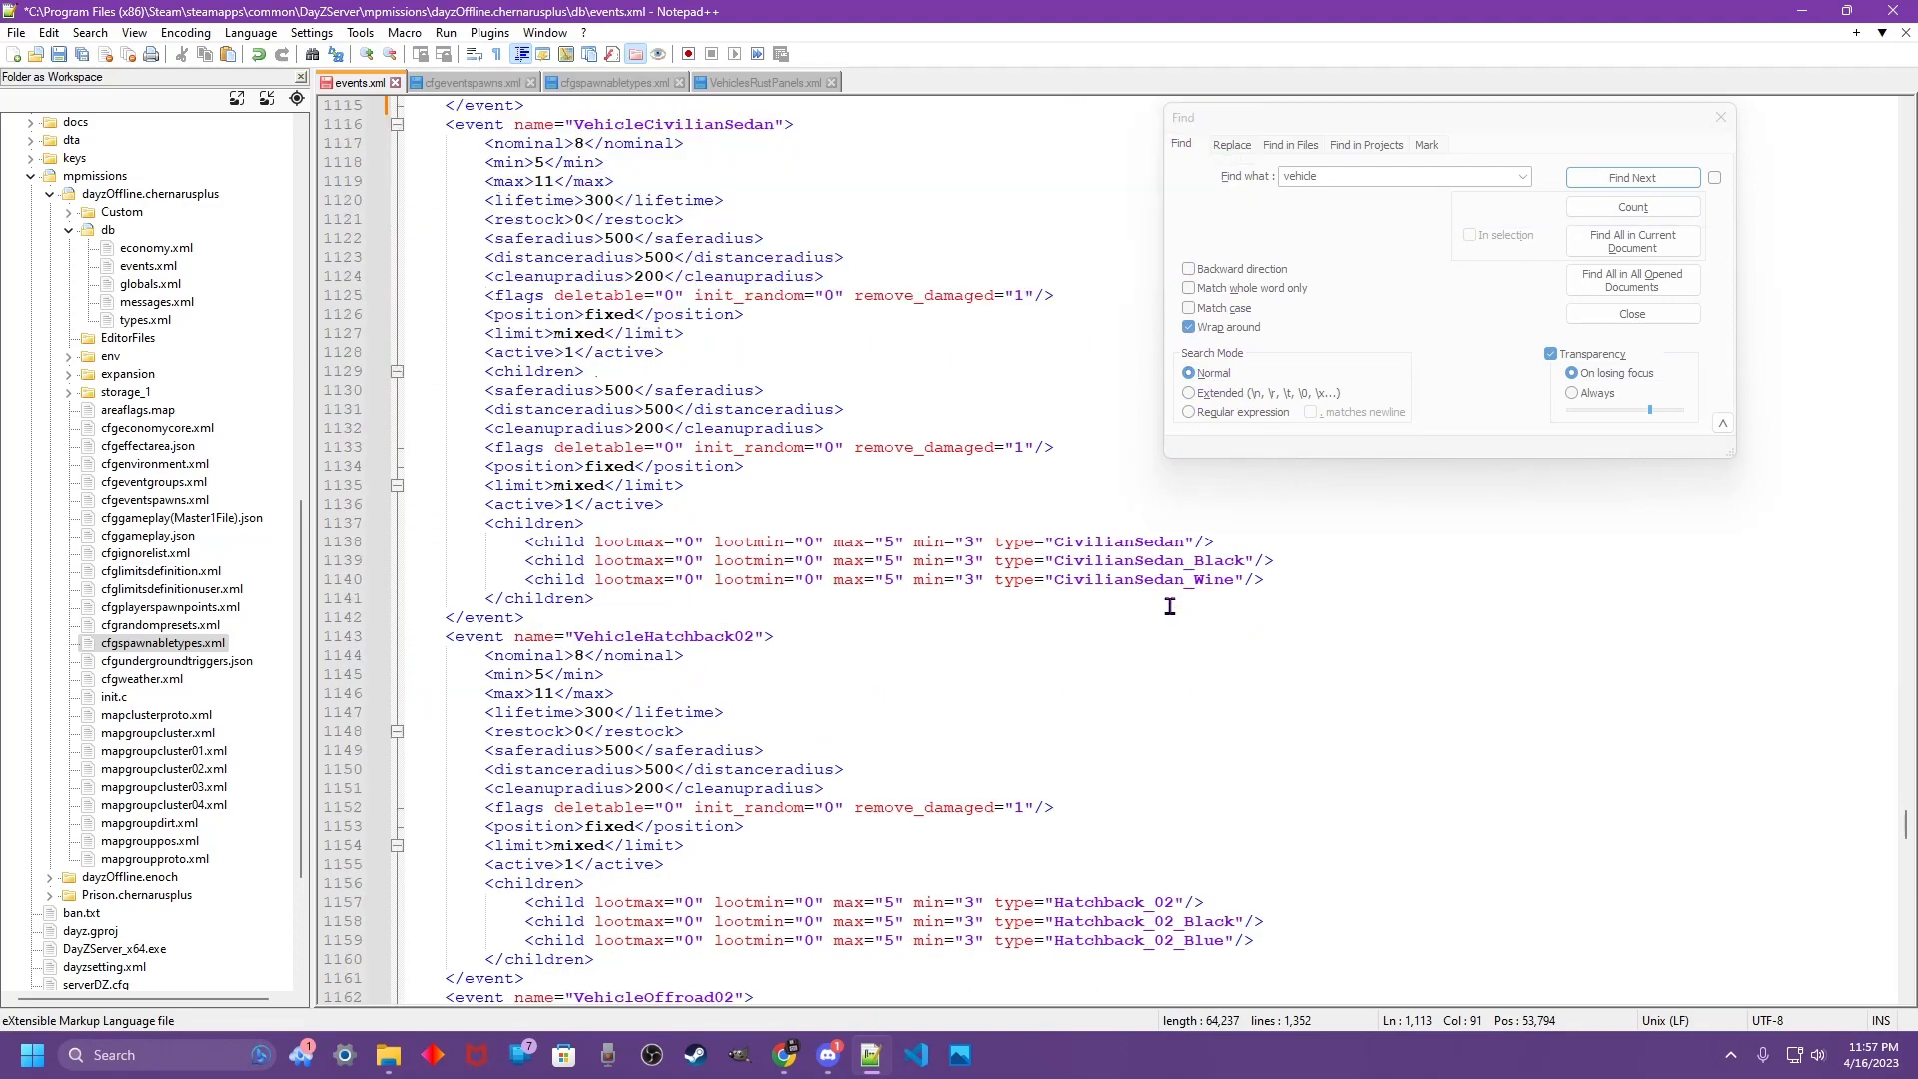
scroll(down, 3)
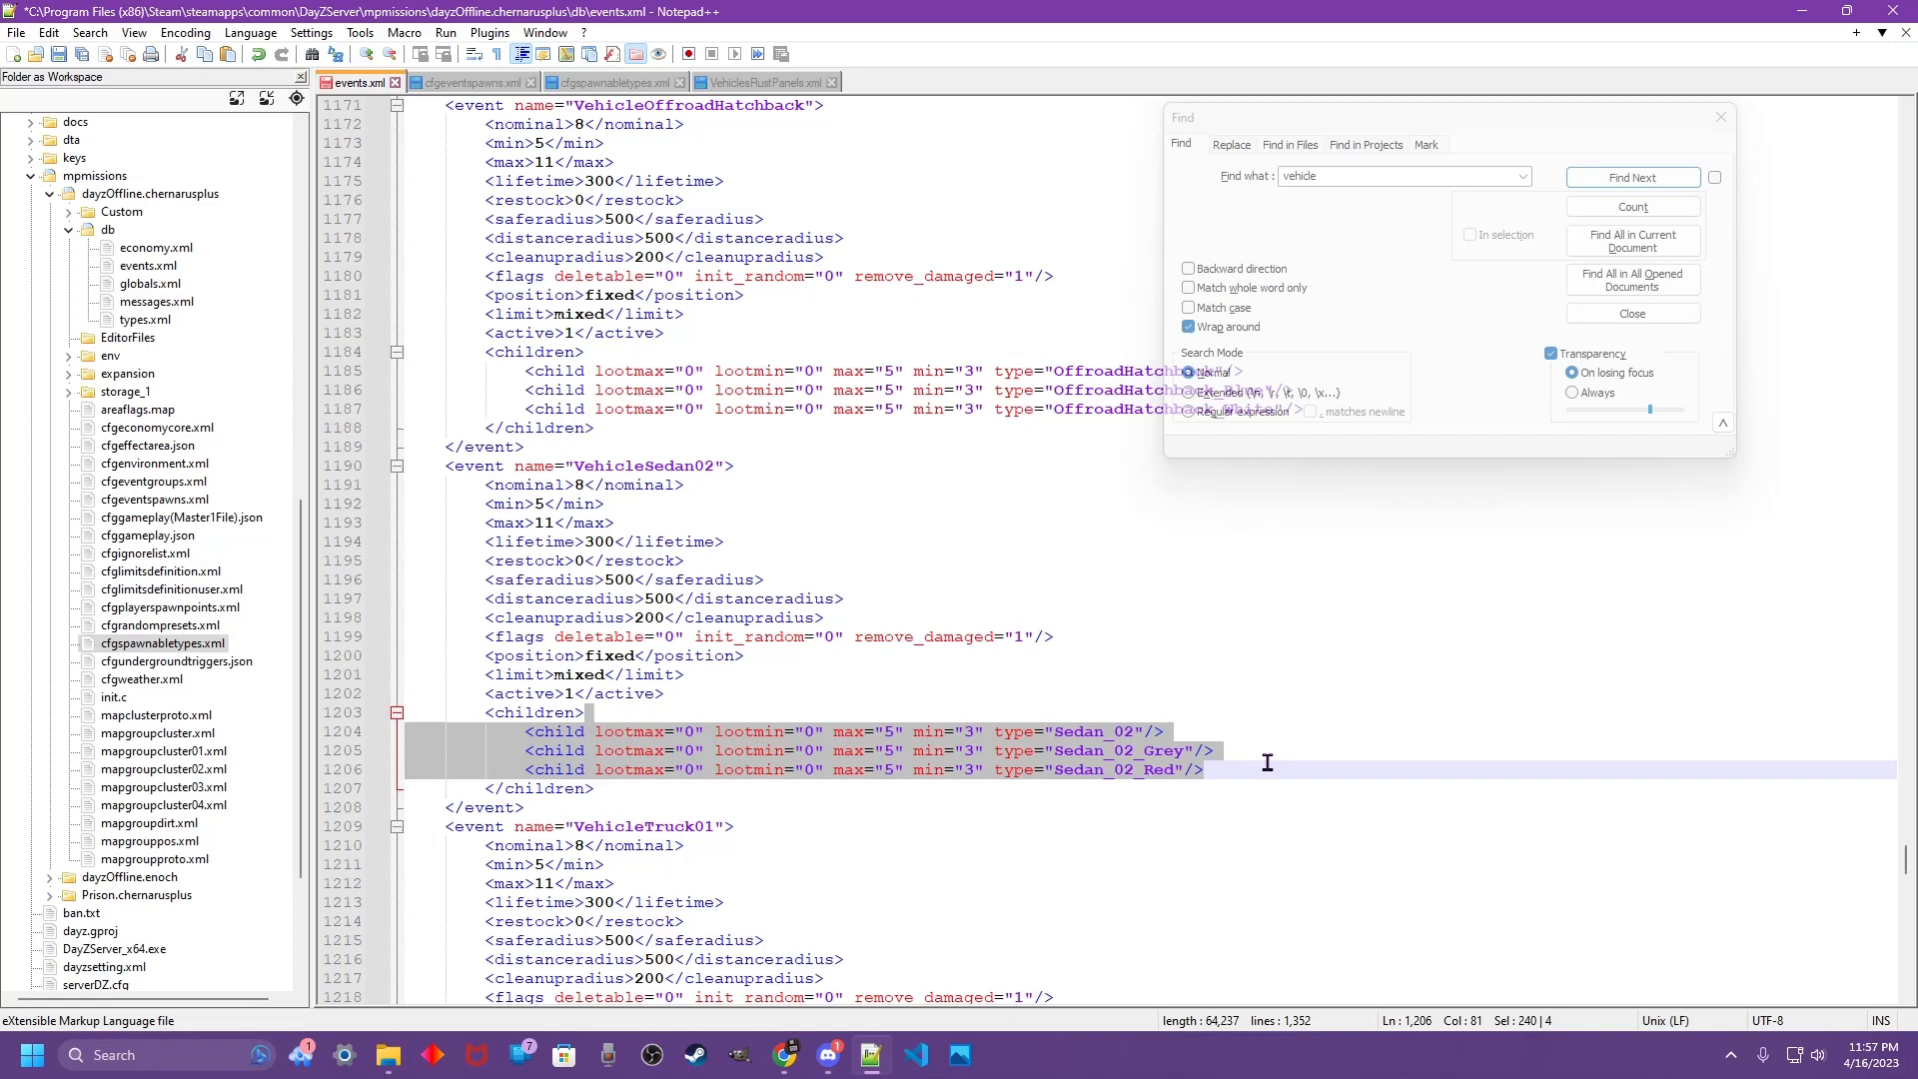
- Add Sedan_02 children, set children 1, nominal/min/max 12, lifetime 45, radii 0, then show cfgeventspawns.xml
scroll(up, 3)
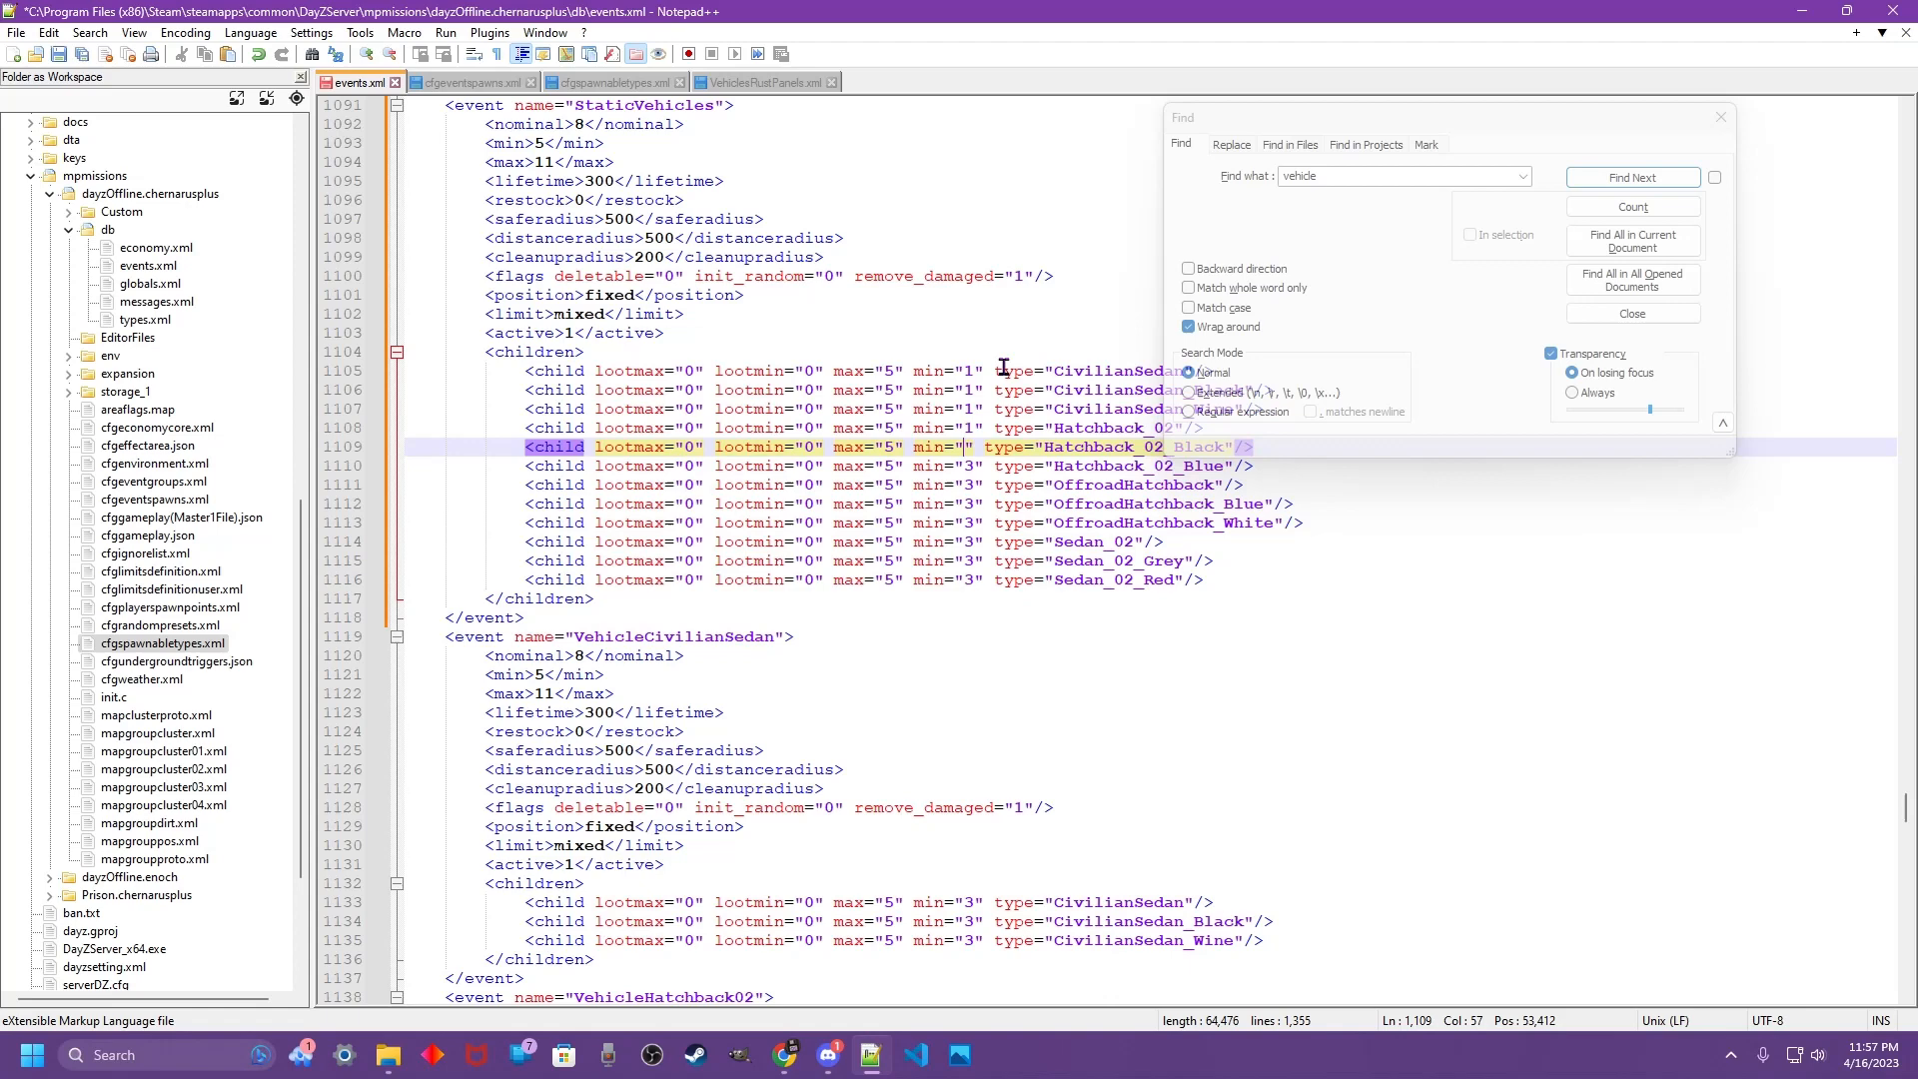
click(1633, 178)
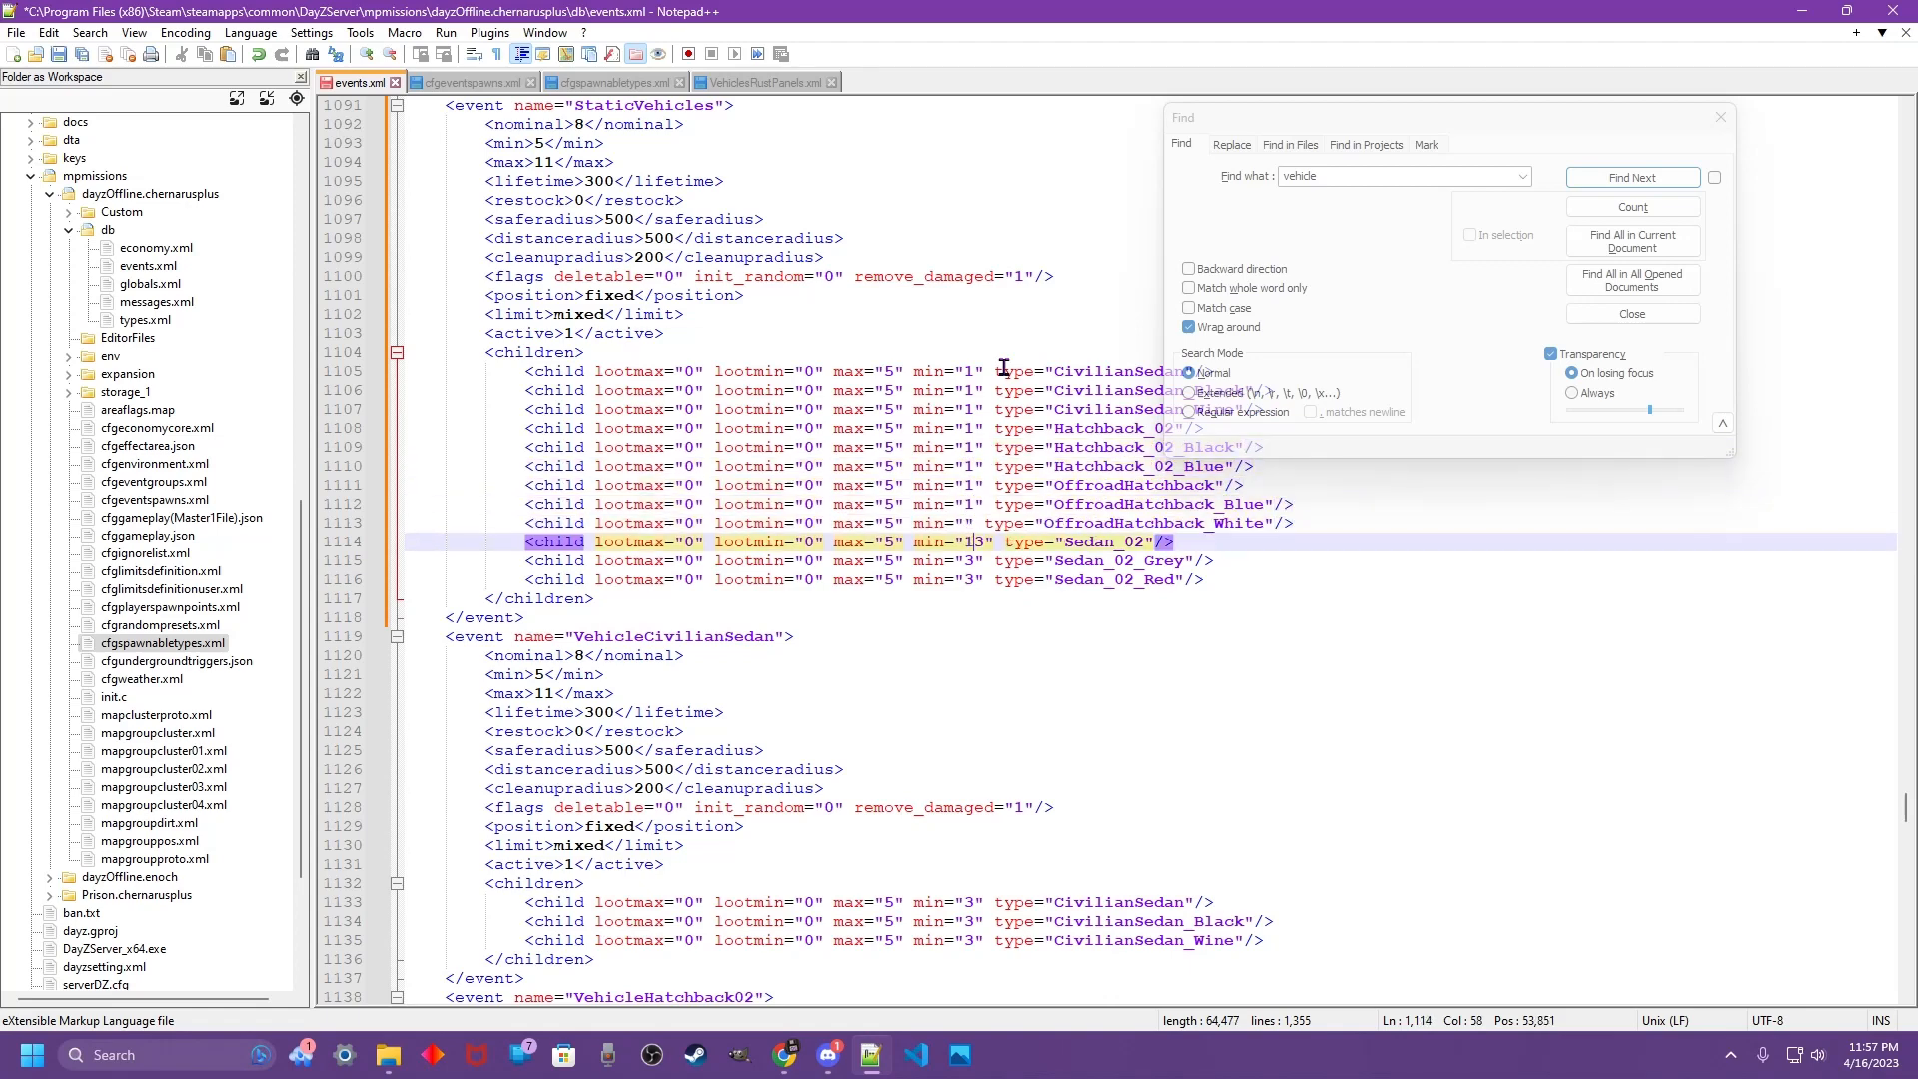
click(1633, 178)
text(45)
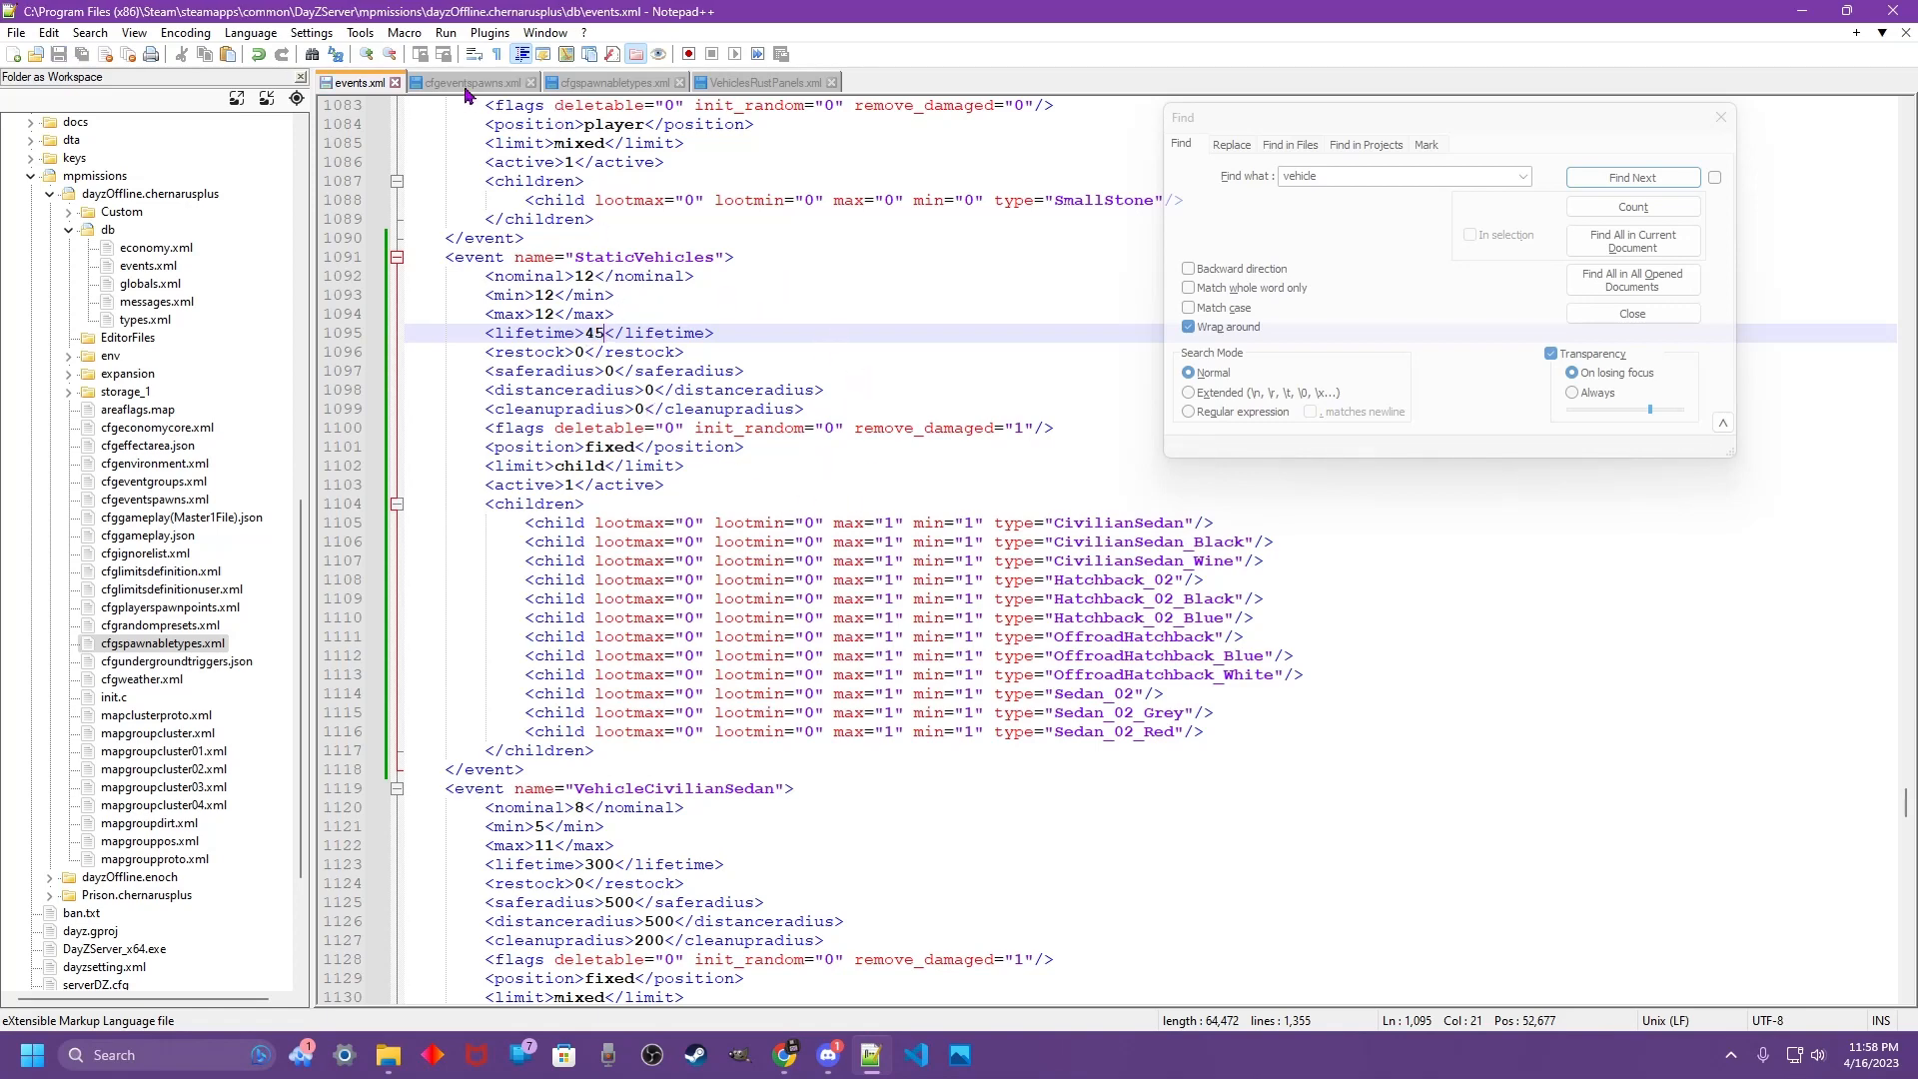
click(471, 82)
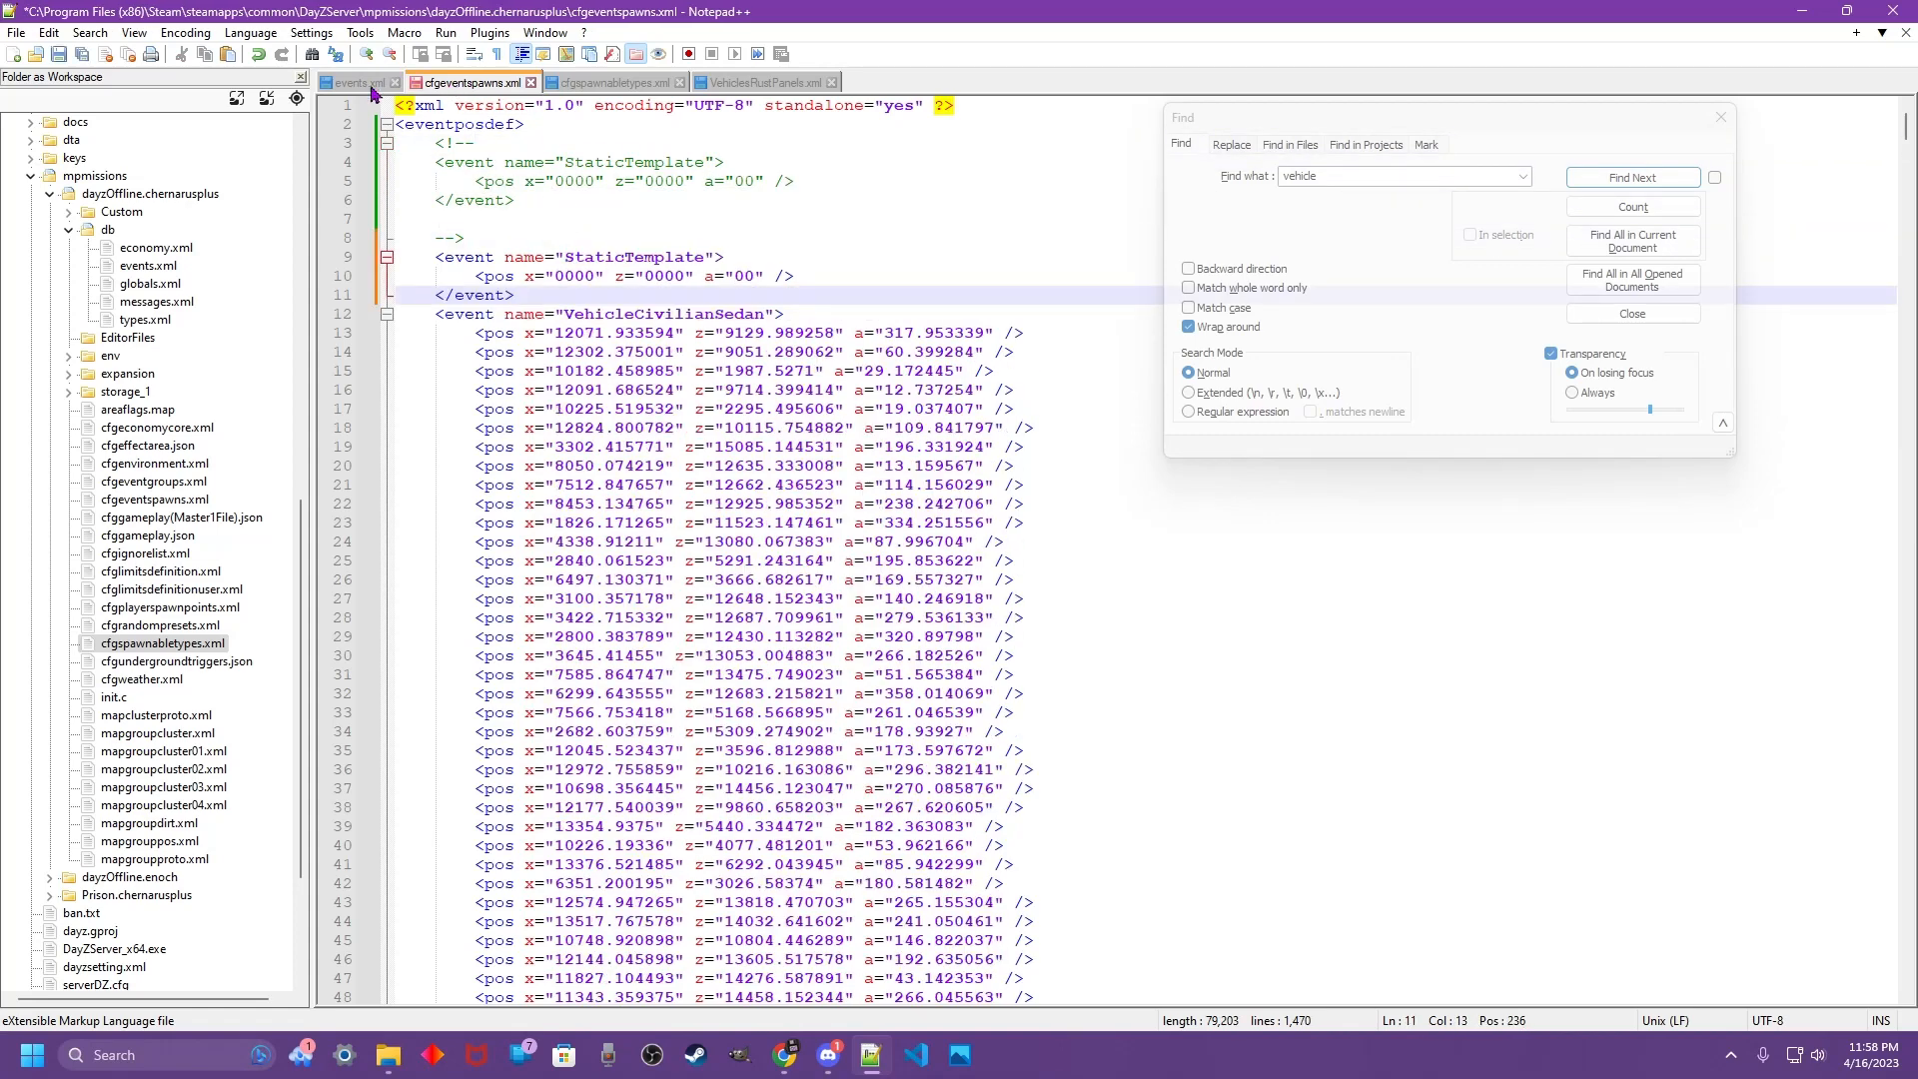
- Copy the StaticVehicles name from events.xml over StaticTemplate in cfgeventspawns.xml
click(355, 82)
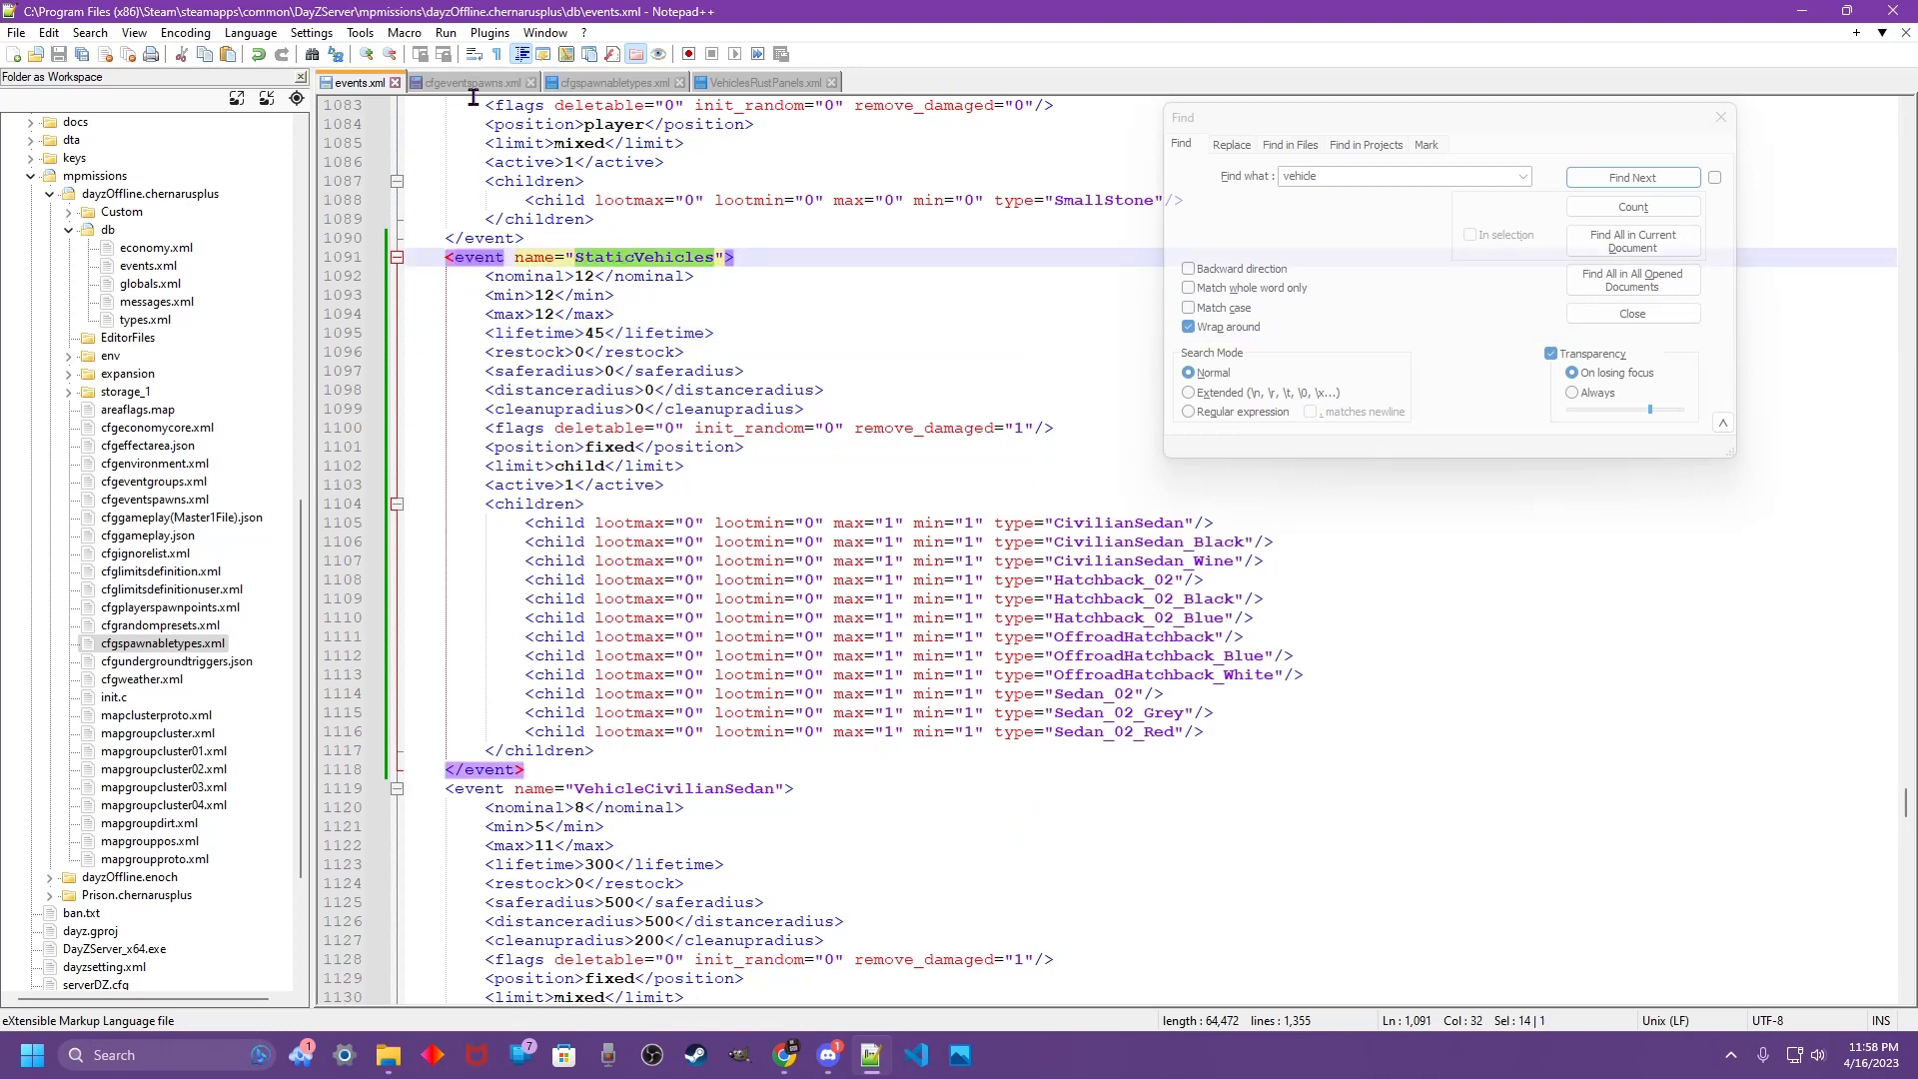
click(467, 82)
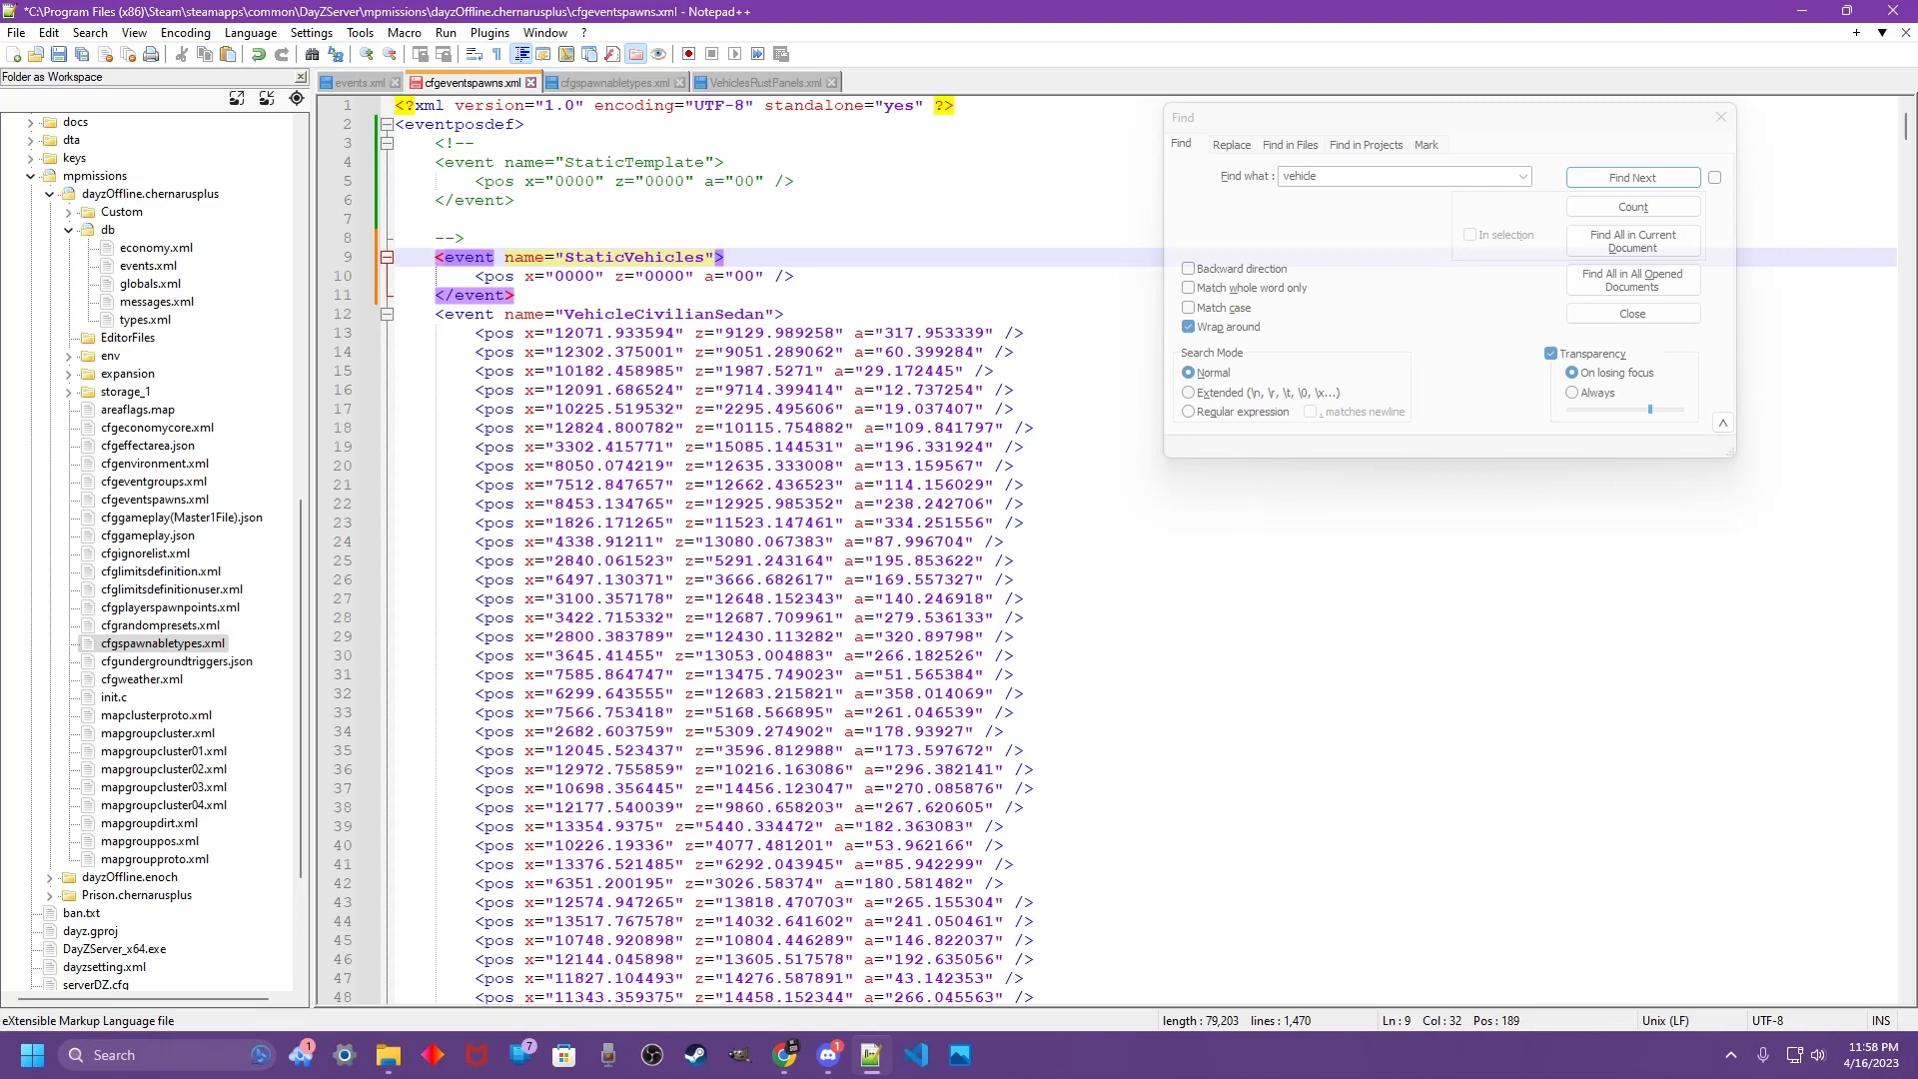
mouse_move(1355, 70)
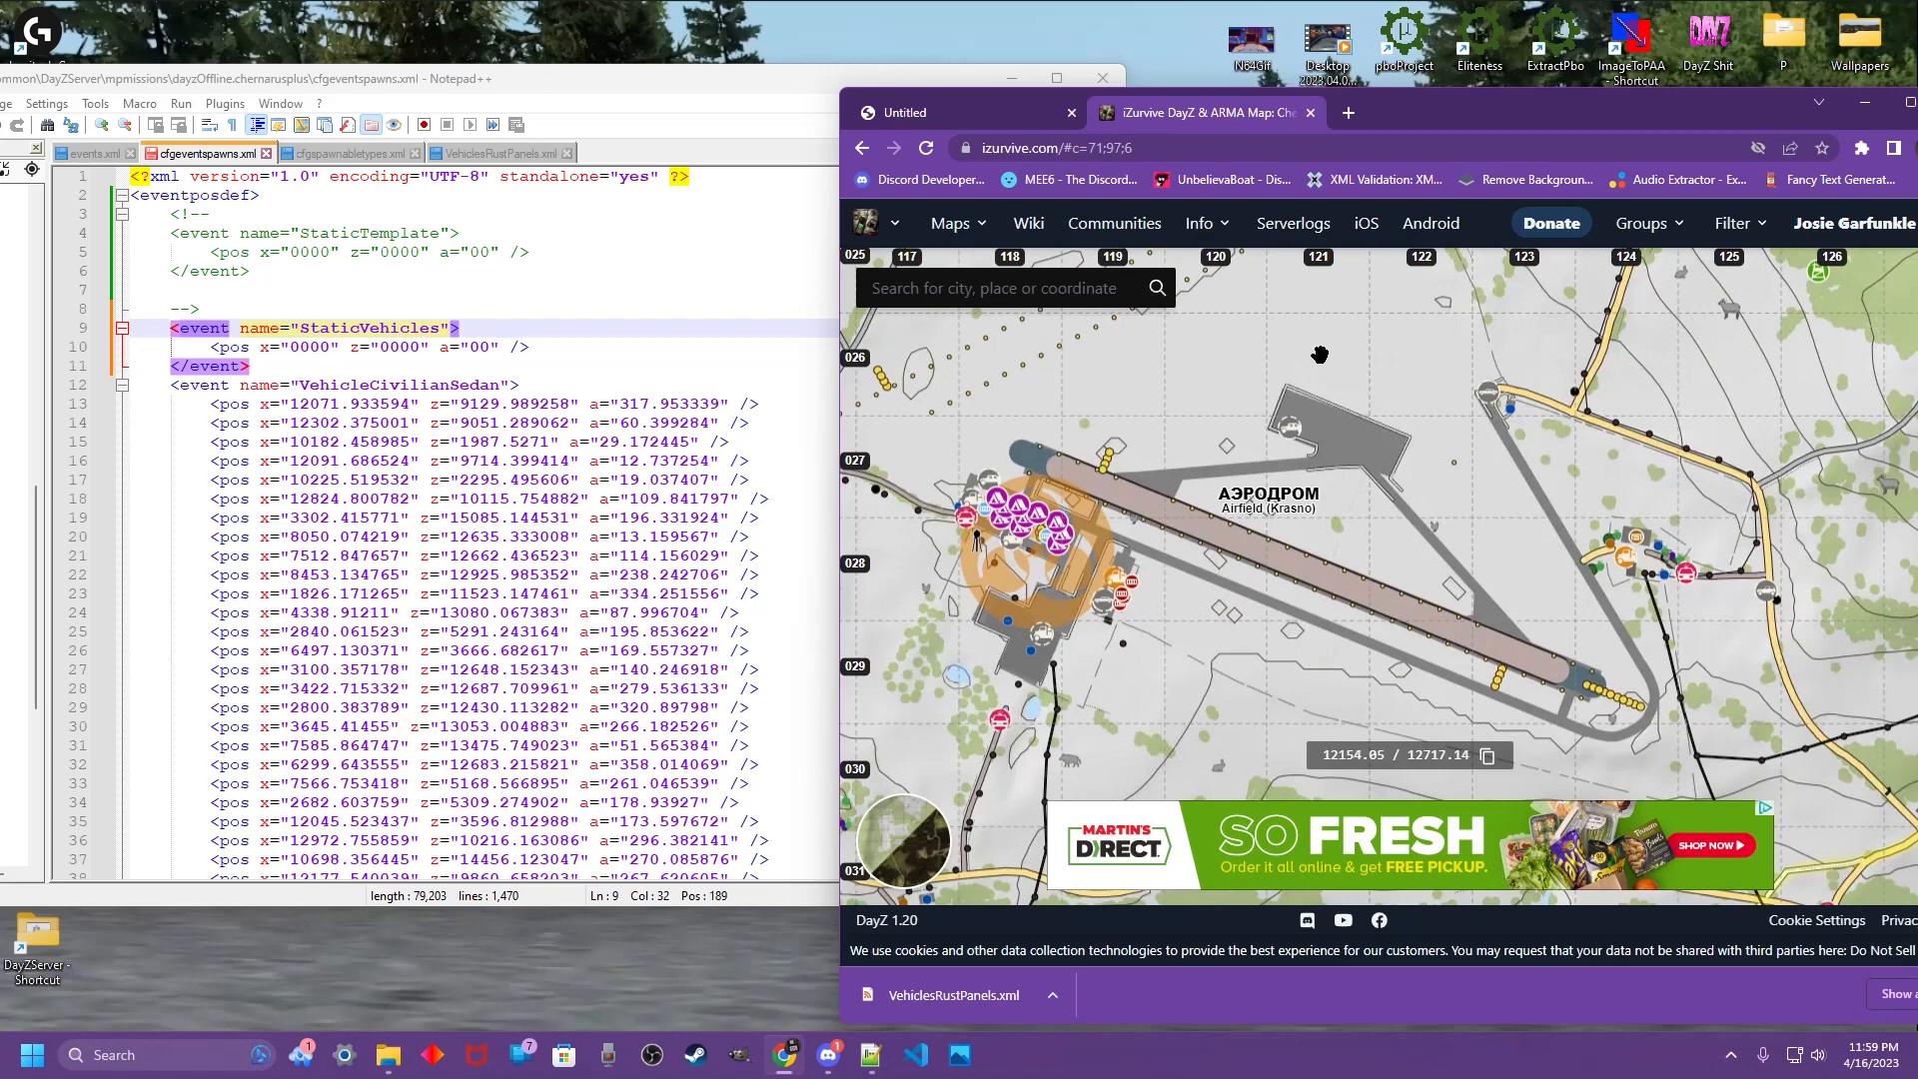
- Enter Krasno airfield pos coordinates such as 12146.27 / 12718.11 for StaticVehicles and cross-check events.xml
text(12146.27 / 12718.11)
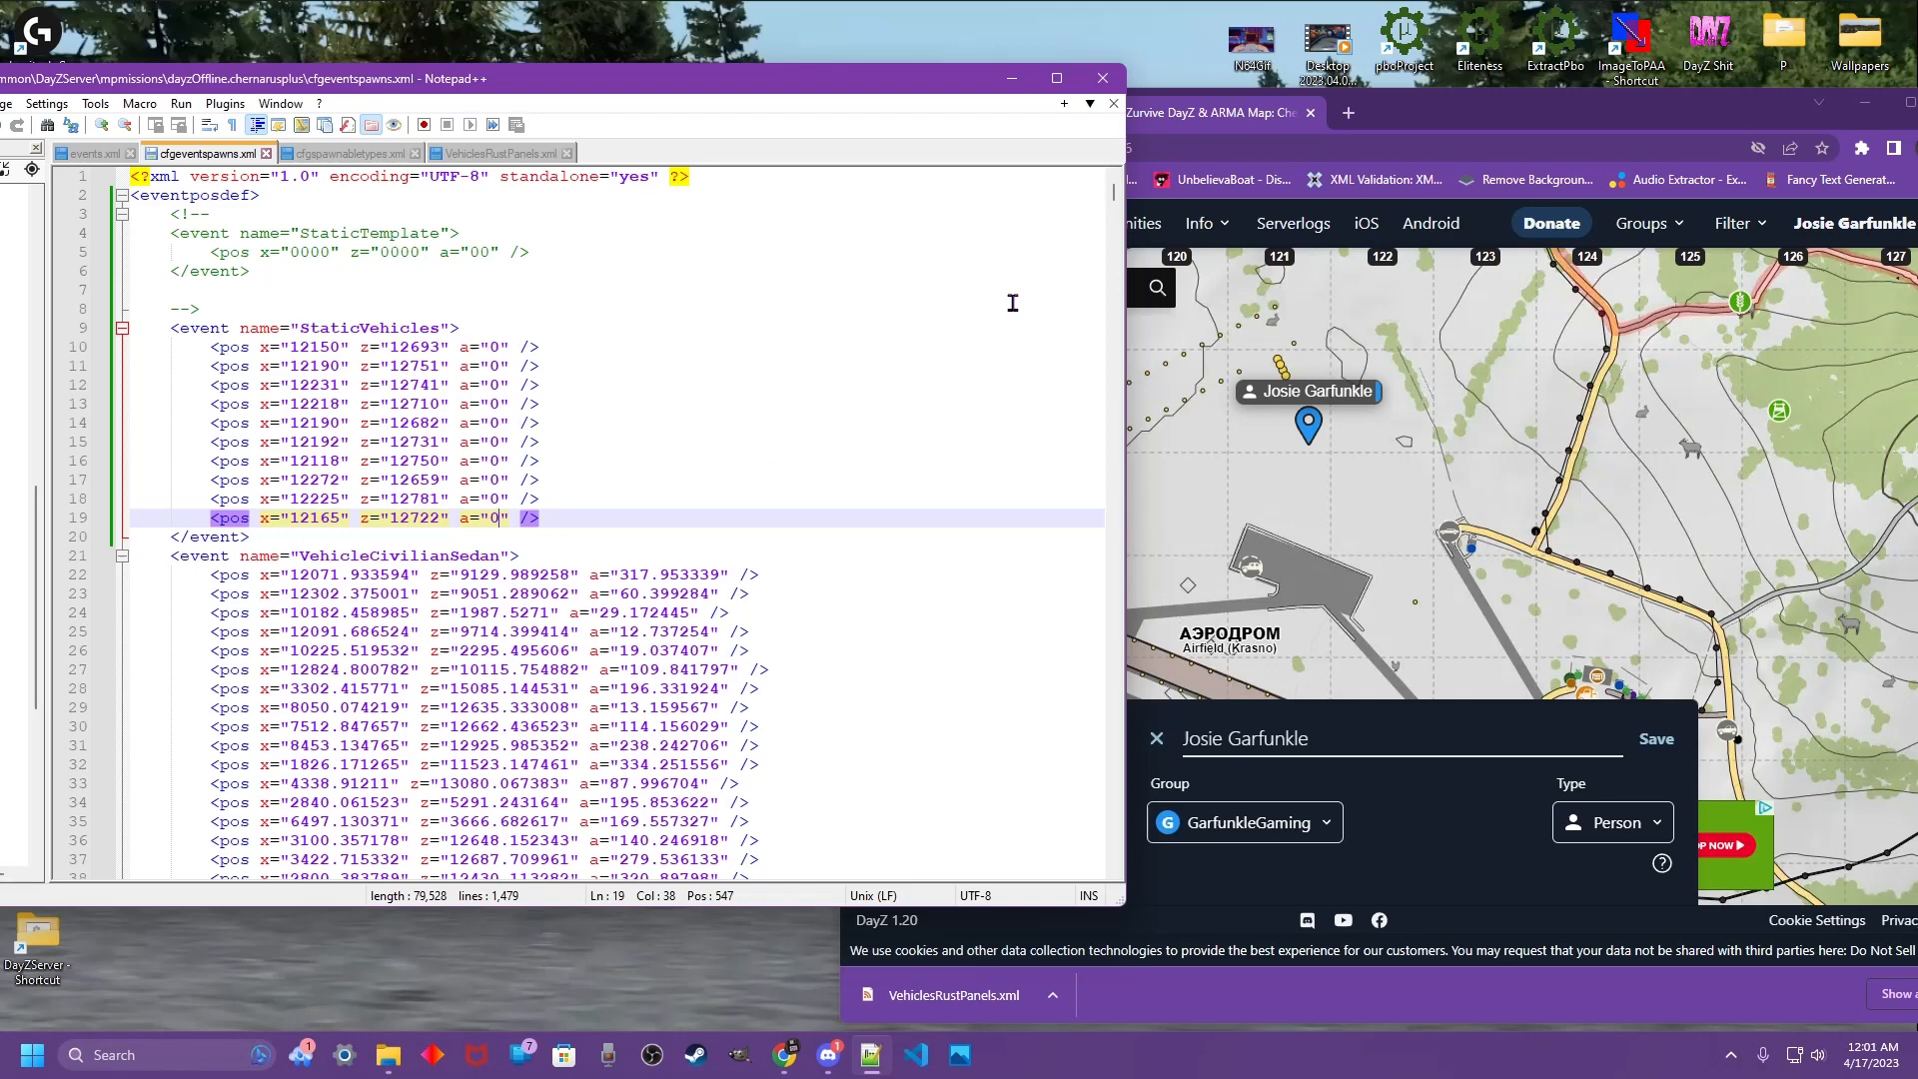
mouse_move(336, 330)
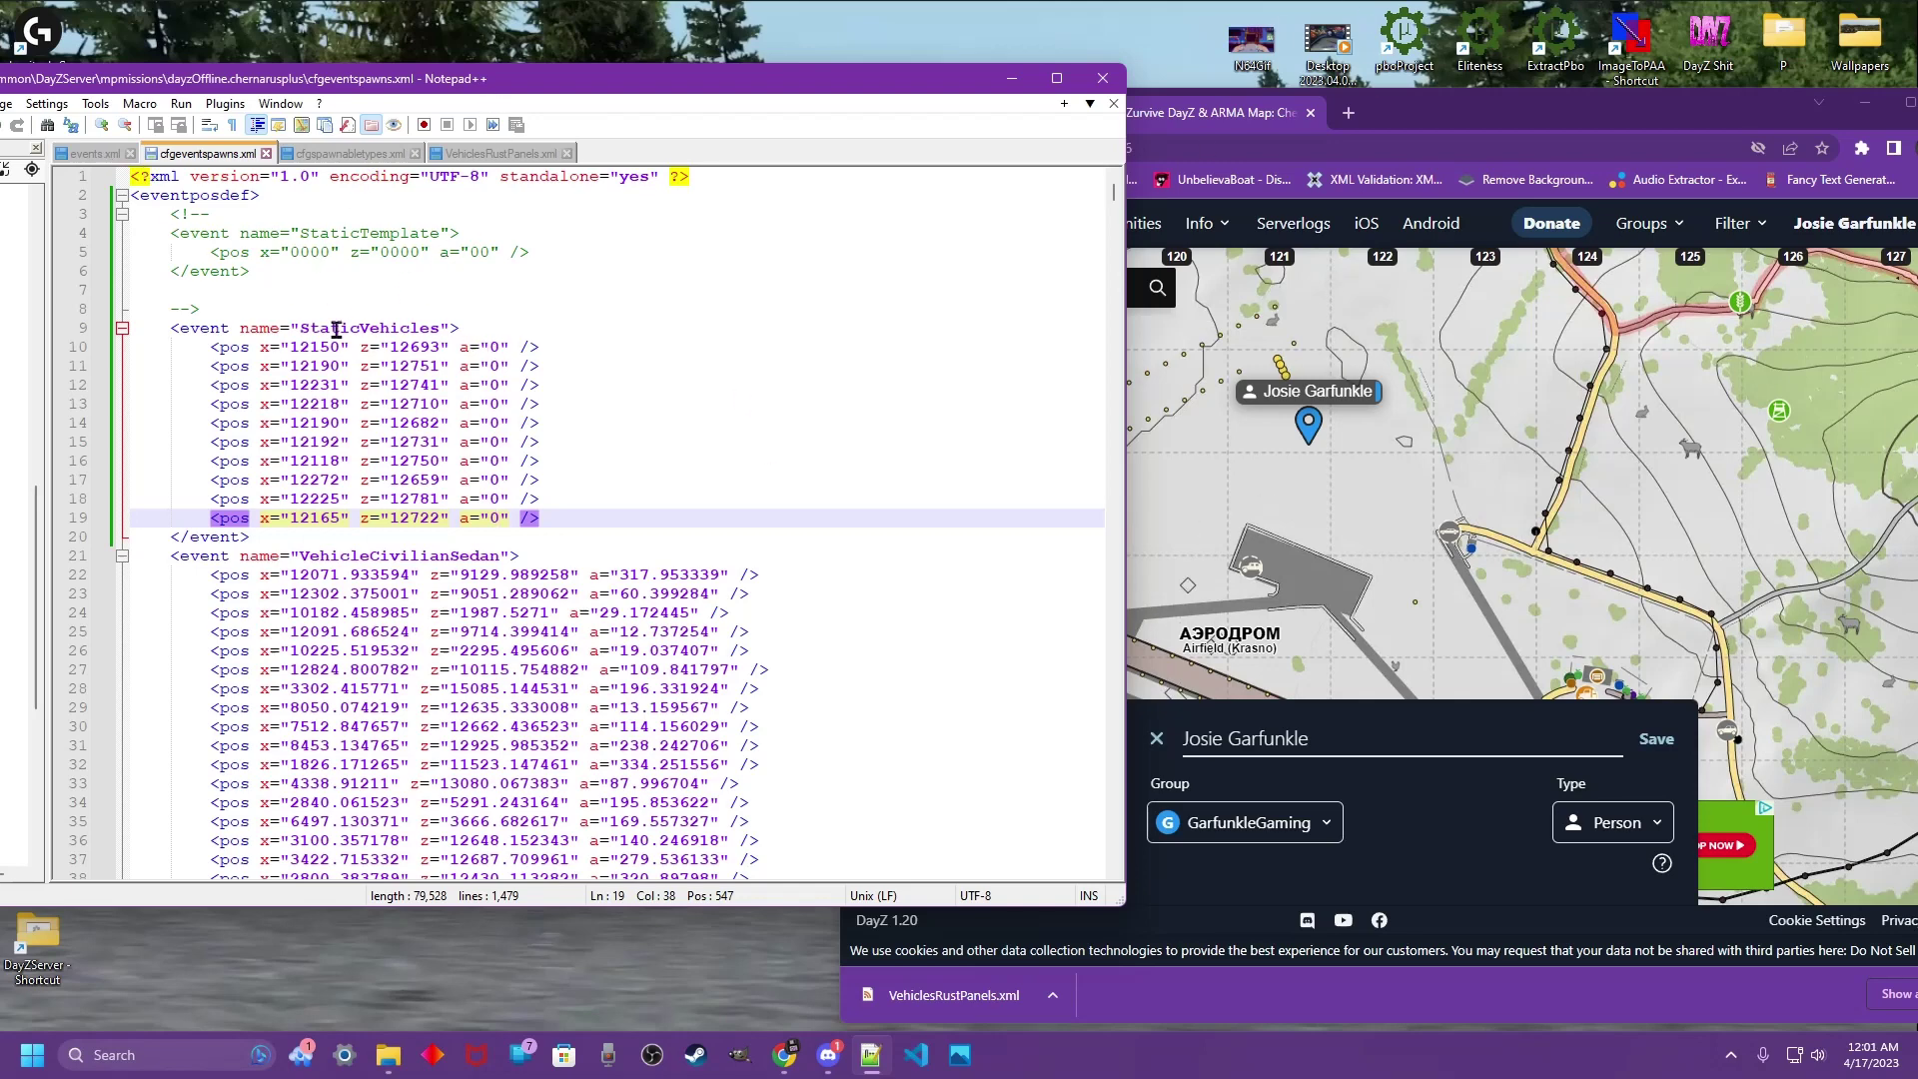
click(89, 154)
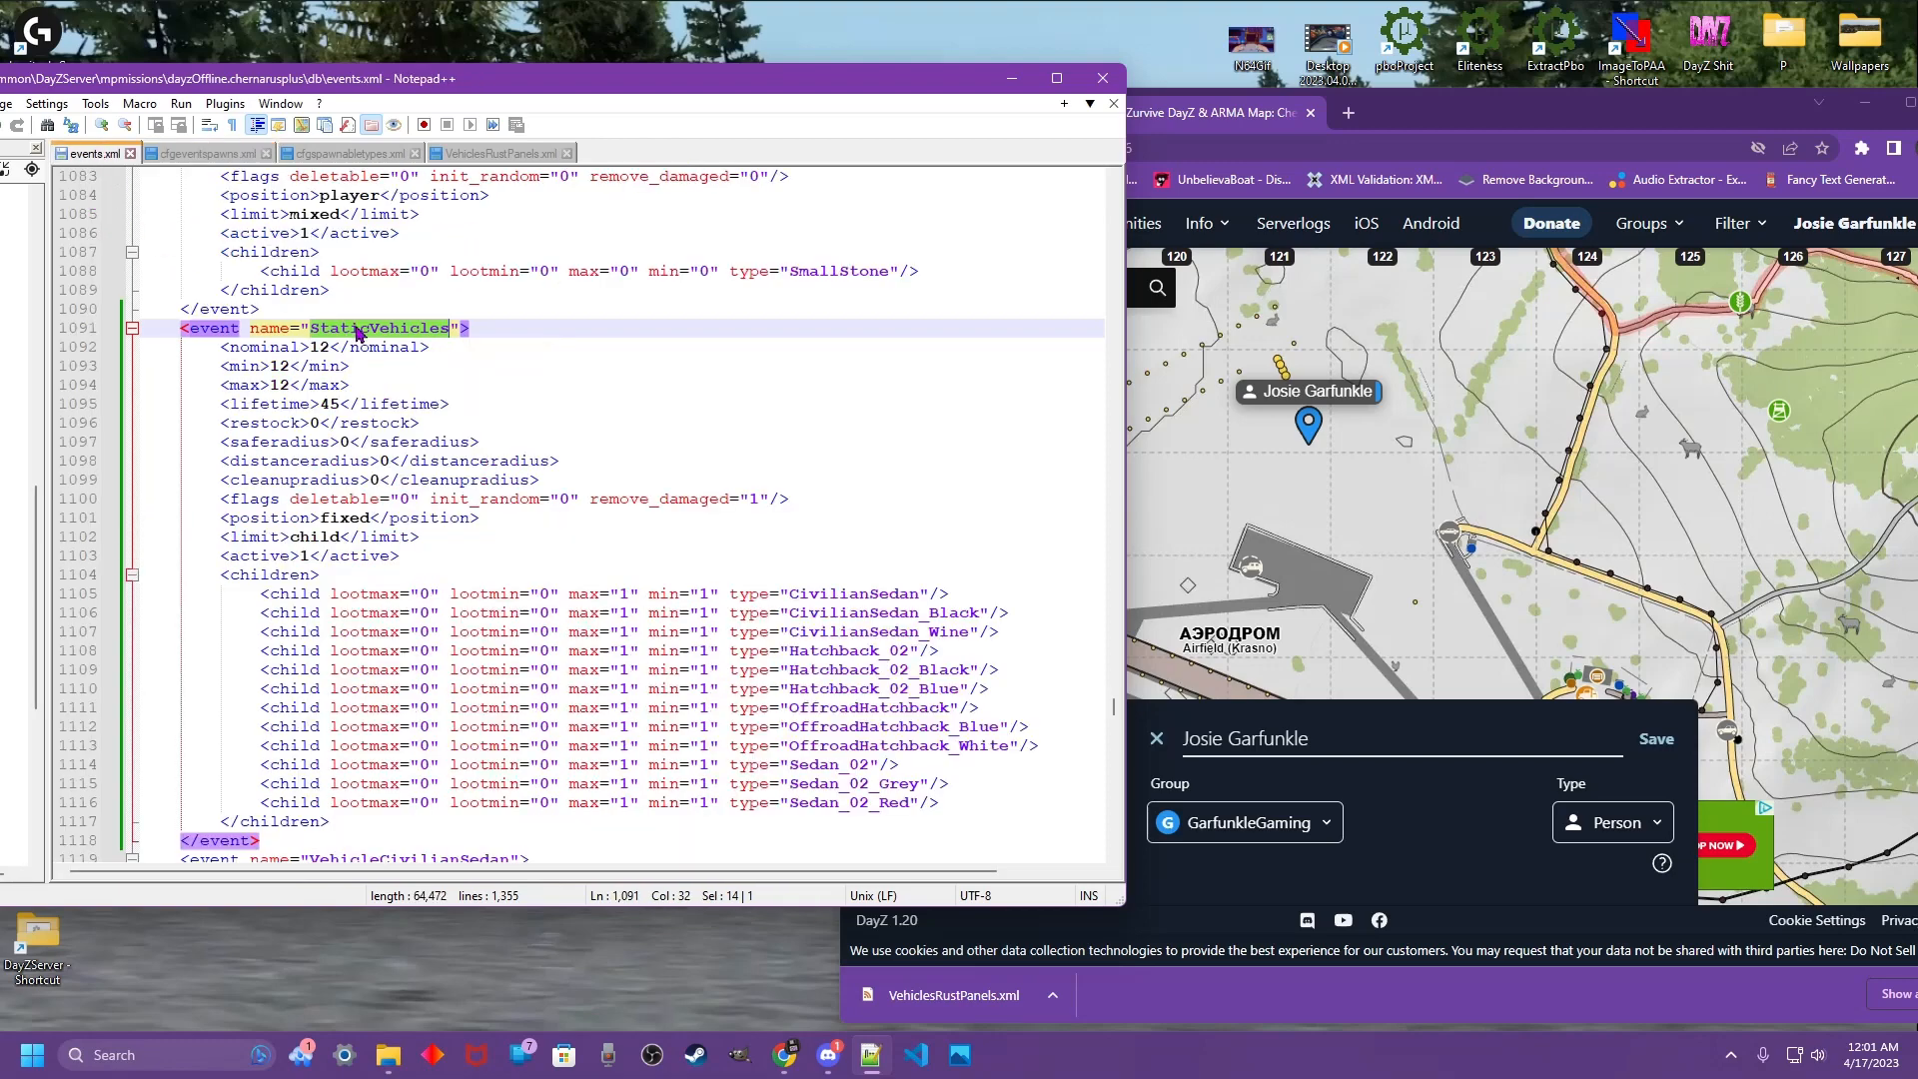
mouse_move(224, 253)
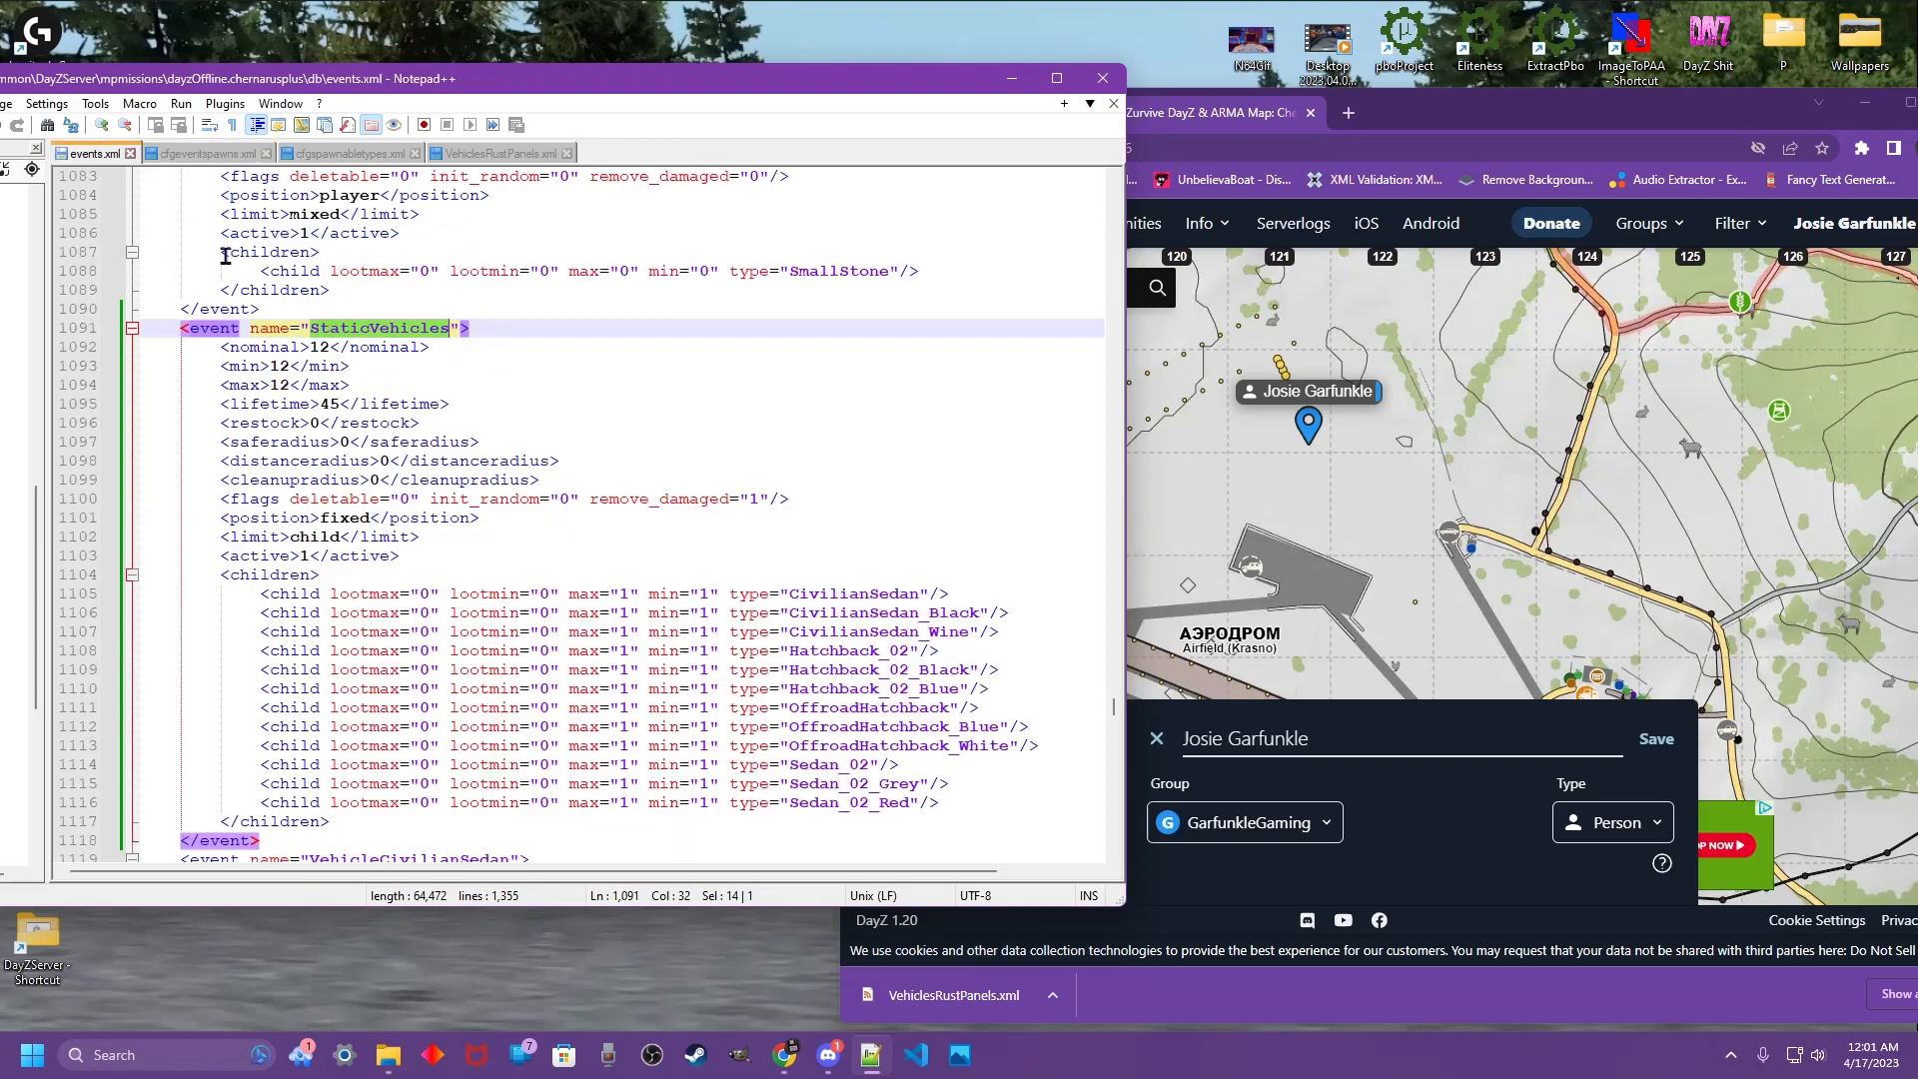
click(207, 154)
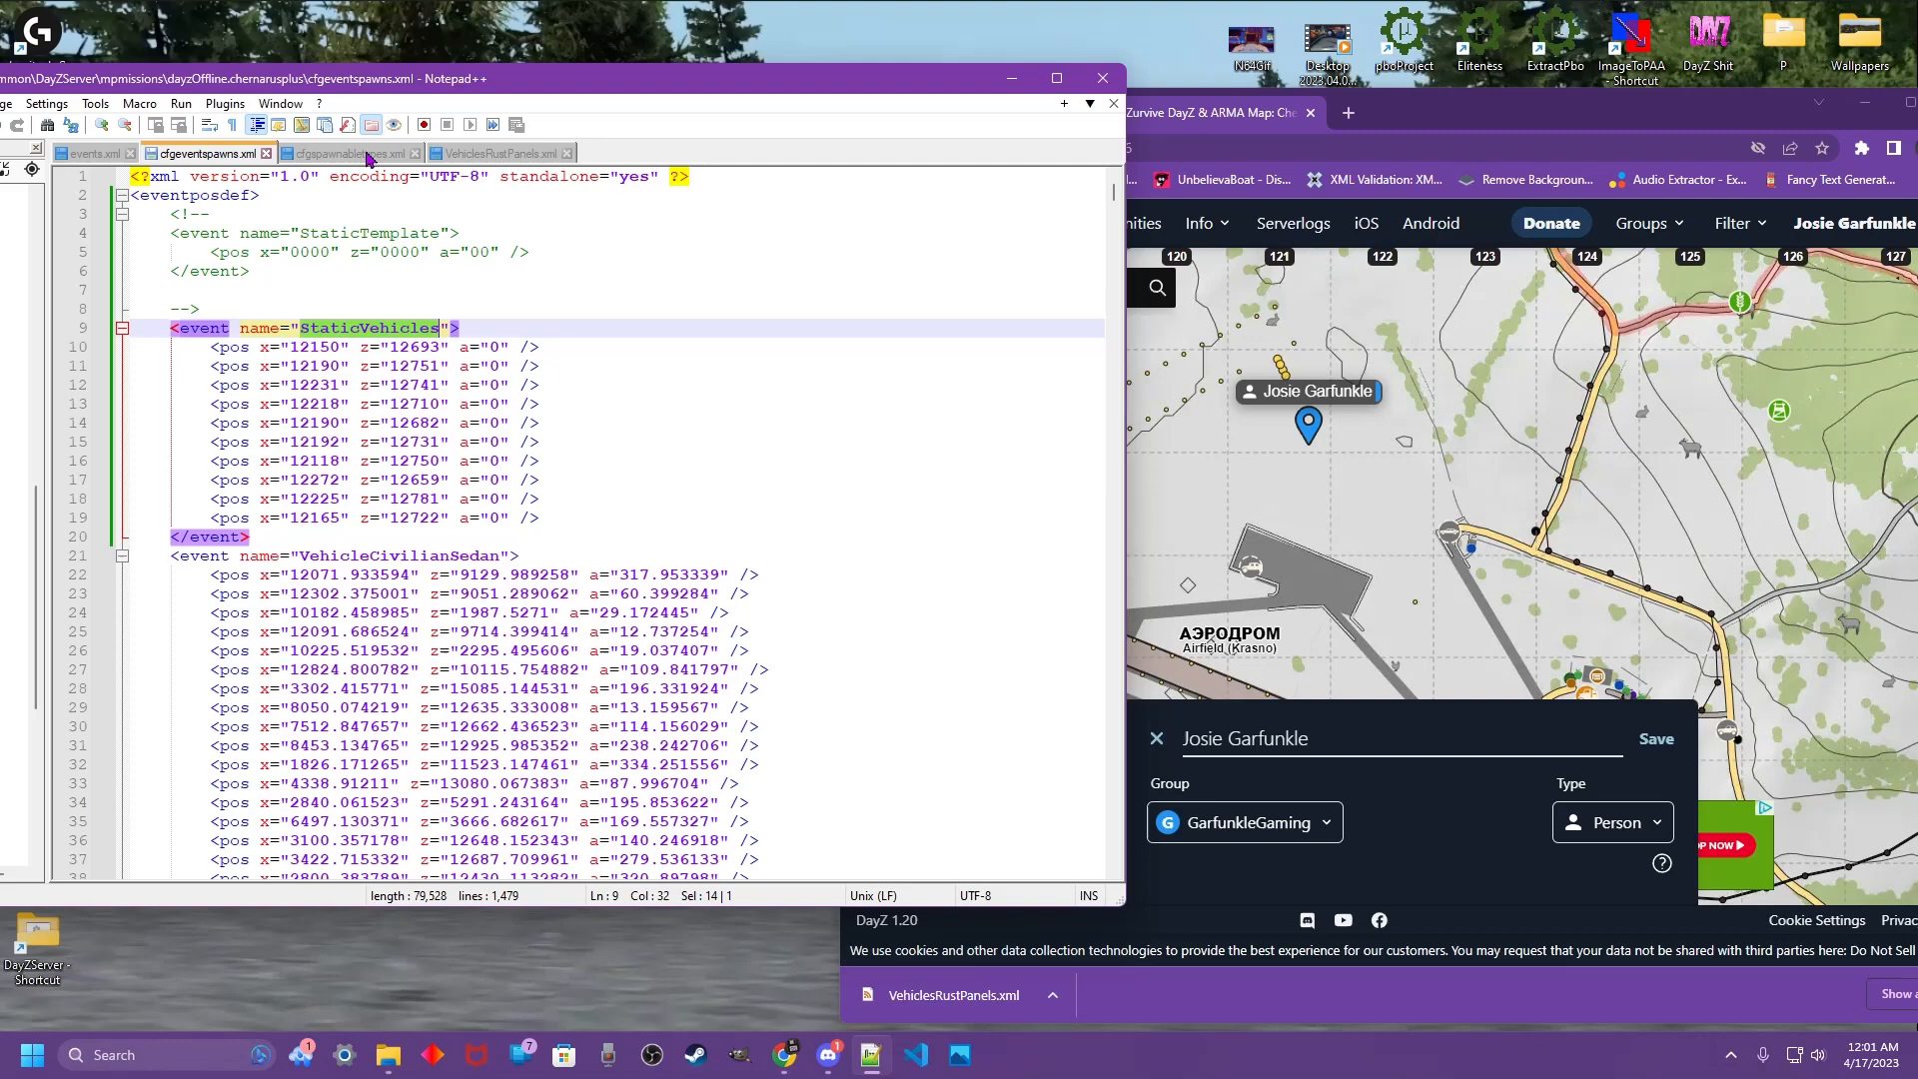
click(347, 154)
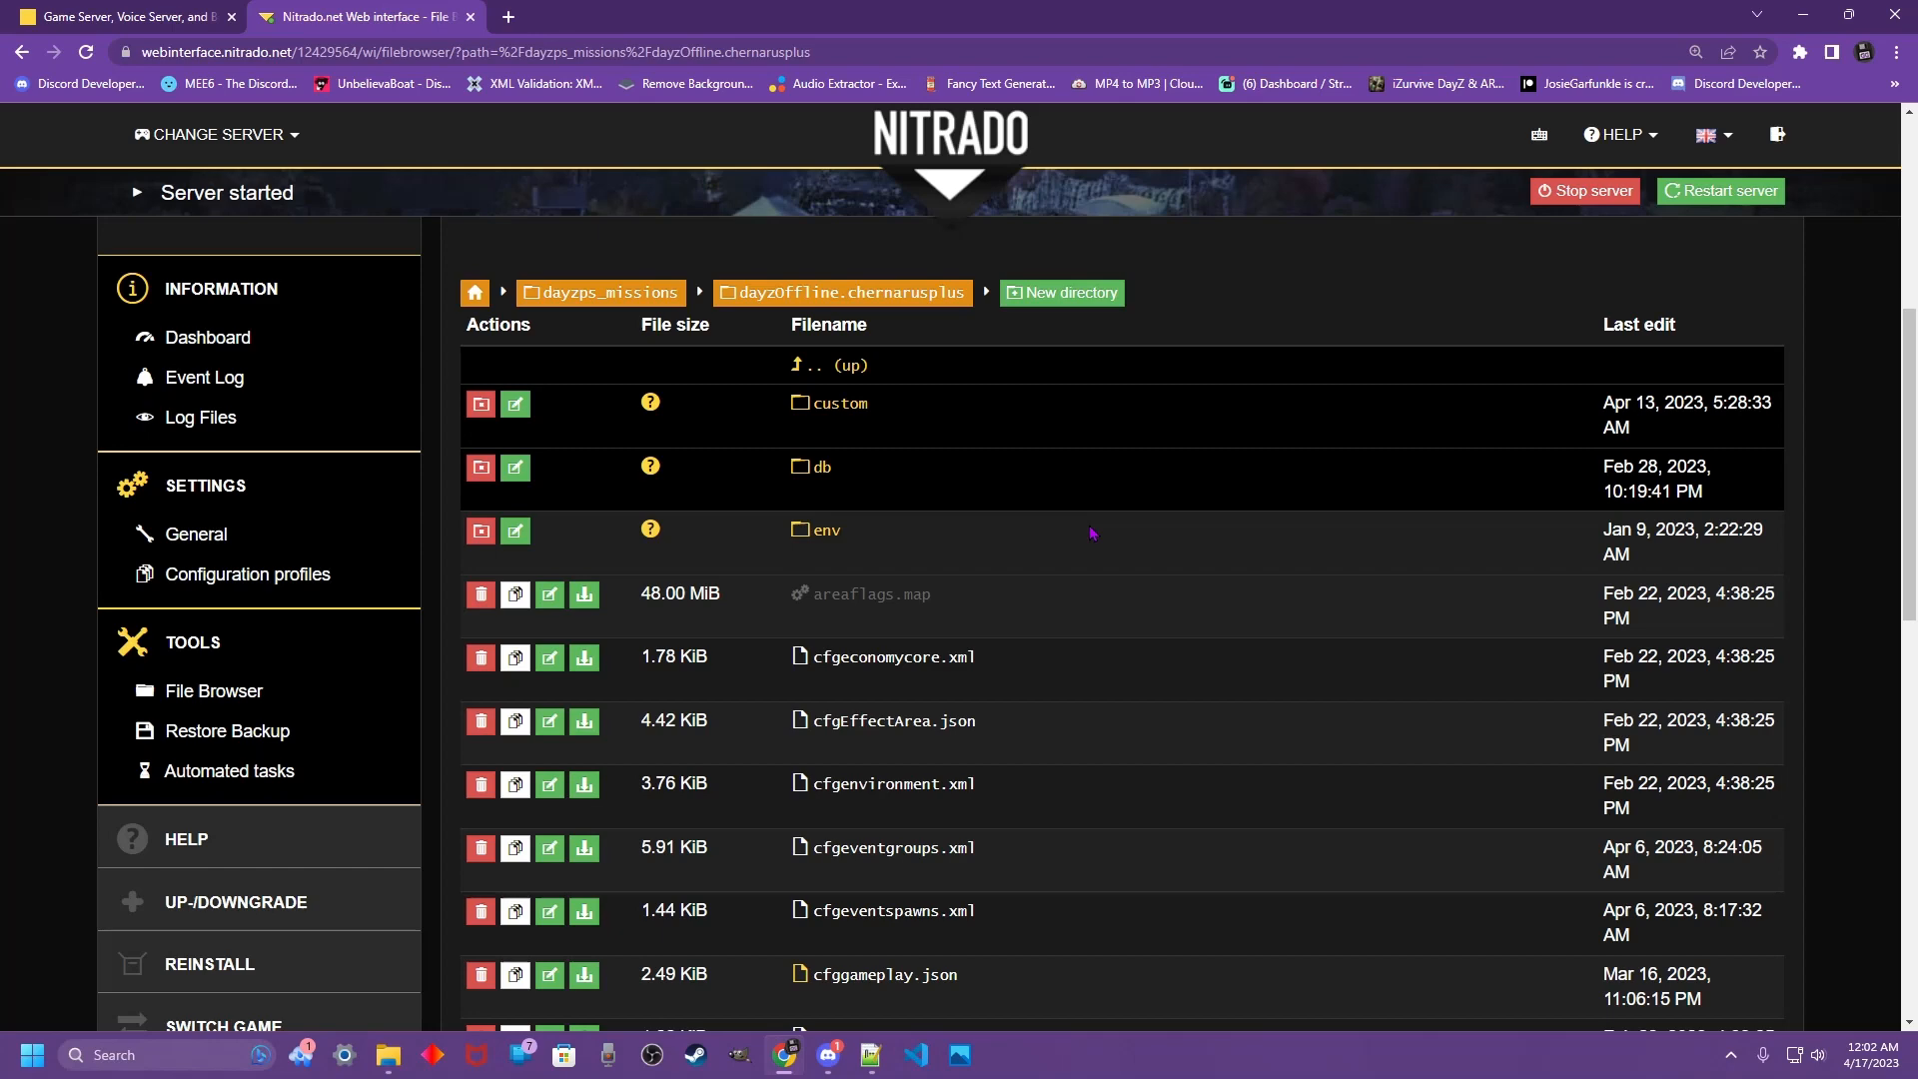
mouse_move(1083, 535)
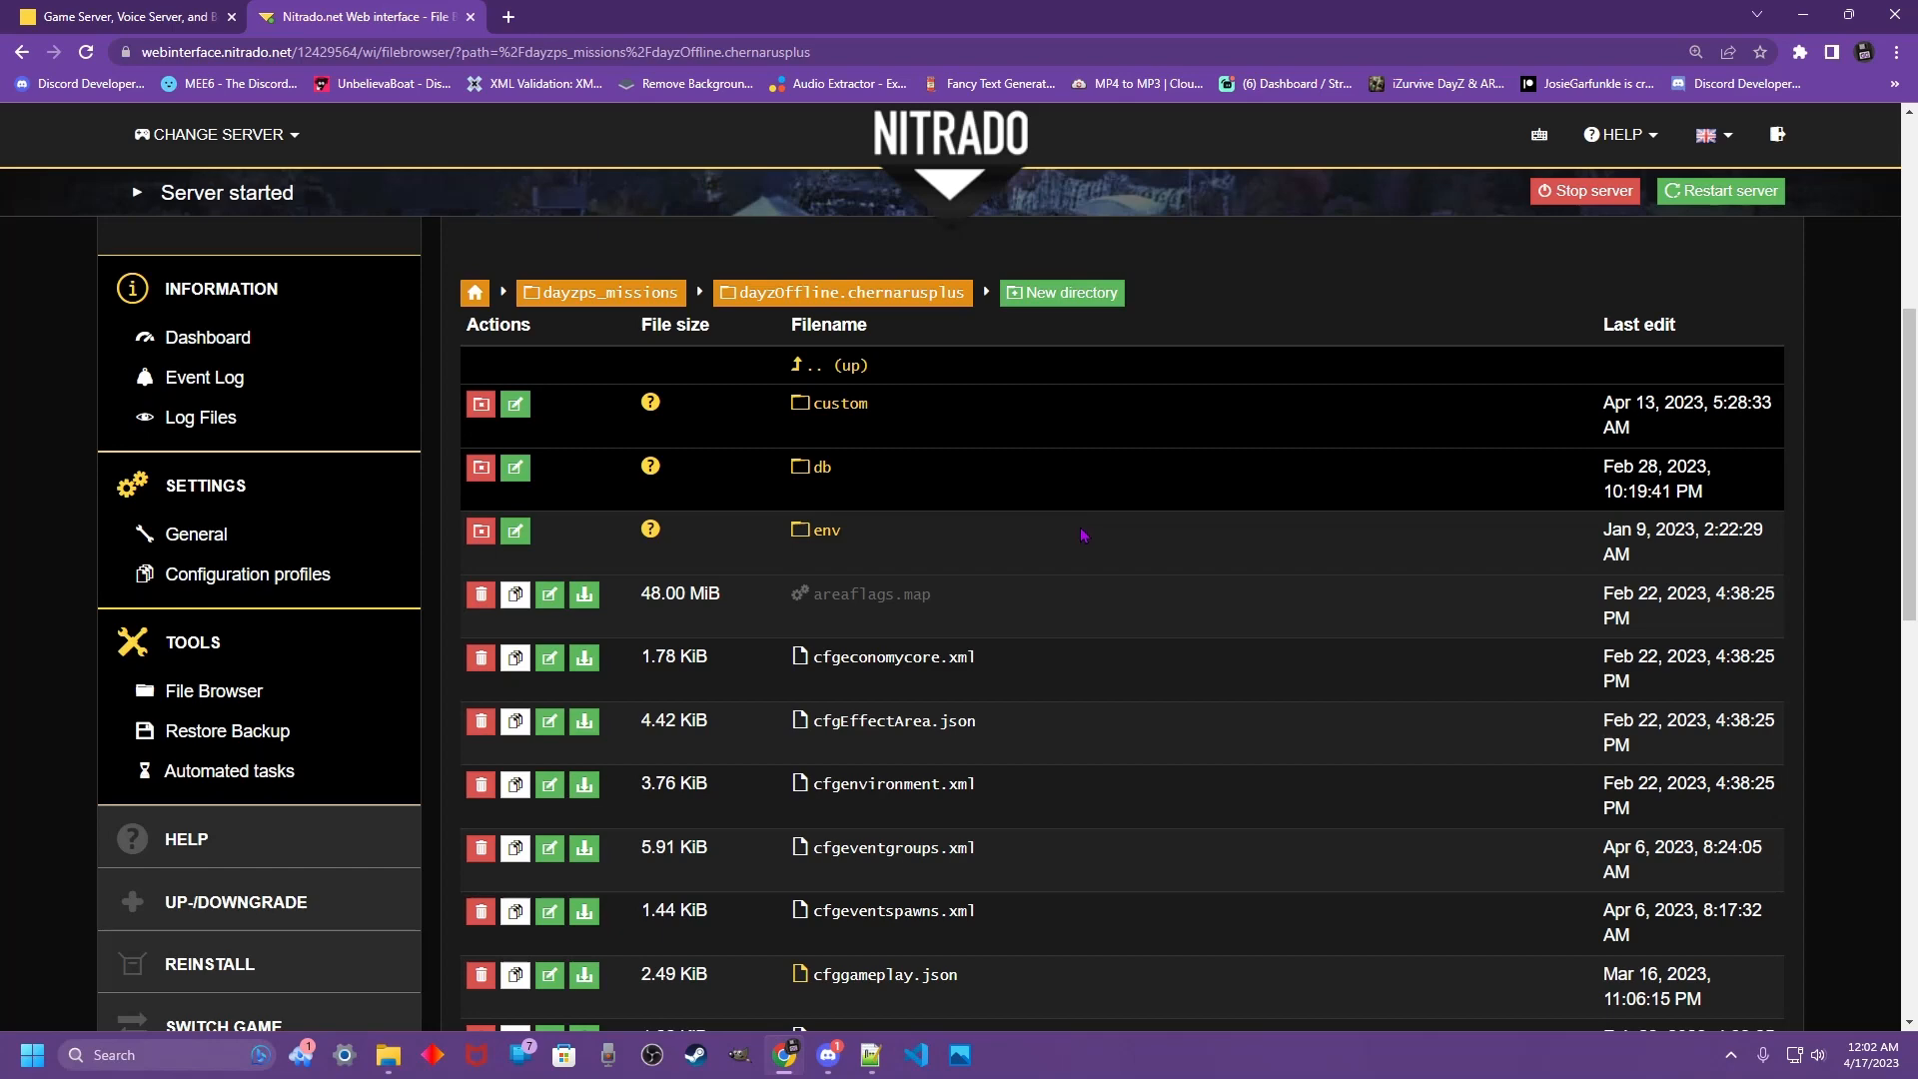
- Upload the local cfgspawnabletypes.xml into the chernarusplus mission folder, replacing the server copy
scroll(down, 3)
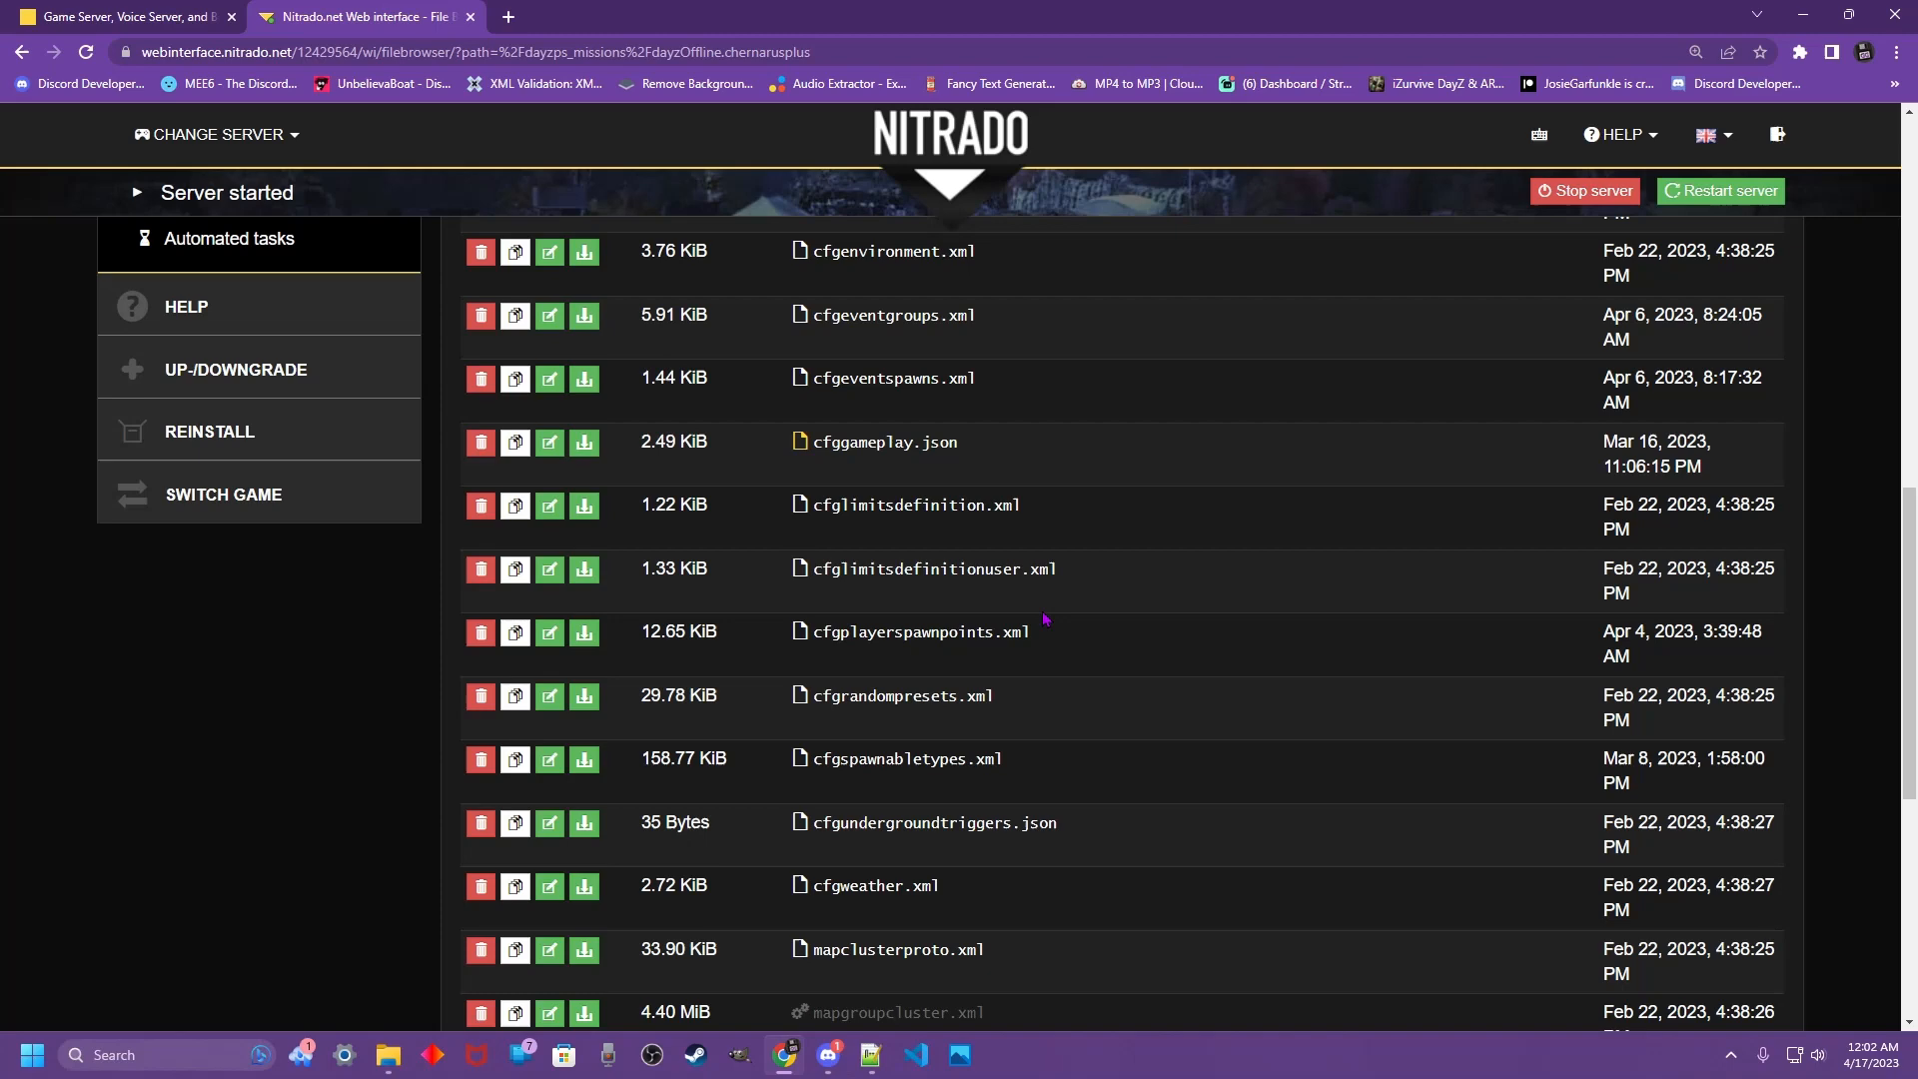
scroll(up, 3)
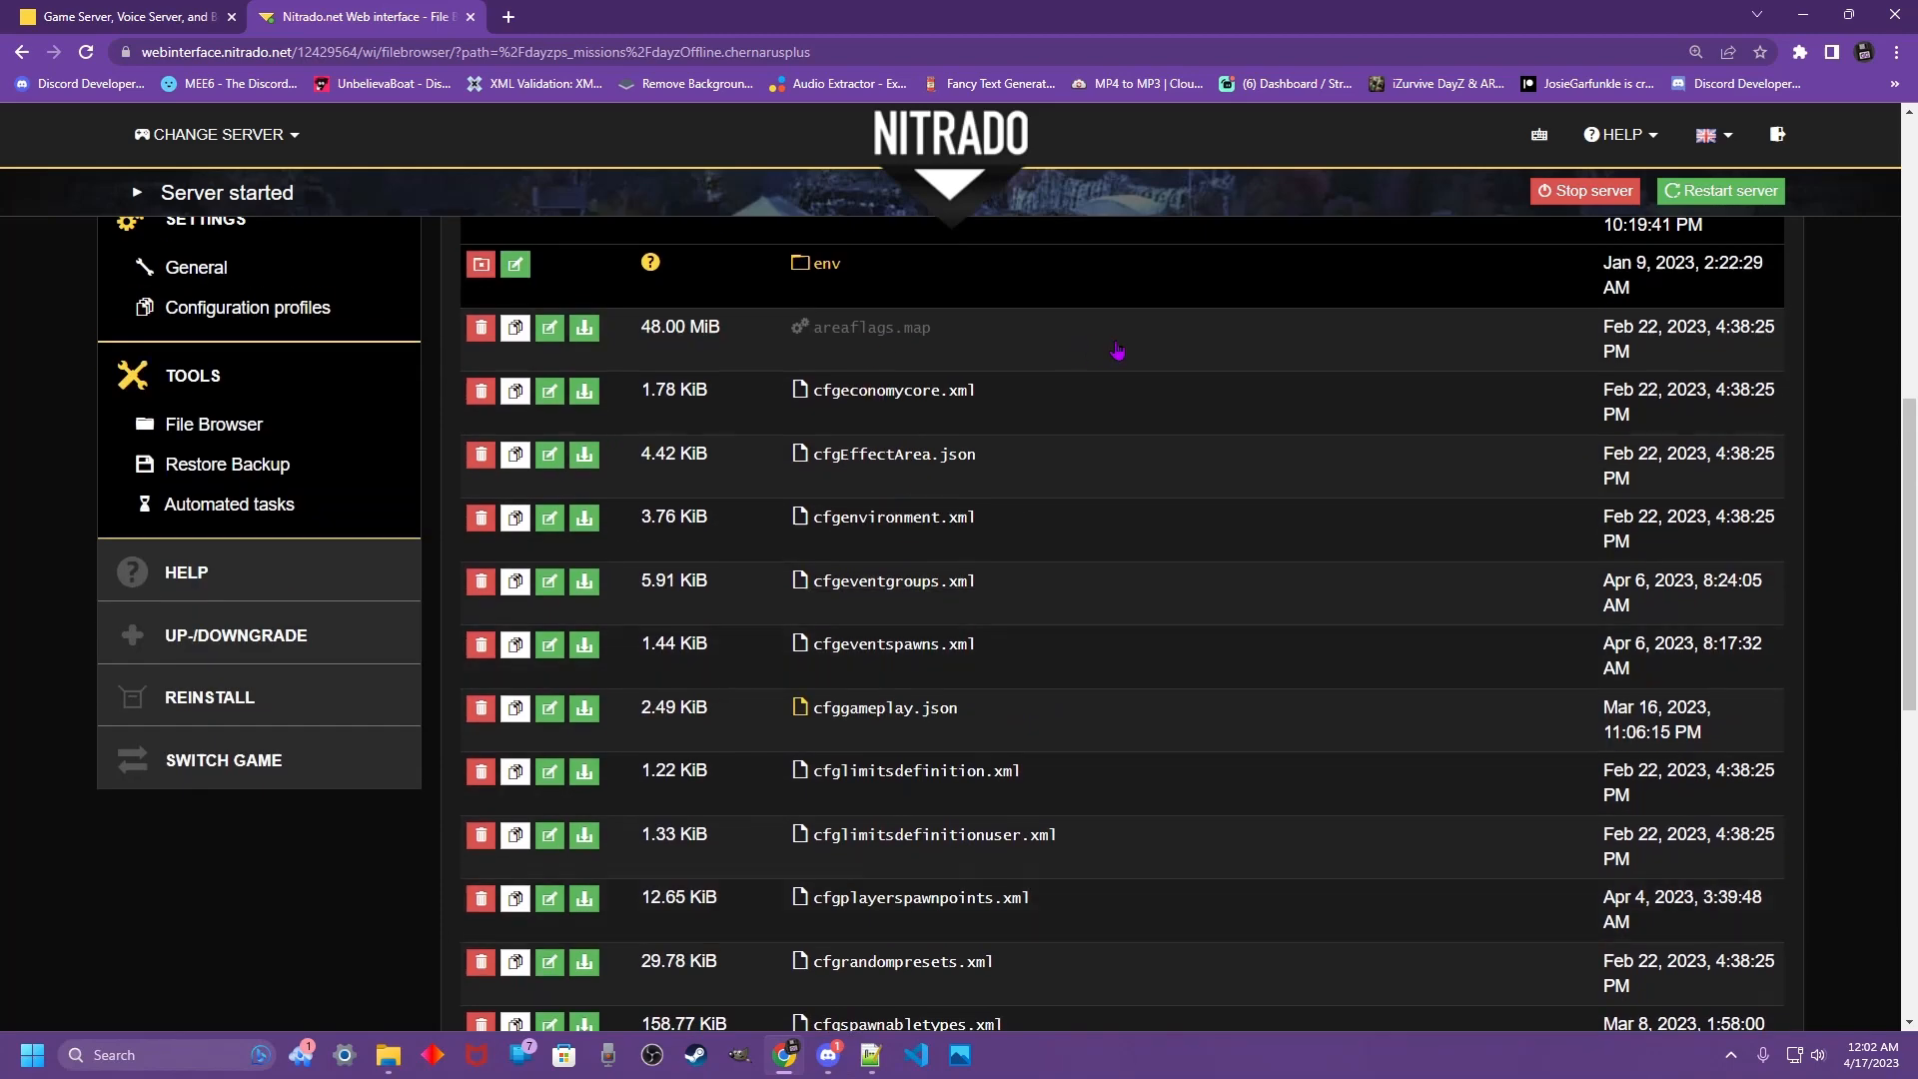
mouse_move(1021, 322)
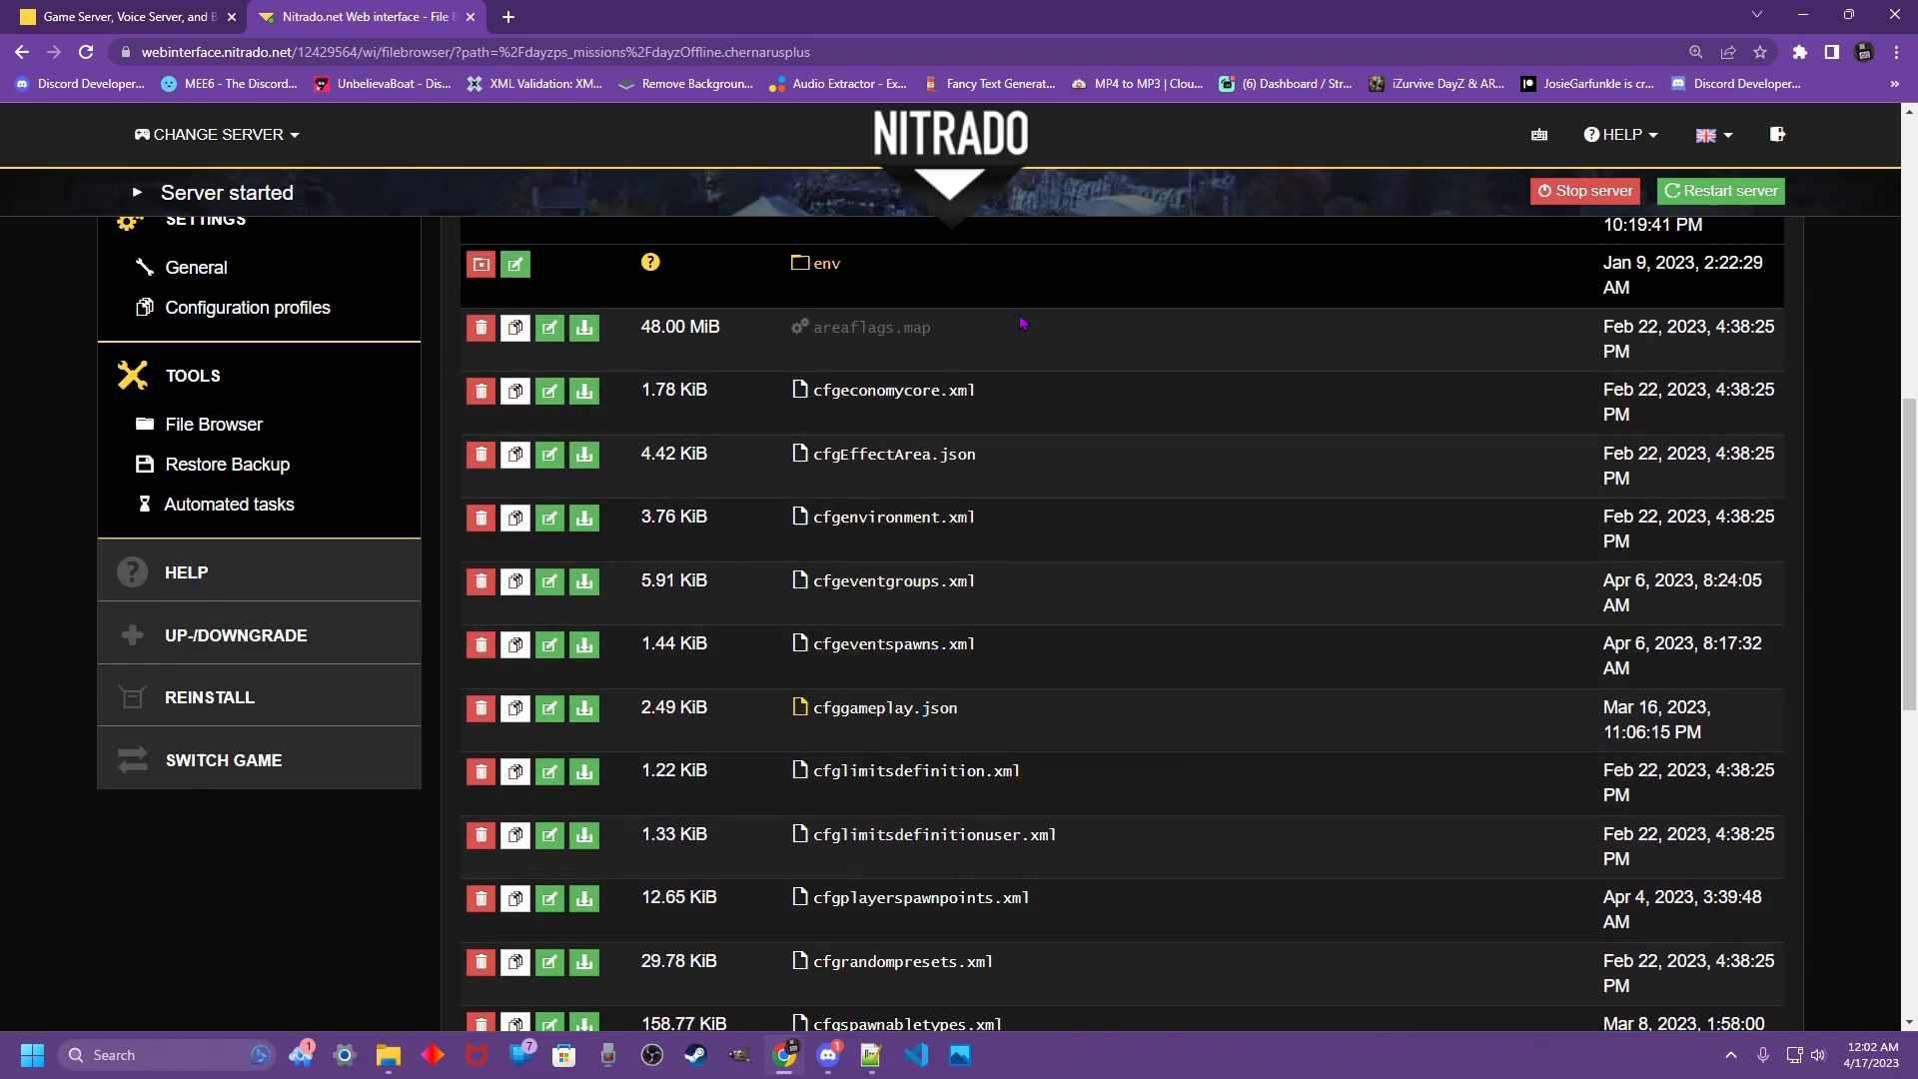
scroll(down, 3)
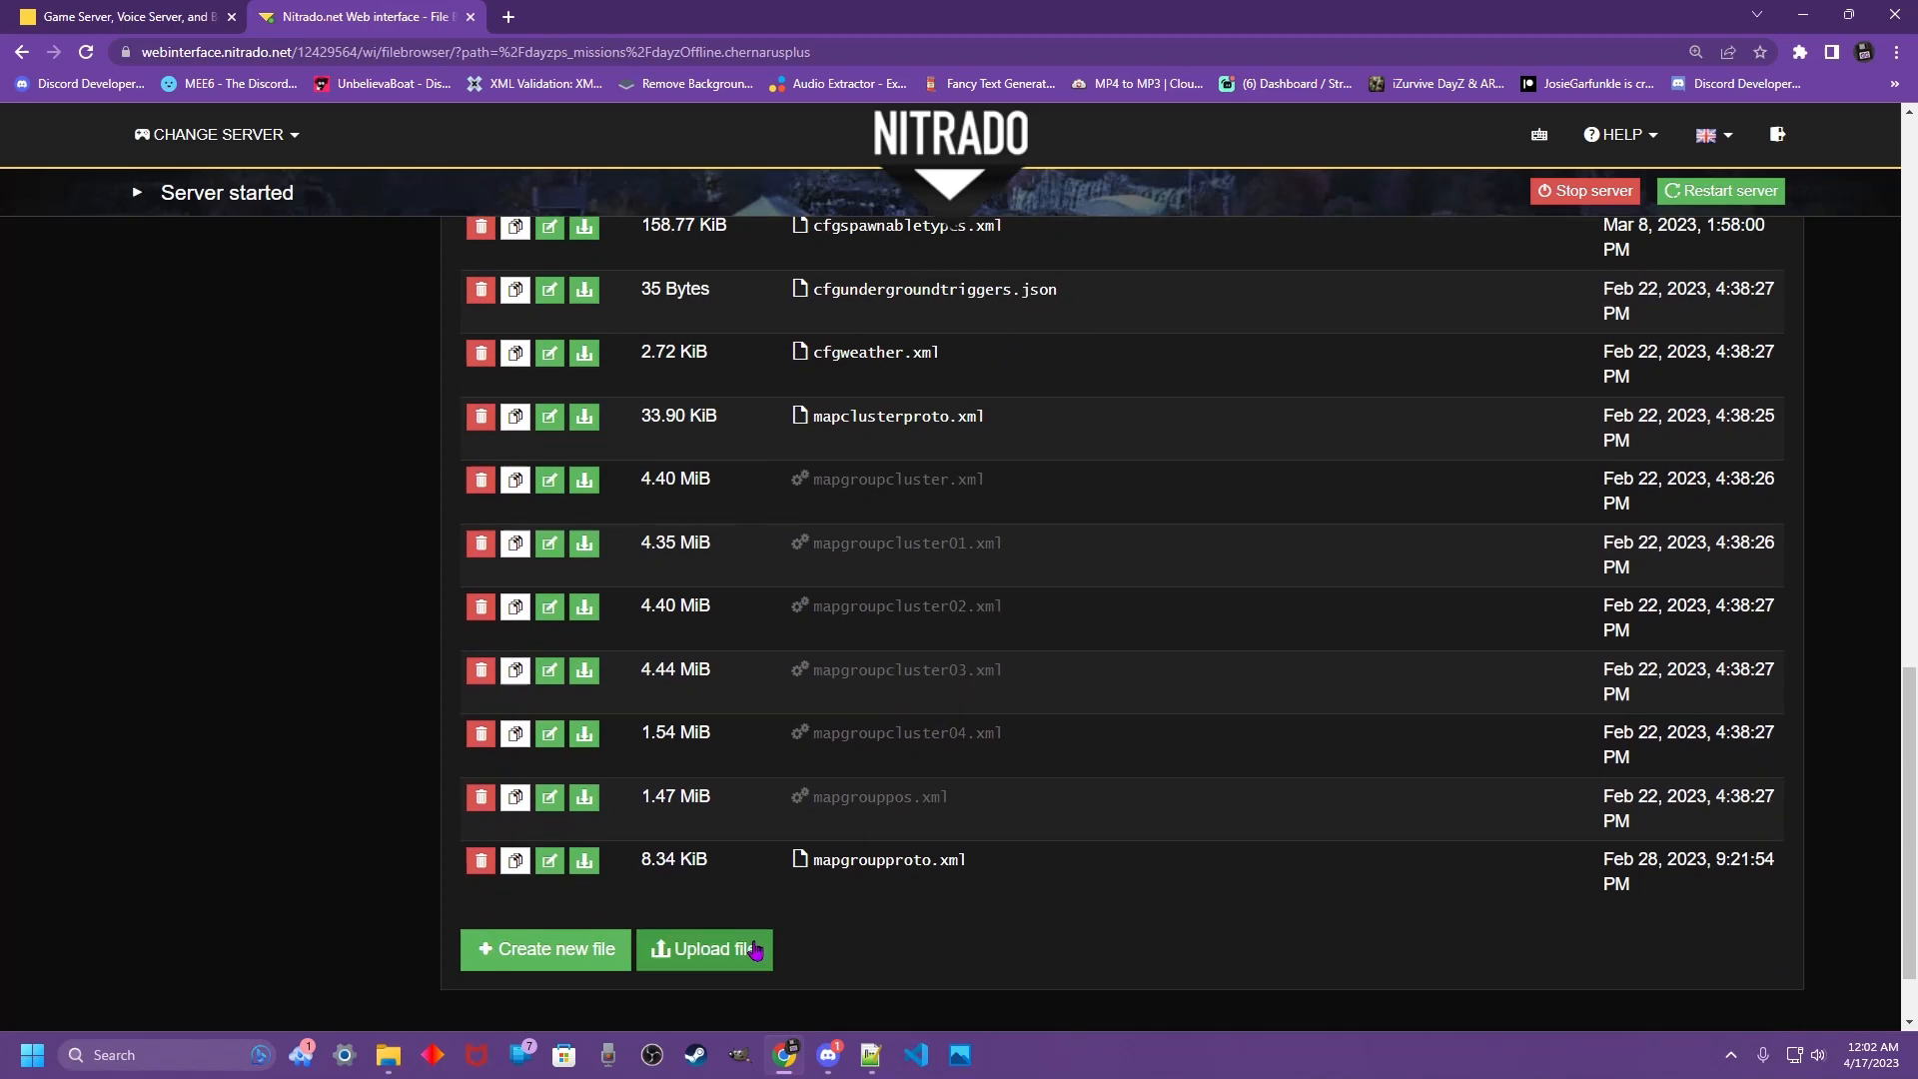
mouse_move(711, 967)
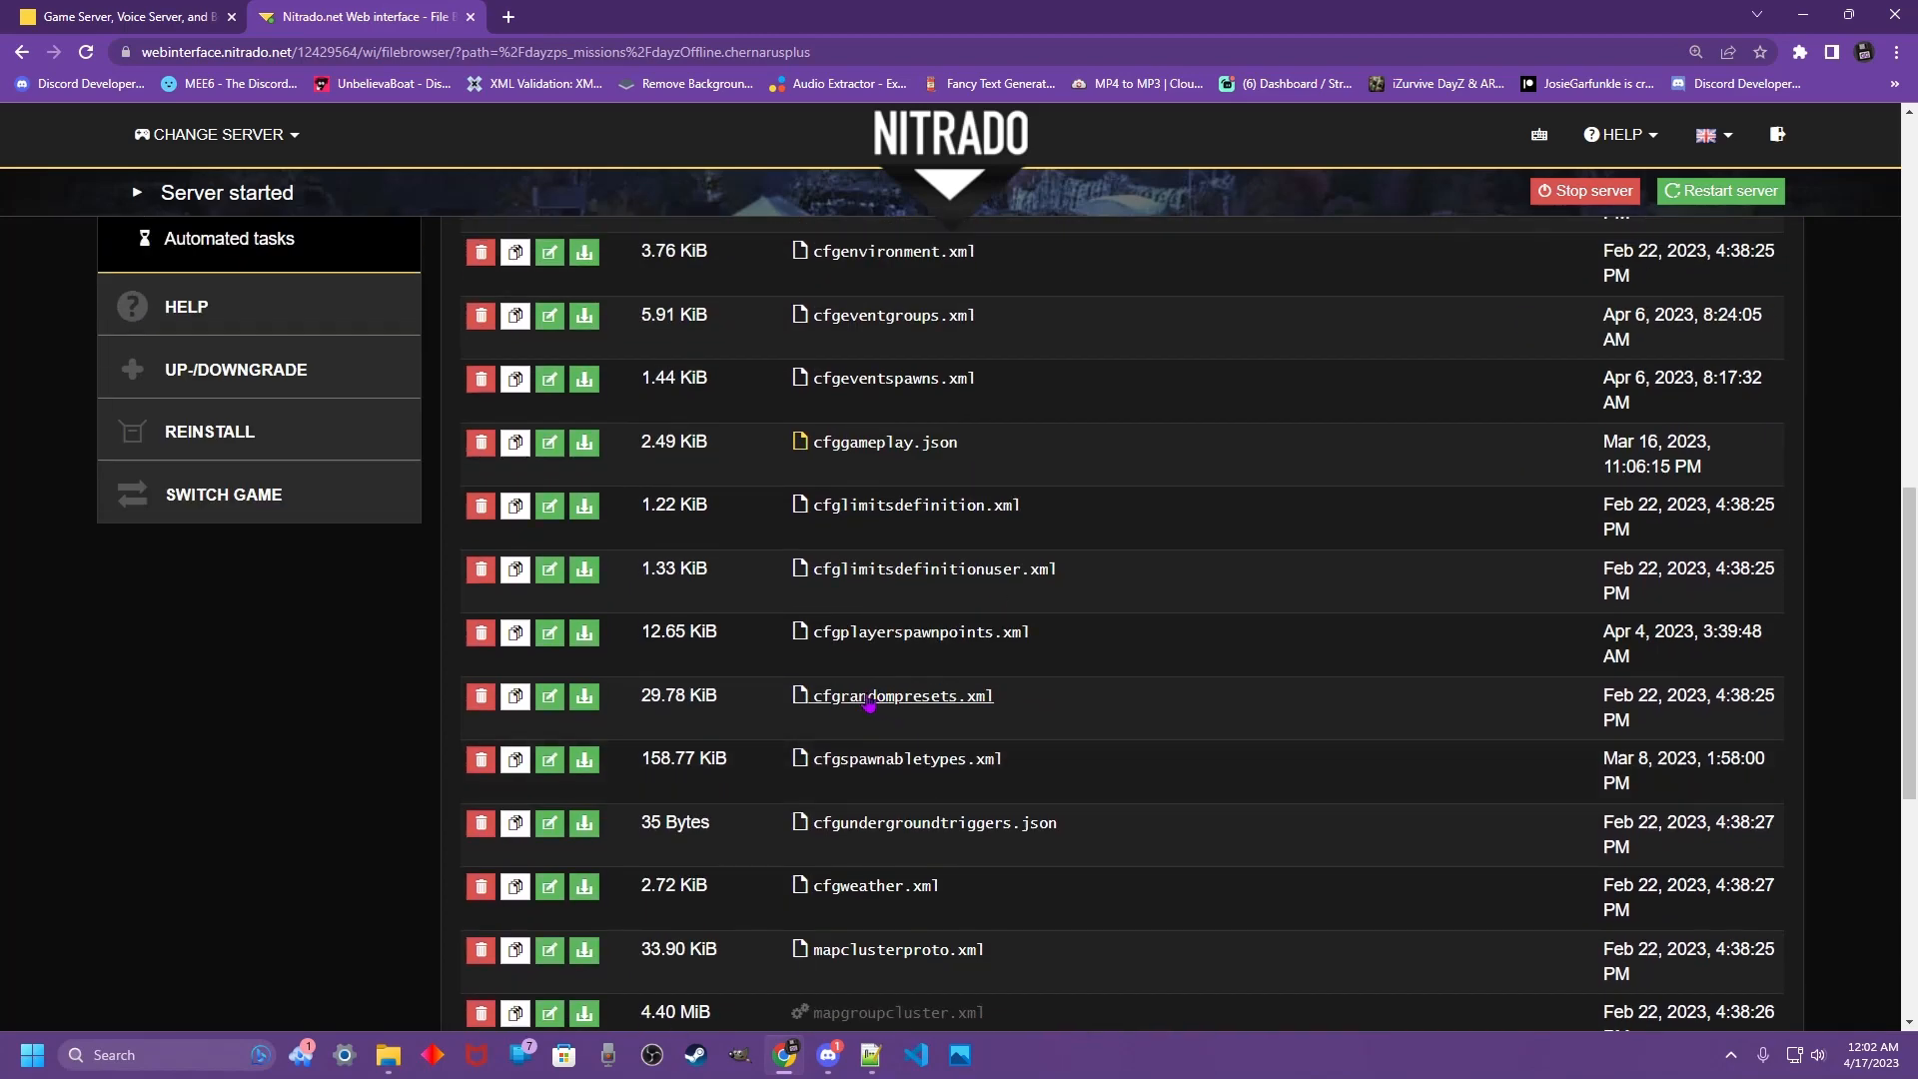
mouse_move(901, 760)
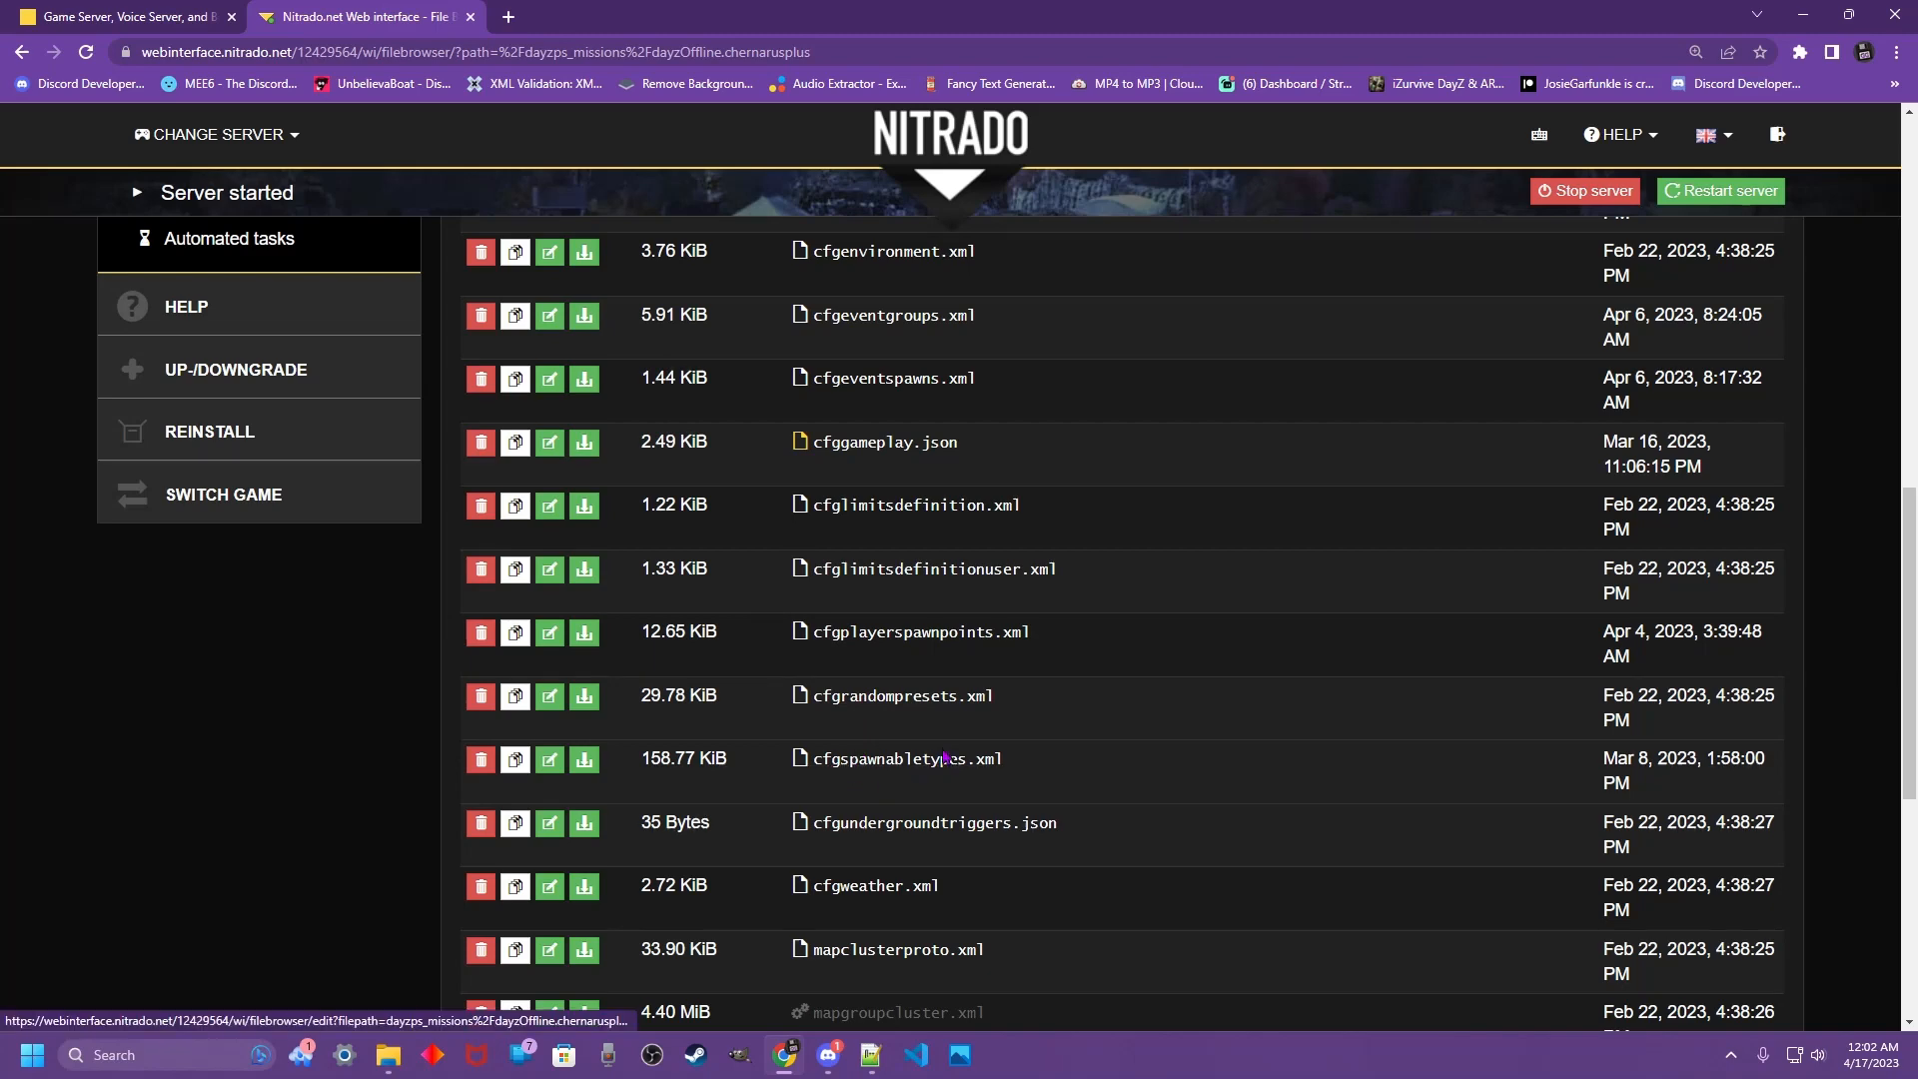
scroll(down, 3)
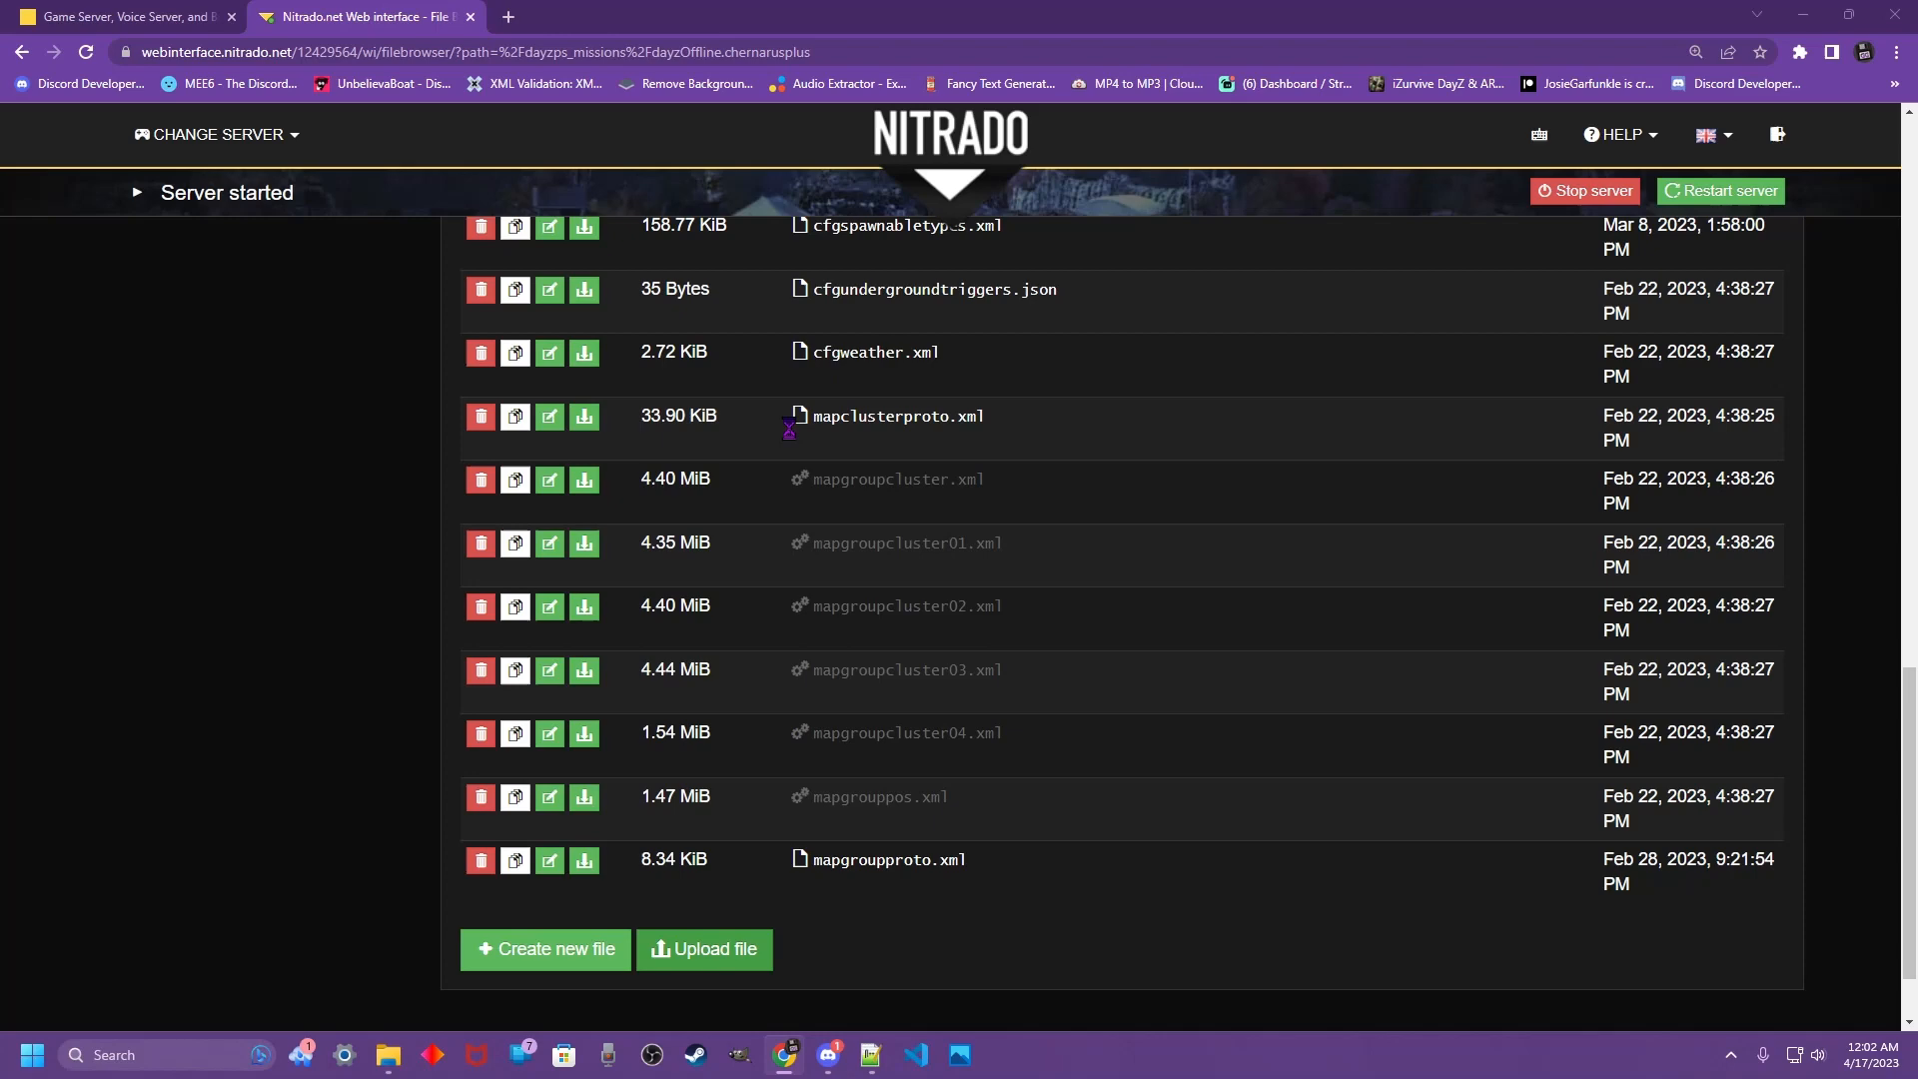
click(704, 949)
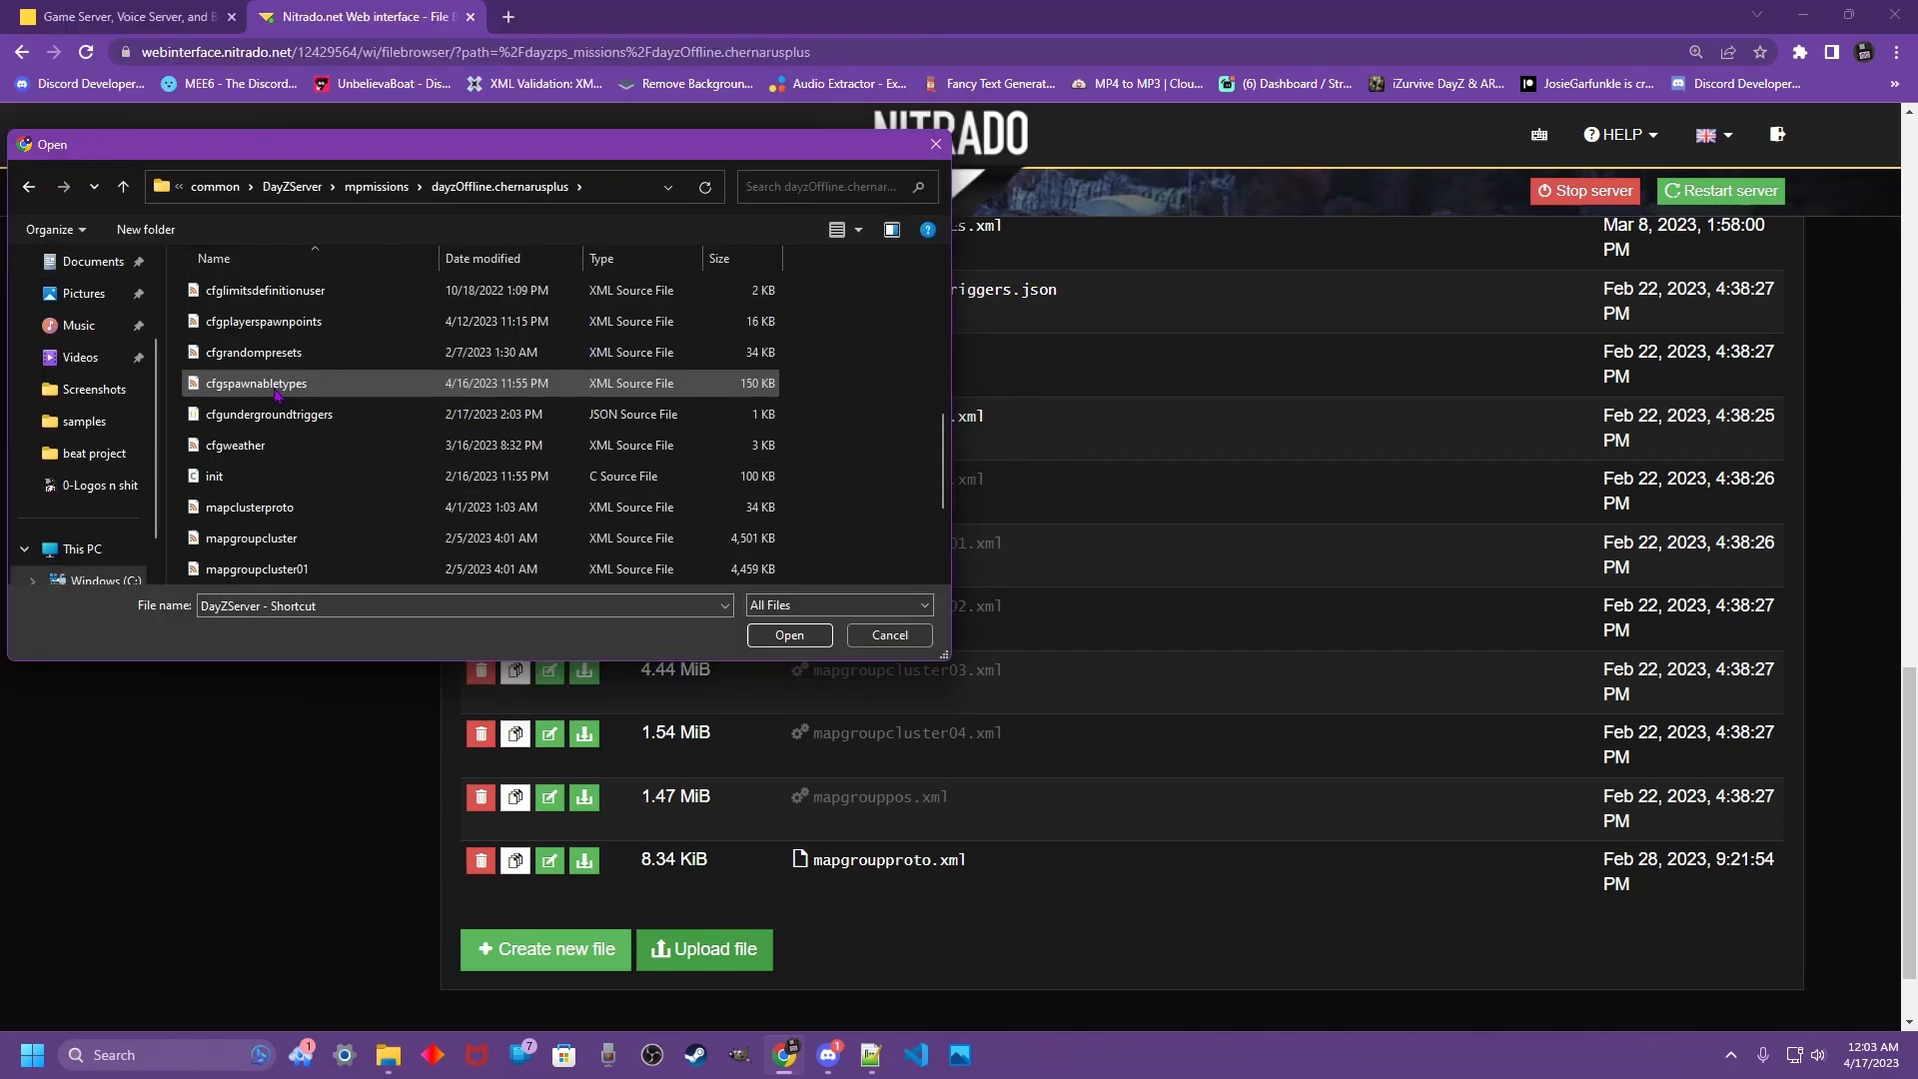
click(257, 383)
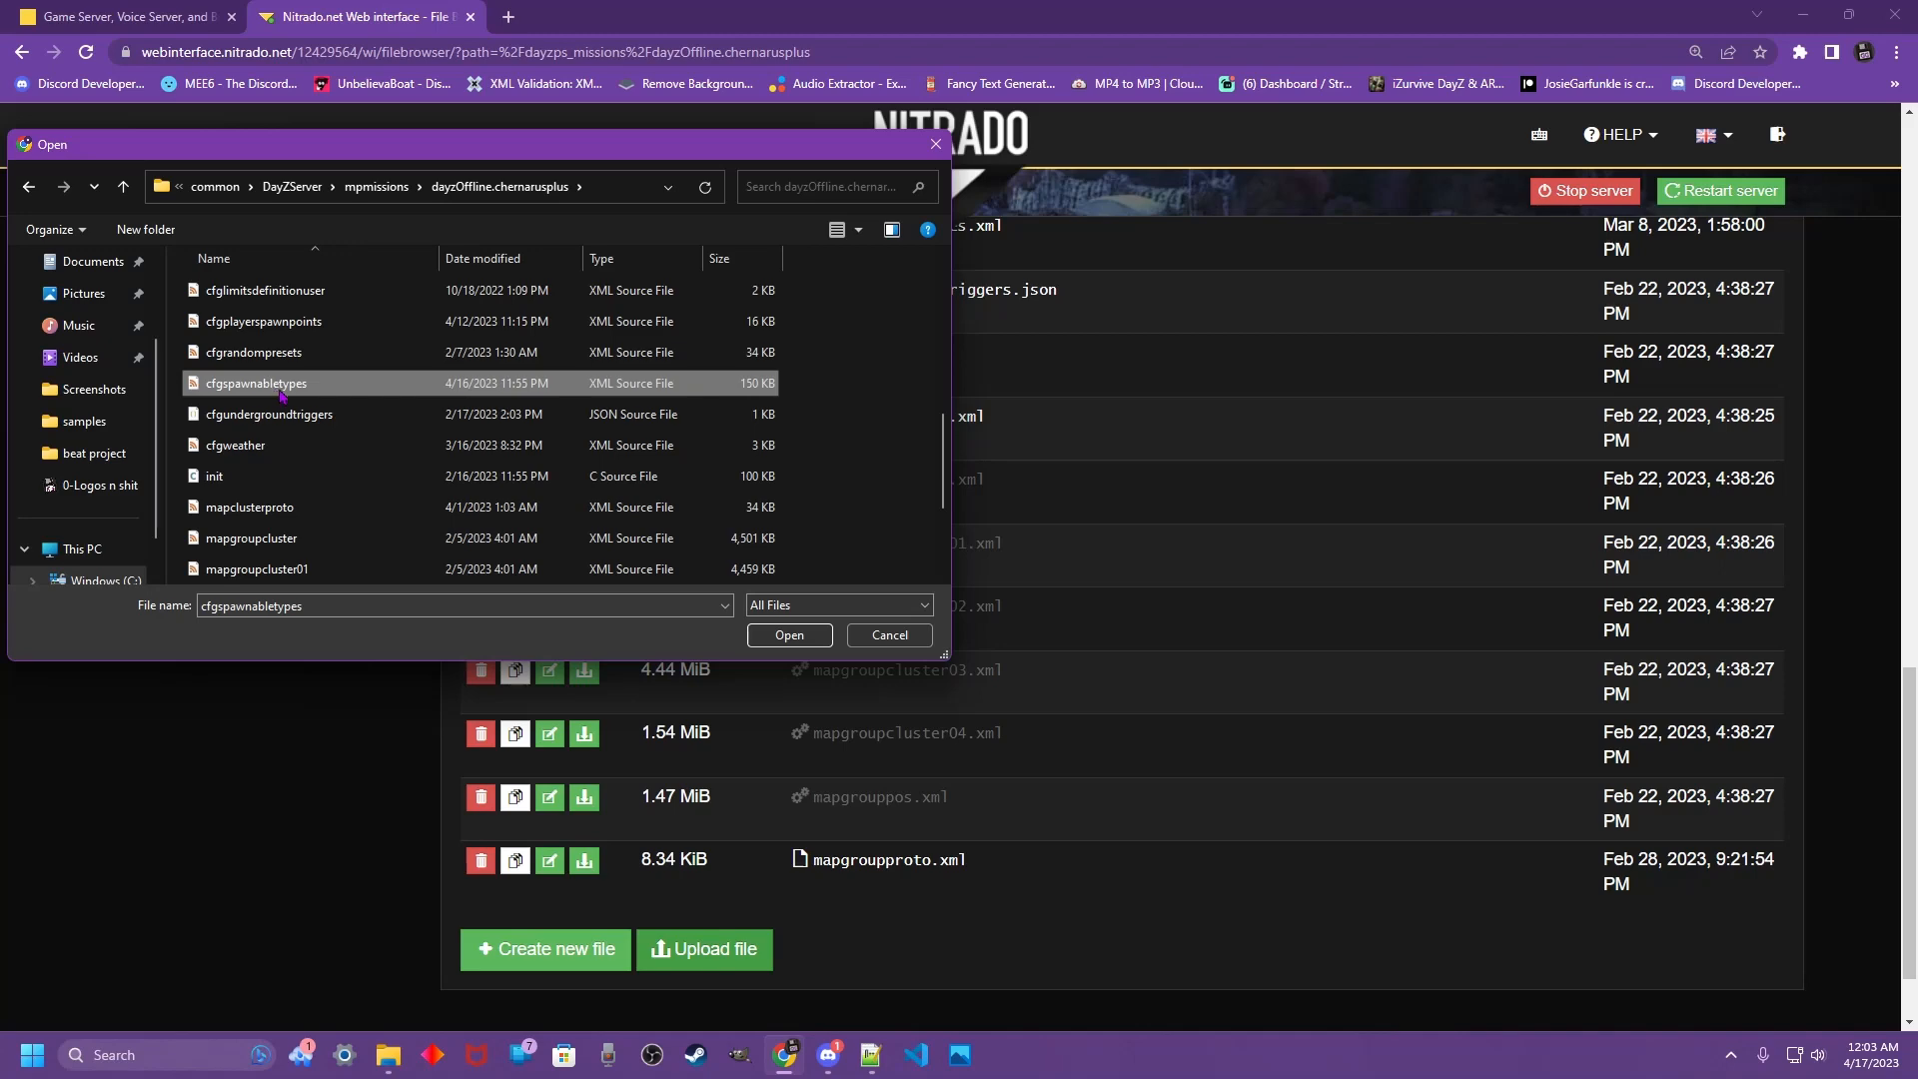
click(890, 636)
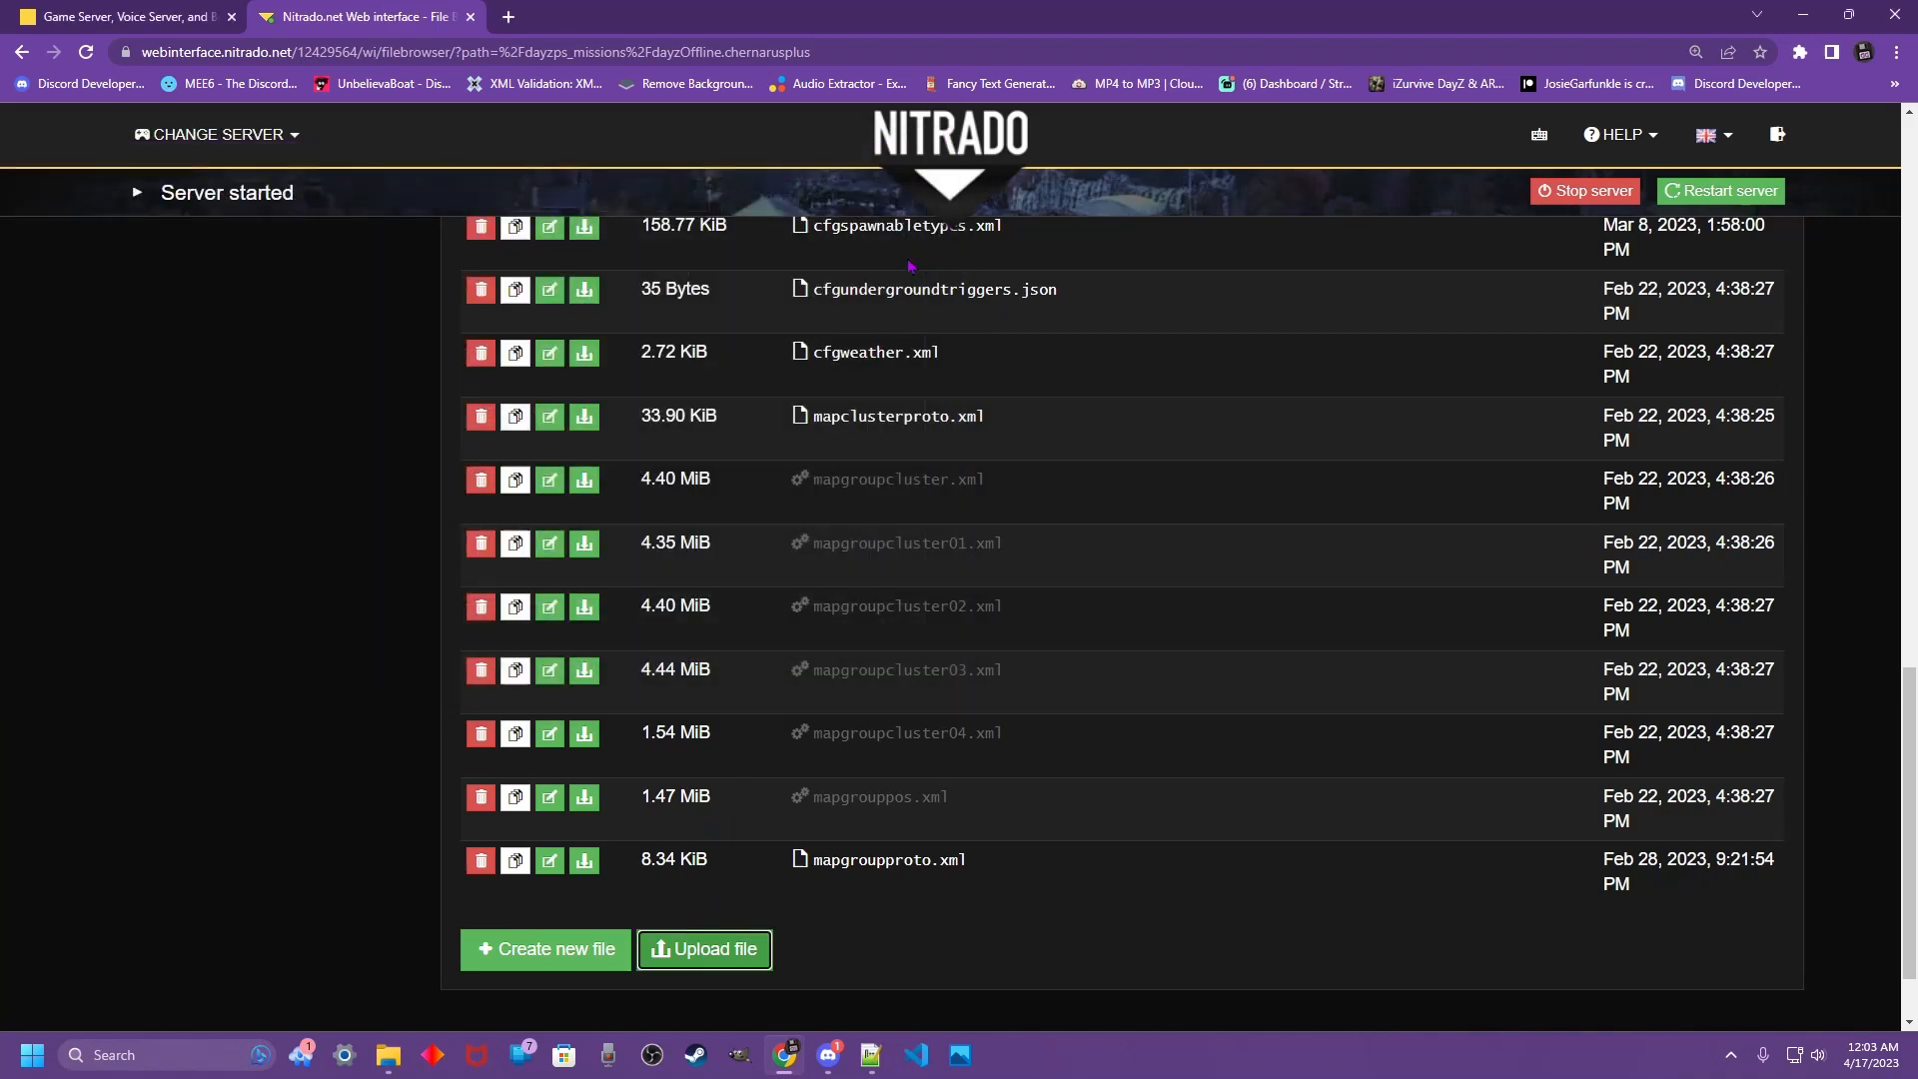
mouse_move(797, 260)
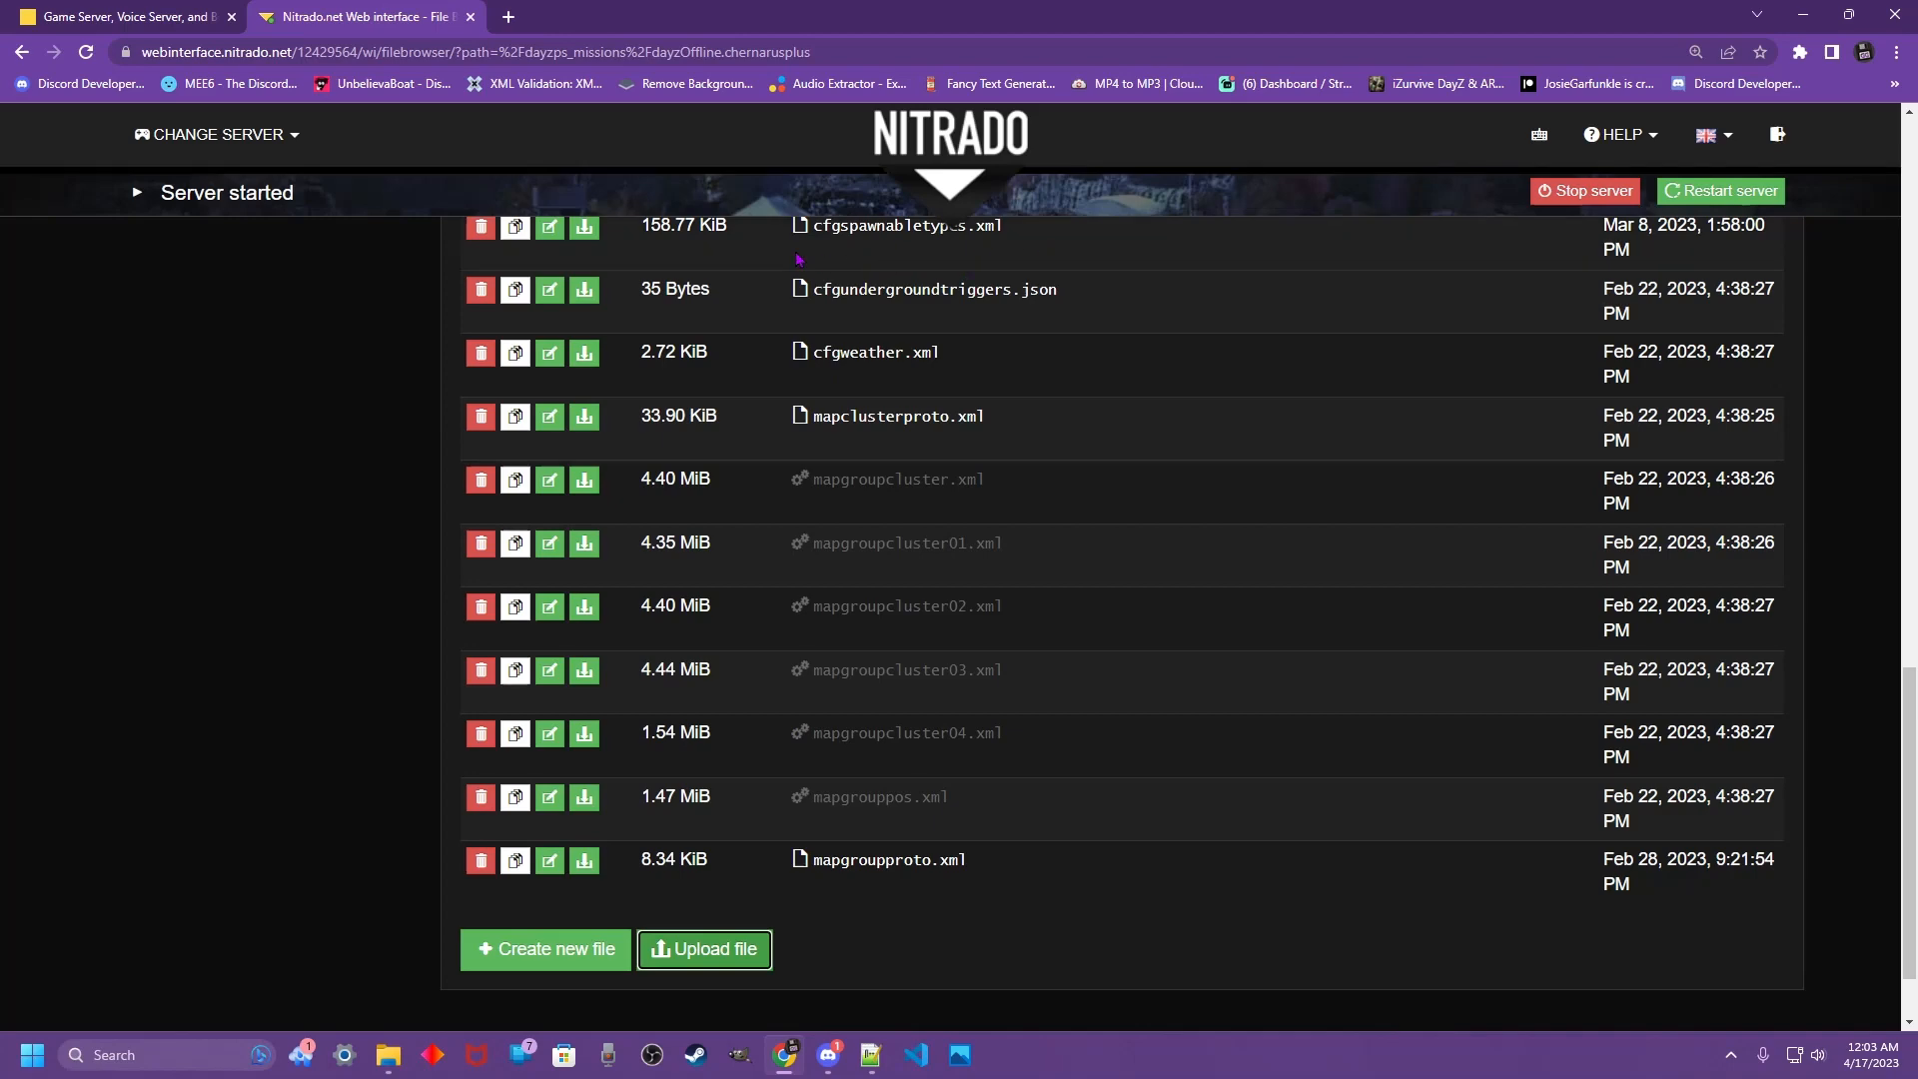
scroll(down, 3)
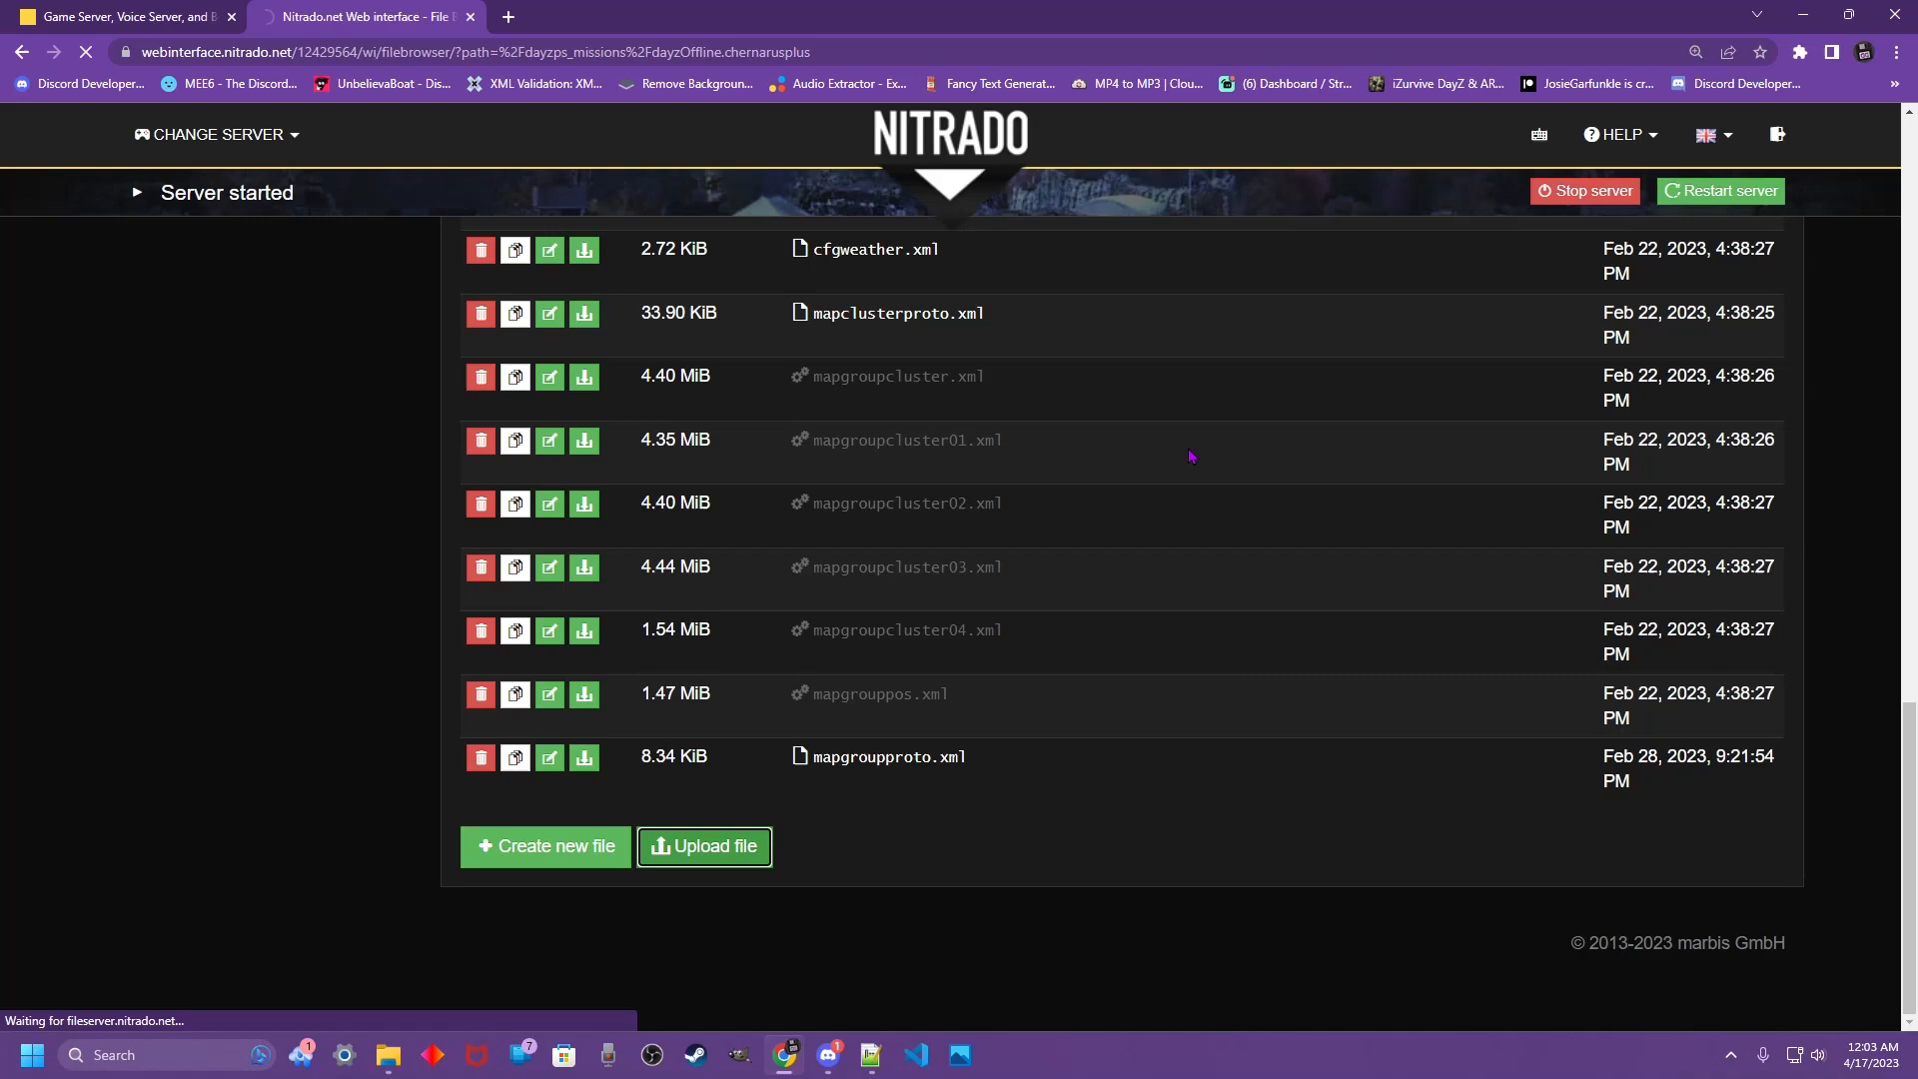
scroll(up, 3)
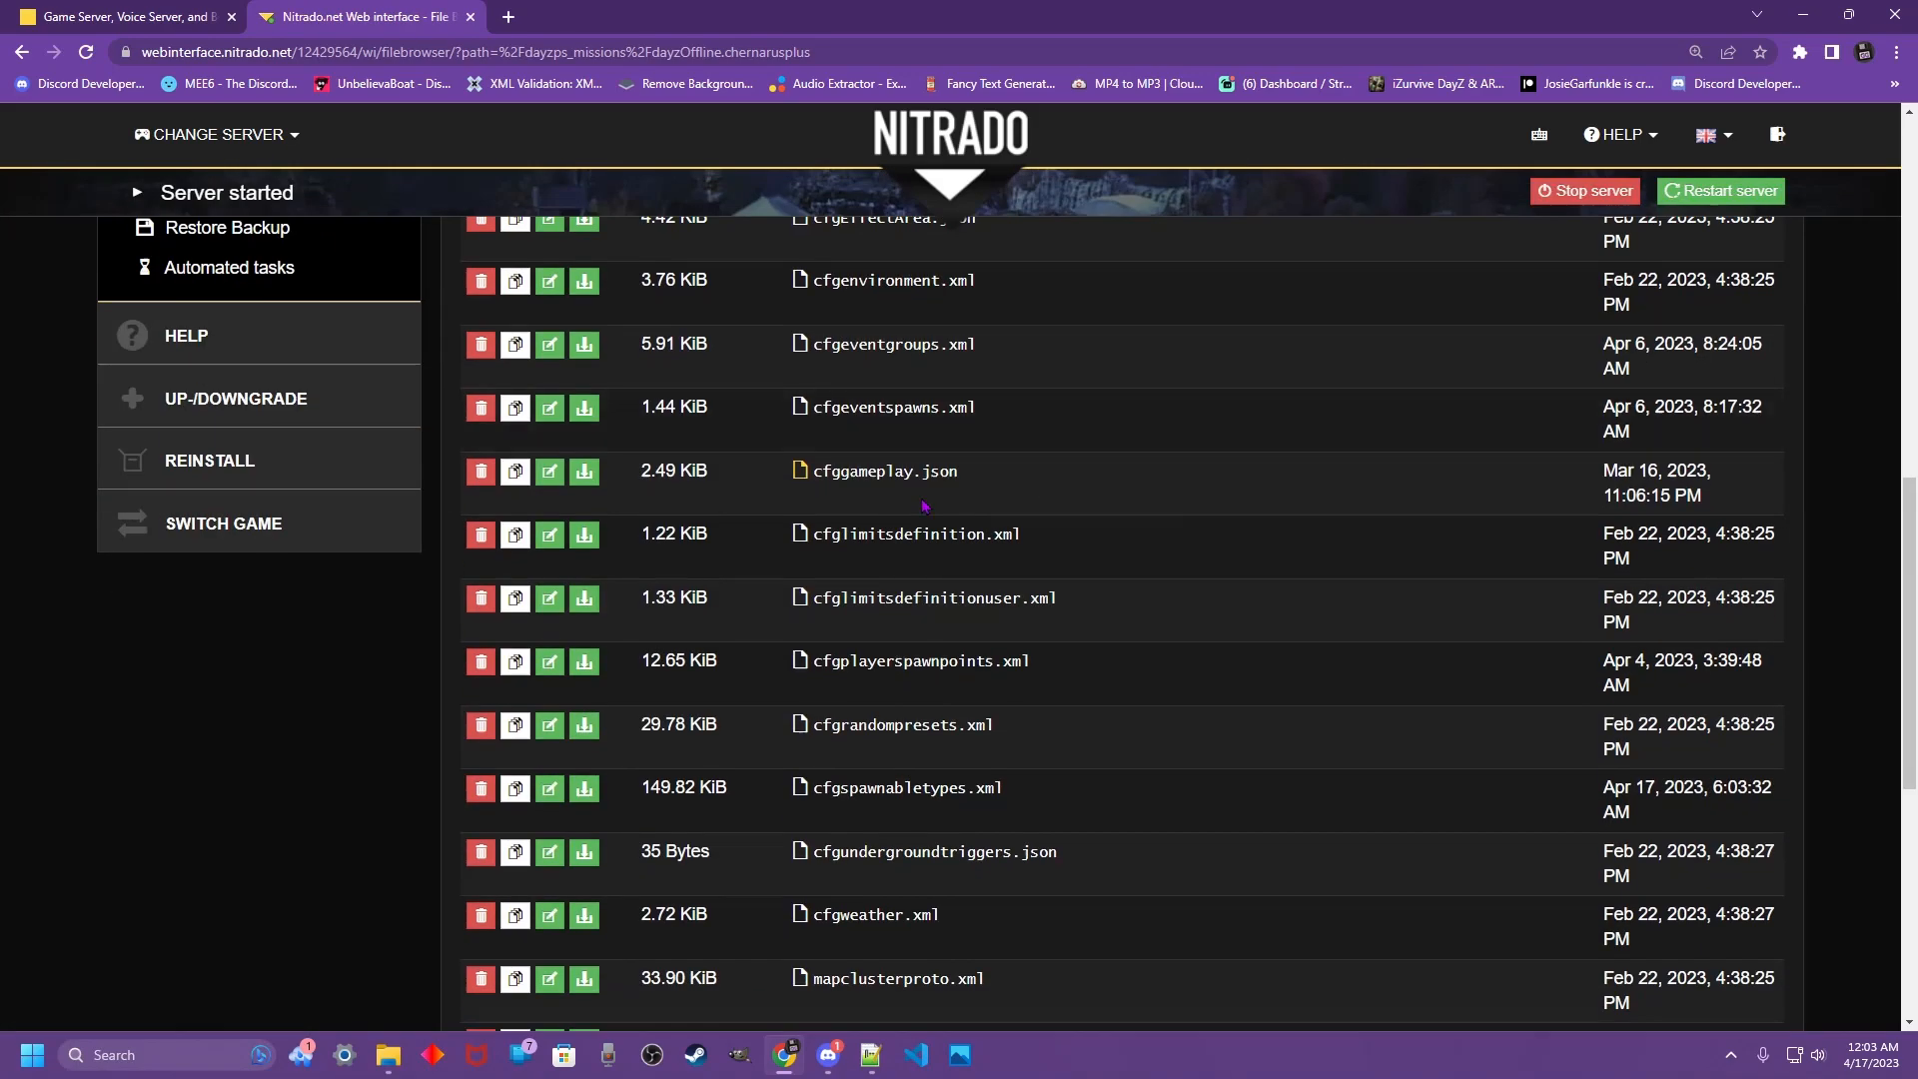
mouse_move(903, 822)
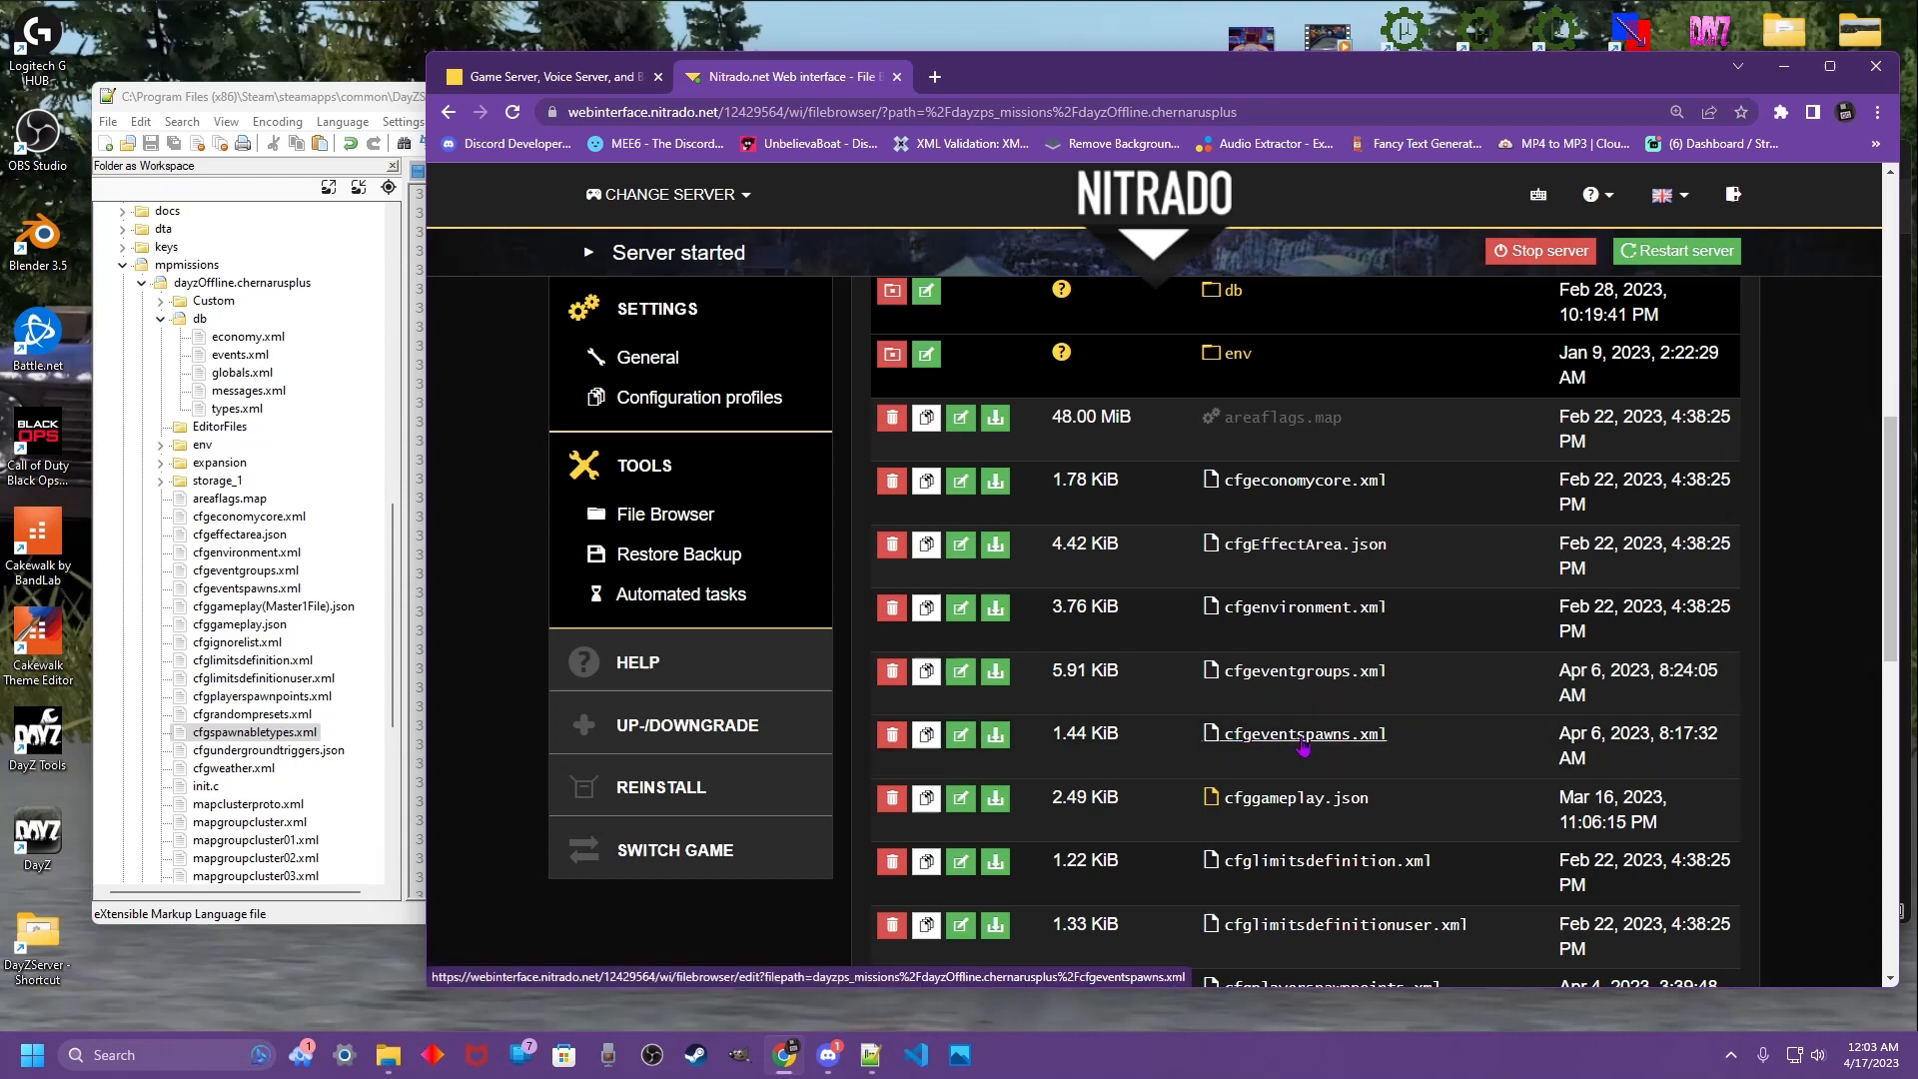
mouse_move(1300, 733)
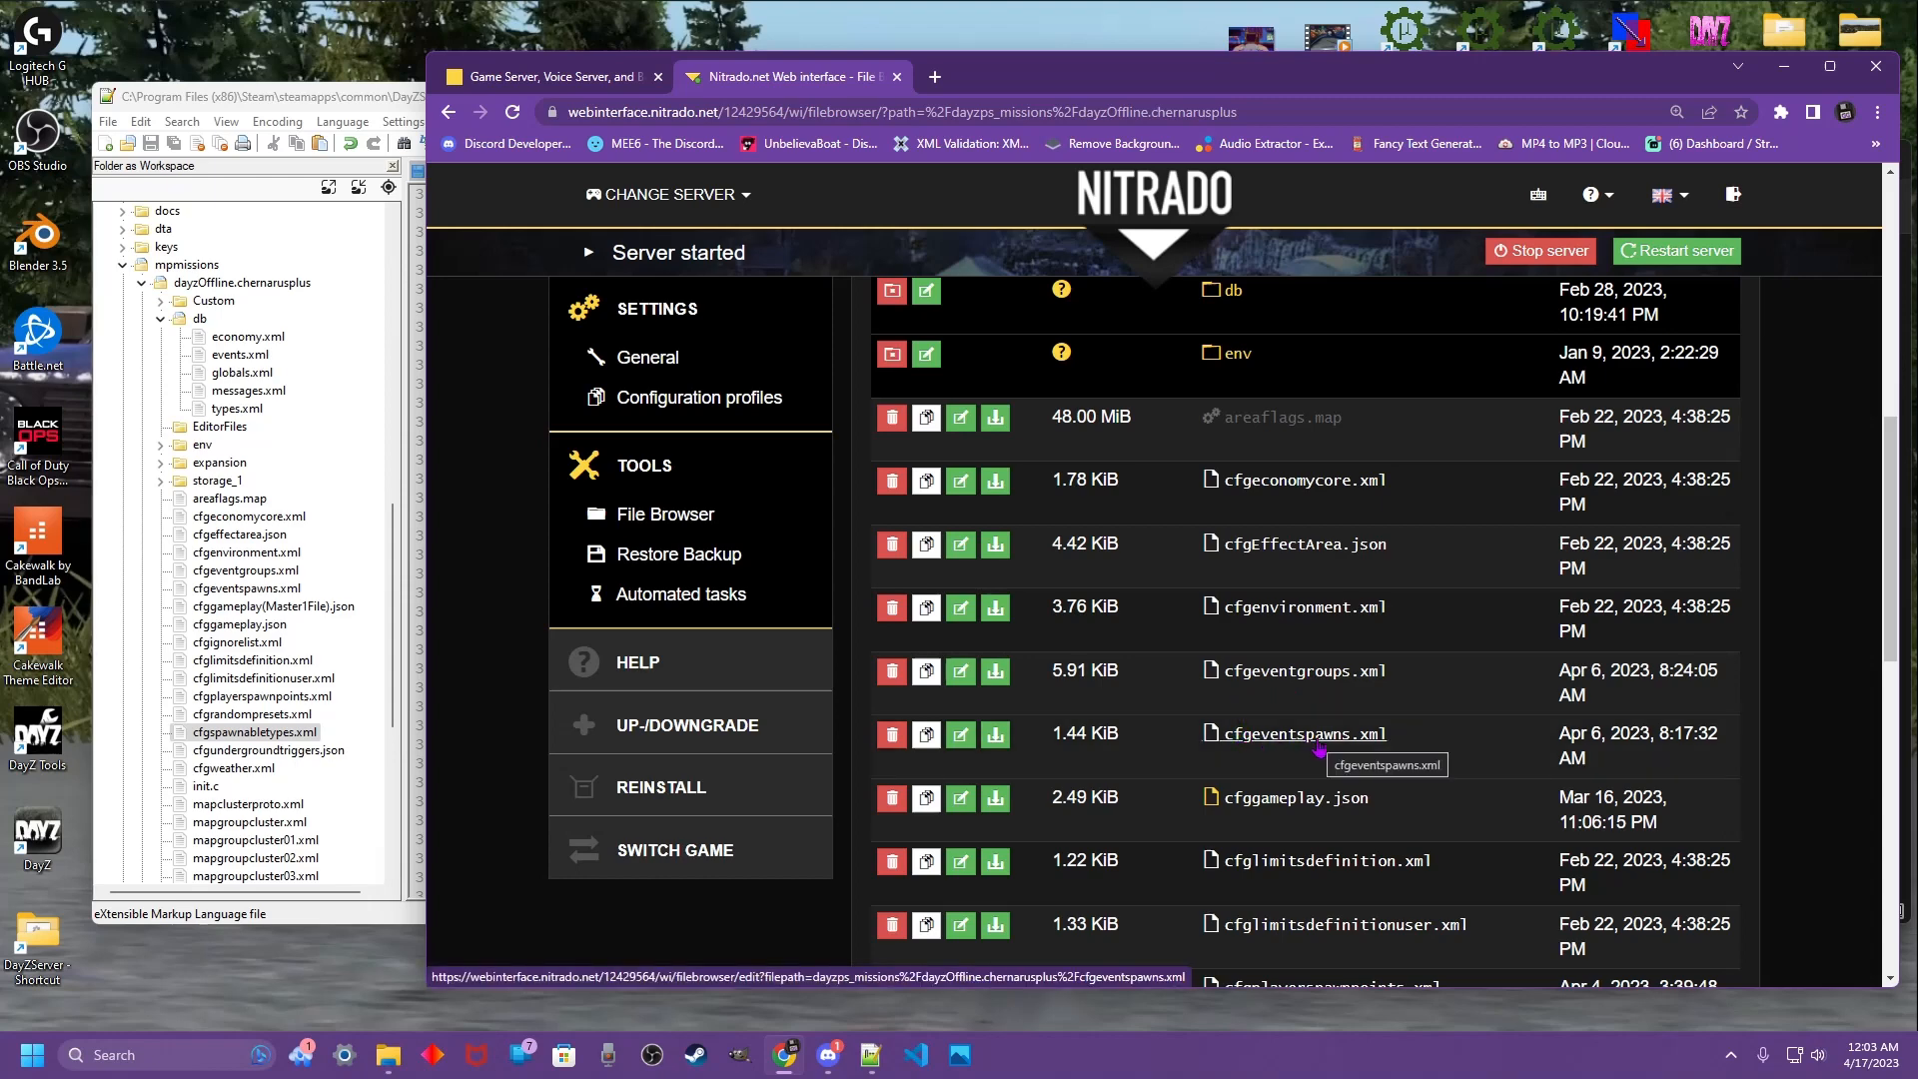
- Upload the local cfgeventspawns.xml to the mission folder and let the listing reload
scroll(down, 3)
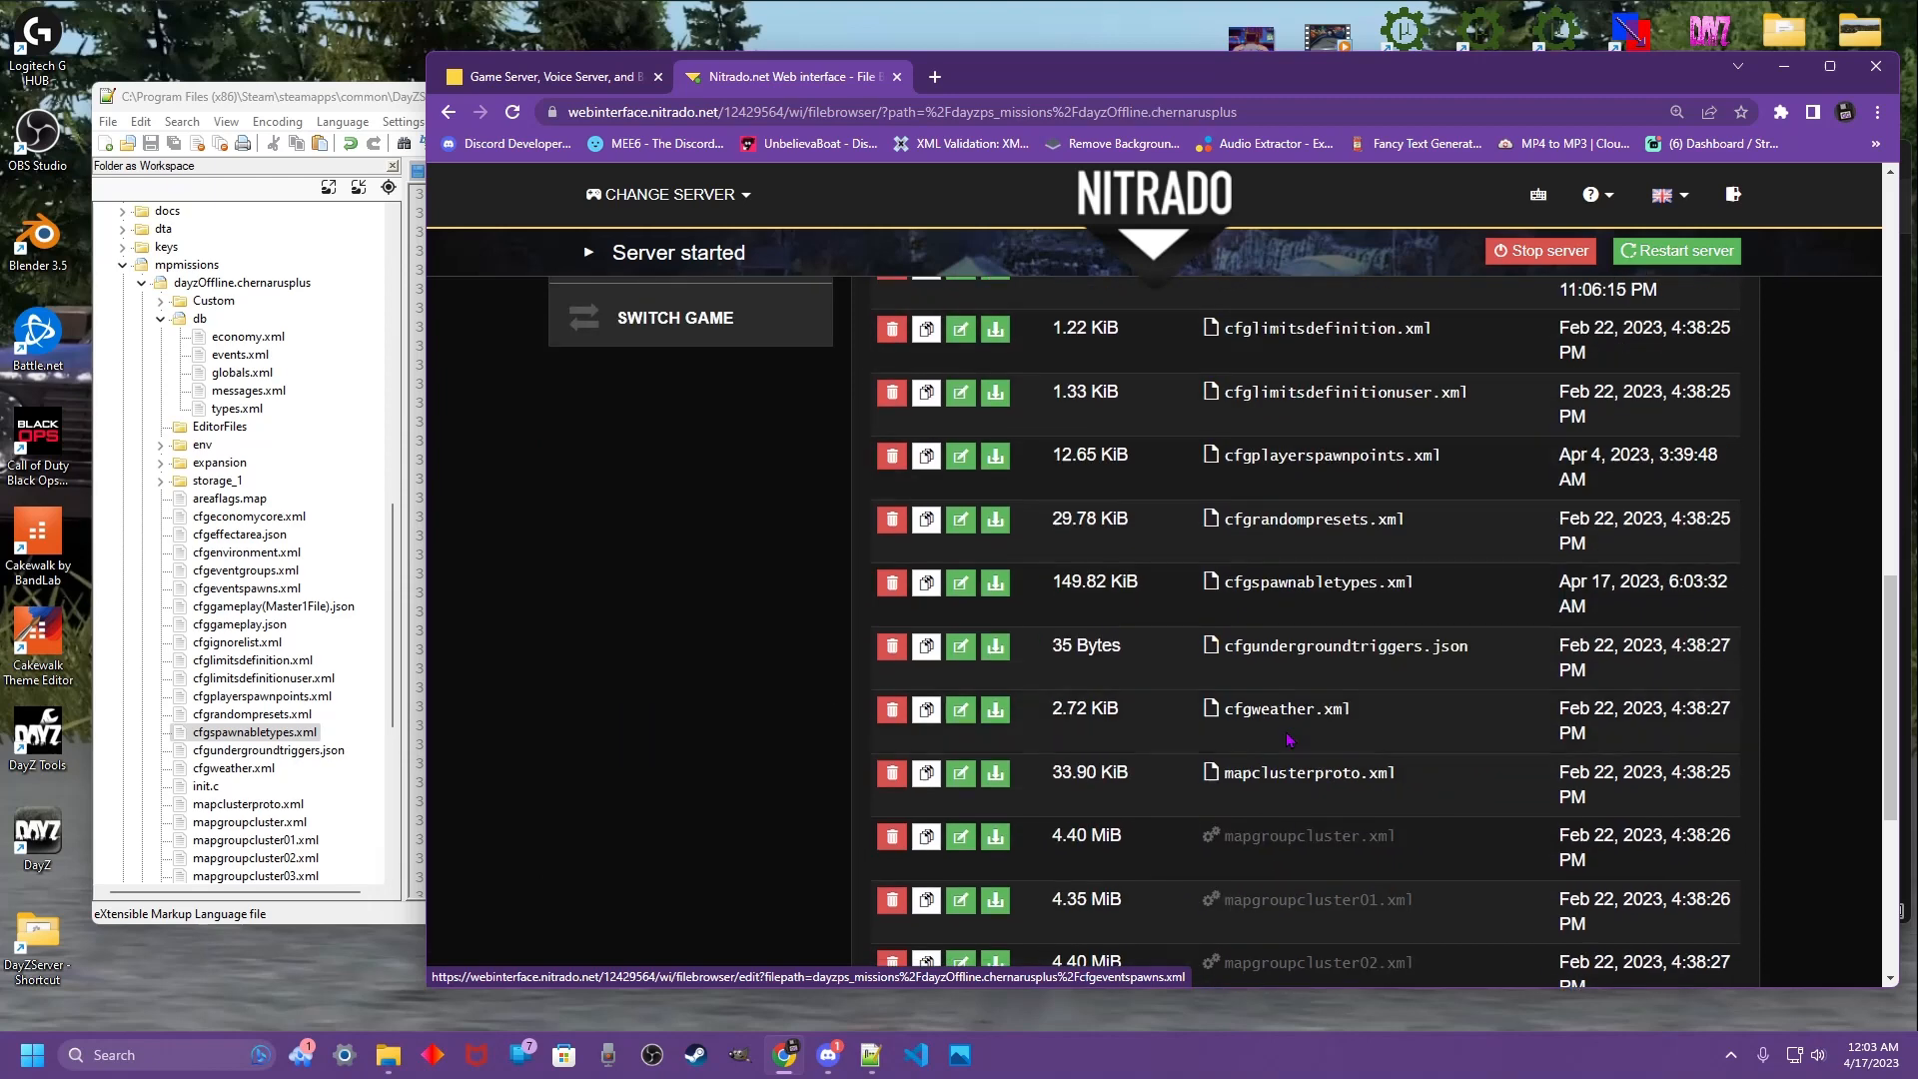
scroll(down, 3)
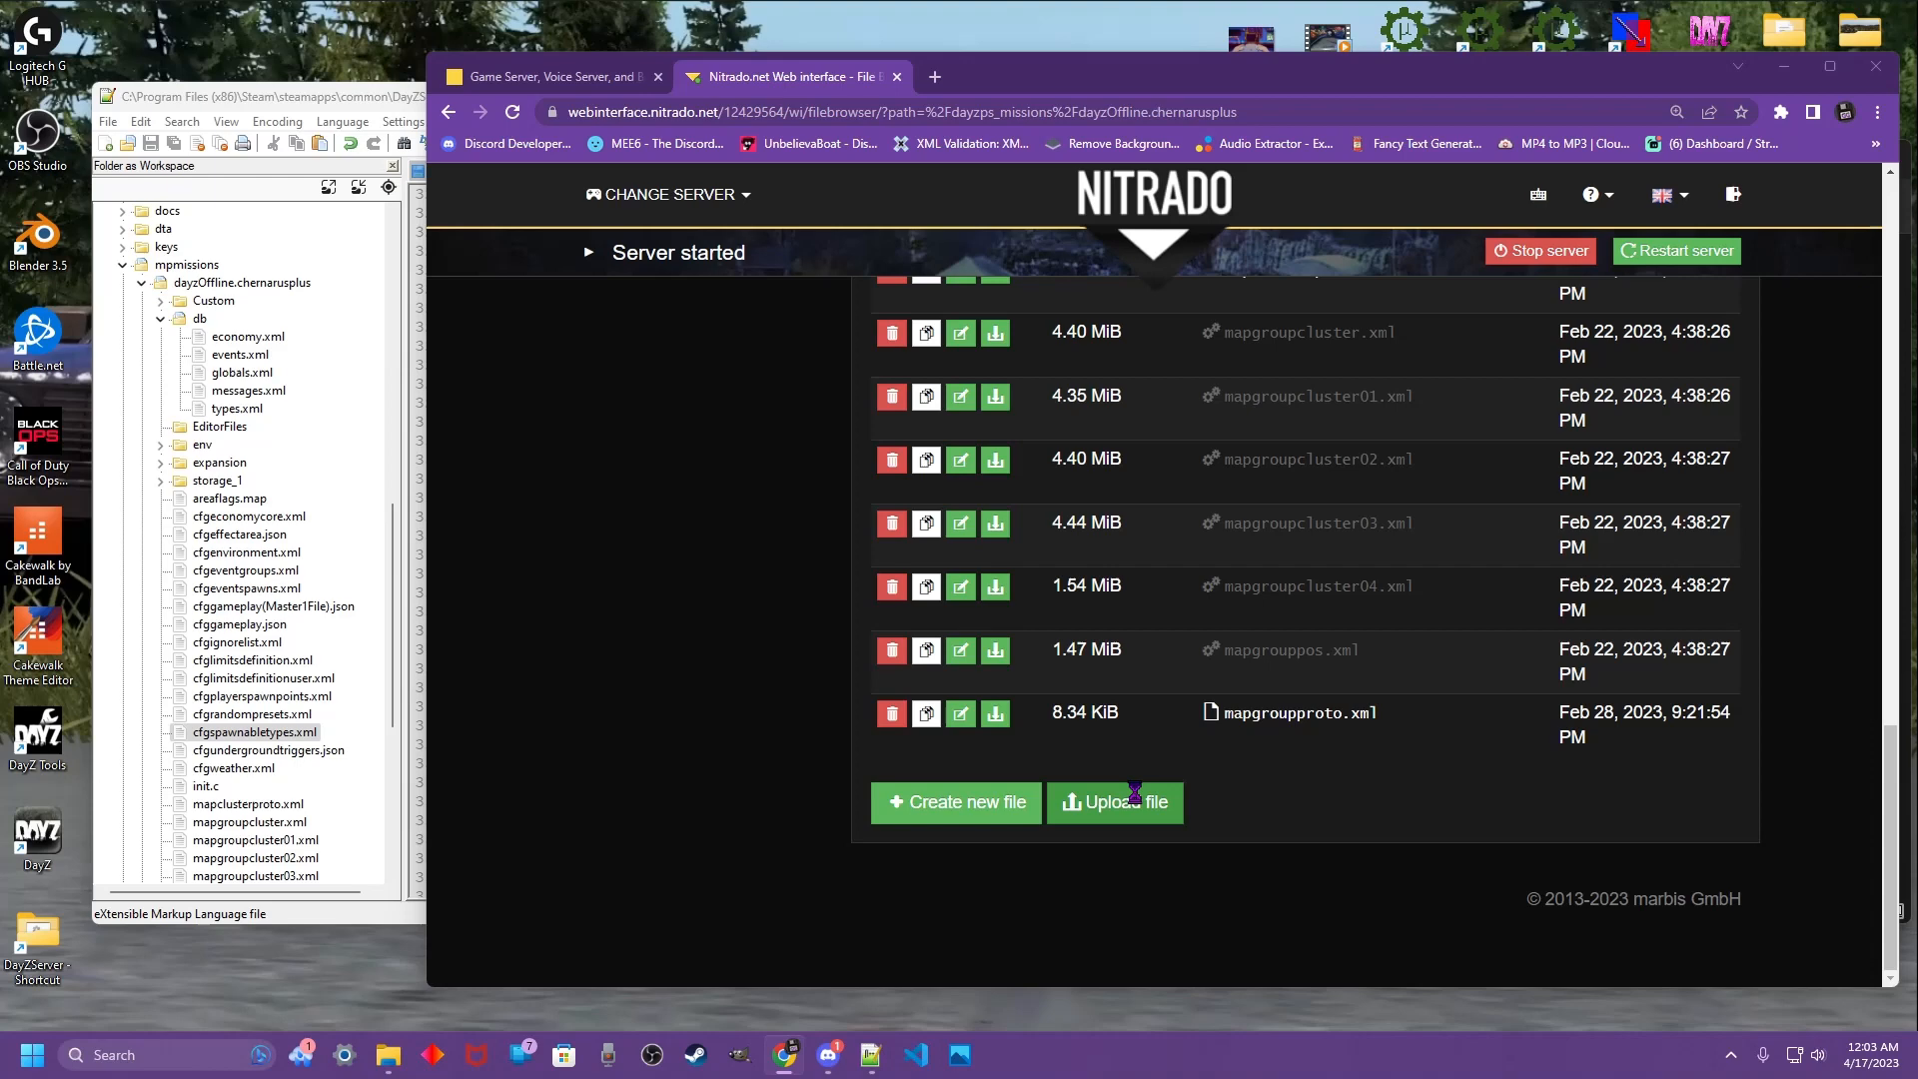
click(1113, 801)
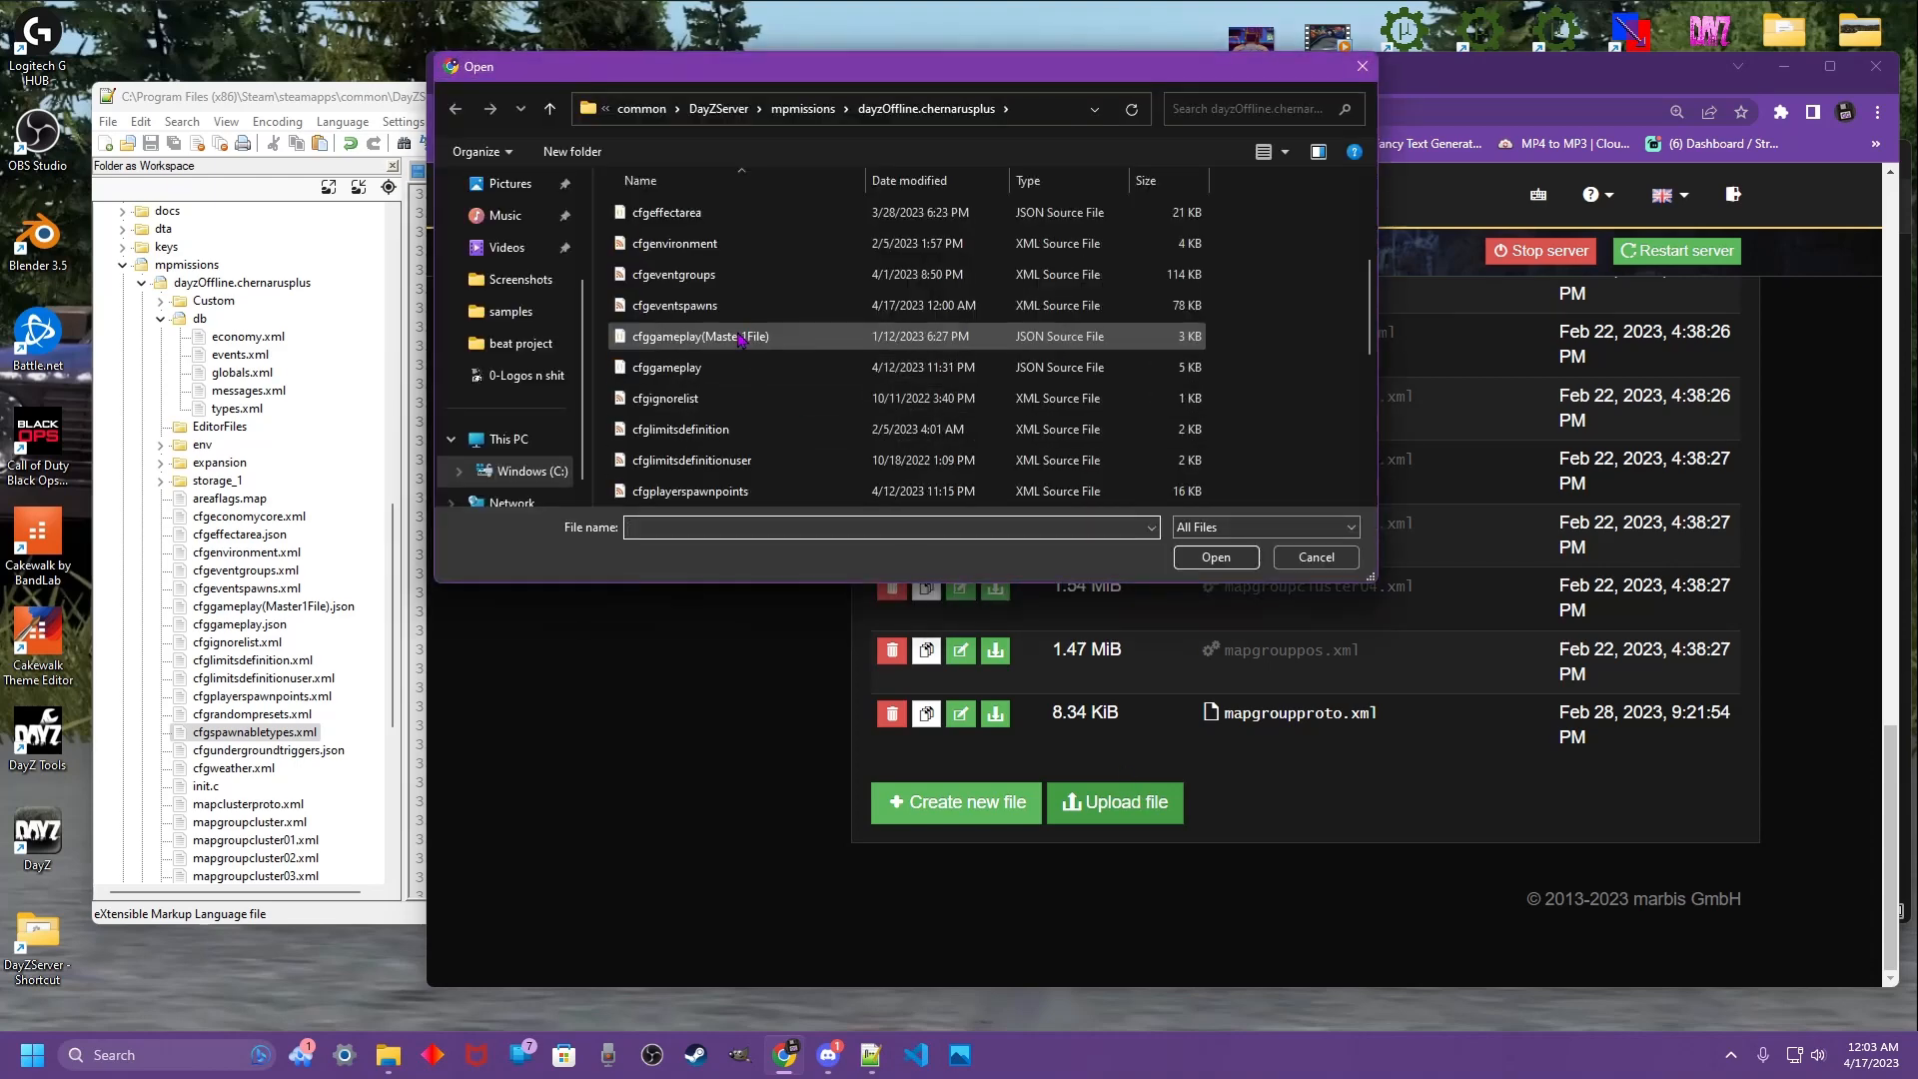
scroll(down, 3)
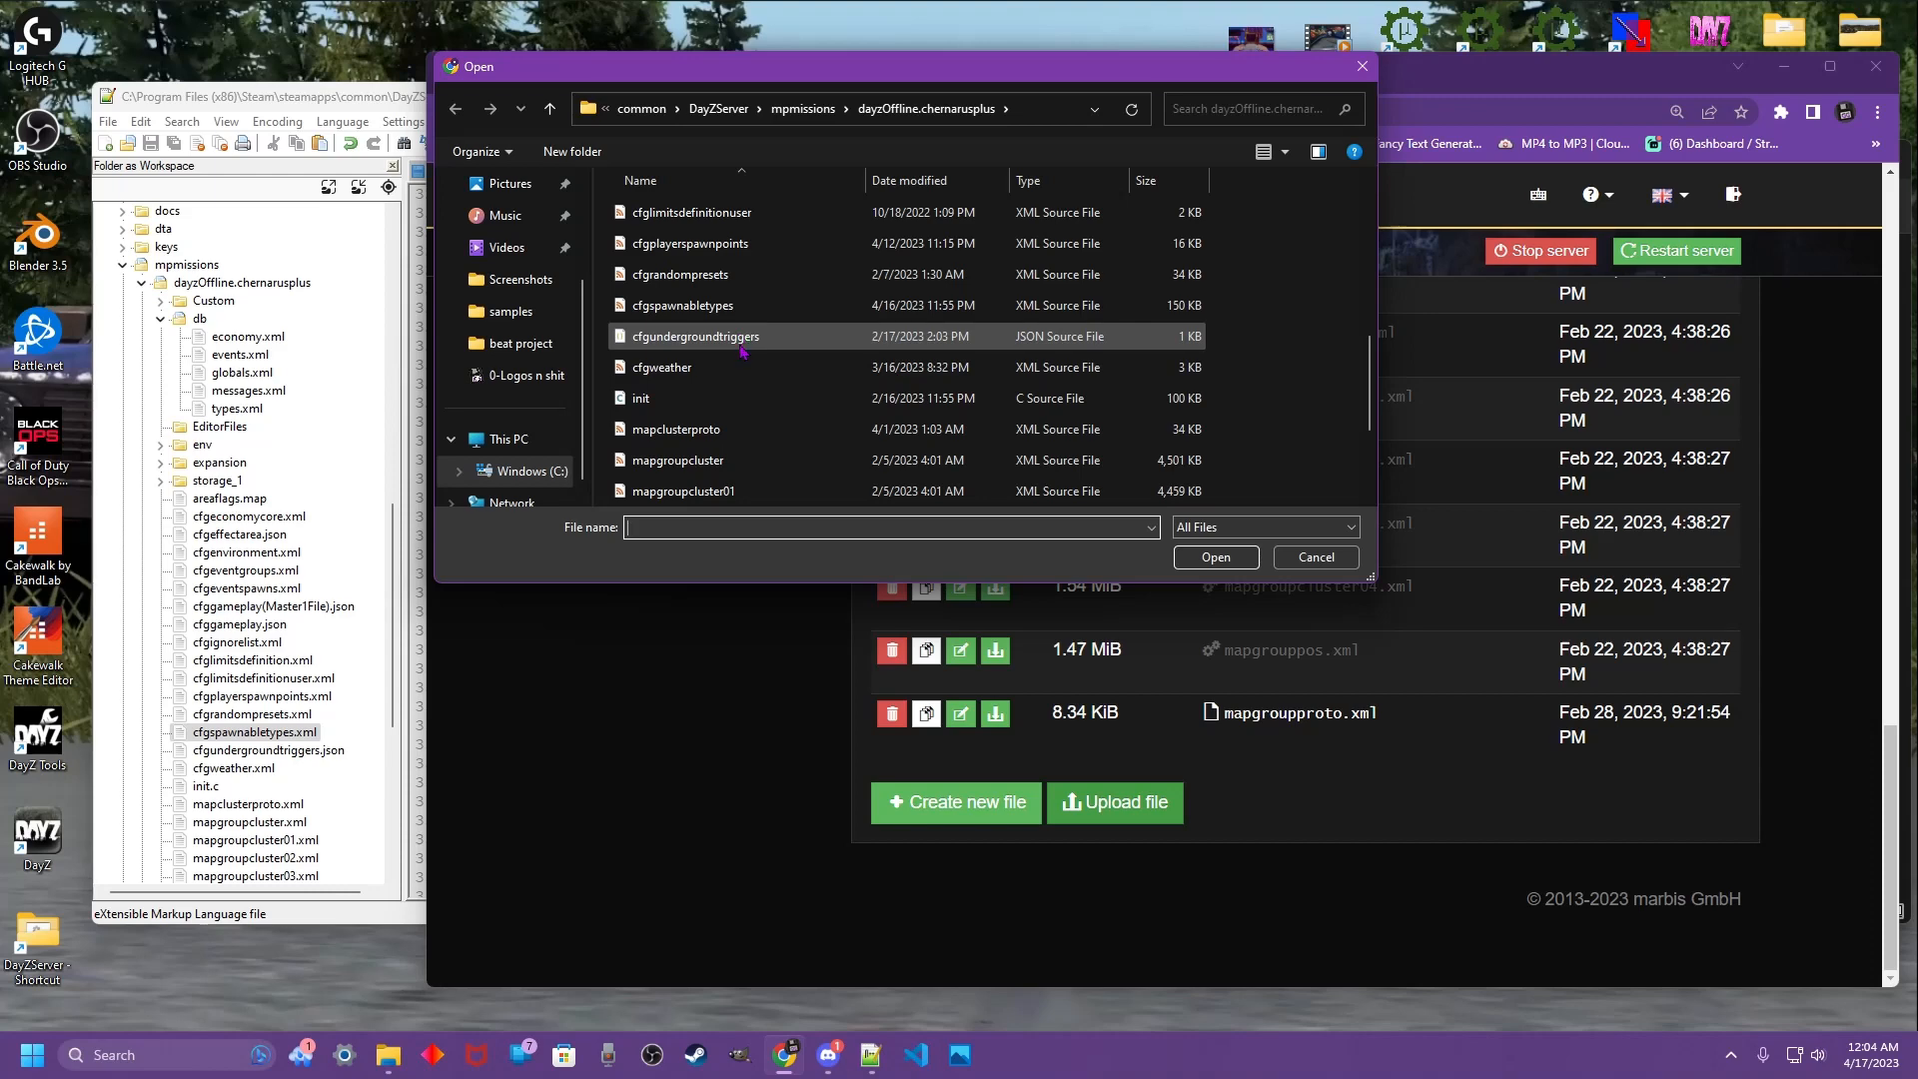
click(673, 302)
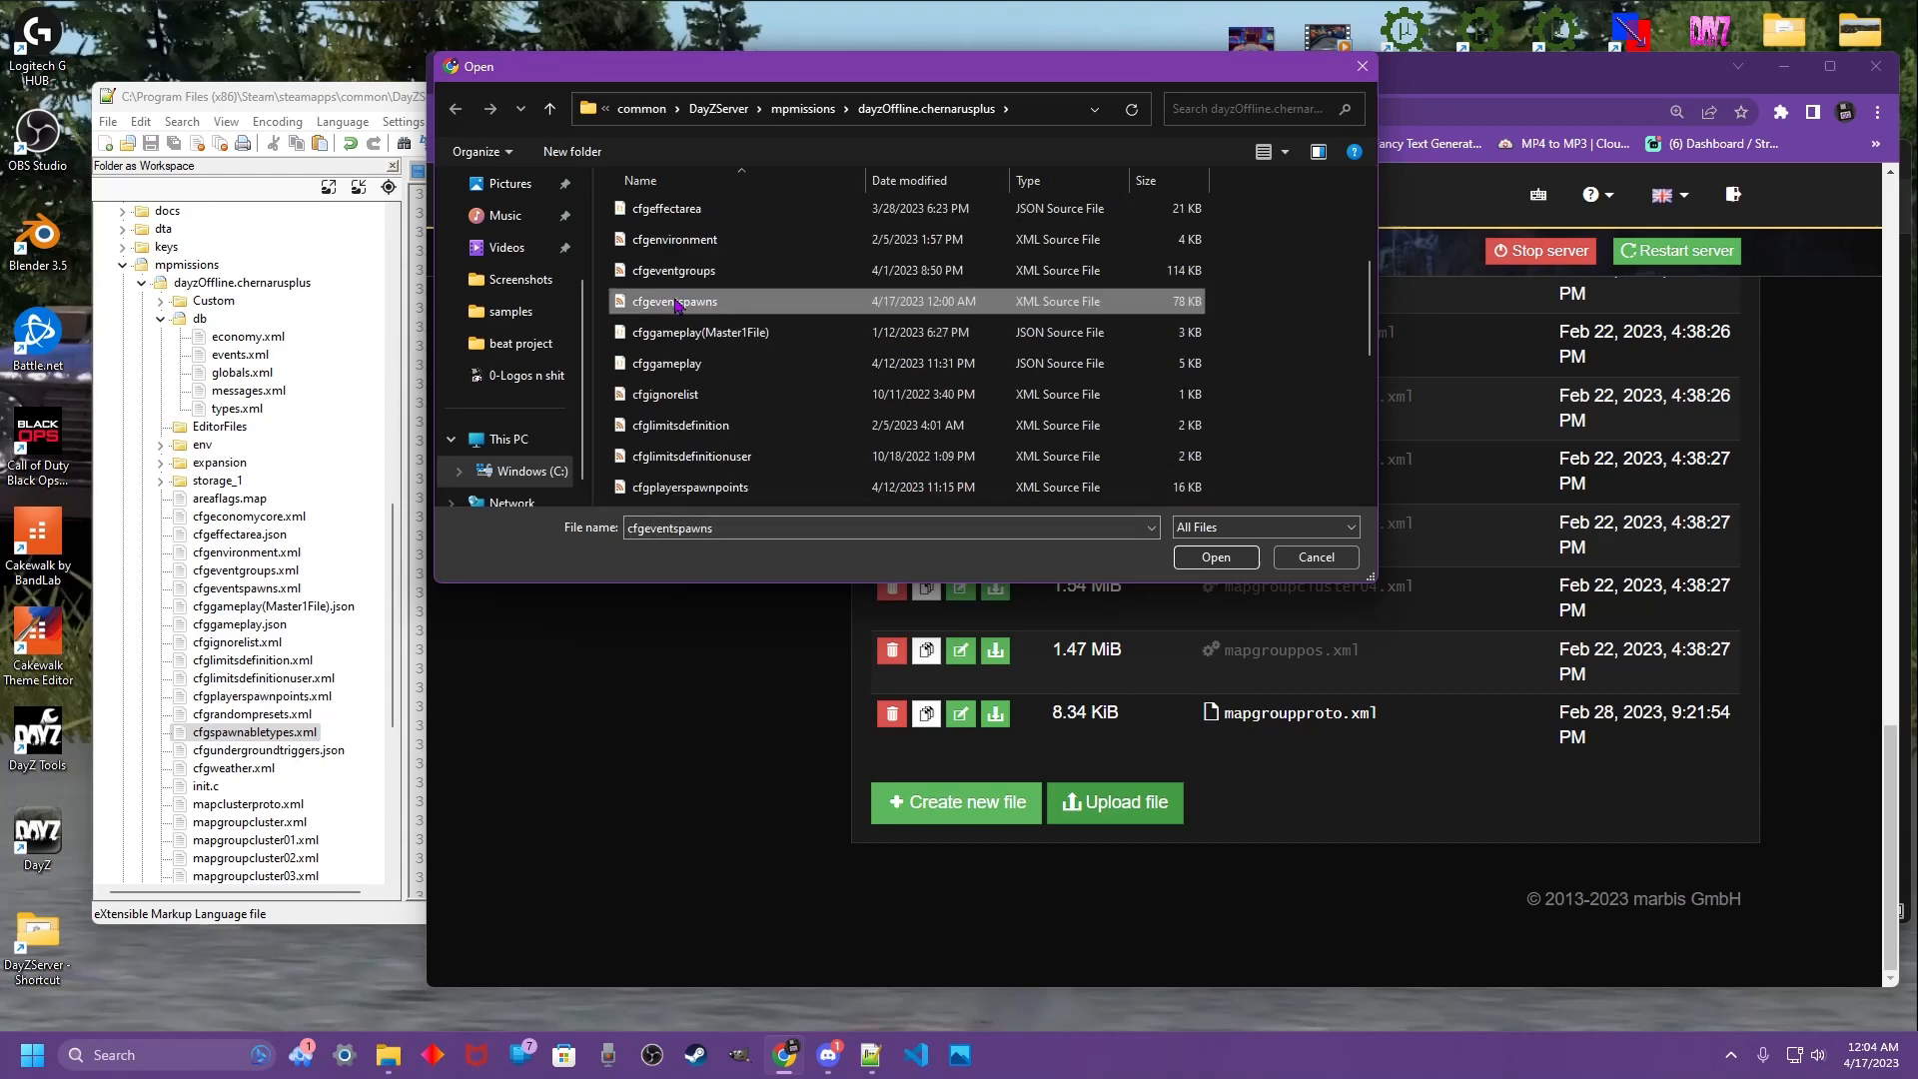
click(1314, 557)
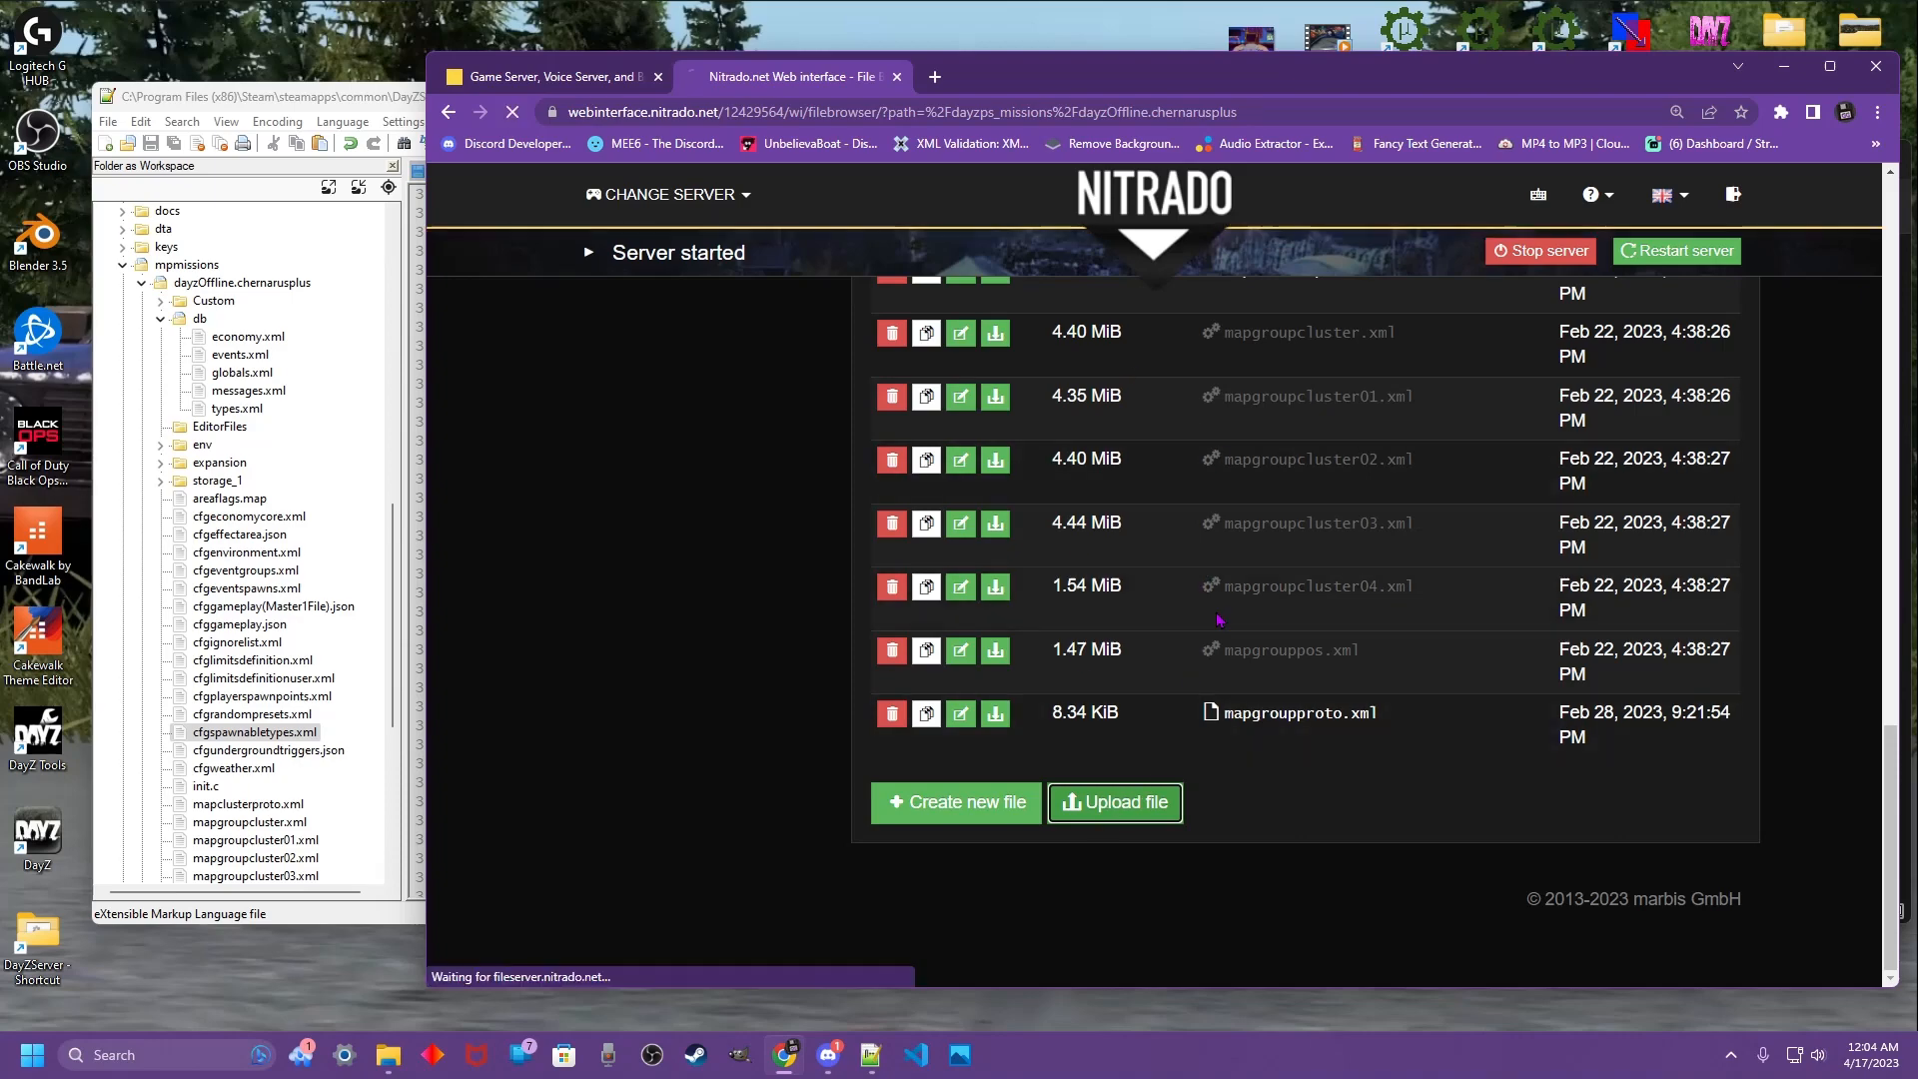
scroll(up, 3)
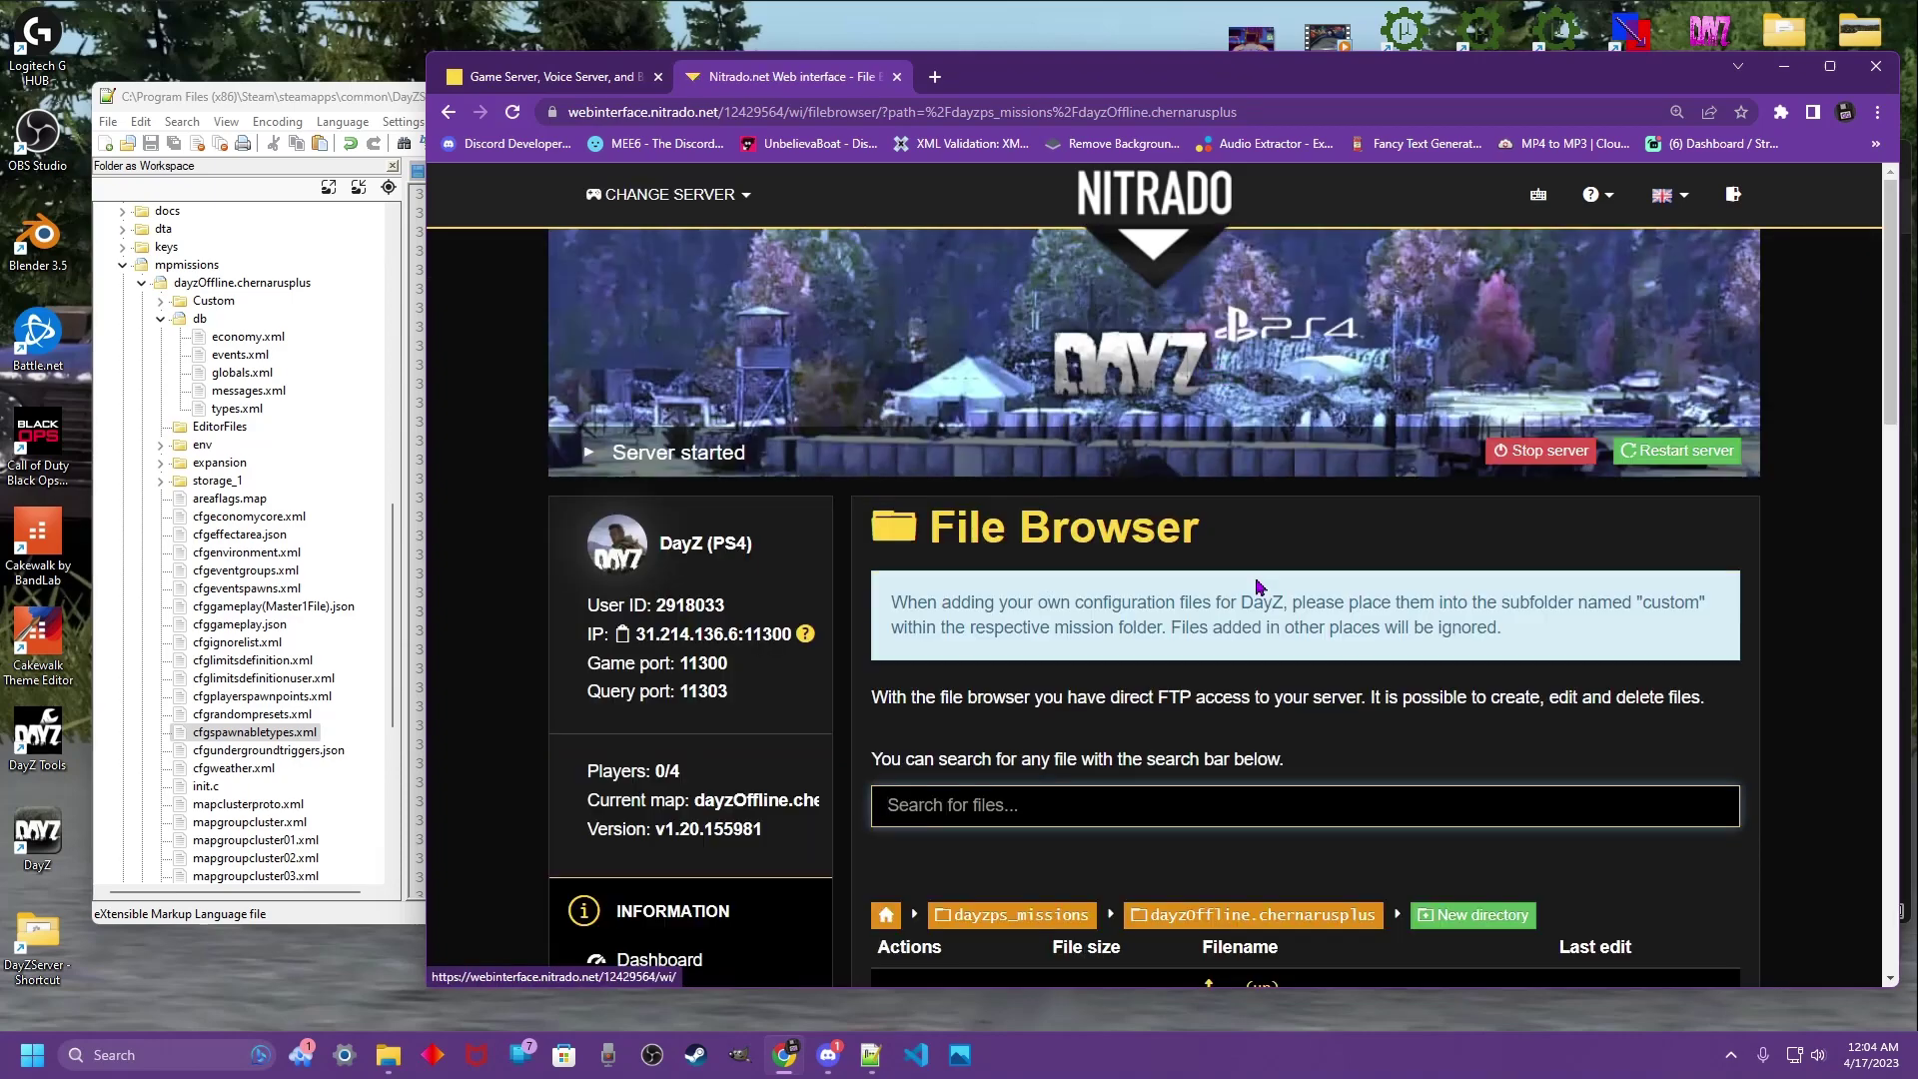
scroll(down, 3)
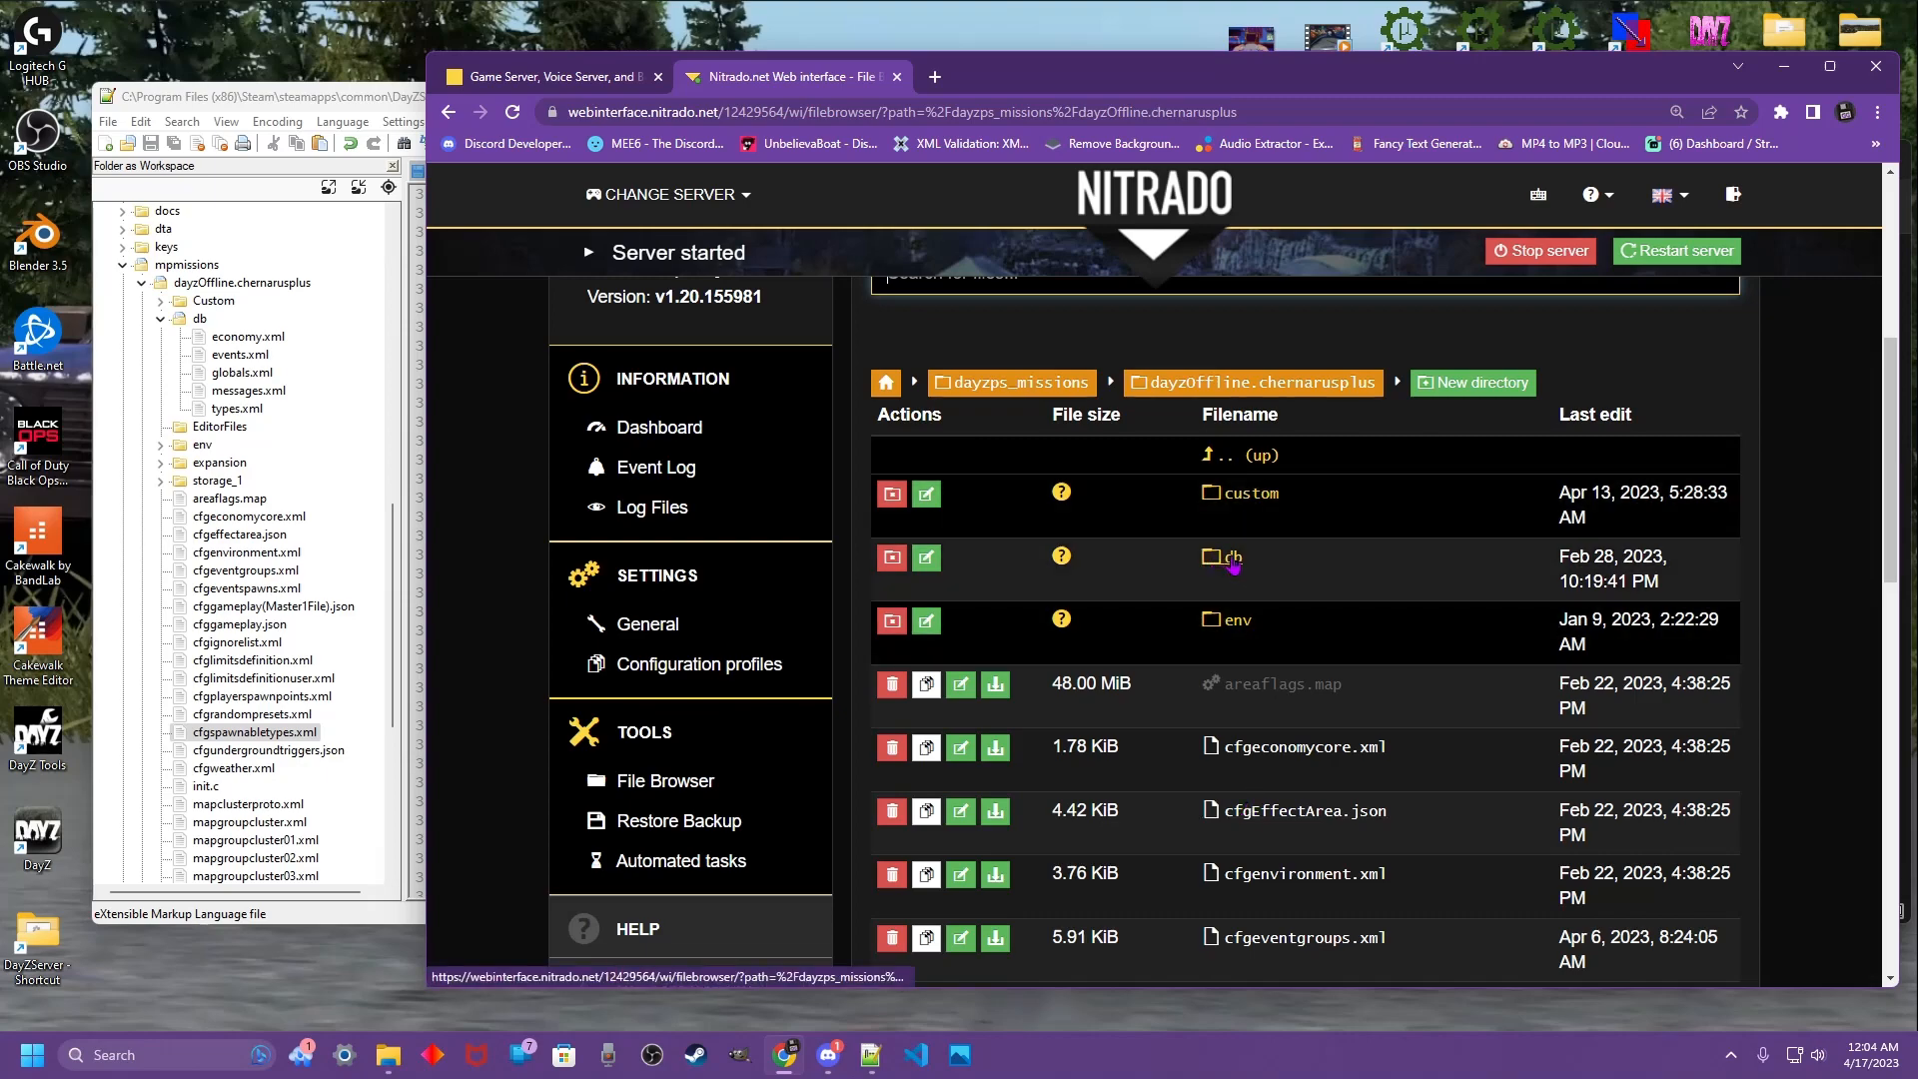
- Upload the edited events.xml from the local db folder into the server's db folder
click(1225, 557)
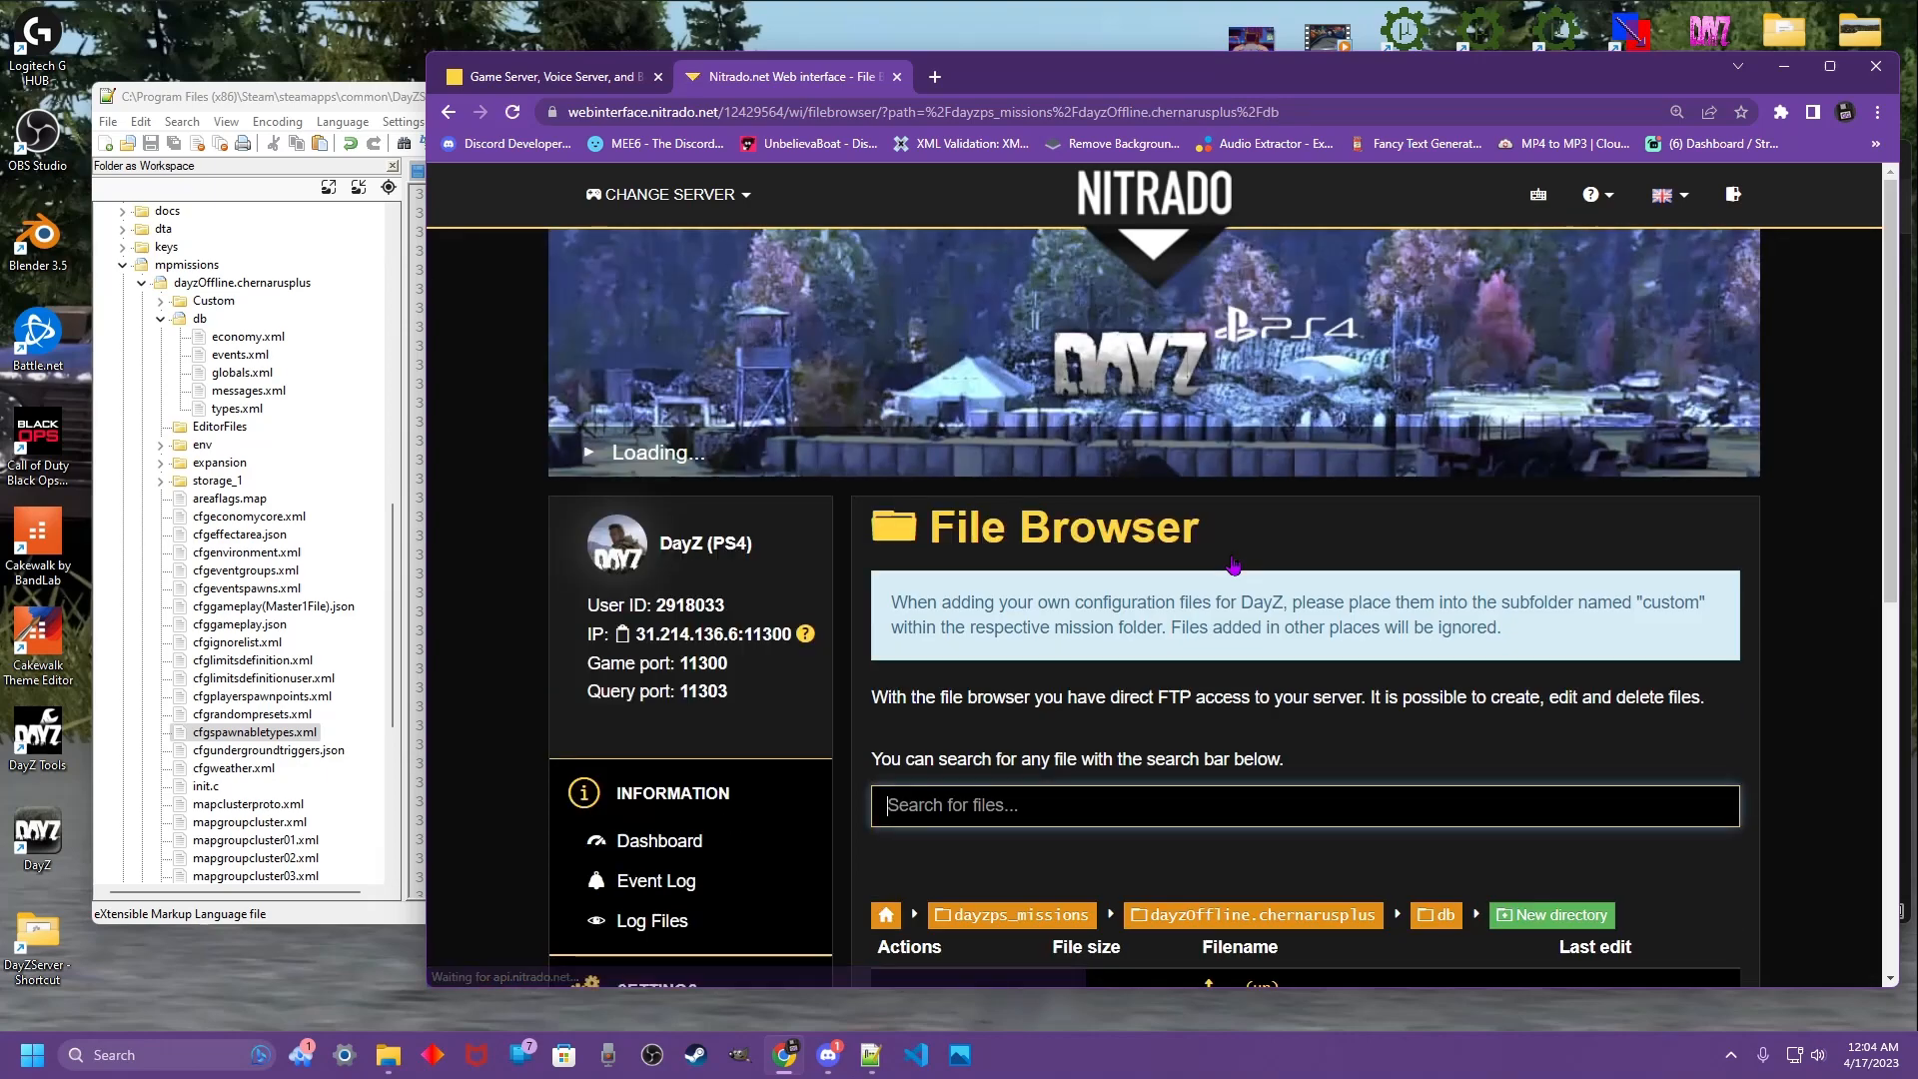
scroll(down, 3)
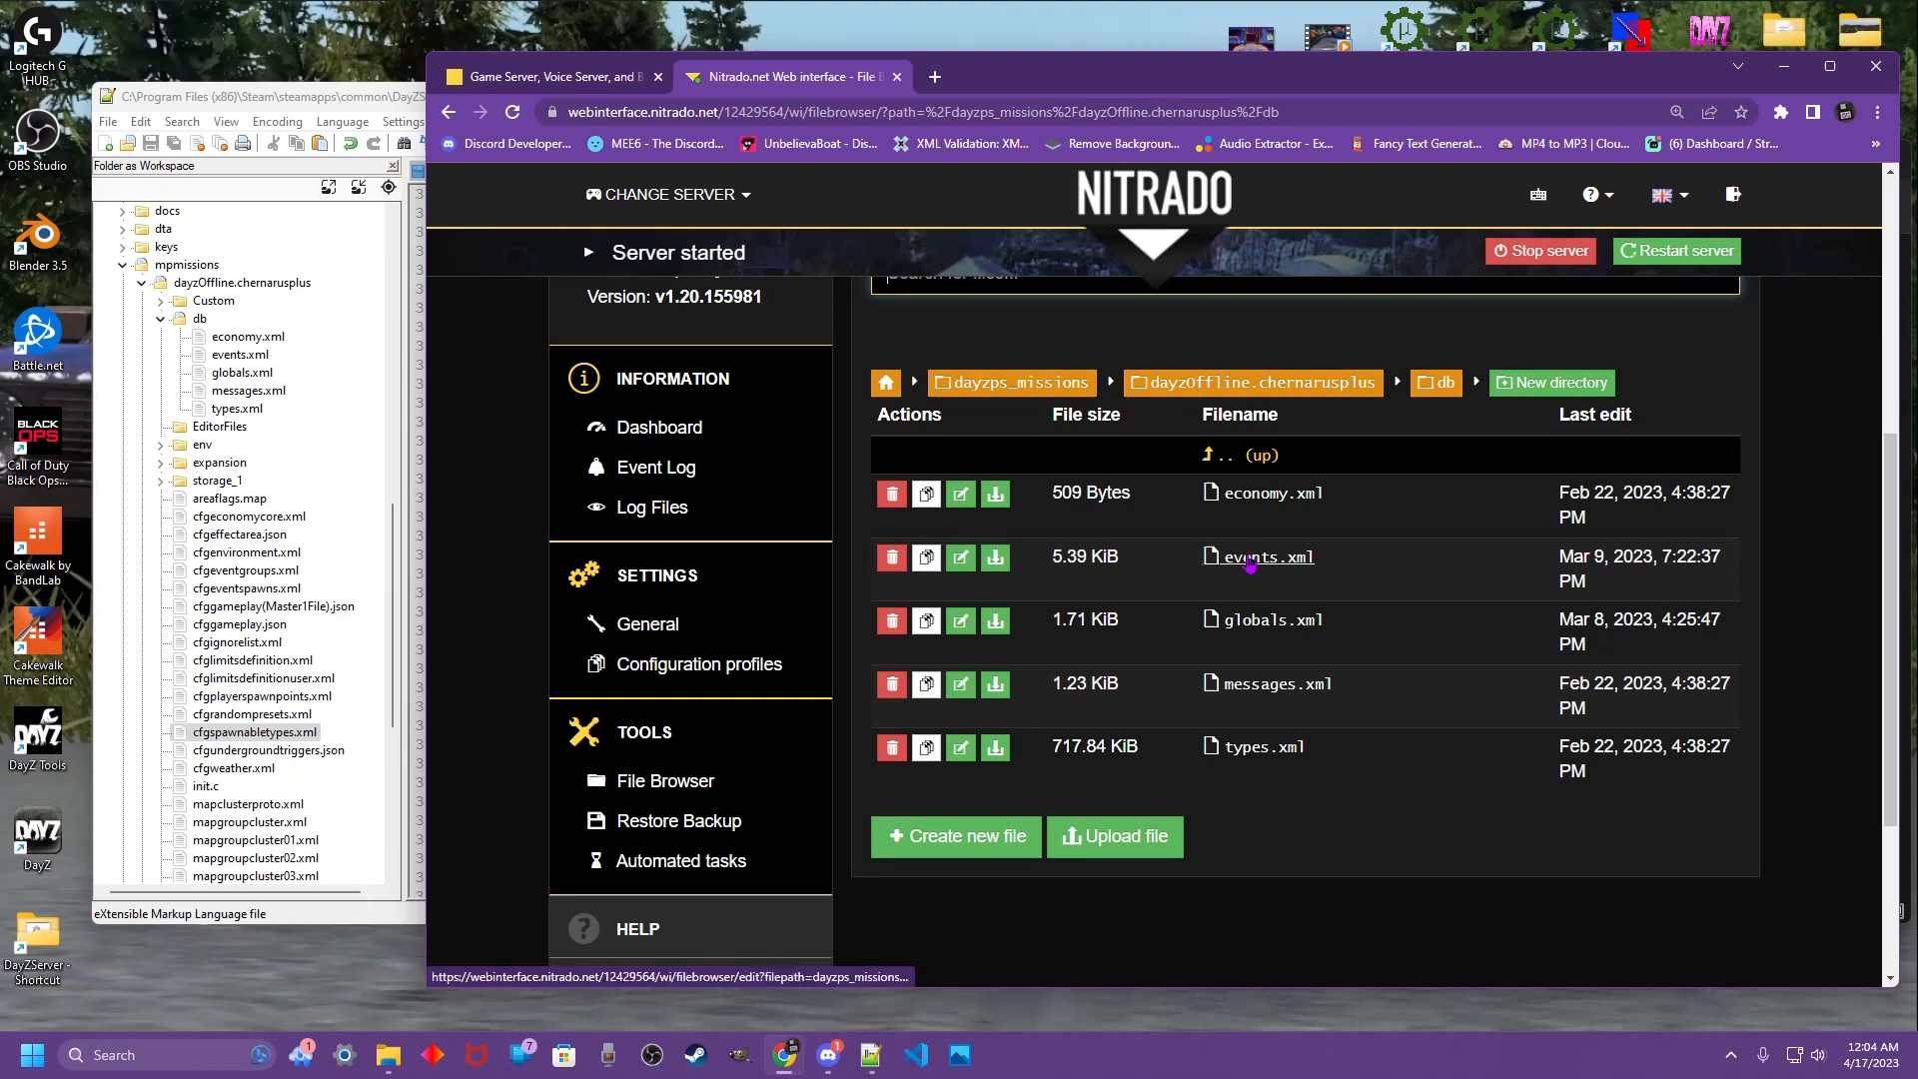
mouse_move(1115, 837)
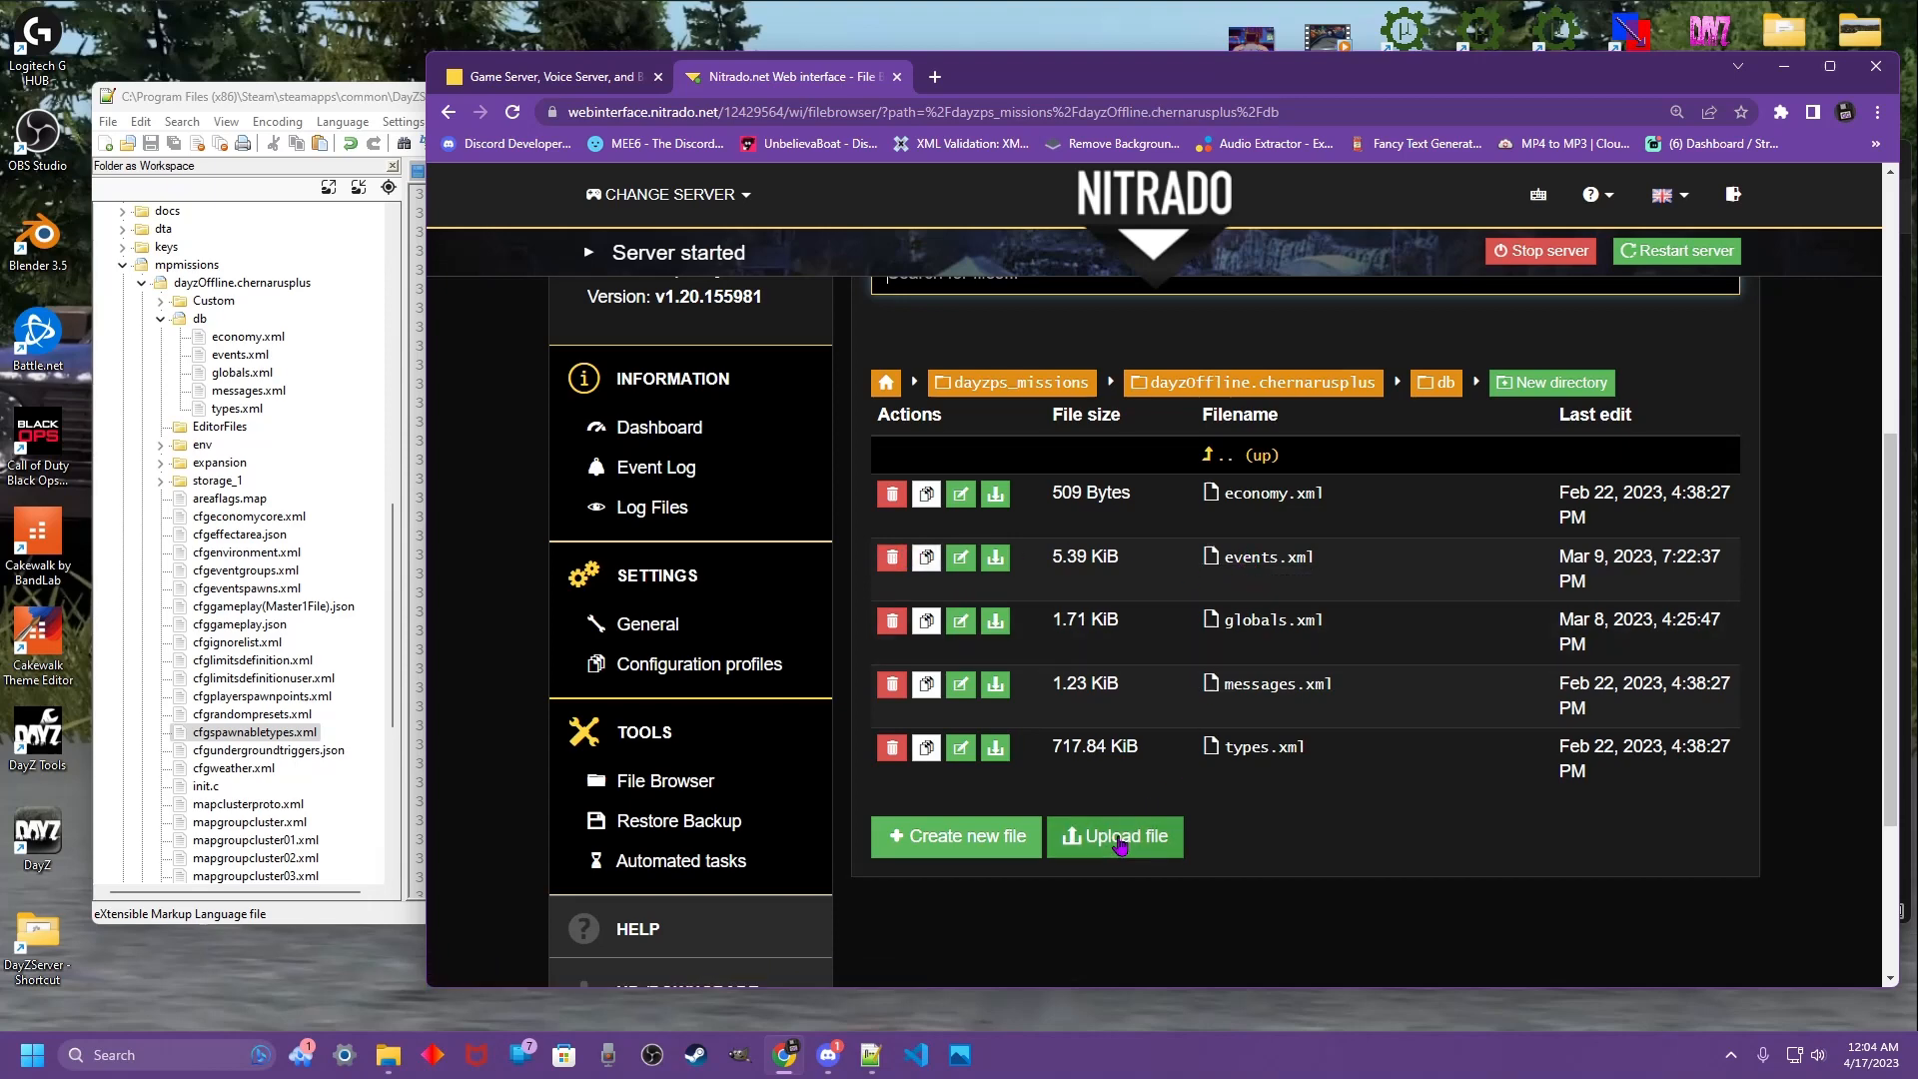
click(1113, 835)
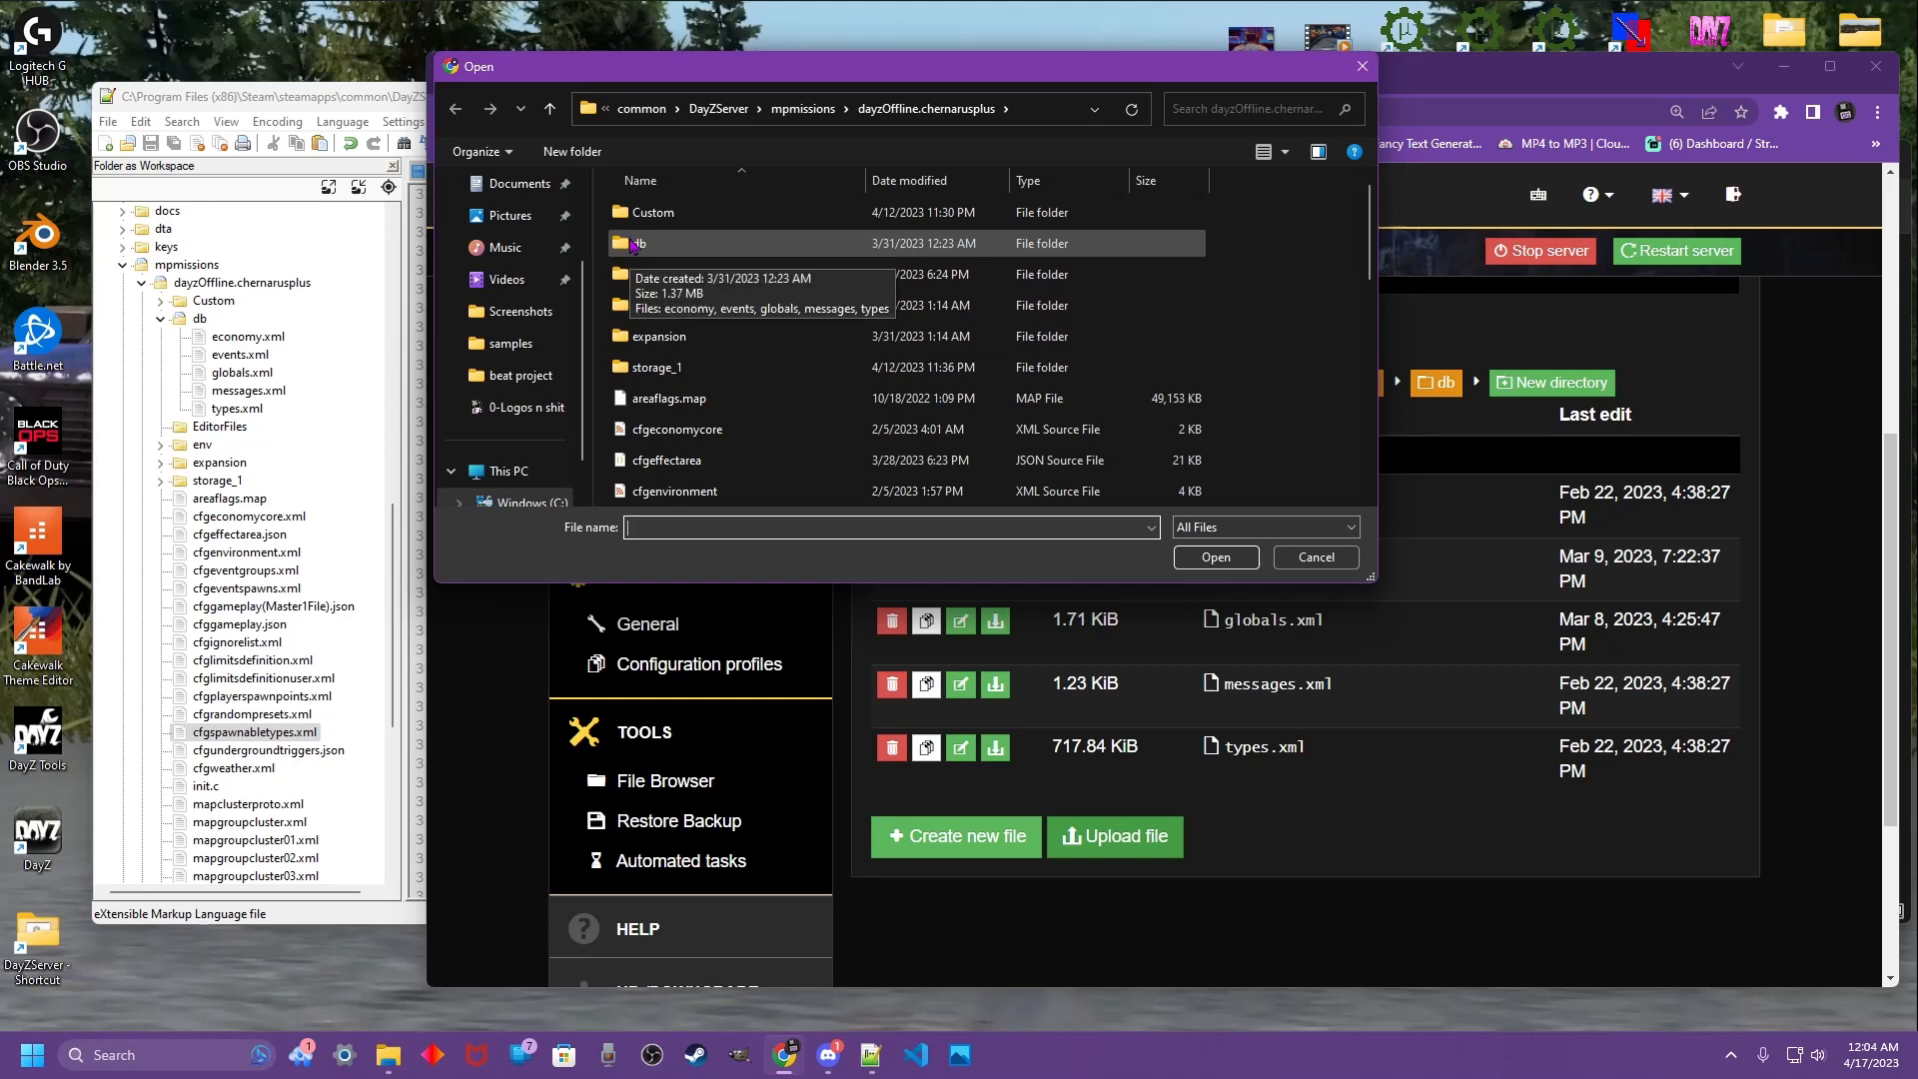
double_click(640, 244)
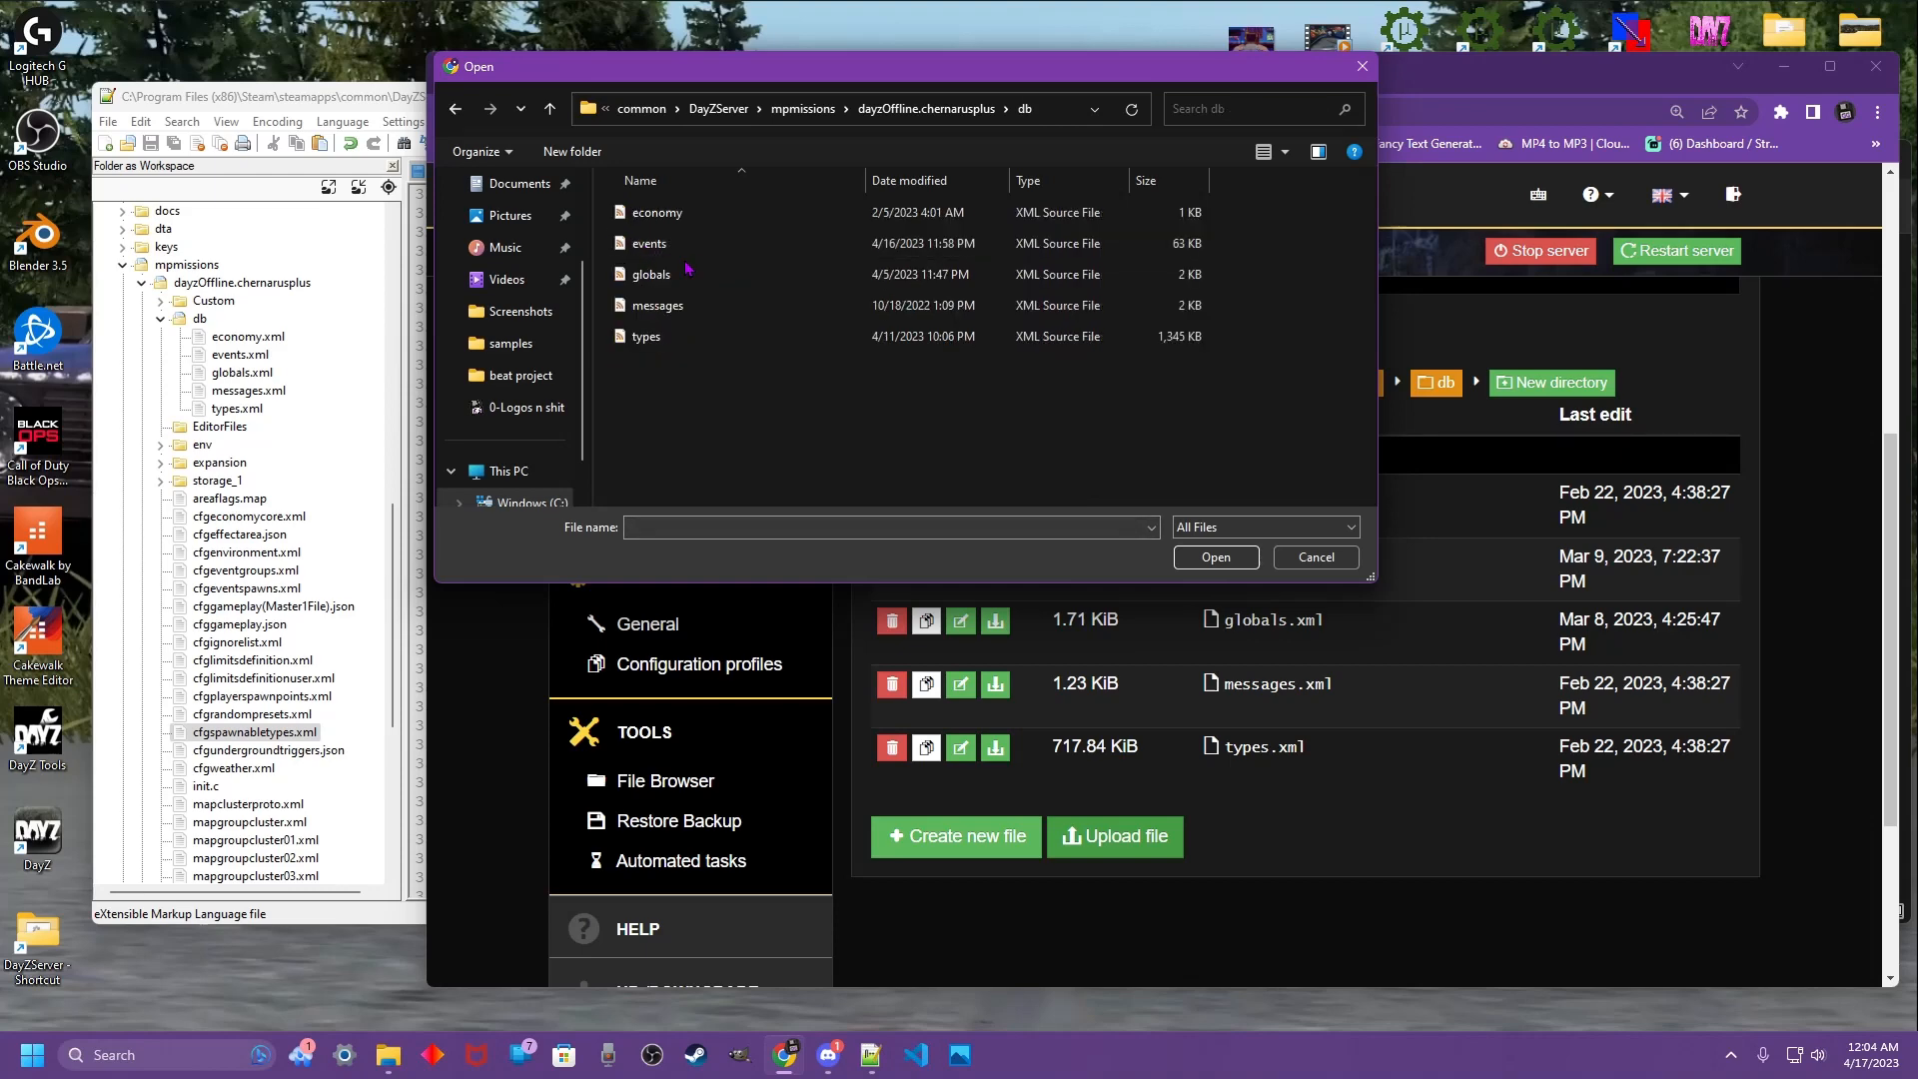
click(647, 243)
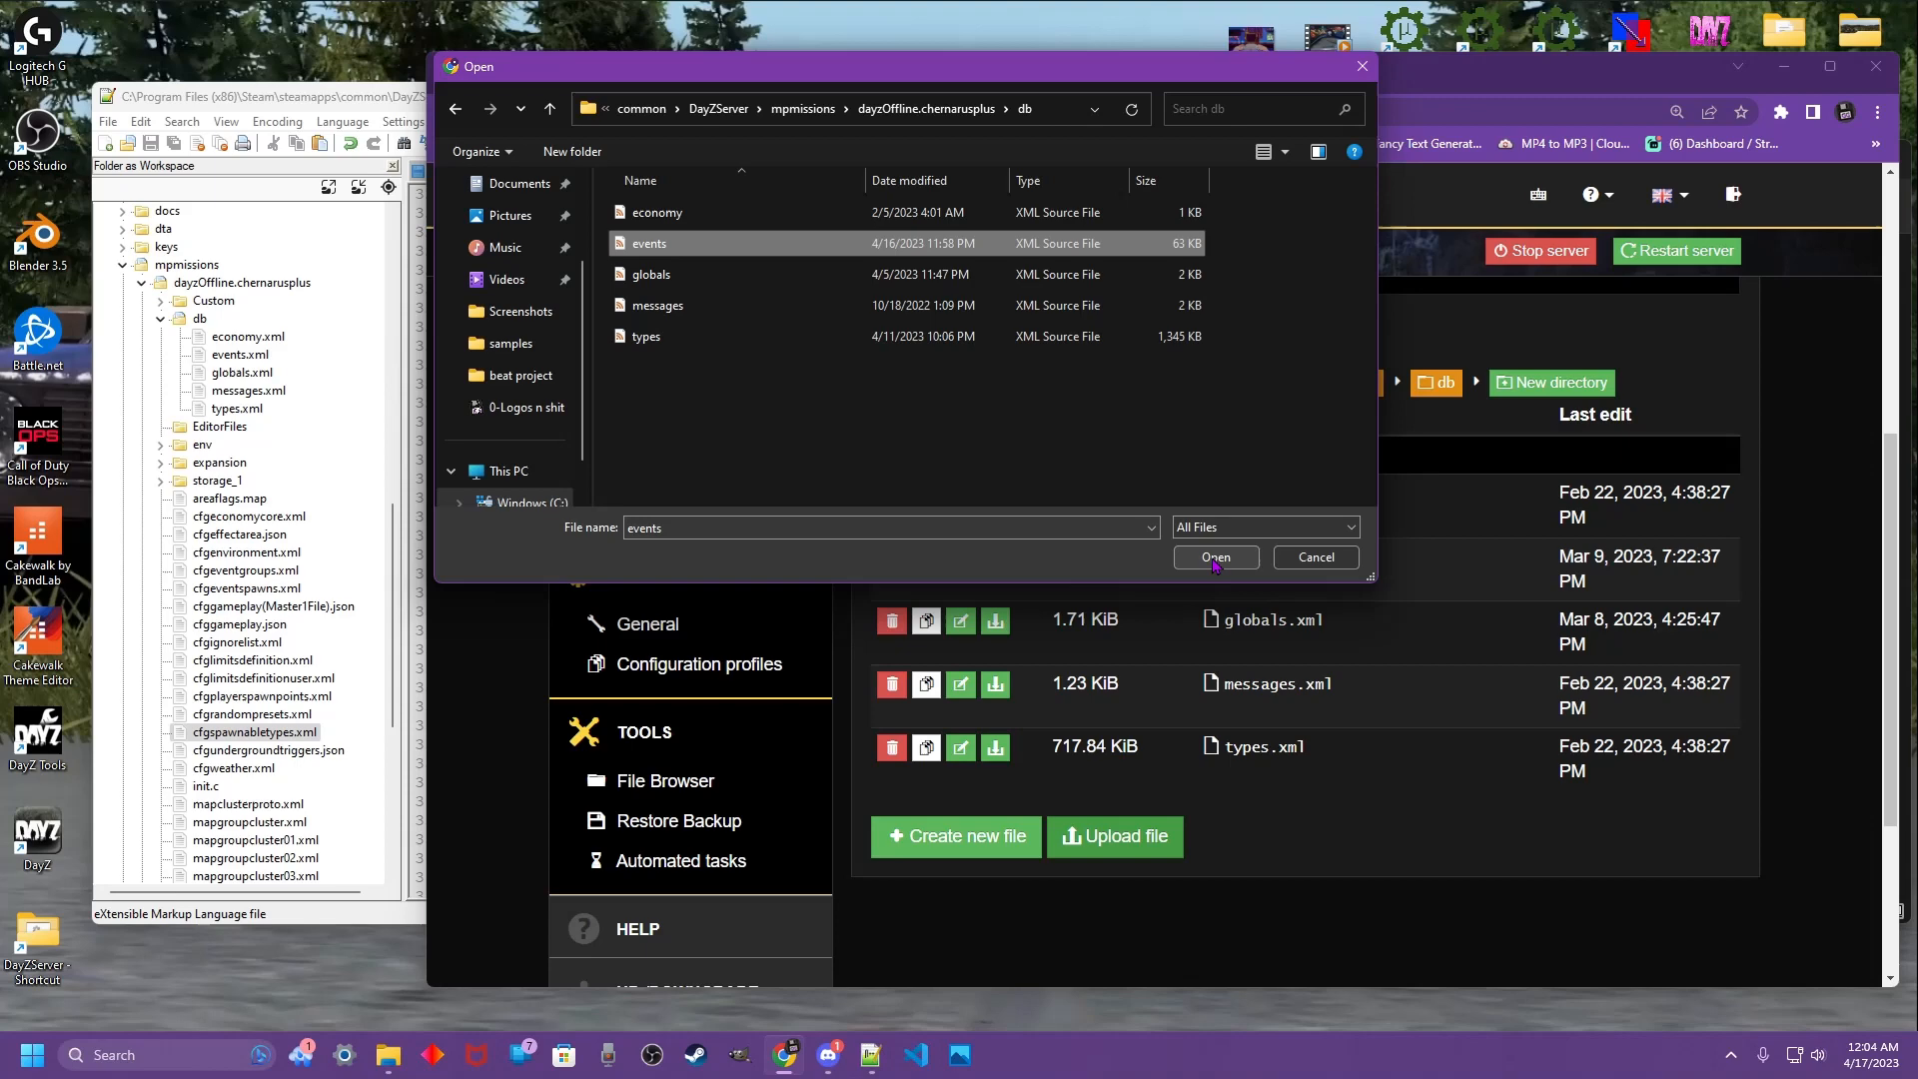
click(1215, 557)
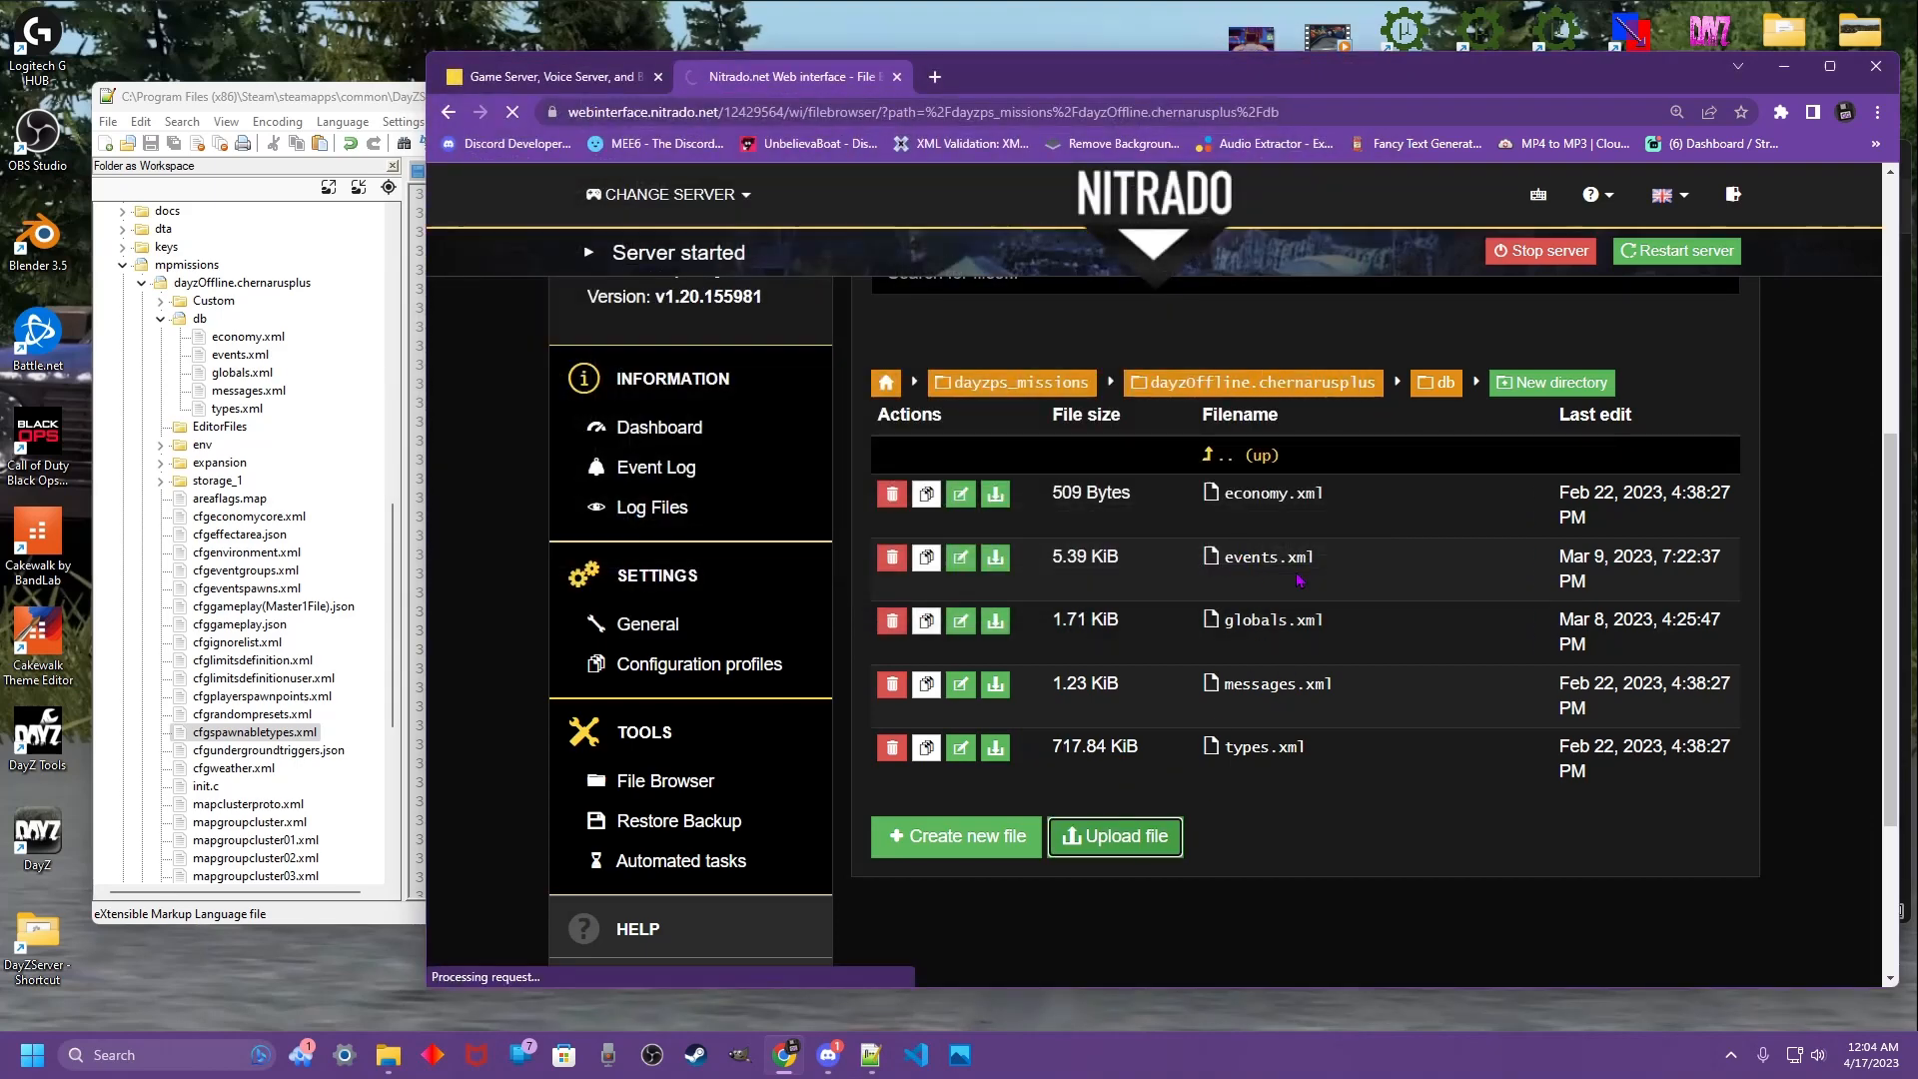
scroll(up, 3)
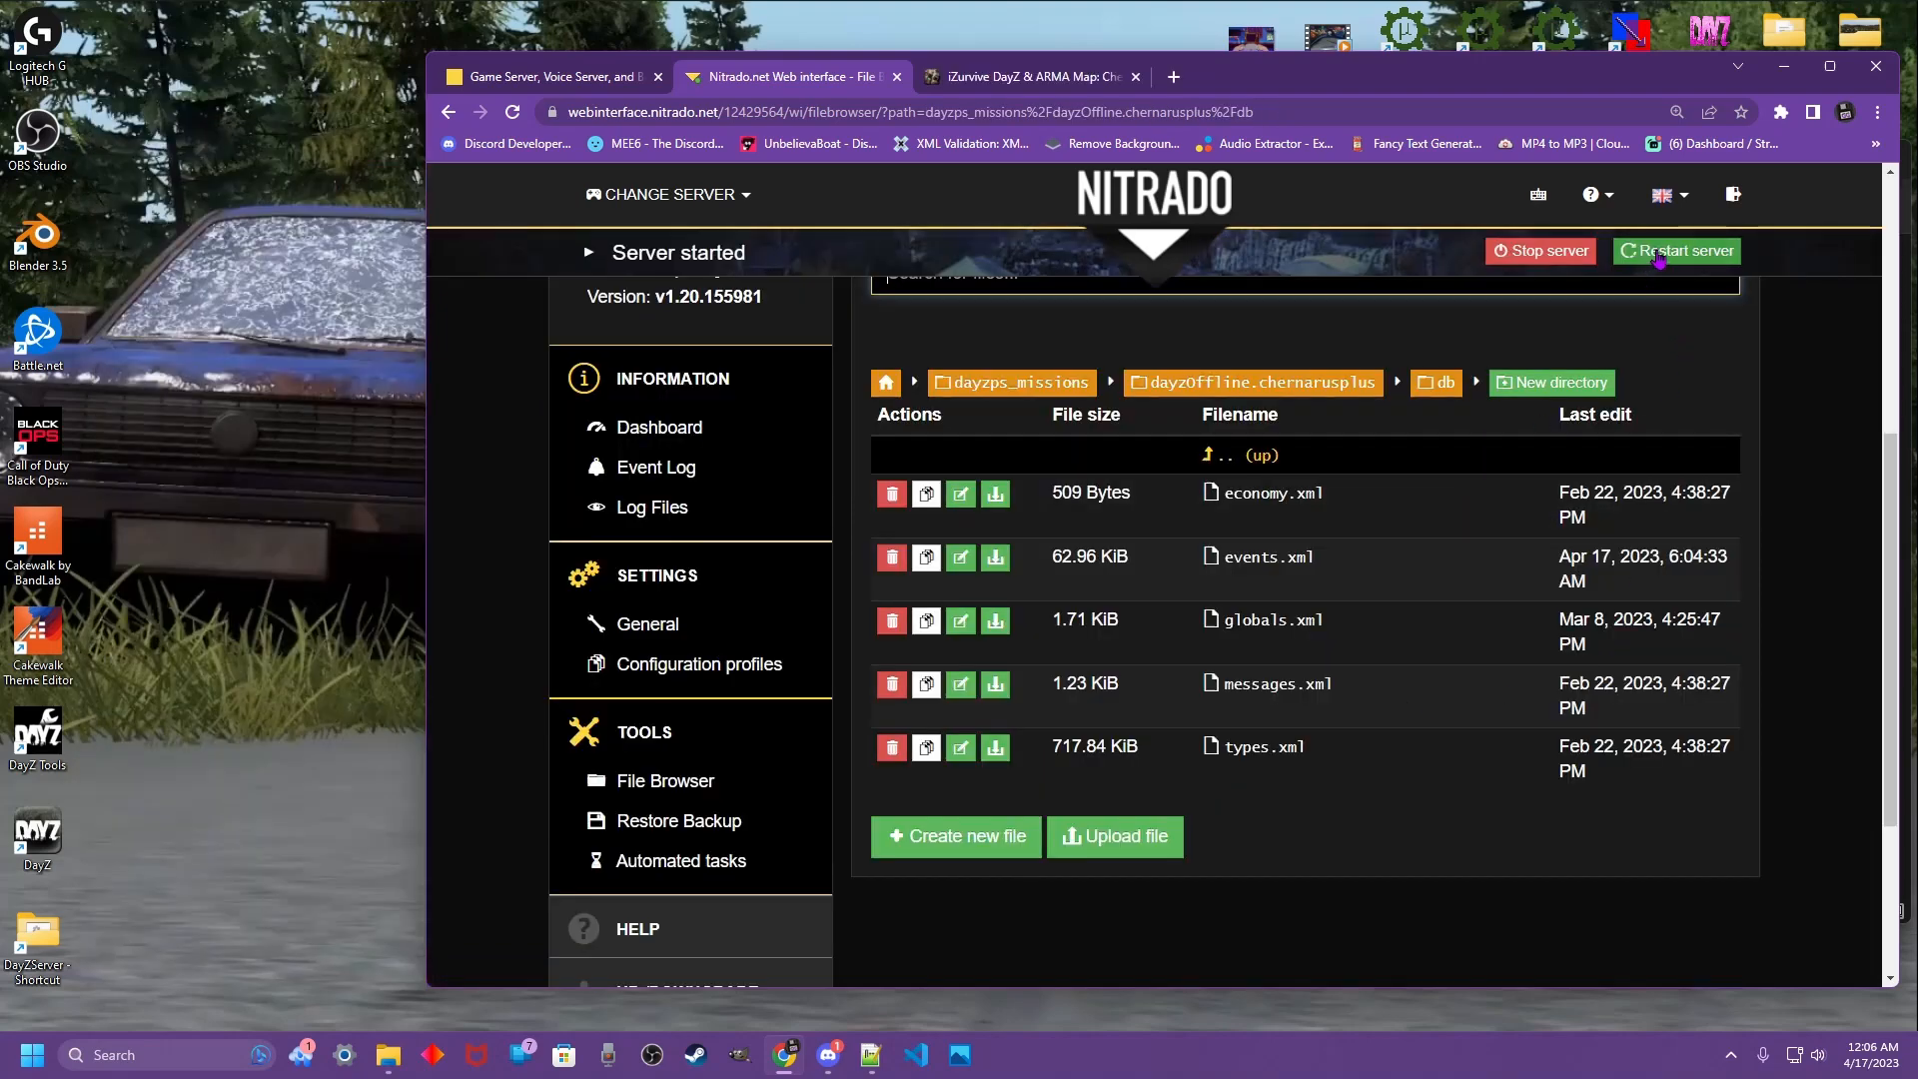
mouse_move(1345, 356)
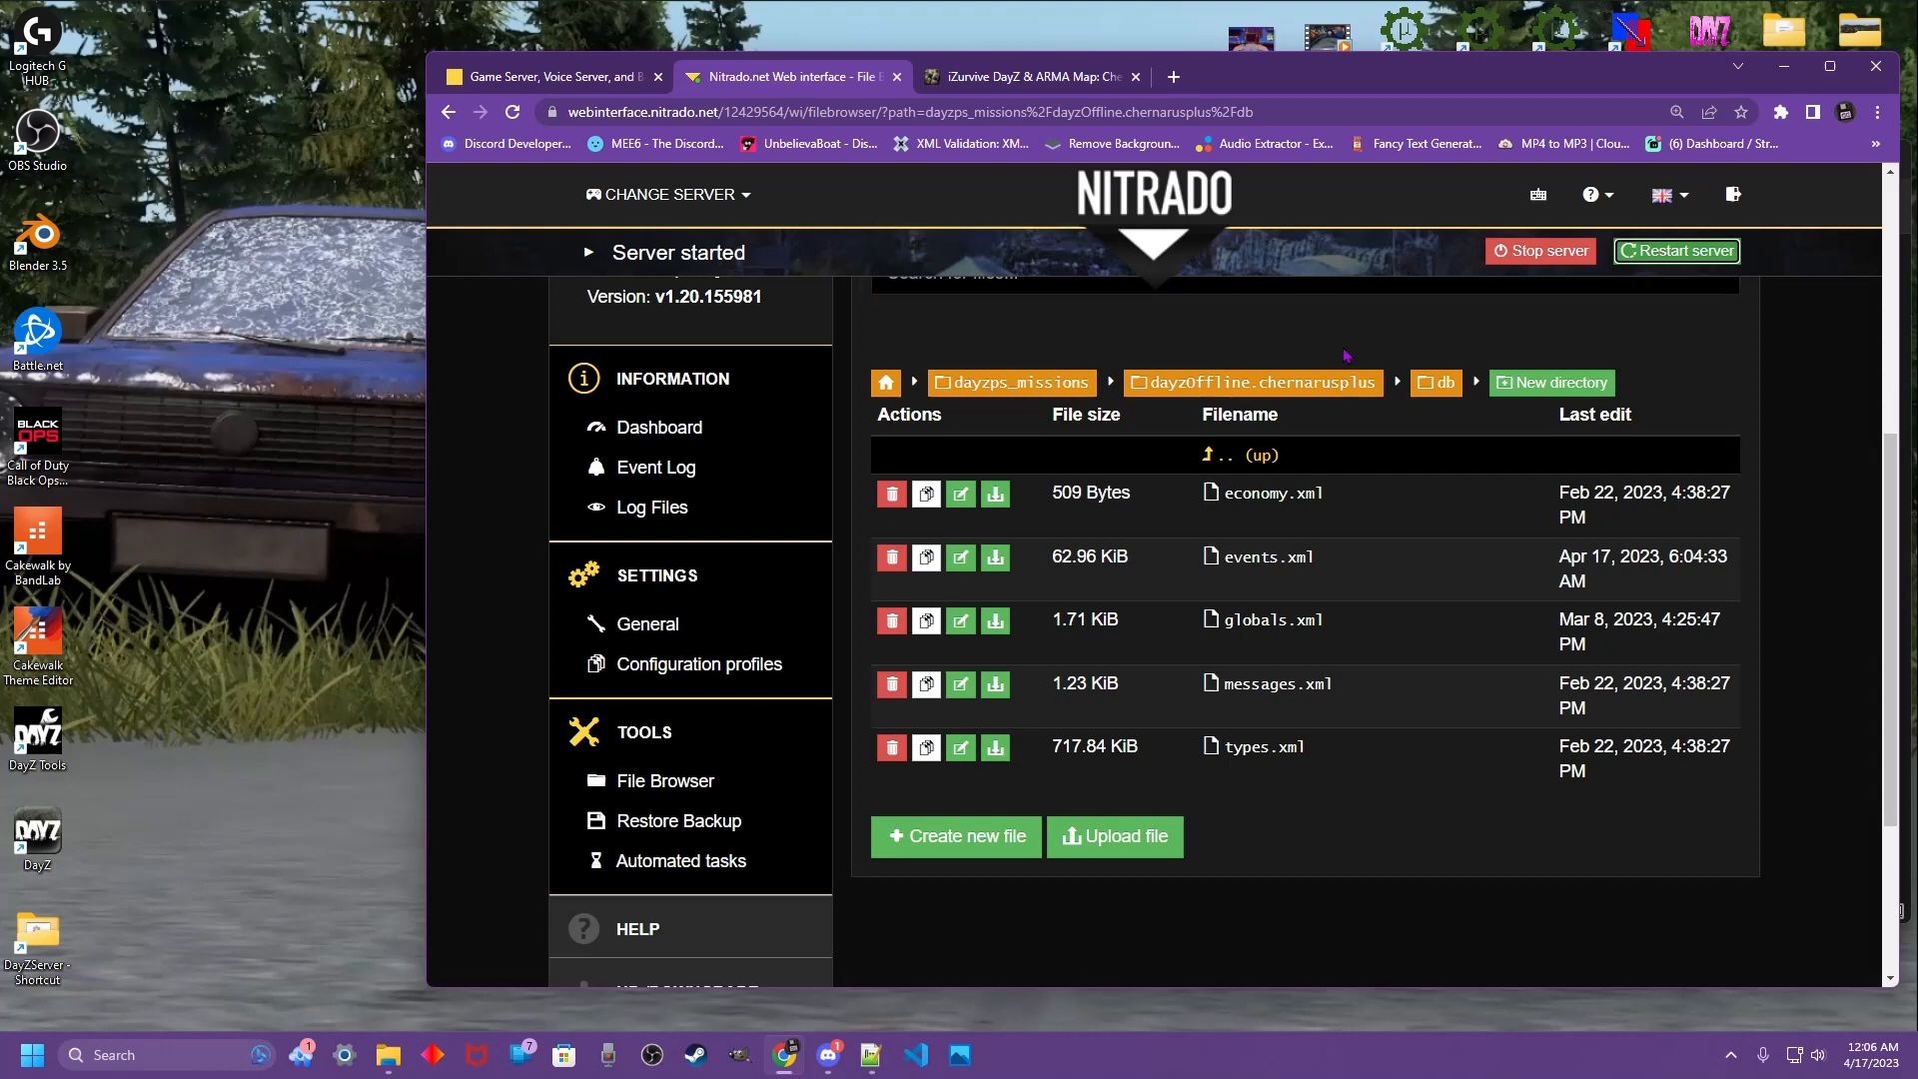
- Restart the DayZ server and confirm the restart so the uploaded files take effect
click(1674, 251)
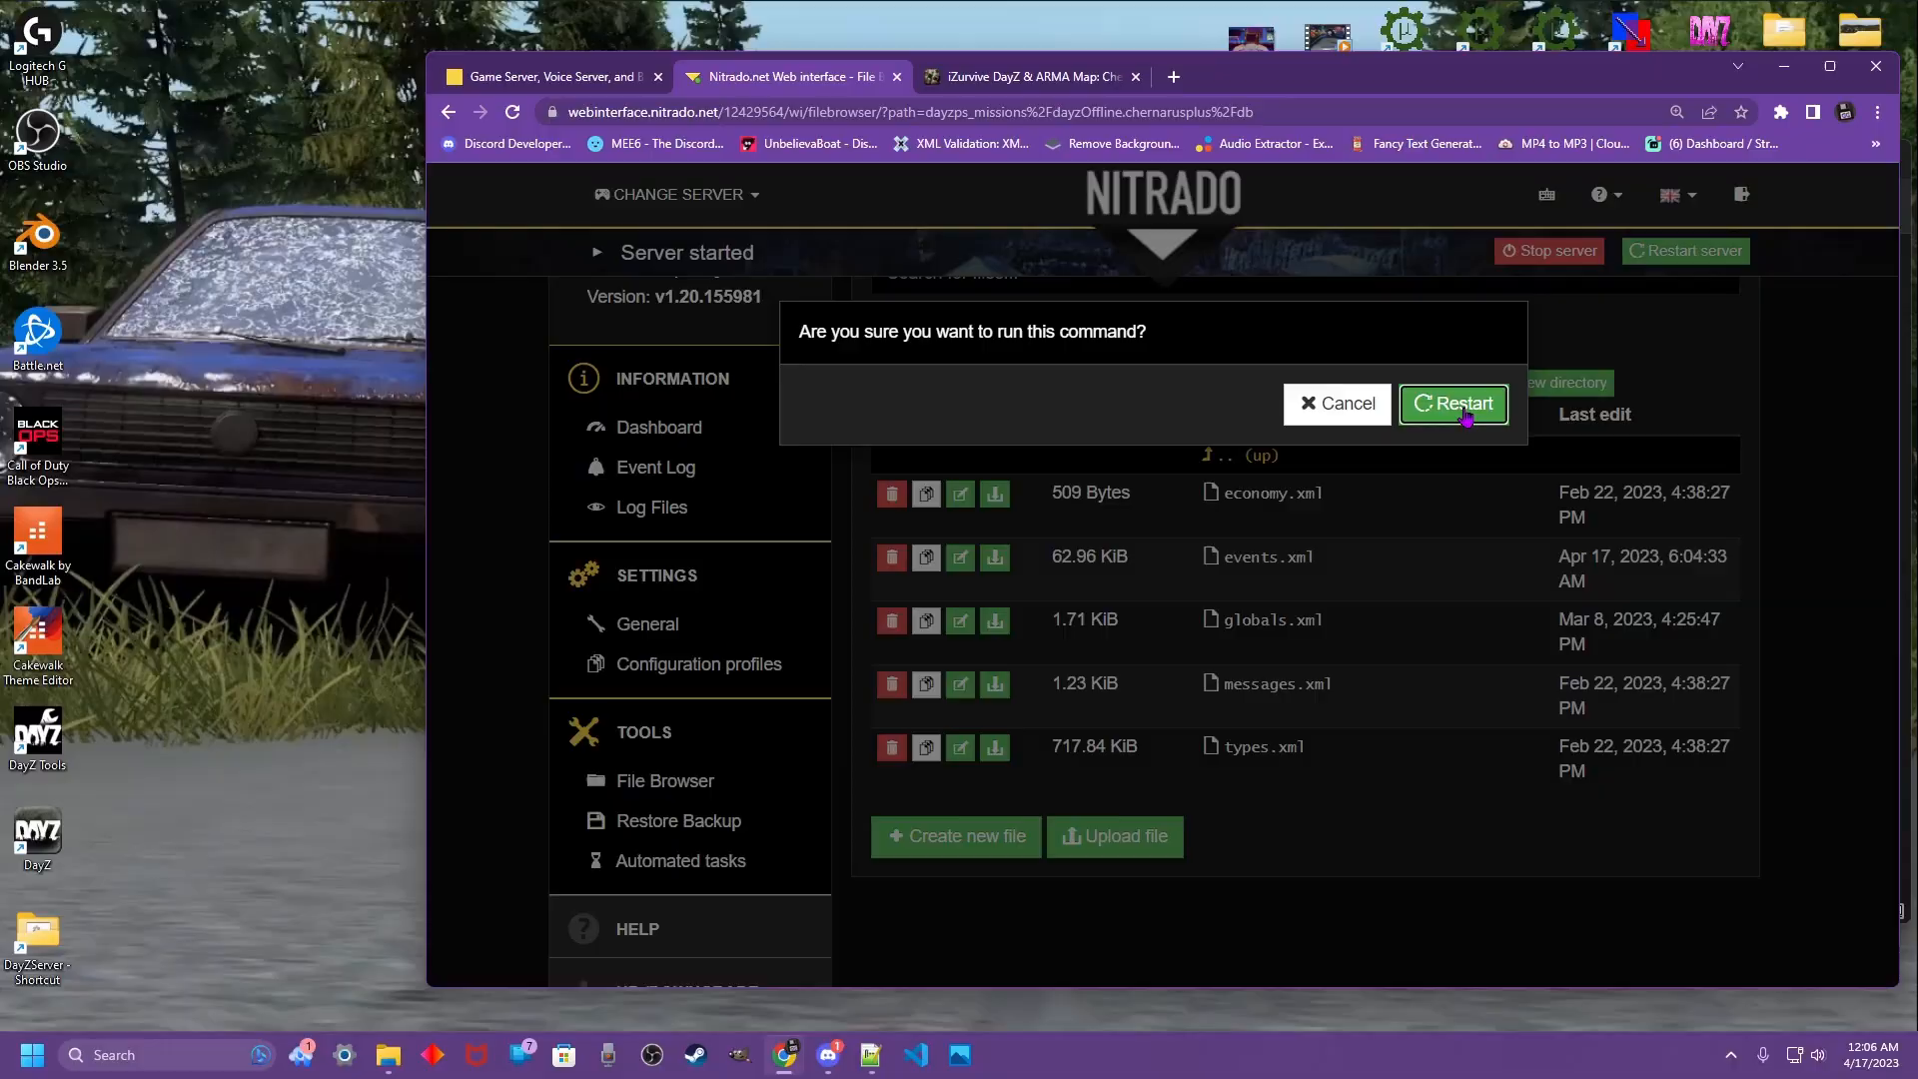
click(1452, 404)
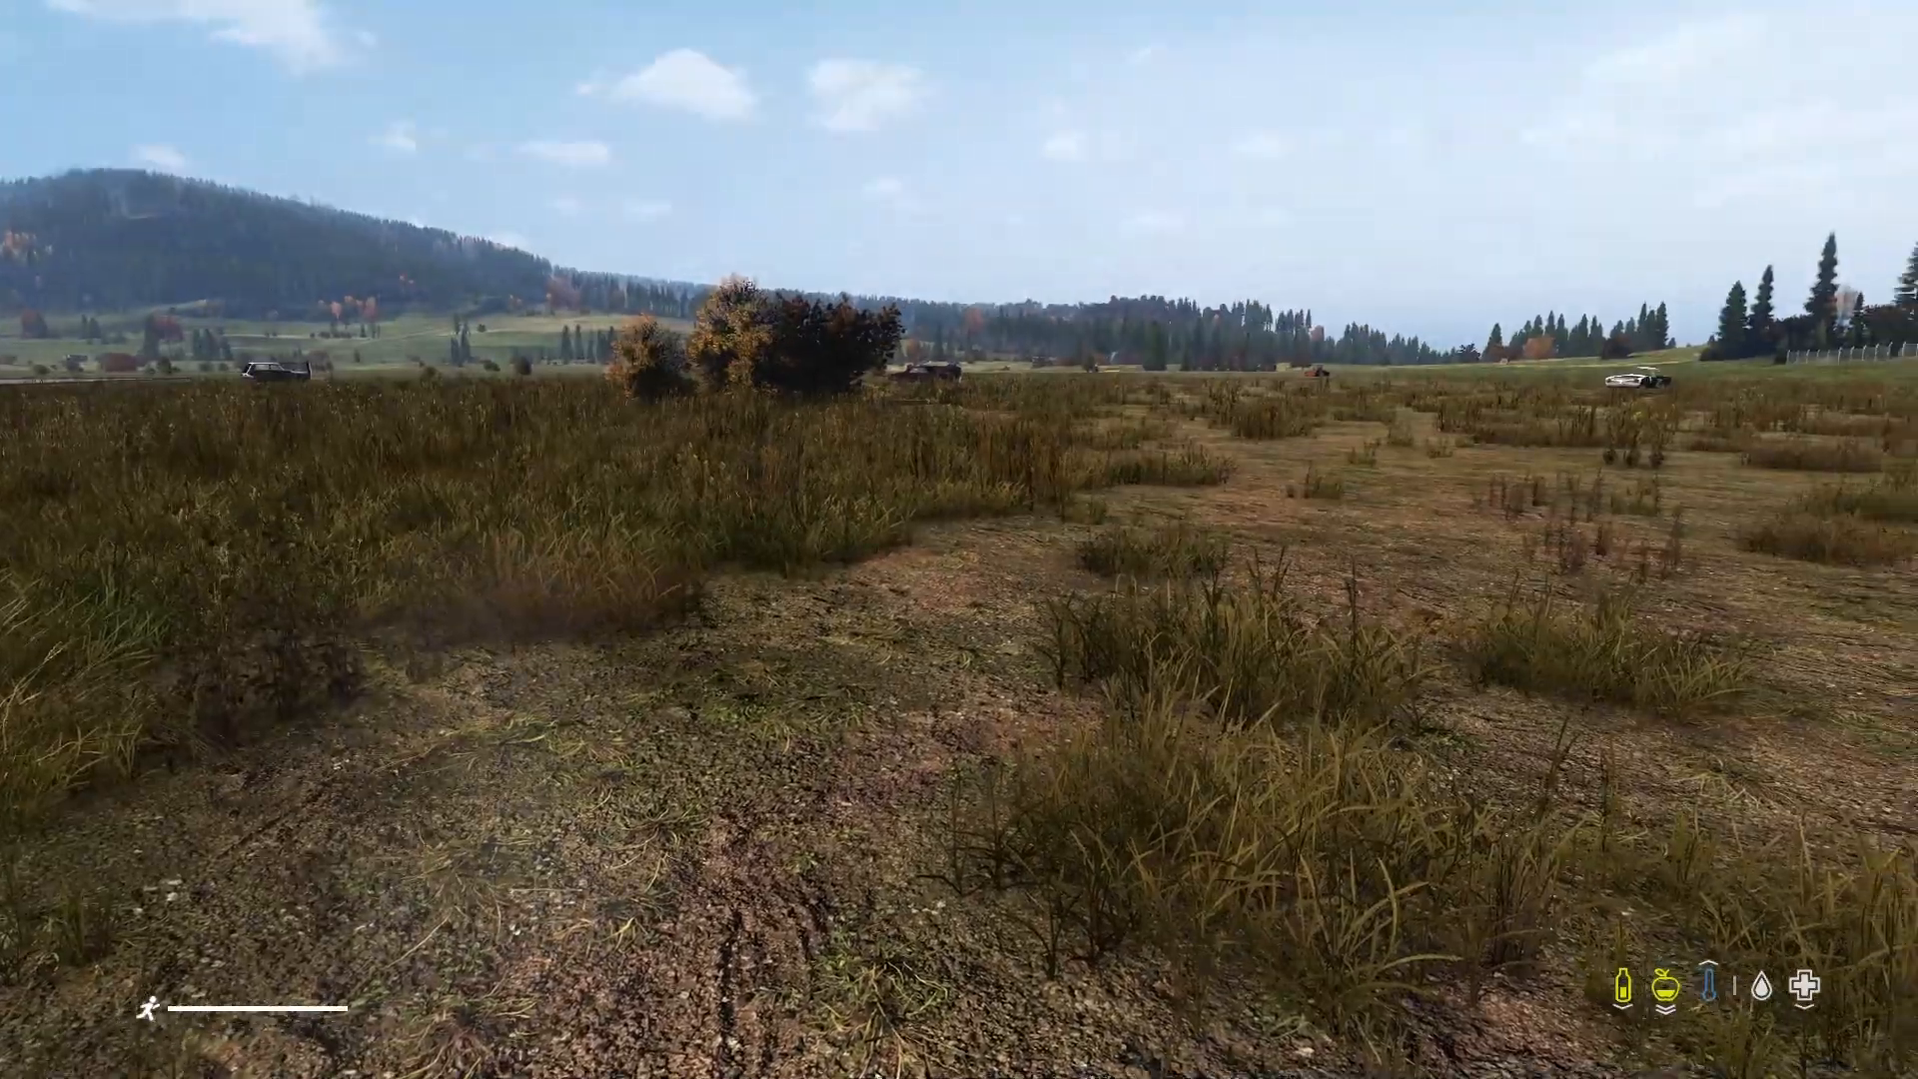
mouse_move(959, 539)
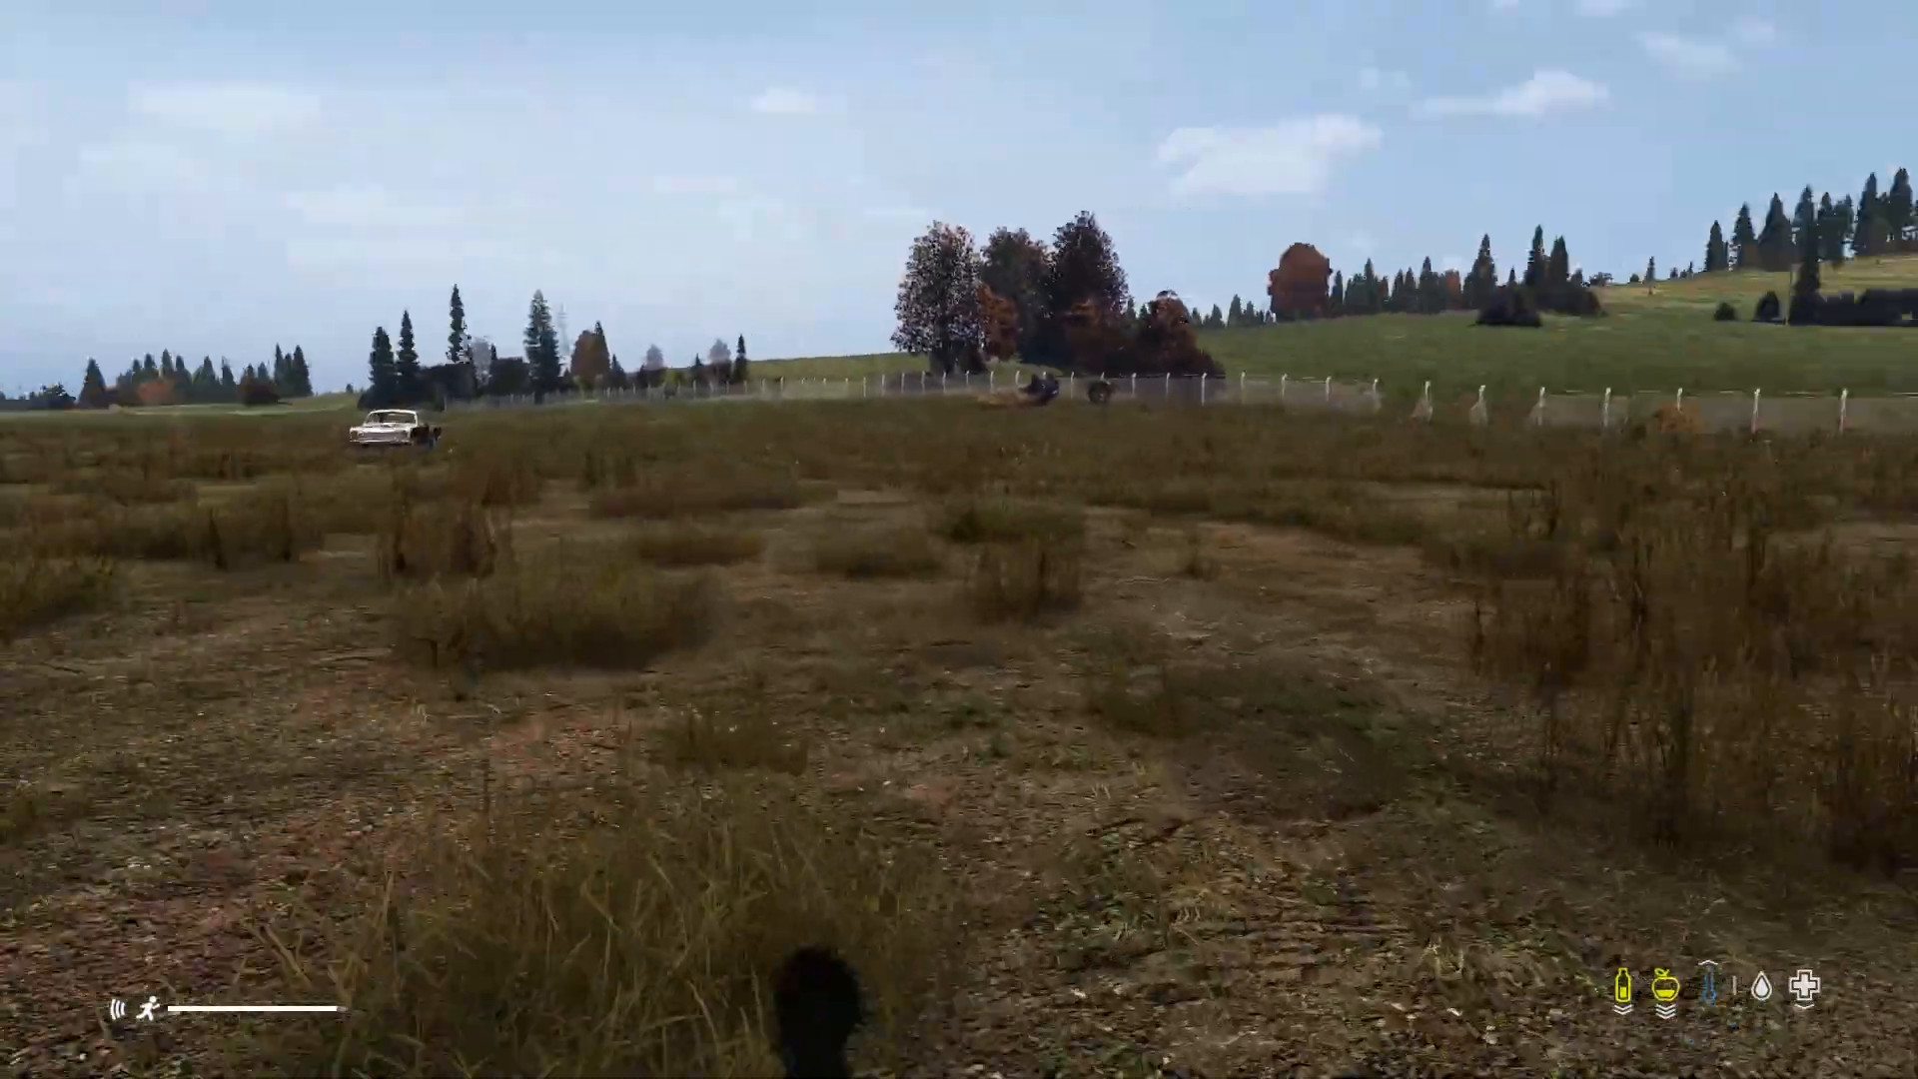
mouse_move(959, 540)
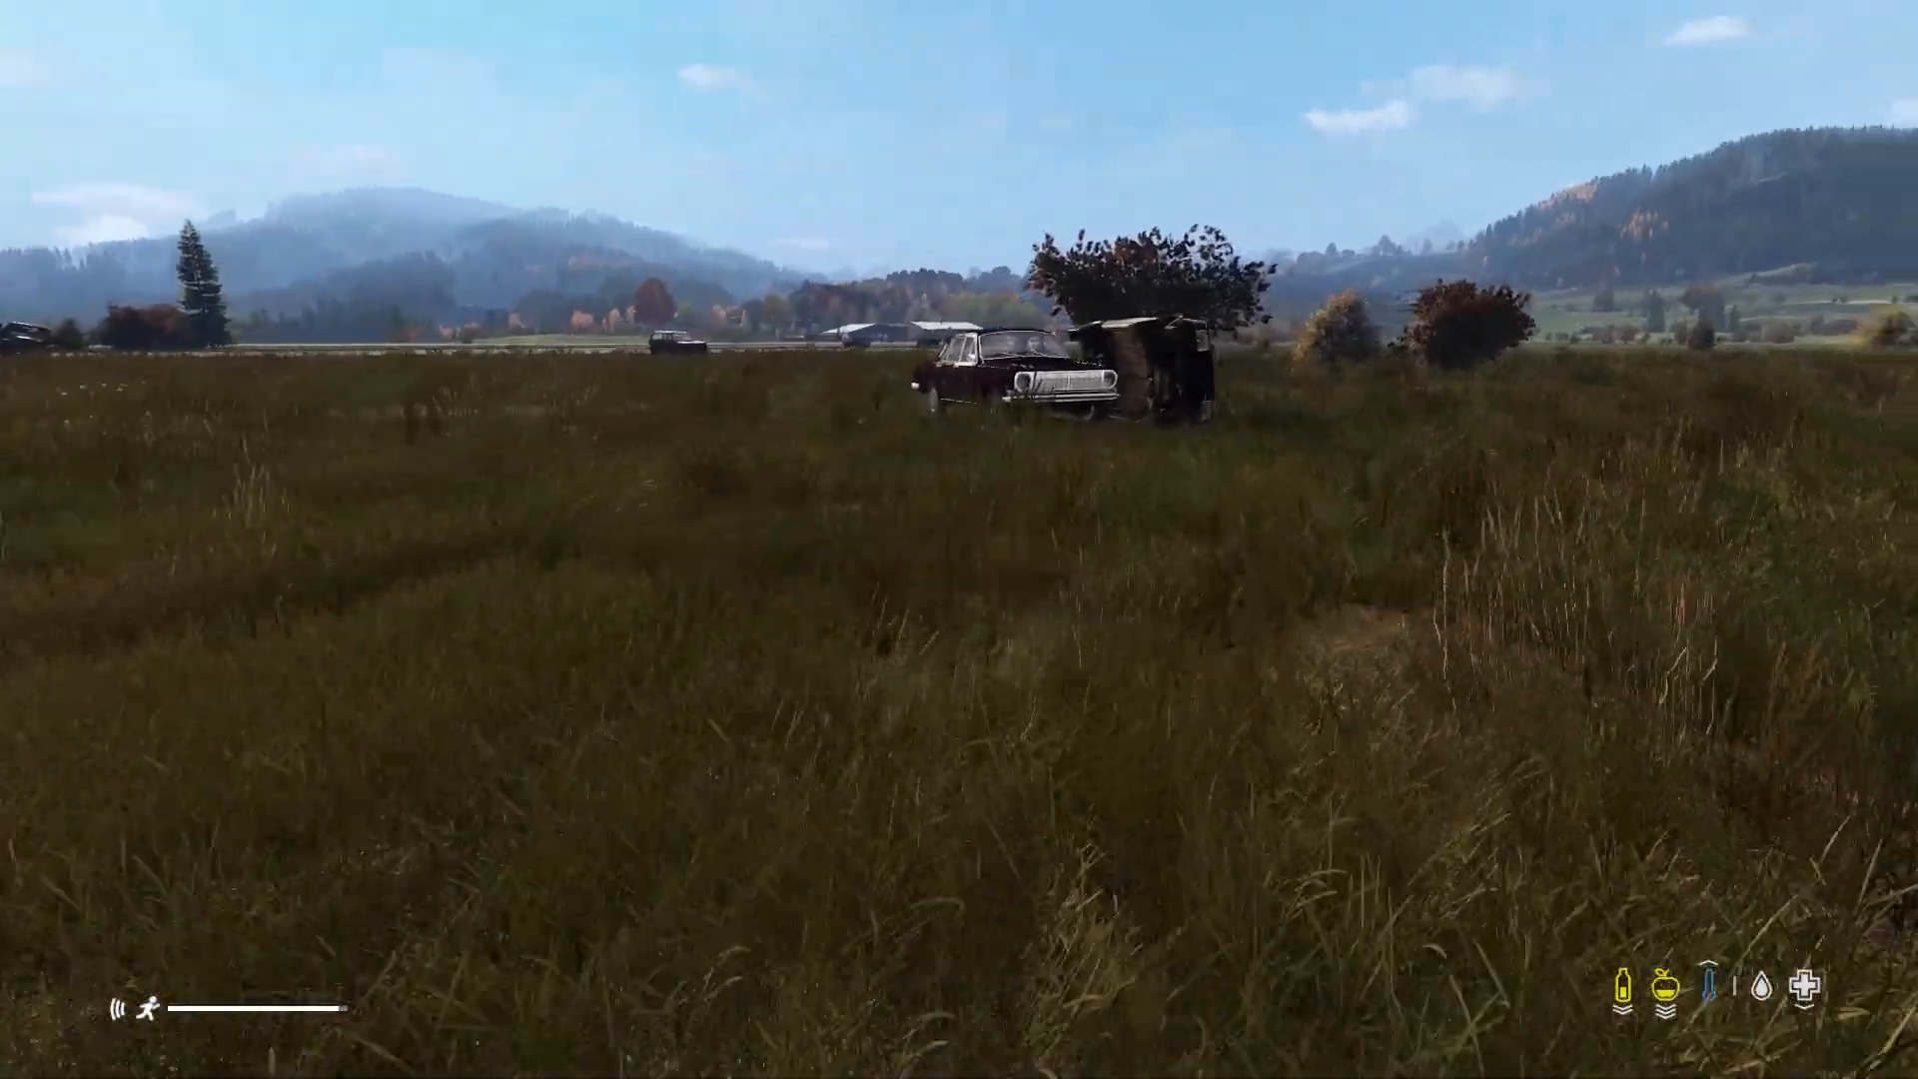
- Walk forward across the field to the dark red sedan with rusted panels
key(w)
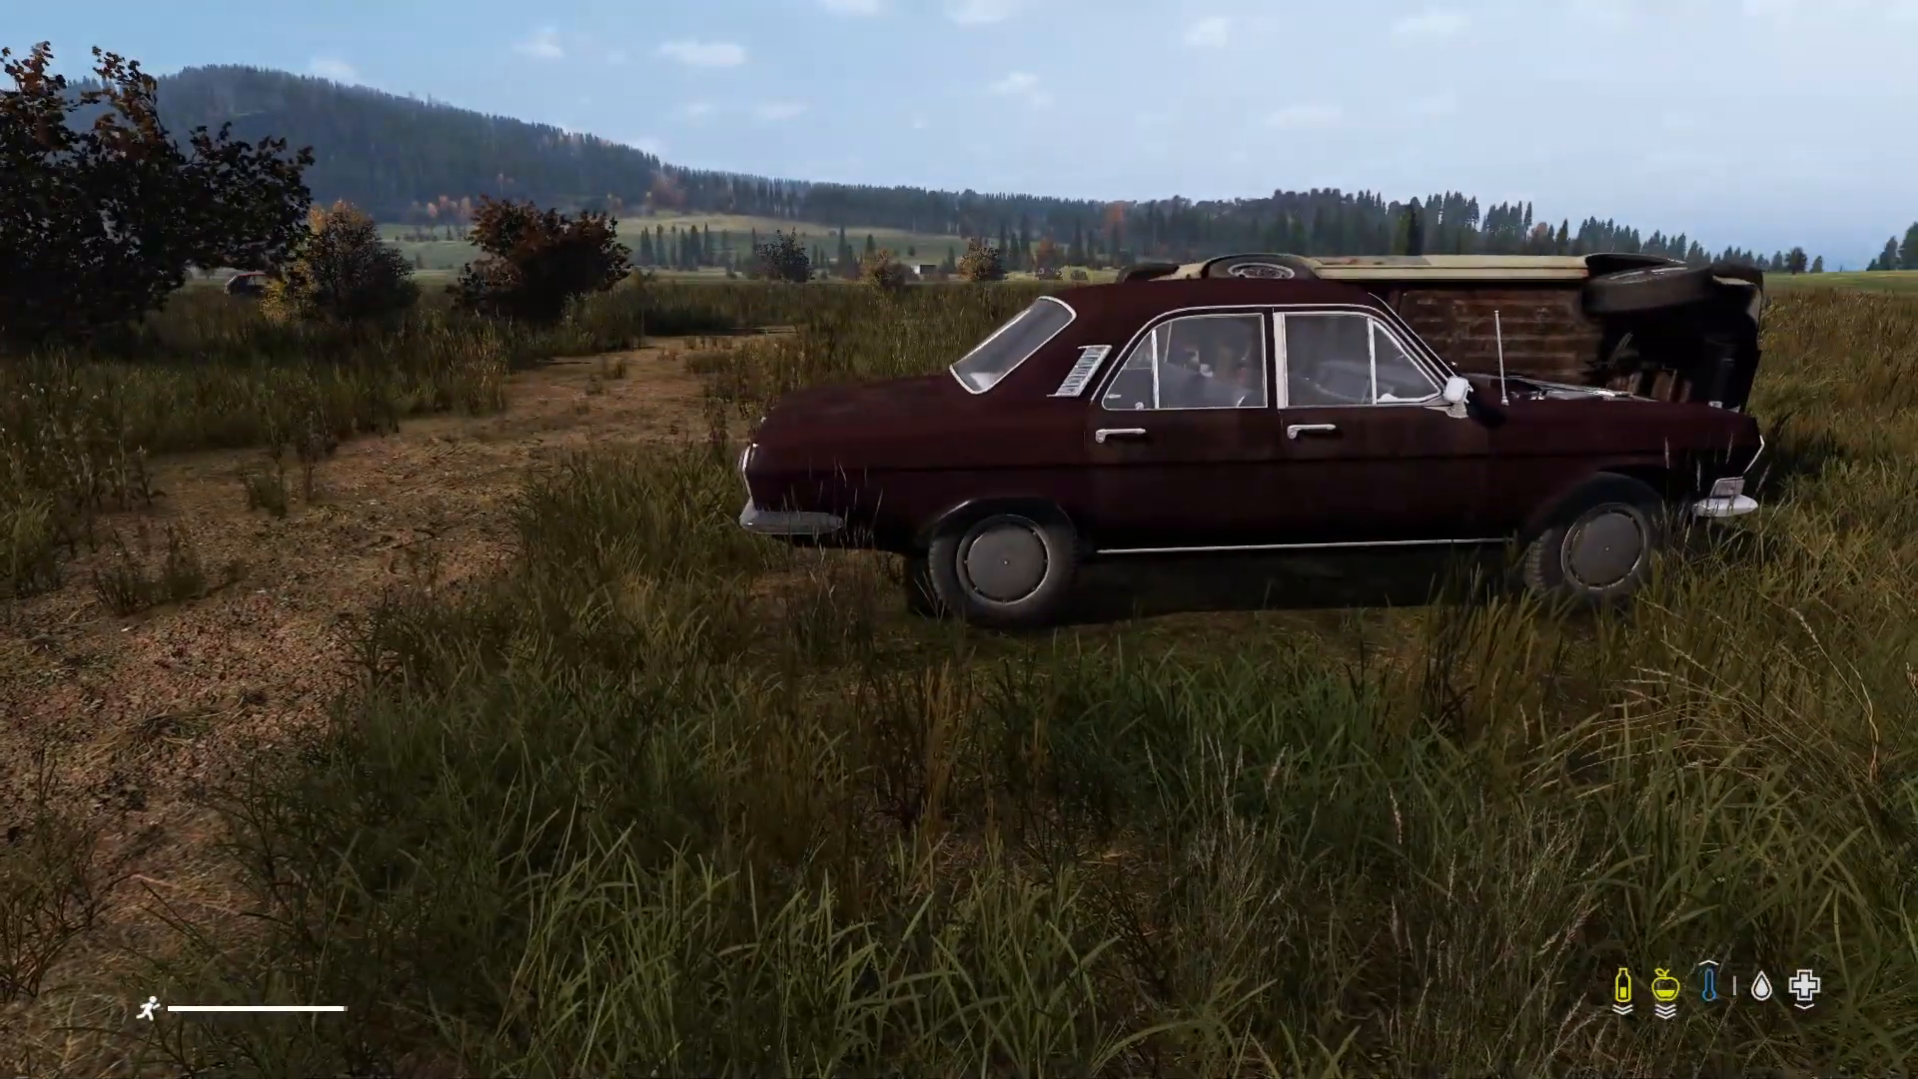
mouse_move(959, 540)
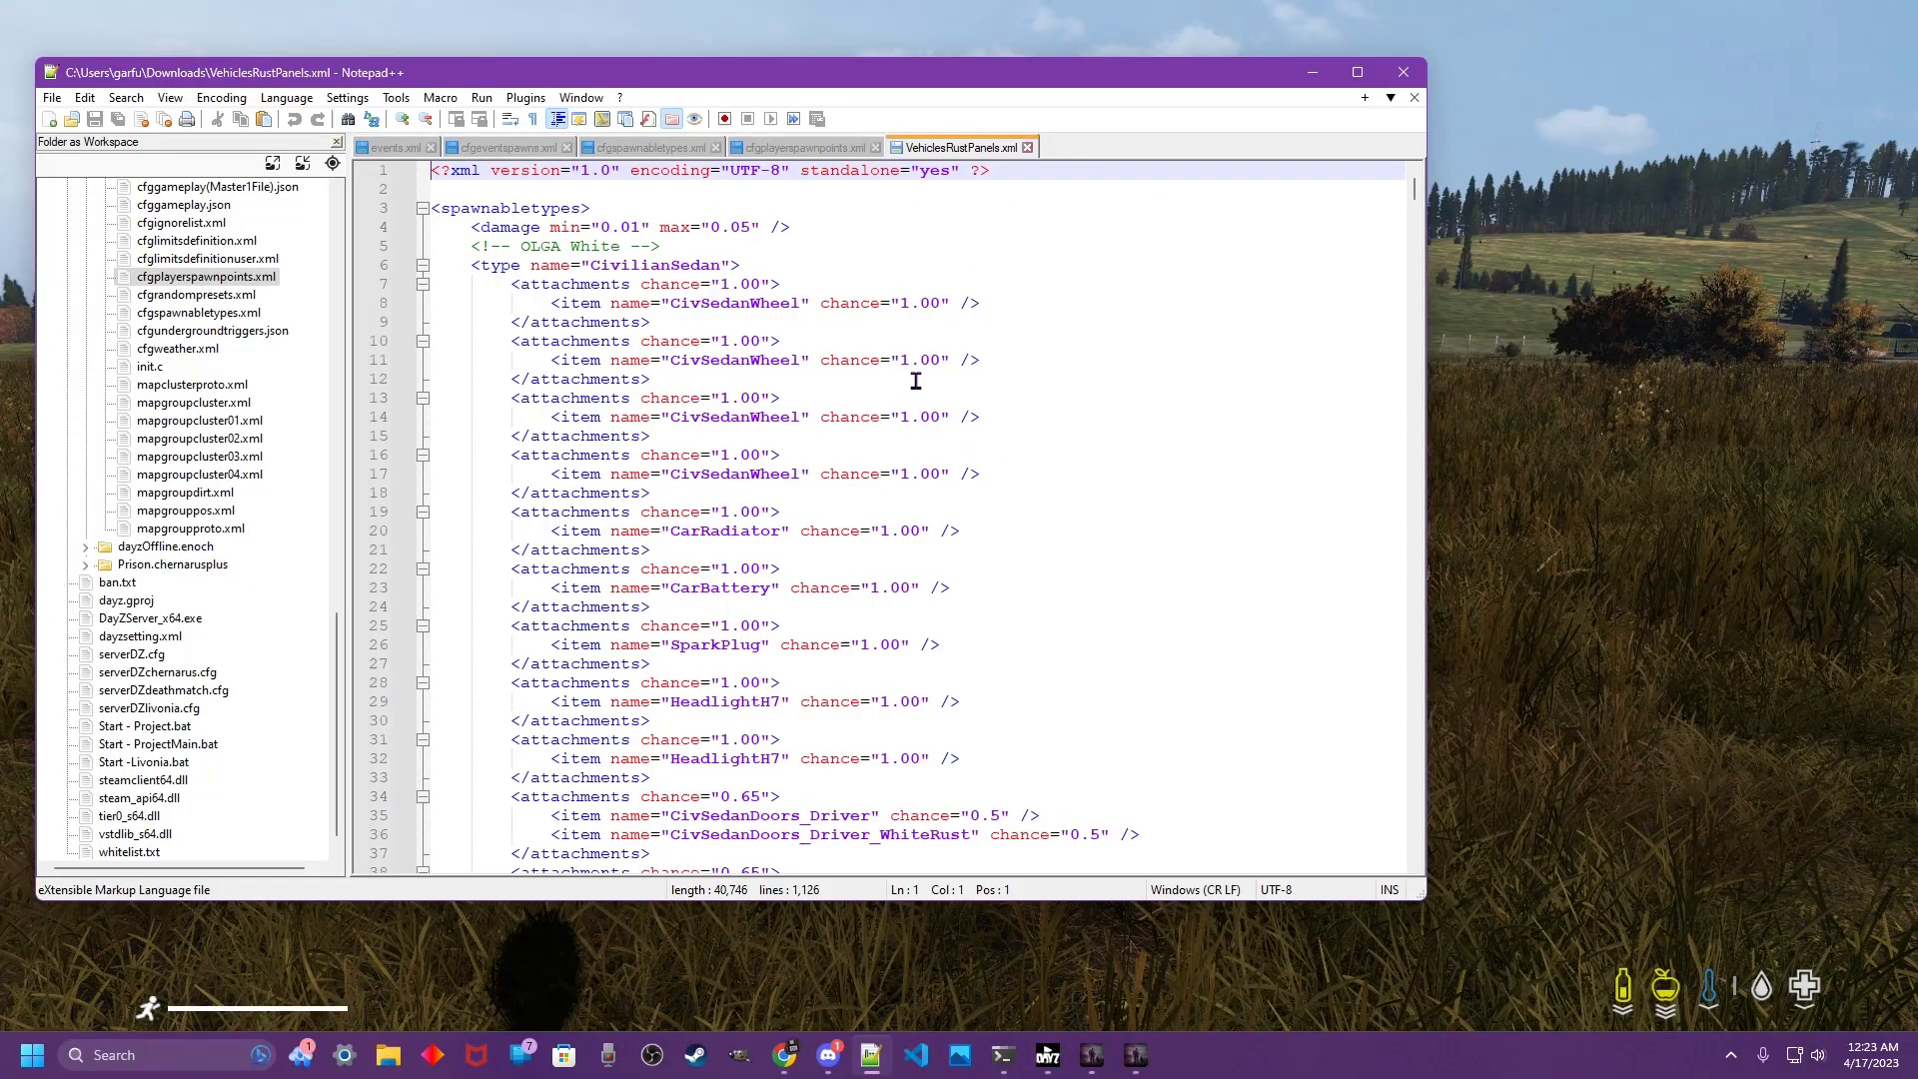
mouse_move(799, 222)
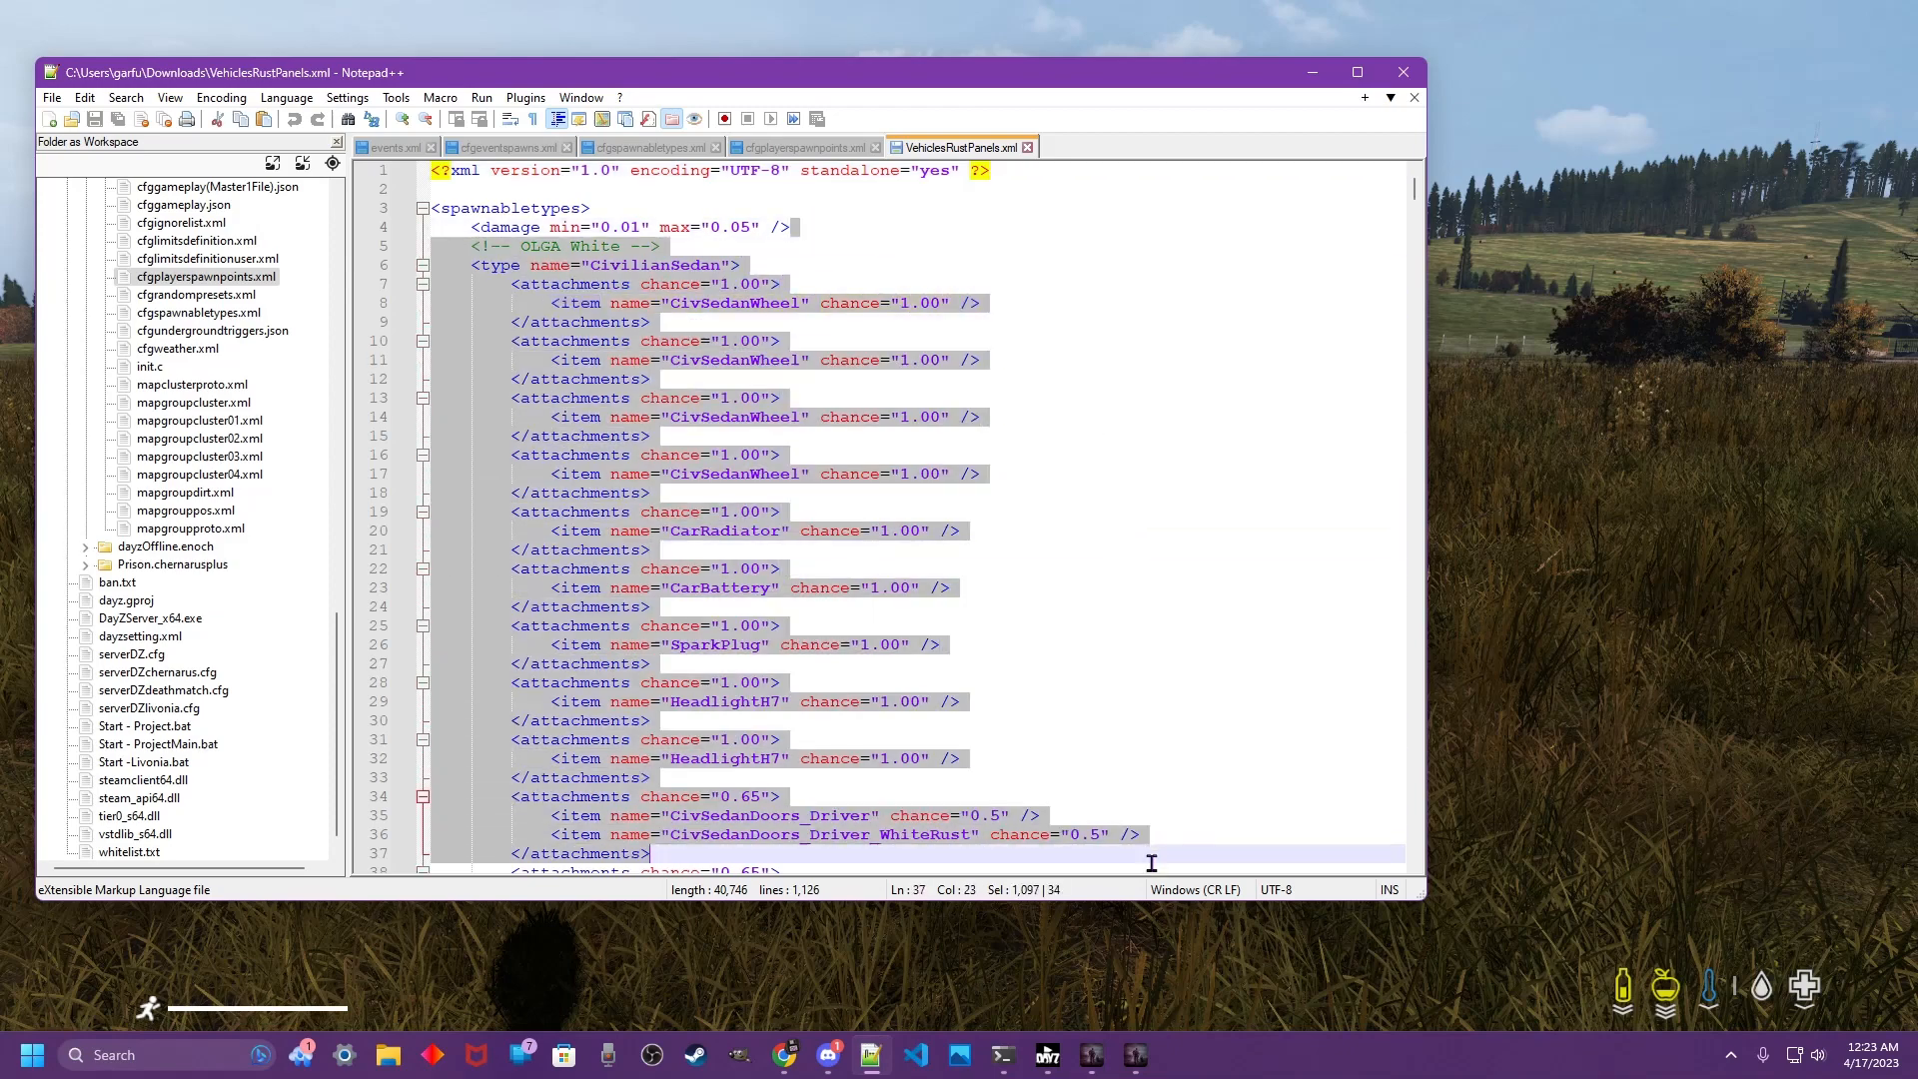
scroll(down, 3)
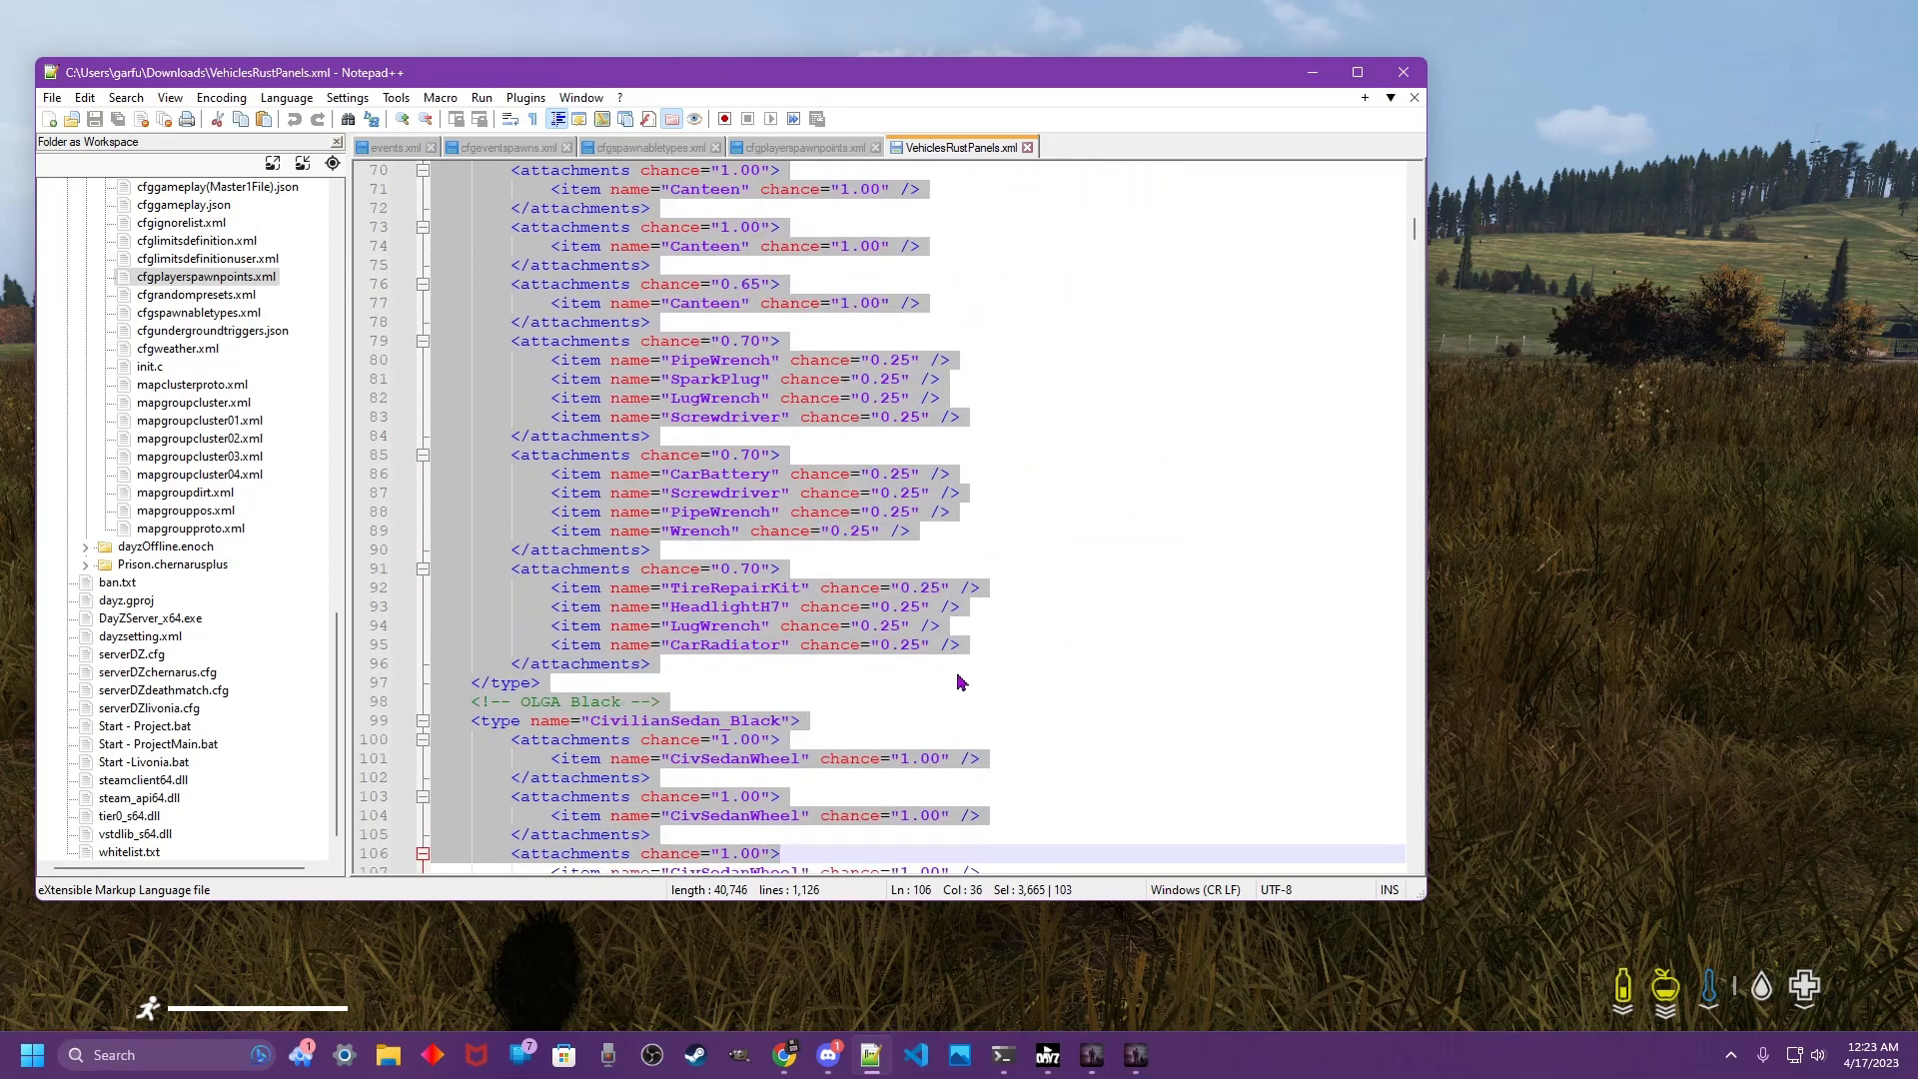
scroll(up, 3)
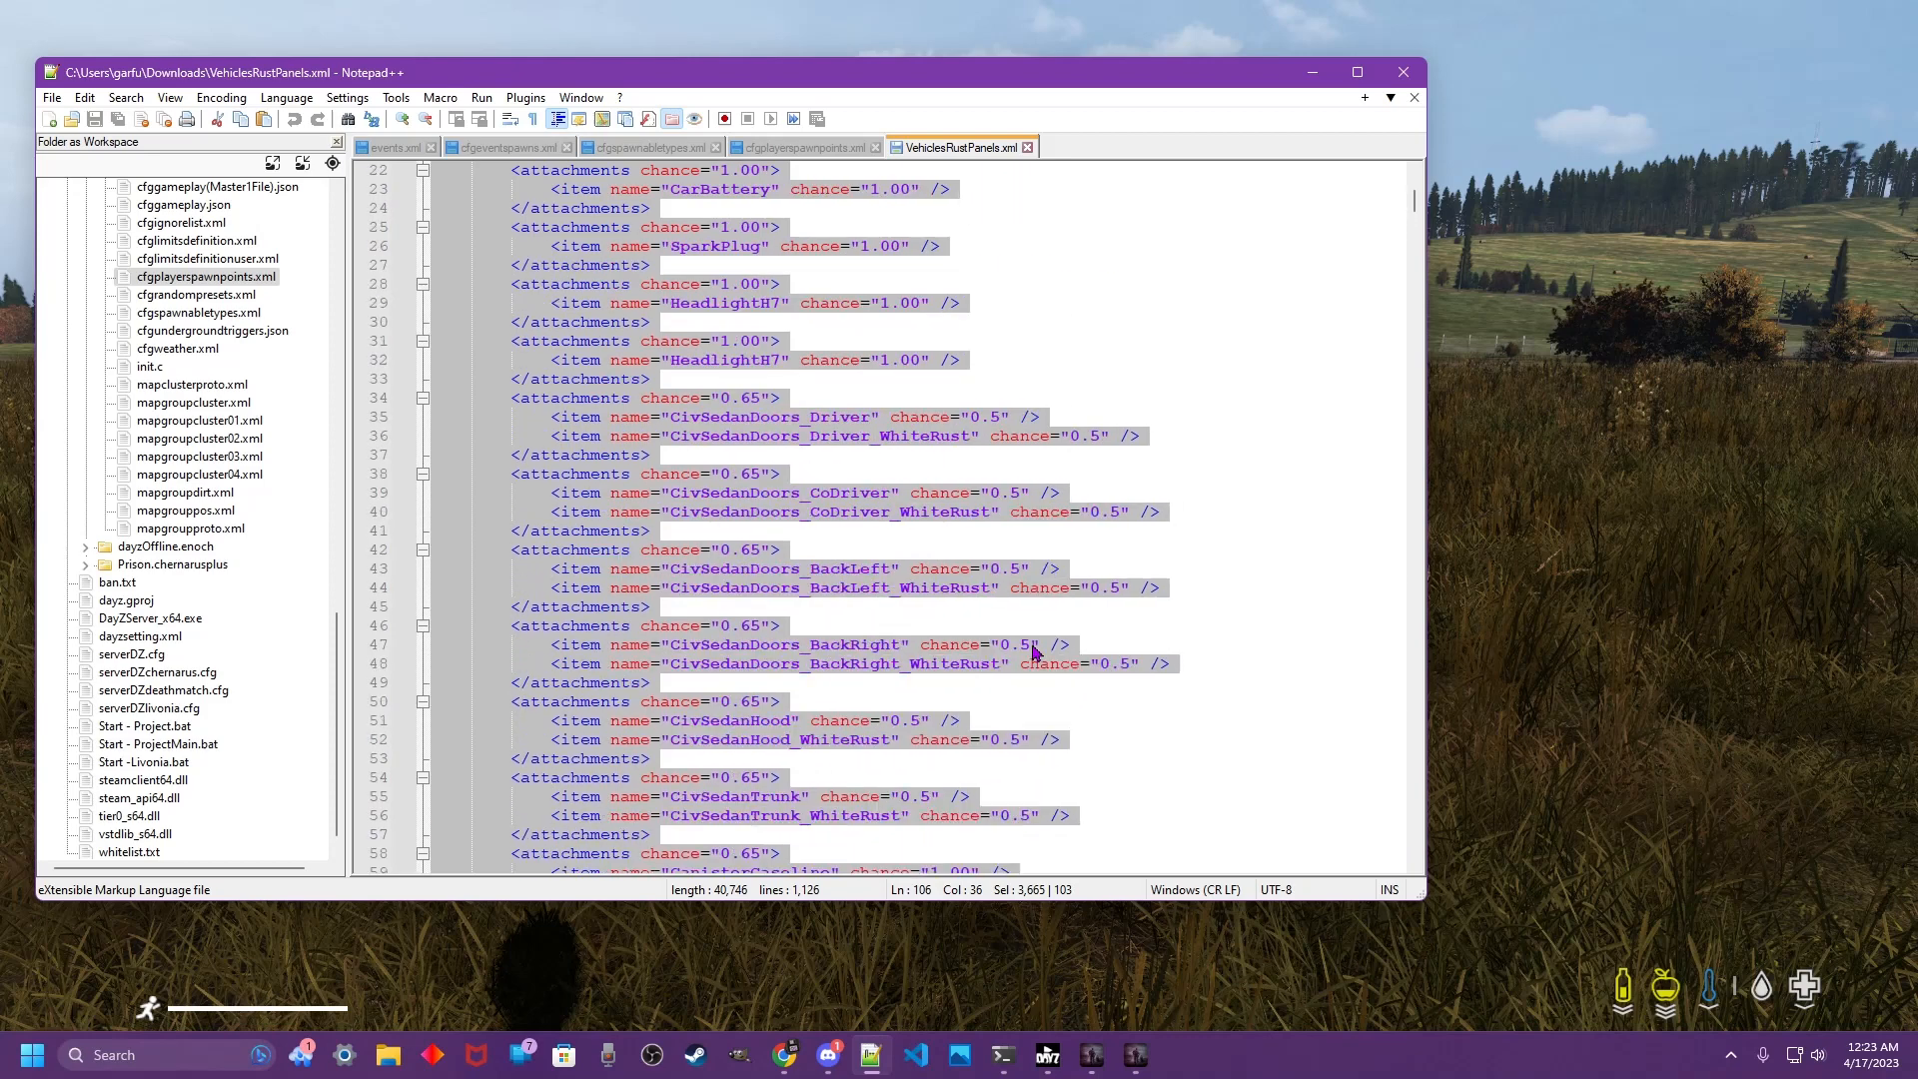
mouse_move(755, 406)
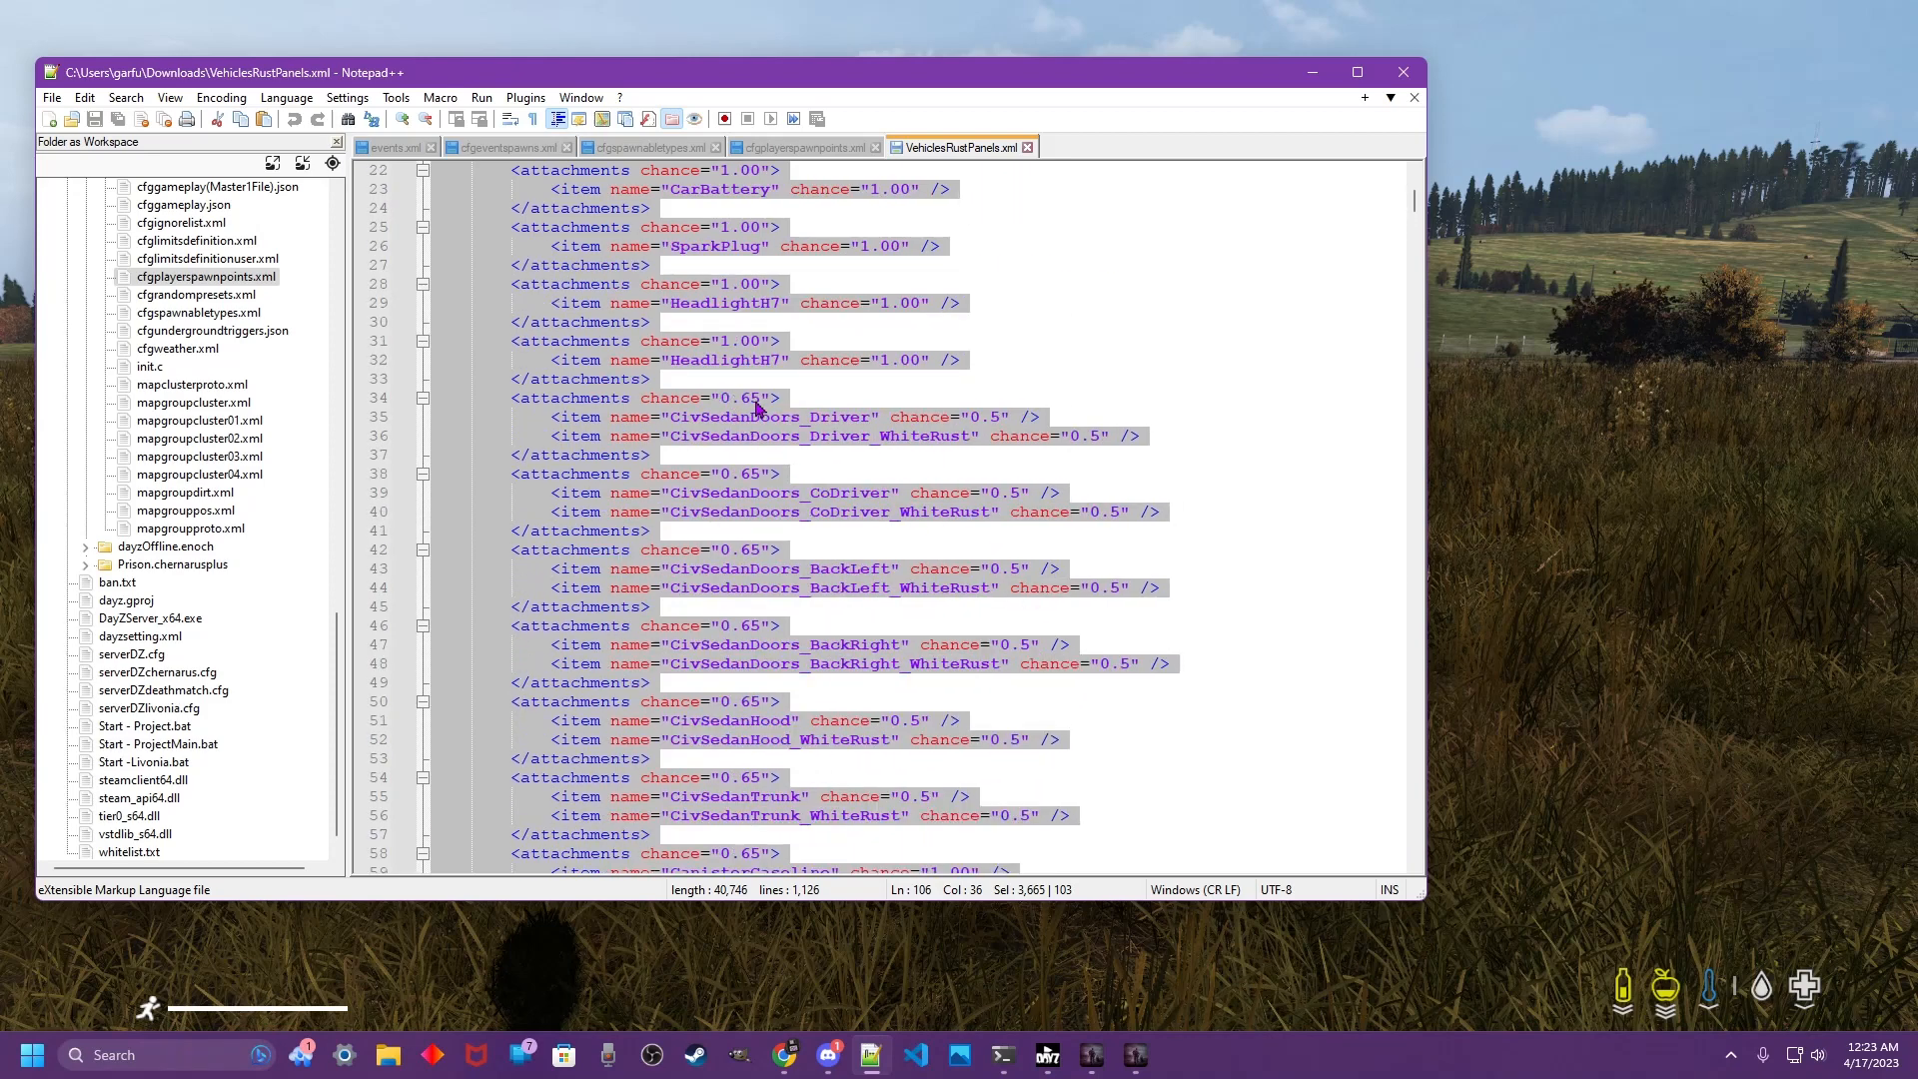
mouse_move(735, 671)
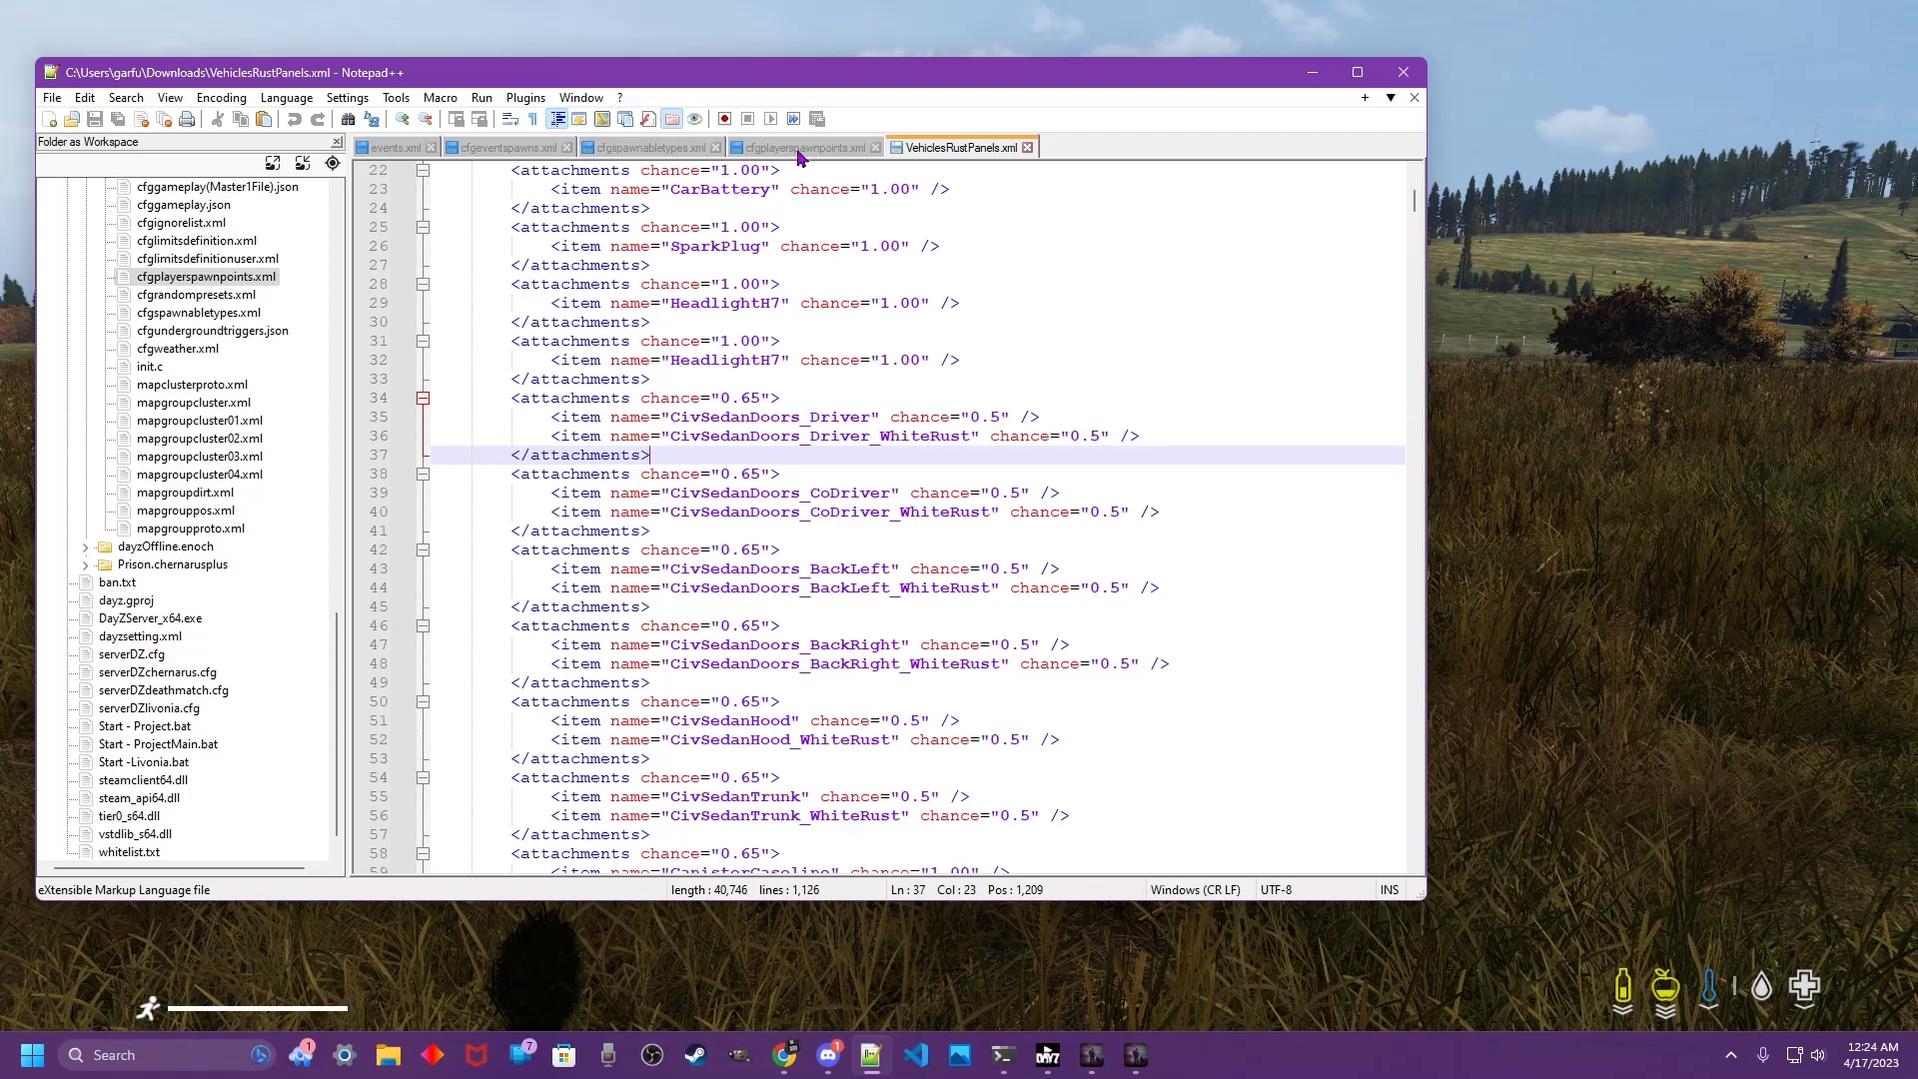
- Review the rusty sedan entries in cfgspawnabletypes.xml, StaticVehicles in events.xml, then show cfgeventspawns.xml's ten positions
click(648, 146)
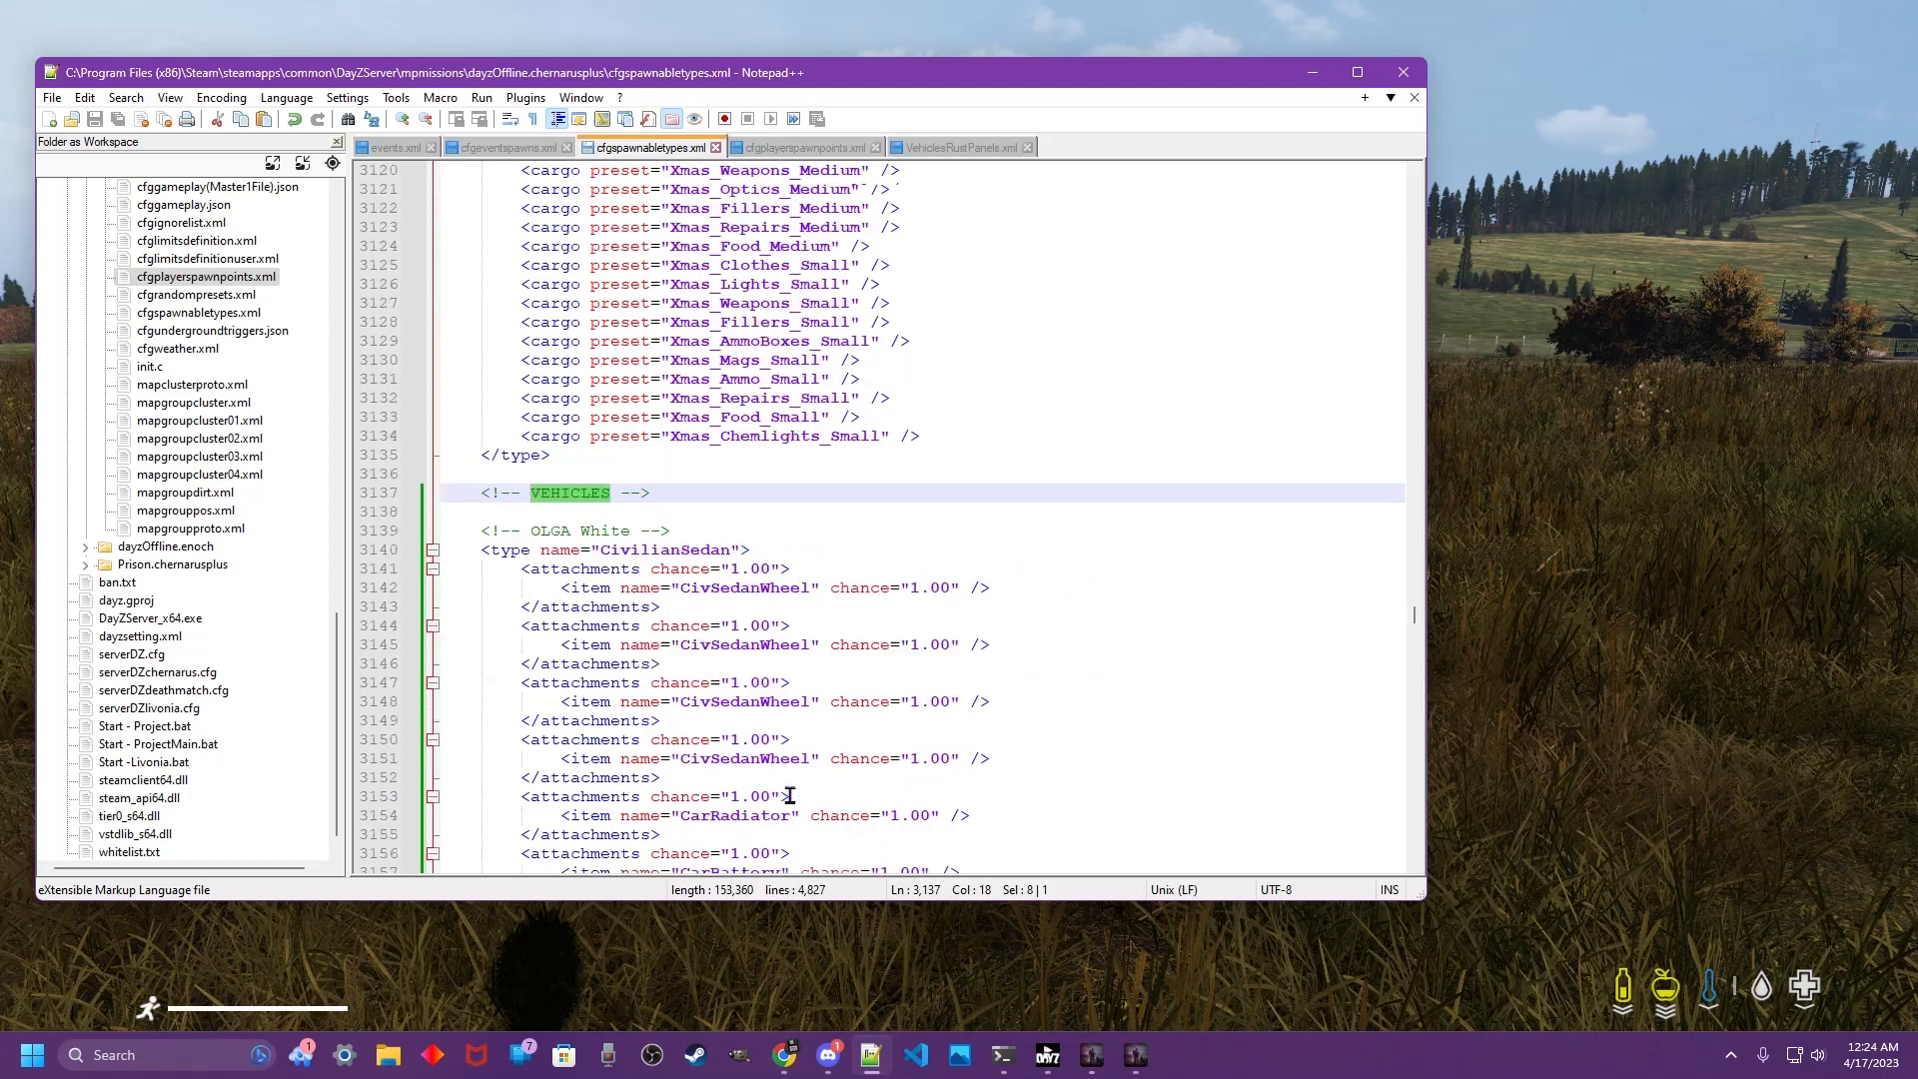
scroll(down, 3)
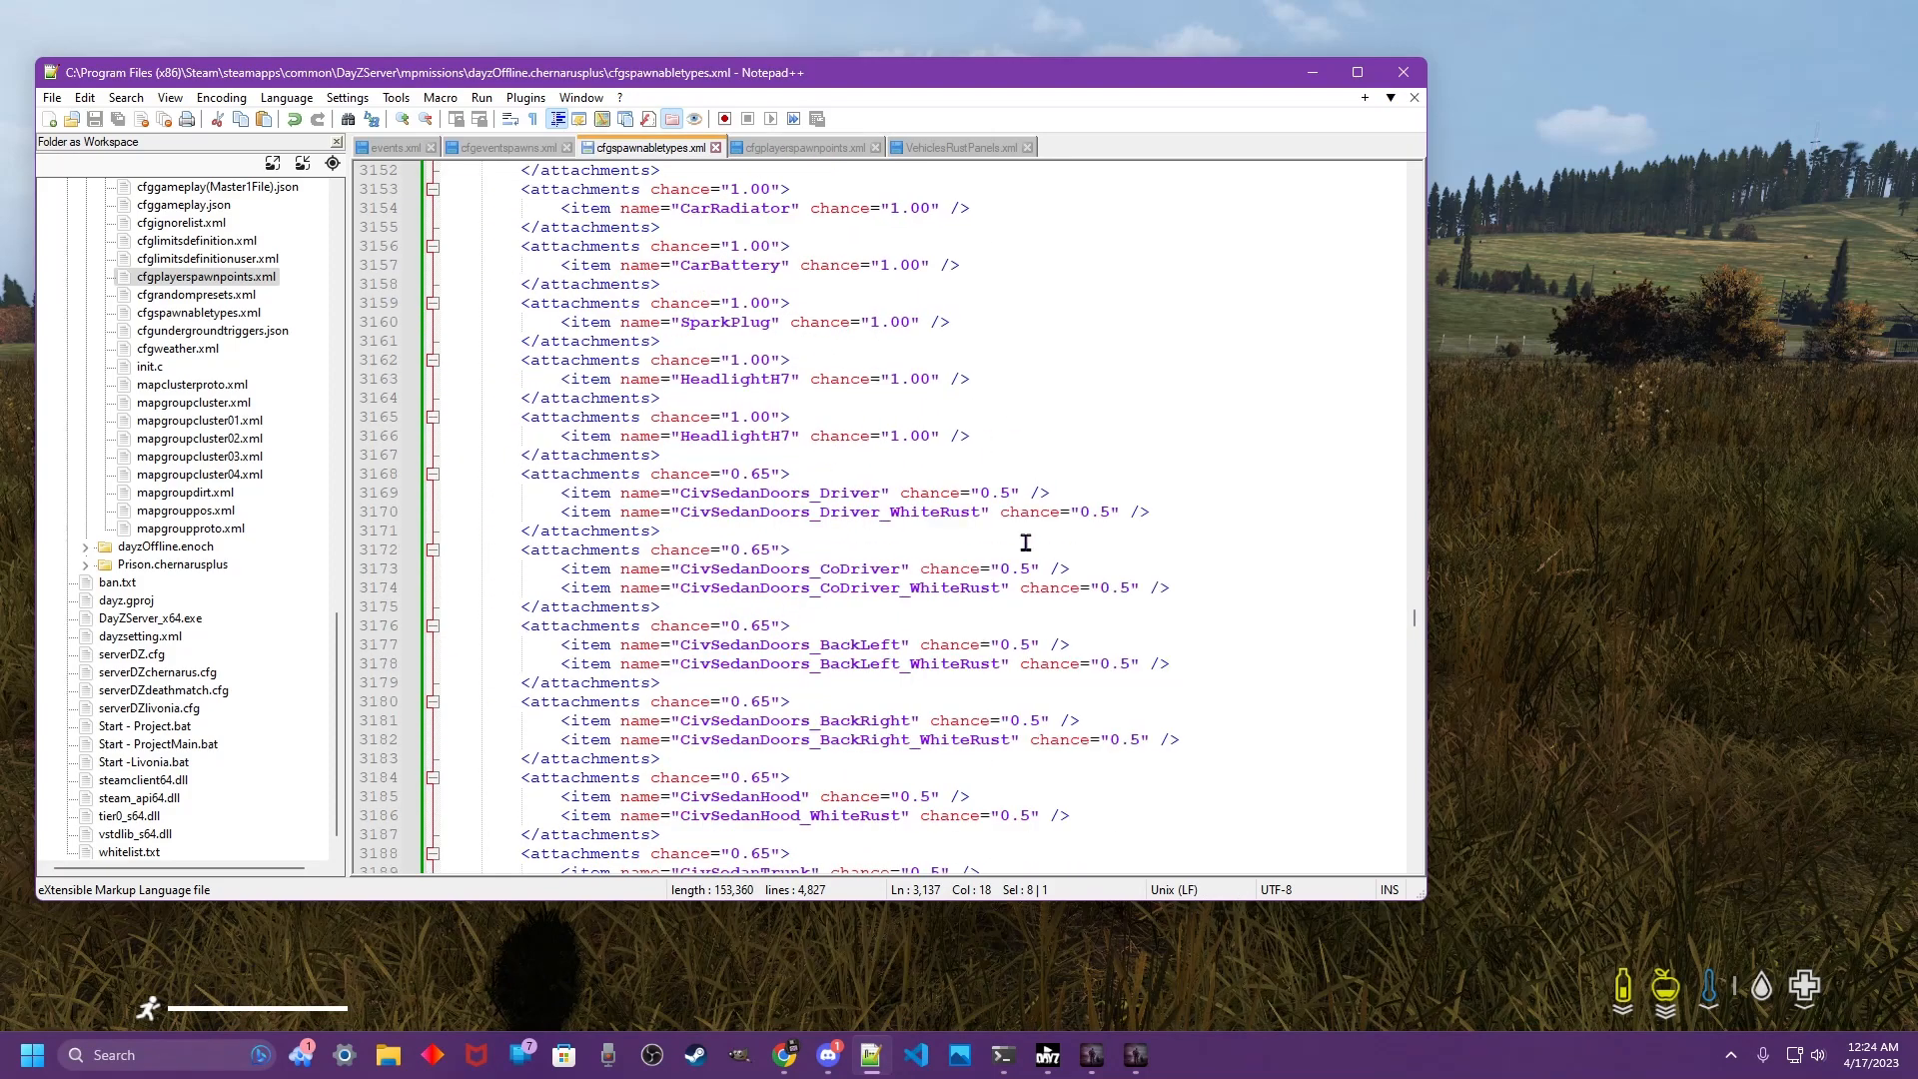
scroll(down, 3)
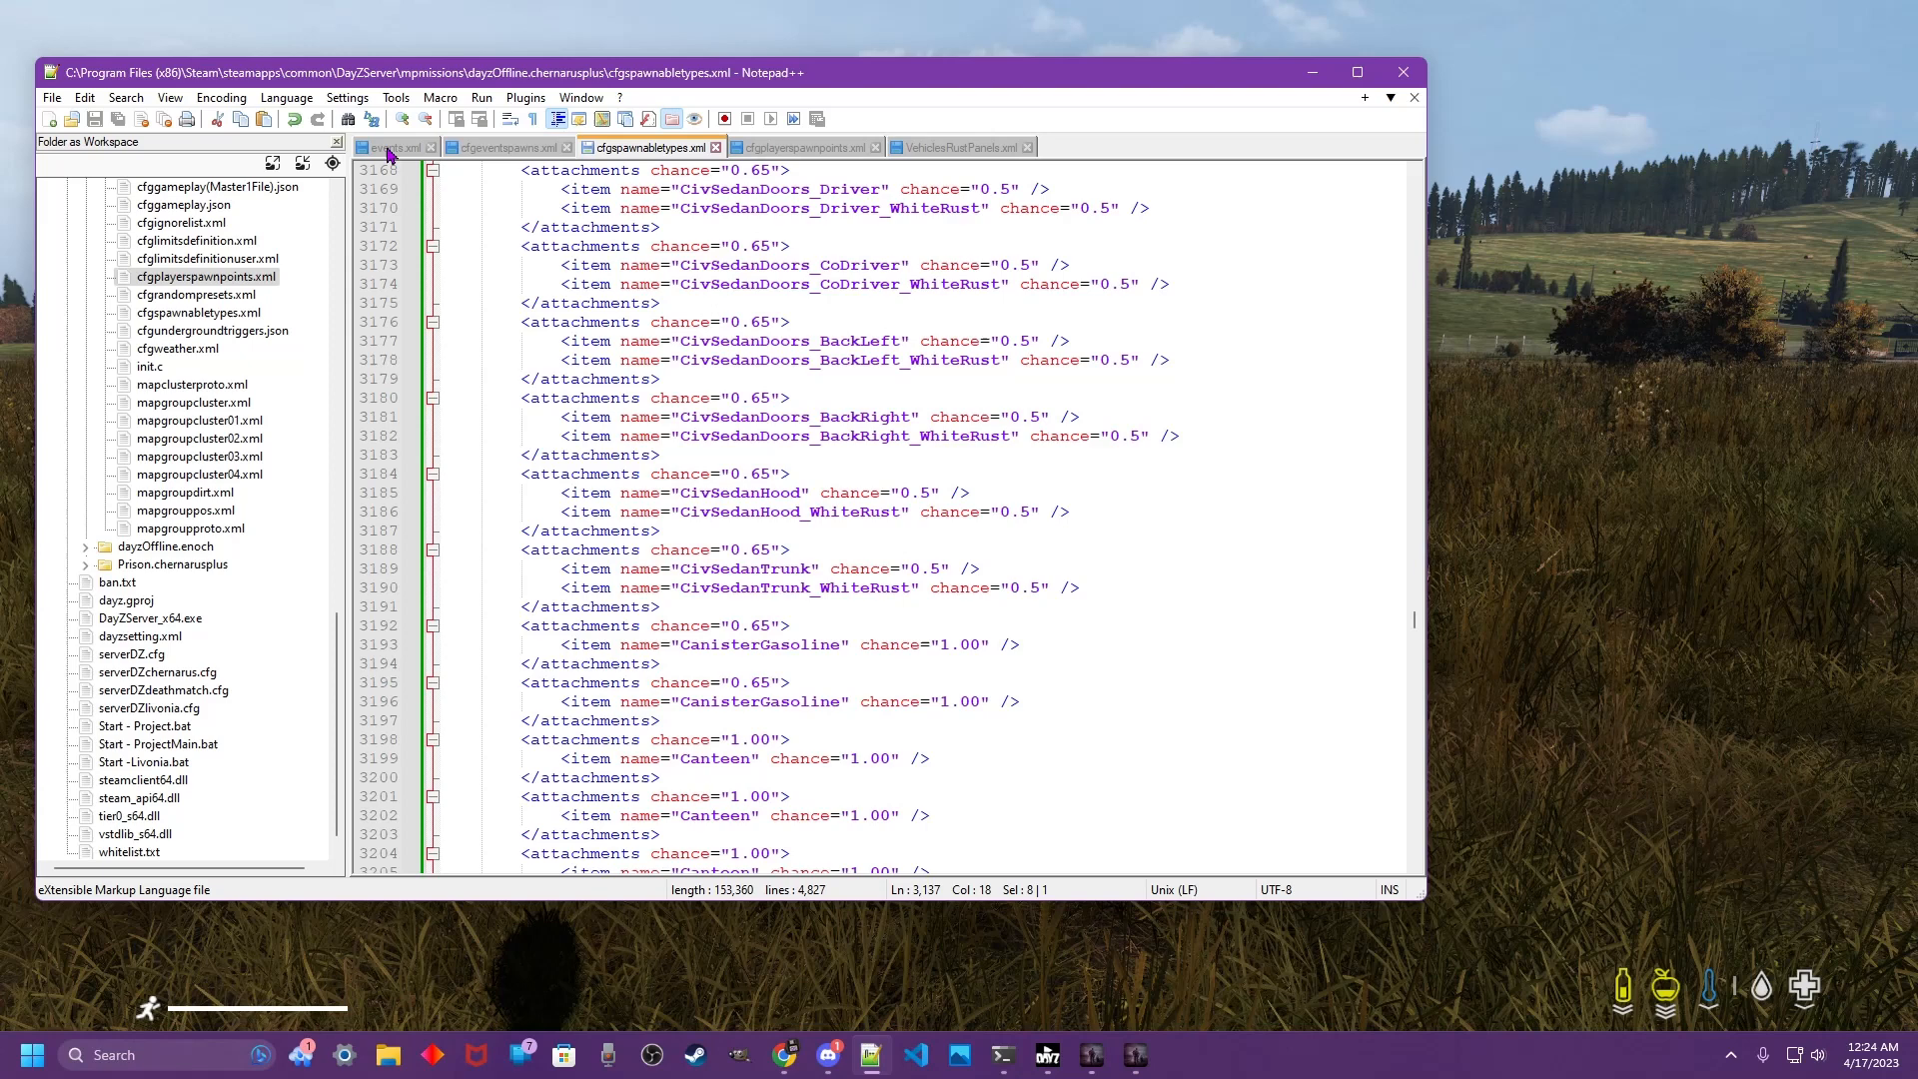
click(392, 146)
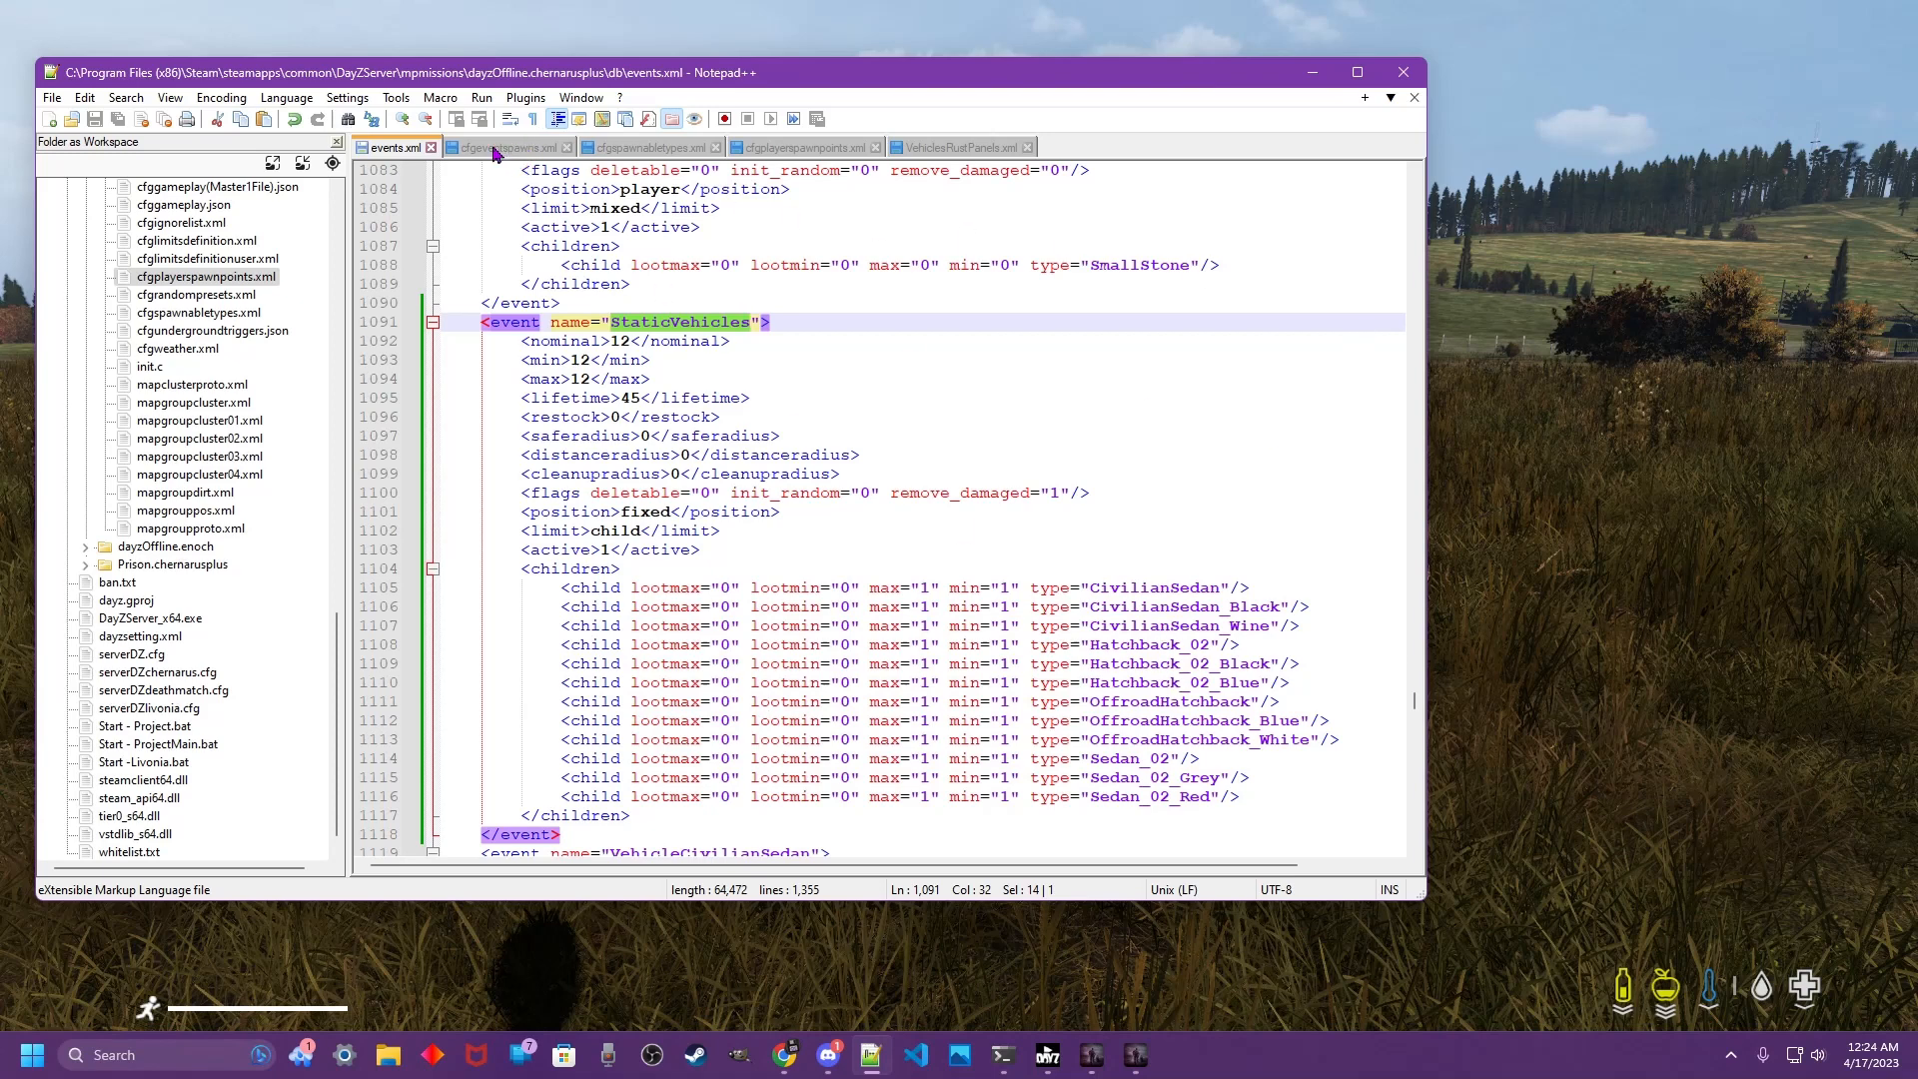
click(506, 146)
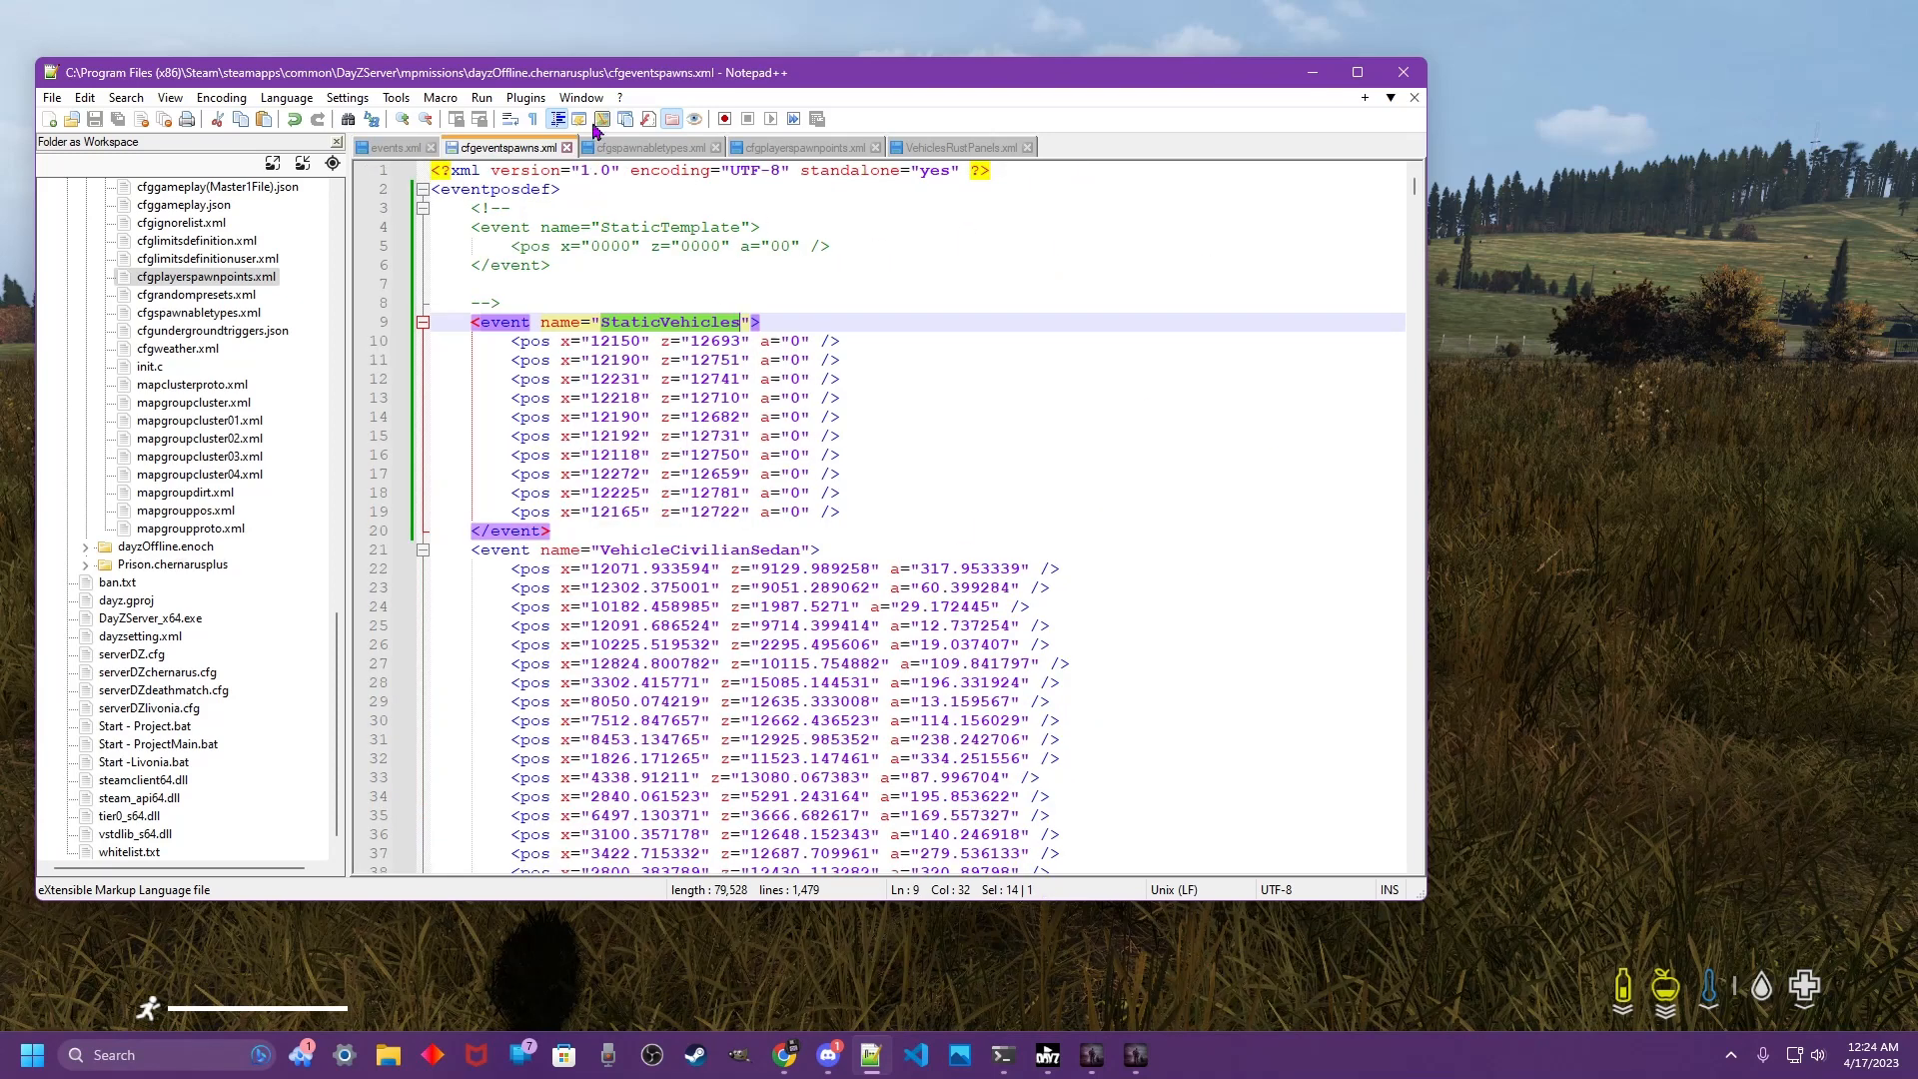